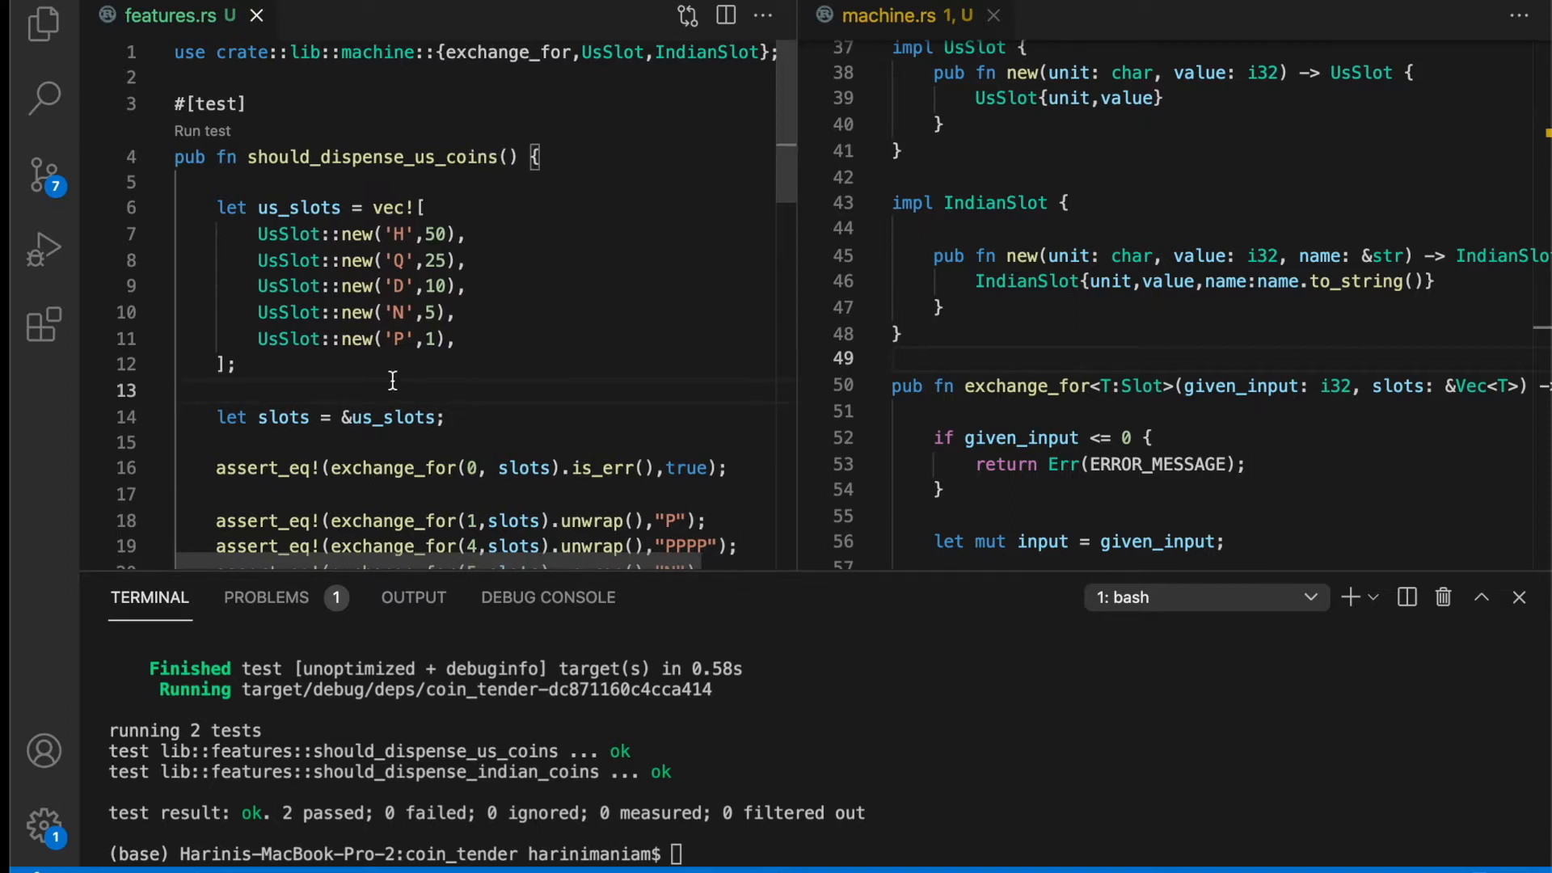
Add `let machine = Machine::new(slots);` below the US coins test's slots line
key("enter")
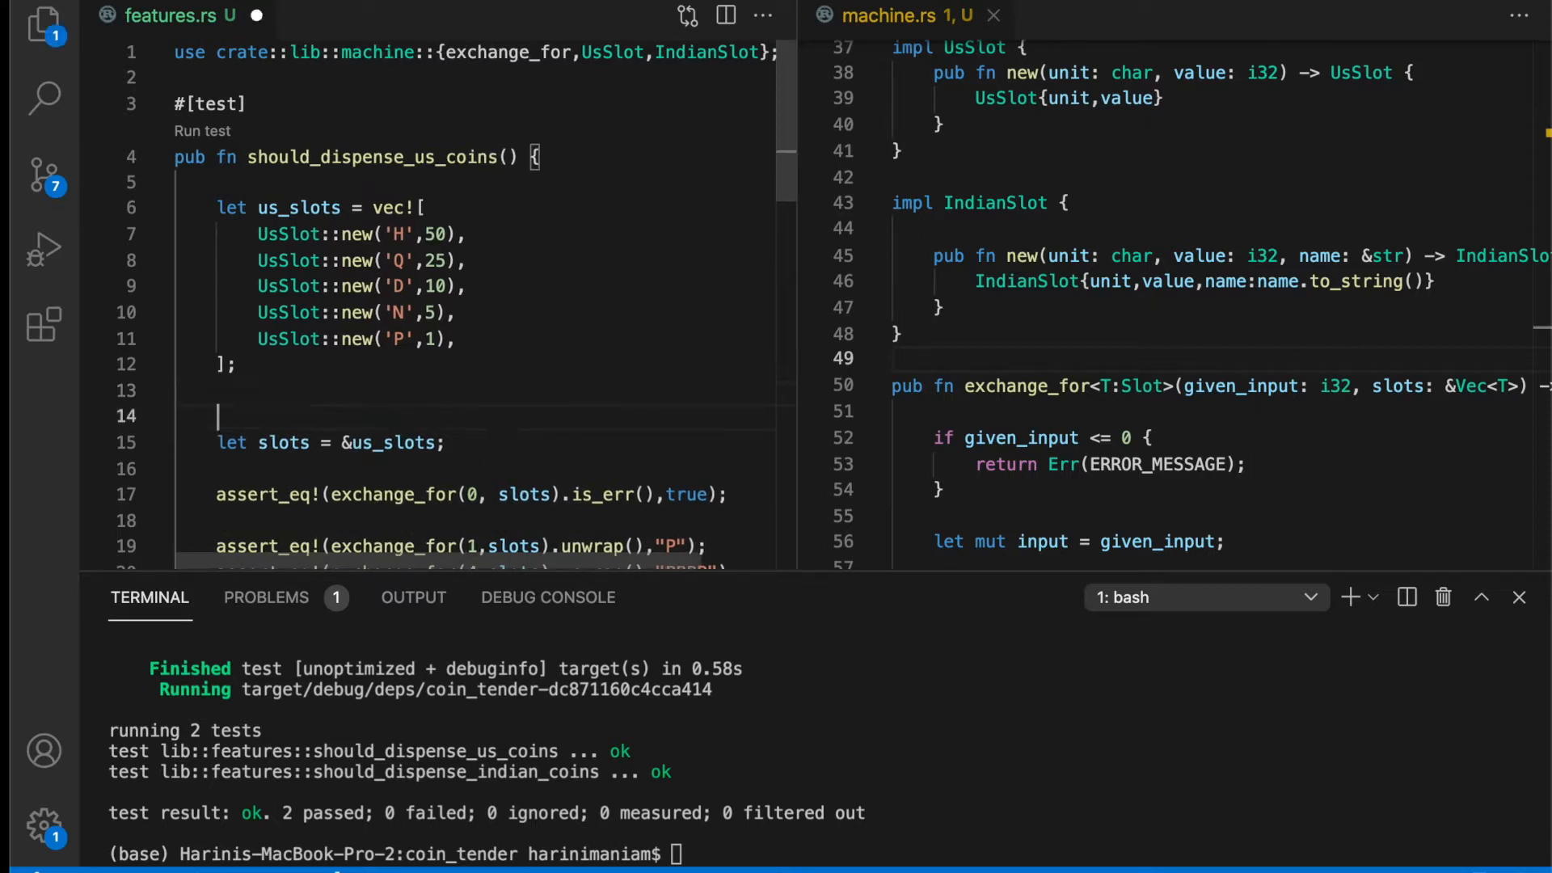
type("let machine =")
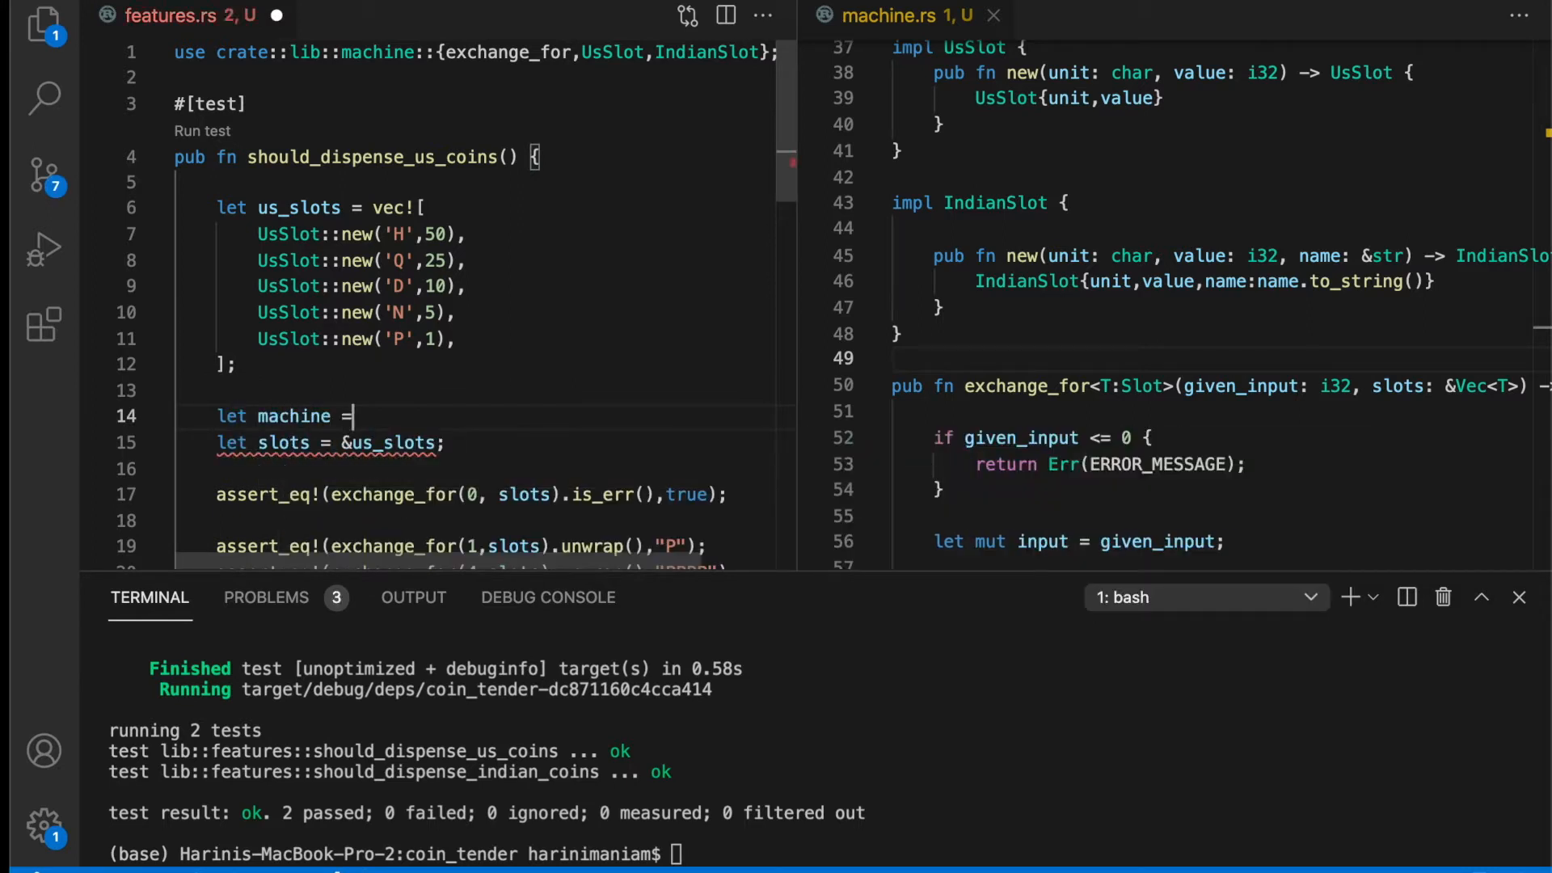
type("Machine::")
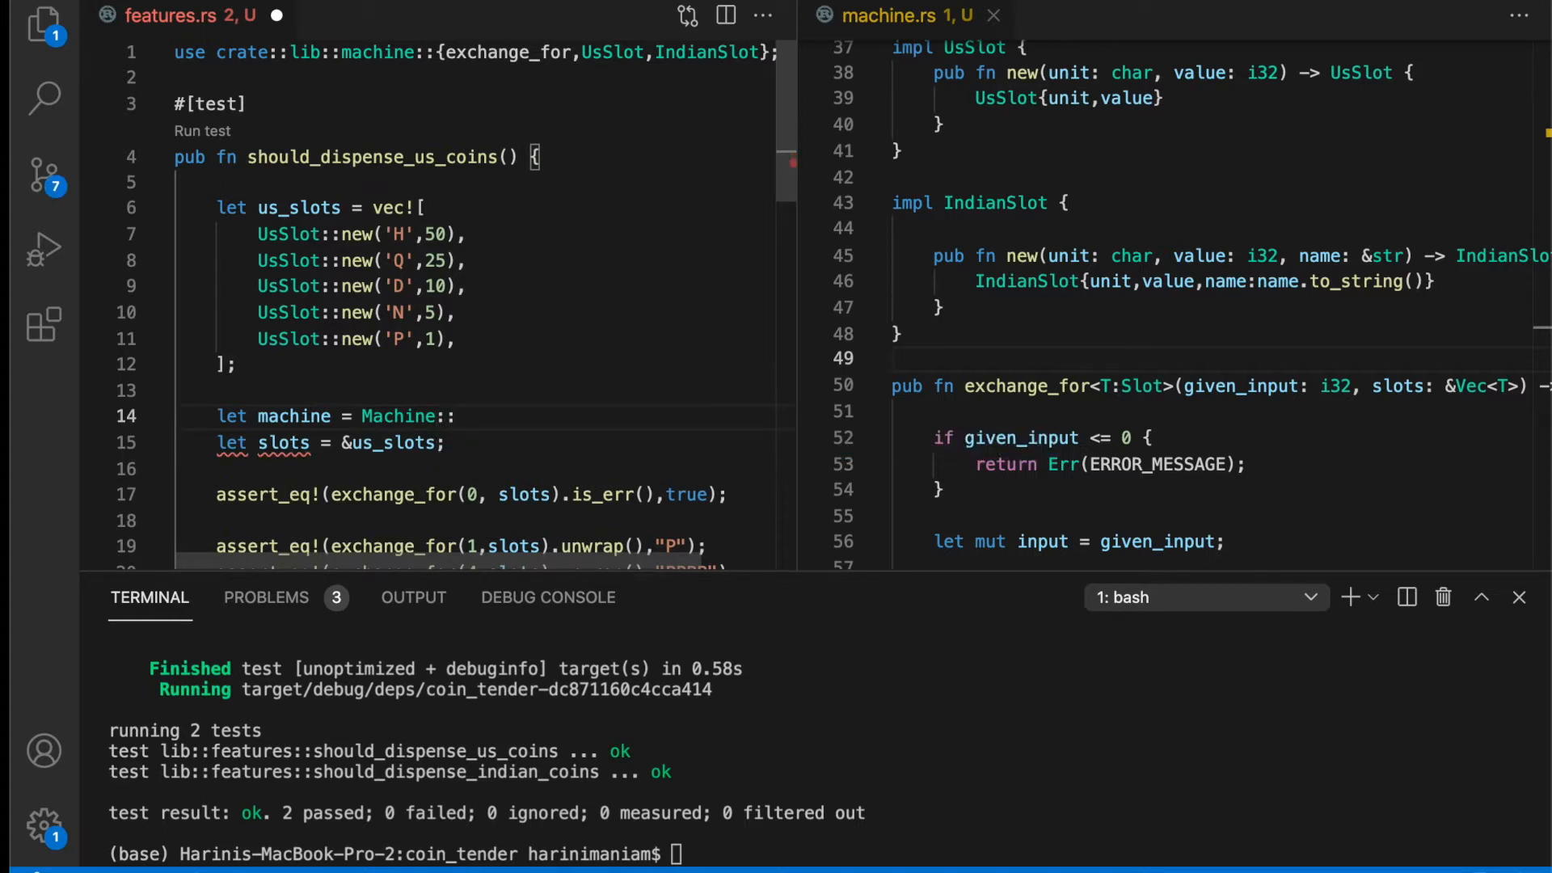
type("new()")
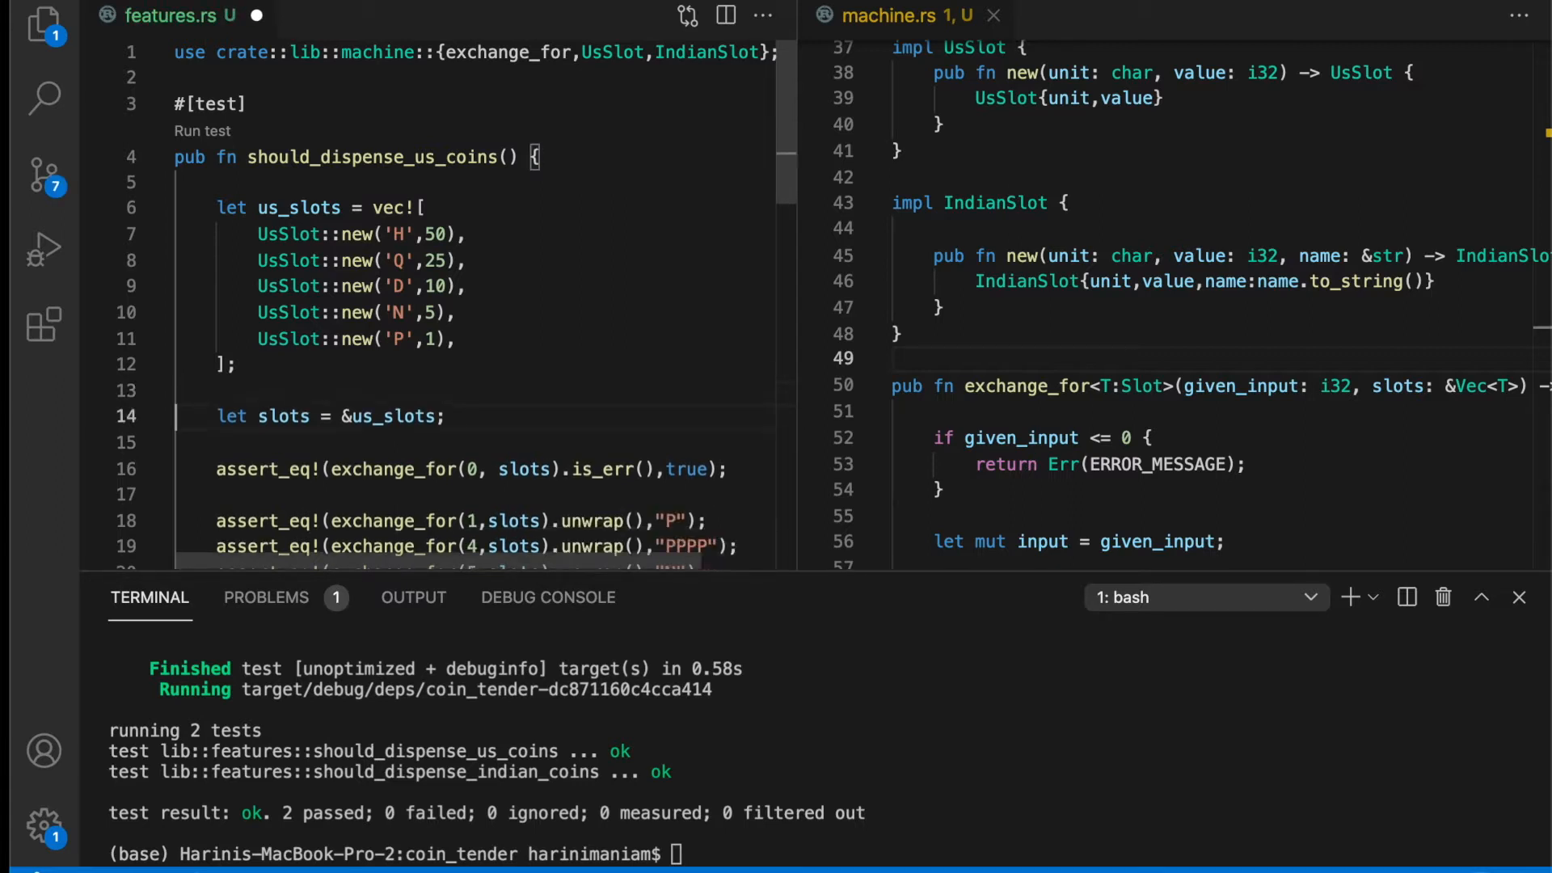
type("let machine = Machine::new();")
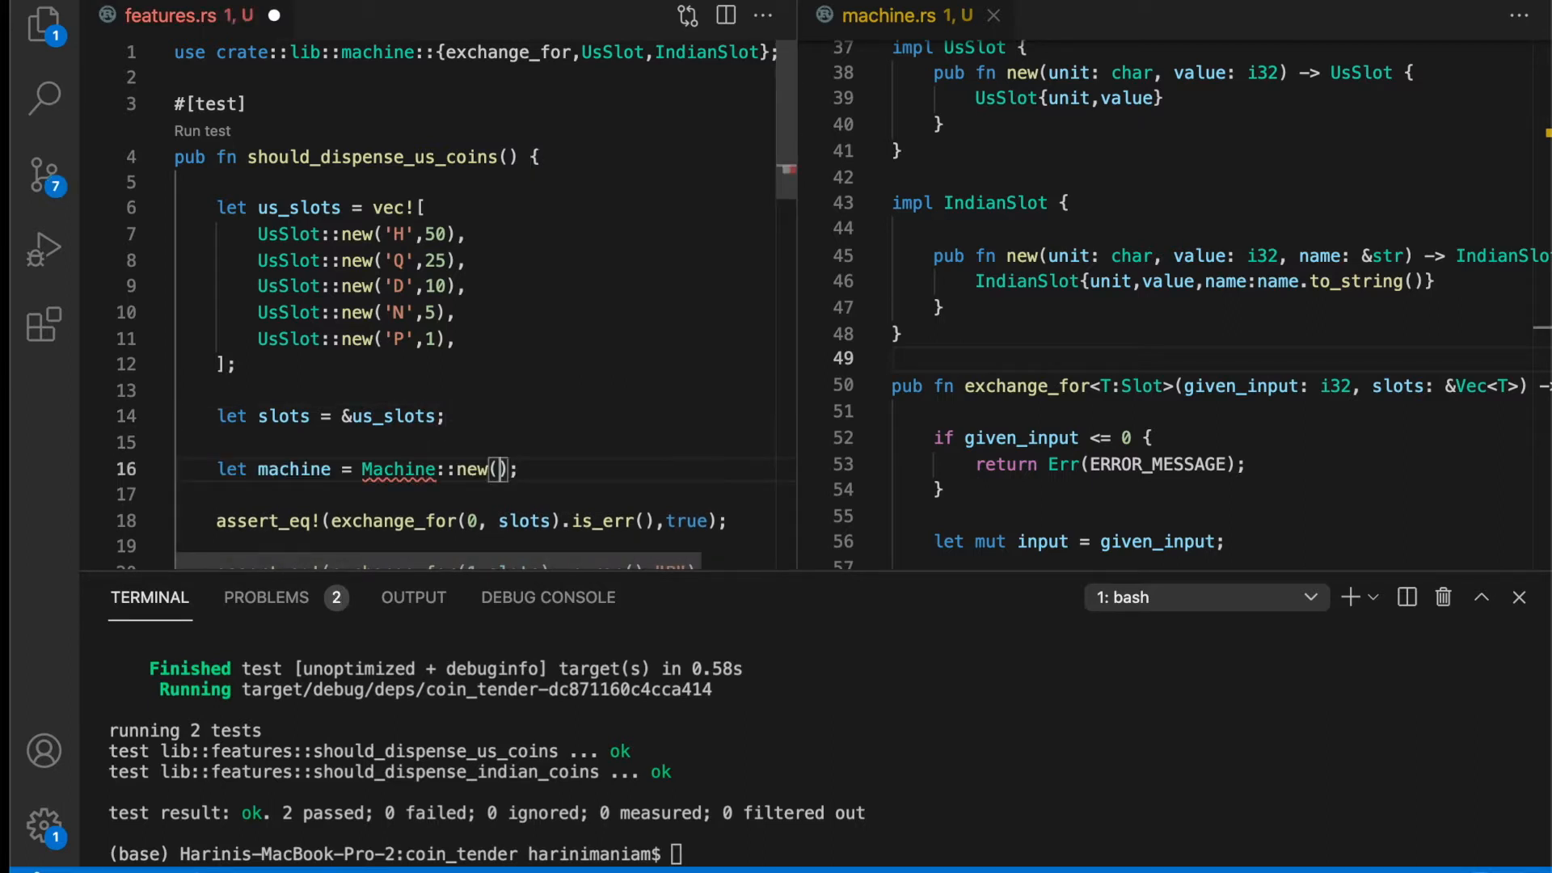
type("slots")
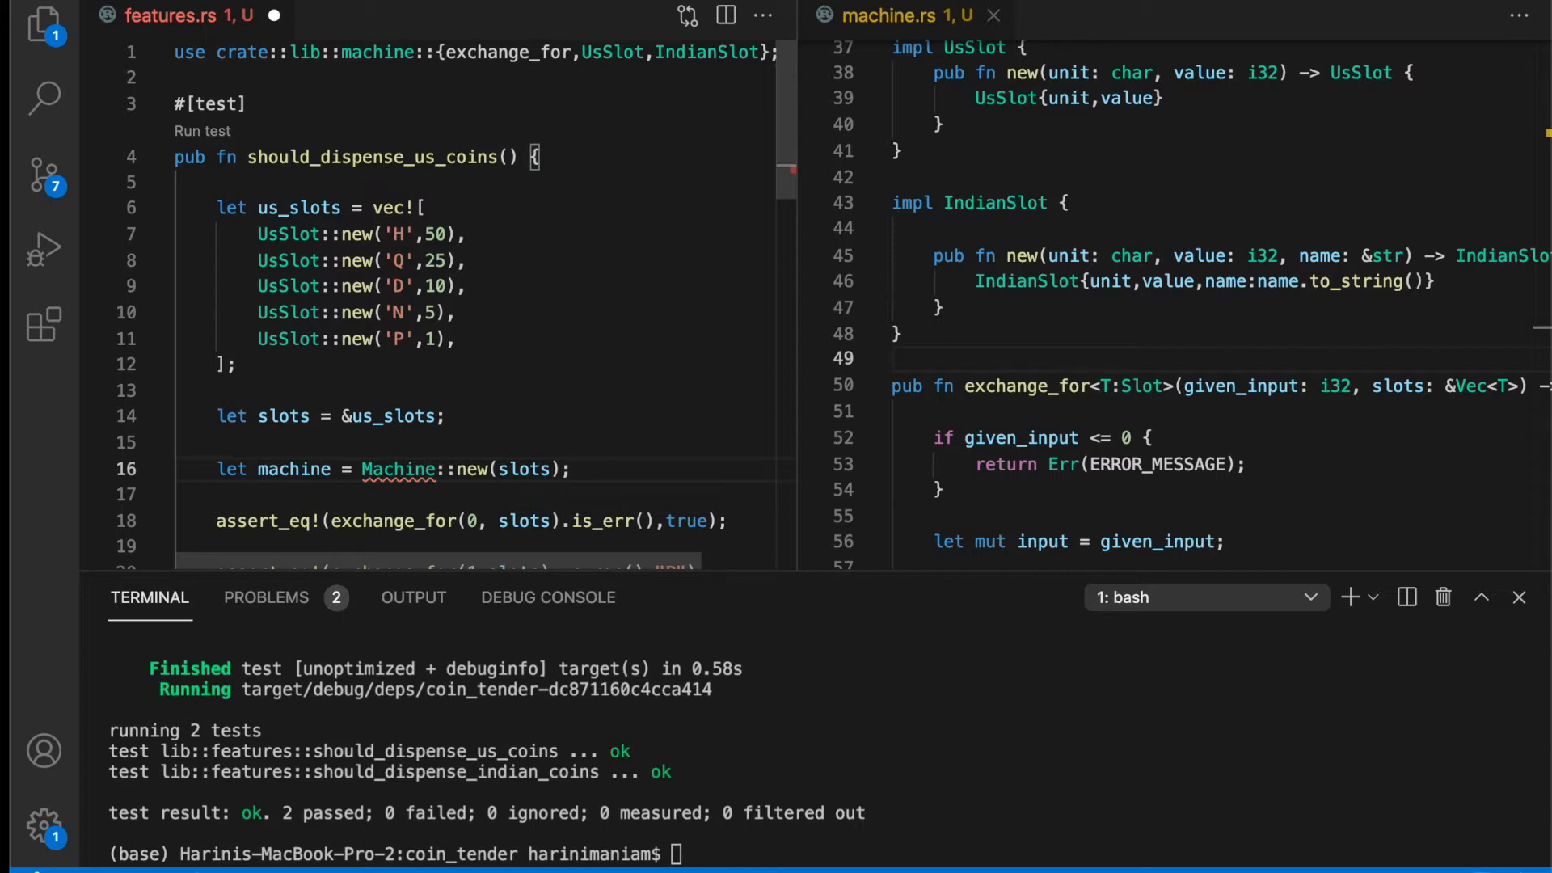
scroll("down", 3)
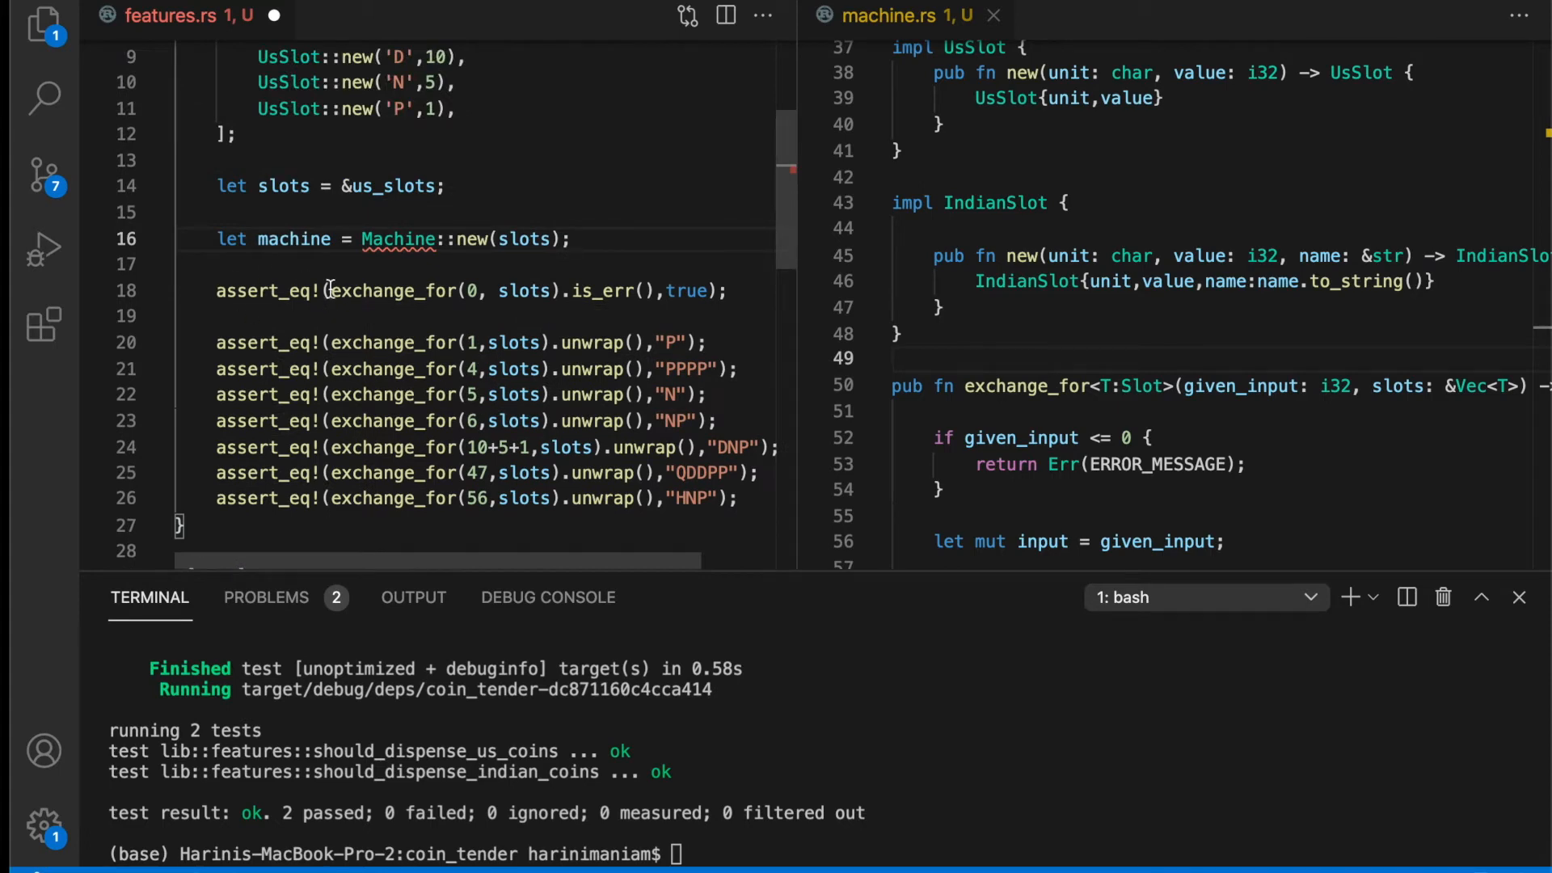
Remove the slots argument from each US assertion and call `machine.exchange_for` with only the amount
left_click(544, 290)
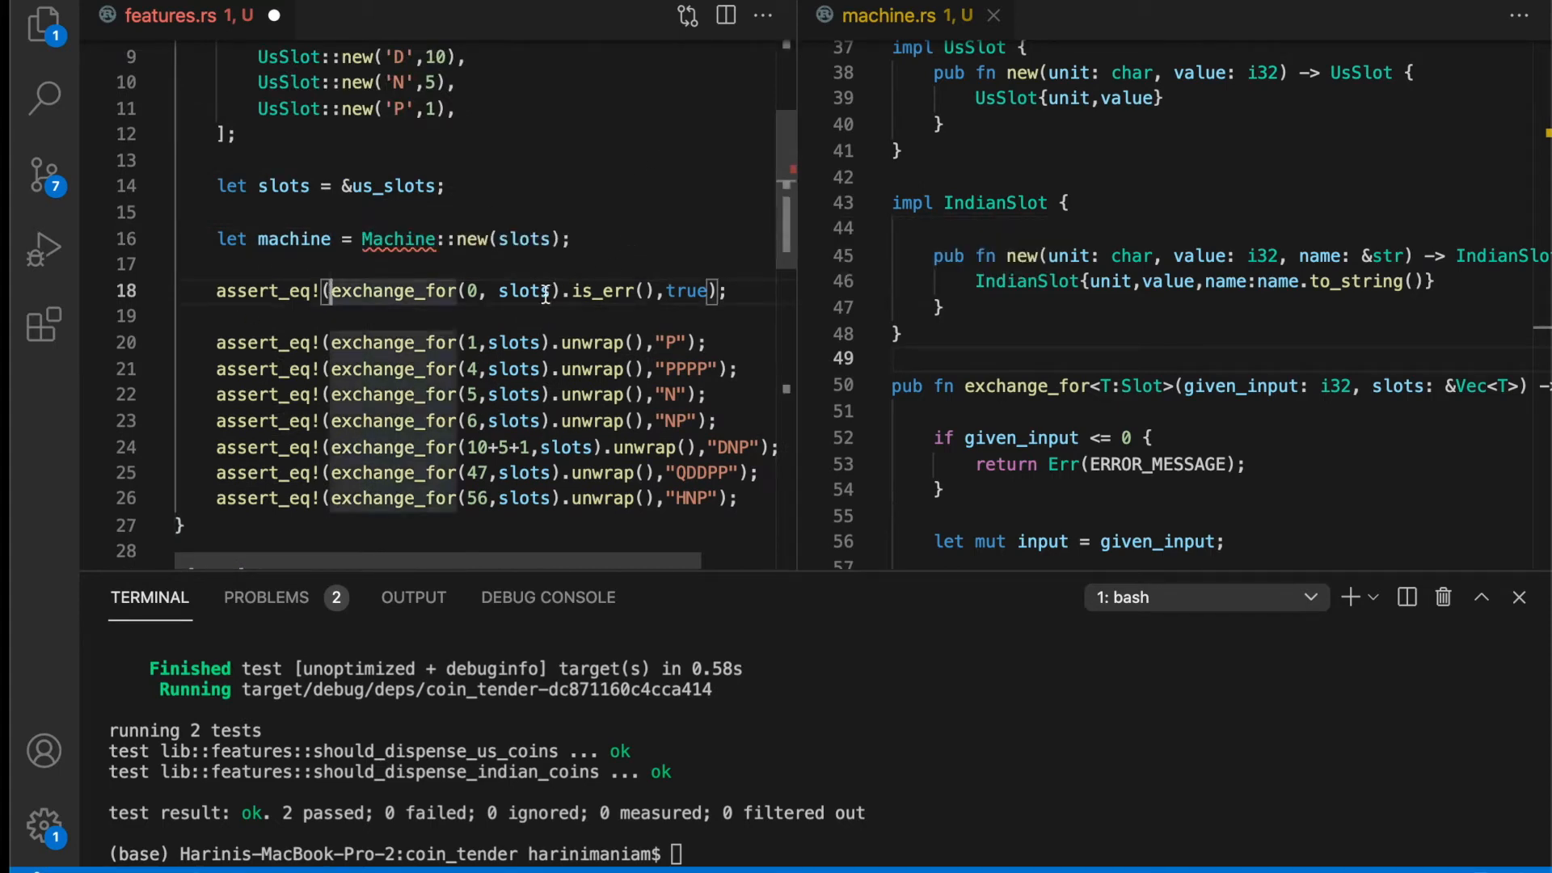
double_click(525, 290)
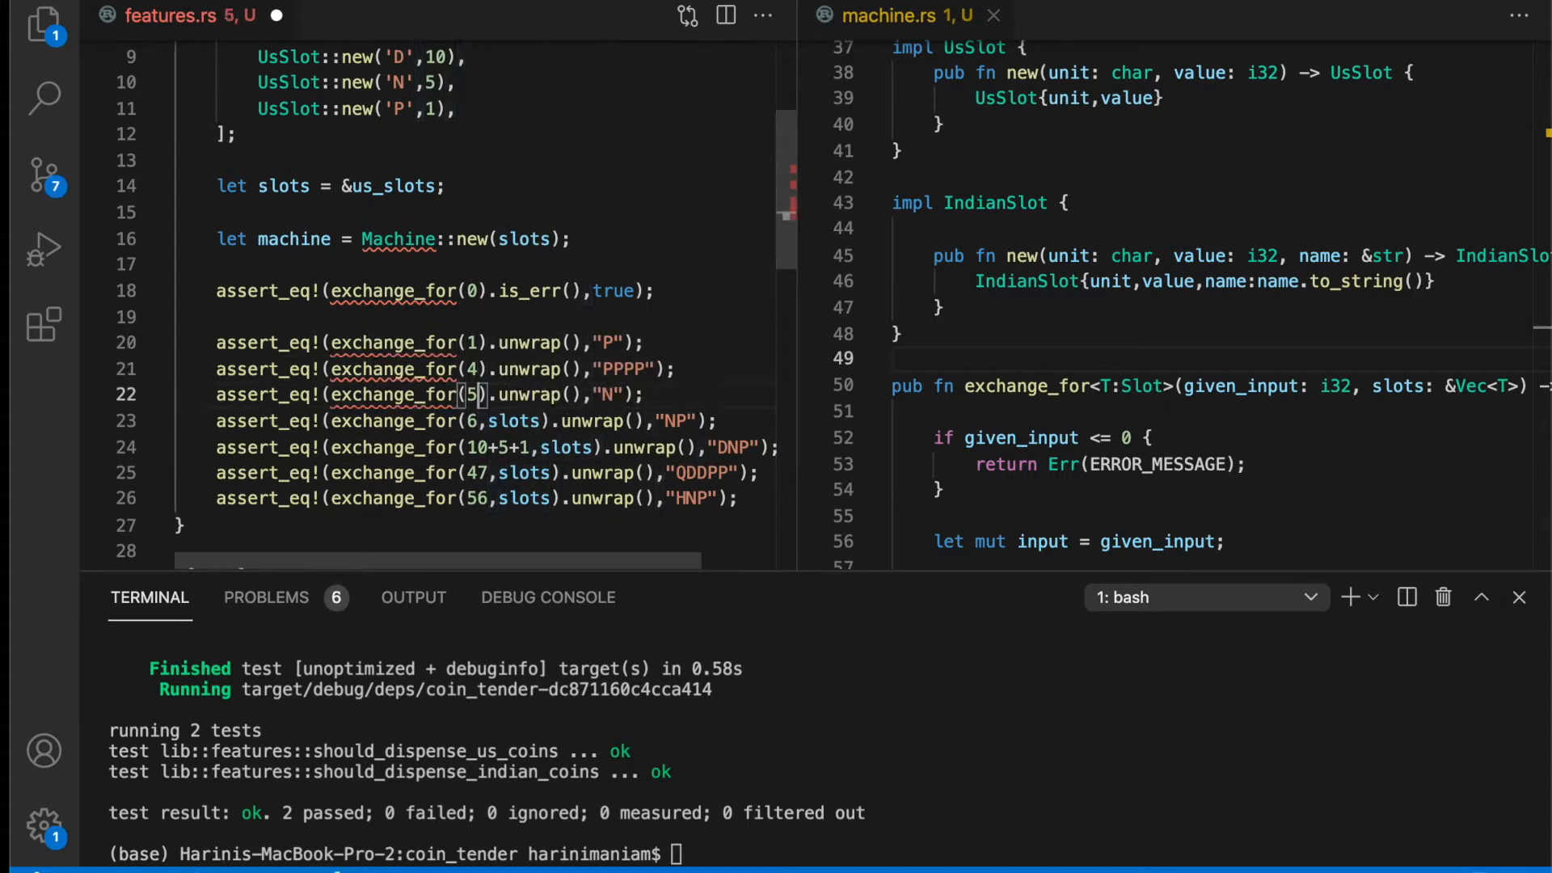
double_click(515, 421)
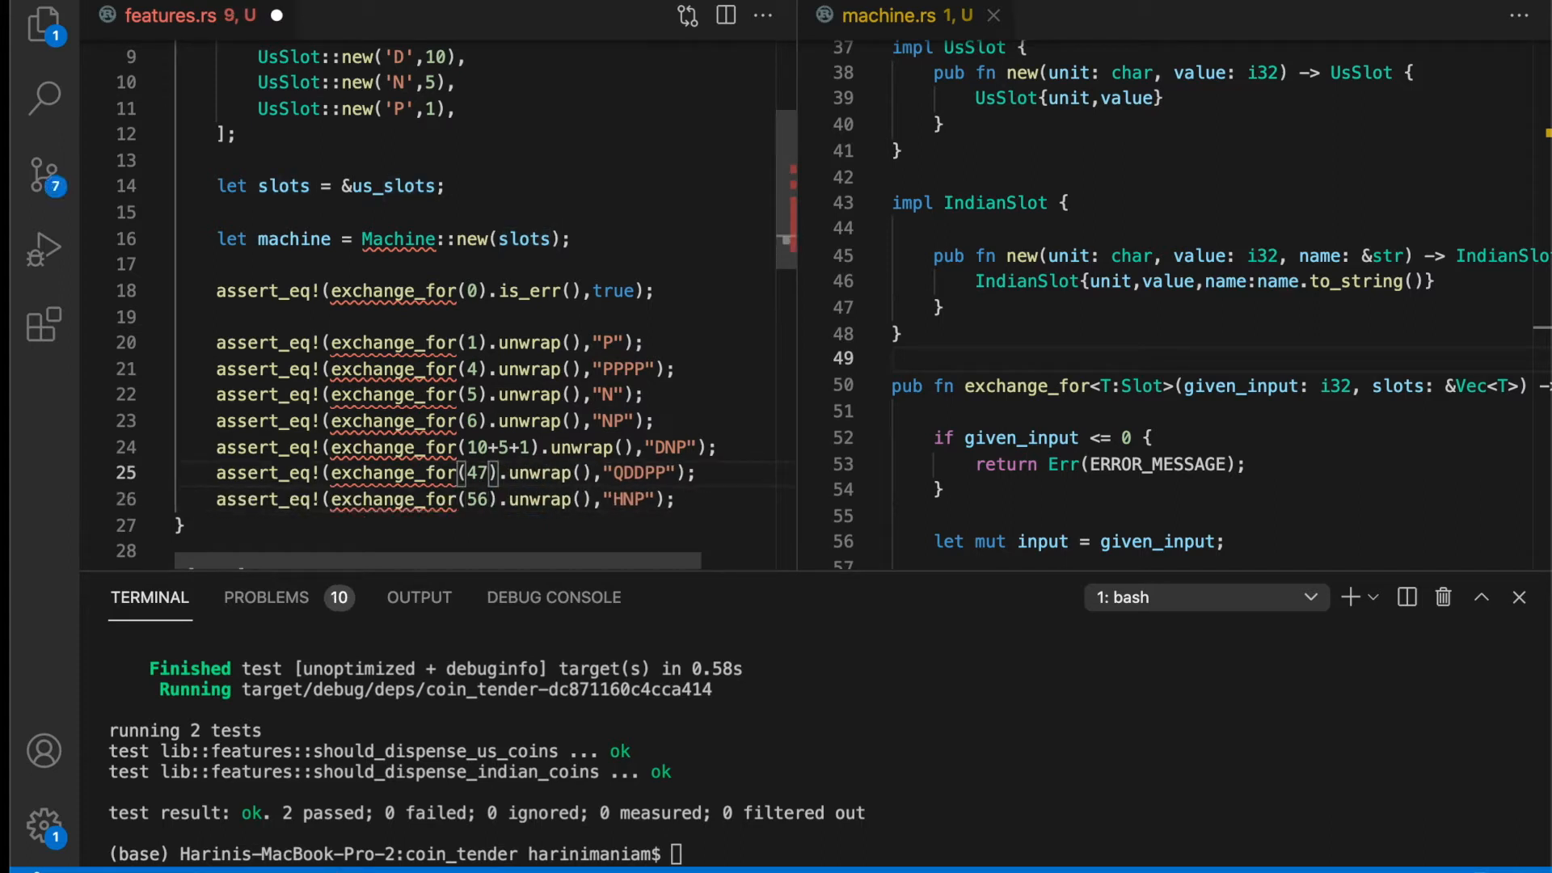
mouse_move(411, 358)
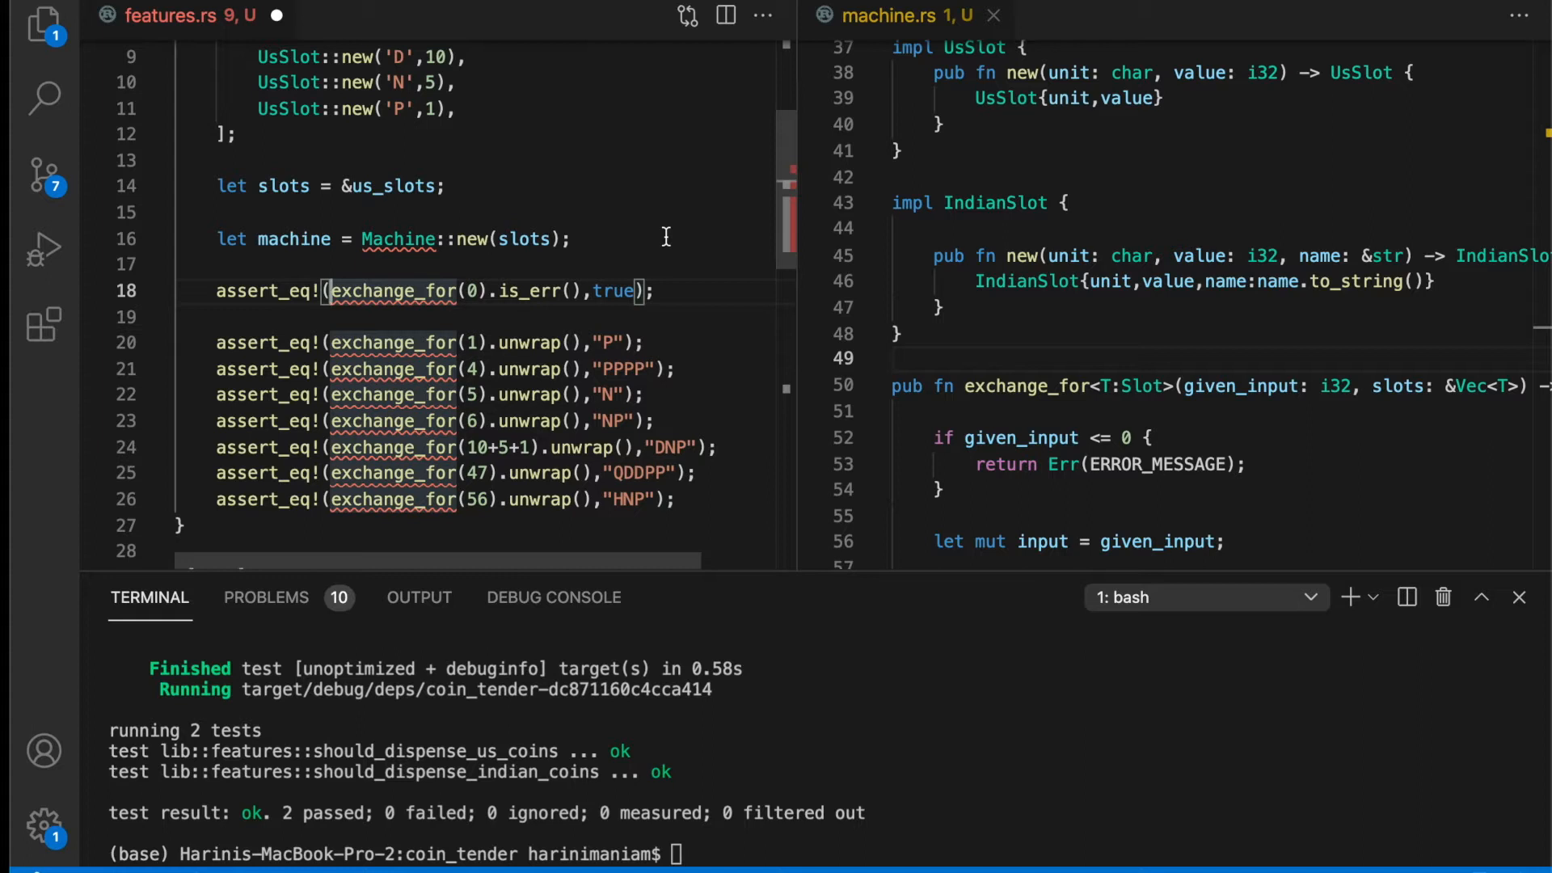
type("machine.")
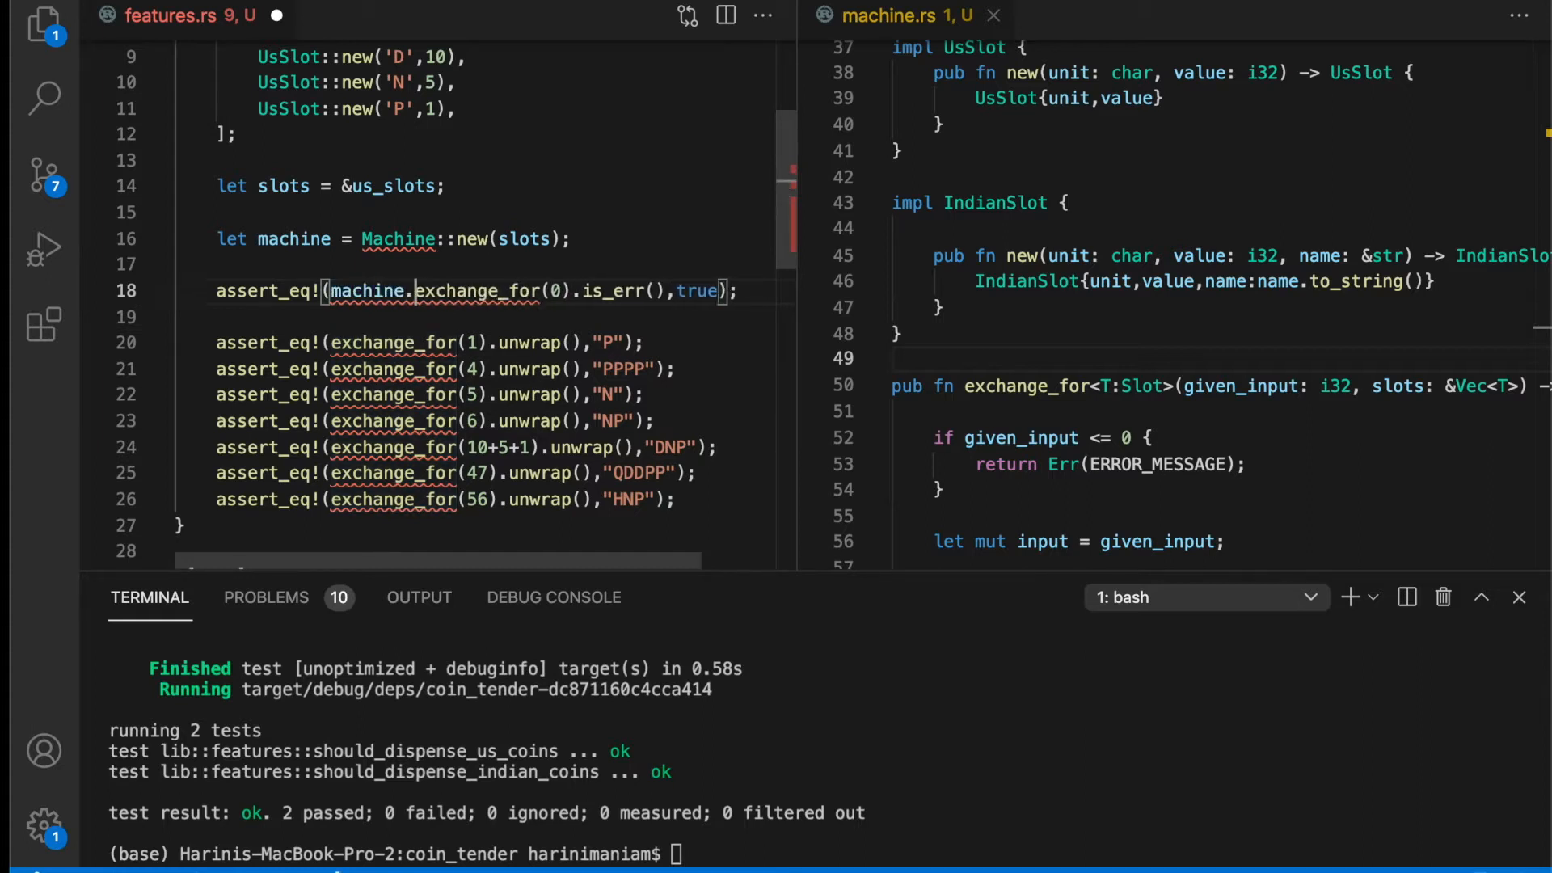
double_click(371, 291)
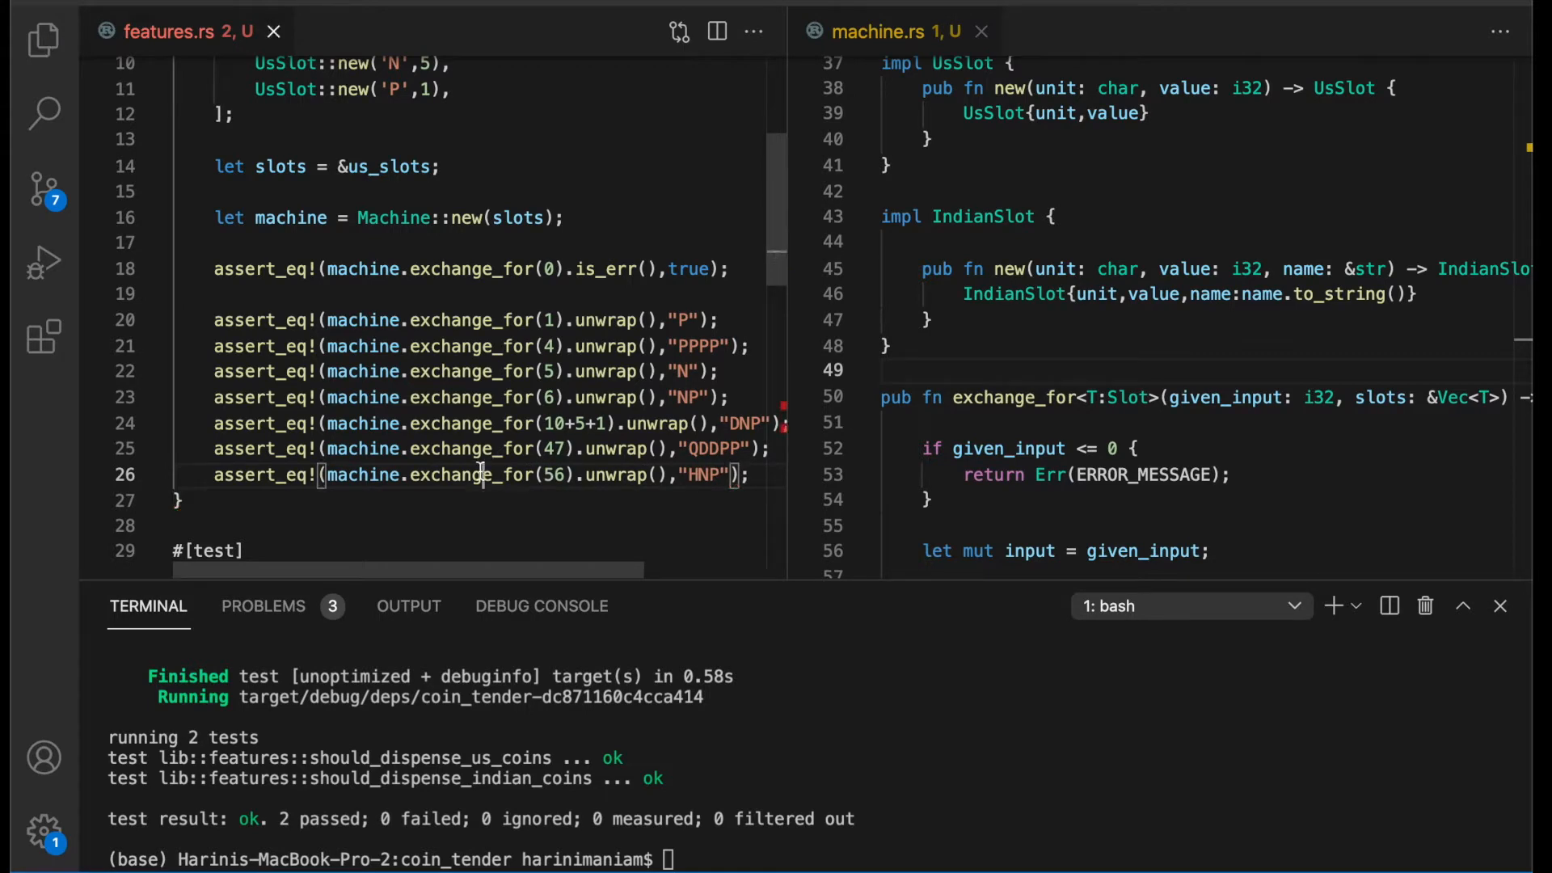
Fix the Indian coins test assertion to open with `assert_eq!(`
scroll("down", 3)
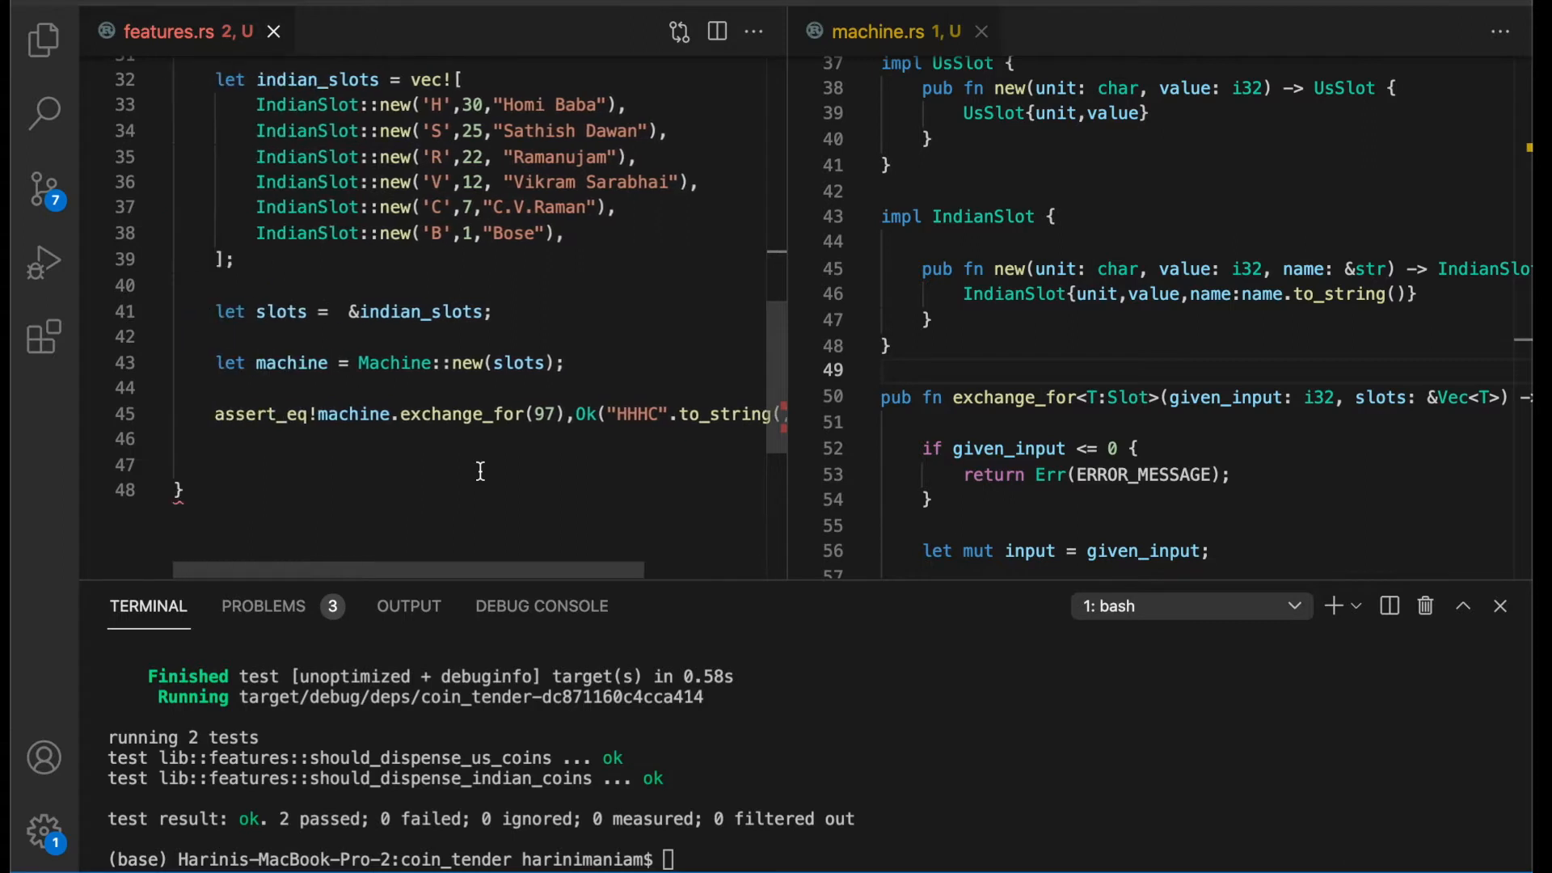
left_click(309, 414)
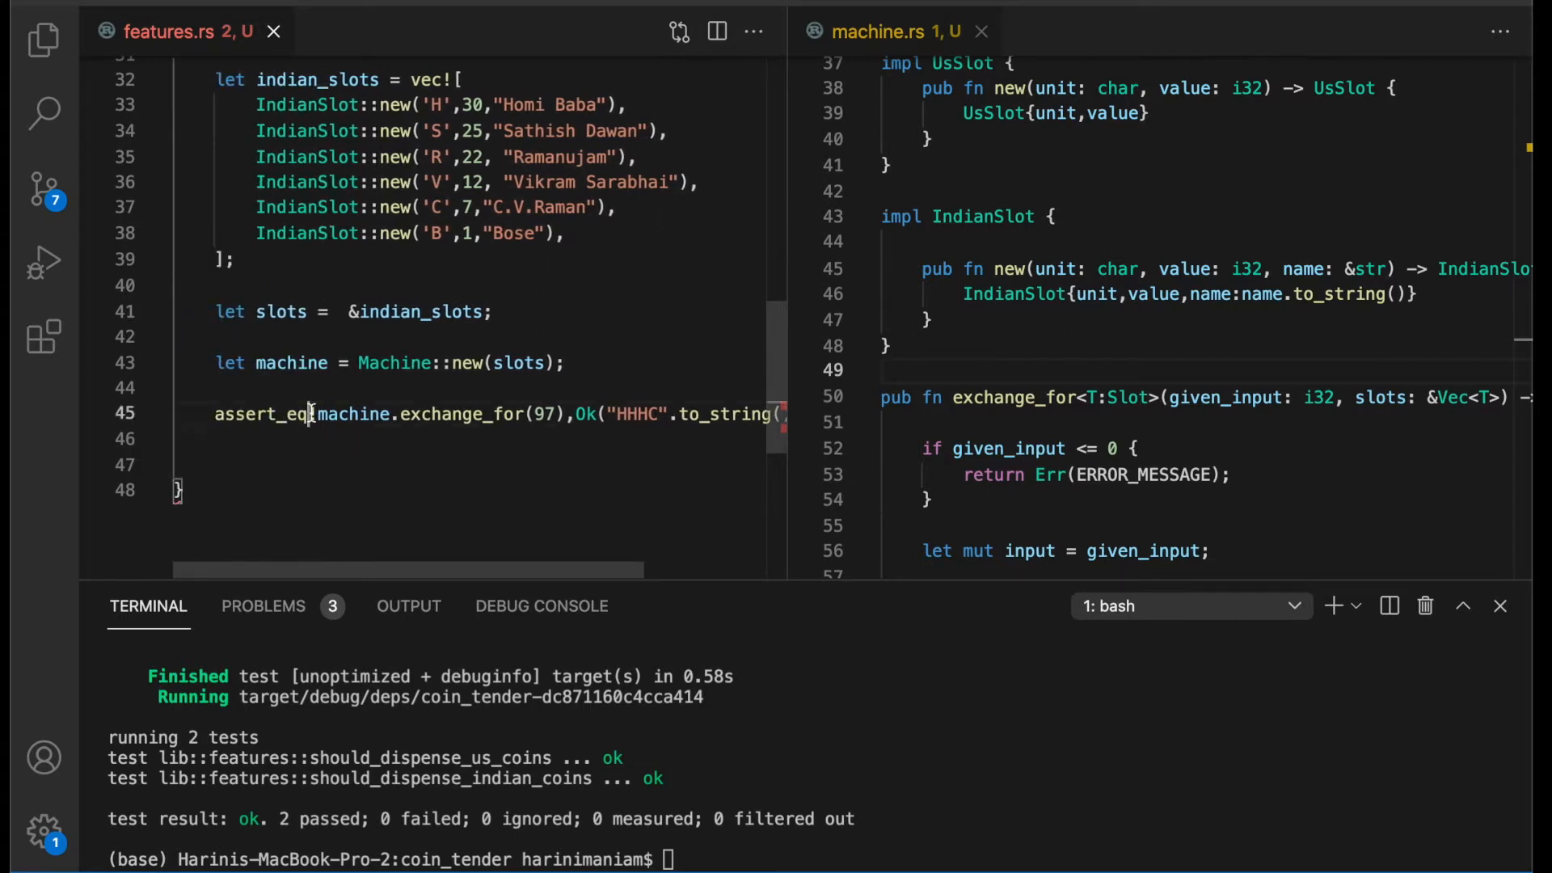
type("!(")
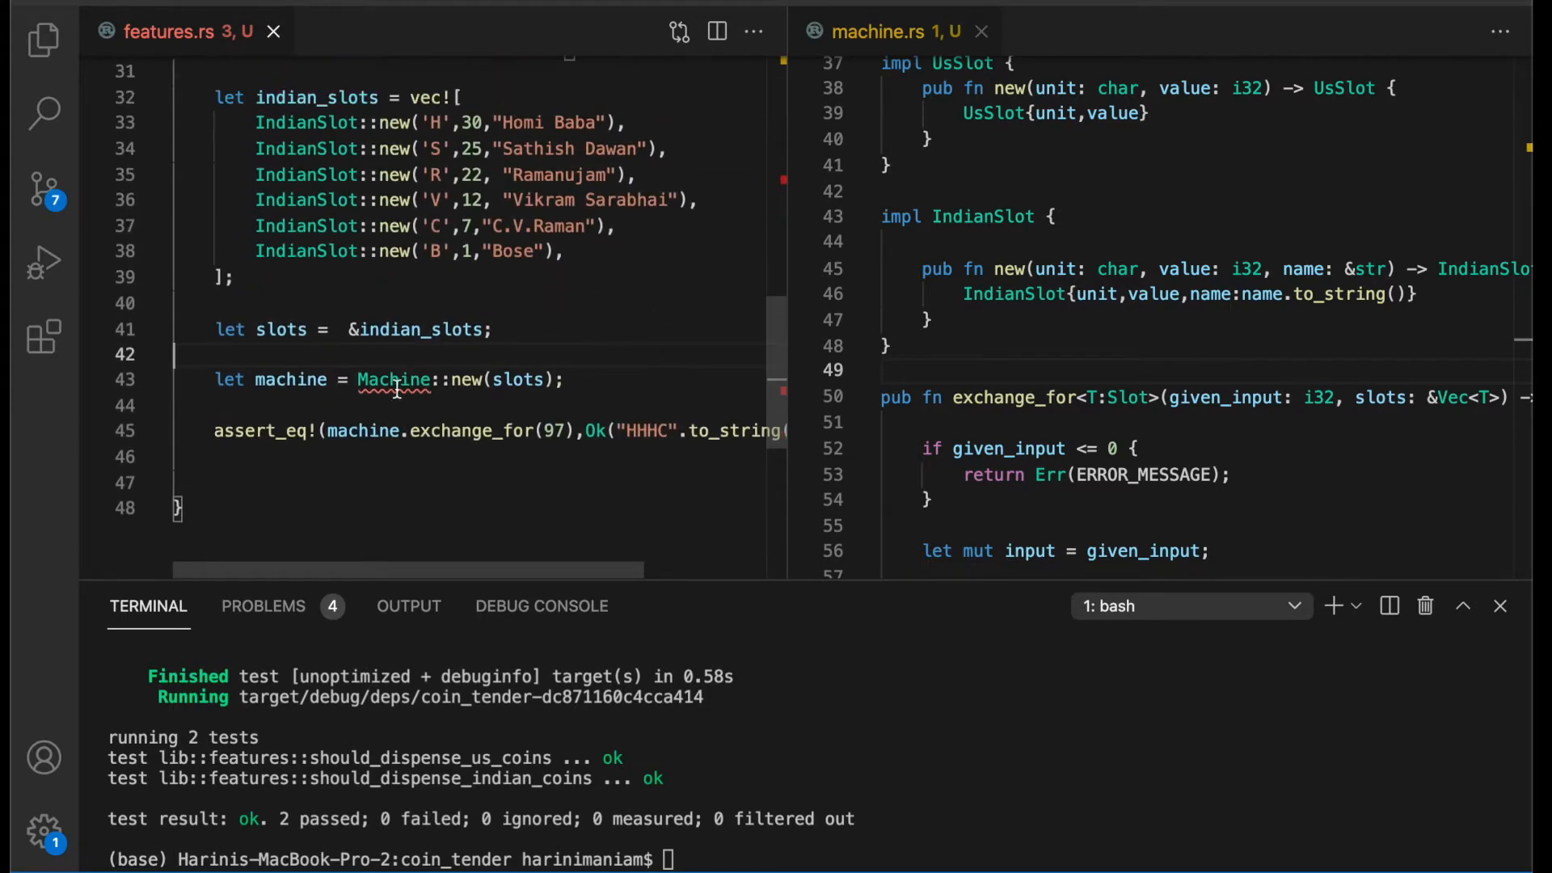
mouse_move(394, 379)
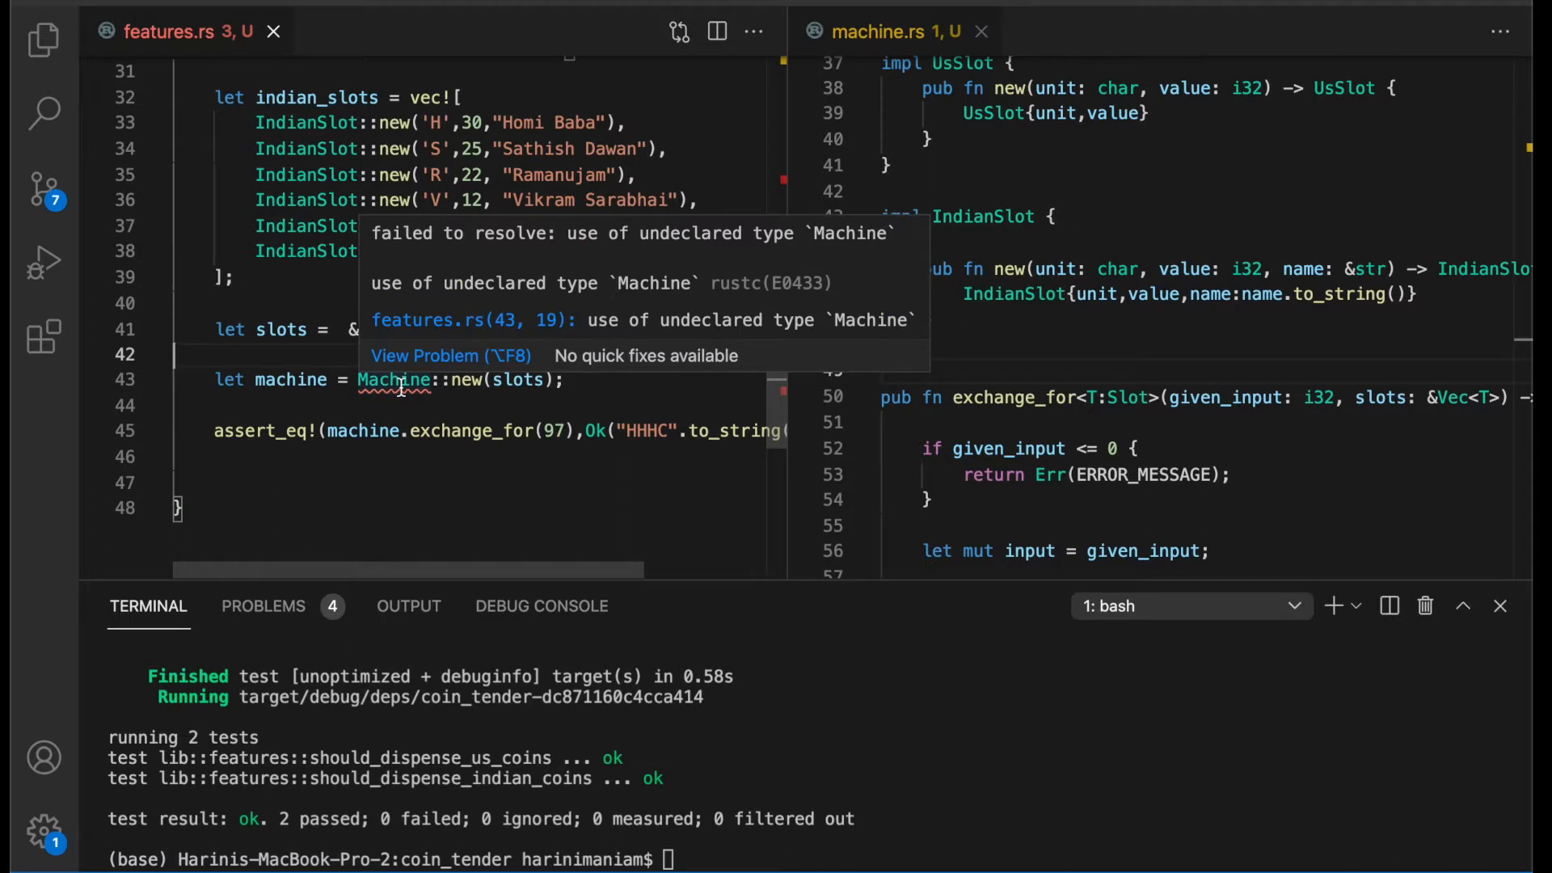
mouse_move(859, 238)
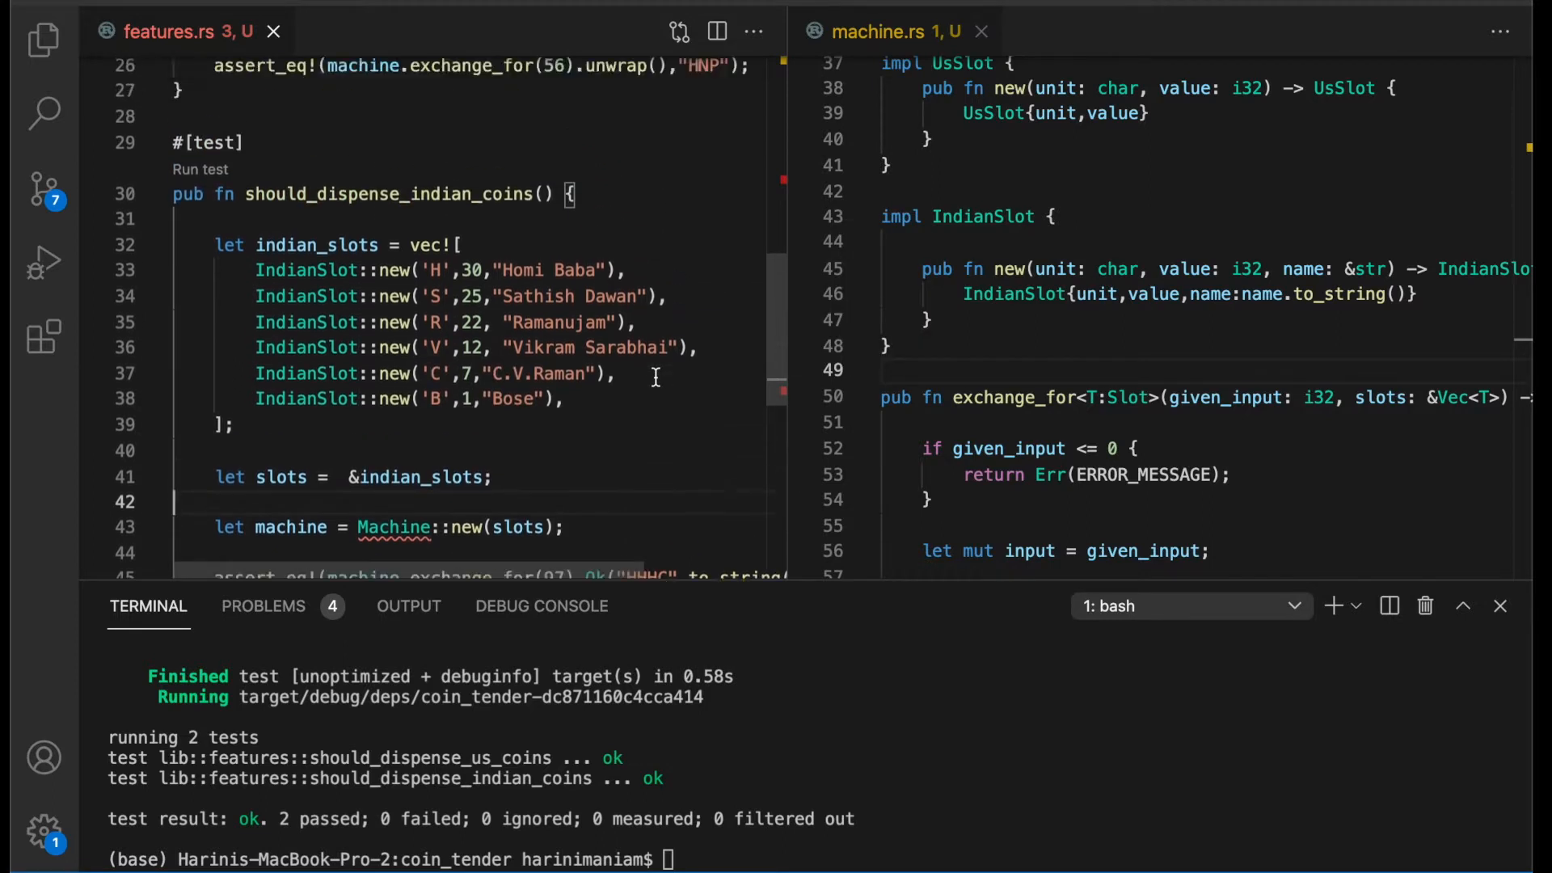
Append `,Machine` to the `use crate::lib::machine::{…}` import line
scroll("up", 3)
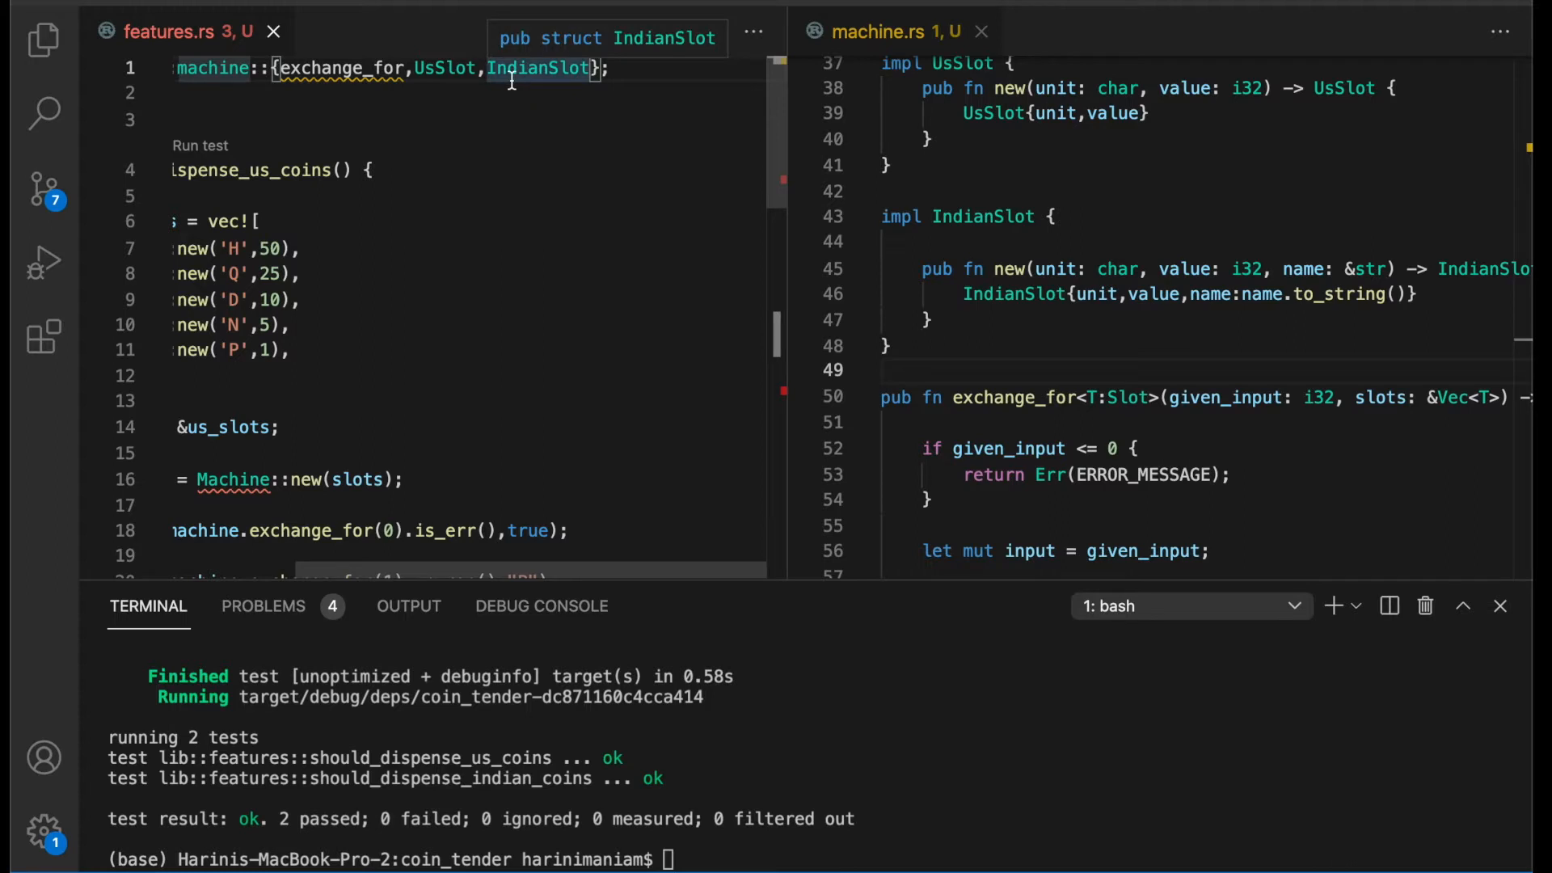
type(",")
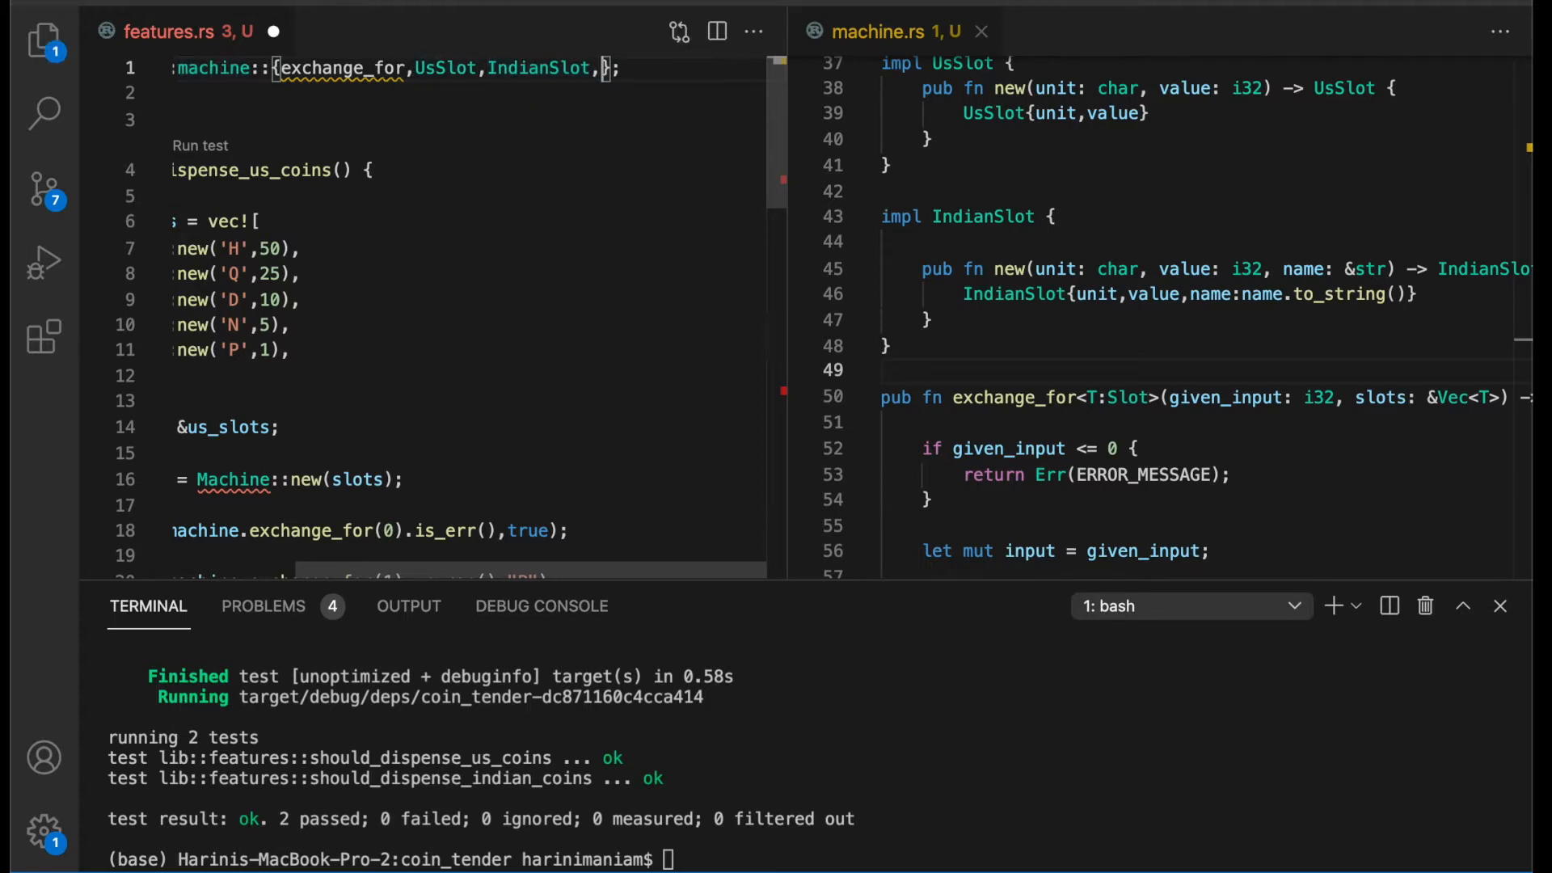
type("Machine")
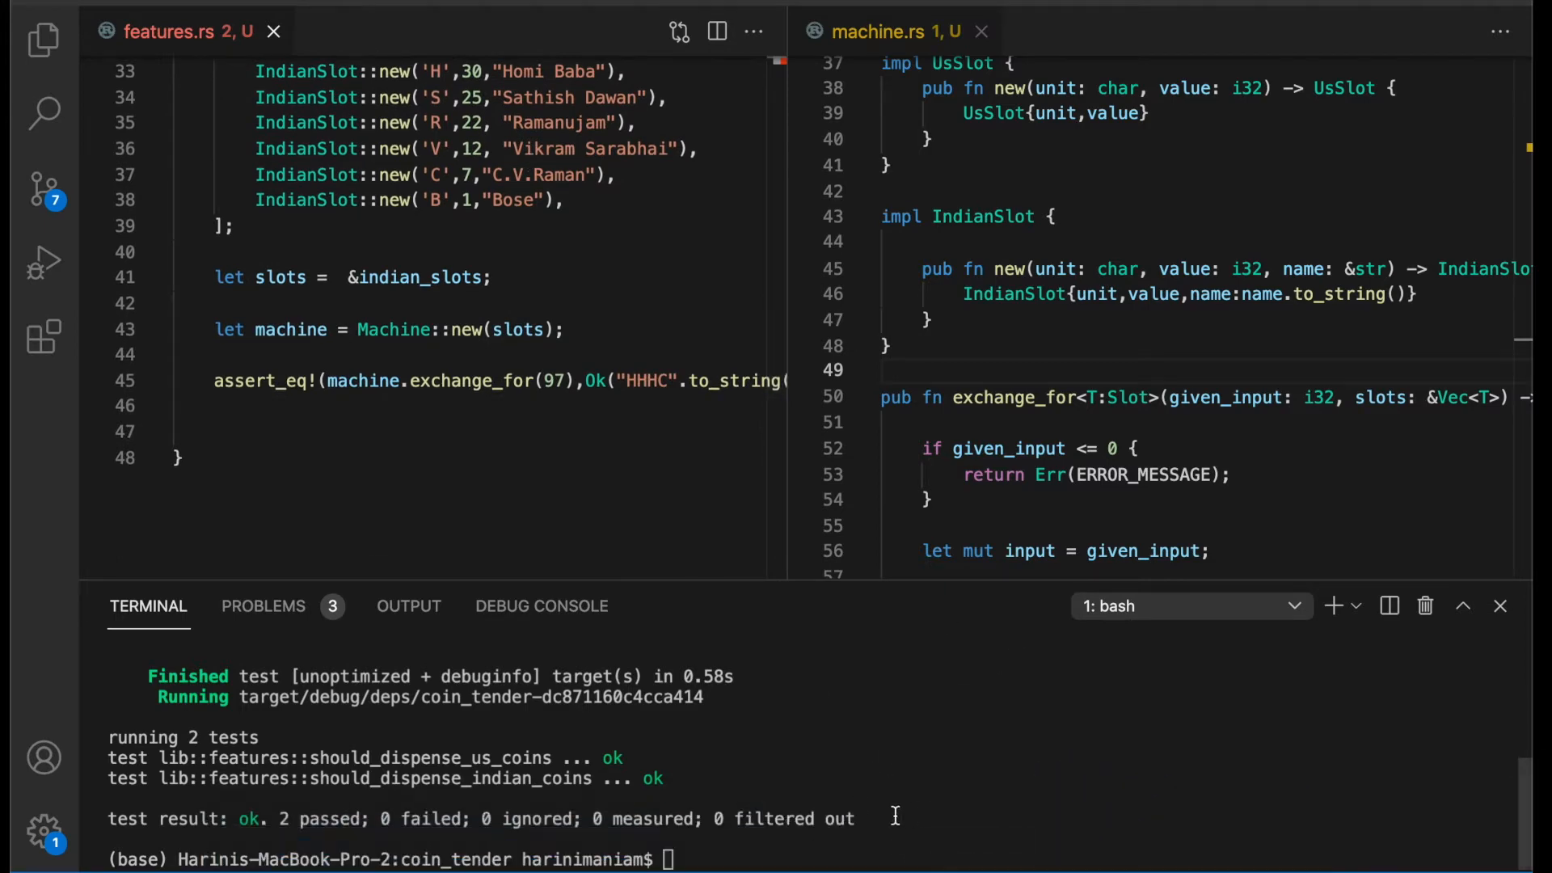
Run `cargo test` and scroll through the E0432 unresolved Machine import error
type("cargo test")
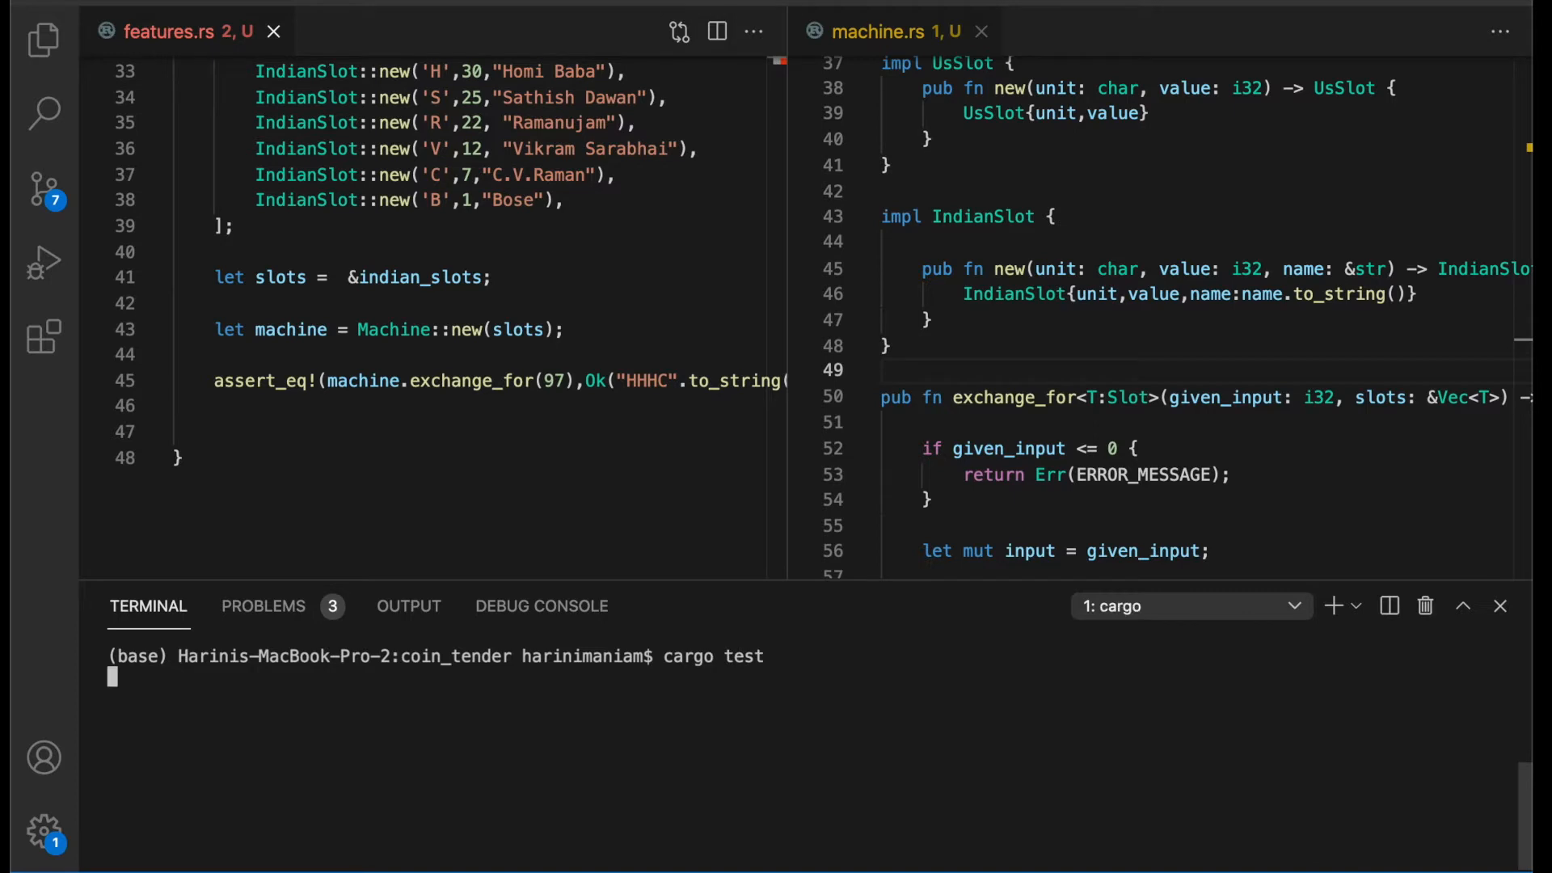
key("Return")
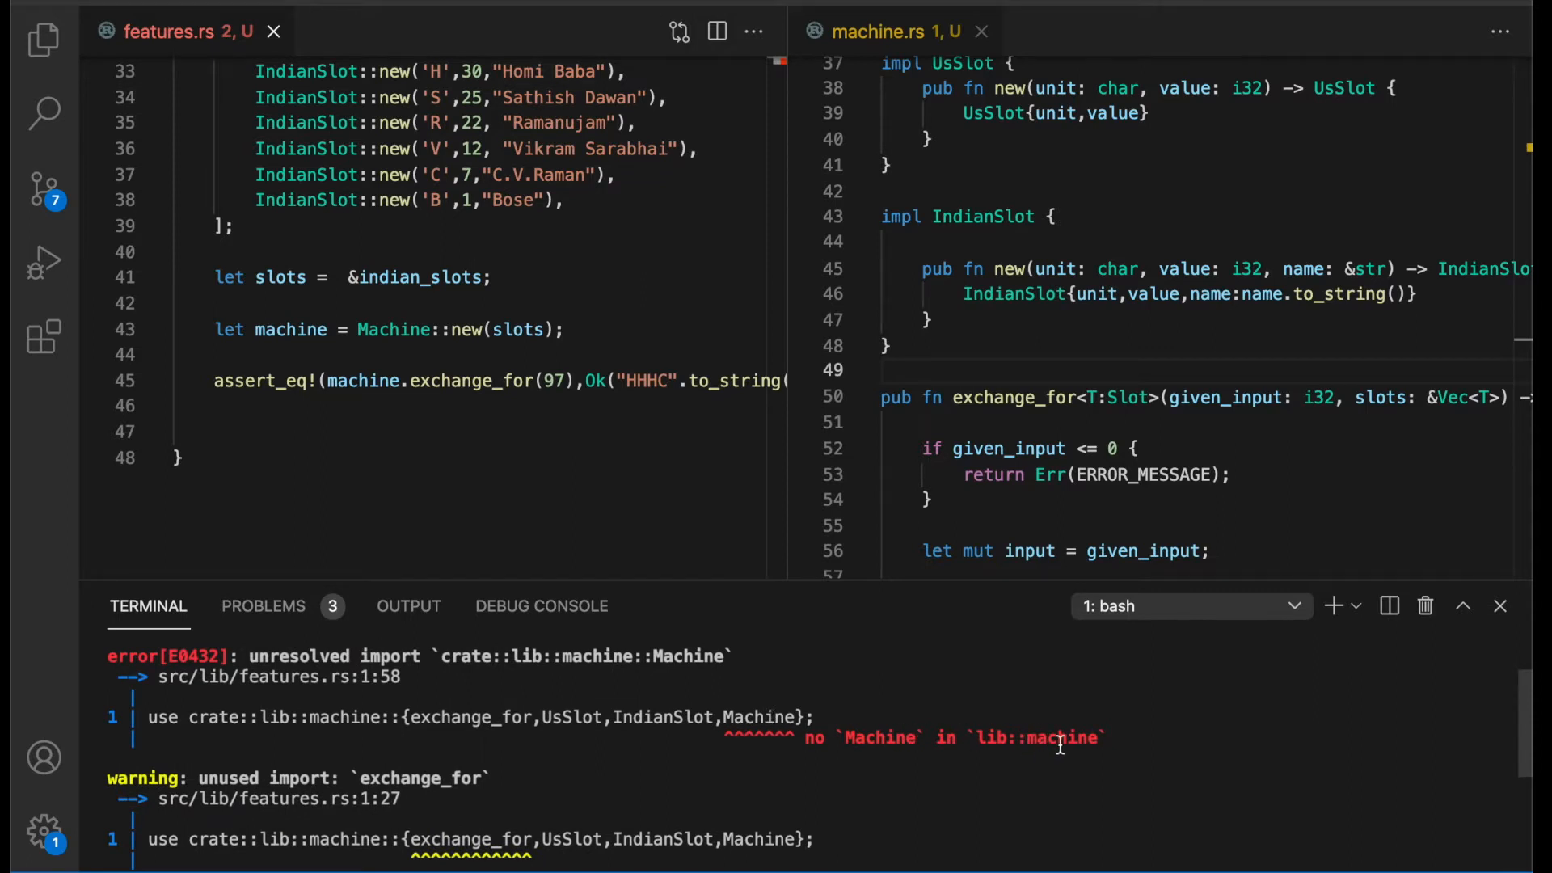
scroll("down", 3)
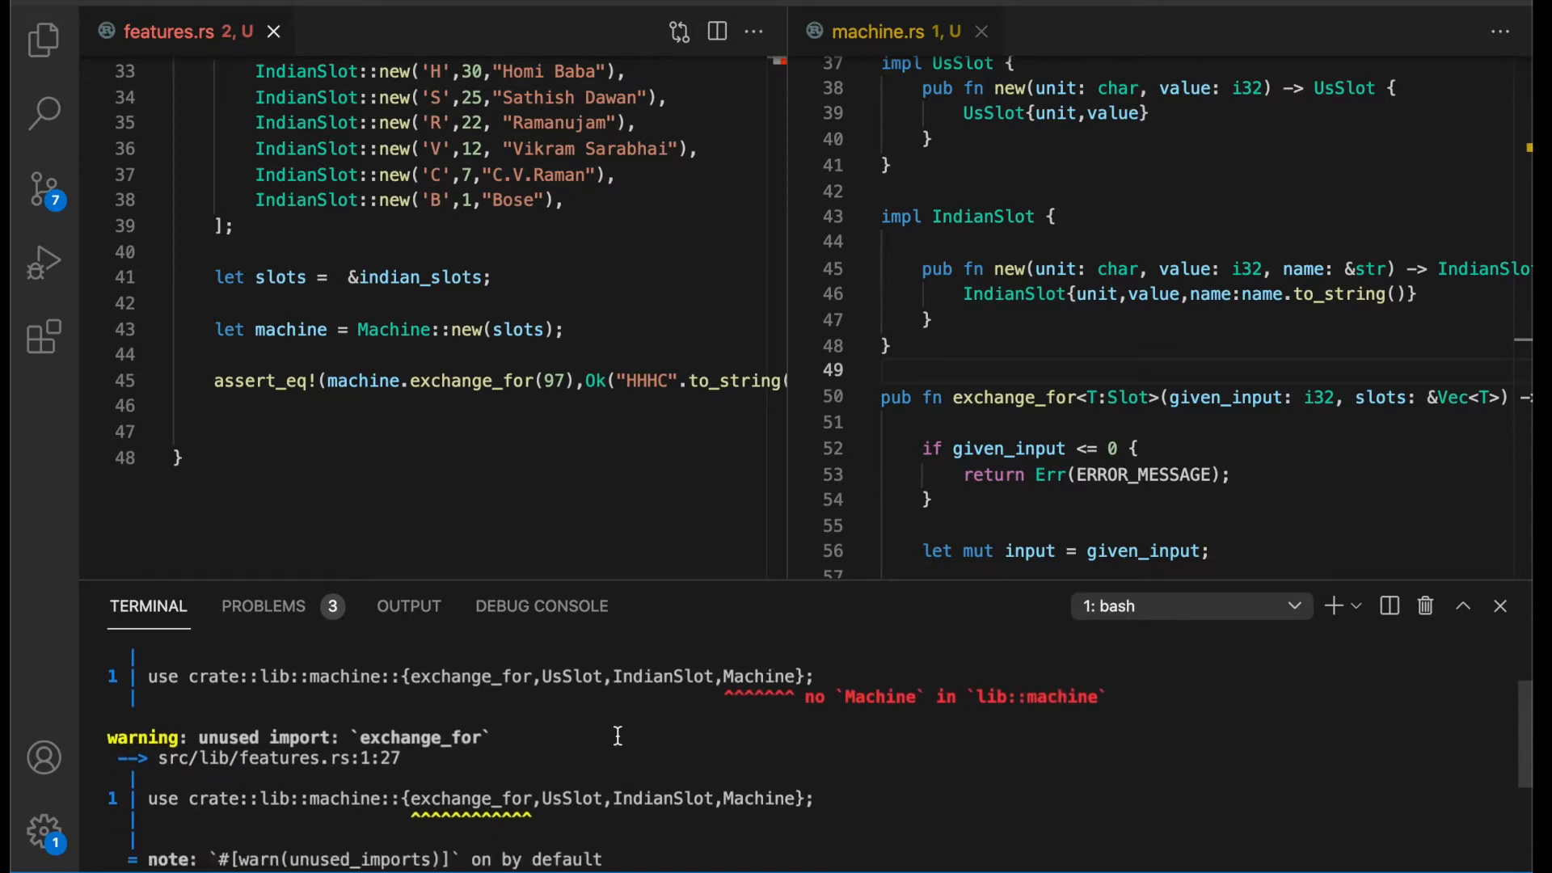
scroll("down", 3)
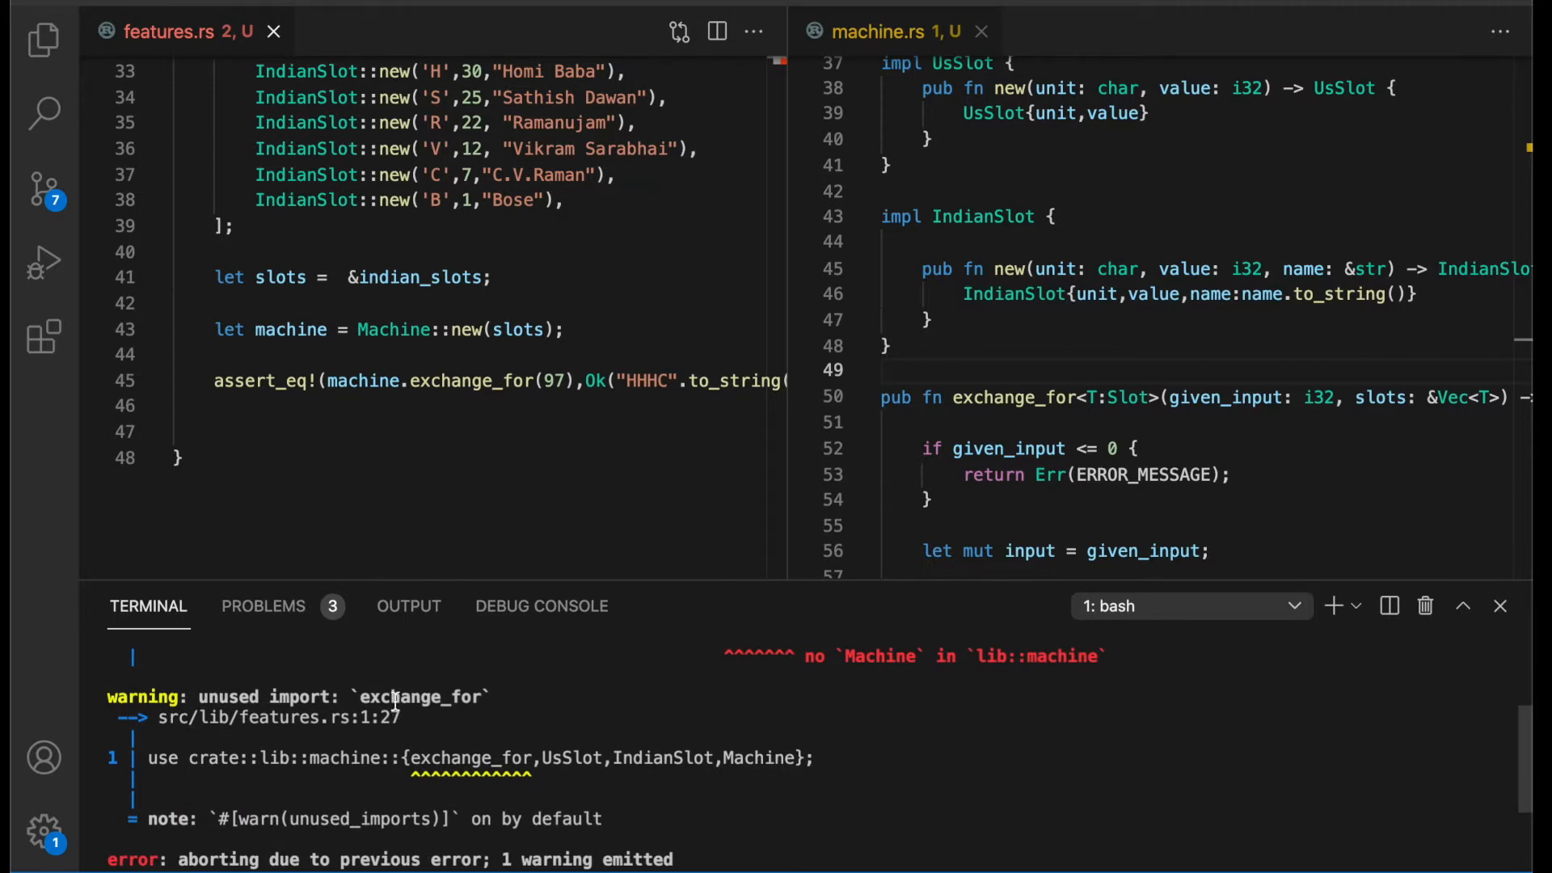
scroll("down", 3)
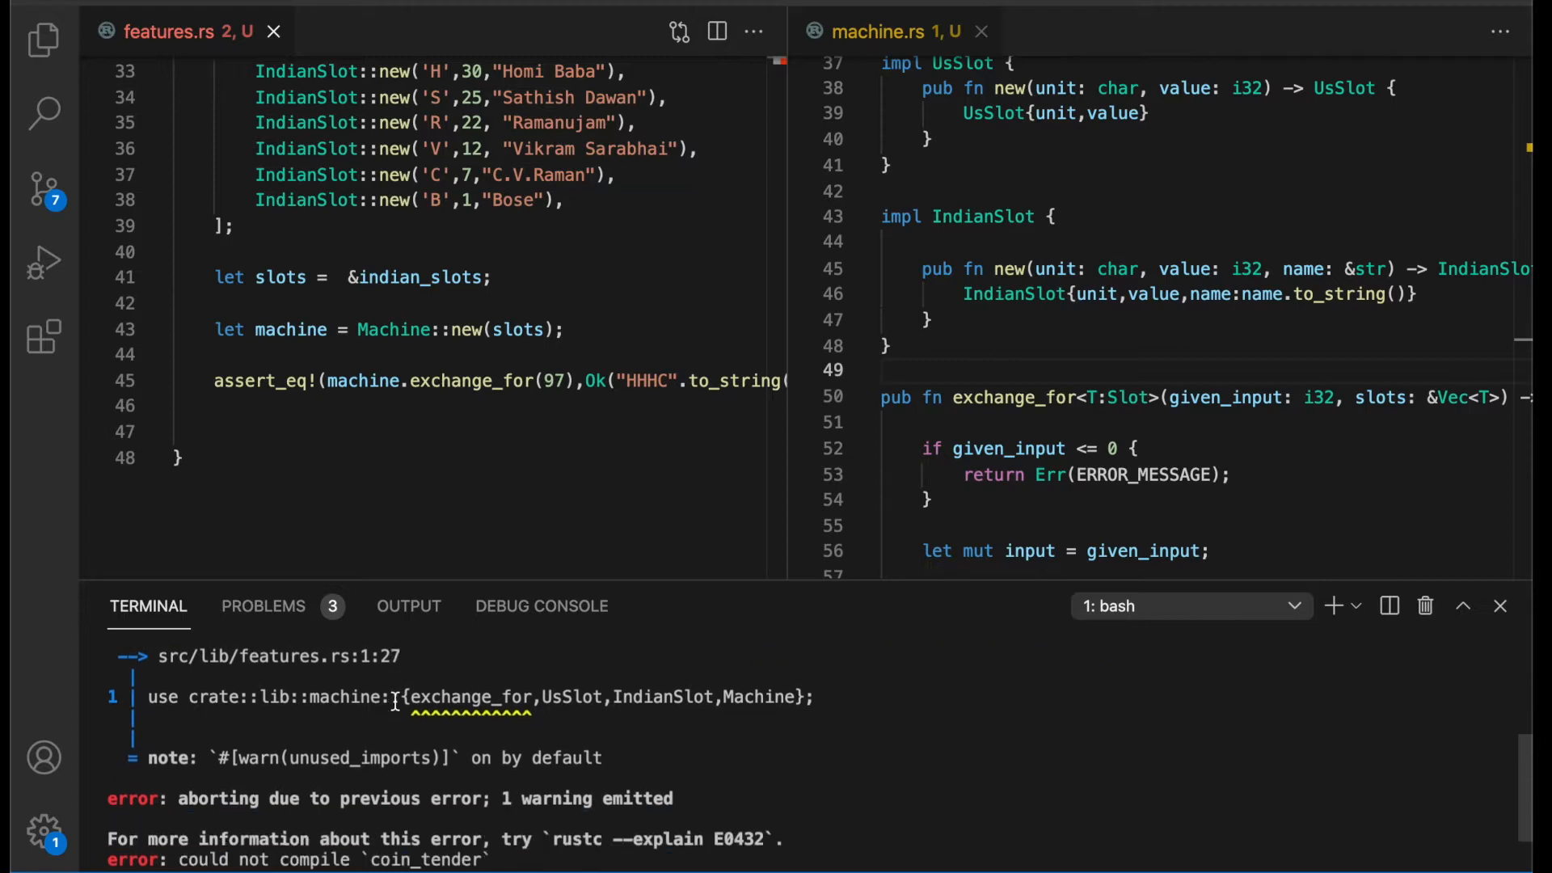
scroll("down", 3)
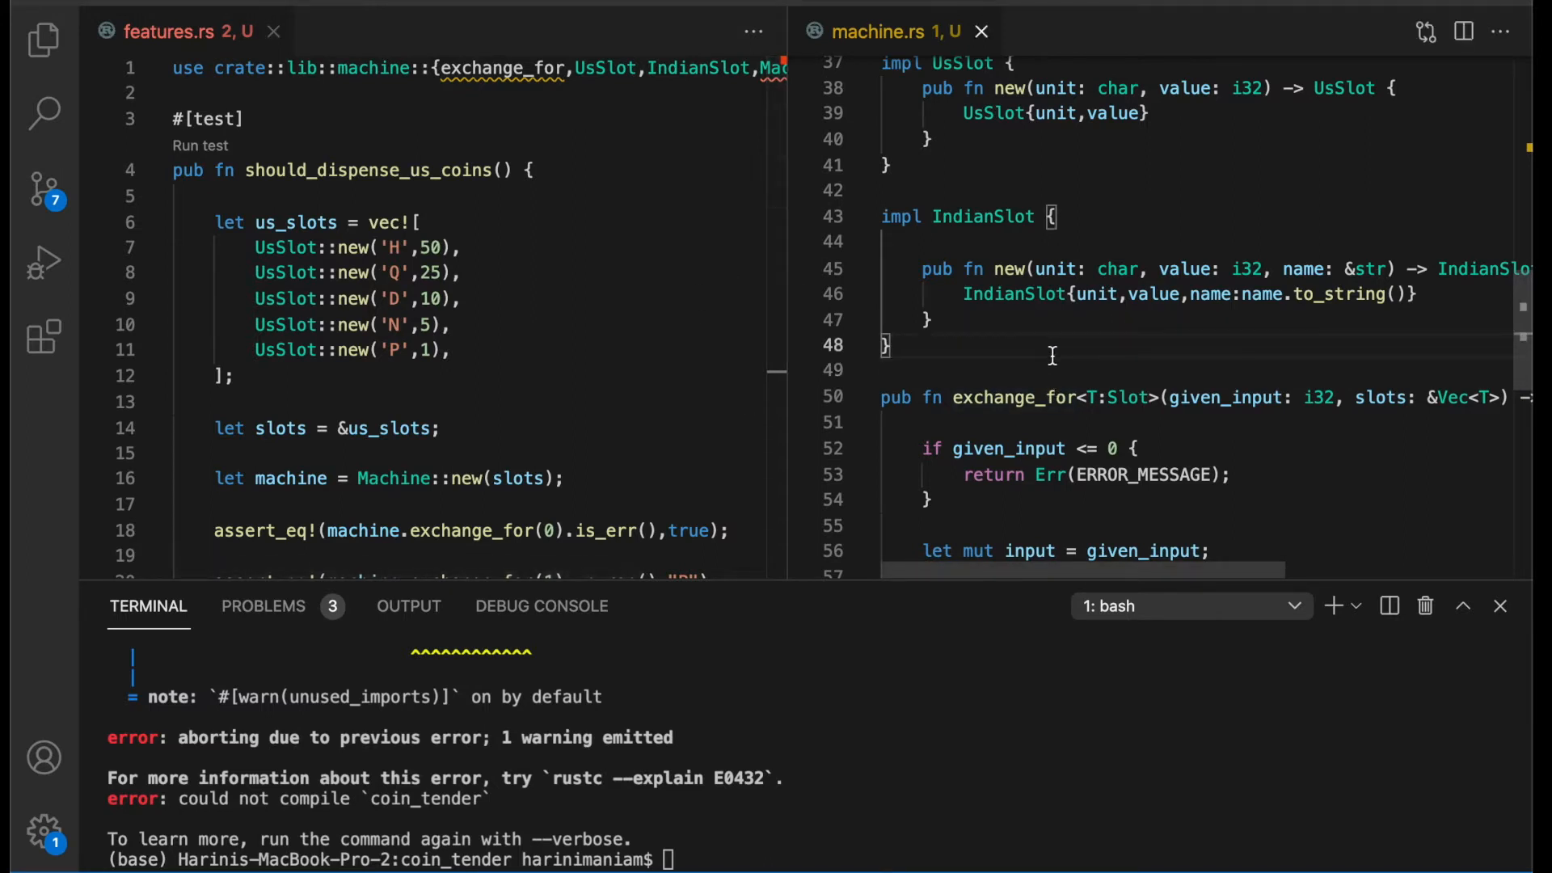
Start a `struct Machine` with a `new()` function in machine.rs
type("s")
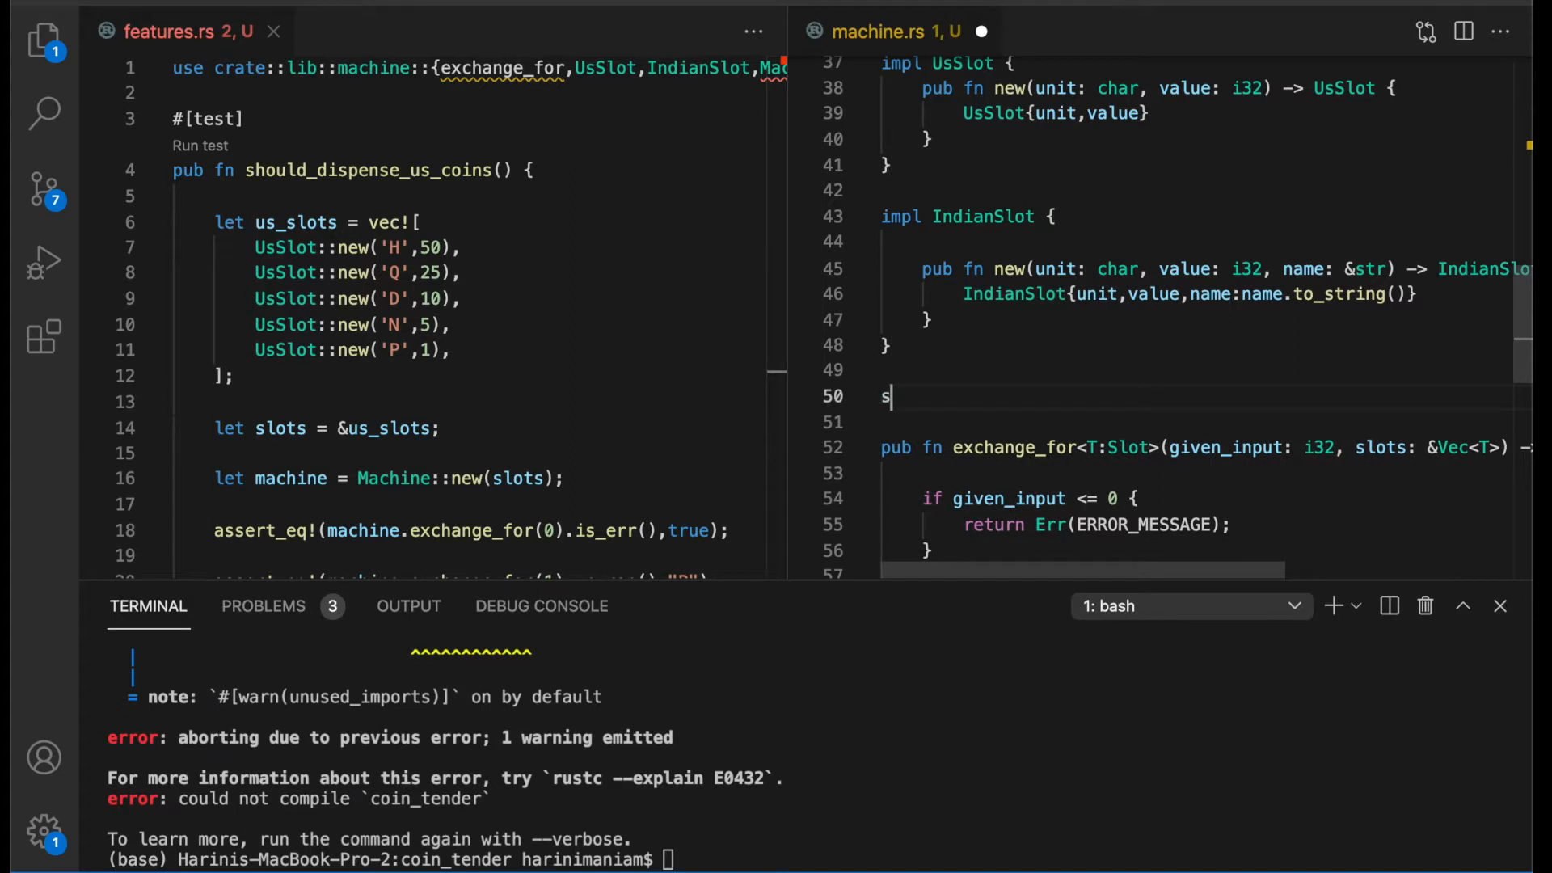
type("truct Machine {")
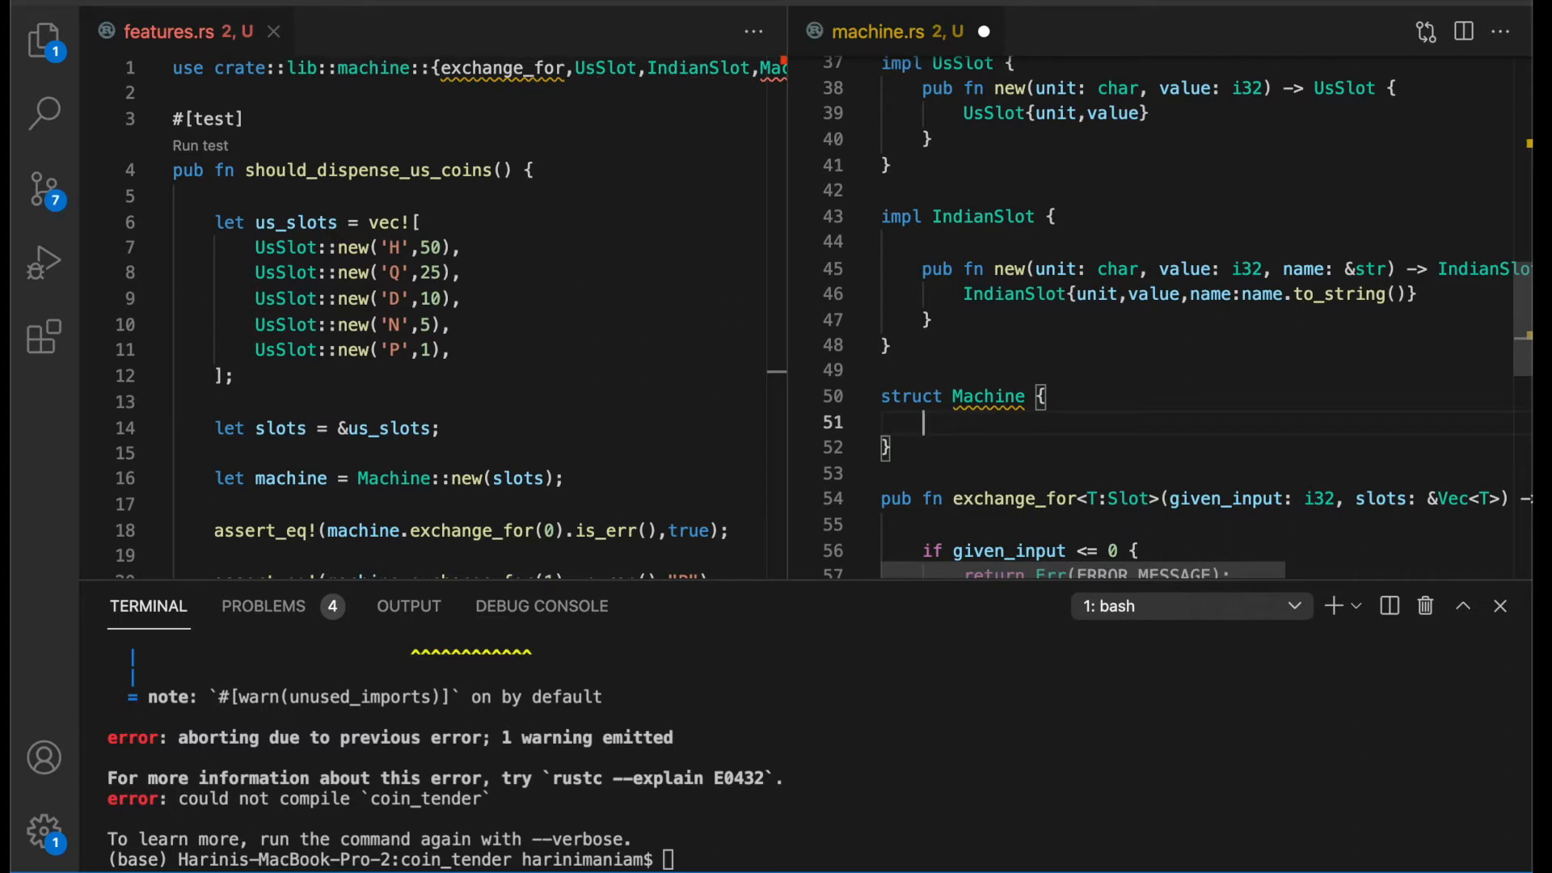
type("na")
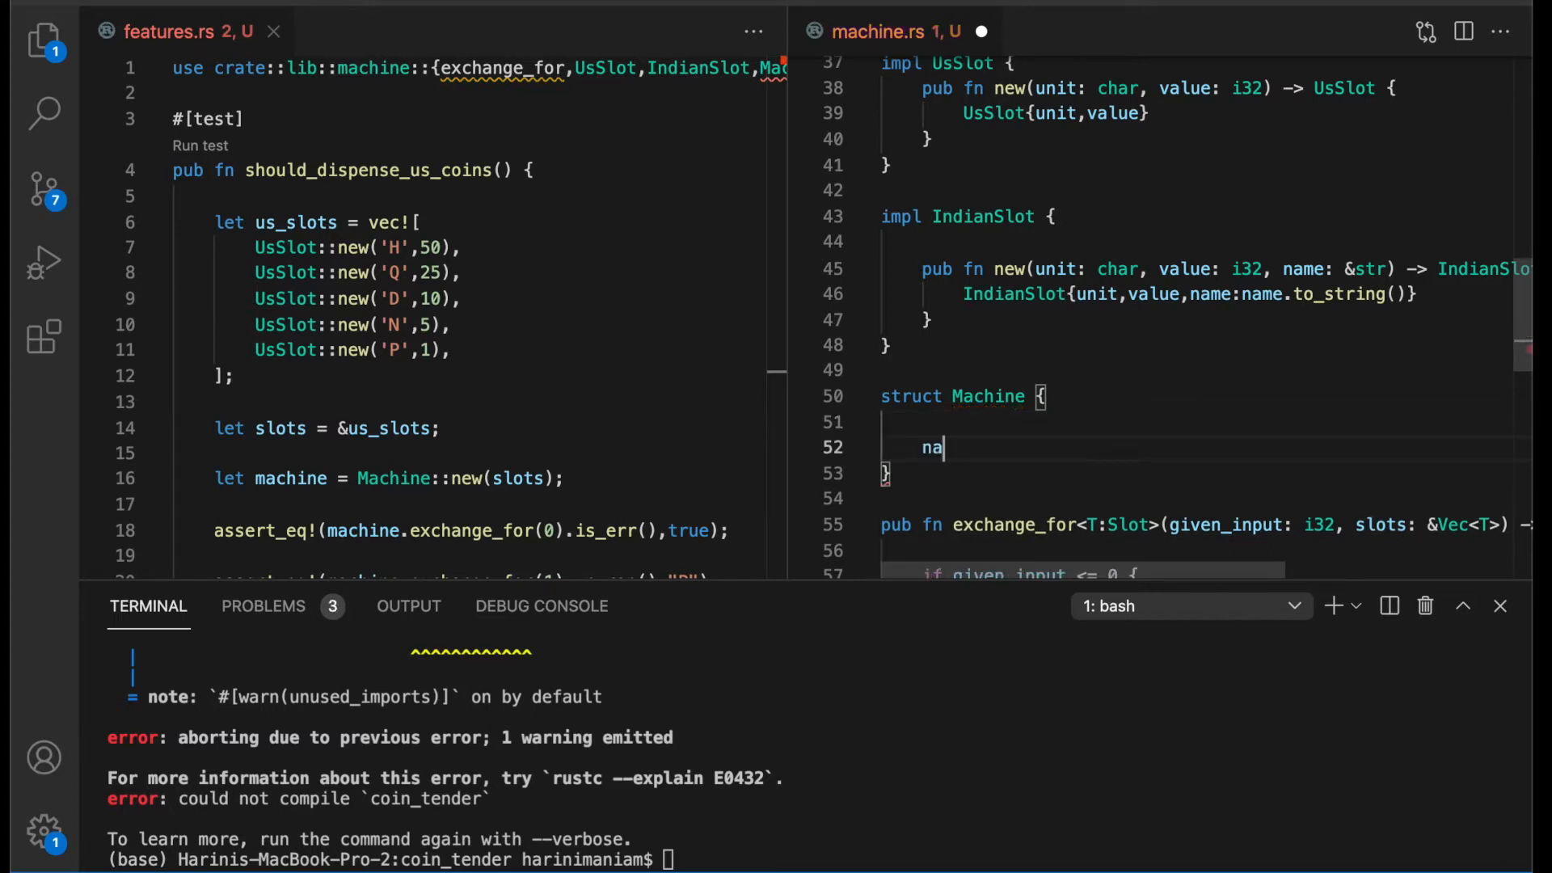
type("ew")
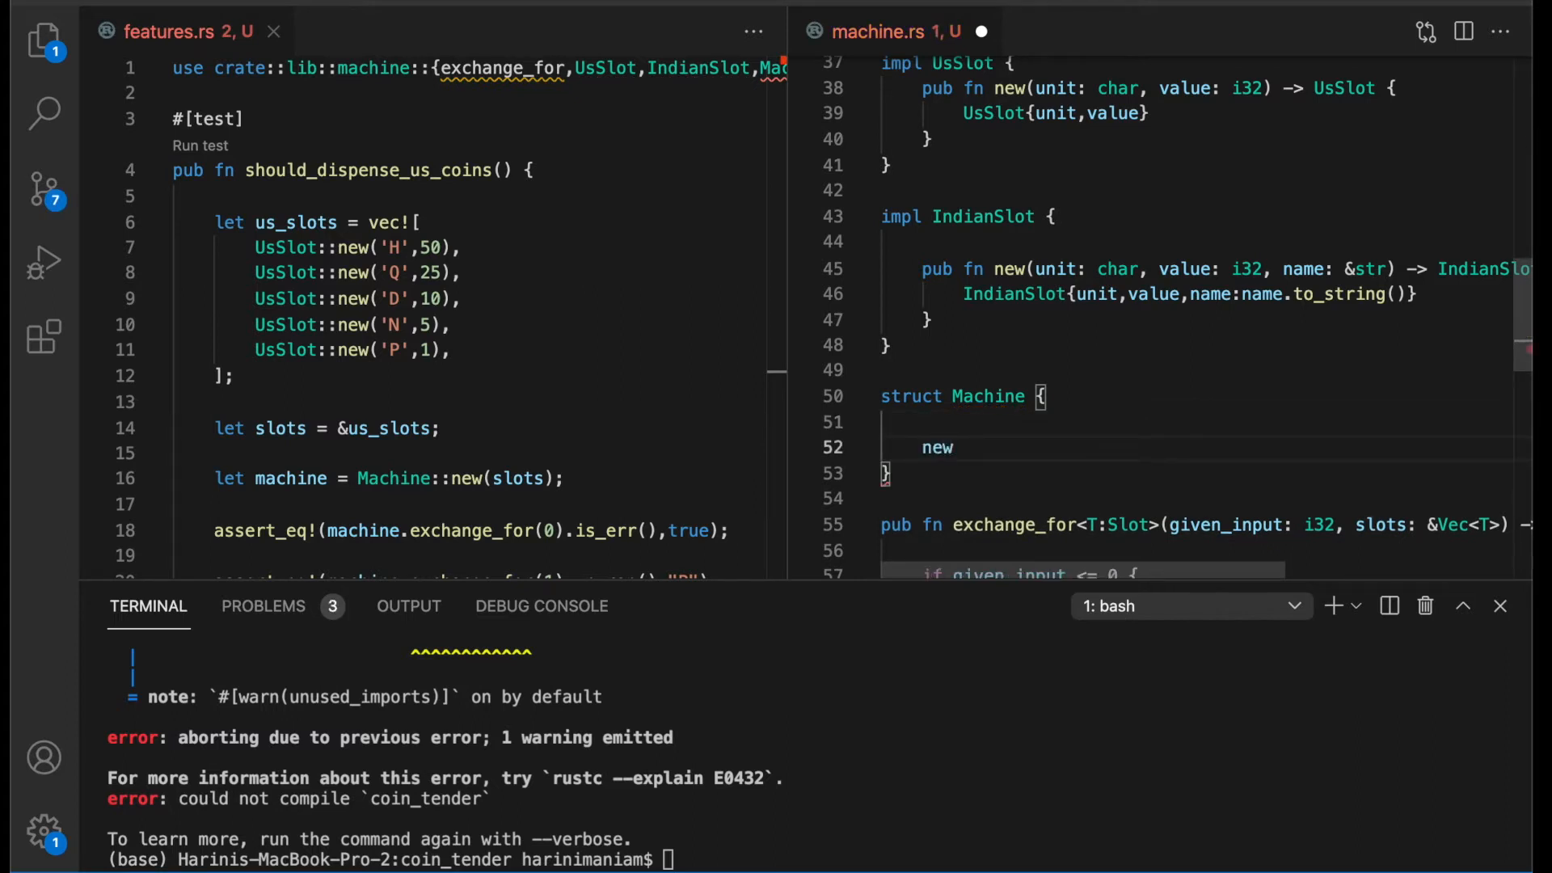
type("()")
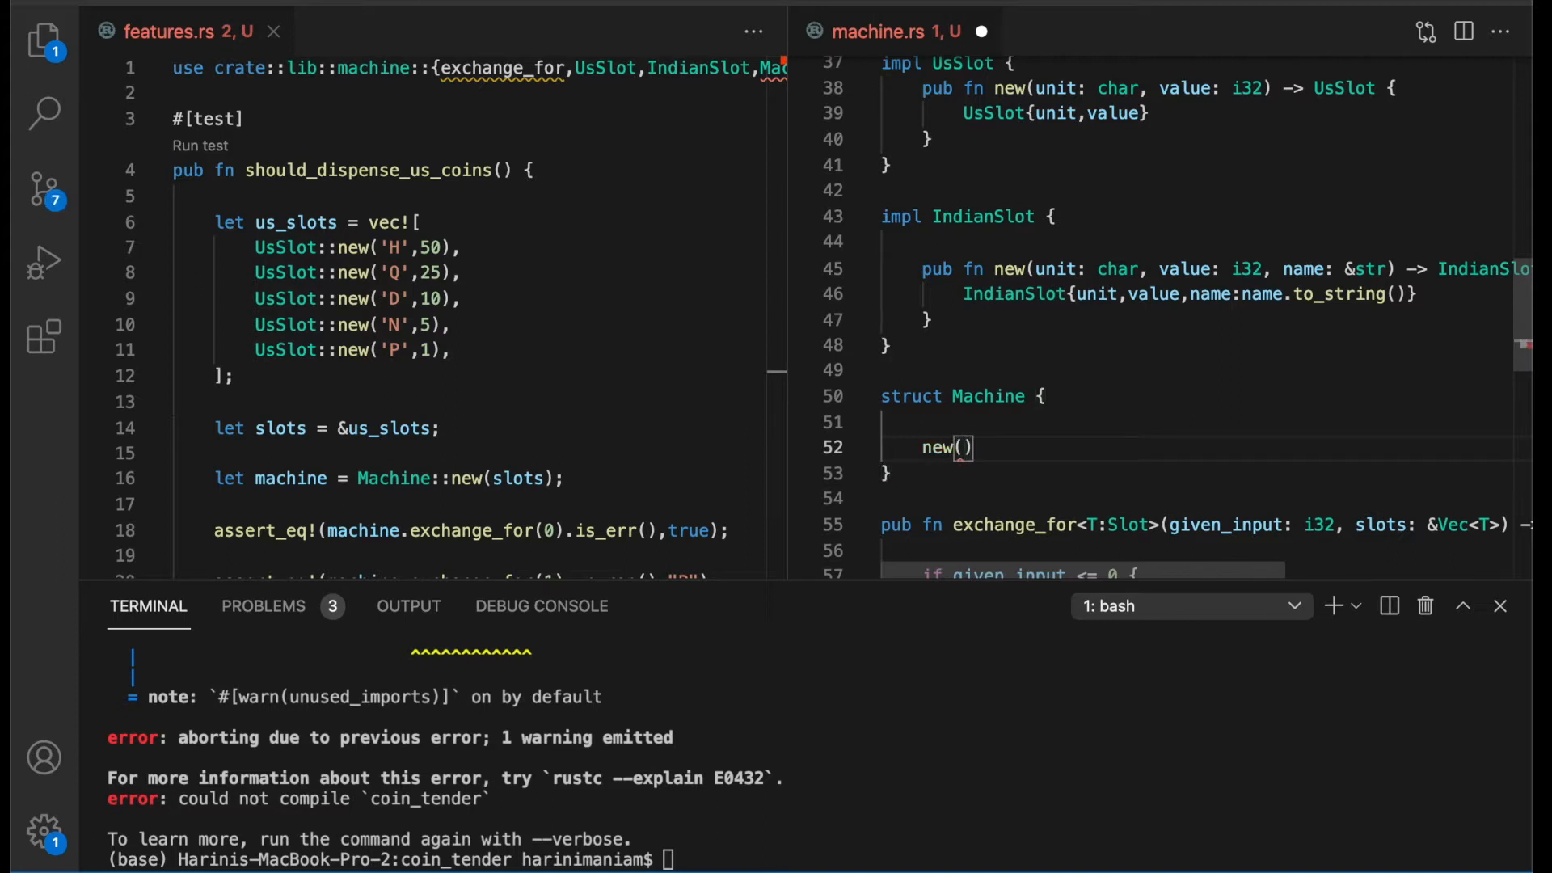
mouse_move(517, 482)
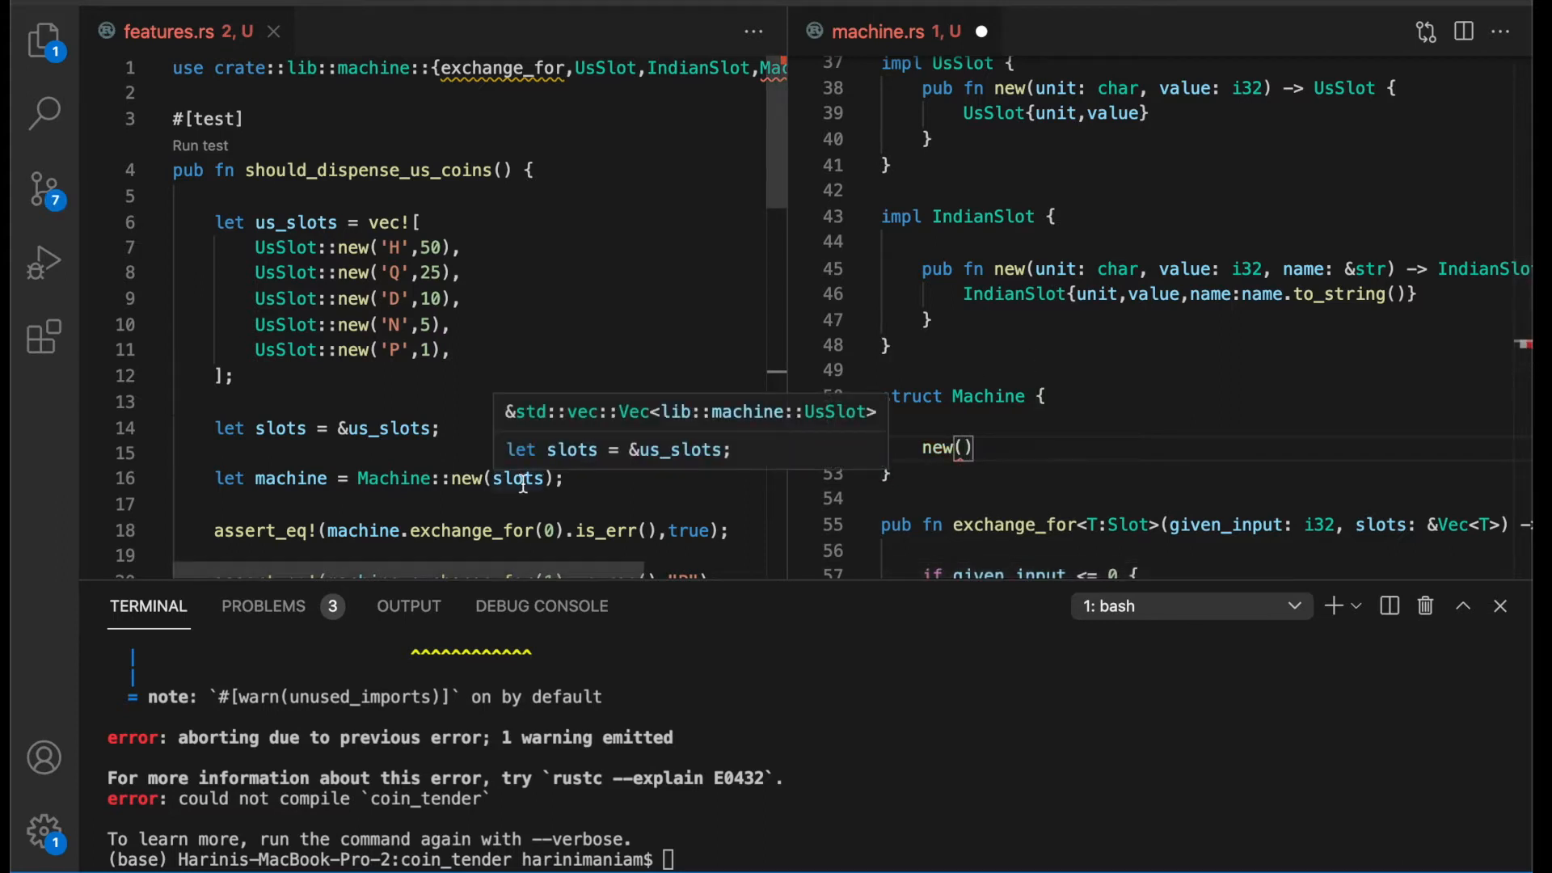
mouse_move(837, 424)
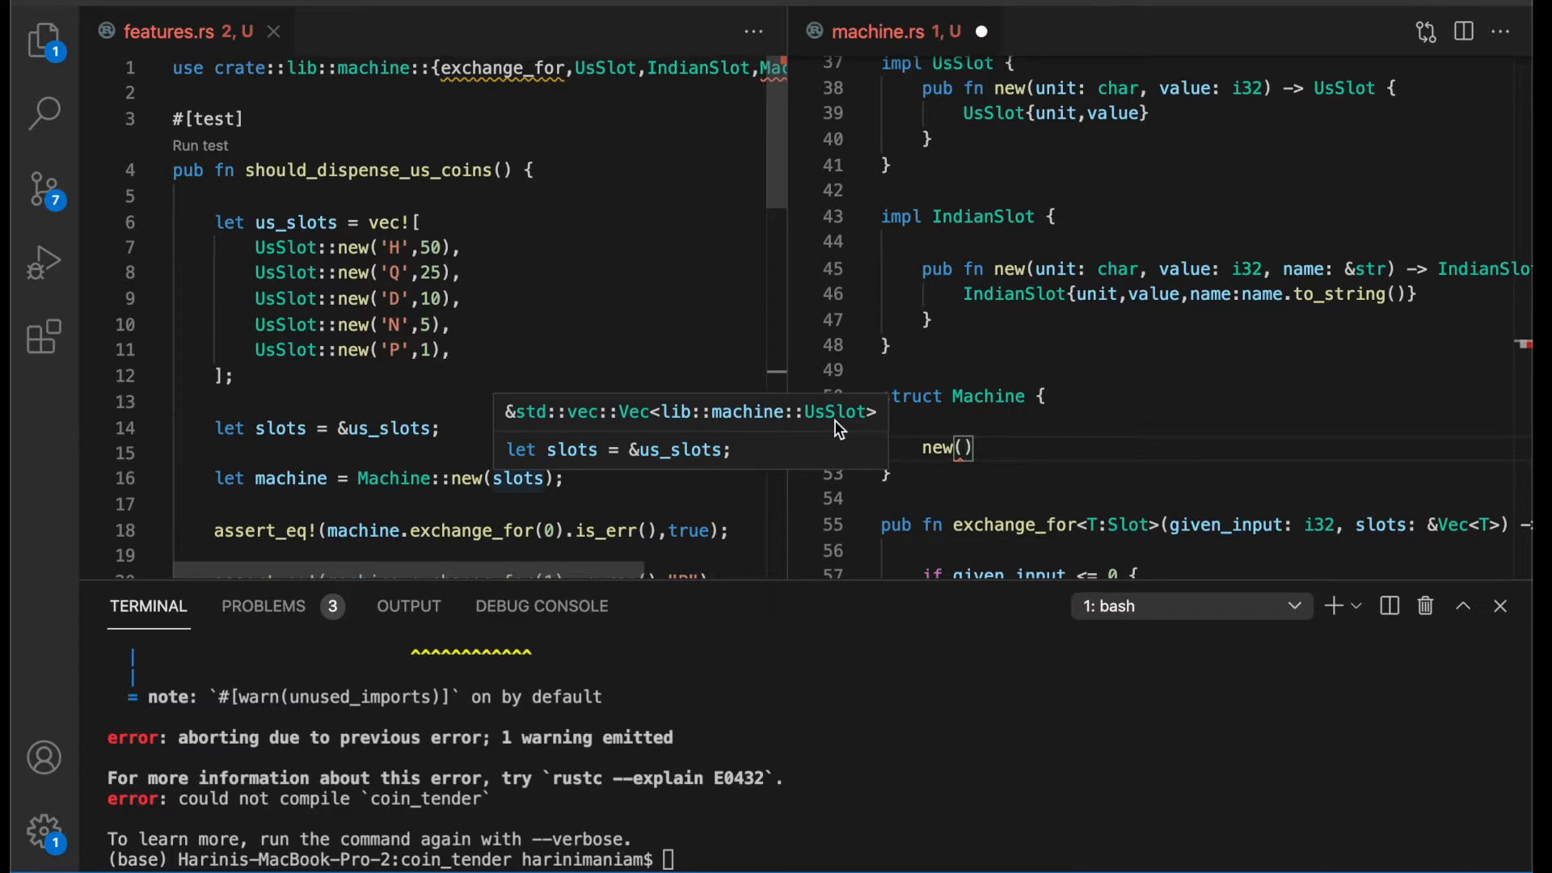
scroll("down", 3)
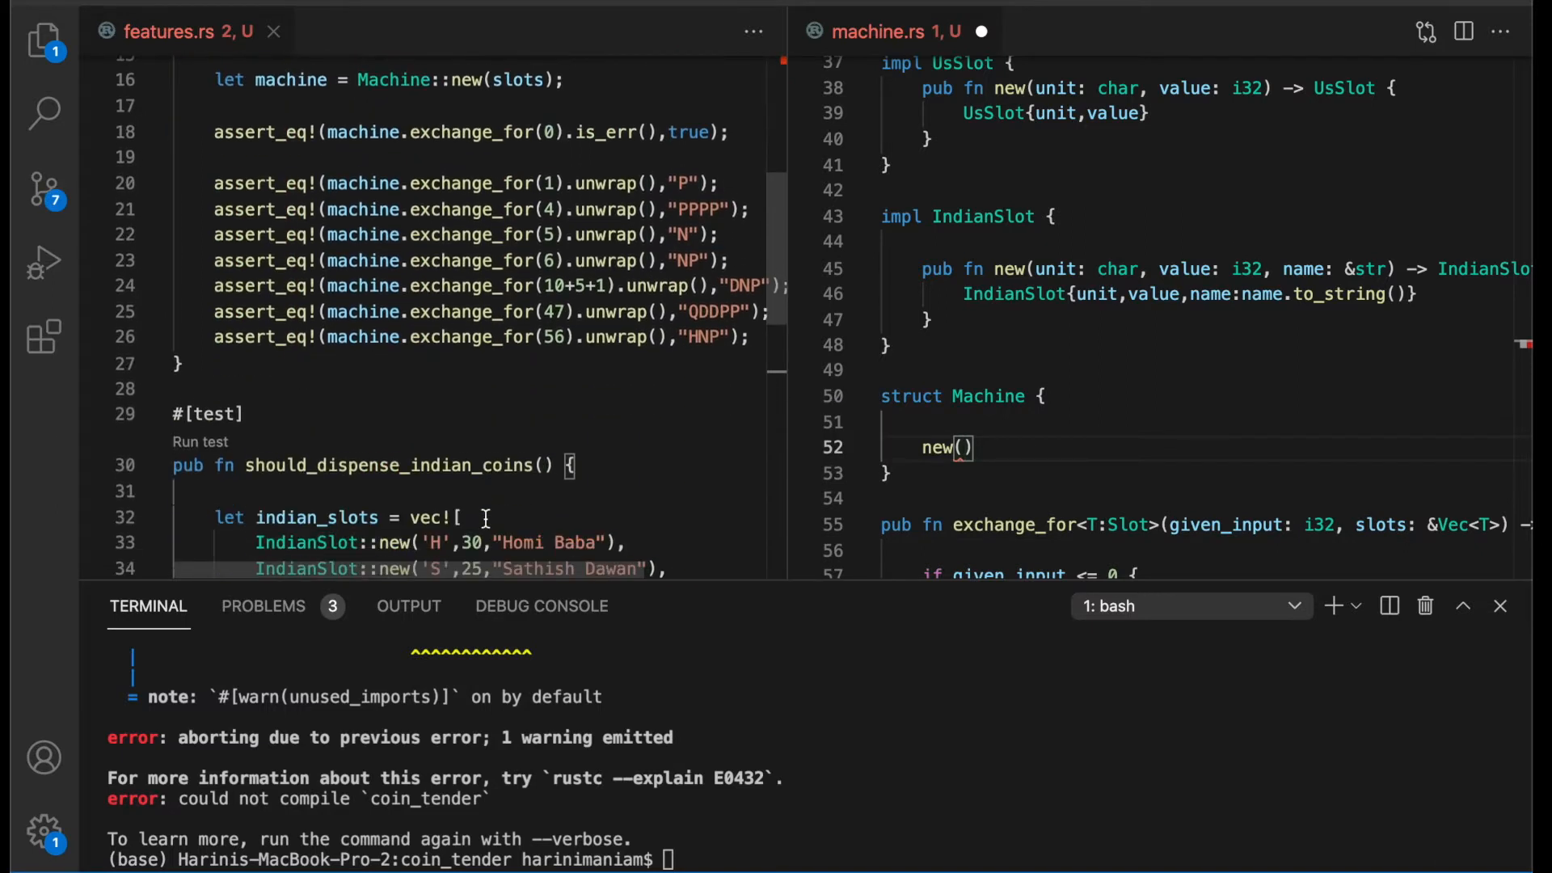
scroll("down", 3)
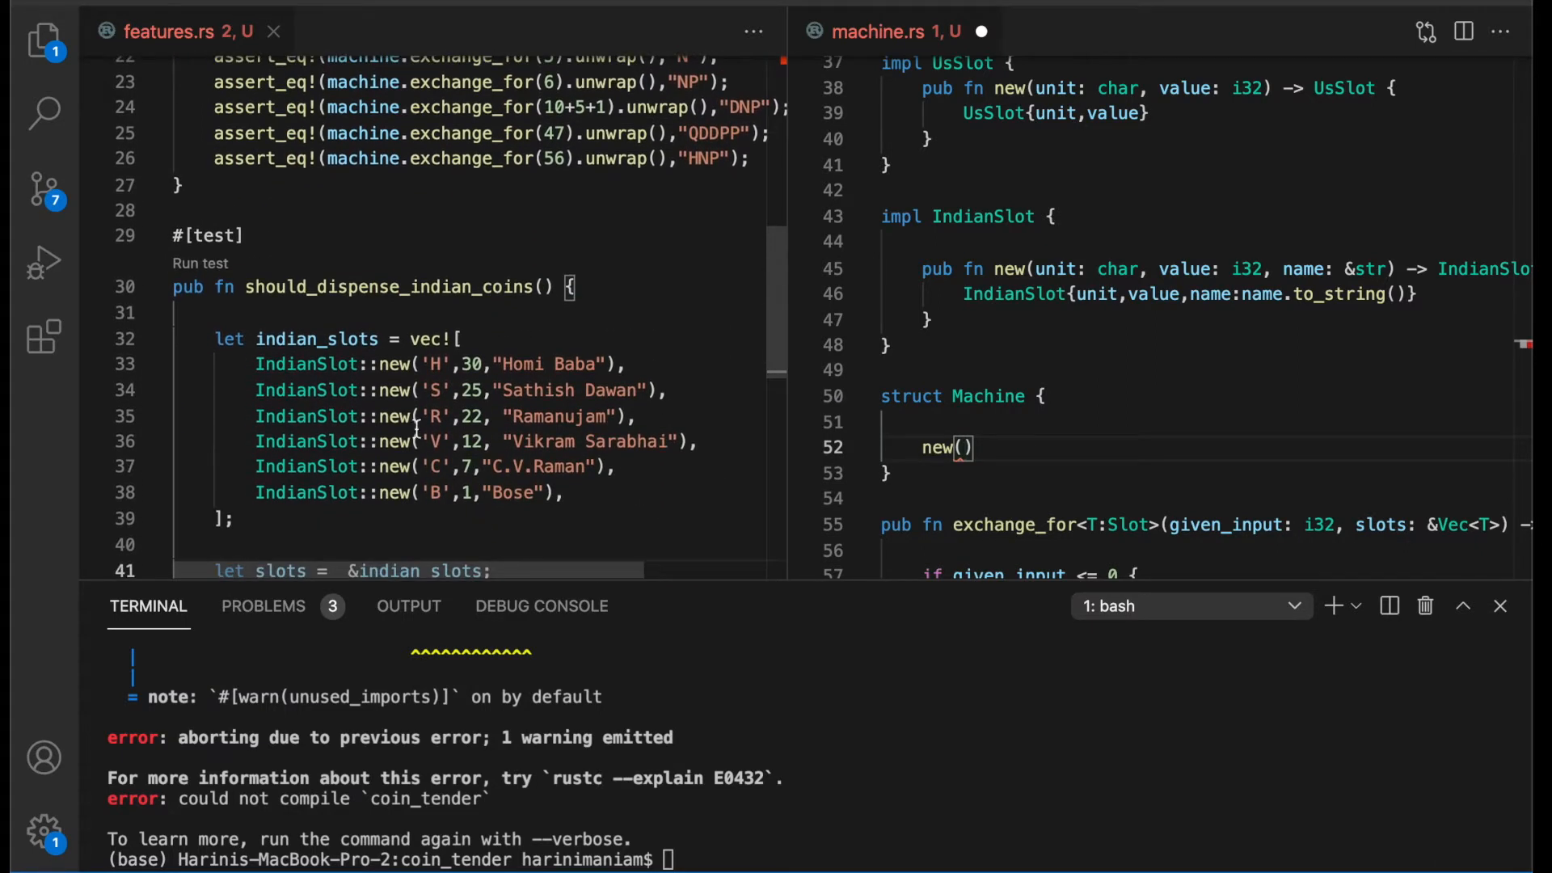
mouse_move(317, 339)
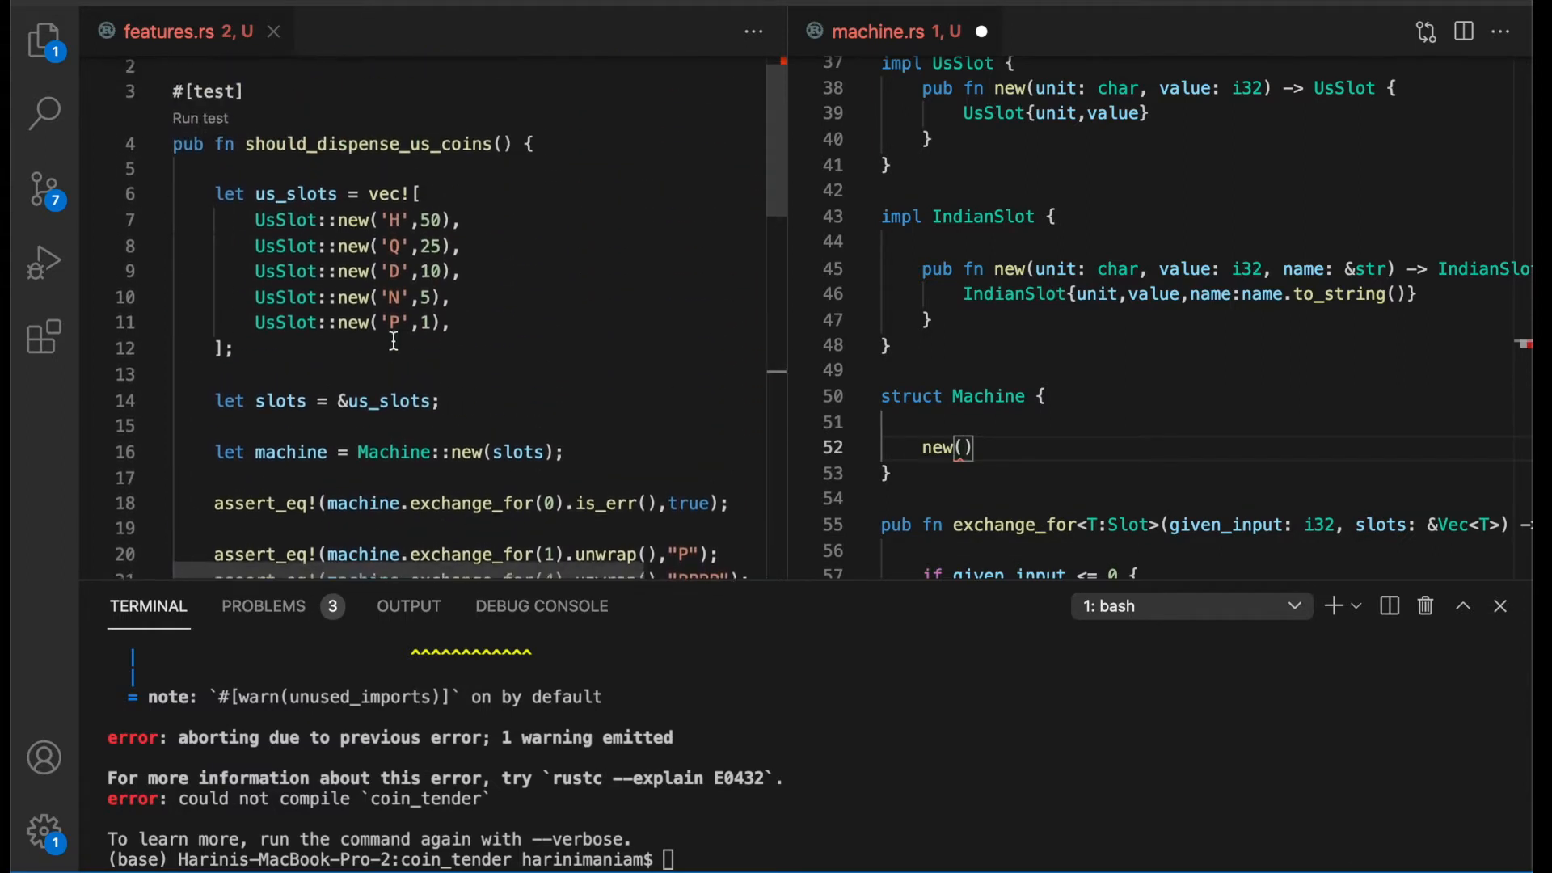
mouse_move(990, 396)
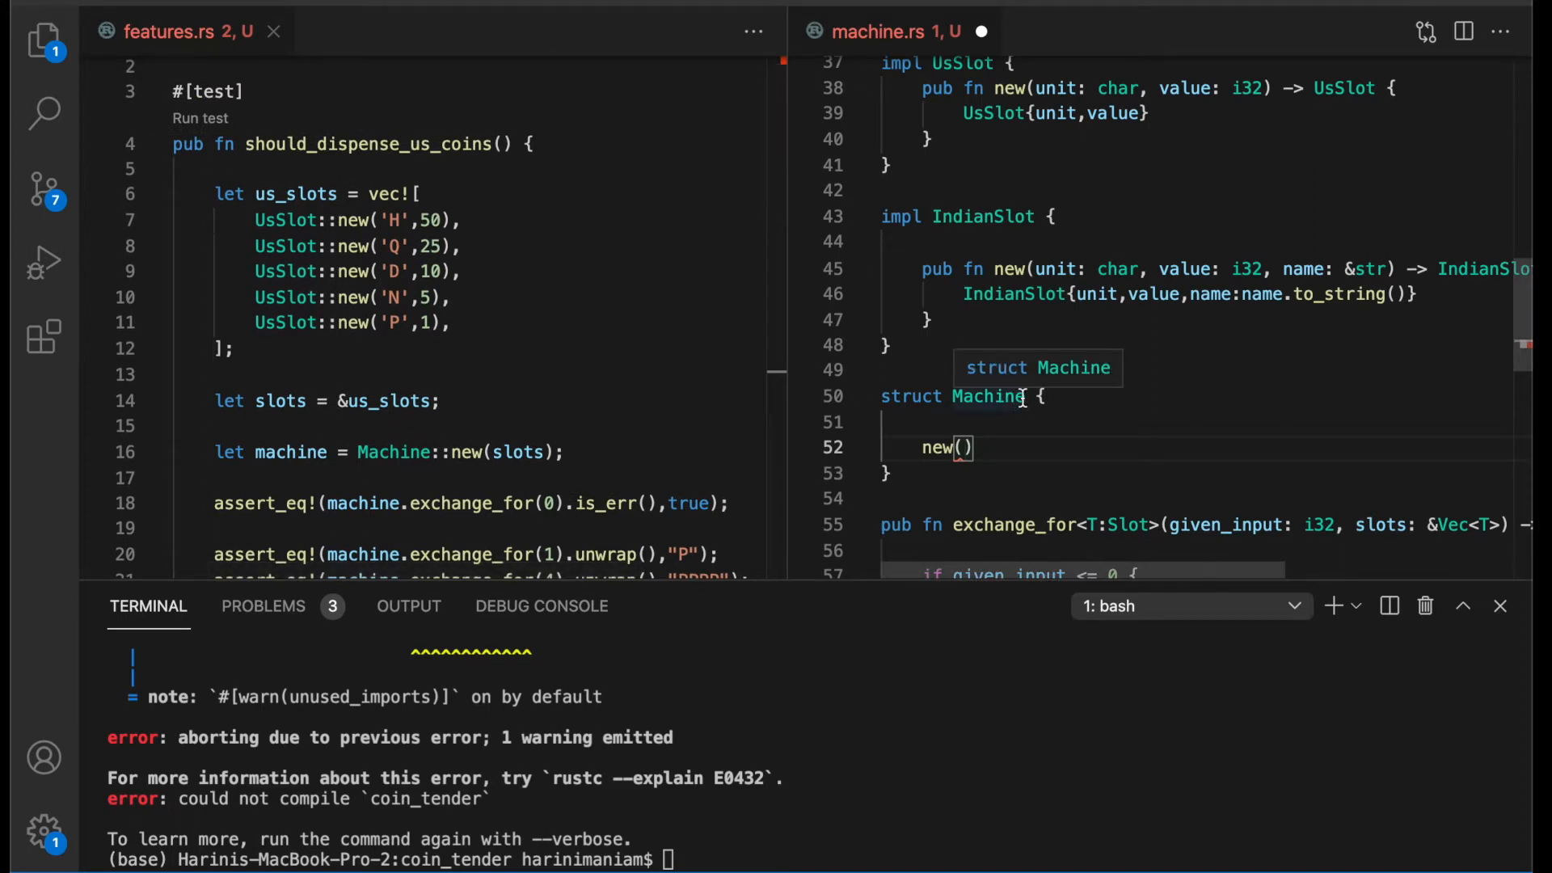
mouse_move(1033, 465)
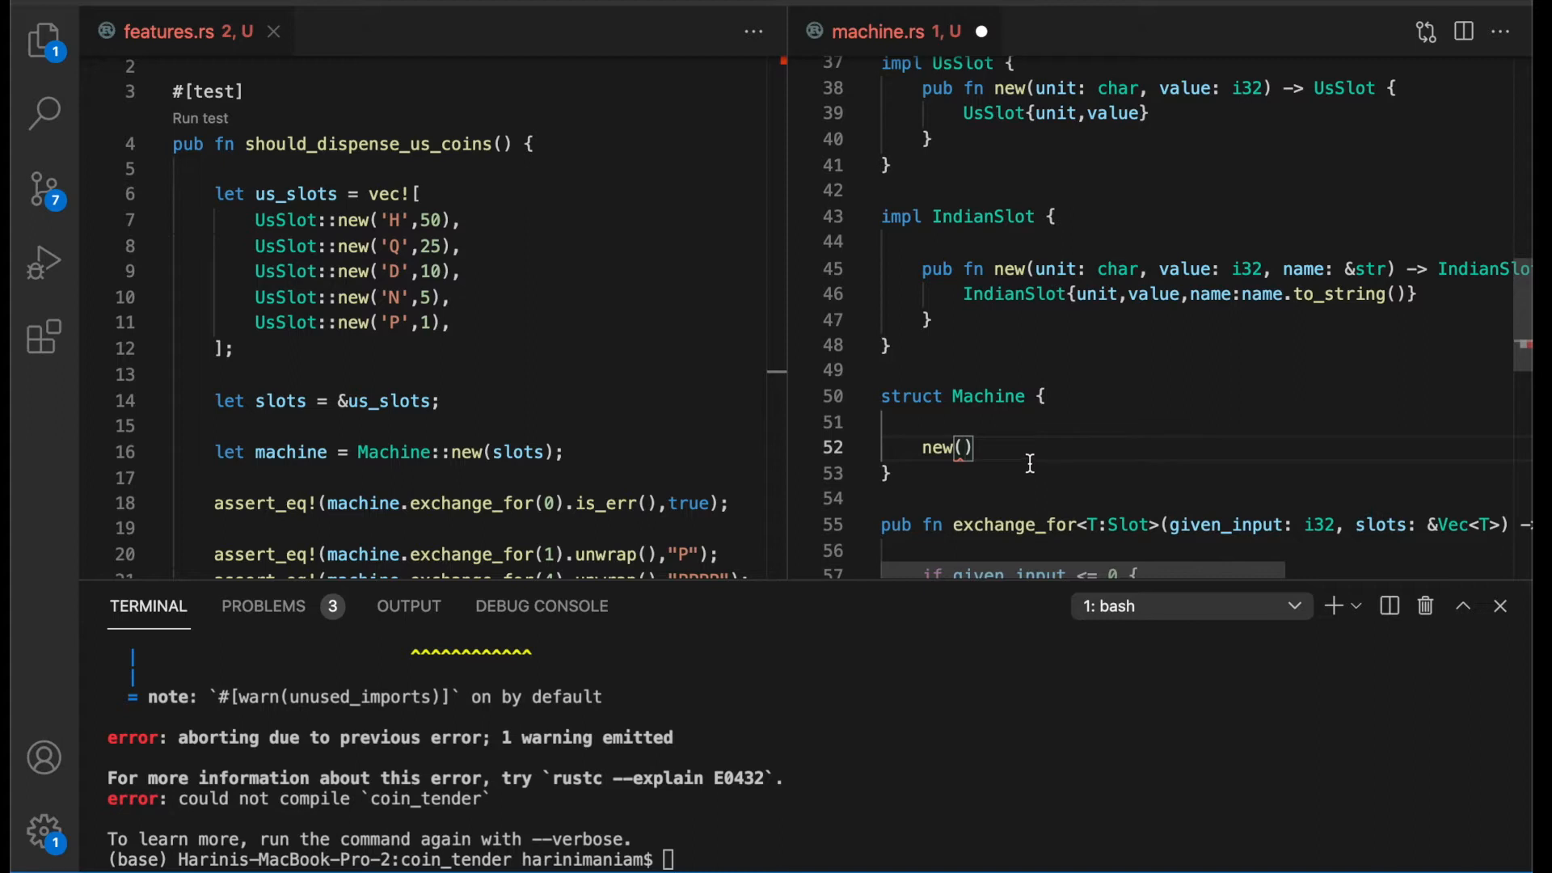
Write `fn new(slots: Vec<Slot>) -> Machine`
type("fn")
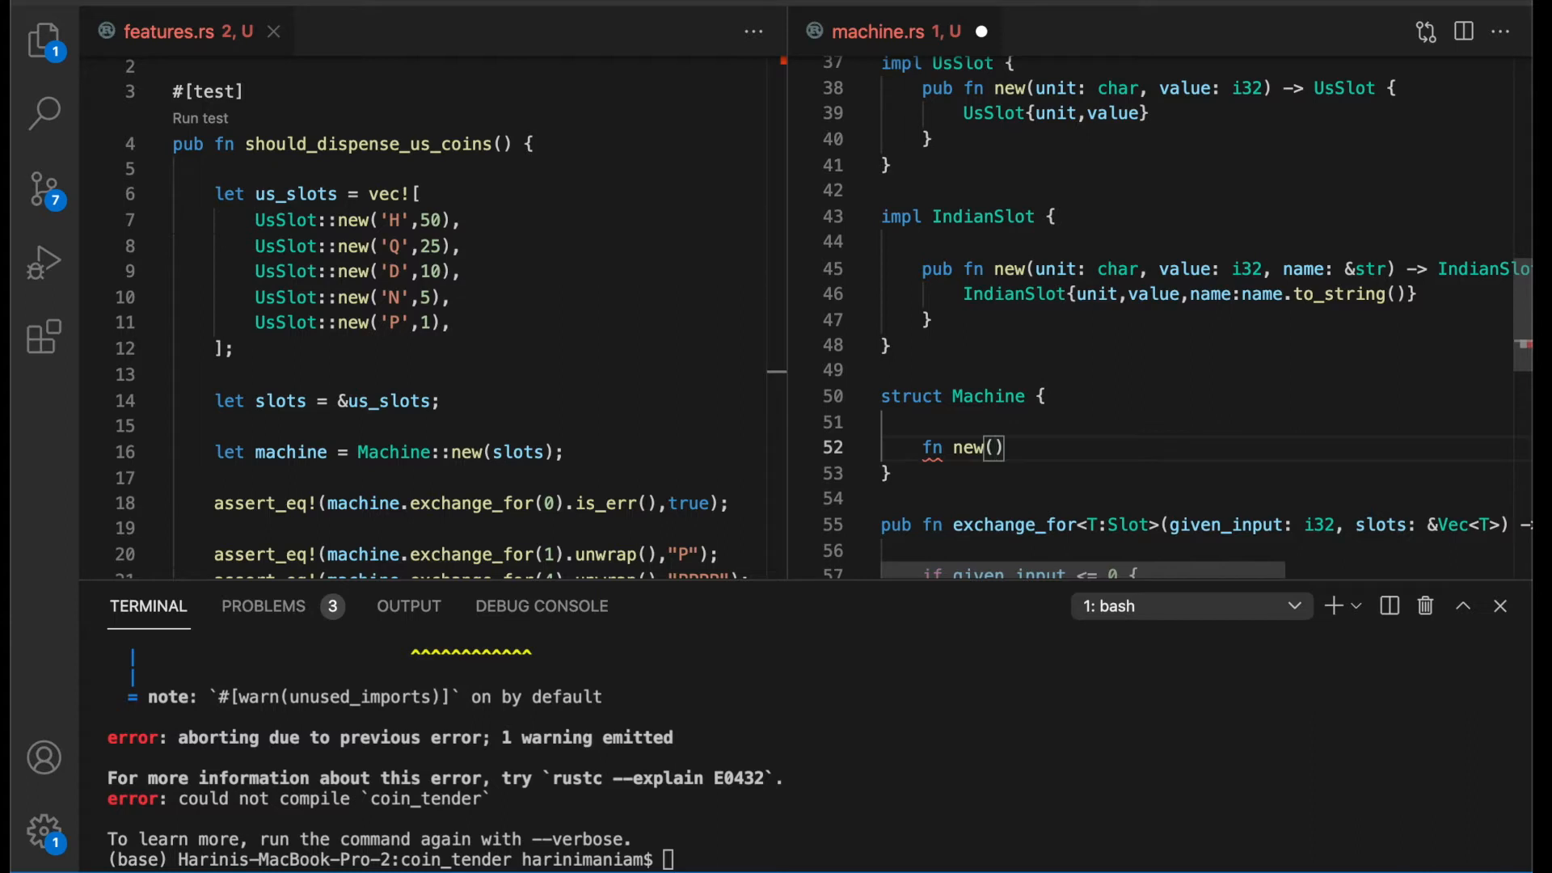
type("slots:")
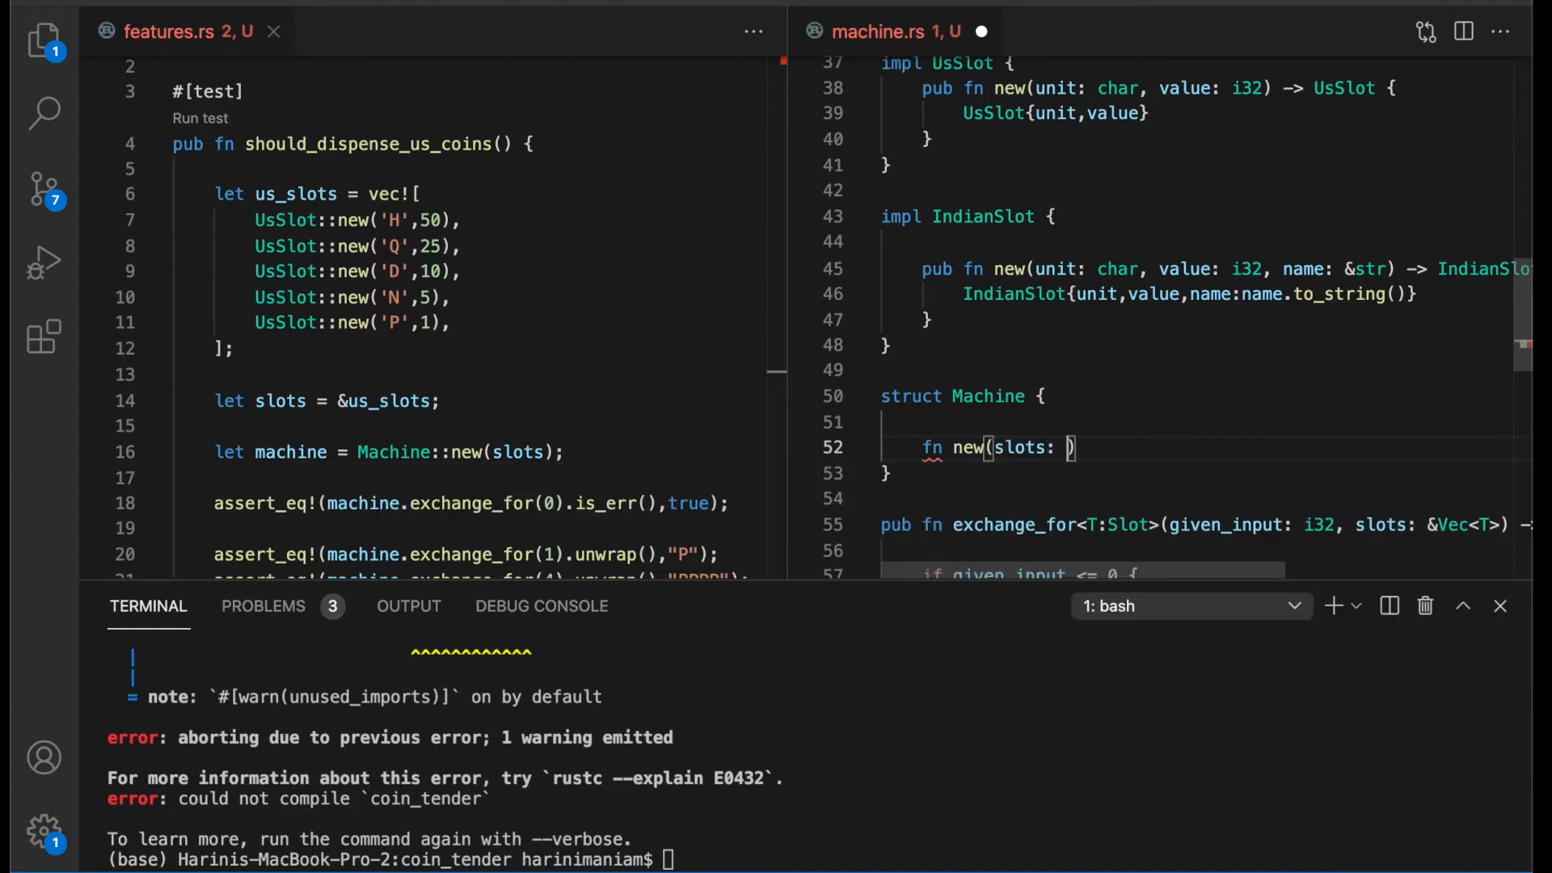
type("Vec<Slot>")
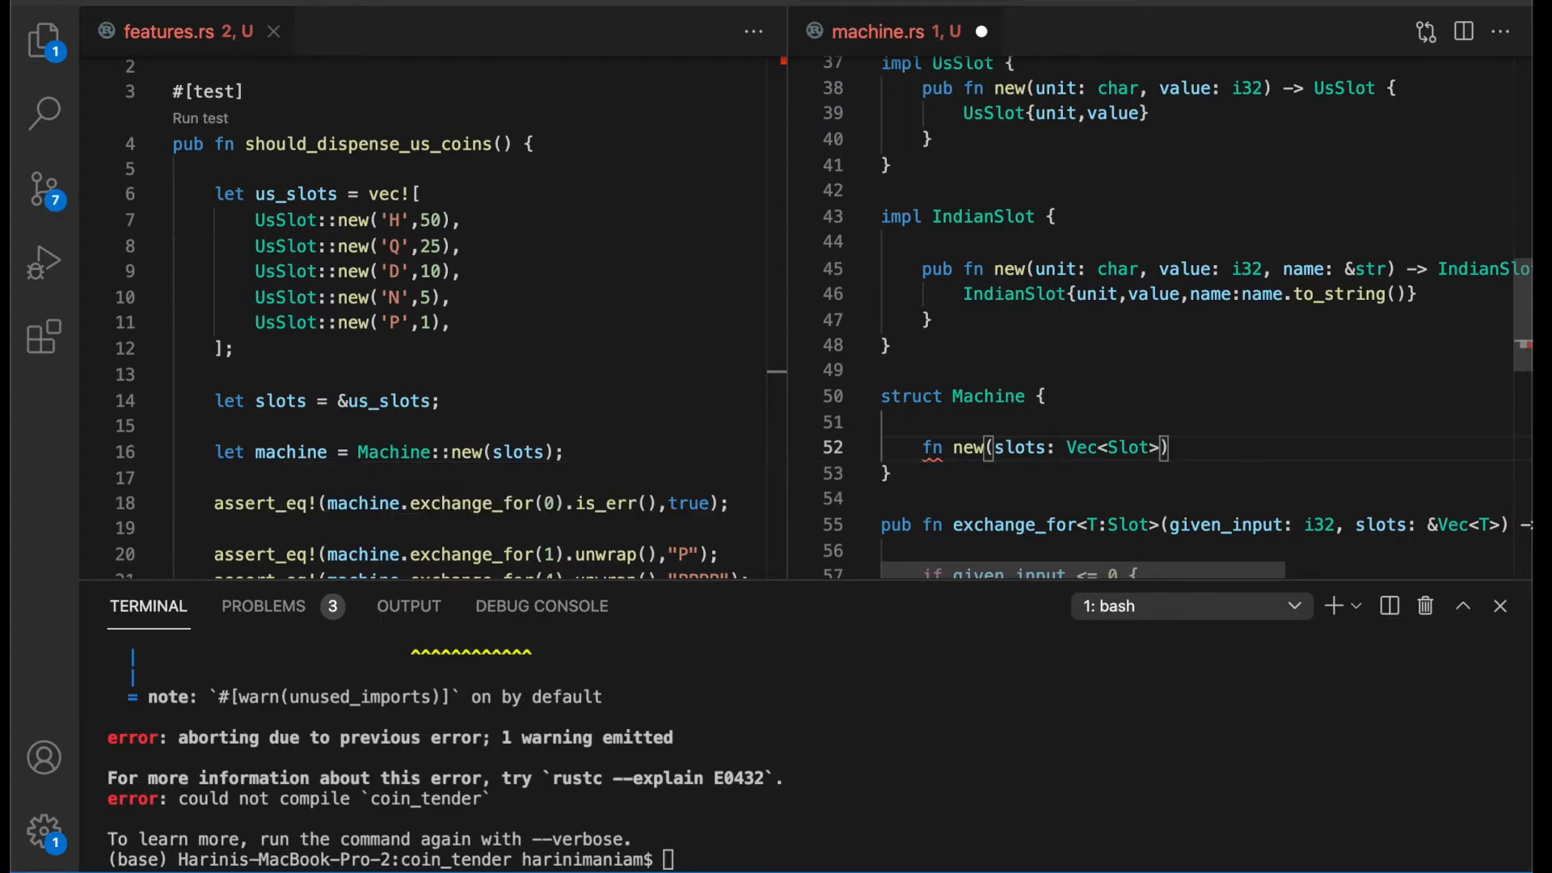
type("-> Machine {")
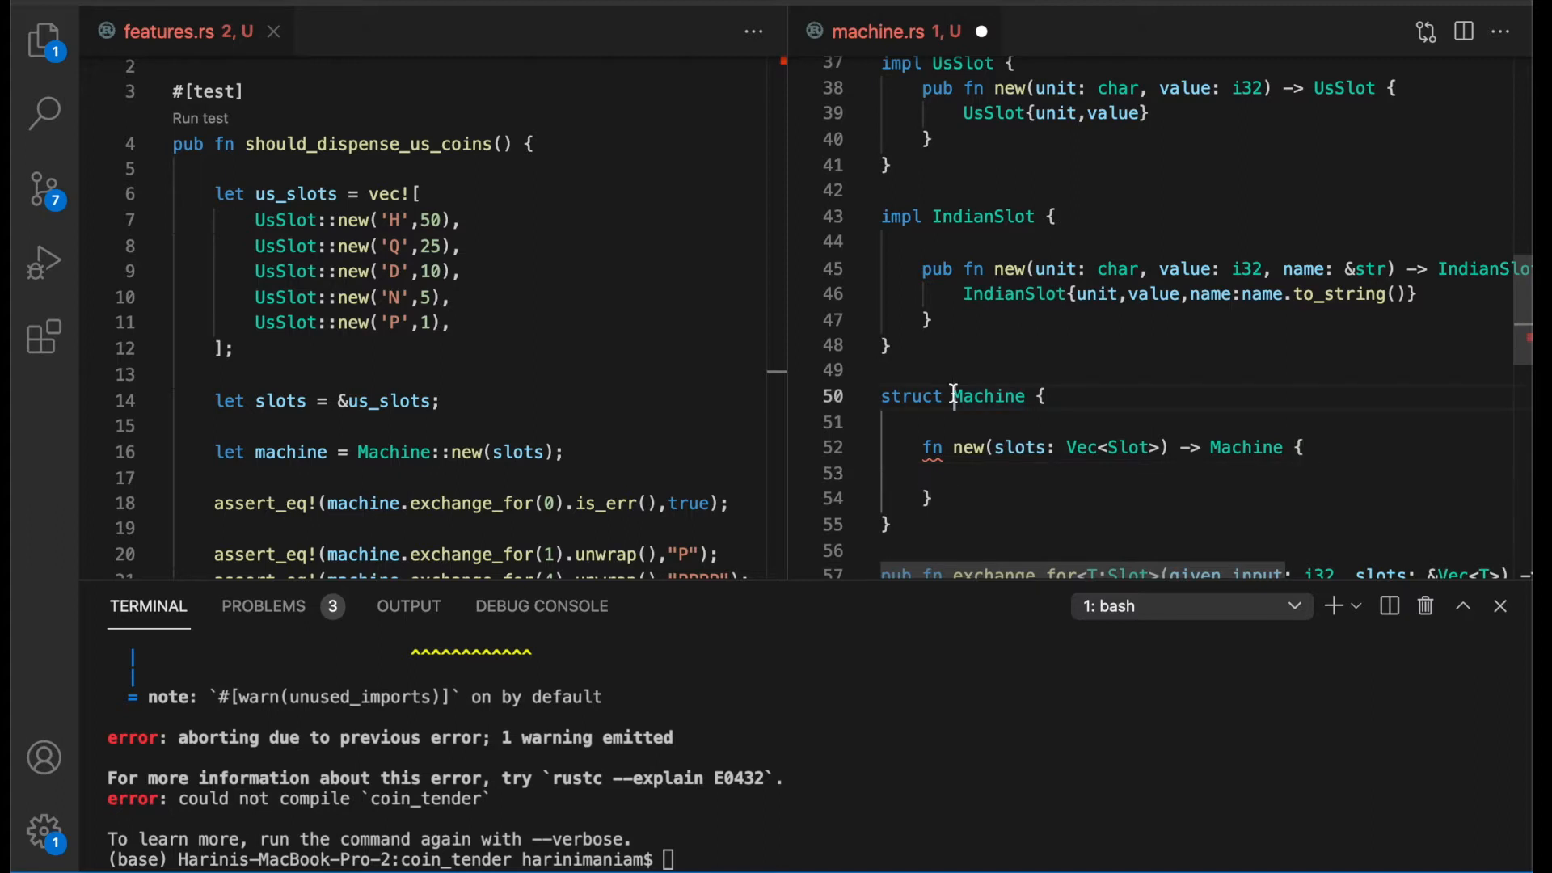
Rename the block to `impl Machine` and add a `struct Machine` with a slots field above
double_click(908, 396)
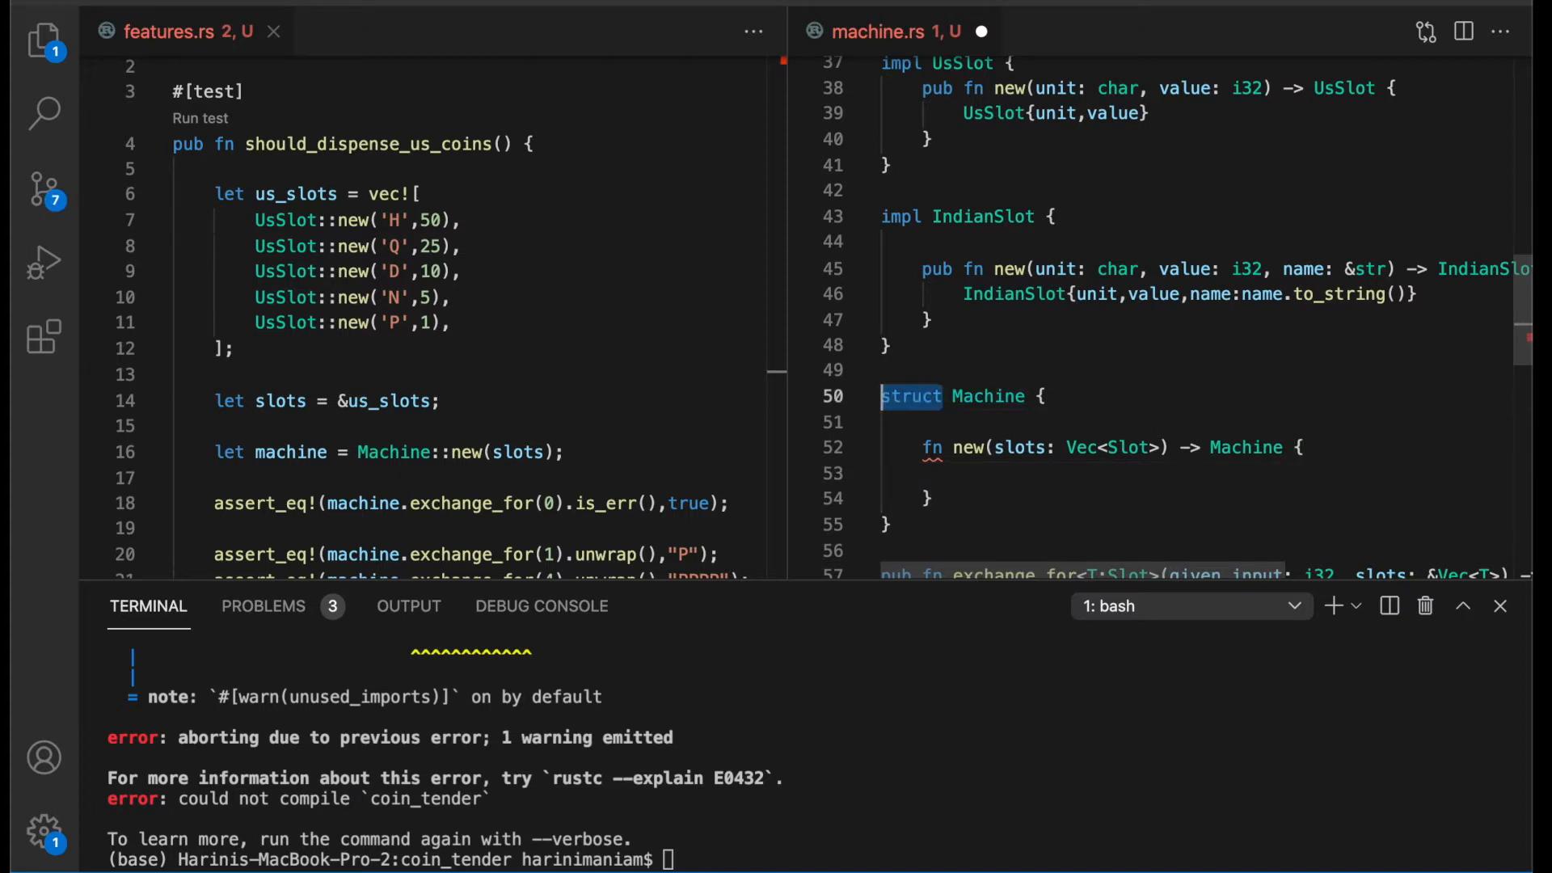
type("impl")
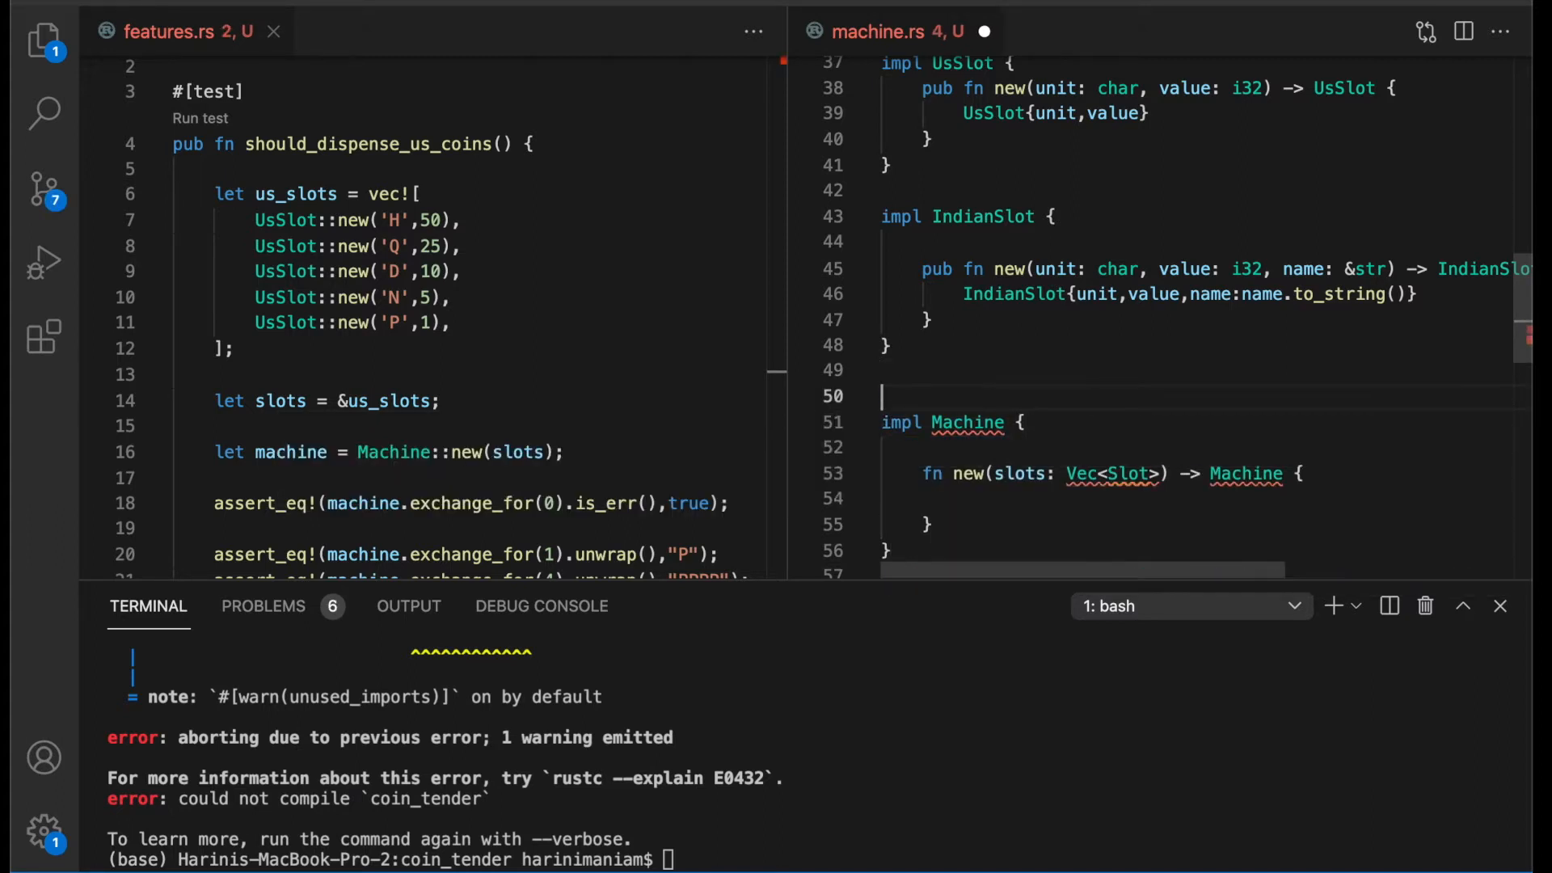
type("struct Machine {")
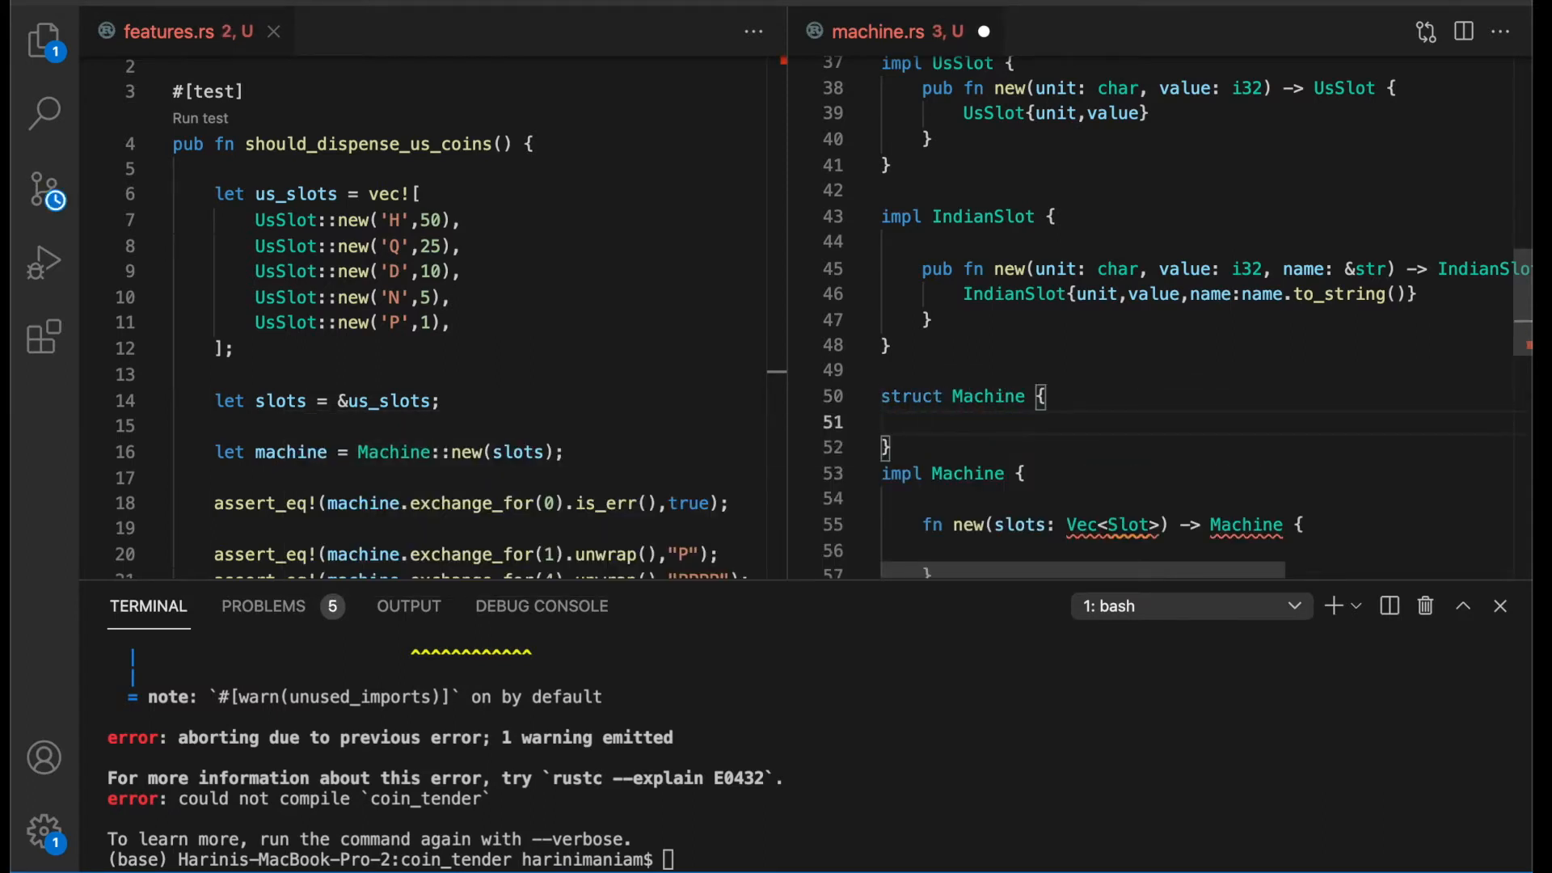
type("vec")
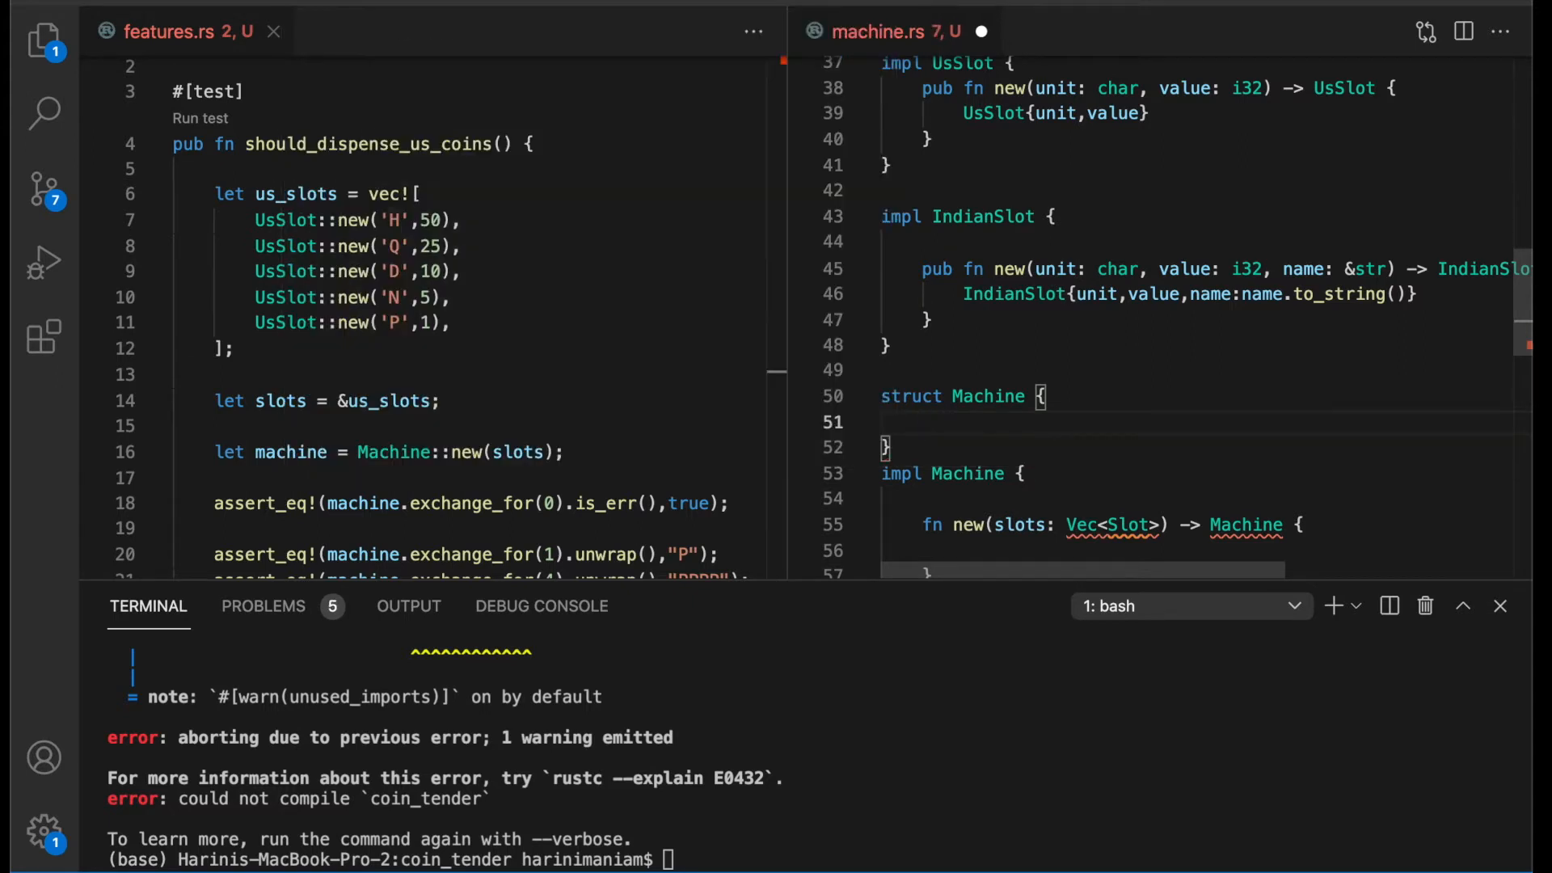
type("slots:")
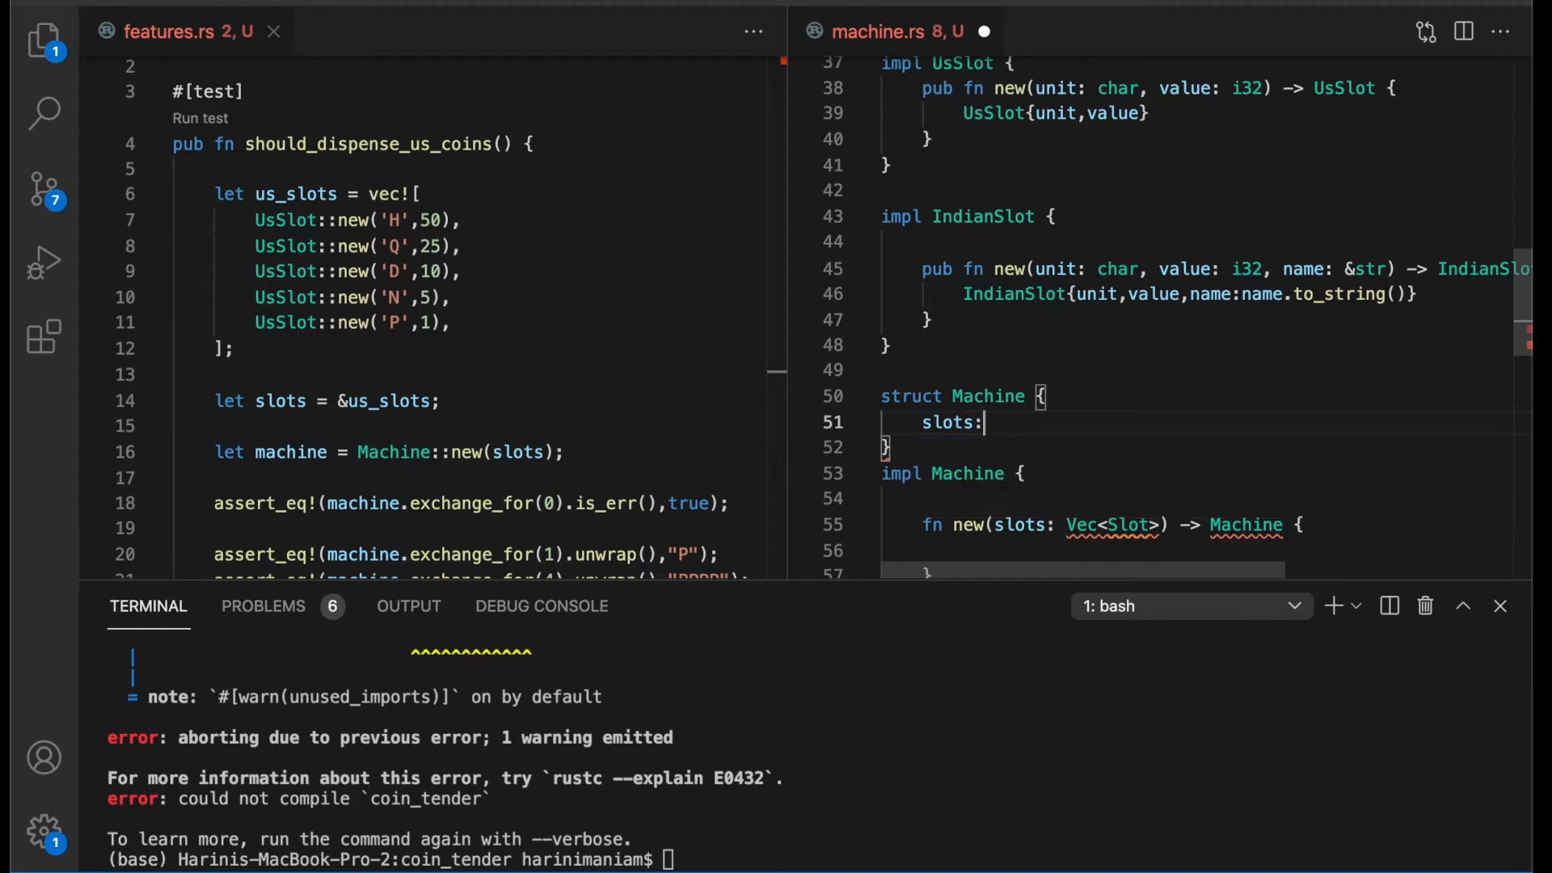
Type Machine's slots field as `Vec<UsSlot>` and scroll features.rs to the Indian coins test
type("Vec<Slot>")
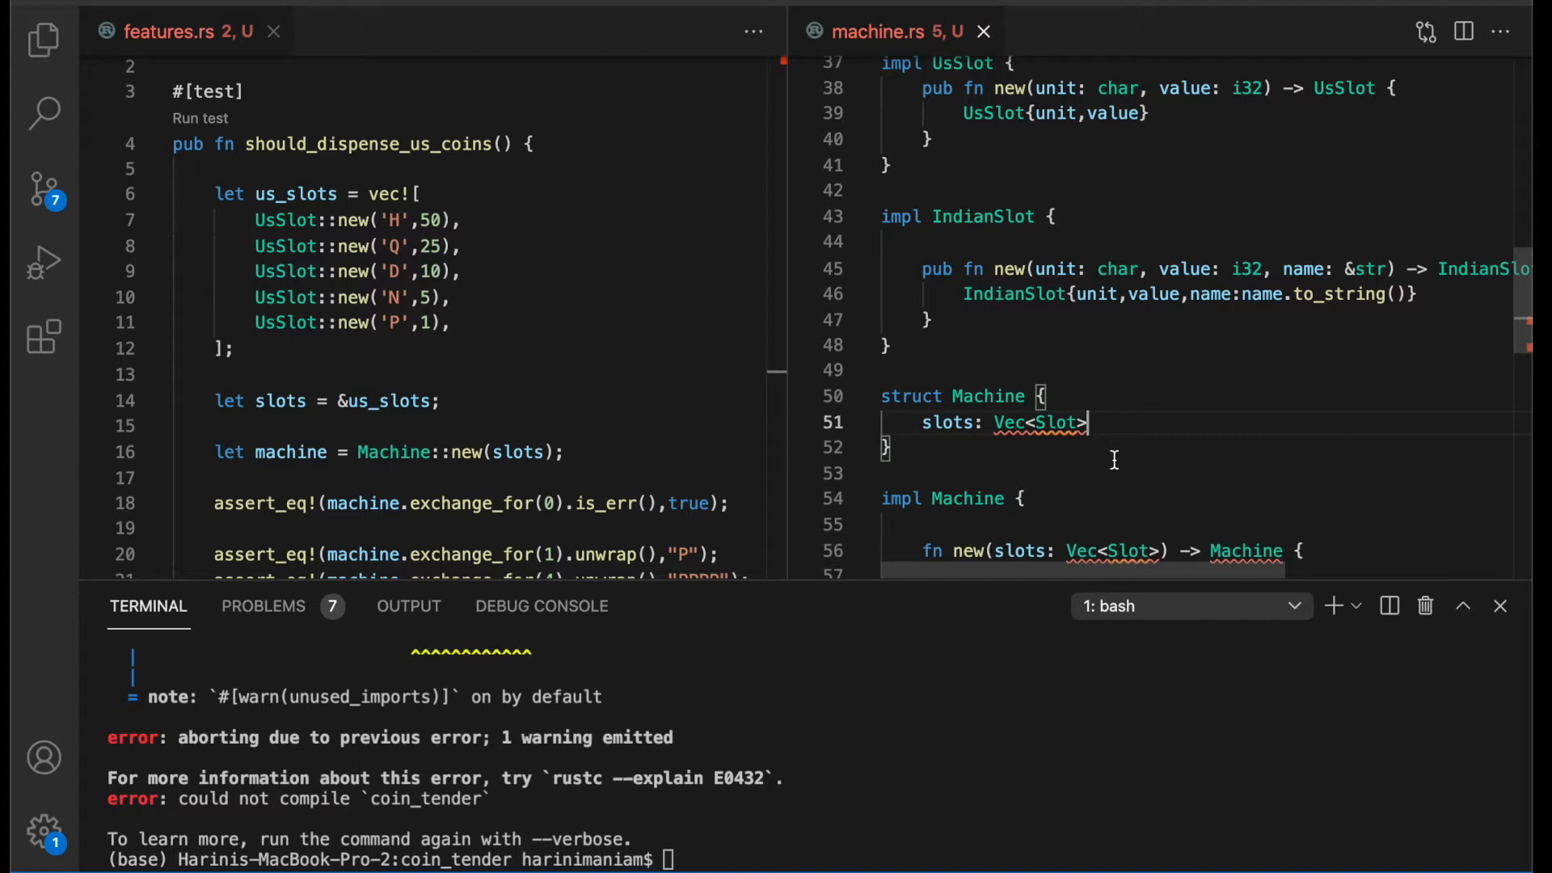
mouse_move(1045, 422)
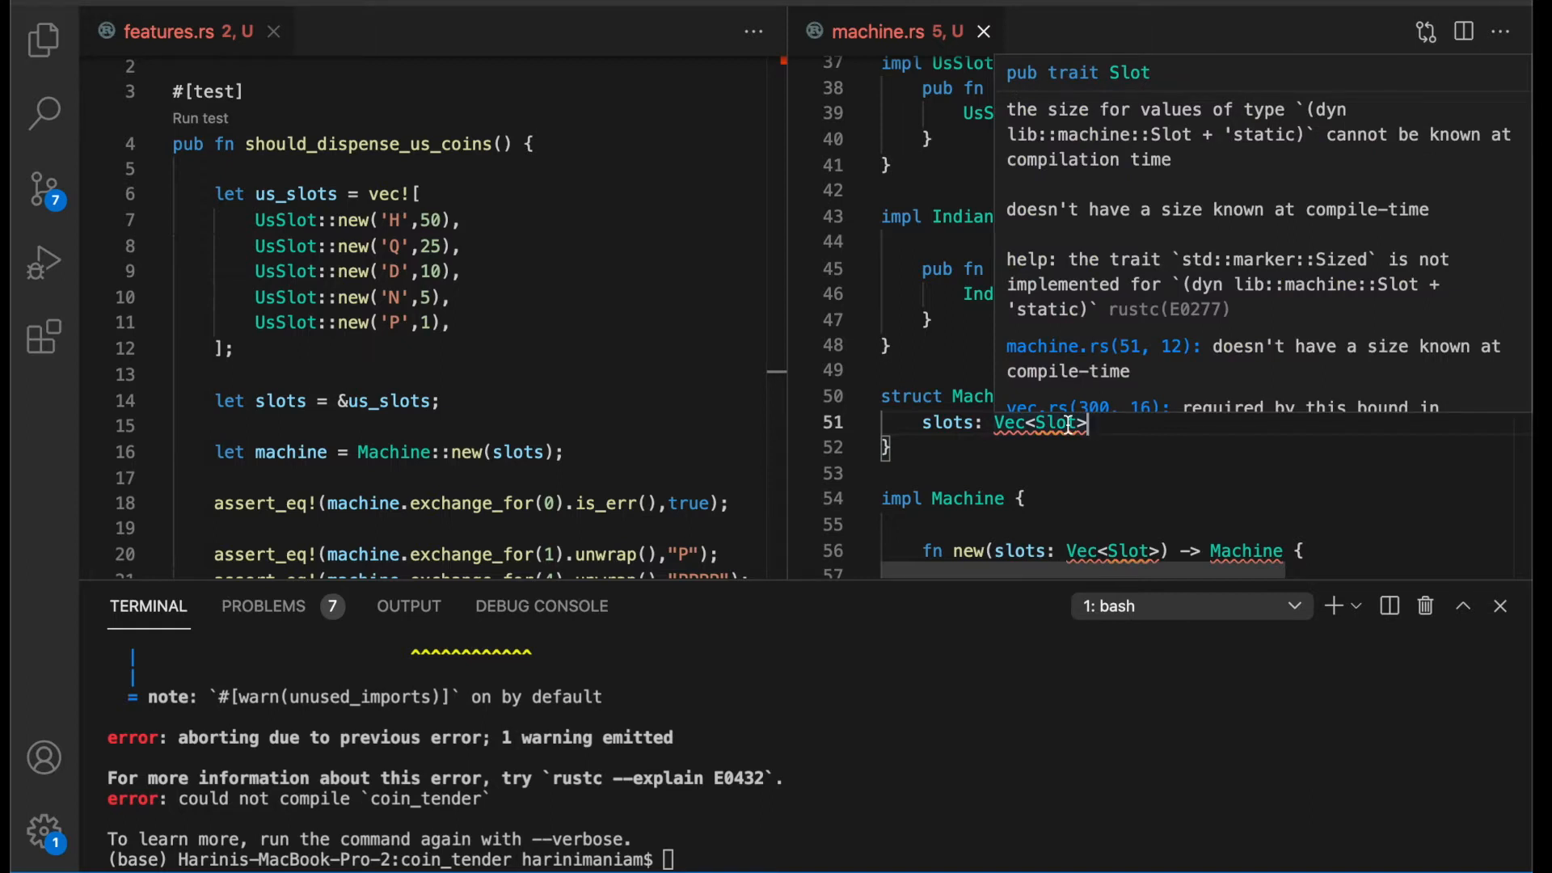
mouse_move(1151, 440)
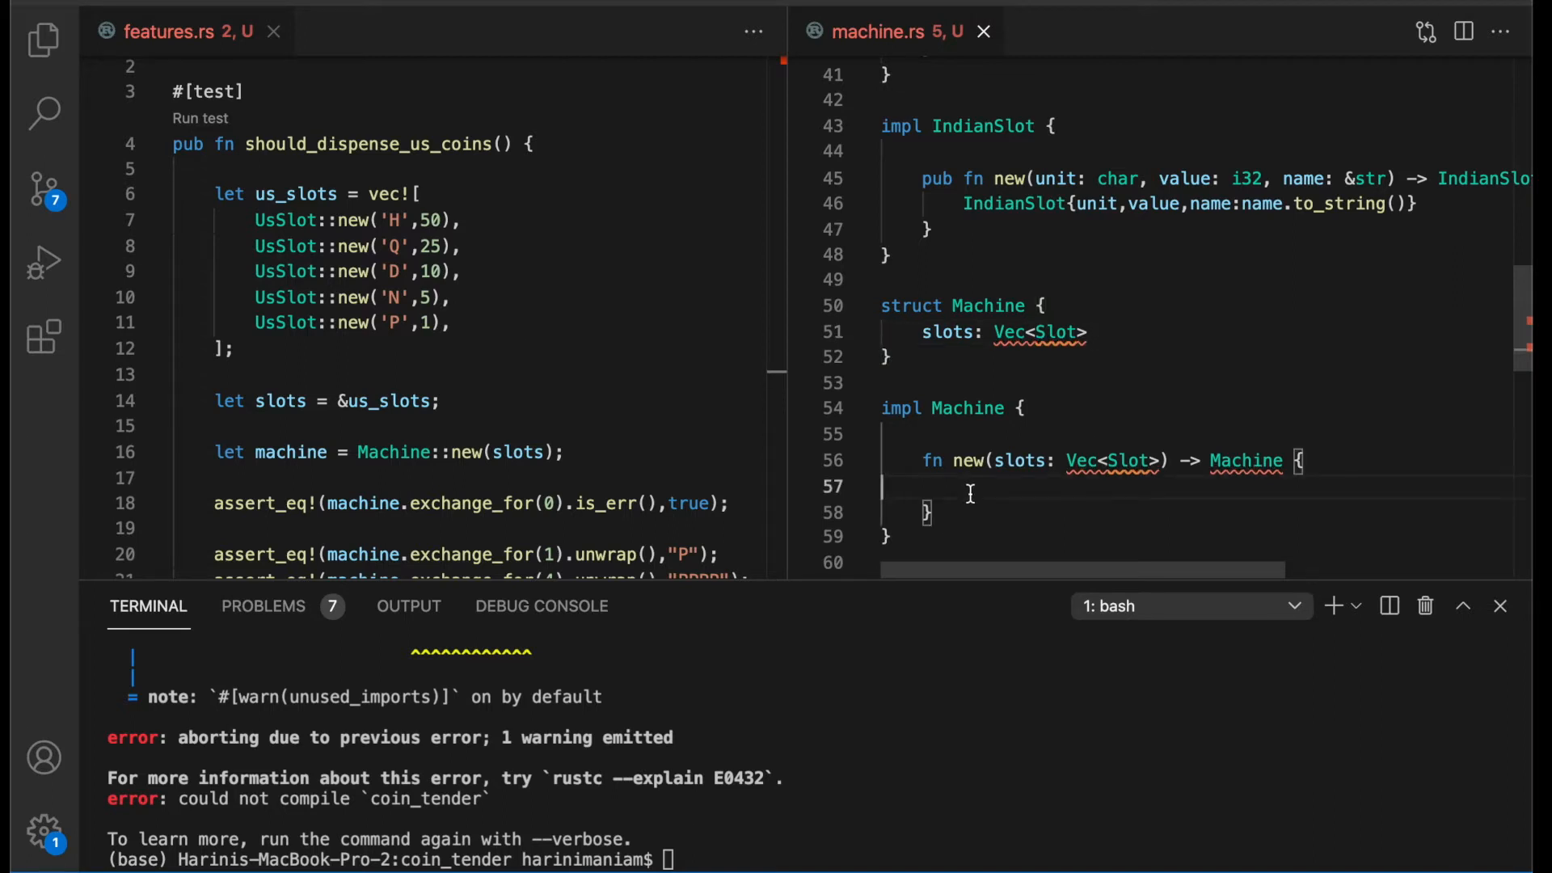
mouse_move(920, 349)
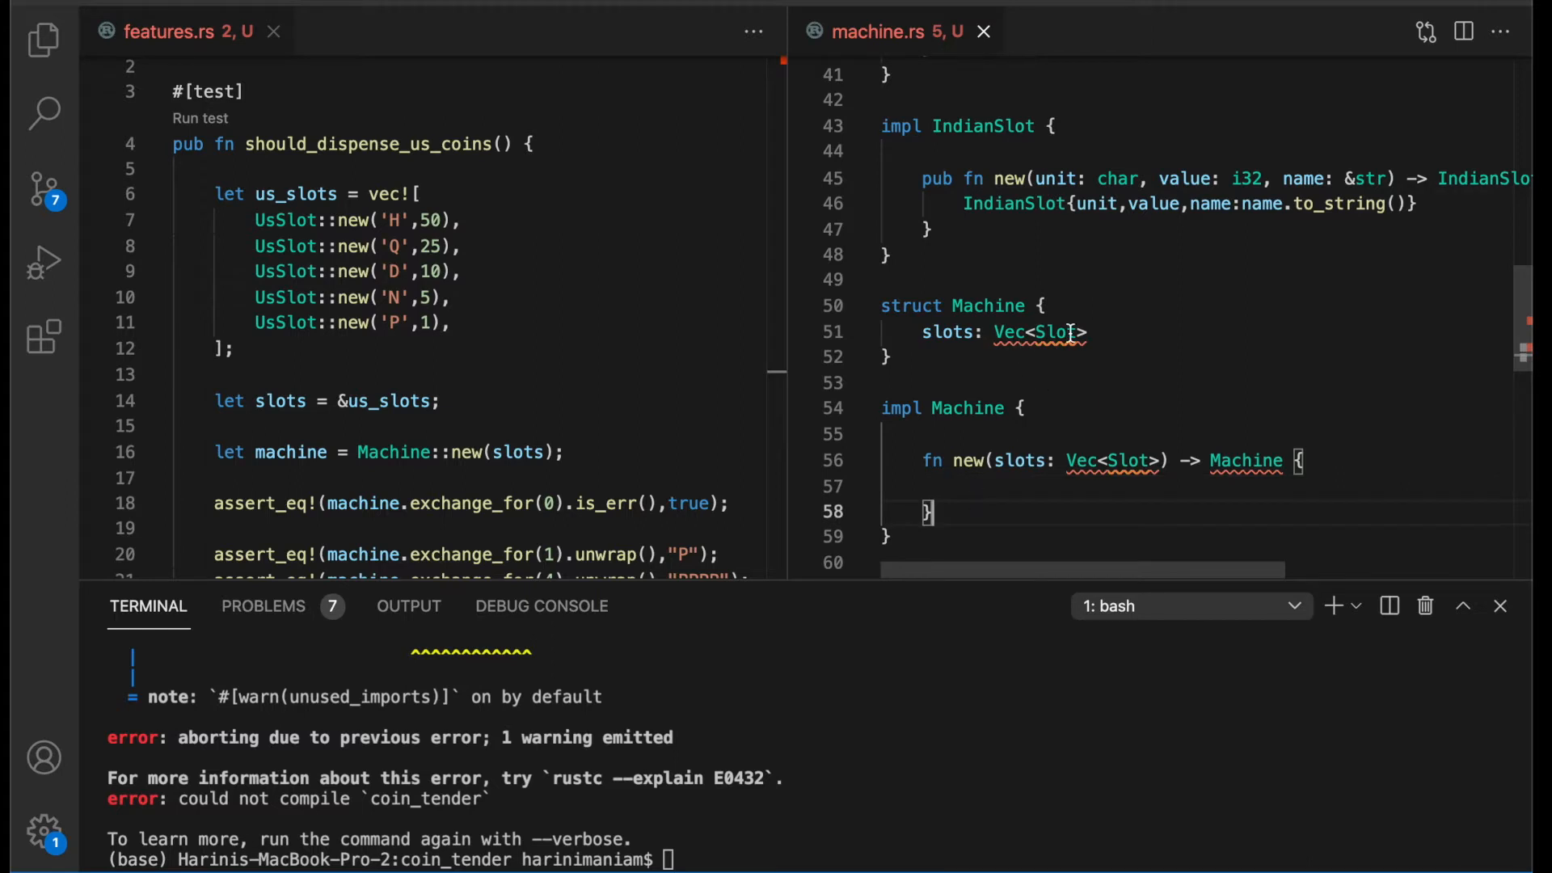
mouse_move(1053, 332)
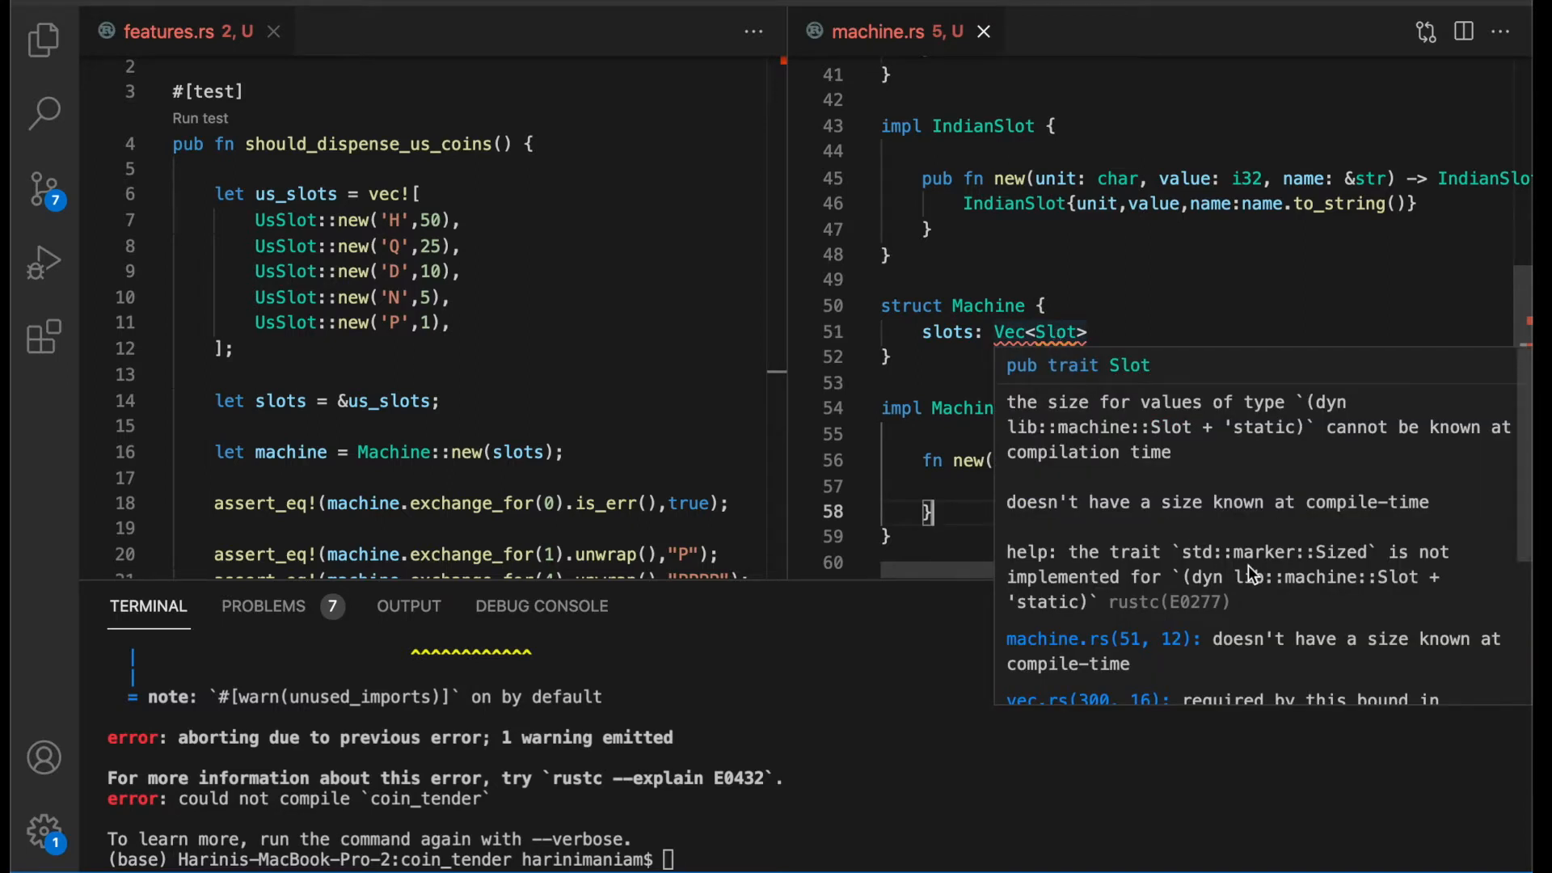
mouse_move(1361, 577)
type("Us")
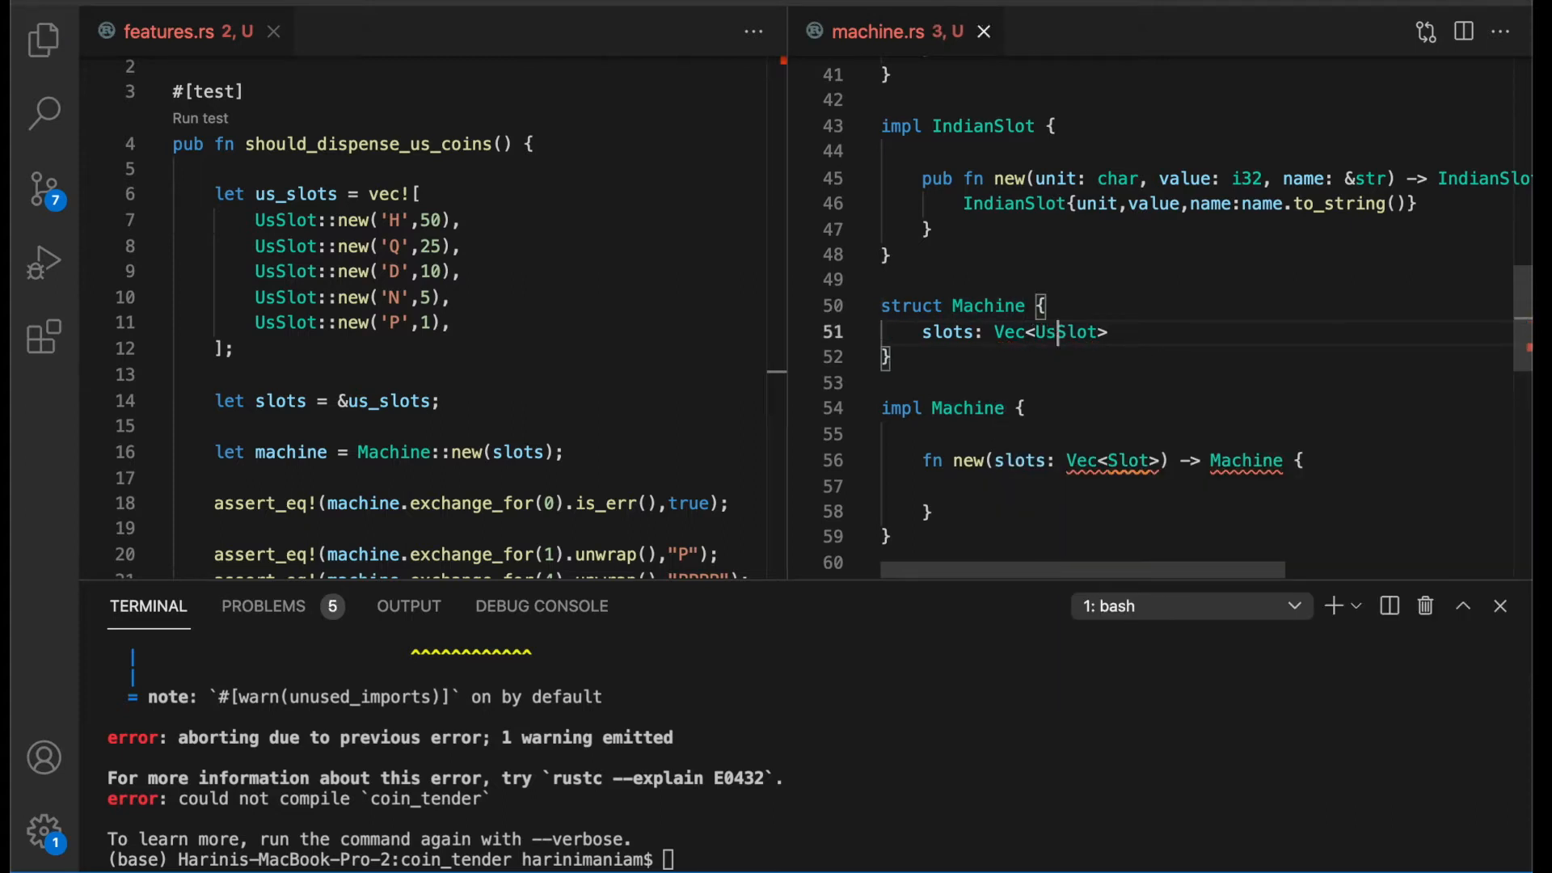
scroll("down", 3)
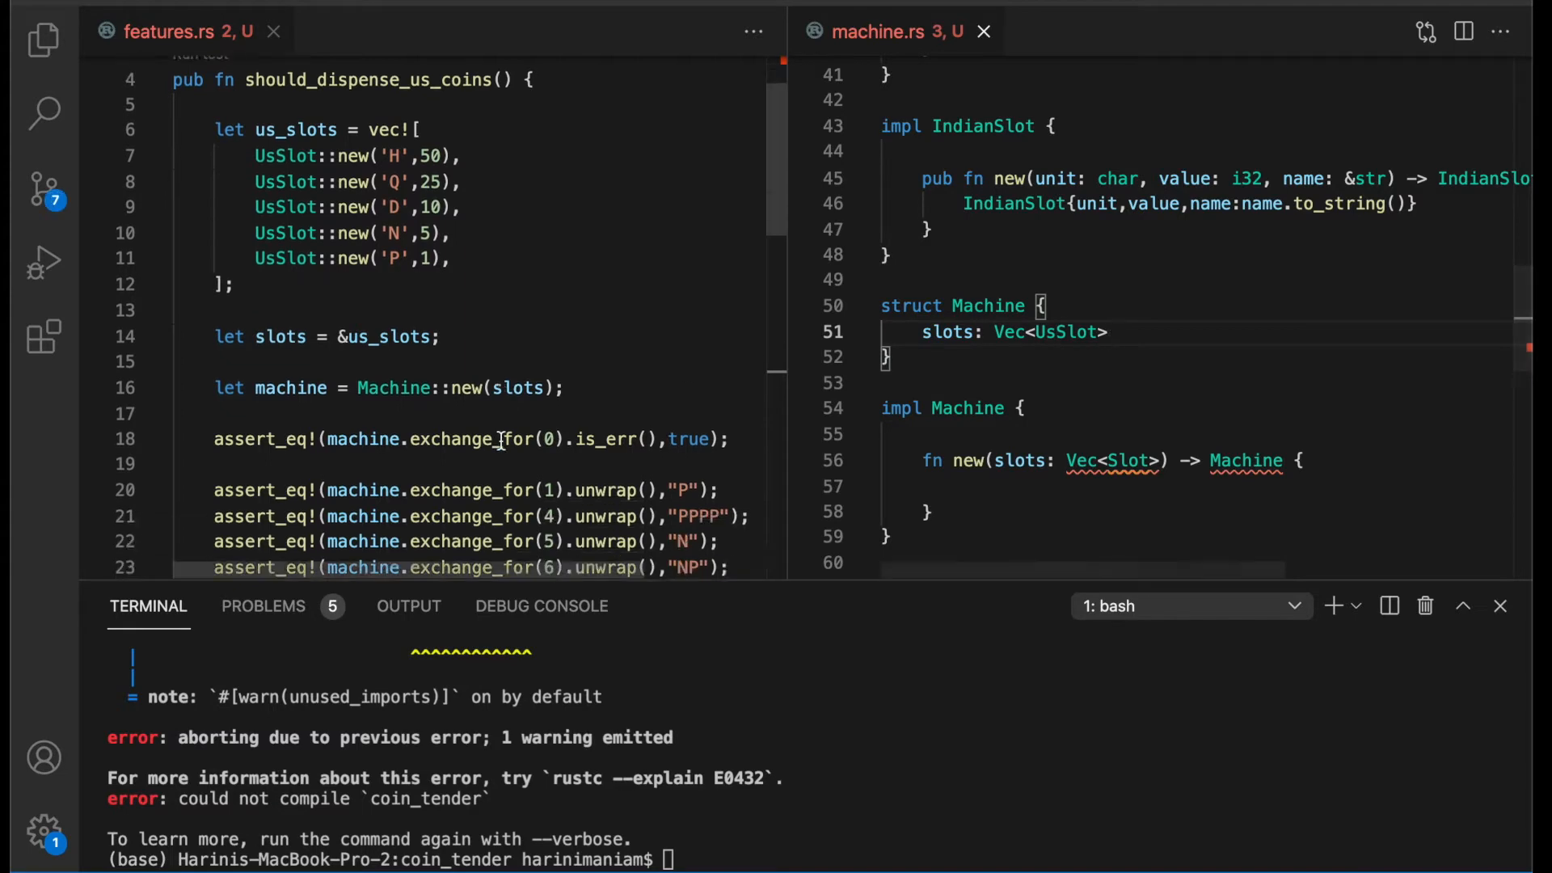
scroll("down", 3)
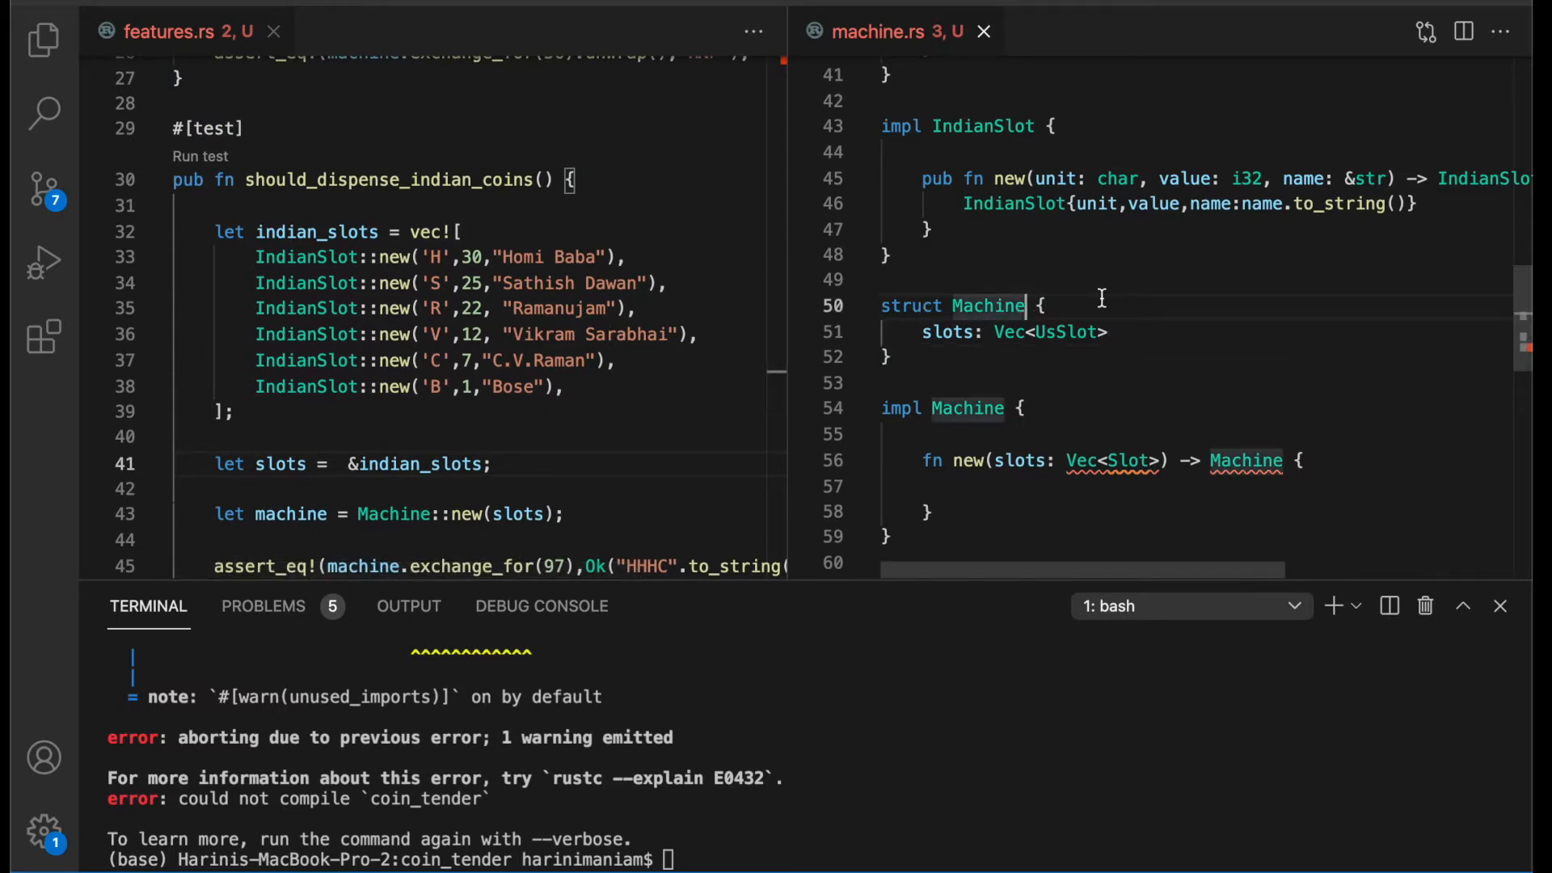
Make the struct `Machine<T>` with `slots: Vec<T>`, and make new take `Vec<UsSlot>`
type("<T>")
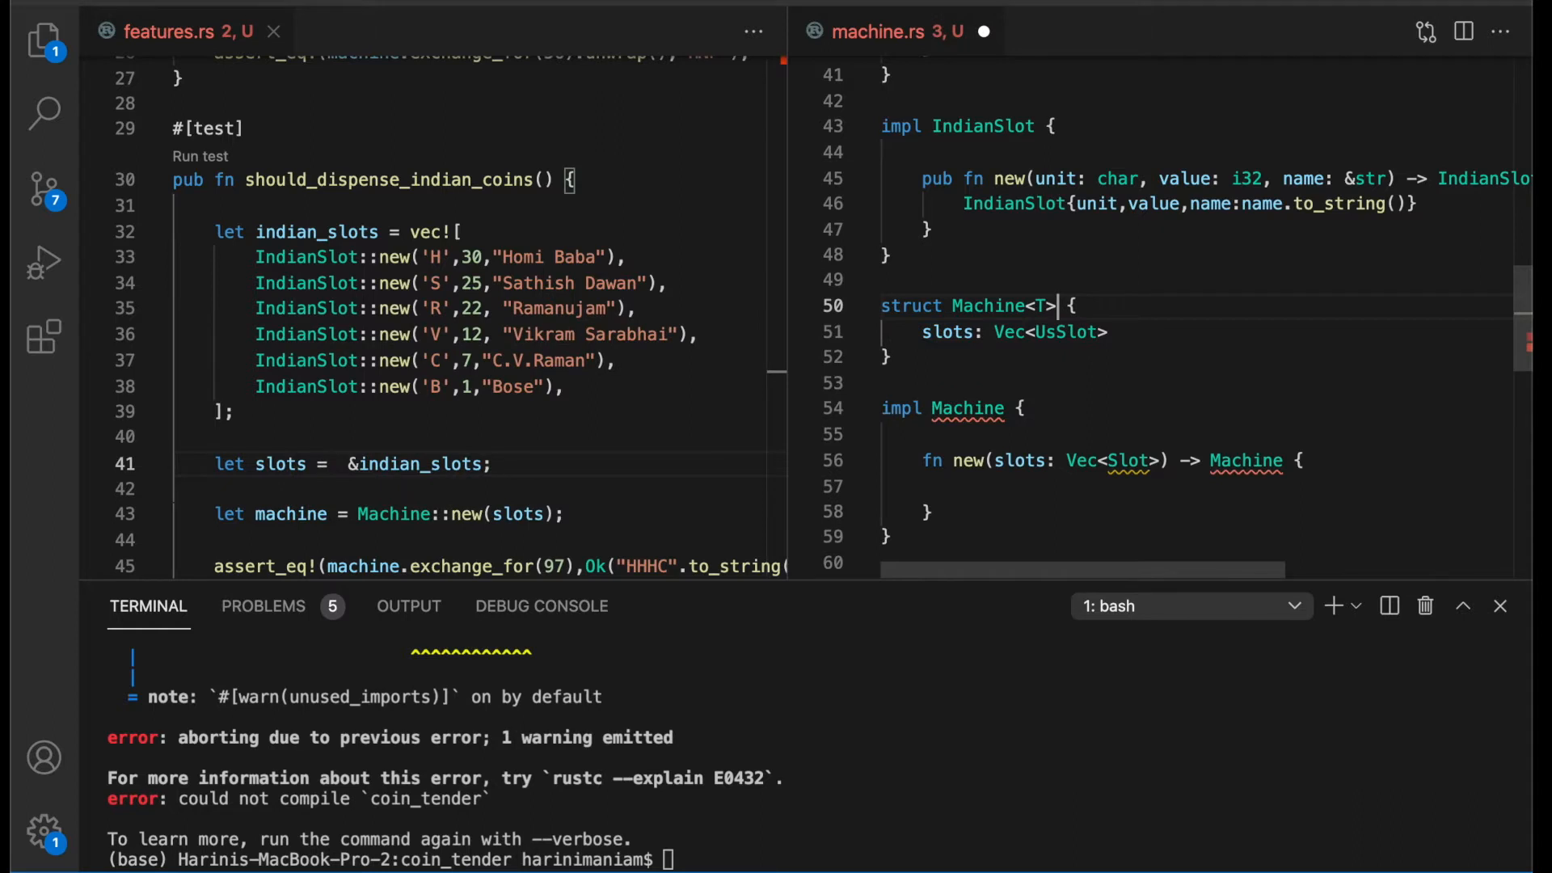
double_click(1065, 331)
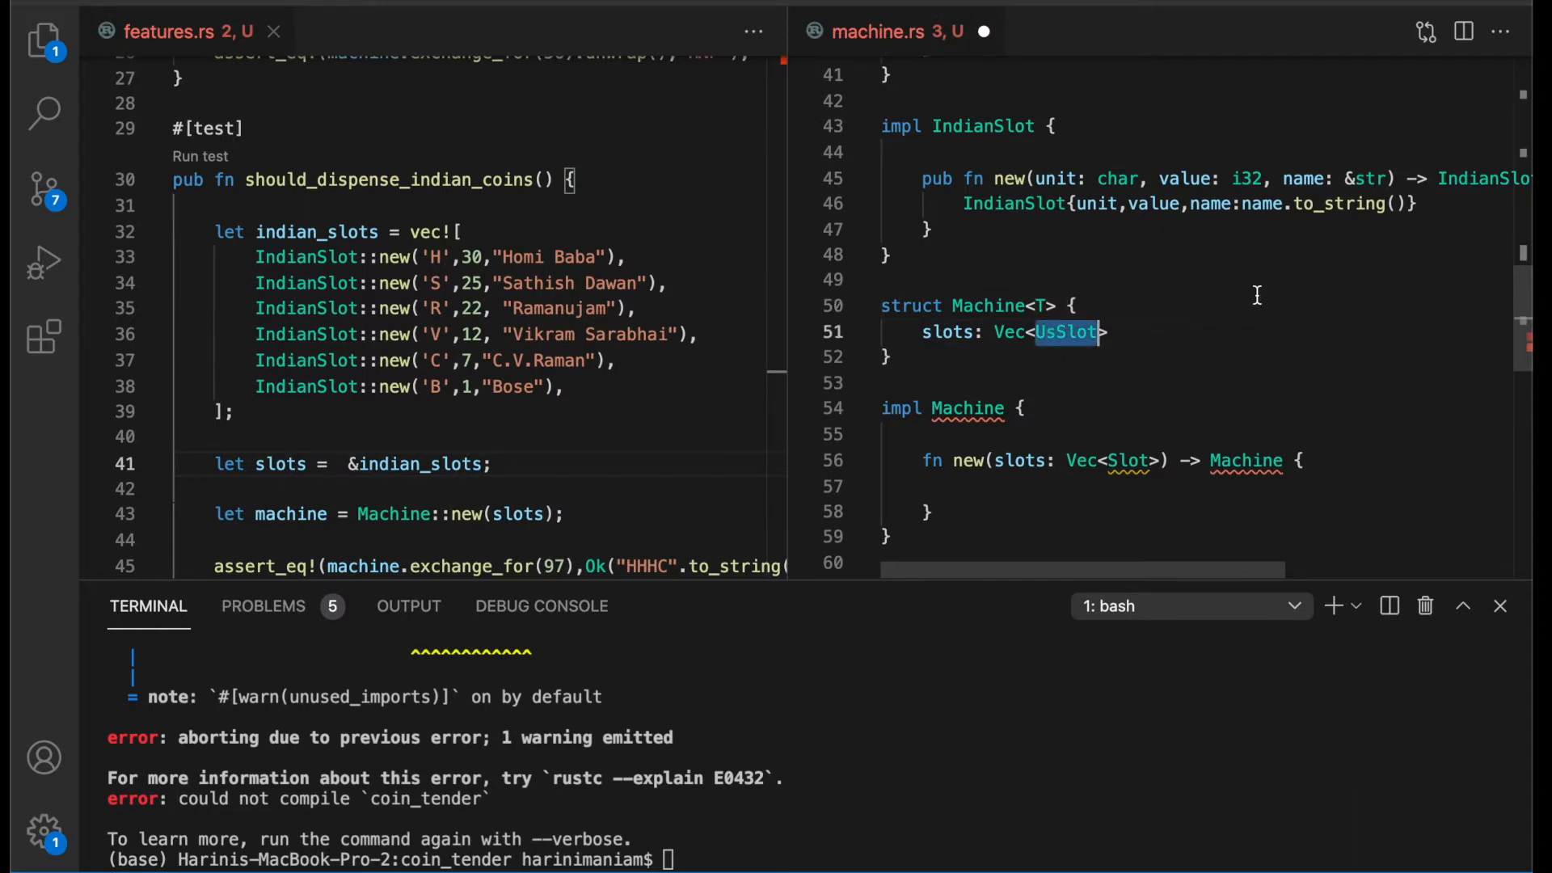
type("T")
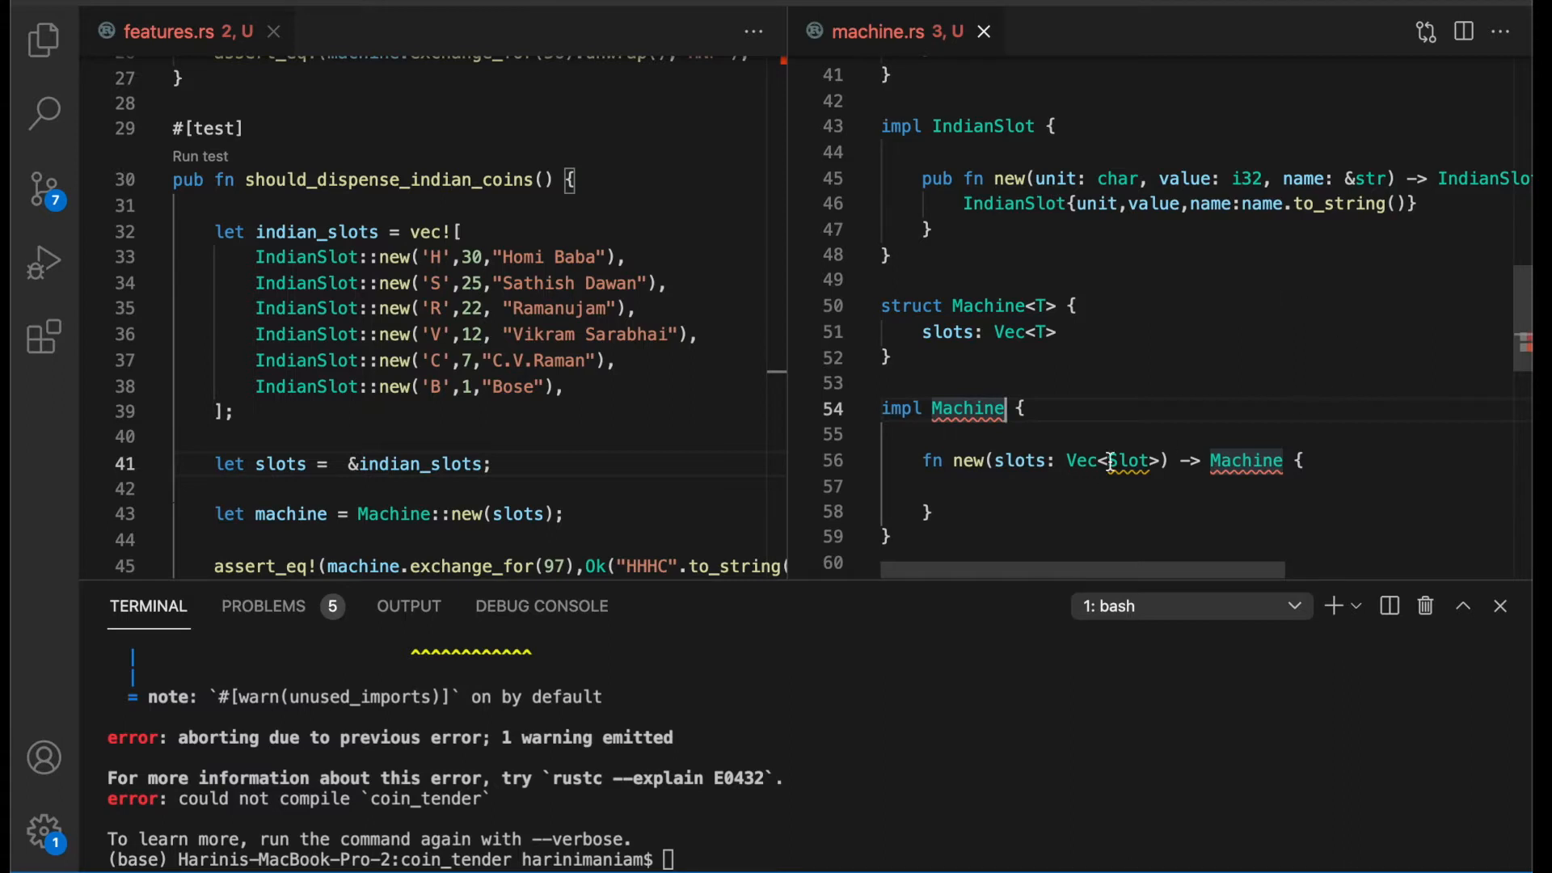
type("Us")
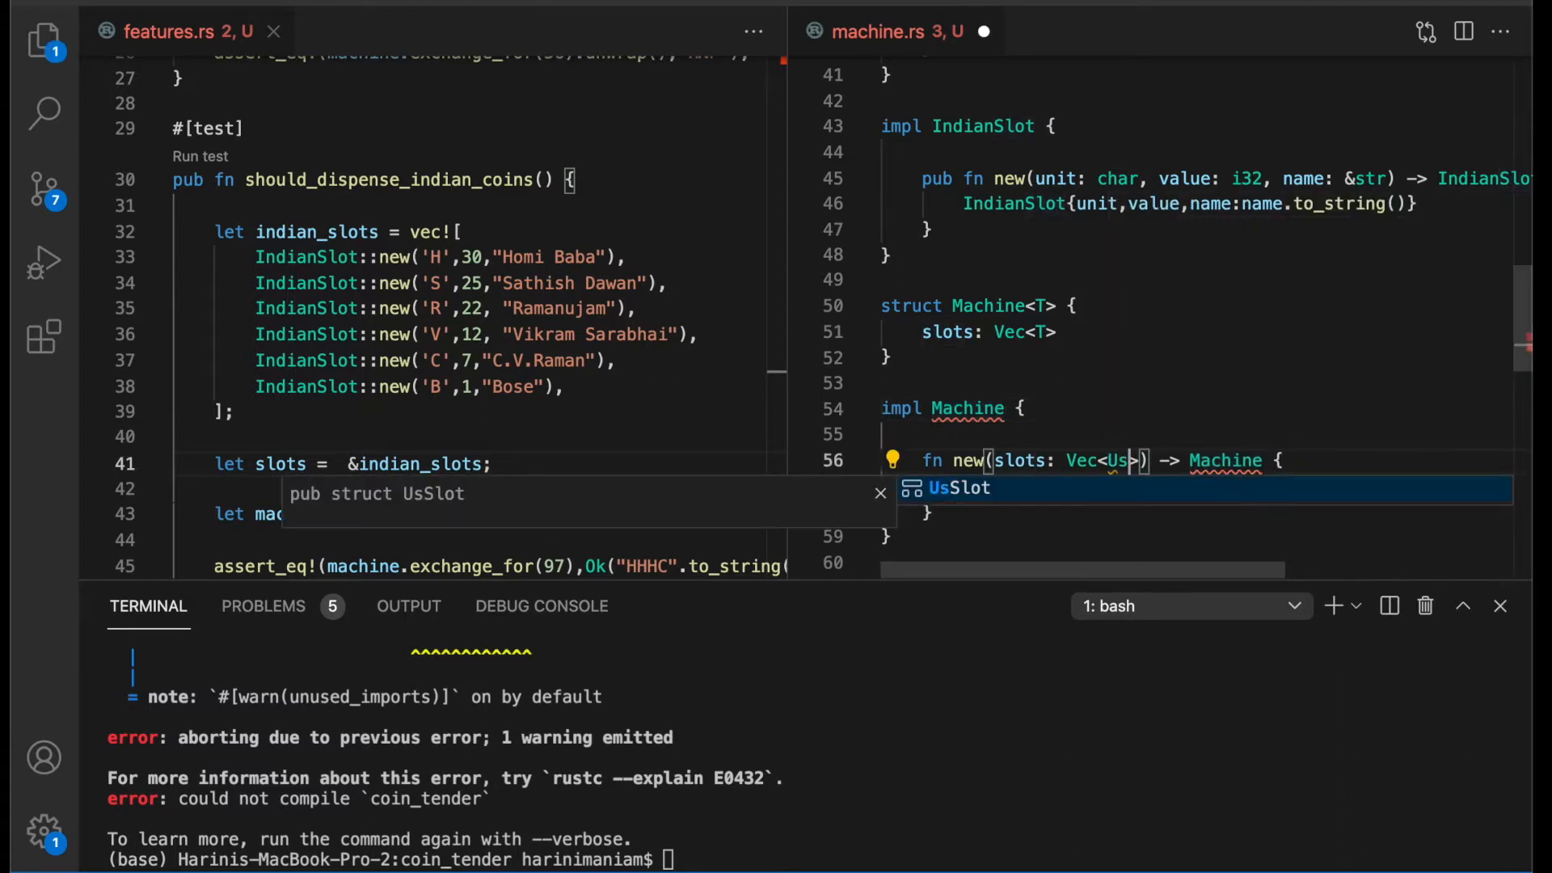
key("Tab")
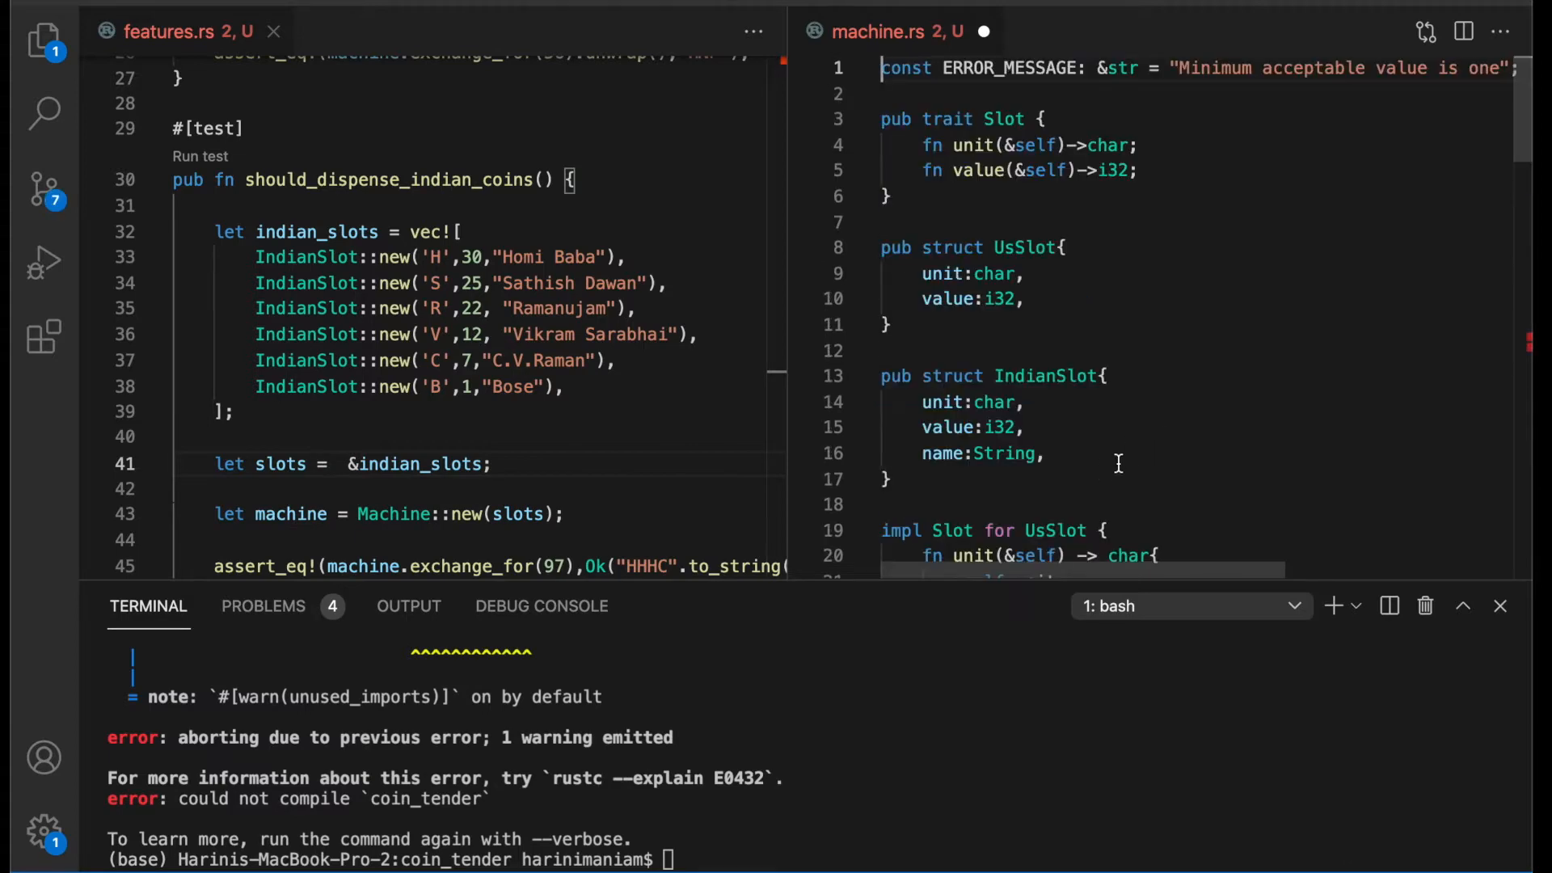
scroll("down", 3)
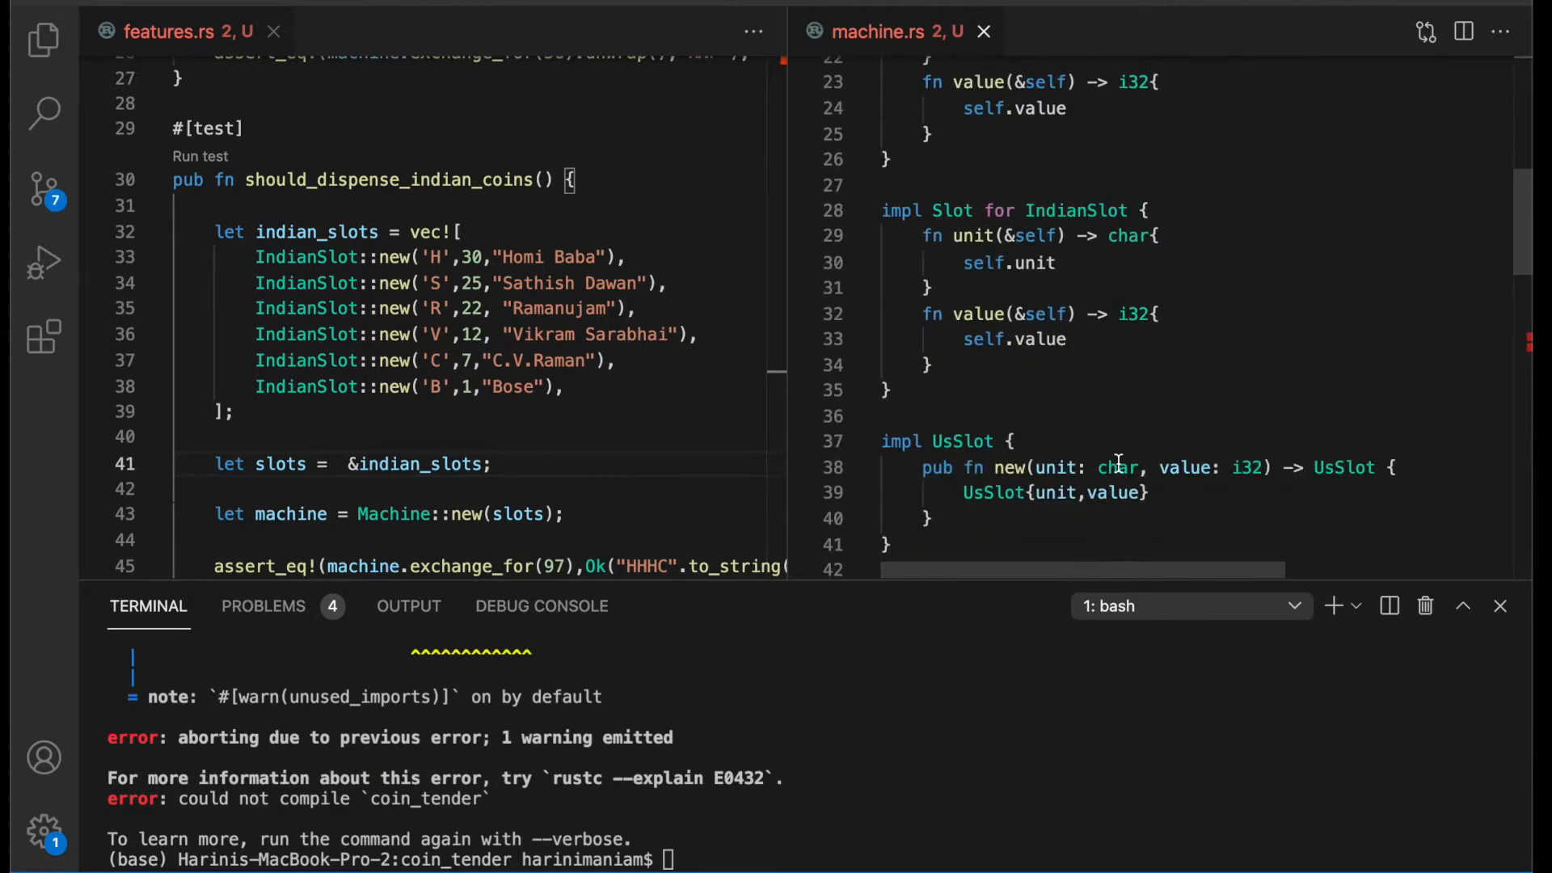
scroll("down", 3)
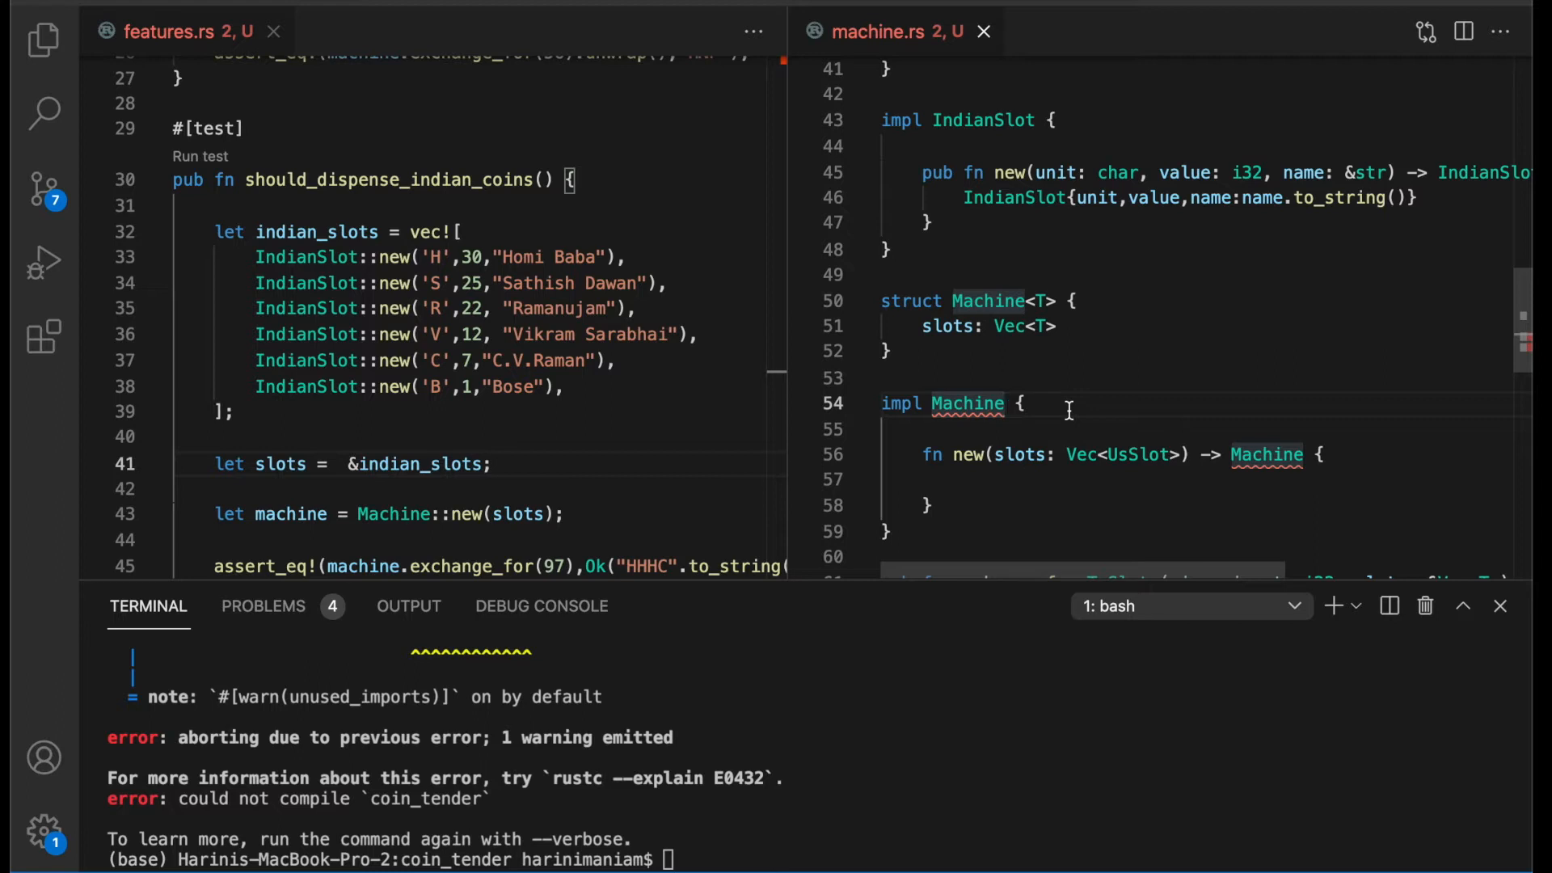
mouse_move(1121, 454)
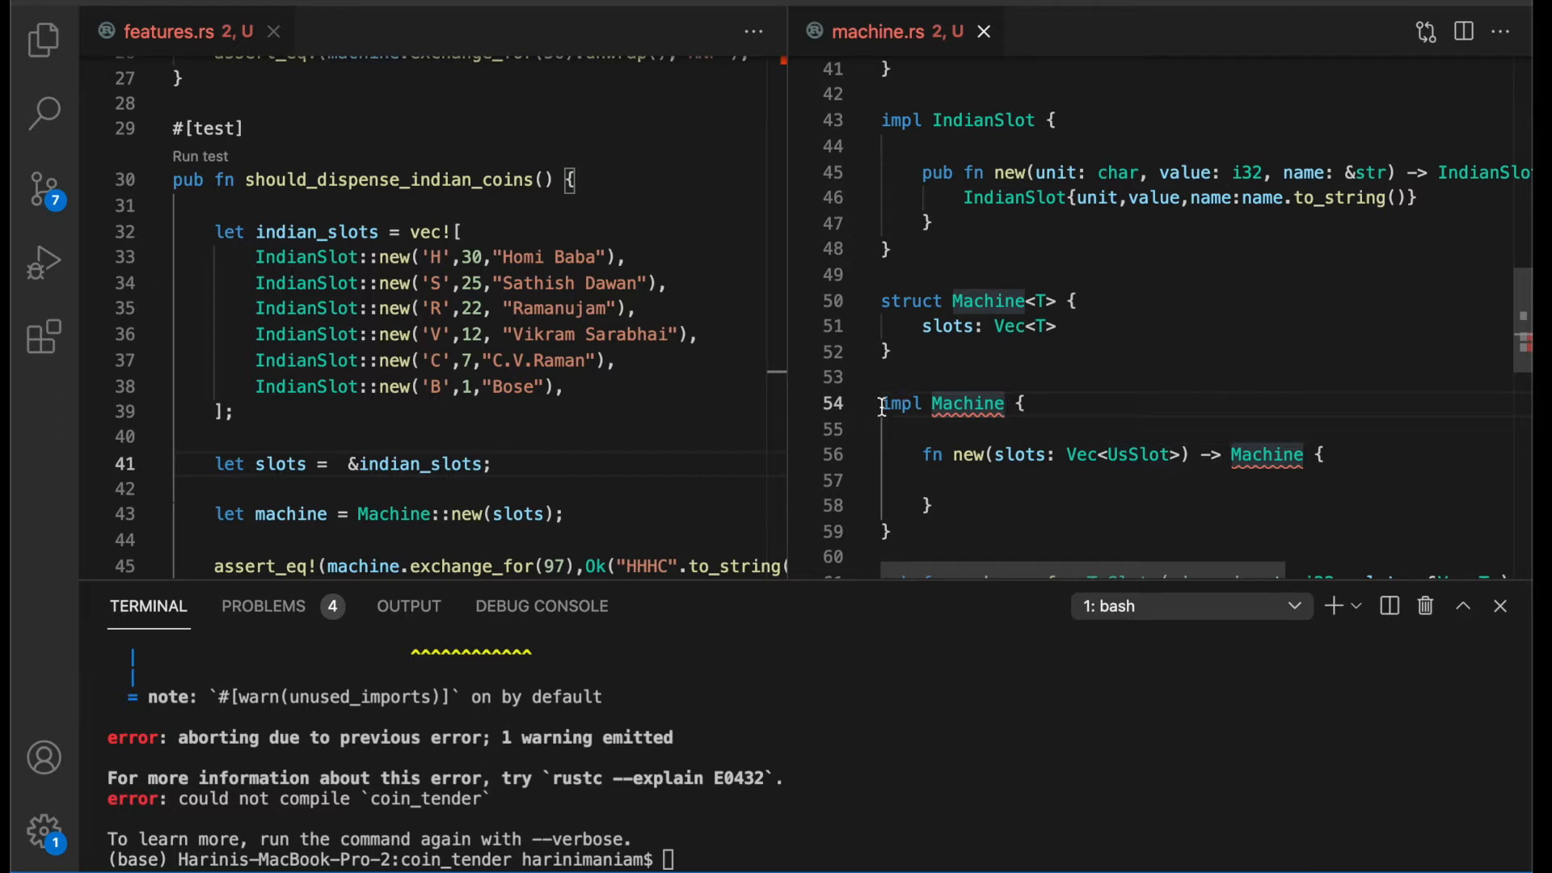
Duplicate the impl as `Machine<IndianSlot>`, specialise the first to UsSlot, and return `Machine{slots}` in both
left_click_drag(879, 402, 890, 532)
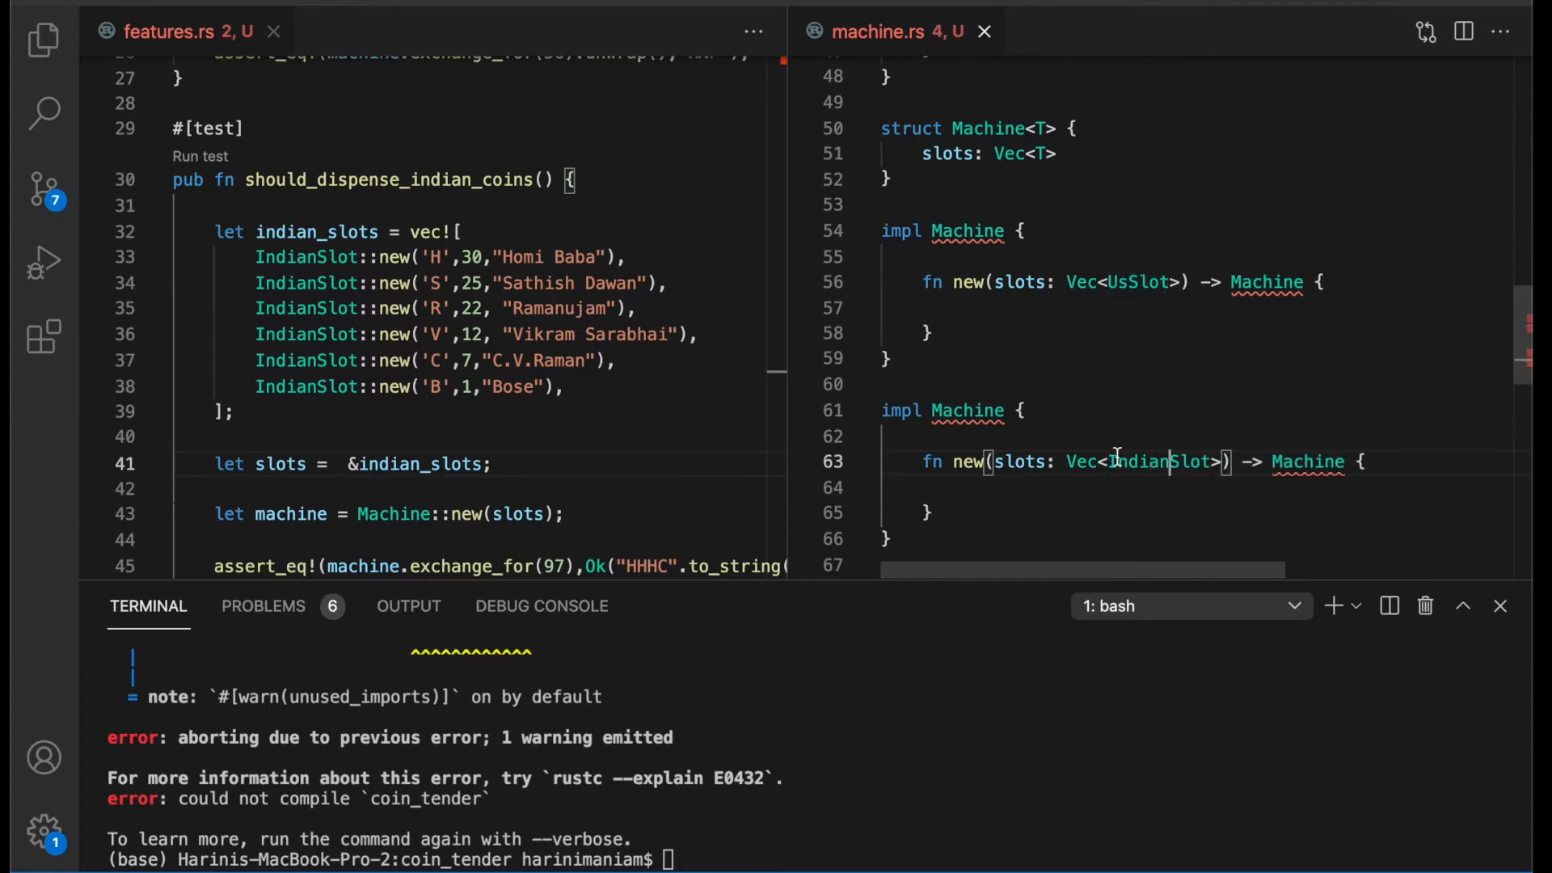
mouse_move(969, 410)
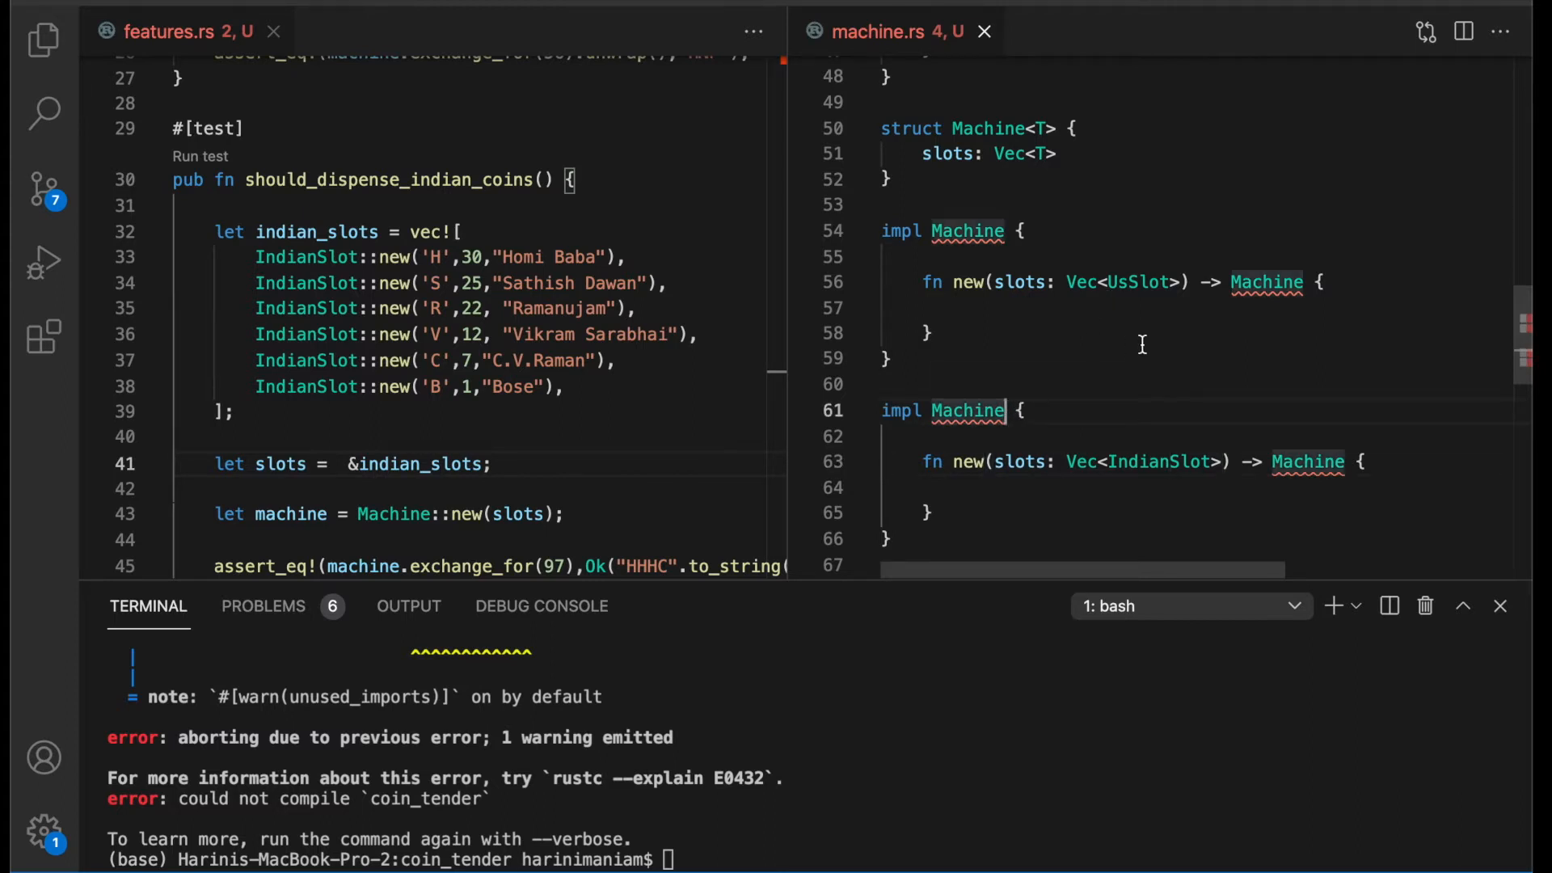
type("<IndianSlot>")
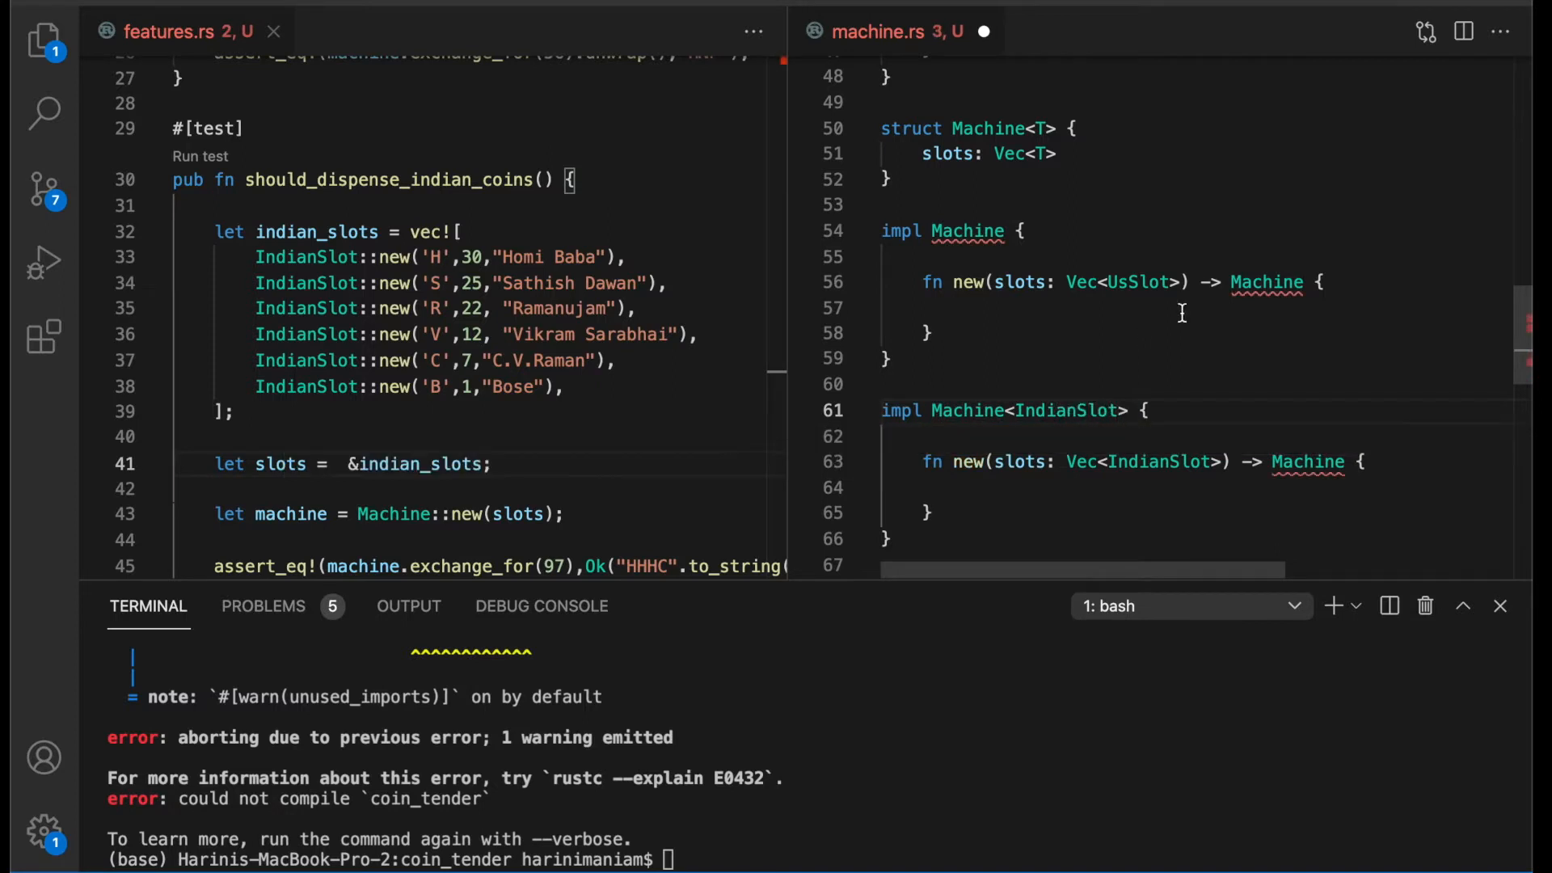
double_click(968, 231)
type("<UsSlot>")
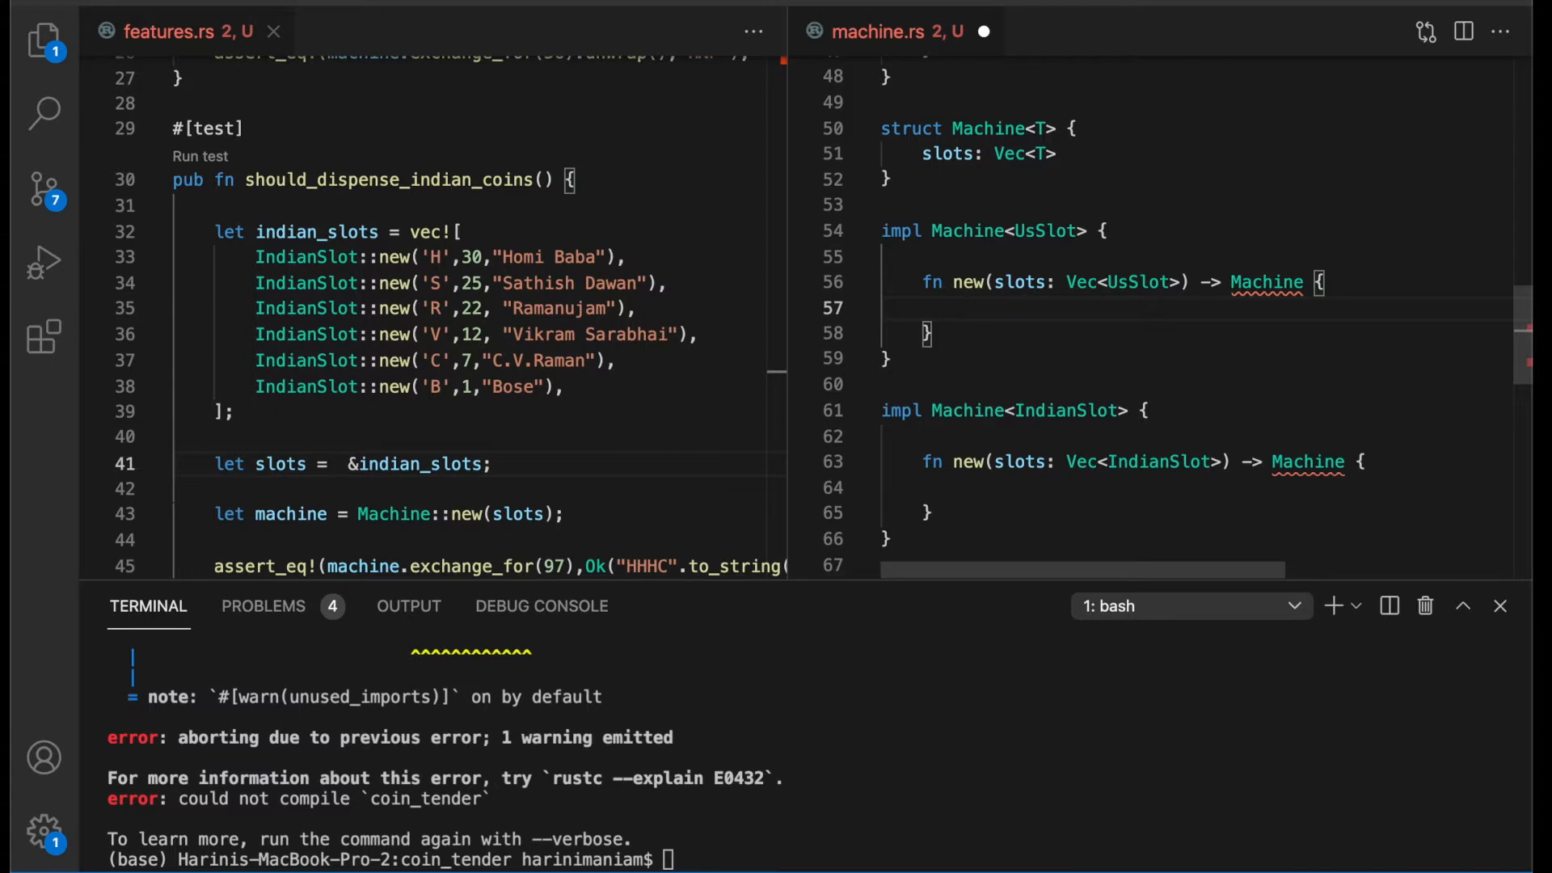
type("Machine{")
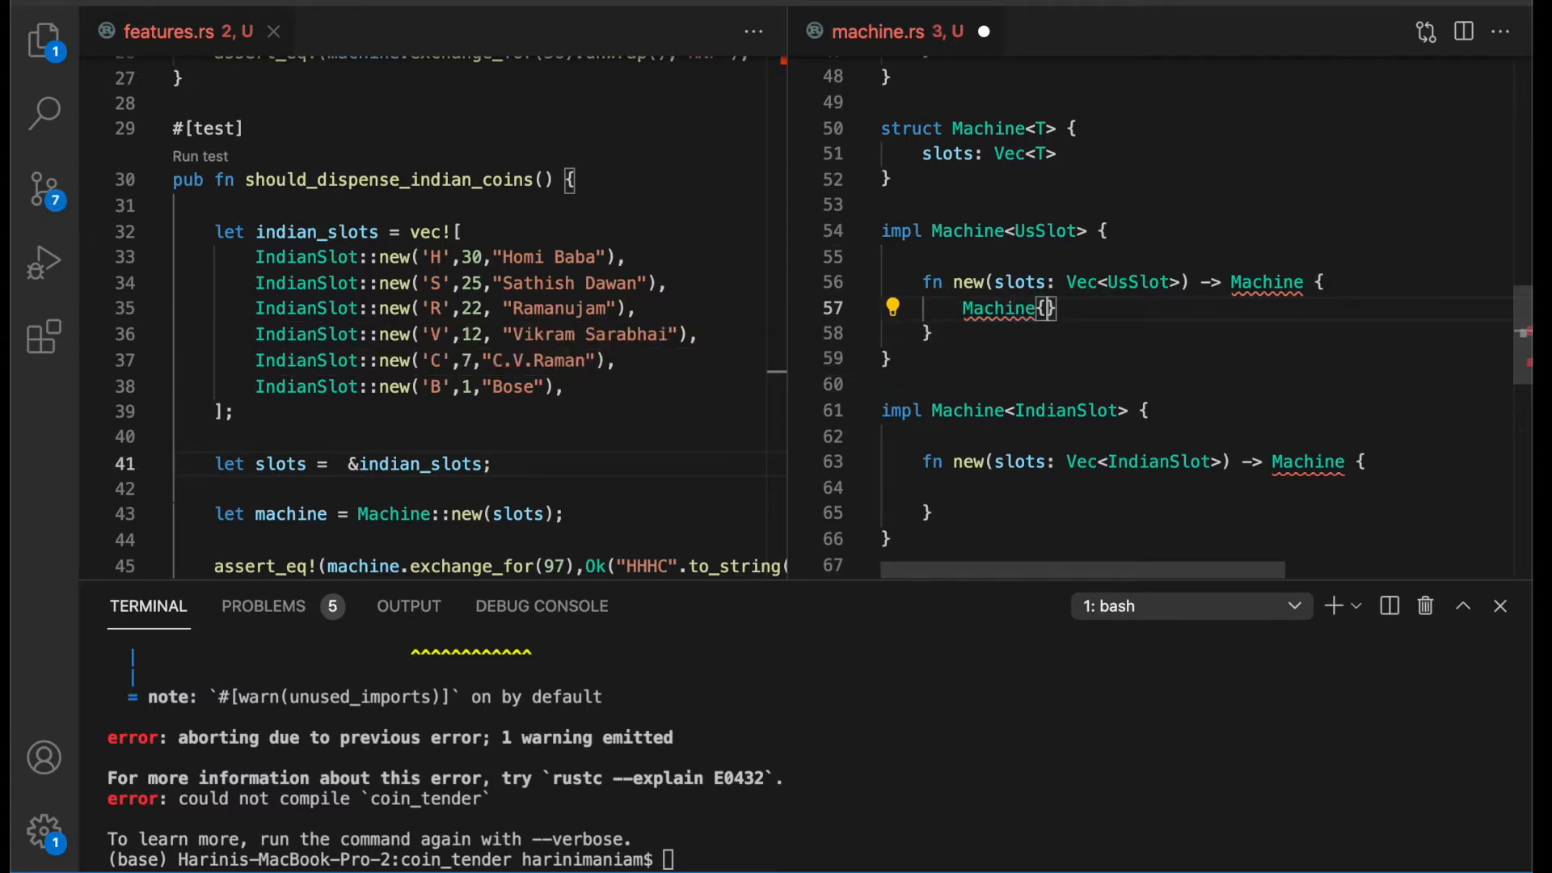
type("slots")
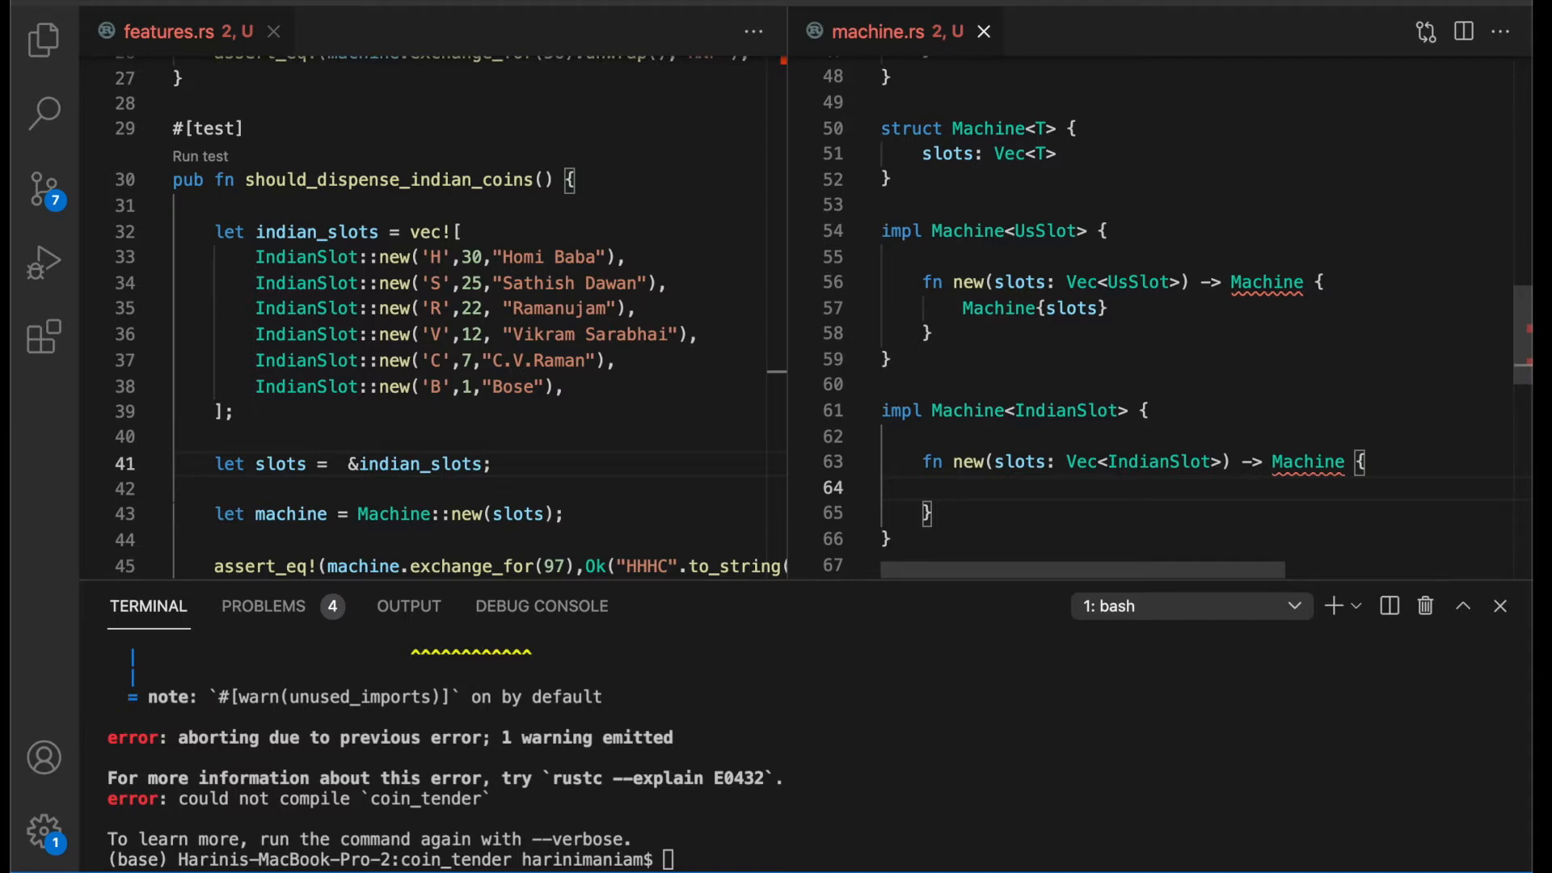
type("Machine{slots}")
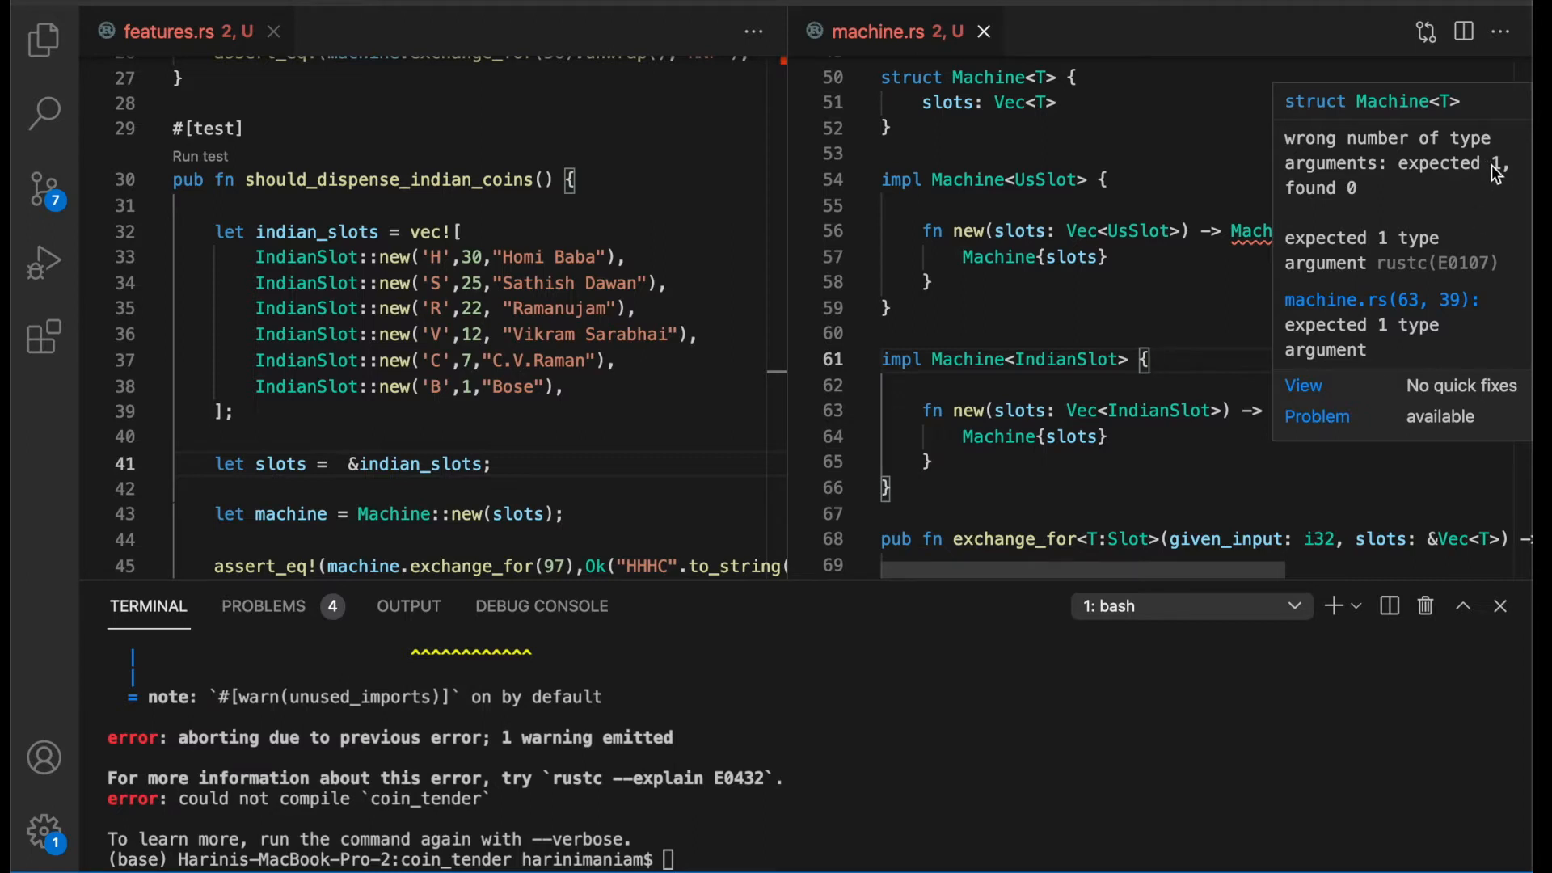
mouse_move(1005, 213)
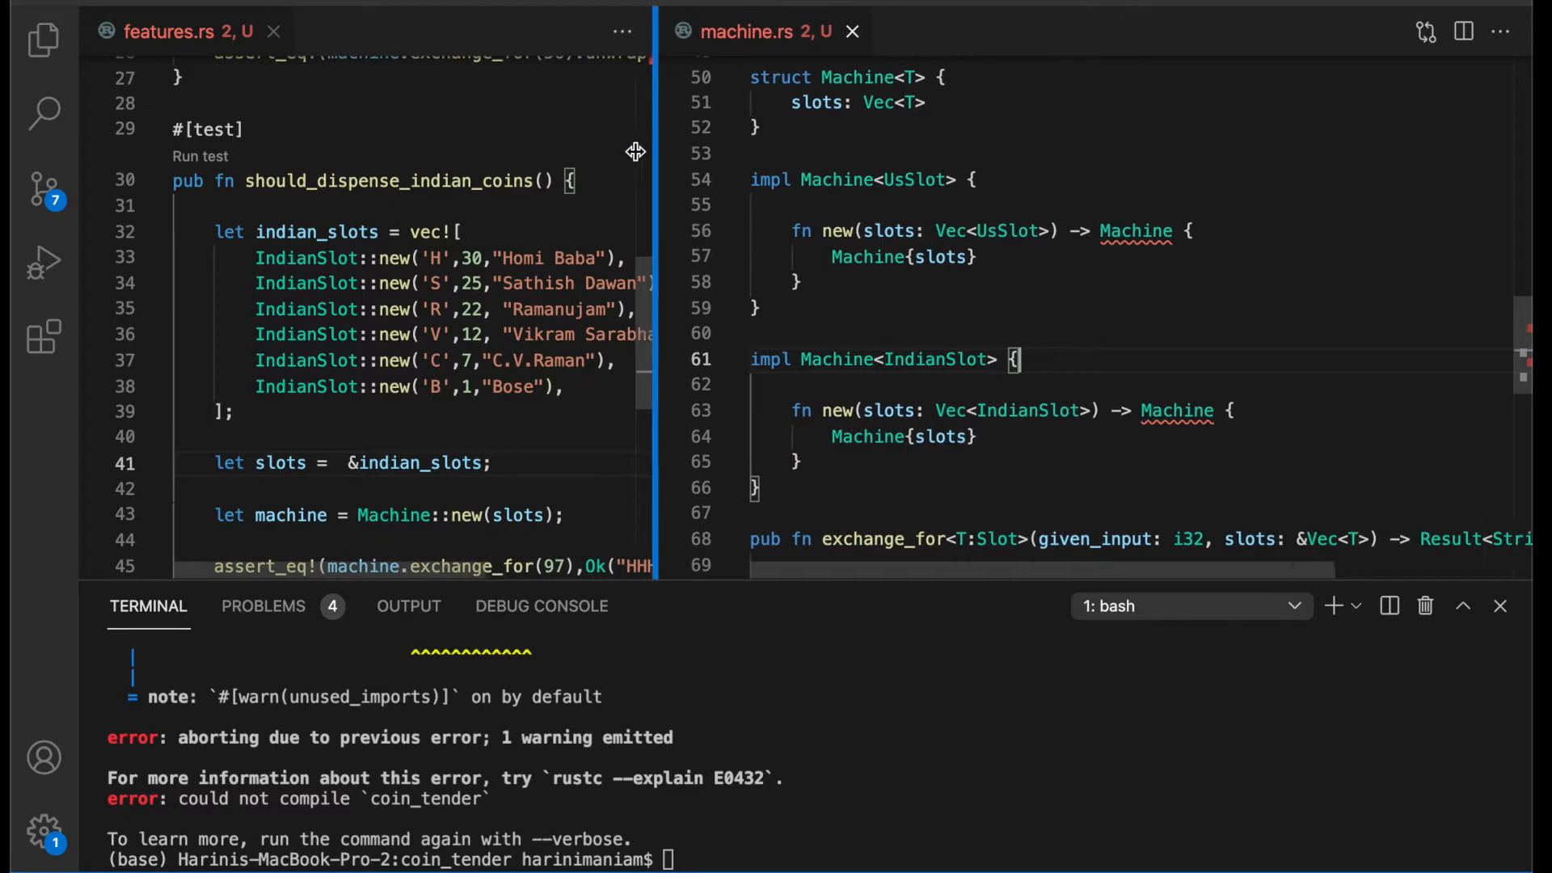
mouse_move(1108, 230)
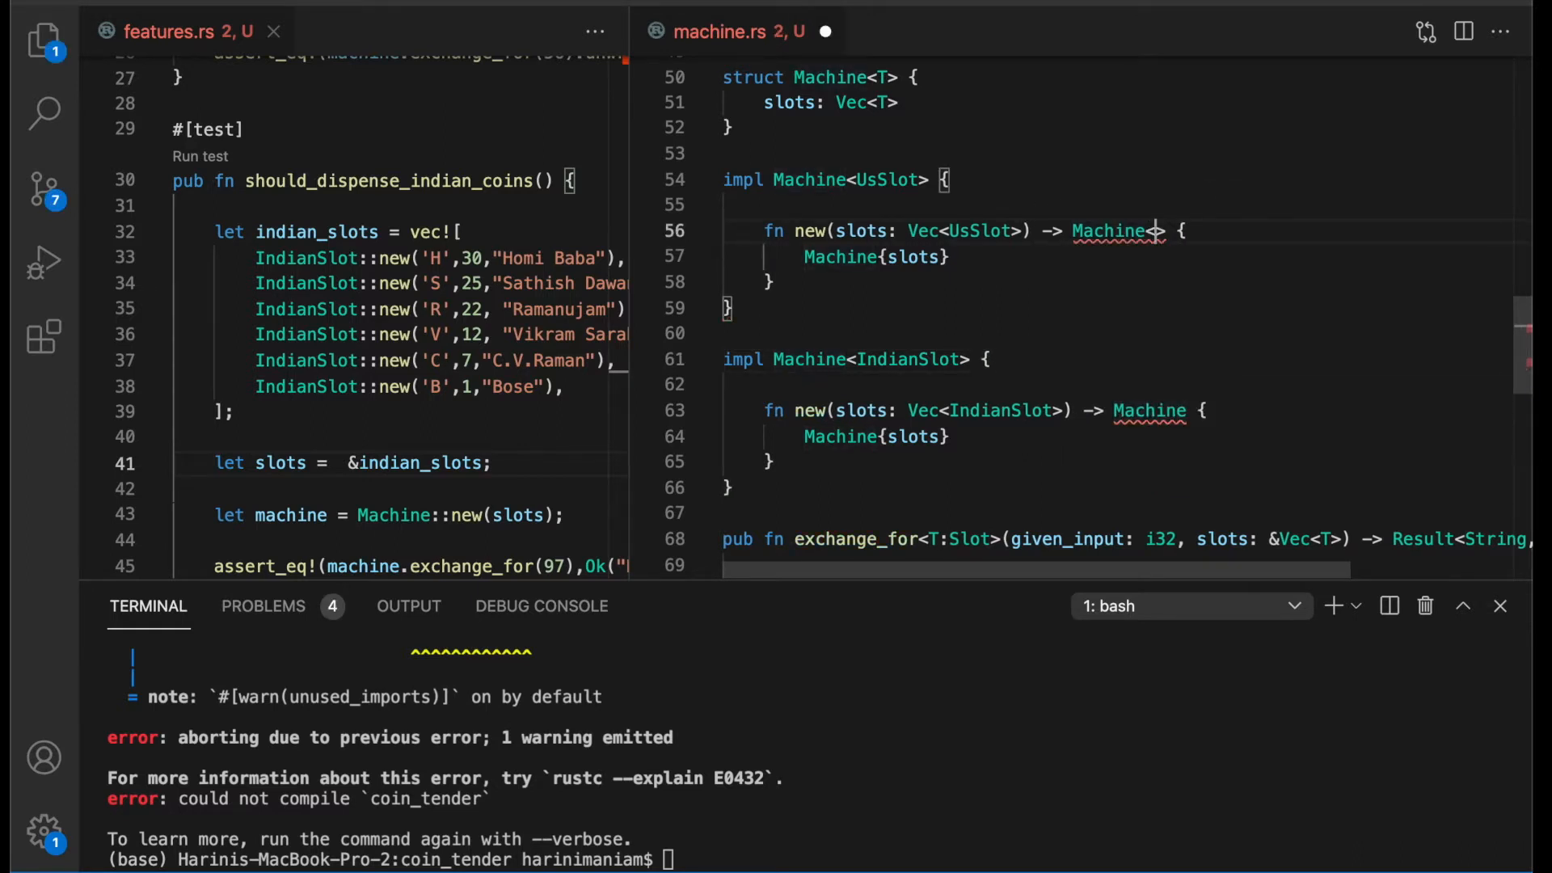
Add UsSlot and IndianSlot type parameters to the return types, then make the UsSlot constructor return Self
type("<UsSlot")
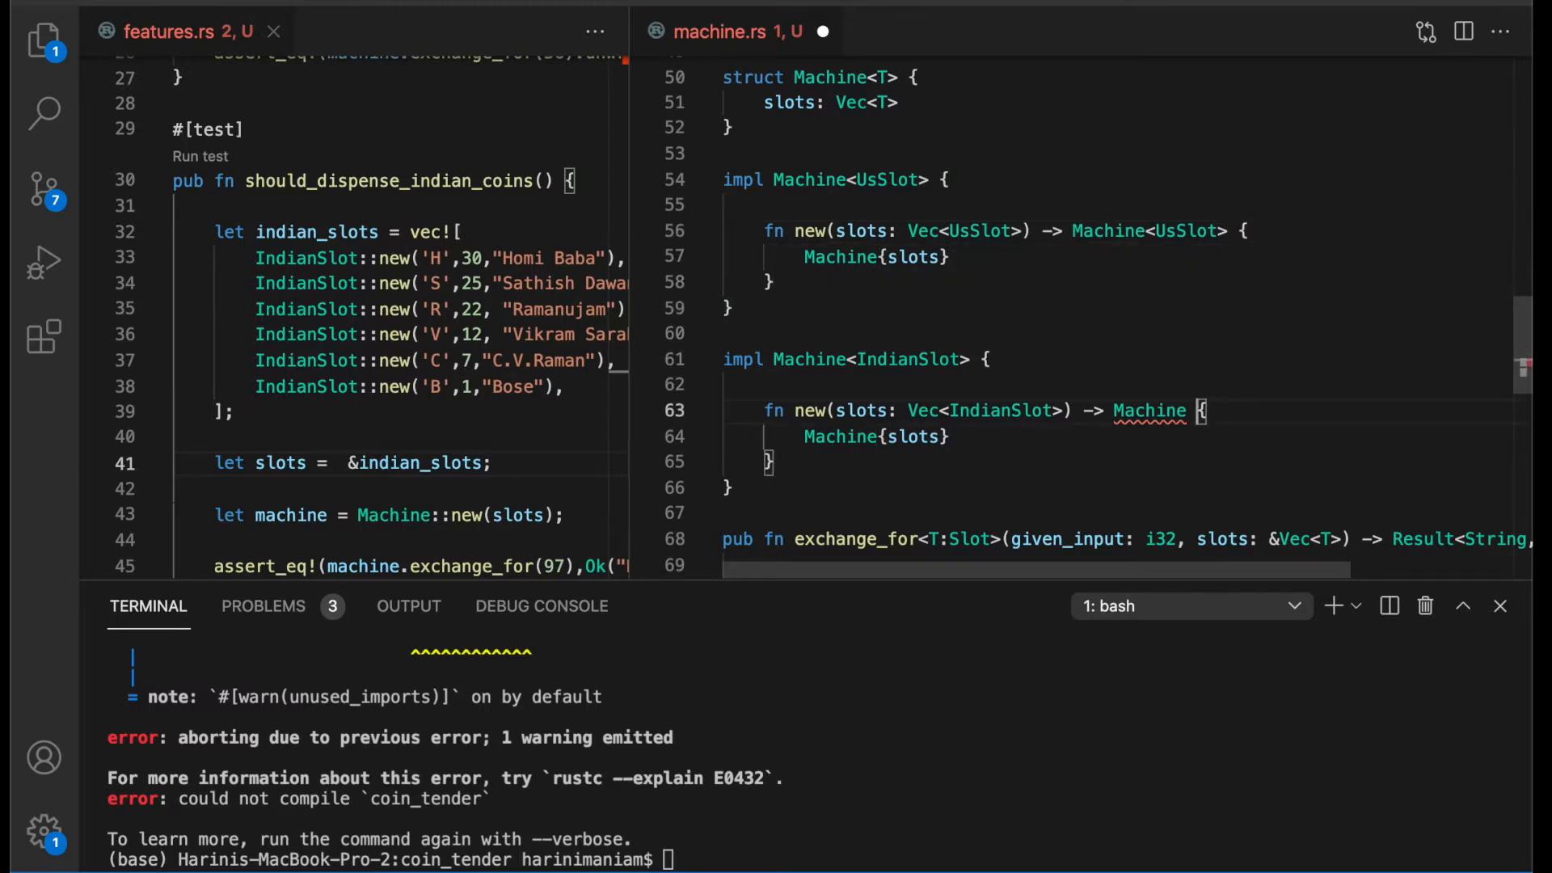
type("IndianSlot>")
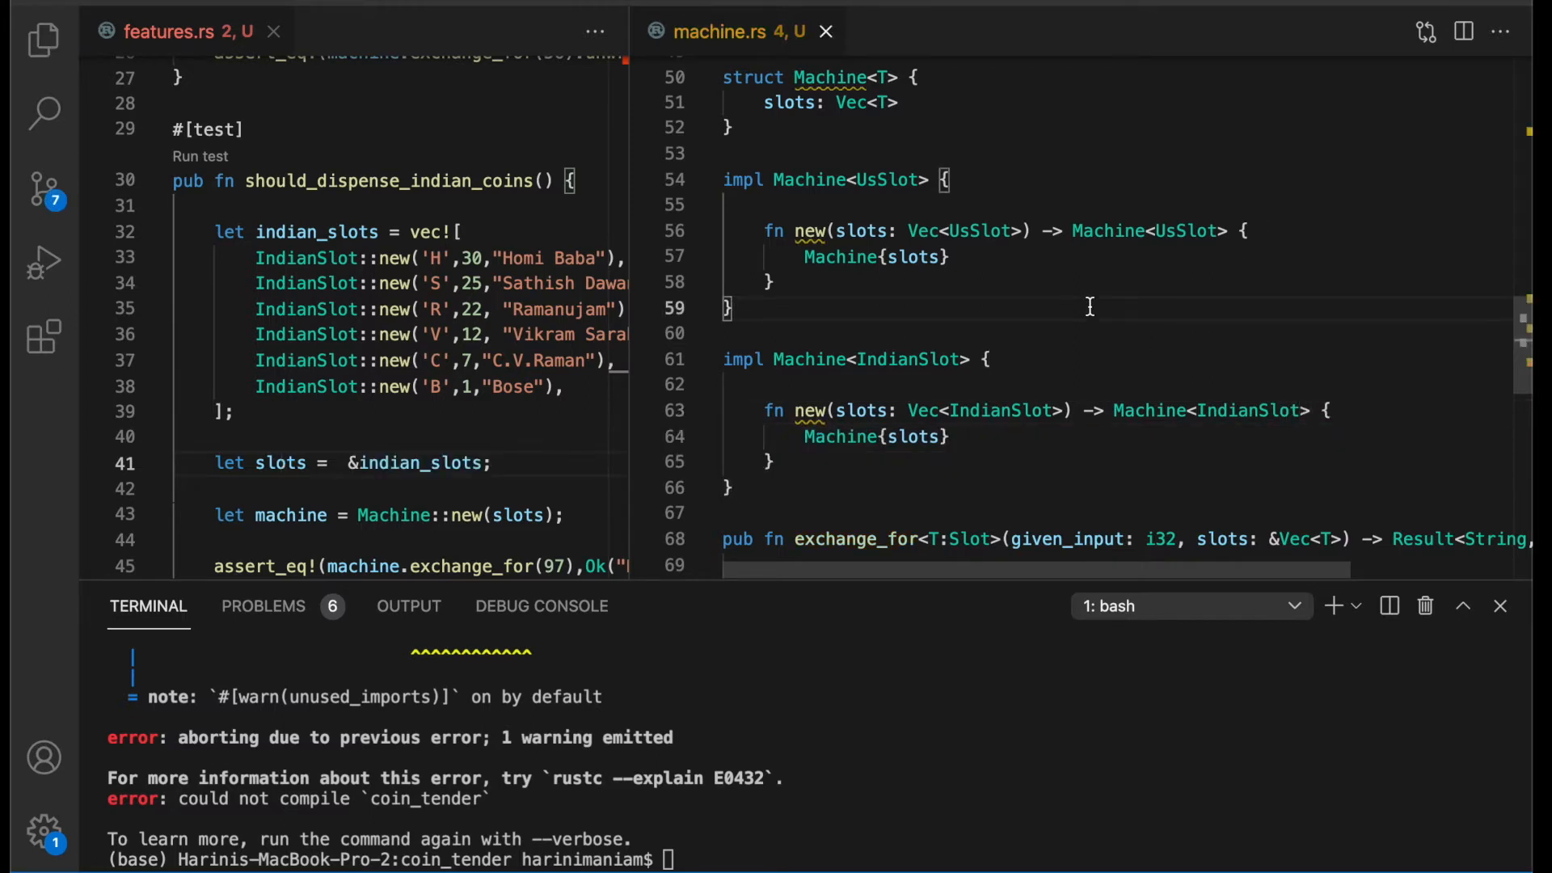
double_click(1185, 230)
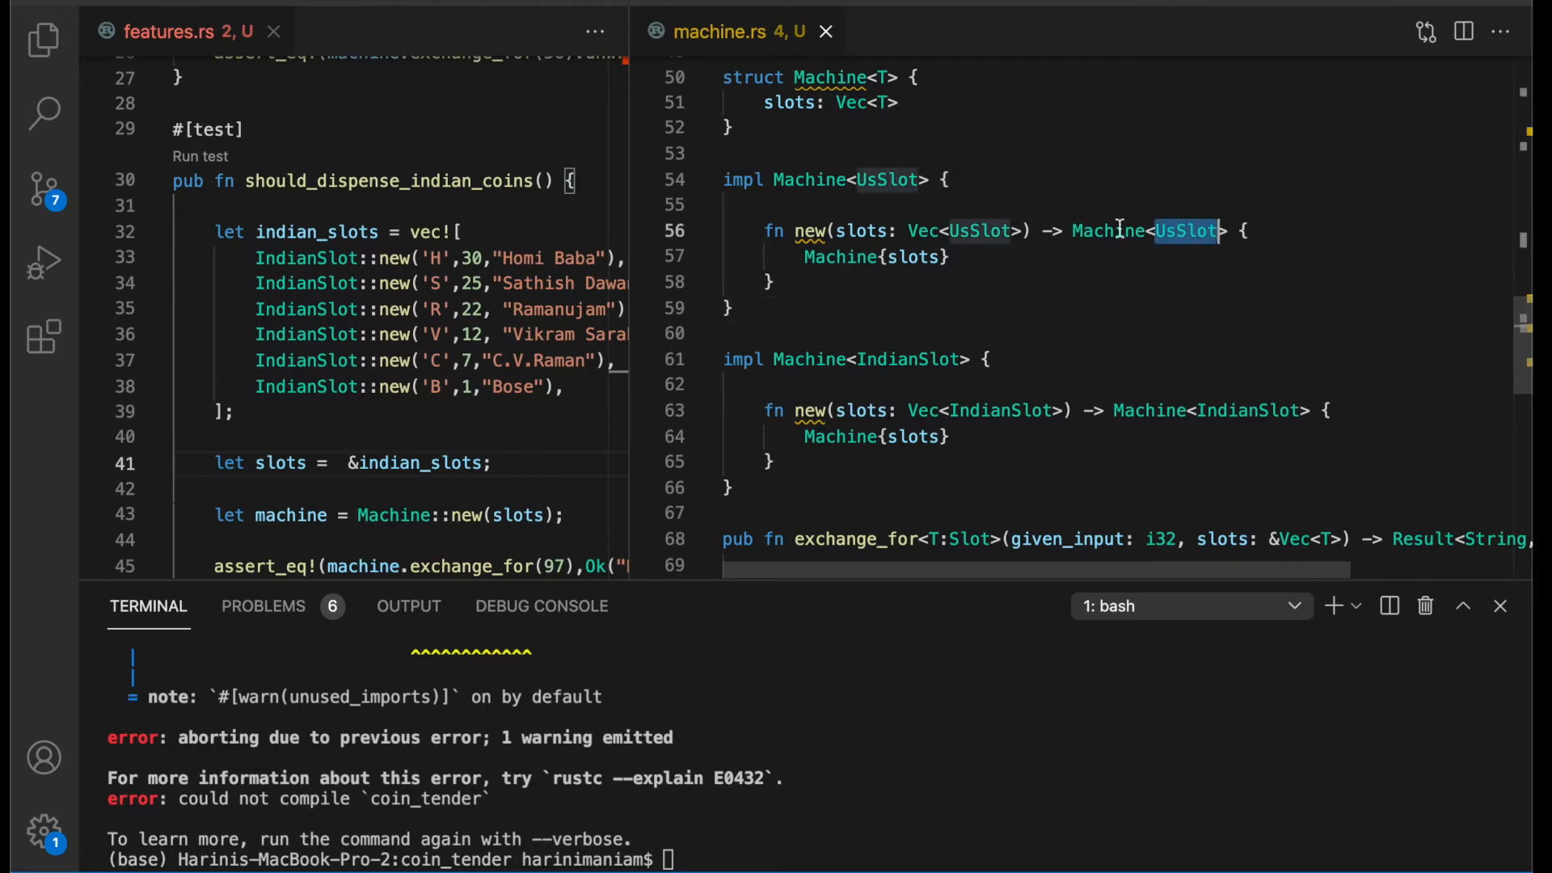
double_click(1109, 231)
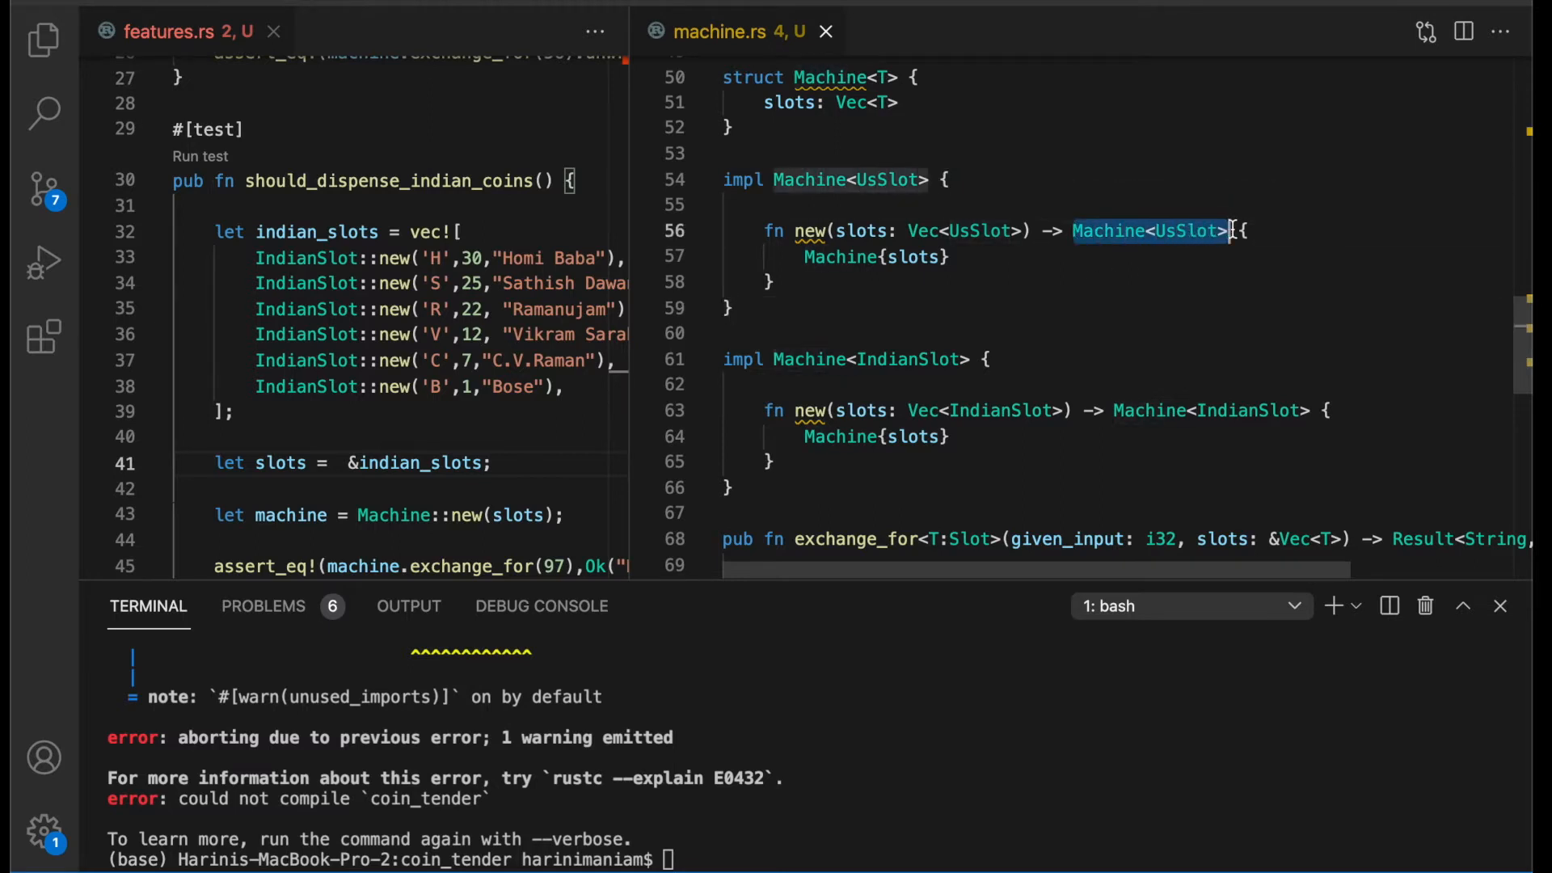
type("Self")
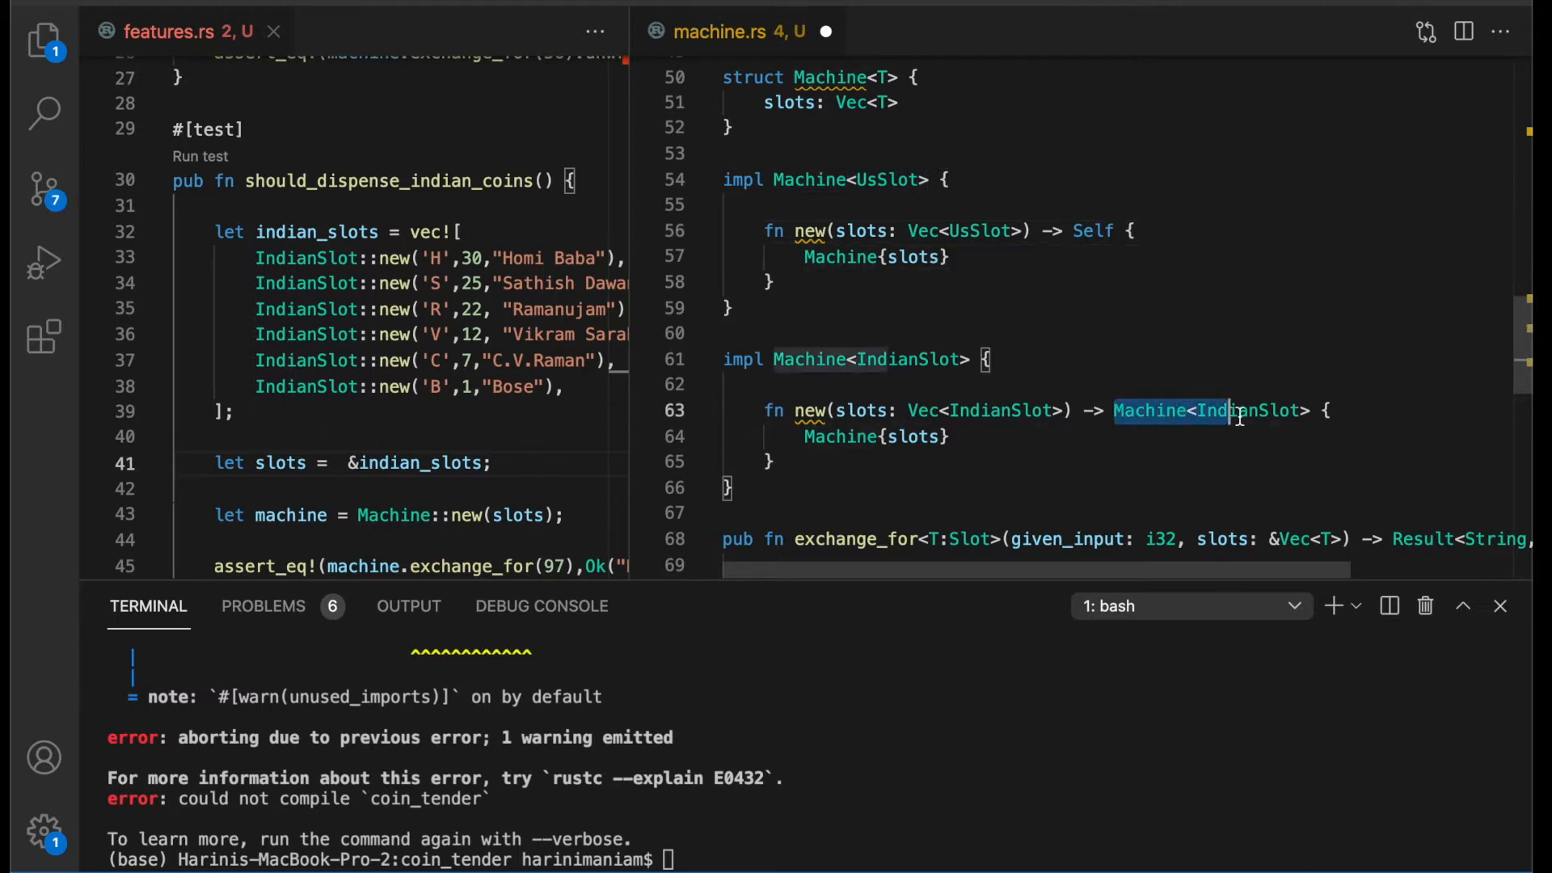
type("S")
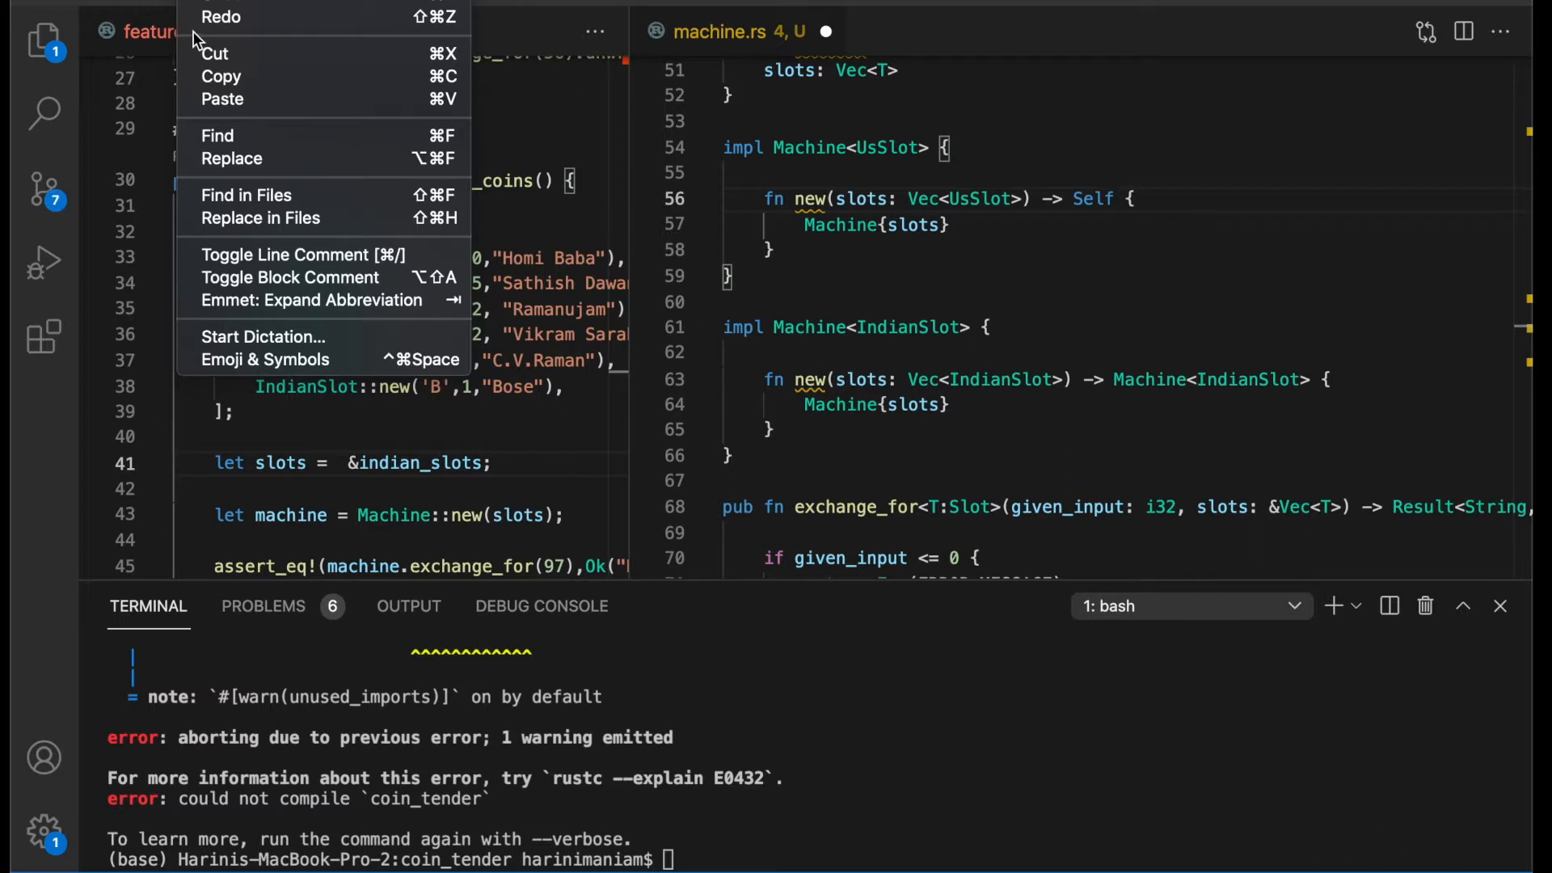
Redo to restore Self, then mark `struct Machine` and the constructors `pub`
left_click(1121, 291)
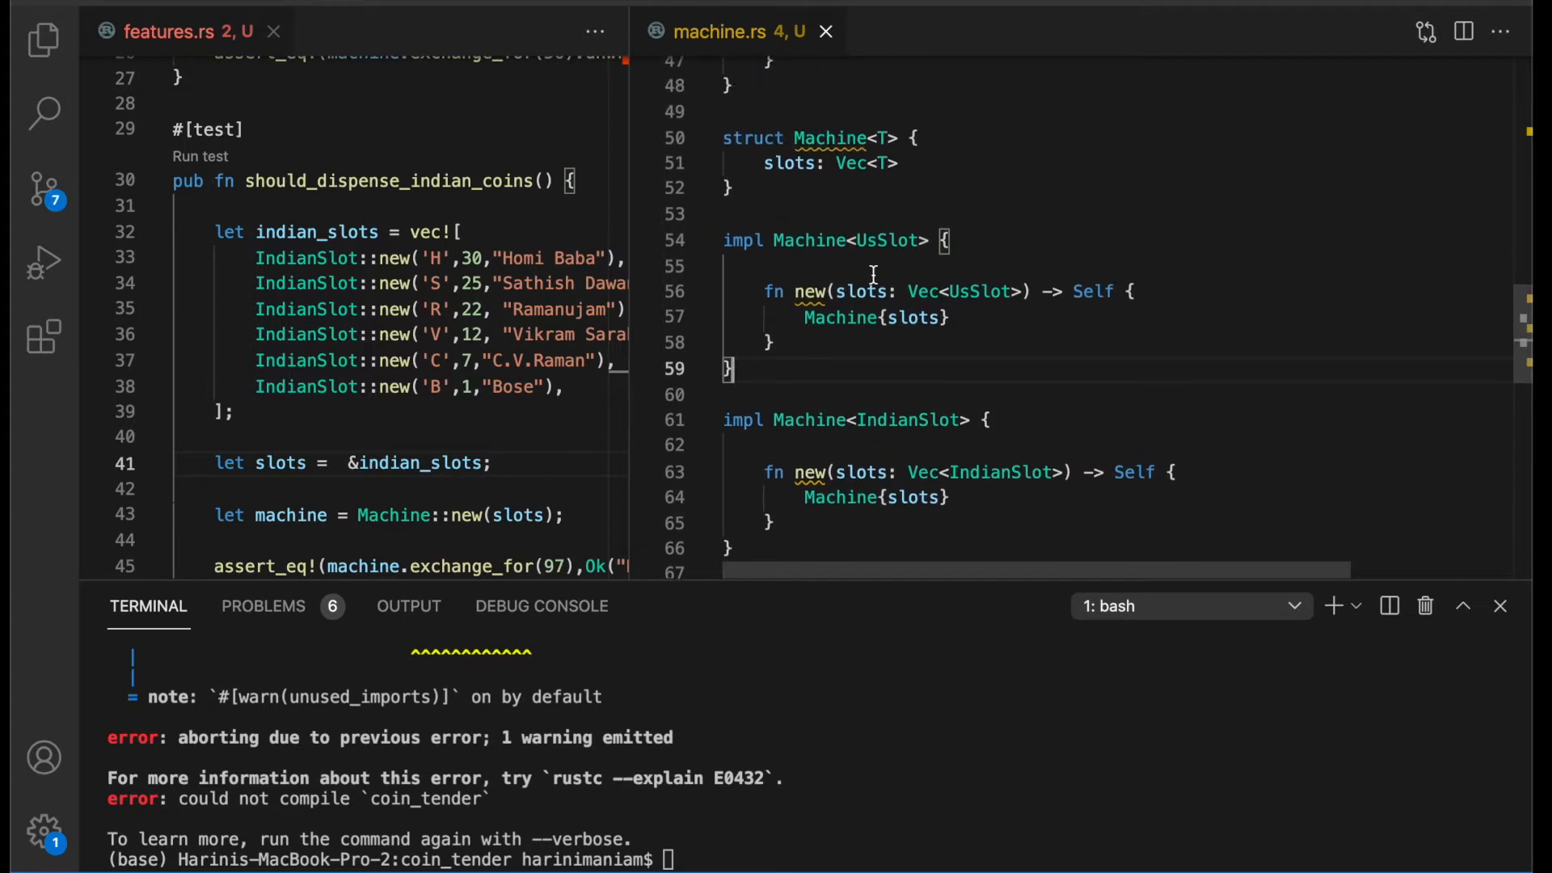
mouse_move(792, 291)
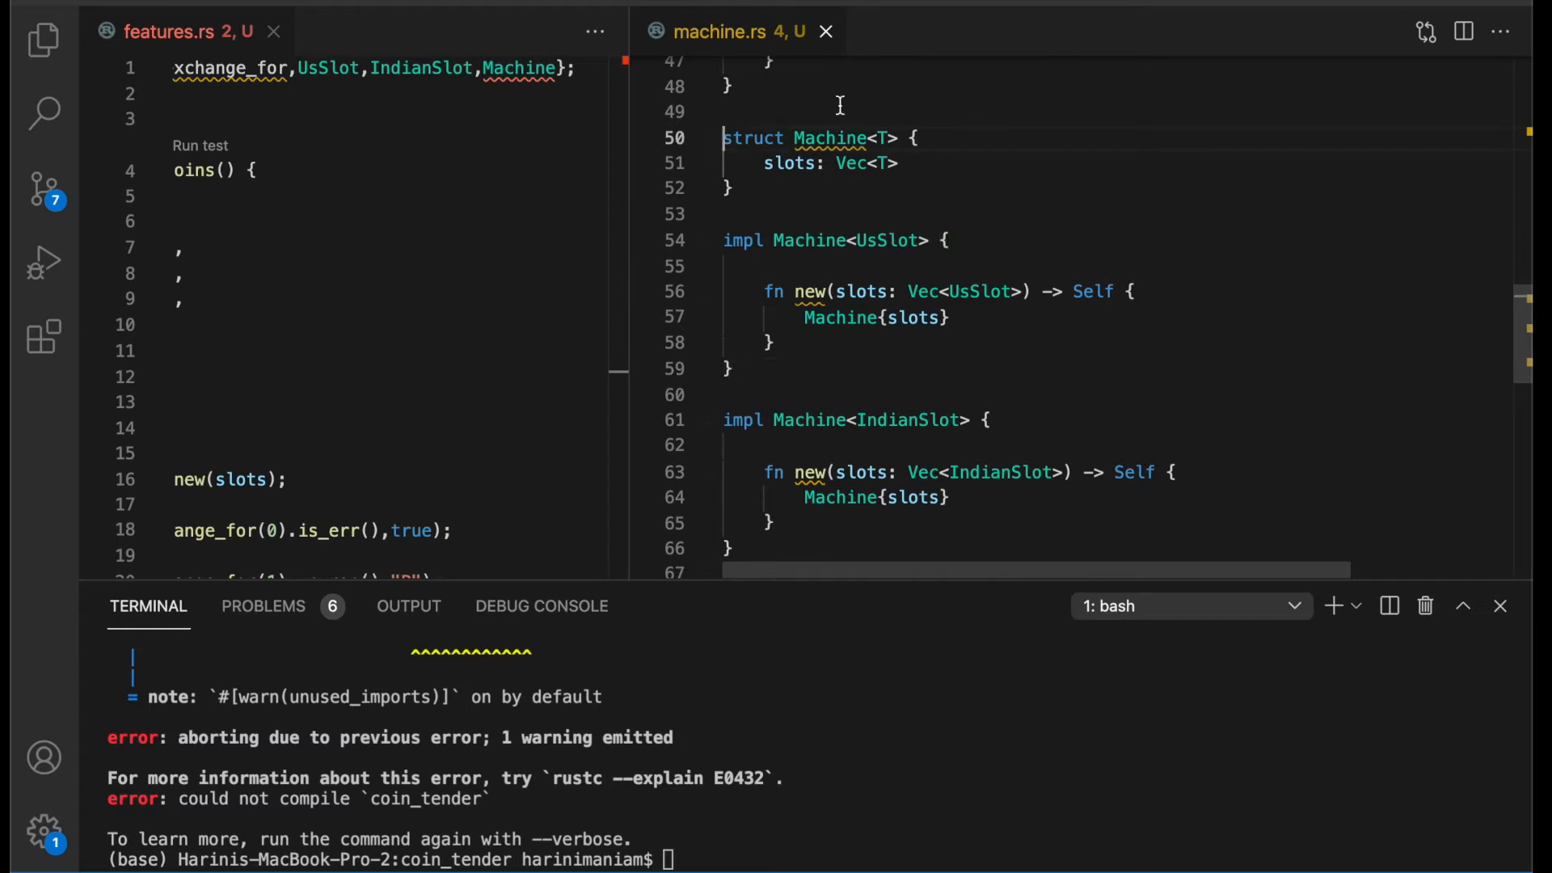
type("pub")
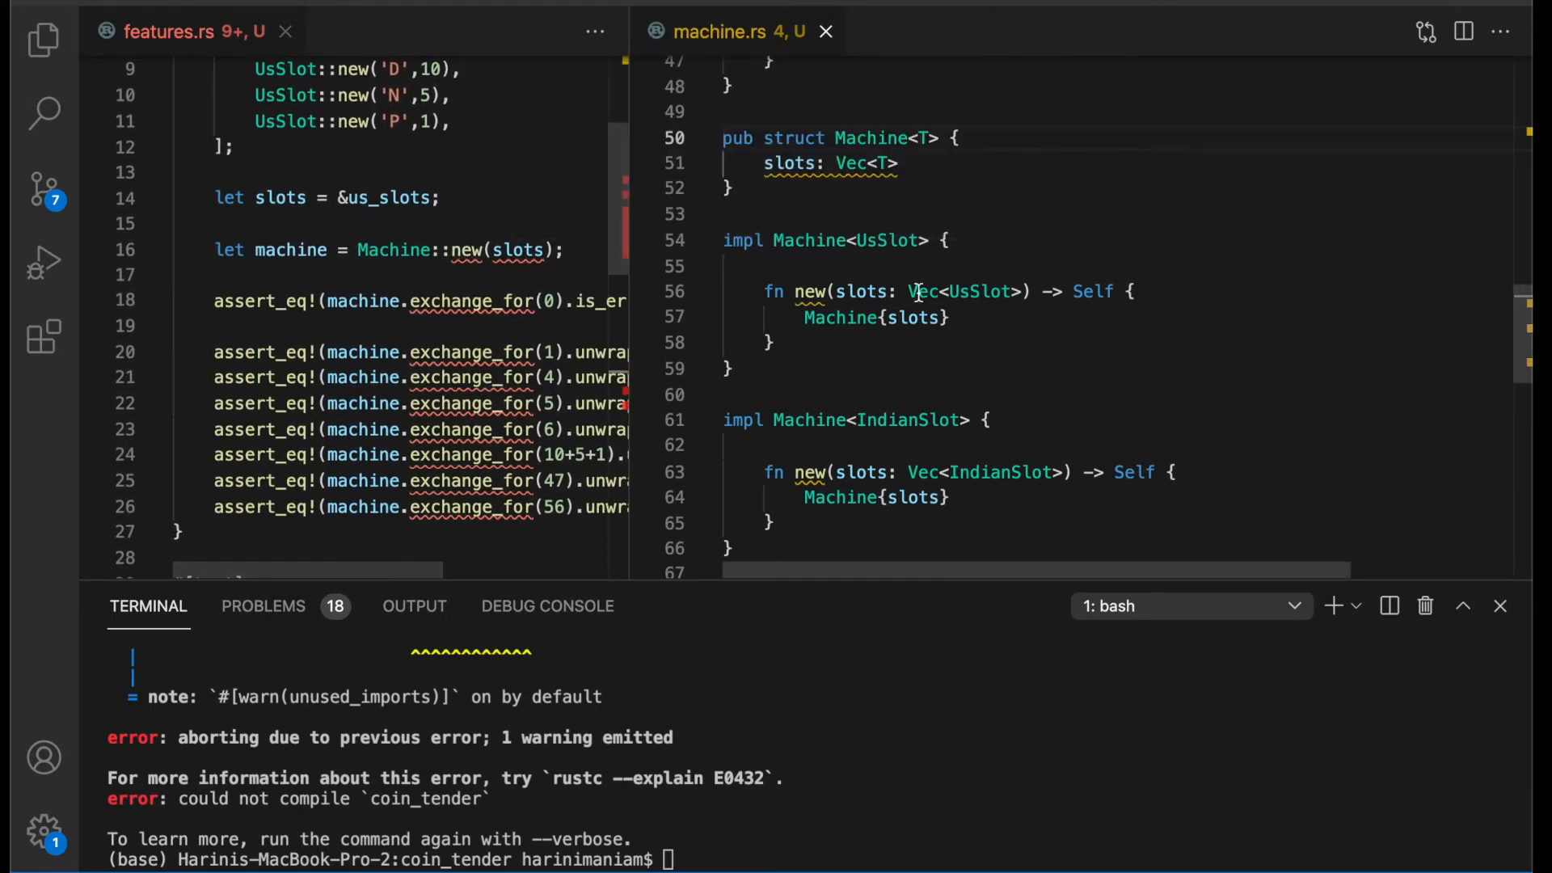
double_click(808, 239)
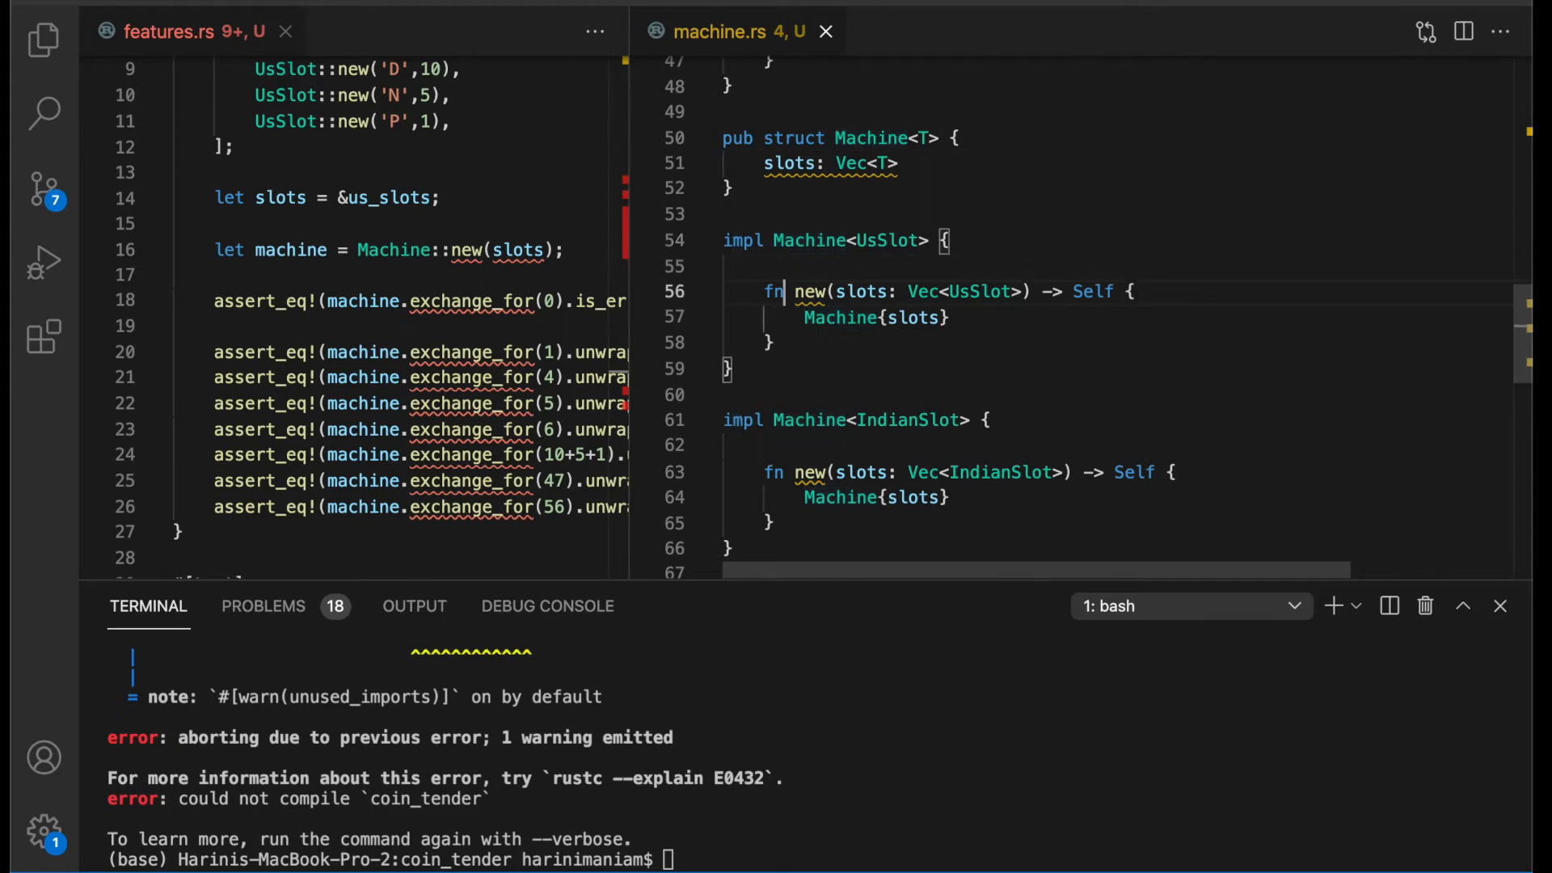
type("pub")
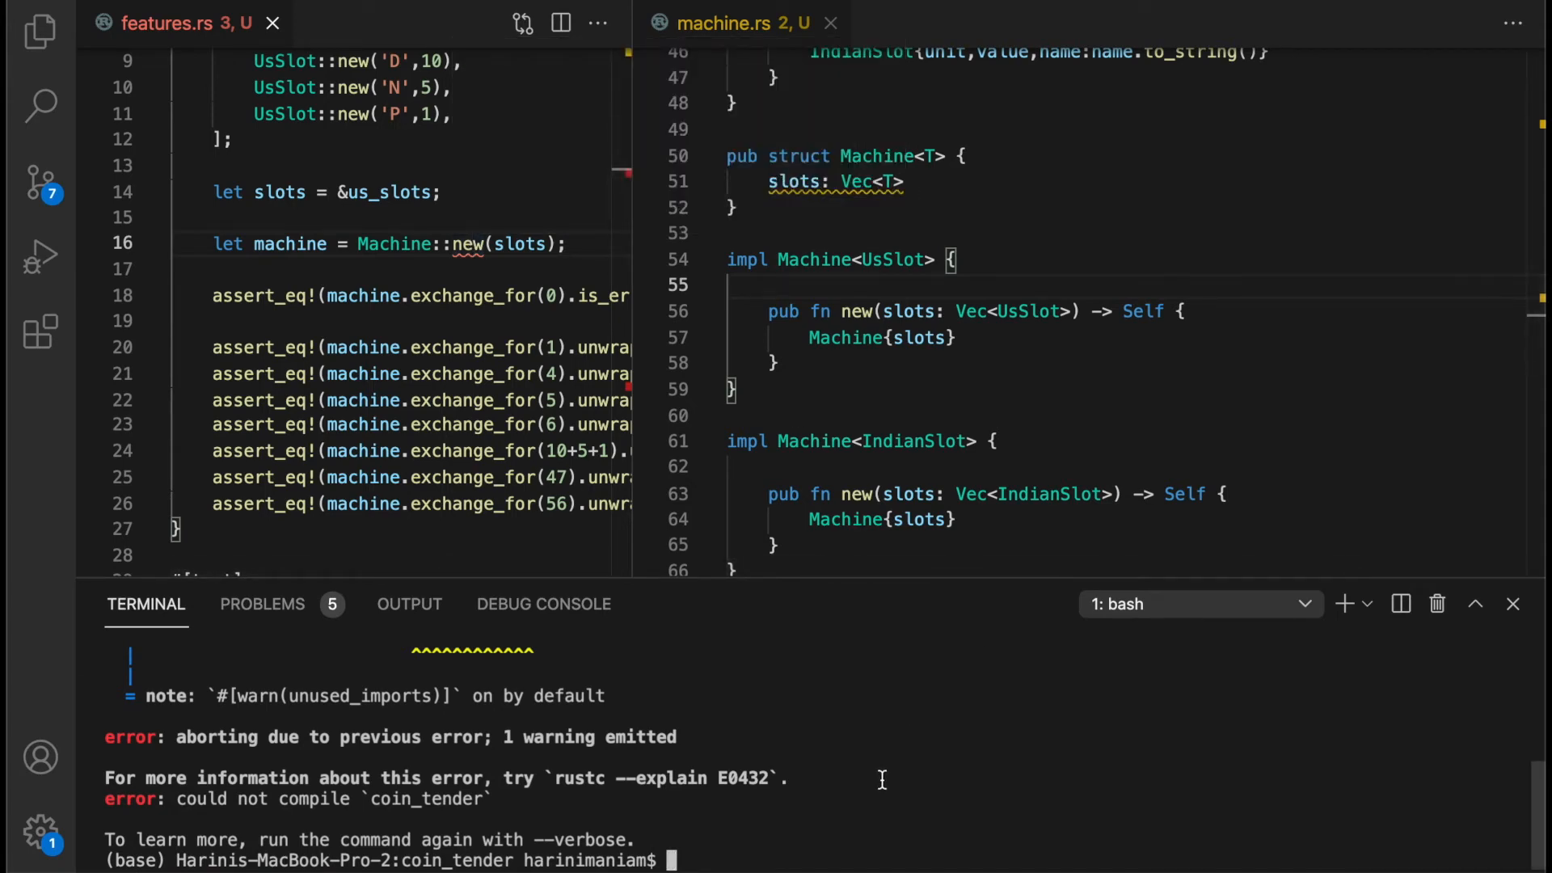
Run cargo test, scroll the two-candidate new error, and select UsSlot in the impl header
type("carg")
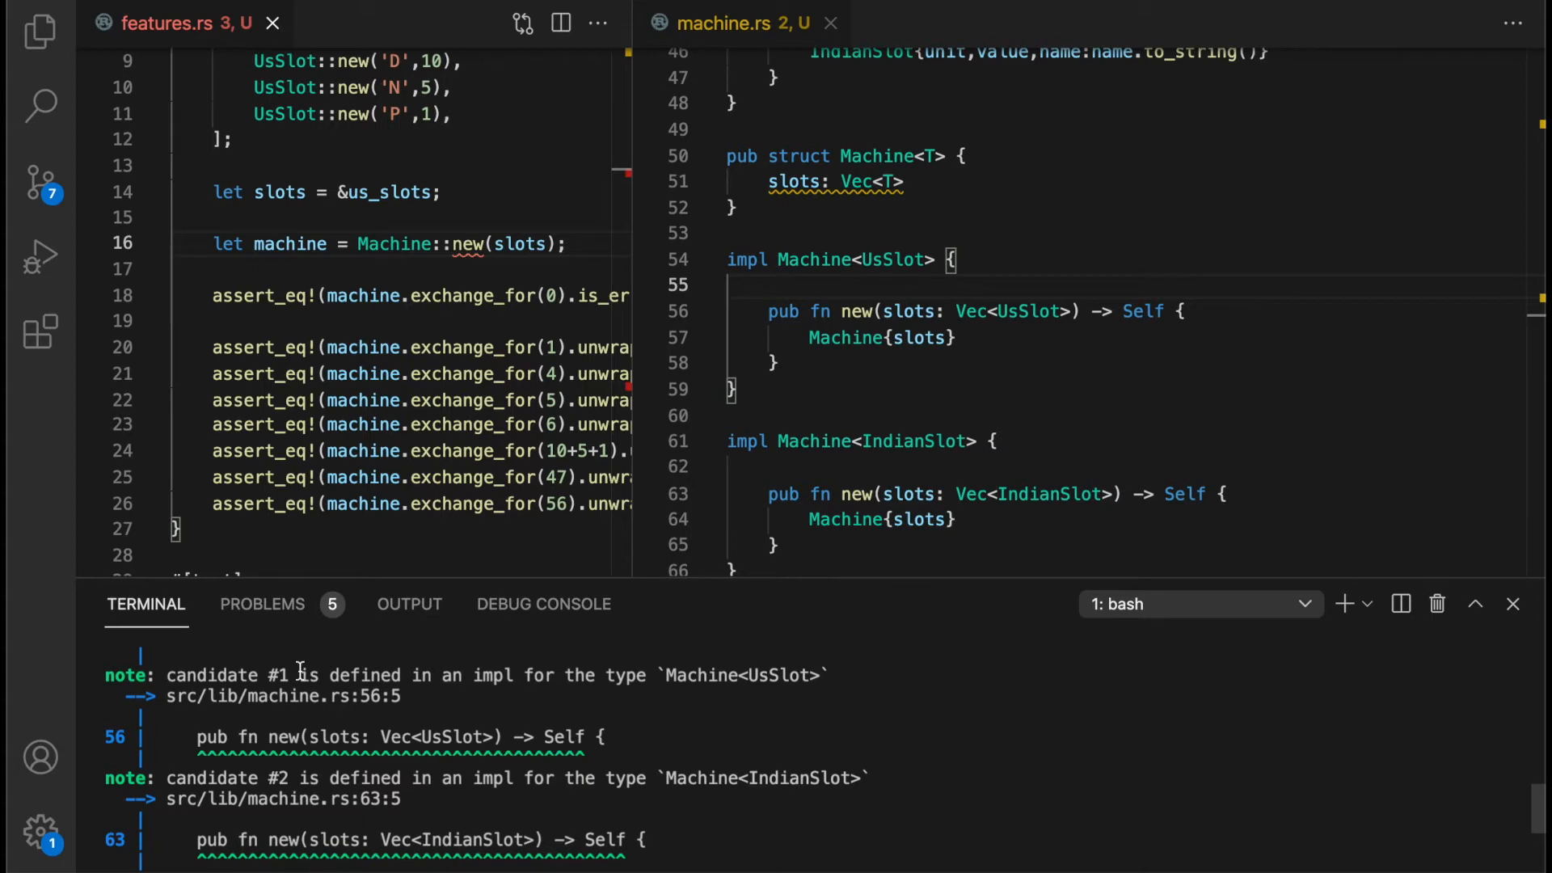
mouse_move(494, 683)
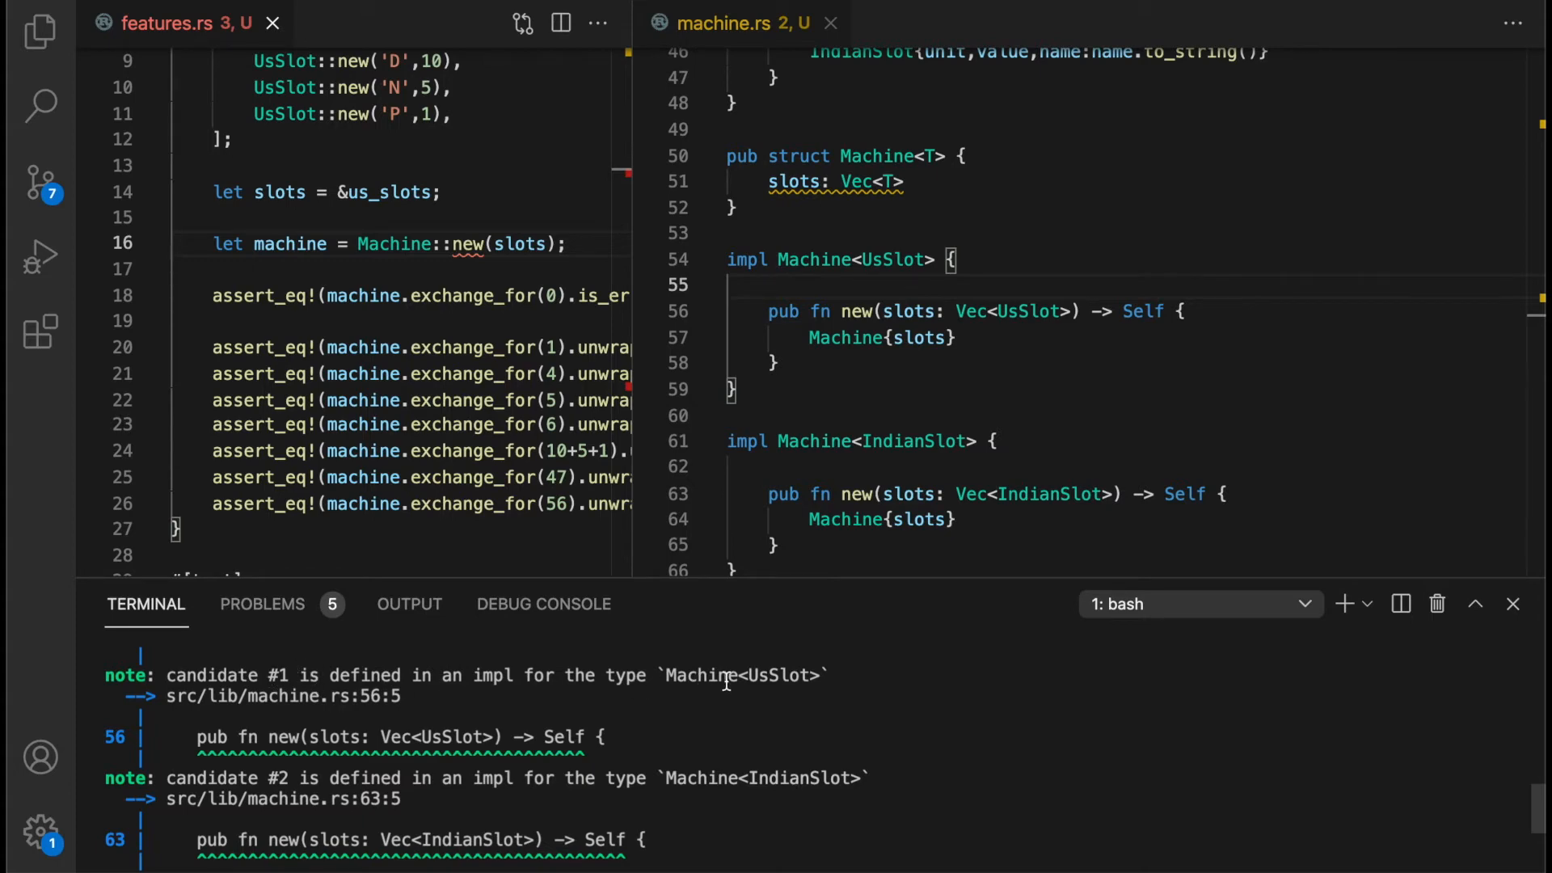
scroll("down", 3)
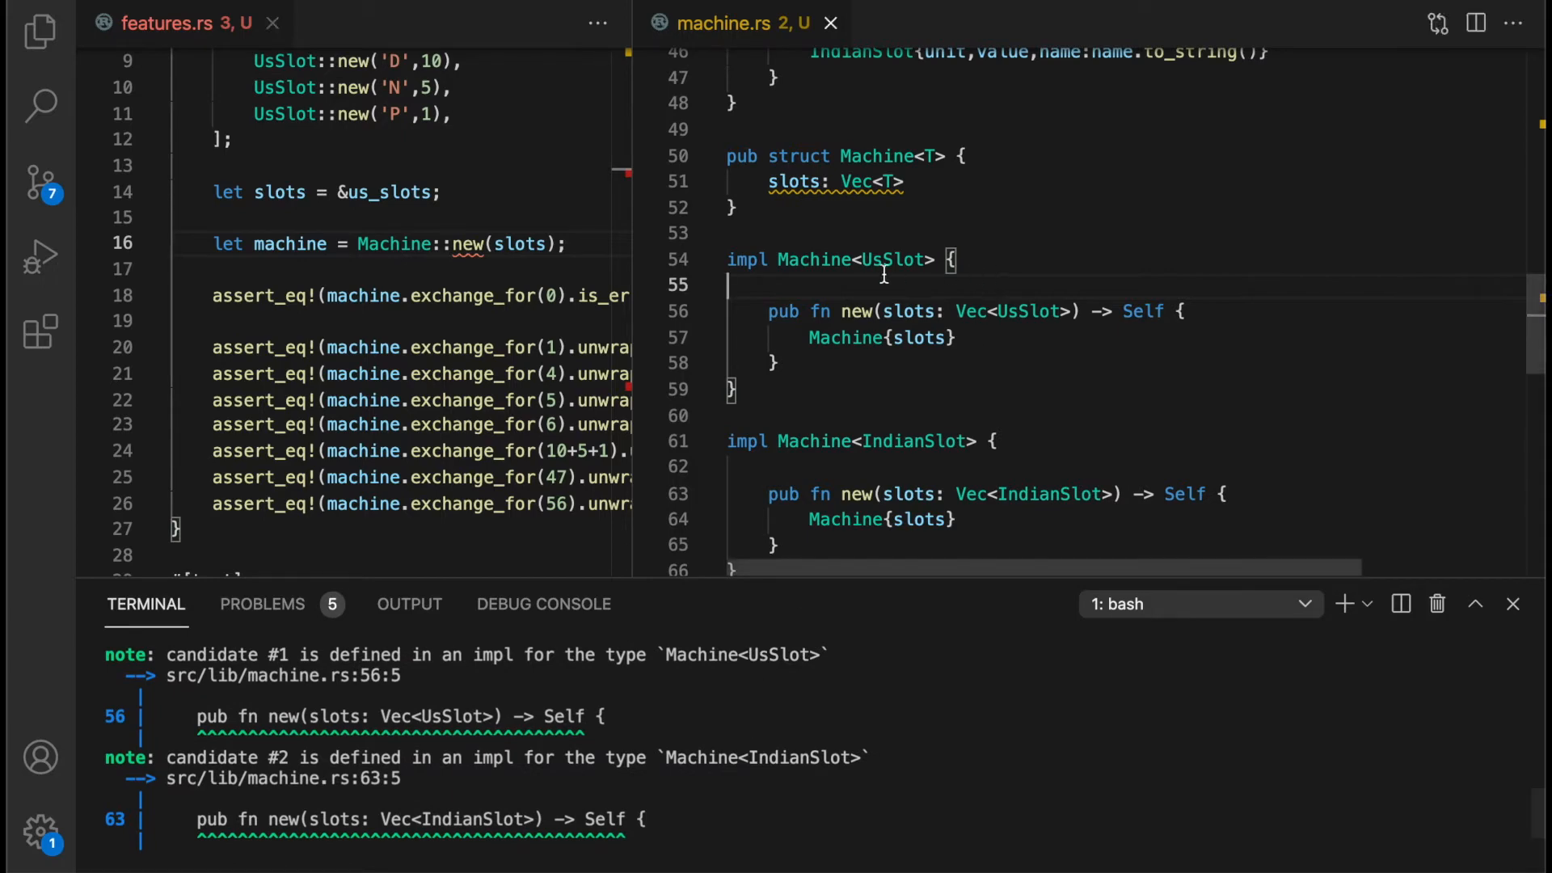
double_click(892, 259)
type("T")
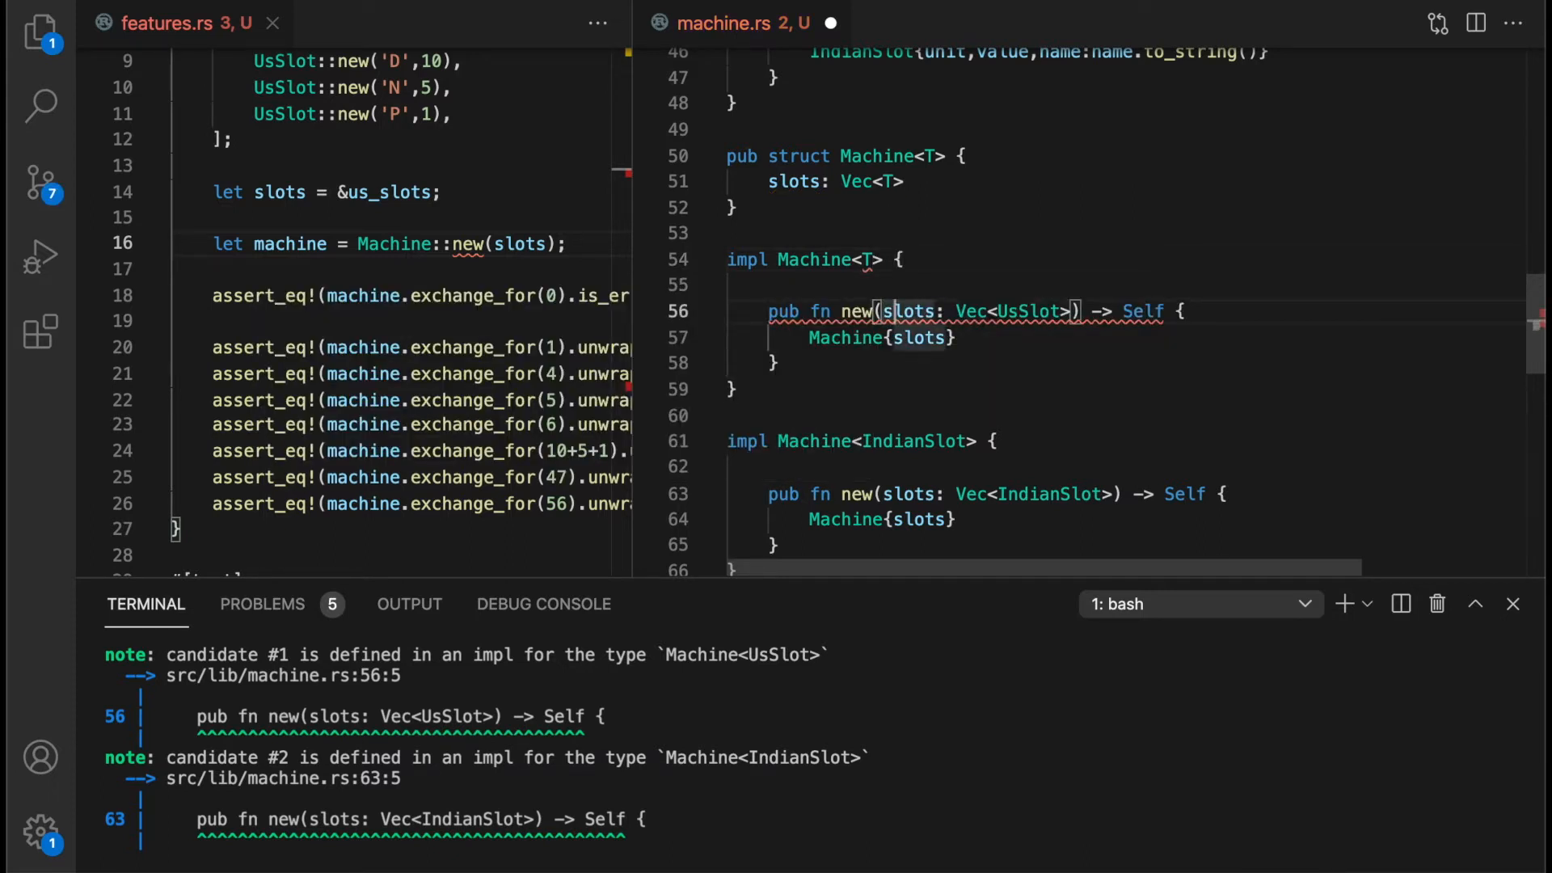
Replace UsSlot with T in the constructor parameter and impl header, giving one impl<T> Machine<T>
double_click(1026, 310)
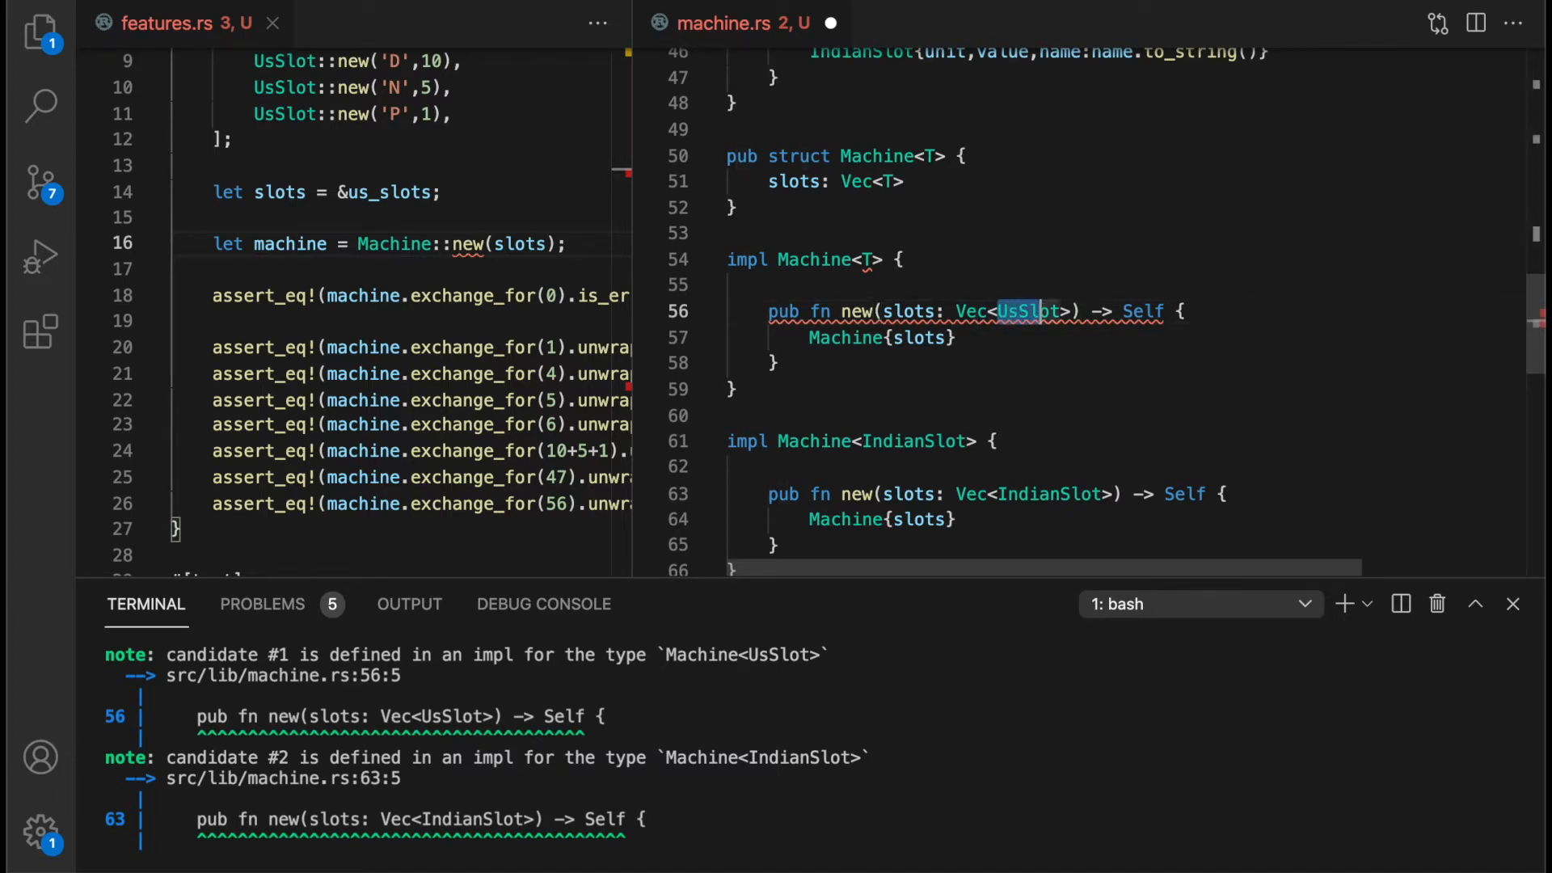
type("T")
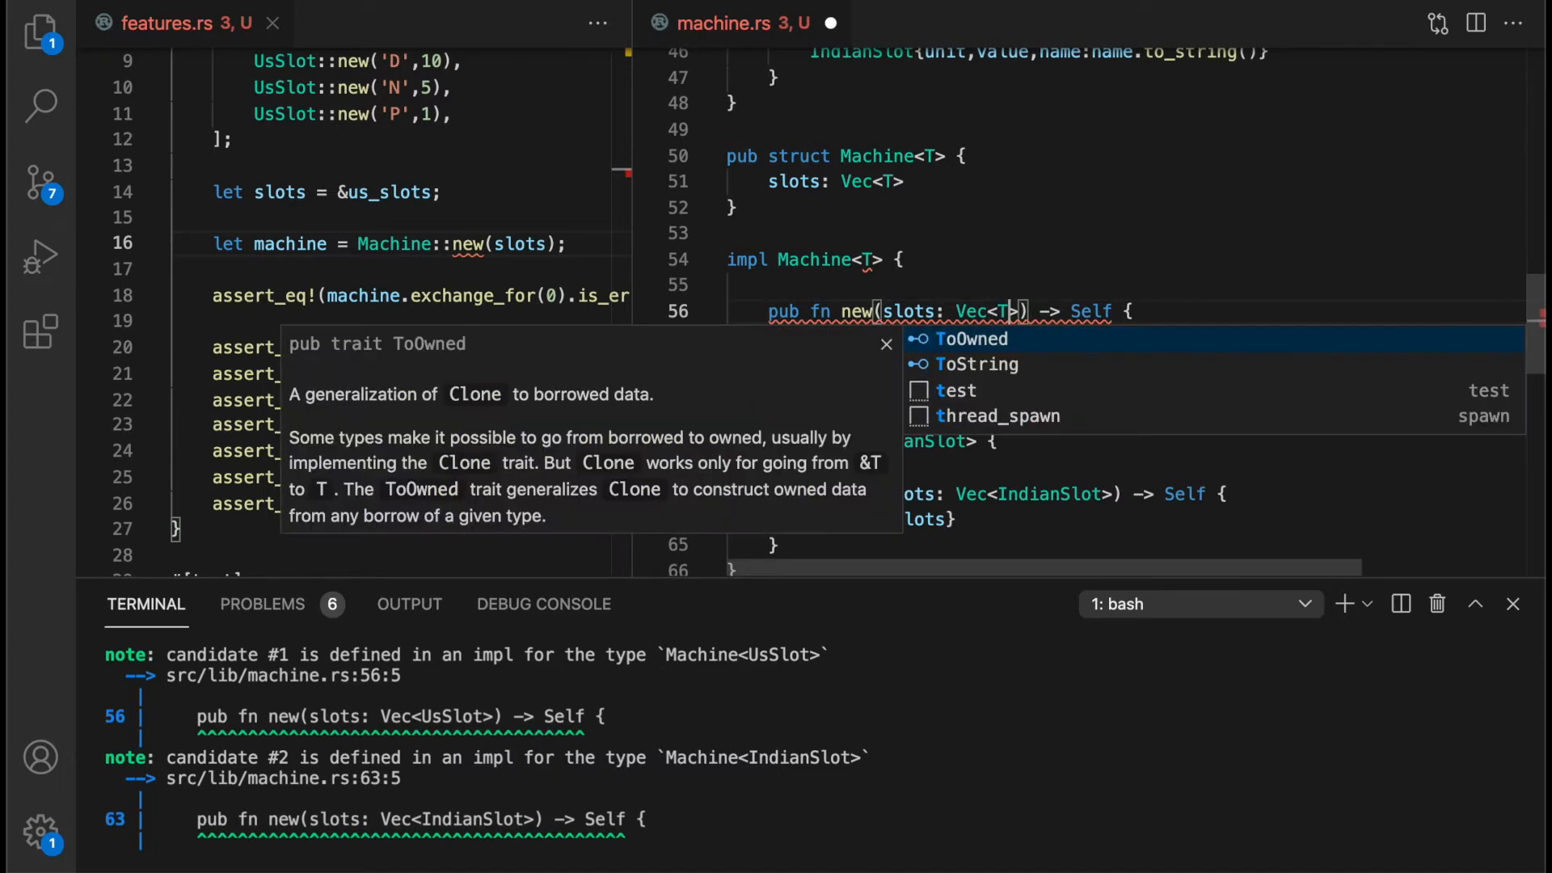
key("Escape")
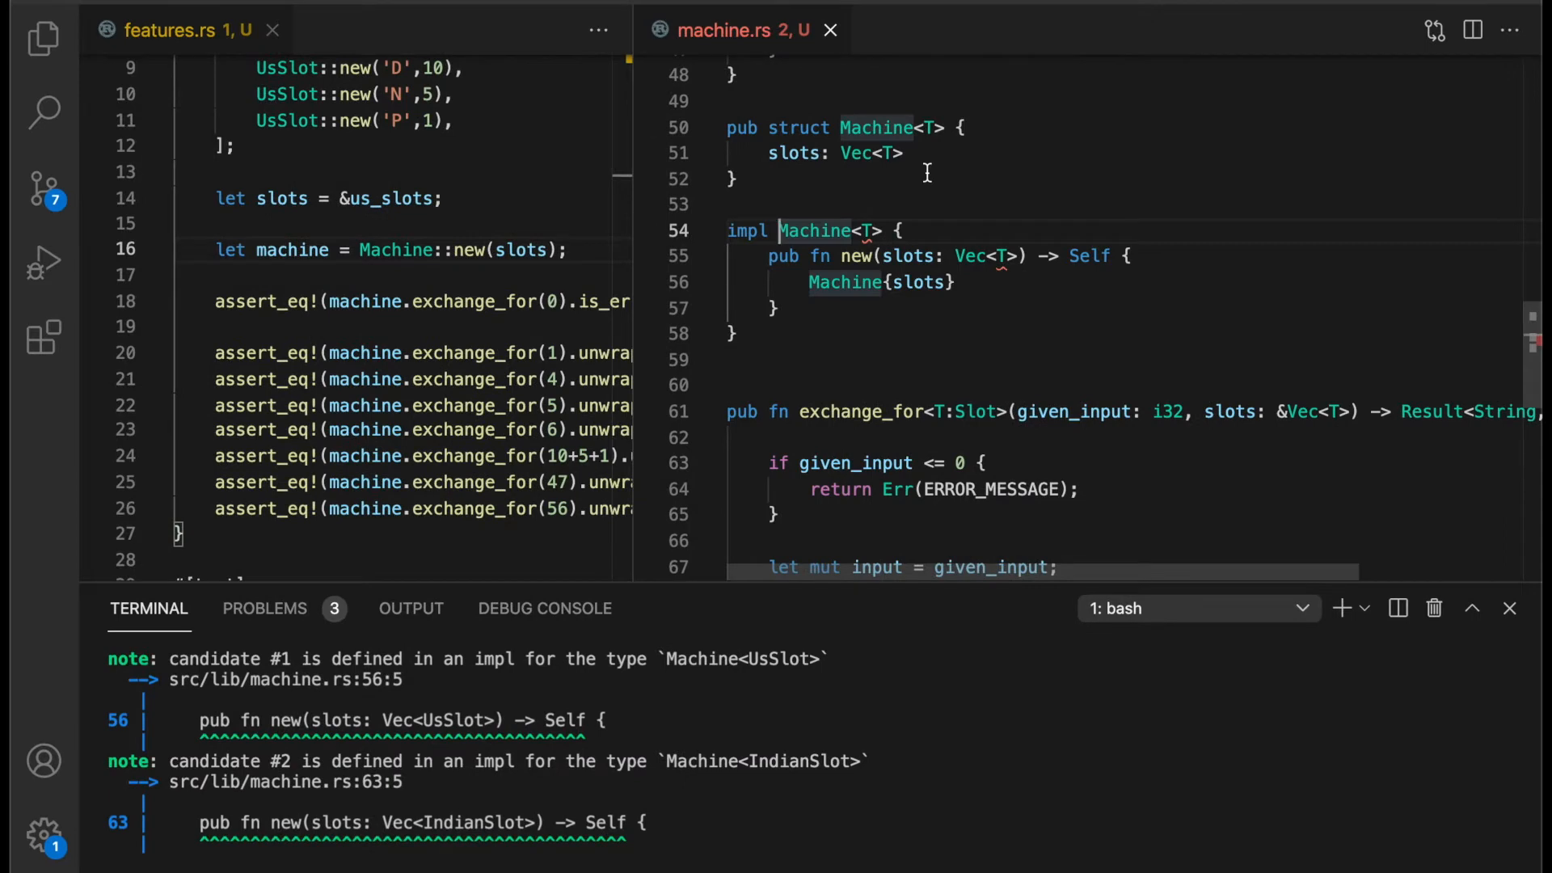
type("<T>")
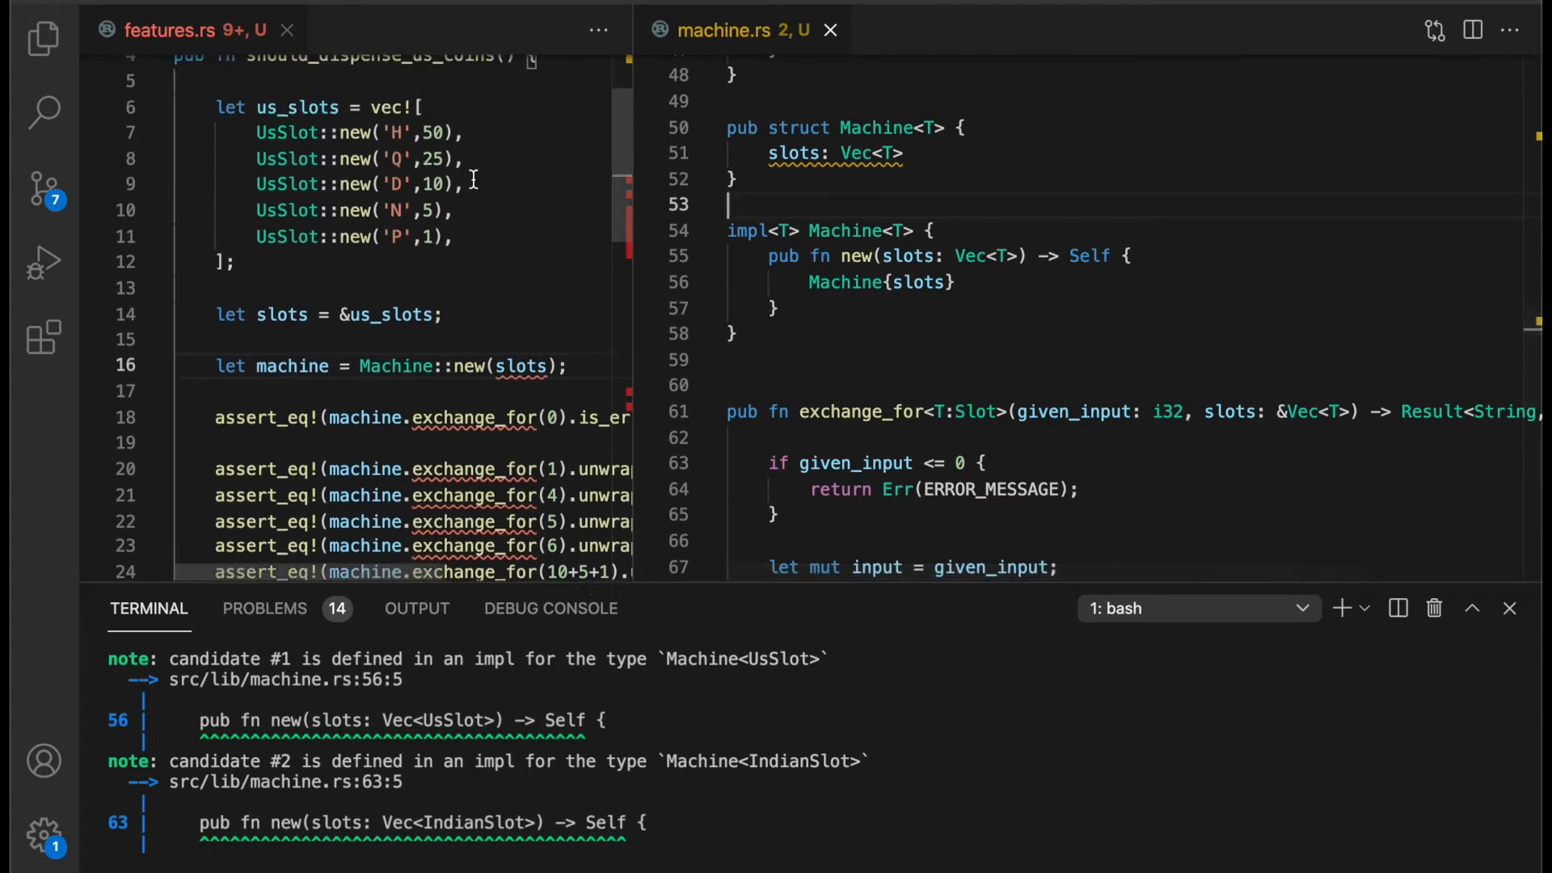
scroll("down", 3)
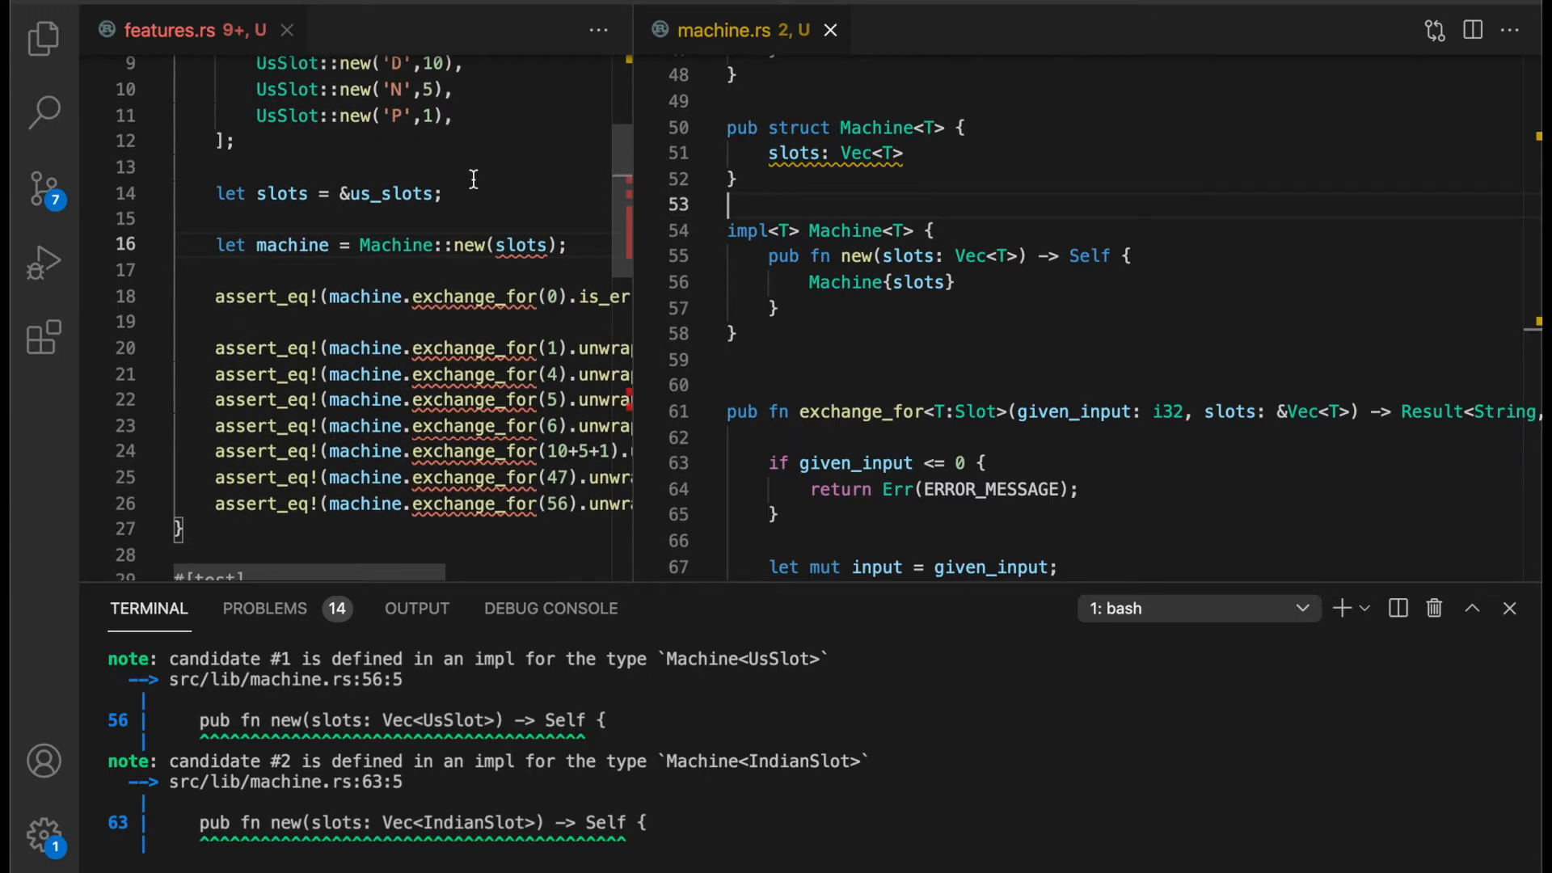
scroll("down", 3)
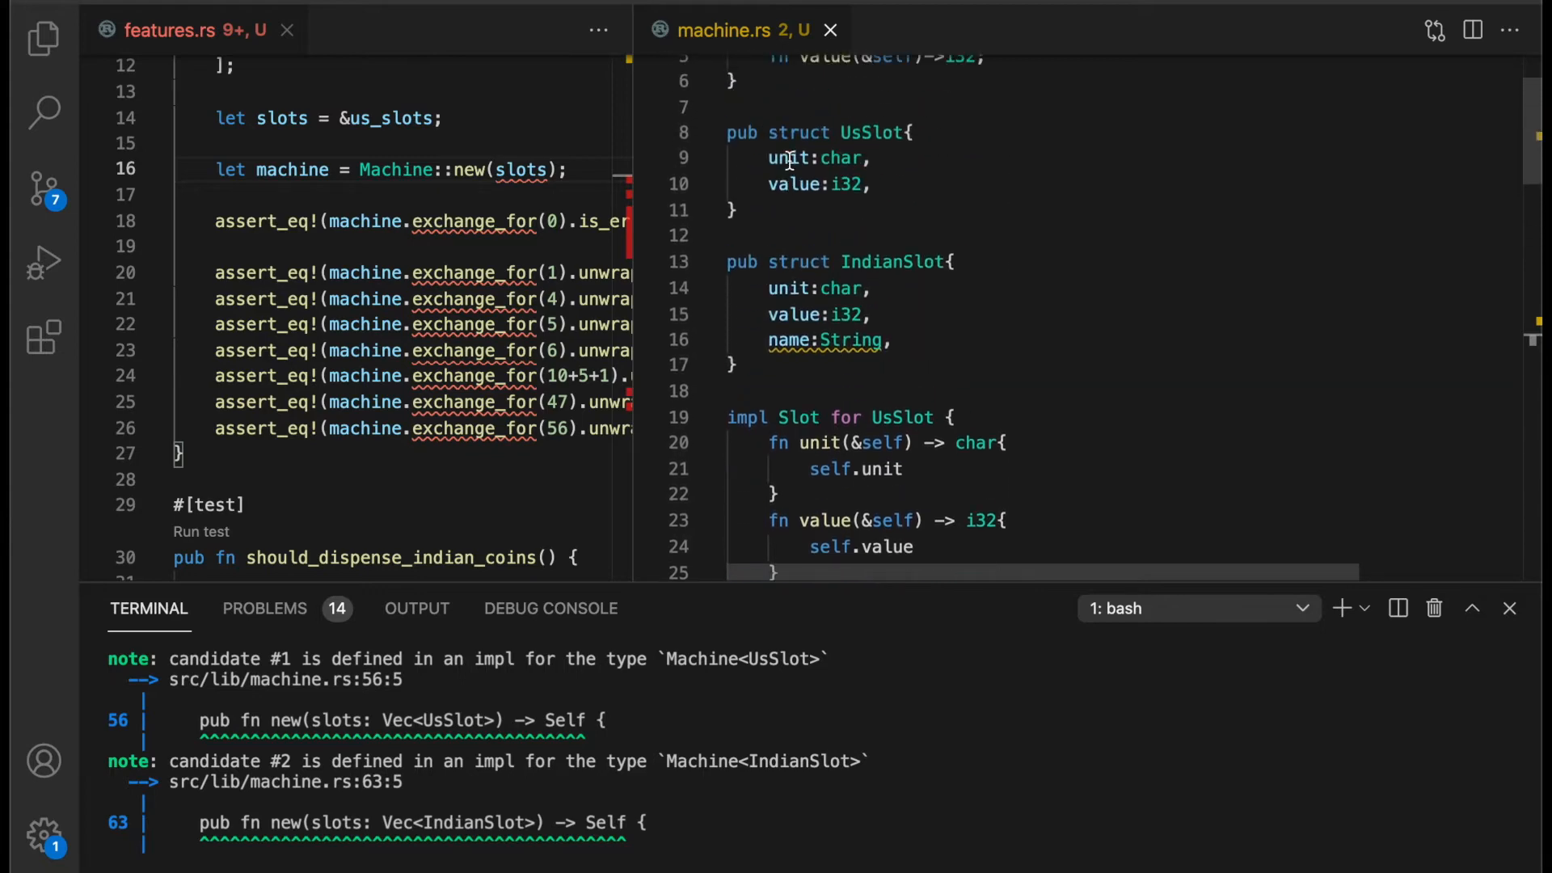
scroll("down", 3)
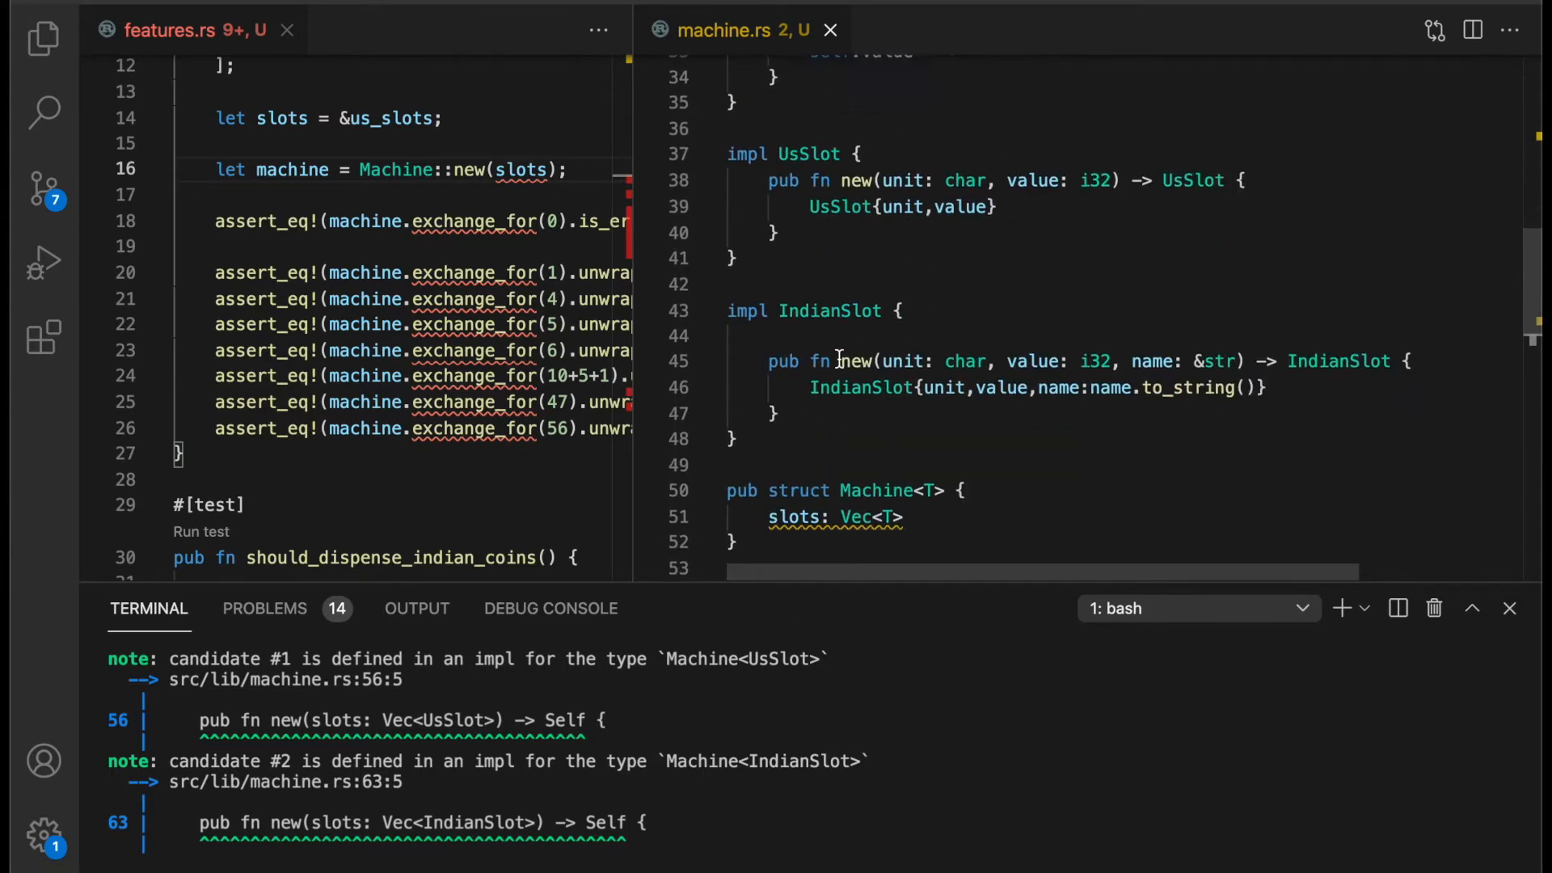
scroll("down", 3)
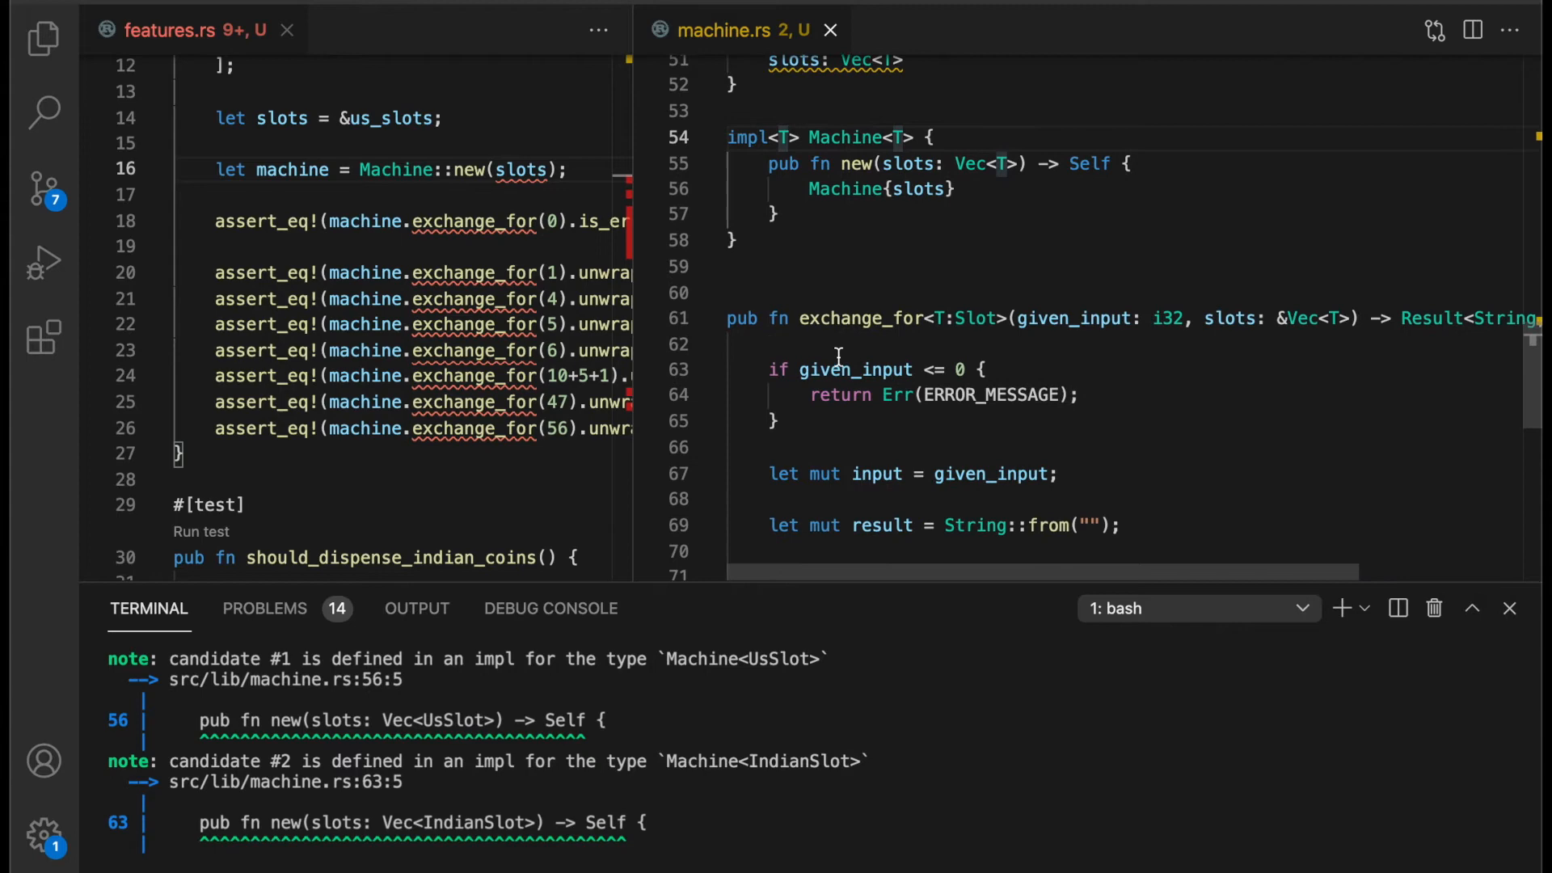
mouse_move(799, 136)
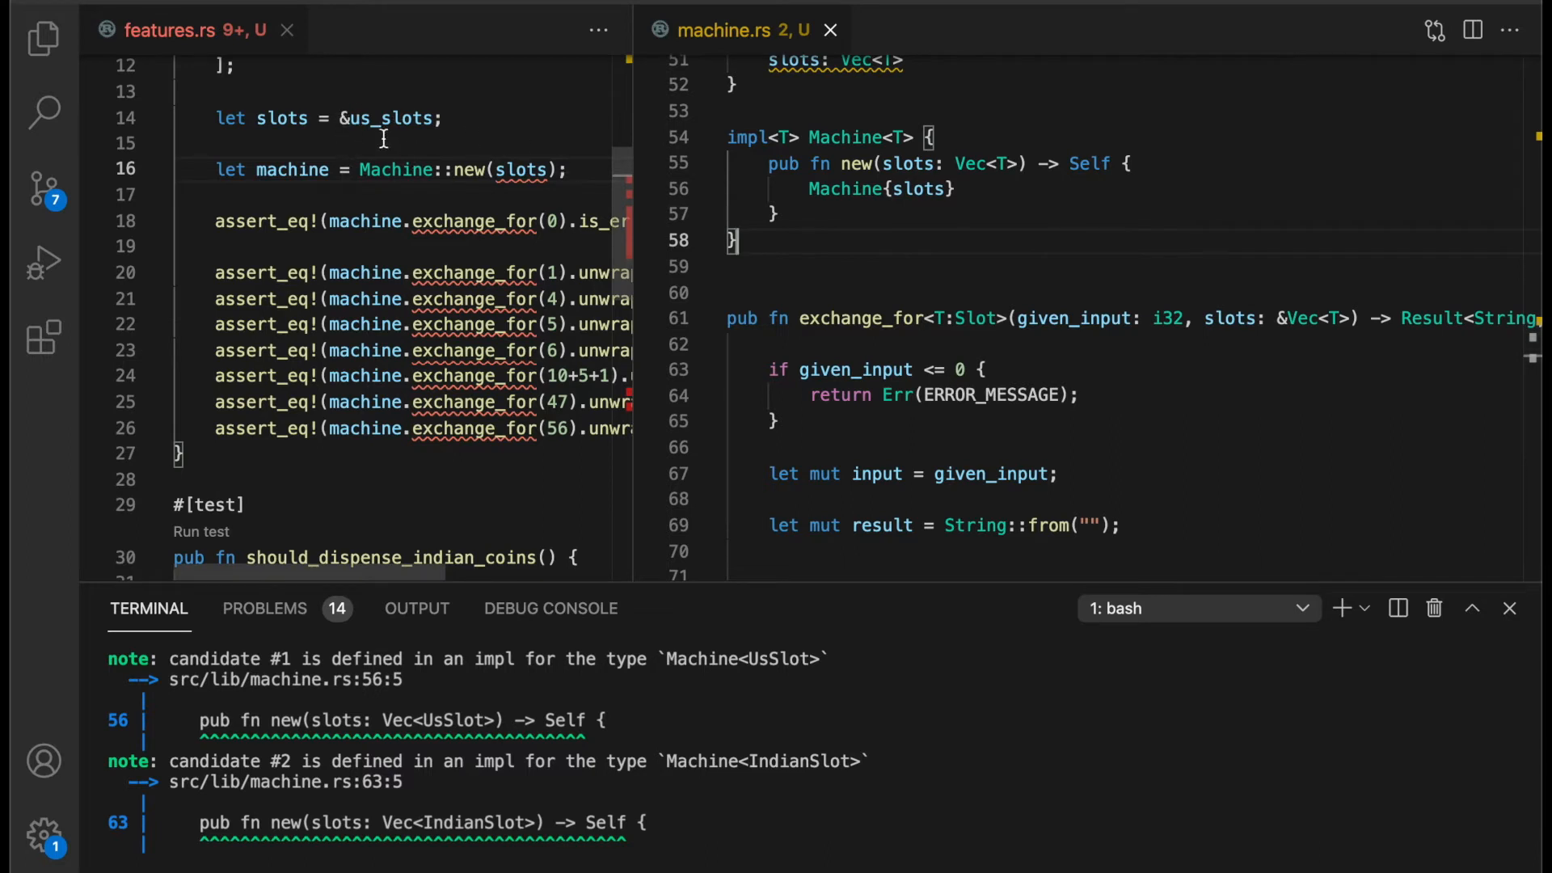
mouse_move(295, 138)
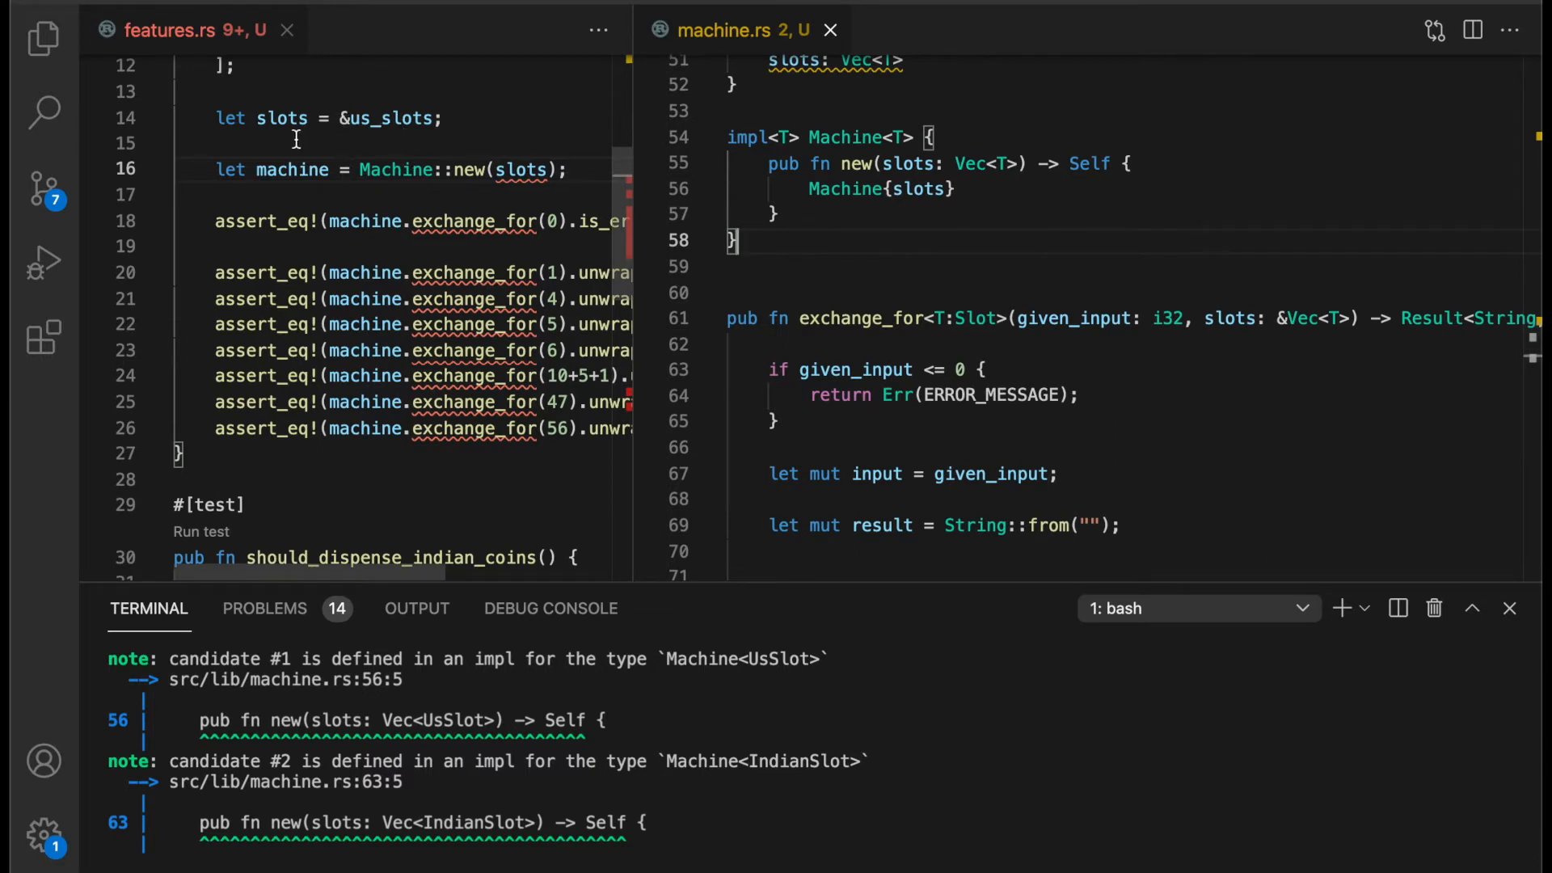
mouse_move(282, 116)
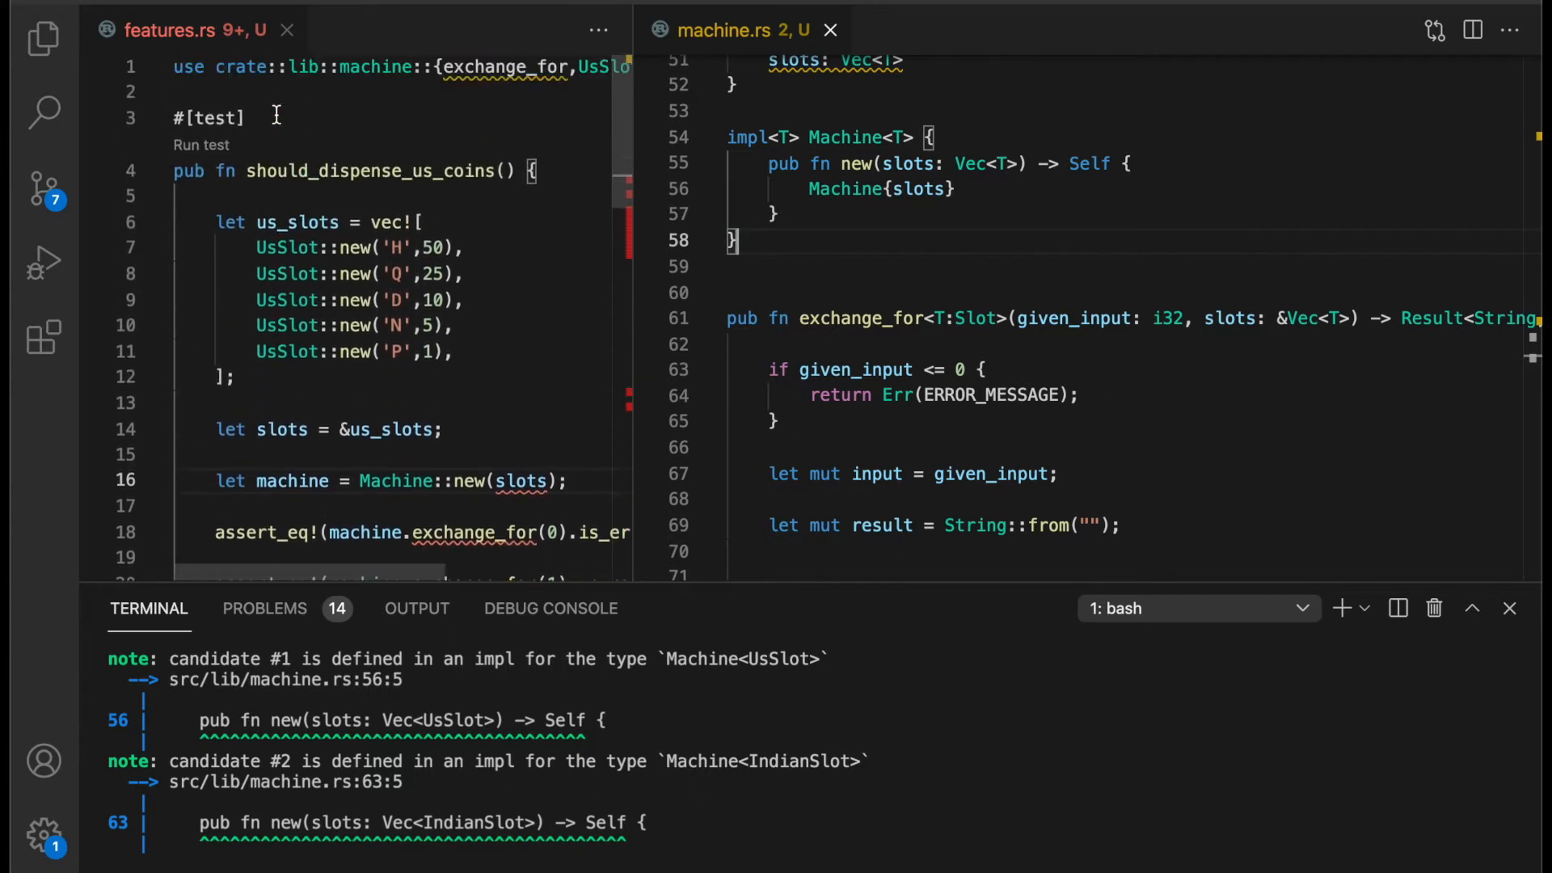
scroll("down", 3)
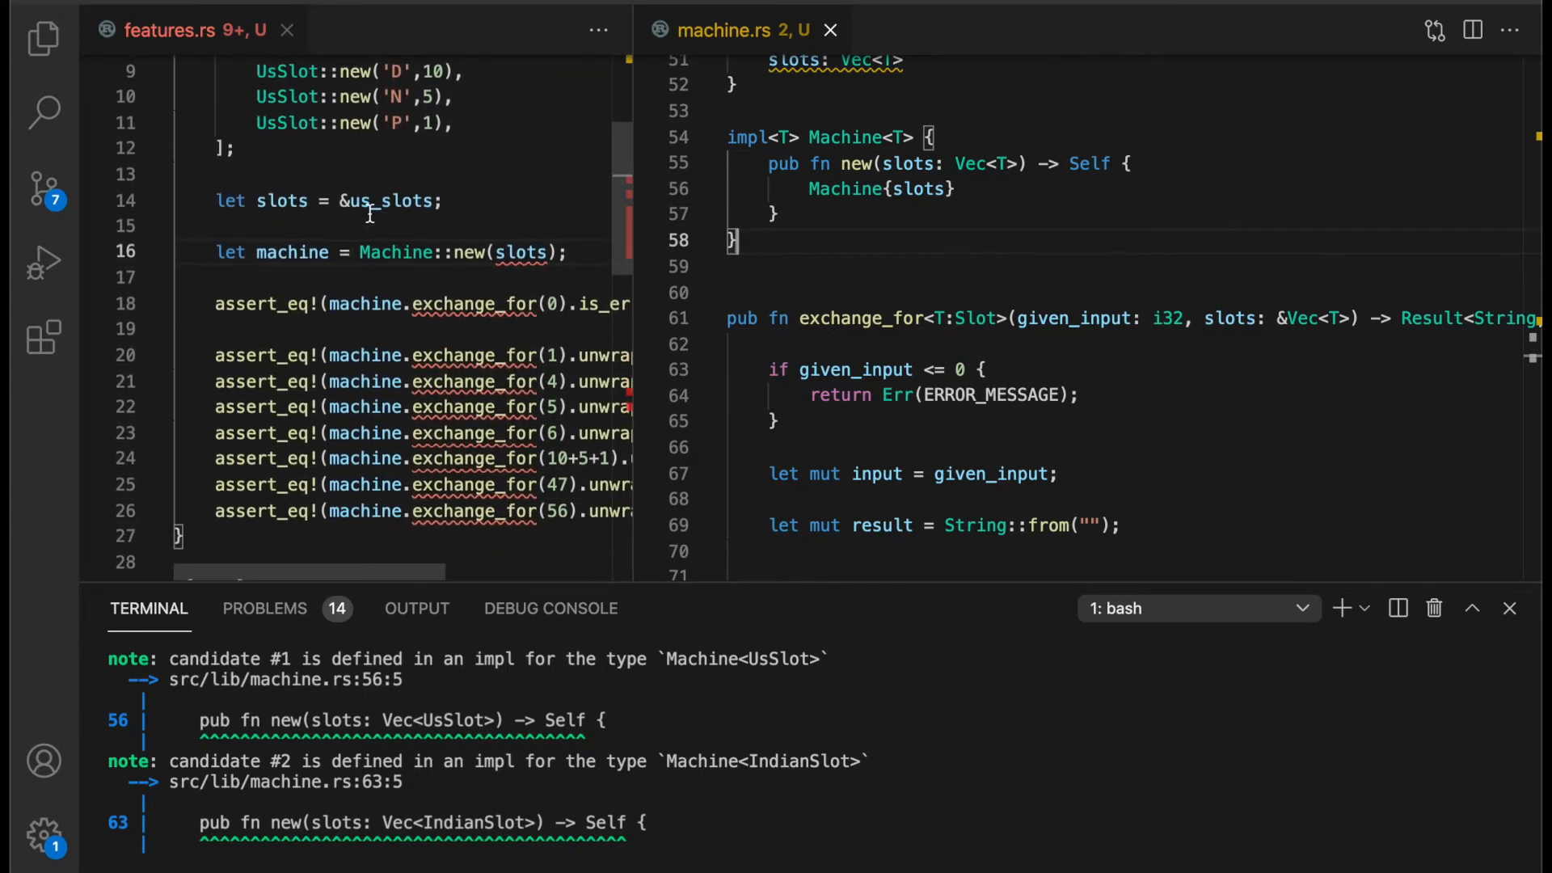
scroll("up", 3)
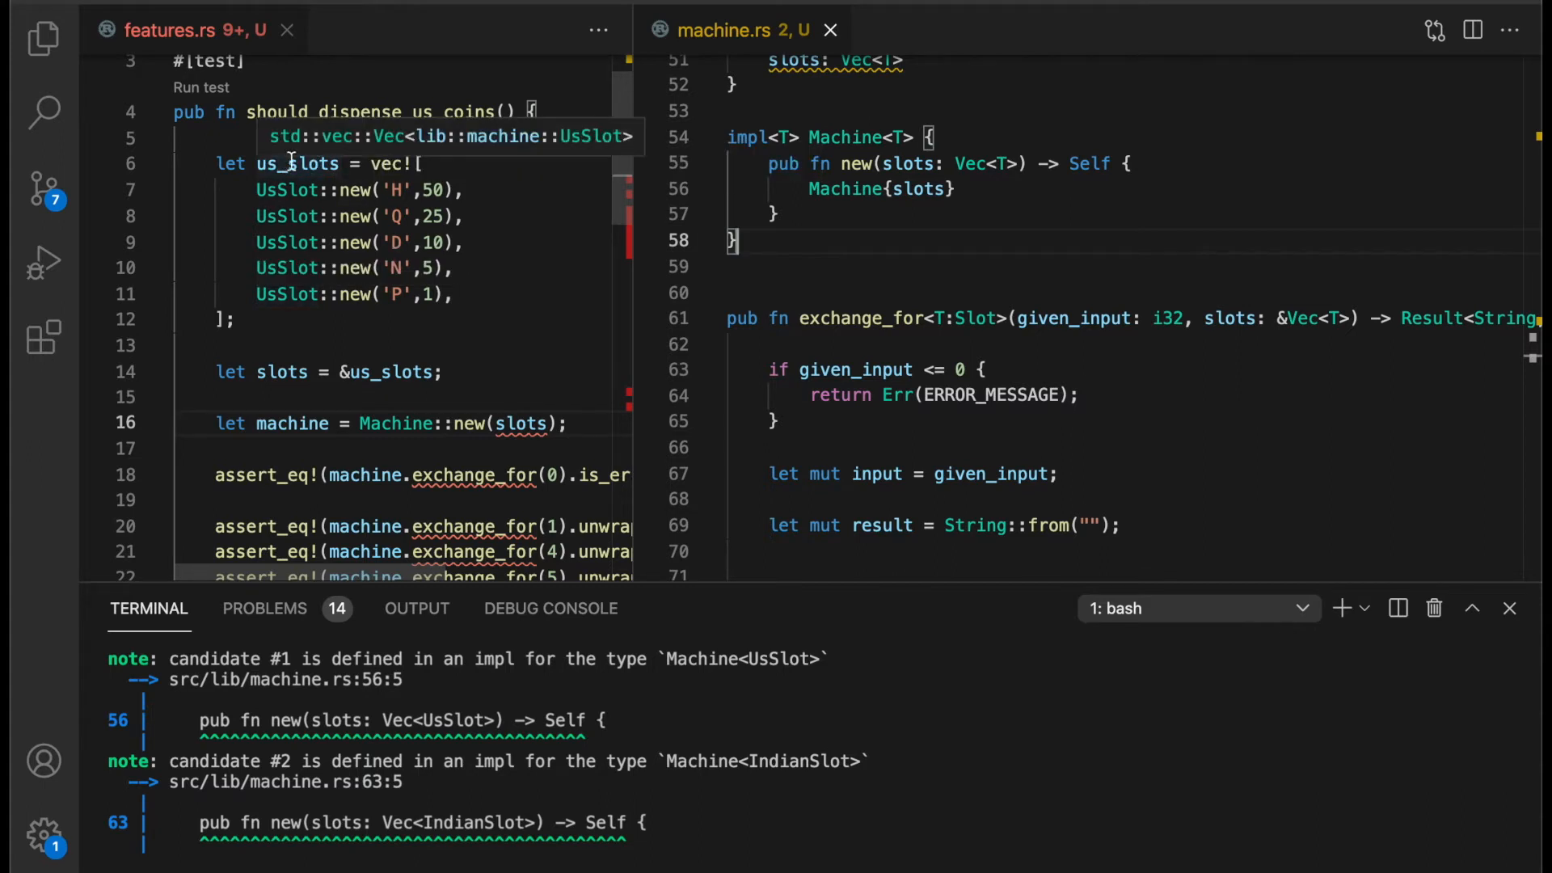
mouse_move(384, 158)
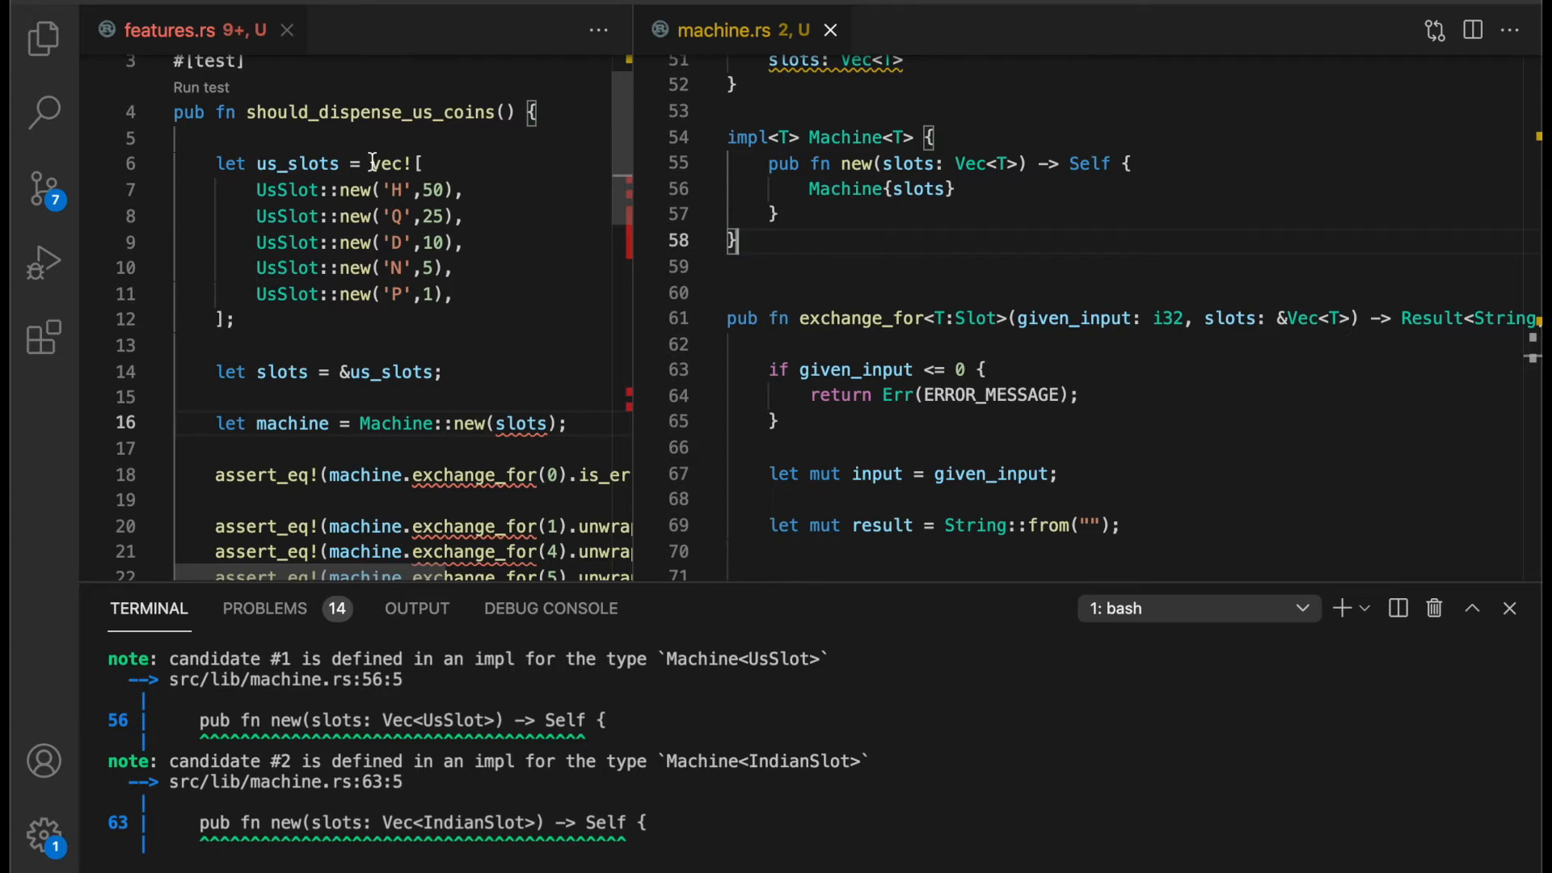
left_click_drag(370, 164, 232, 319)
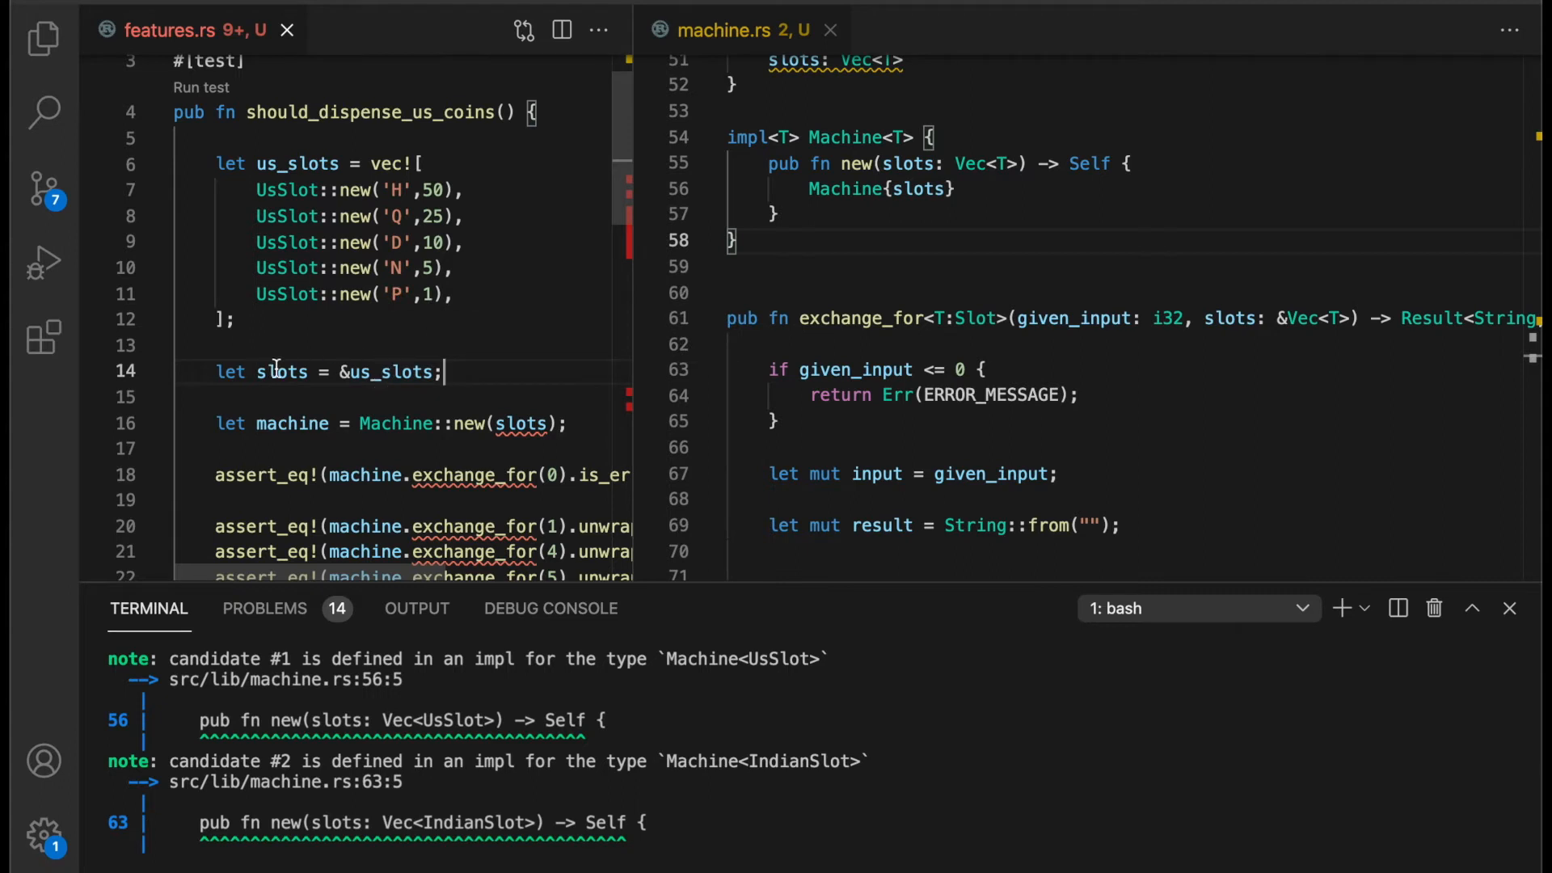
mouse_move(304, 251)
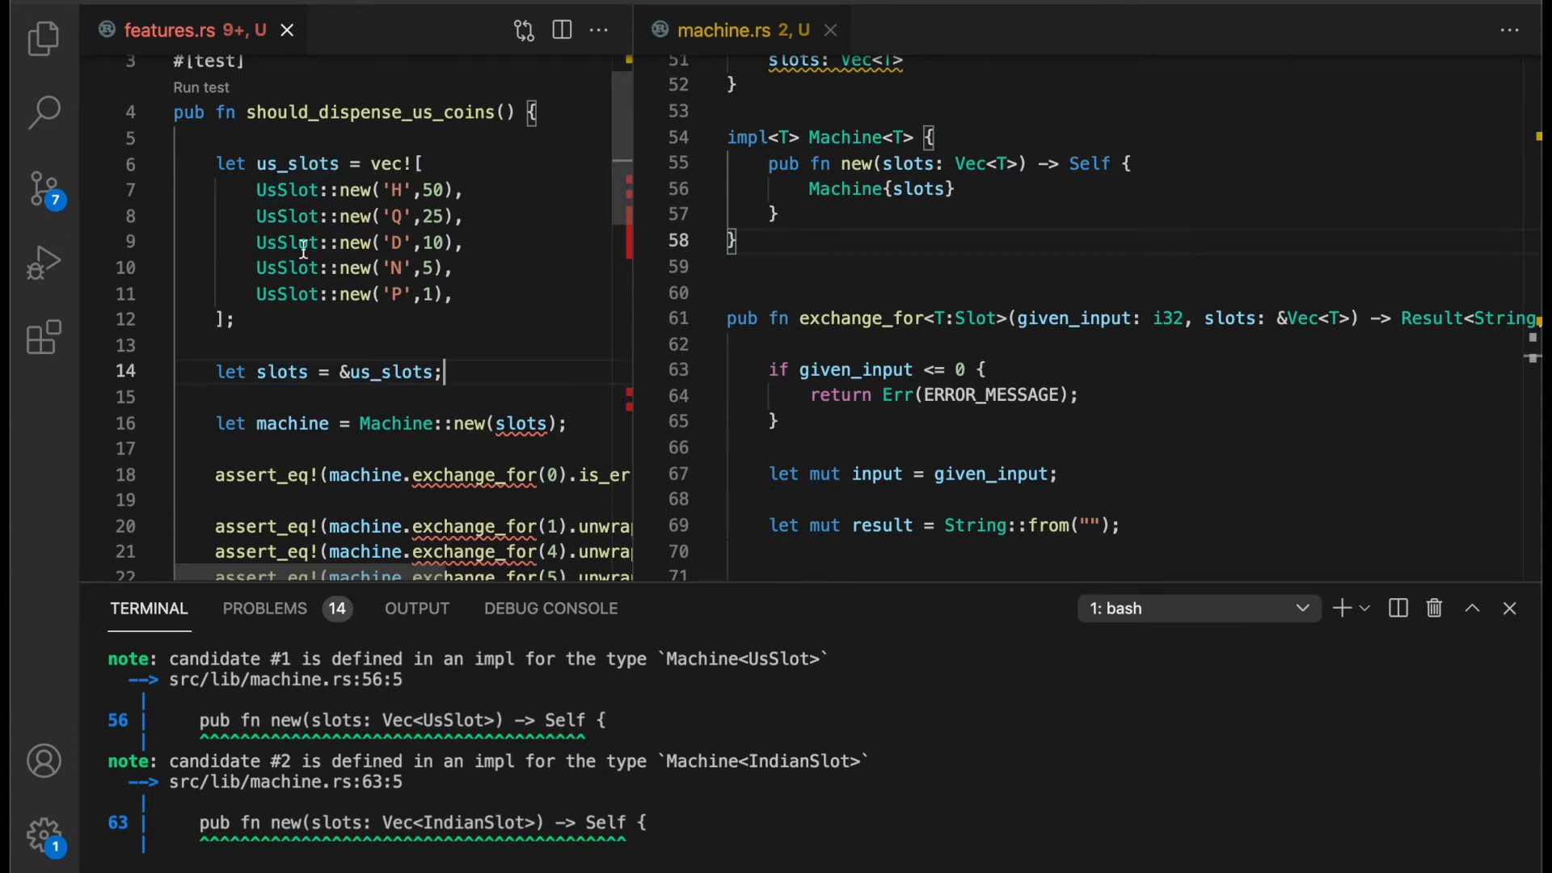
mouse_move(502, 302)
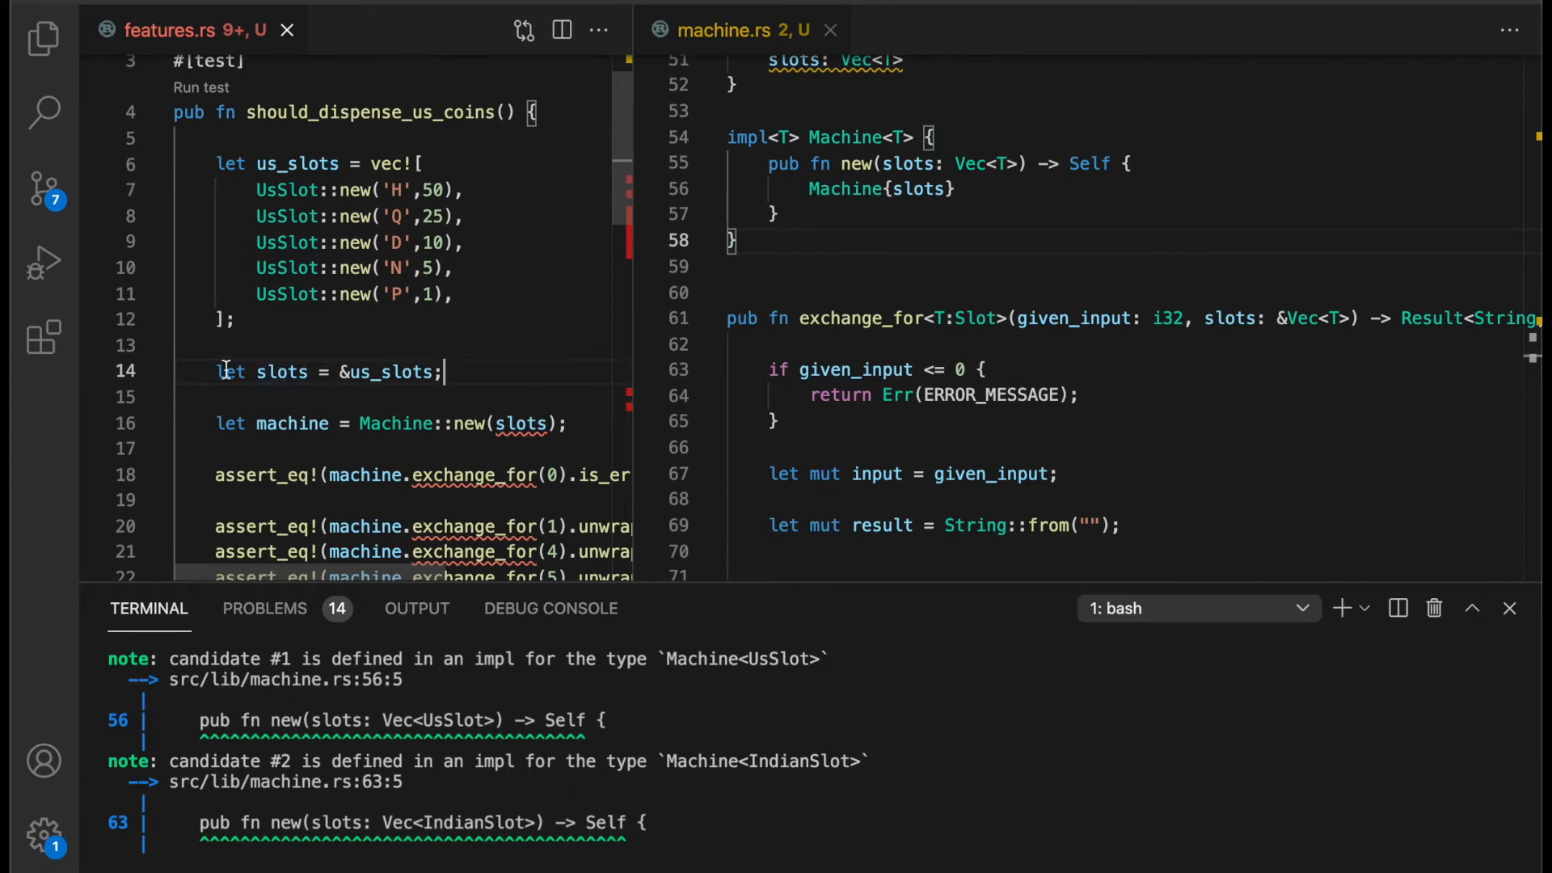
mouse_move(336, 371)
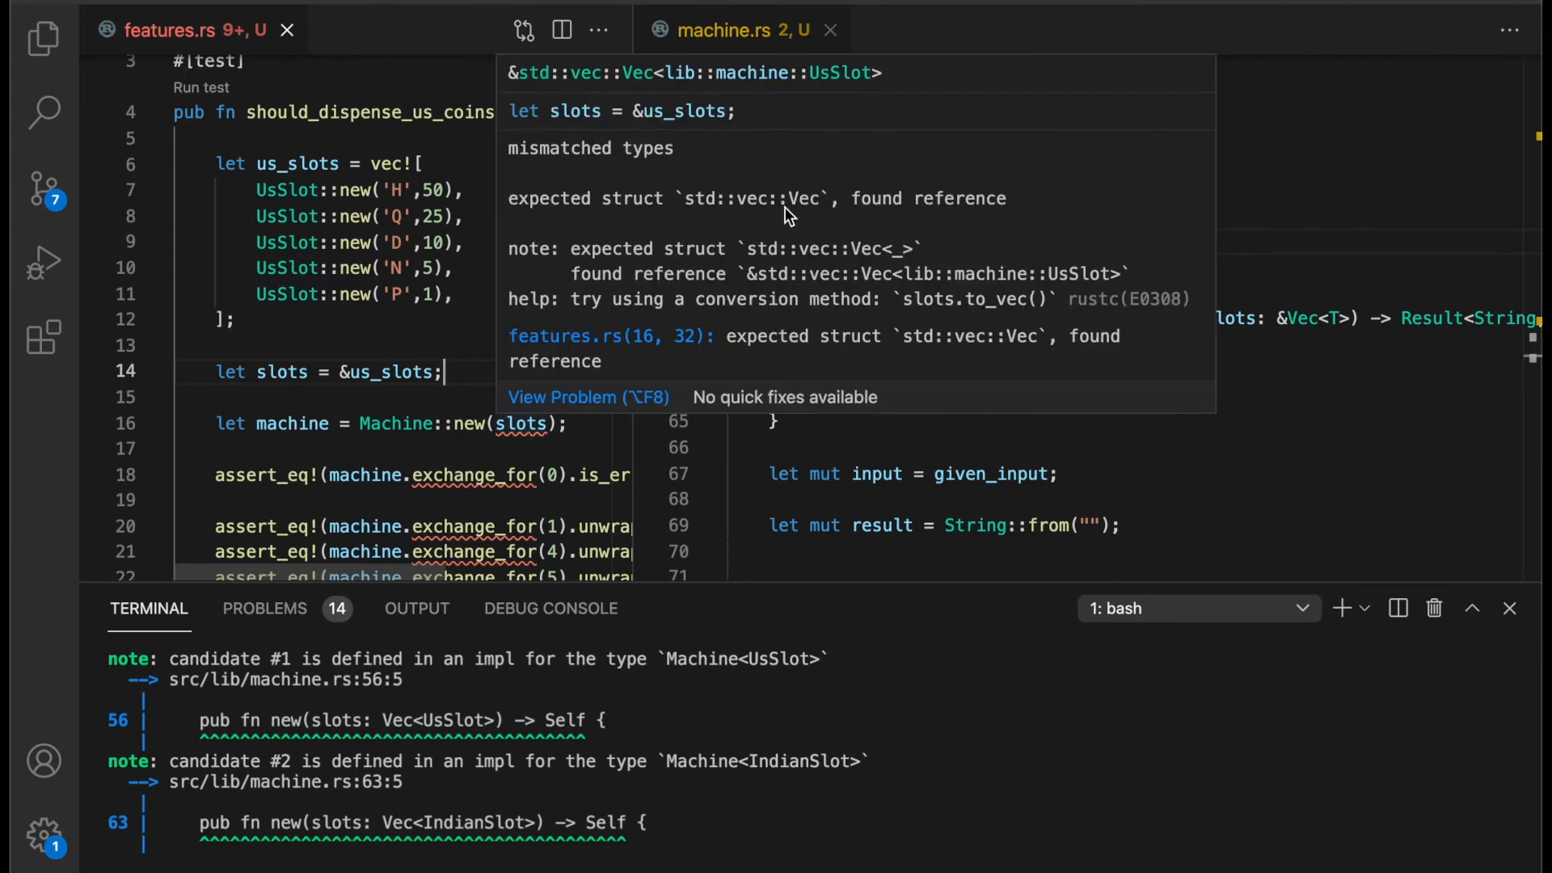
mouse_move(996, 426)
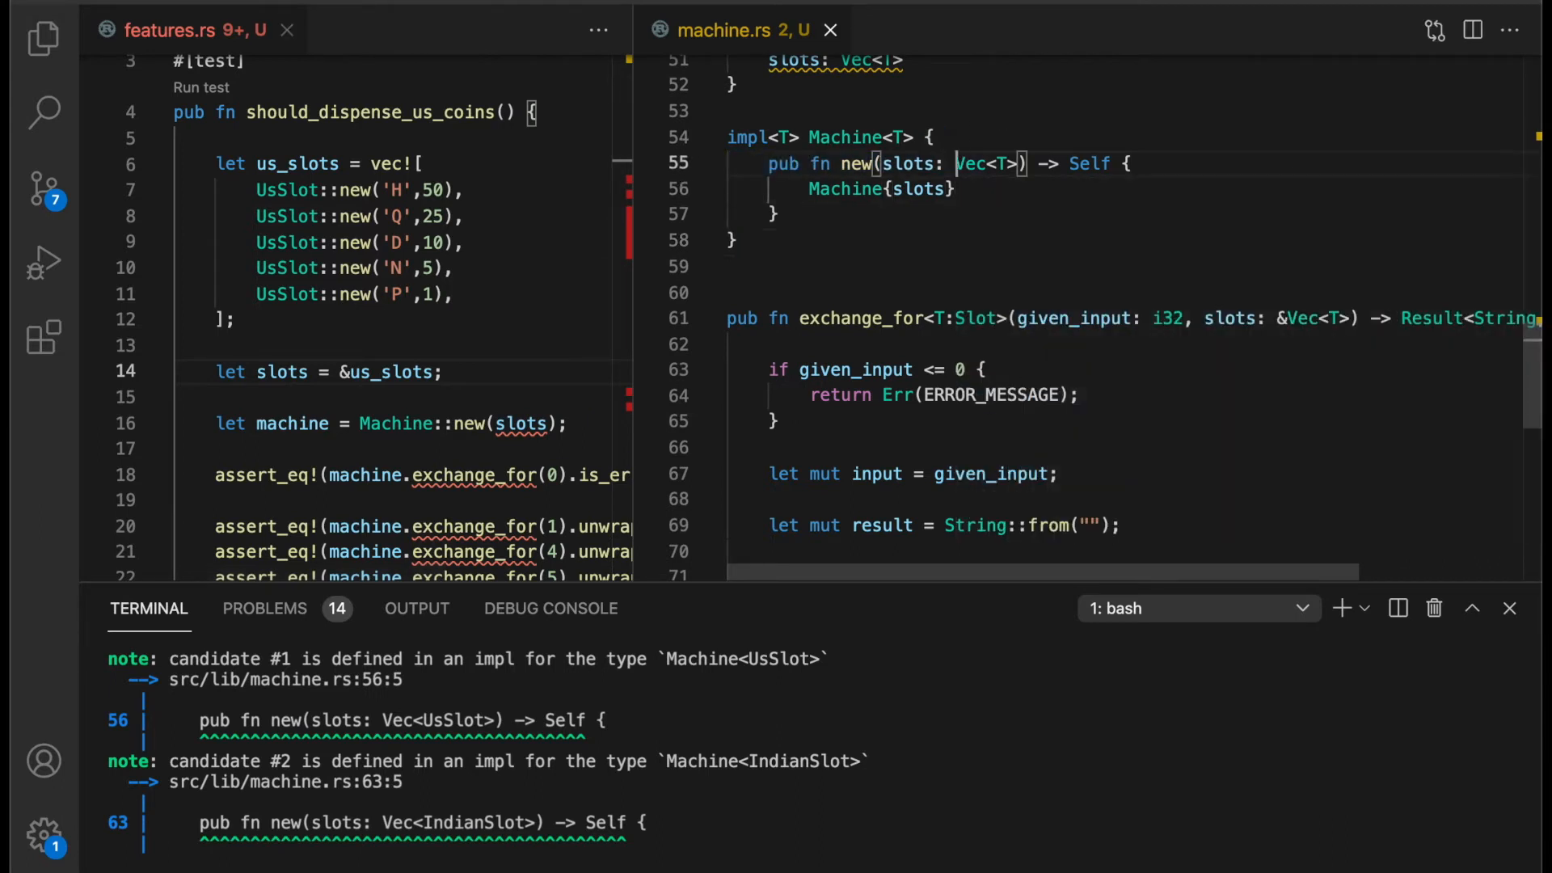
Remove `let slots = &us_slots;` so Machine::new(slots) directly follows the vector
type("&")
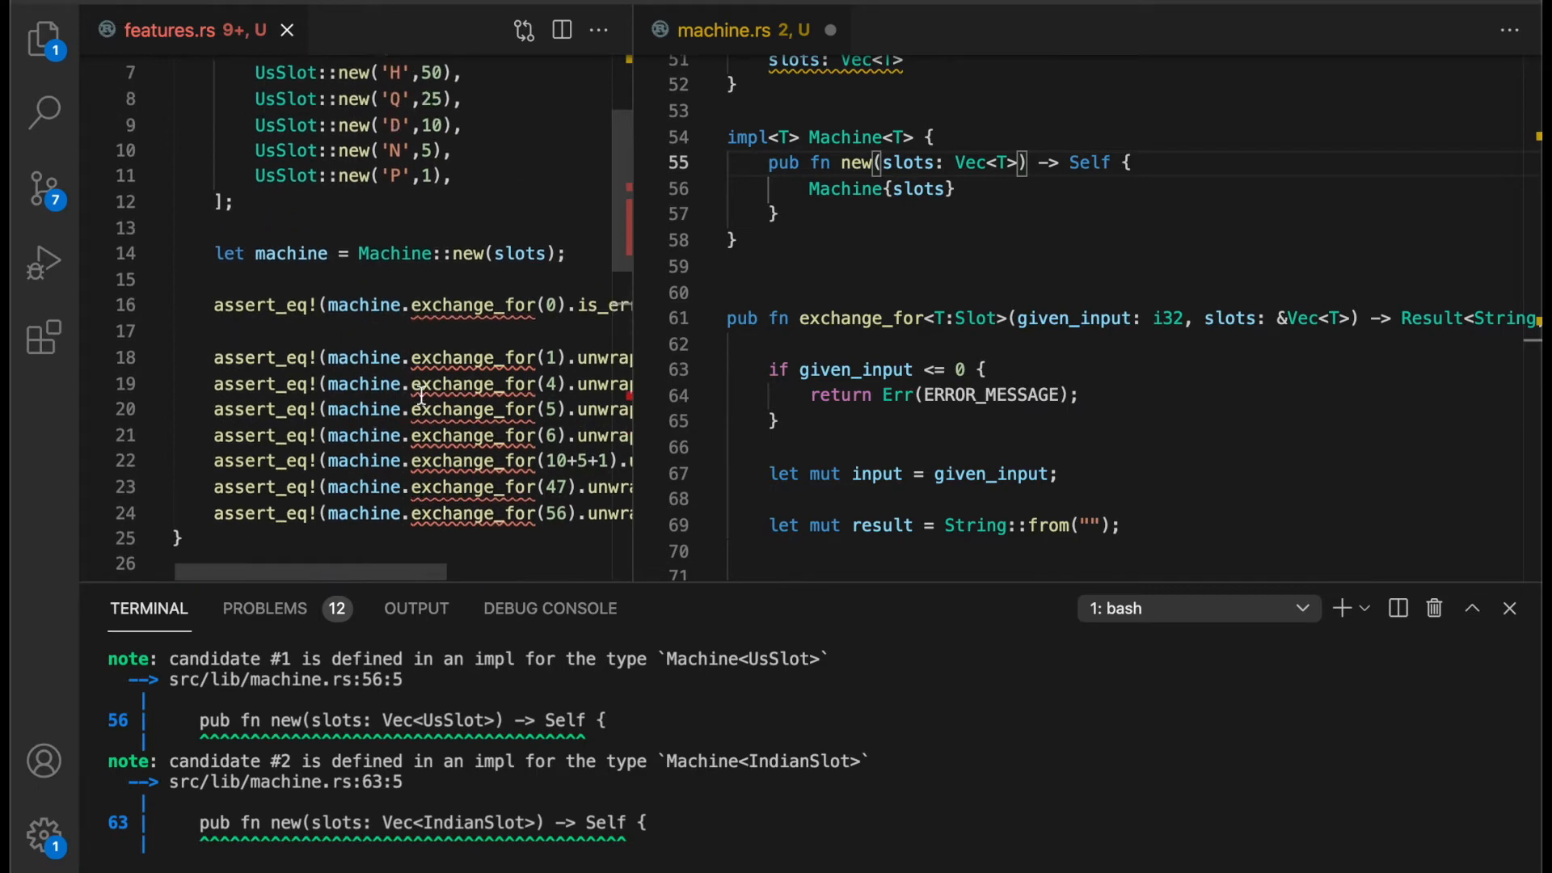
mouse_move(475, 304)
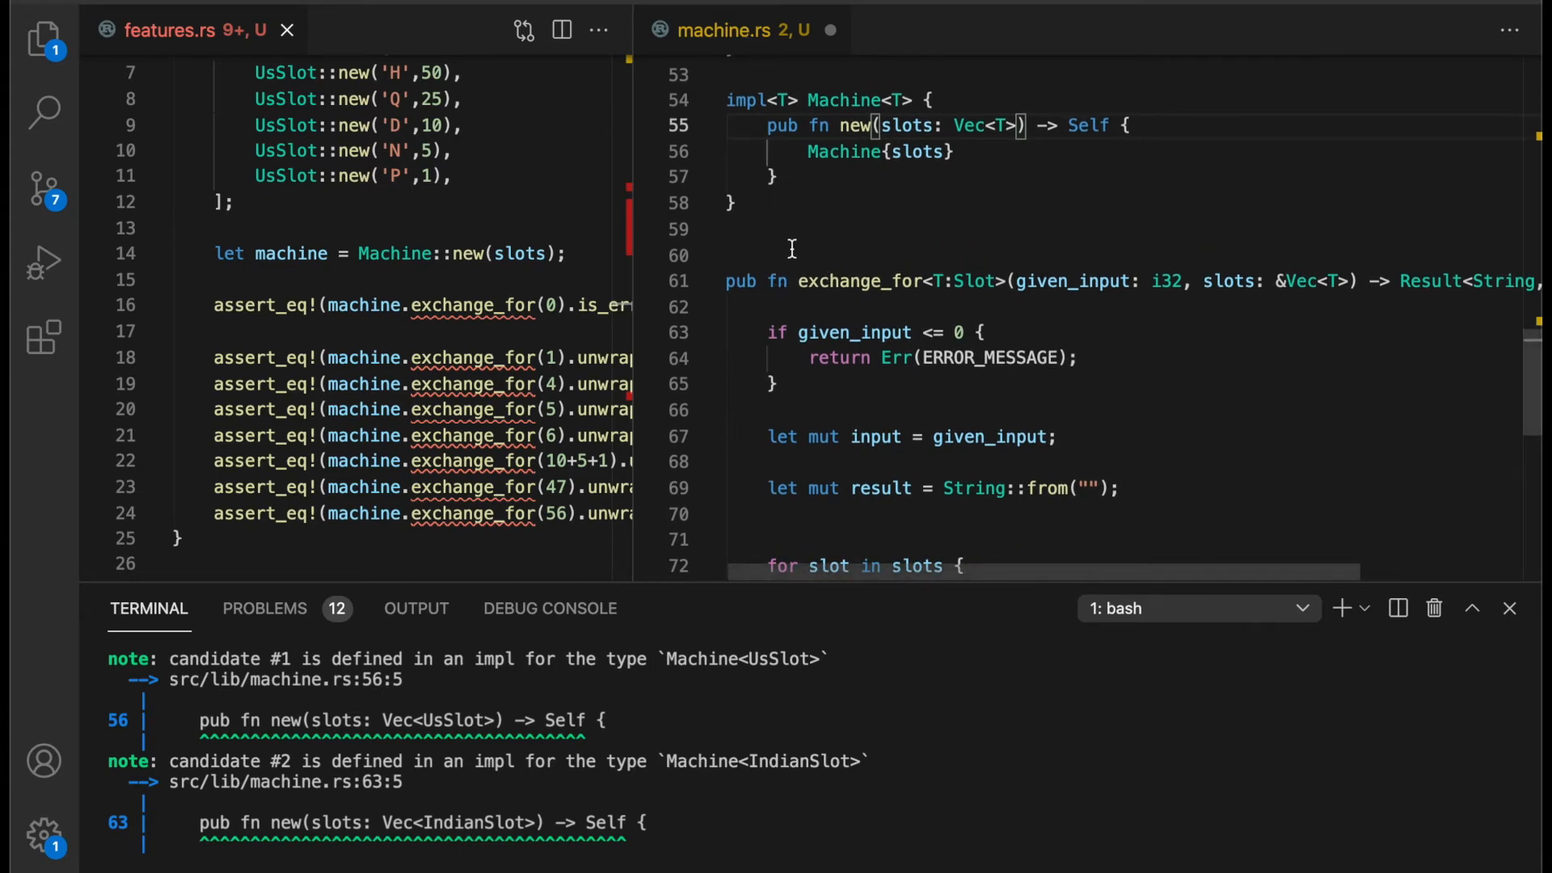
Wrap exchange_for in a new `impl<T> Machine<T>` block, indented as a method
type("impl<")
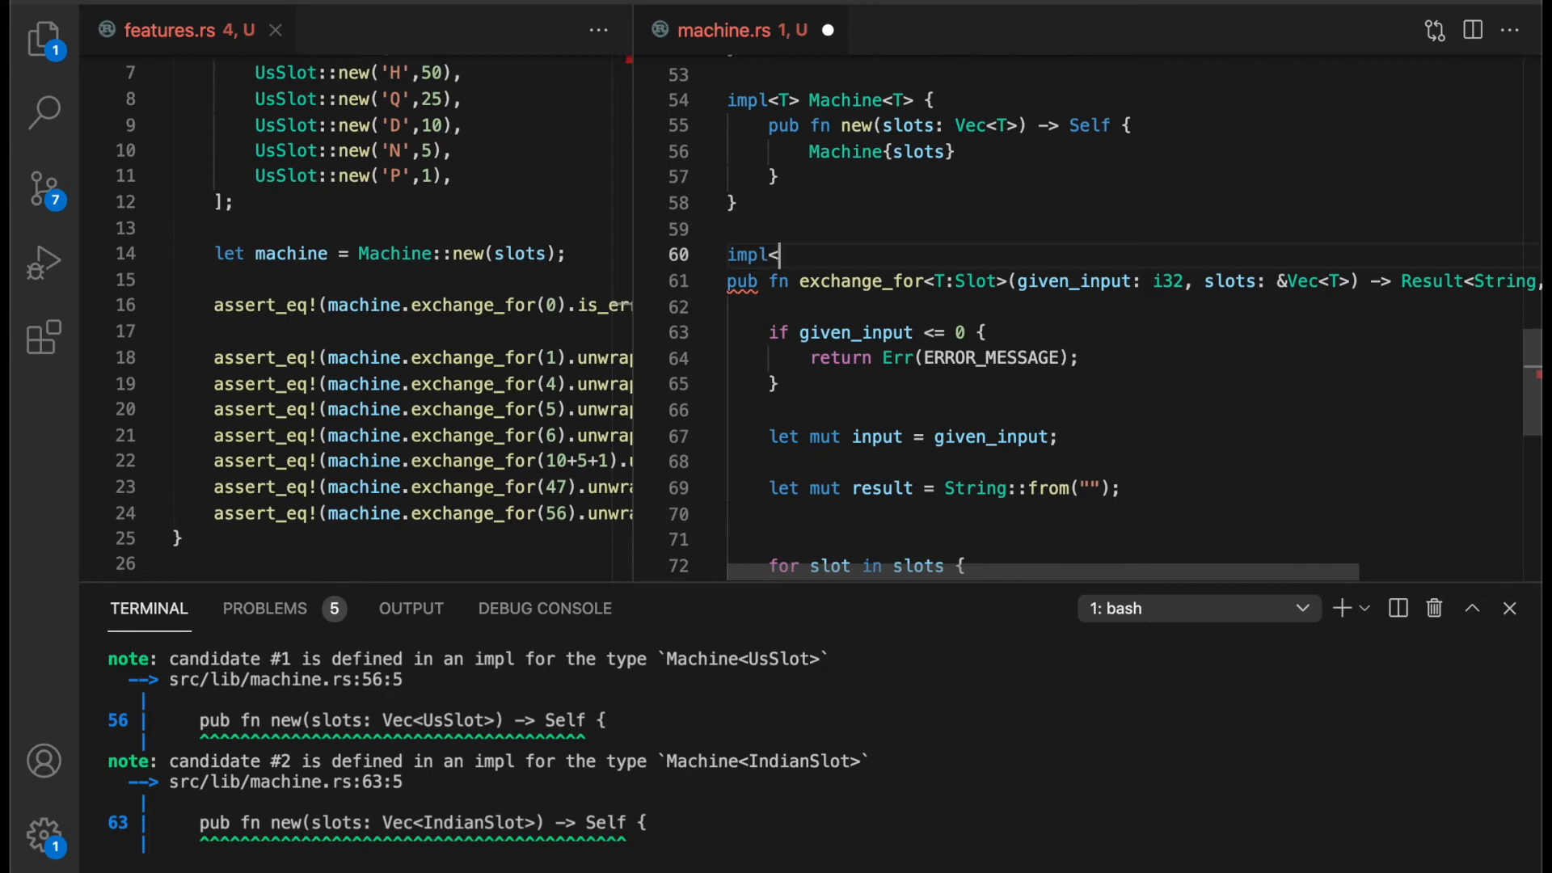
type("T>")
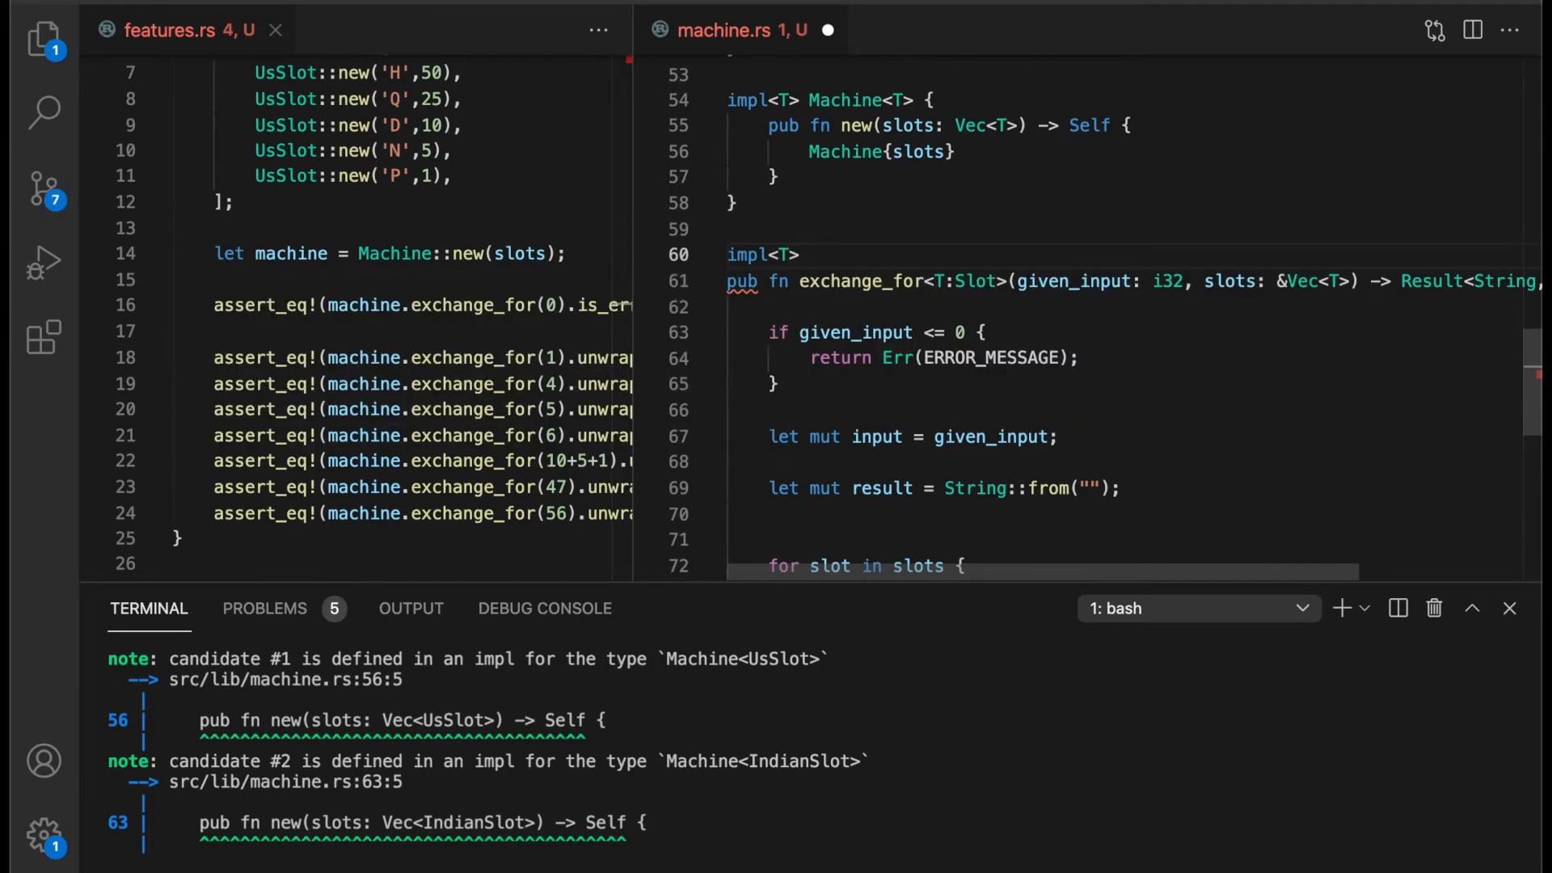
type("Mahine<T> {")
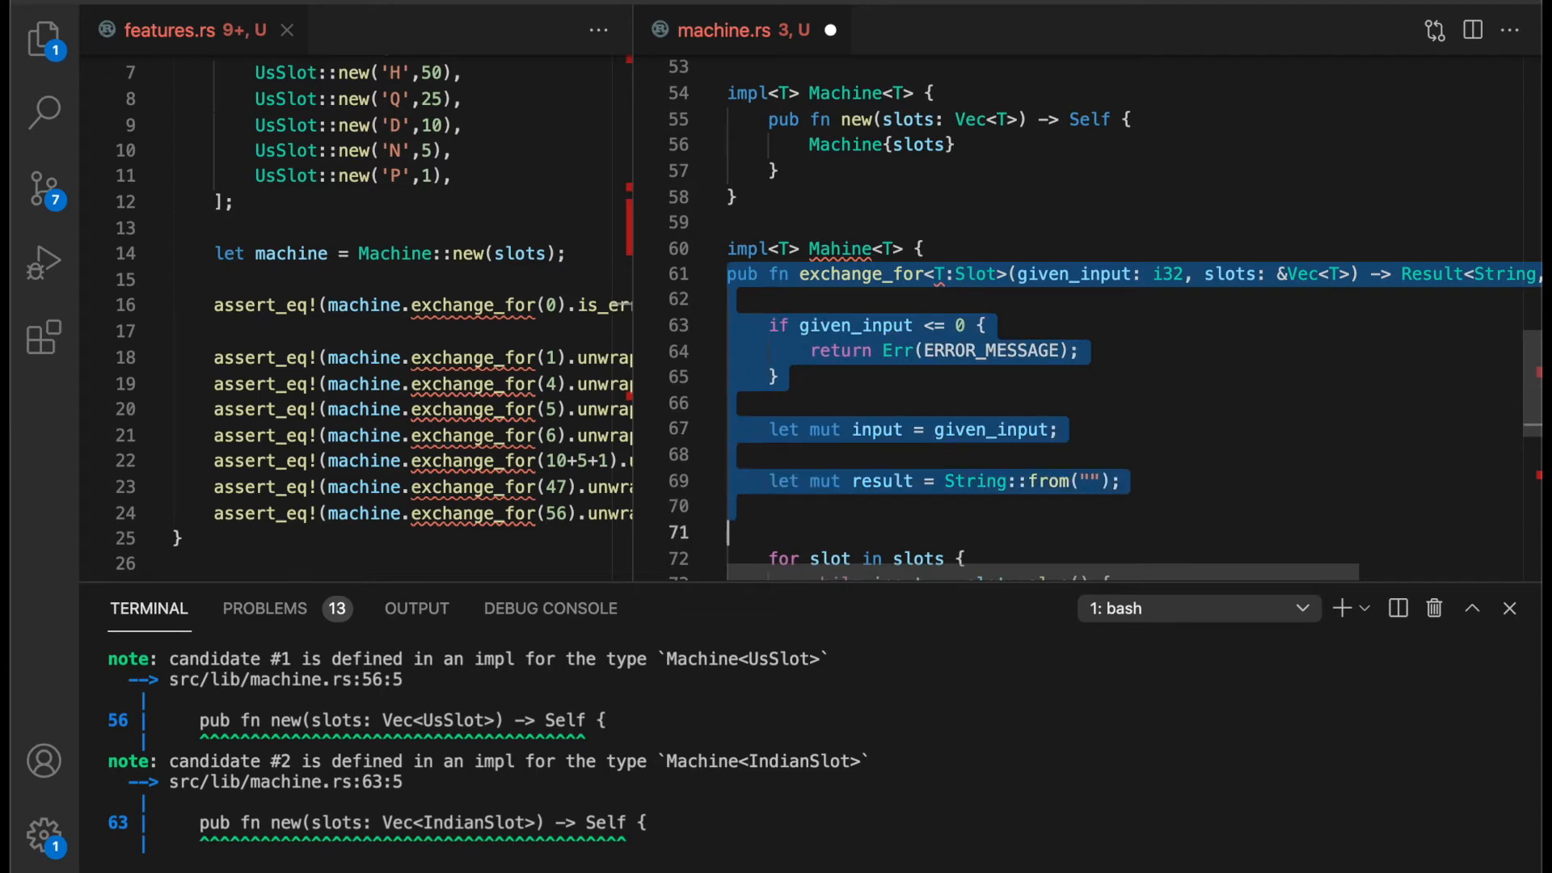
scroll("down", 3)
type("c")
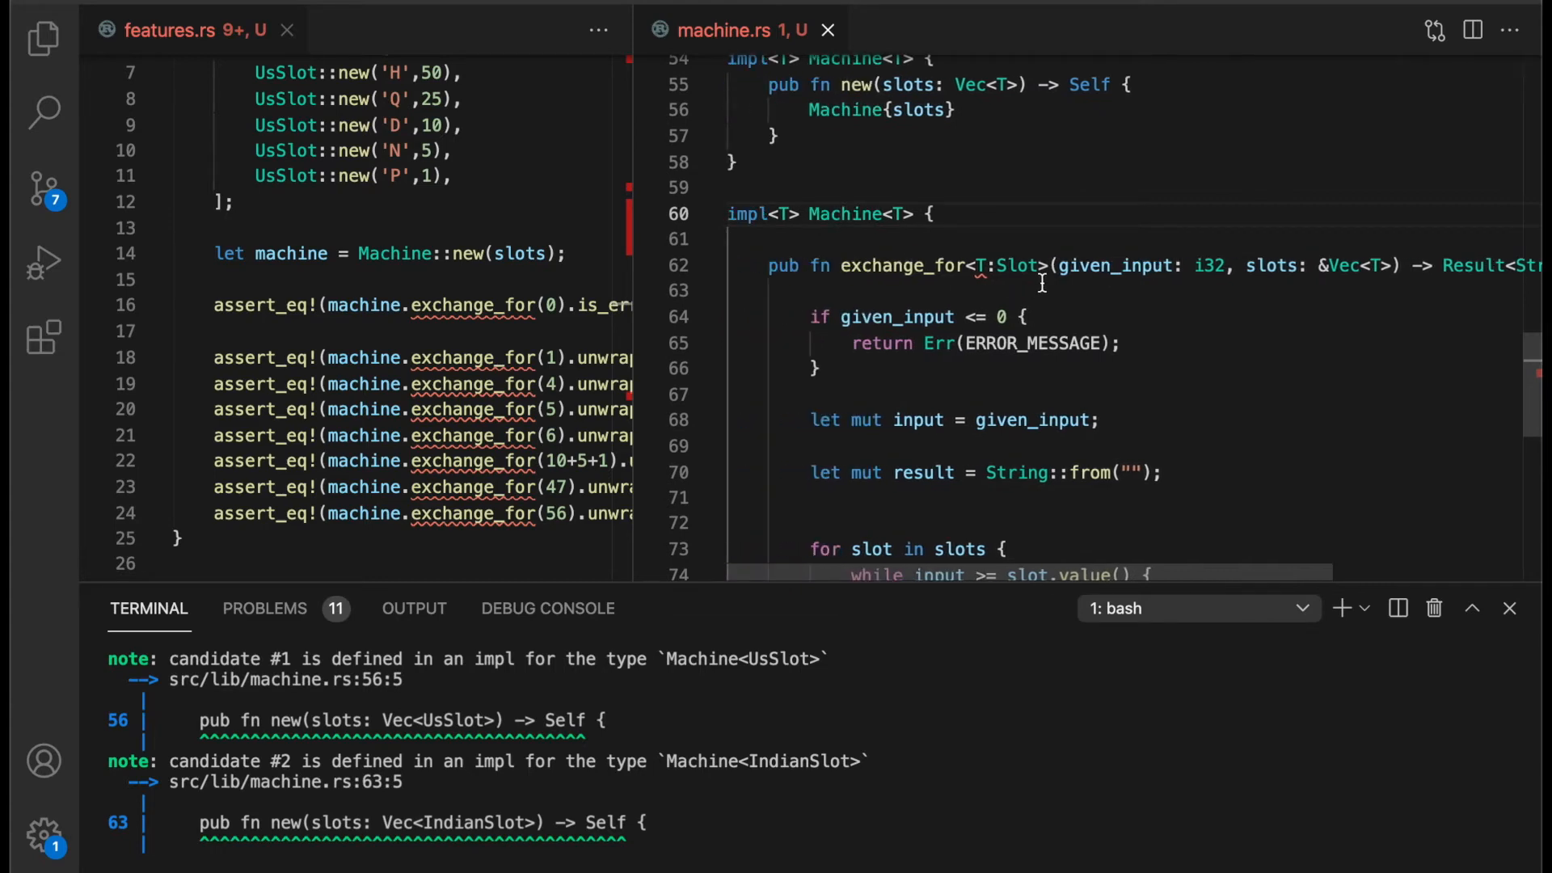
mouse_move(1032, 284)
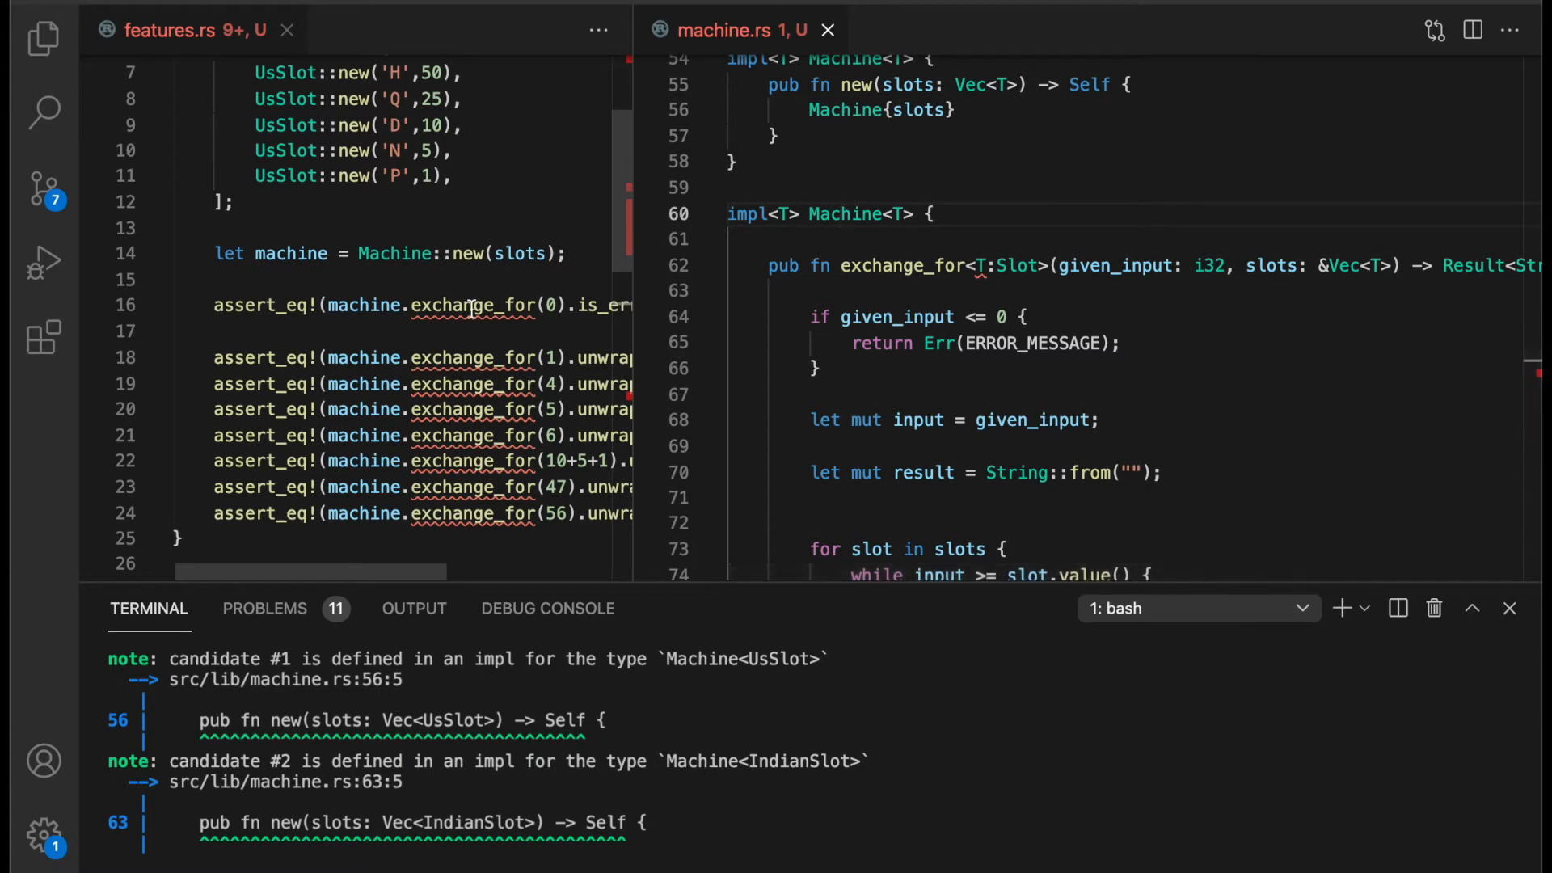
mouse_move(466, 305)
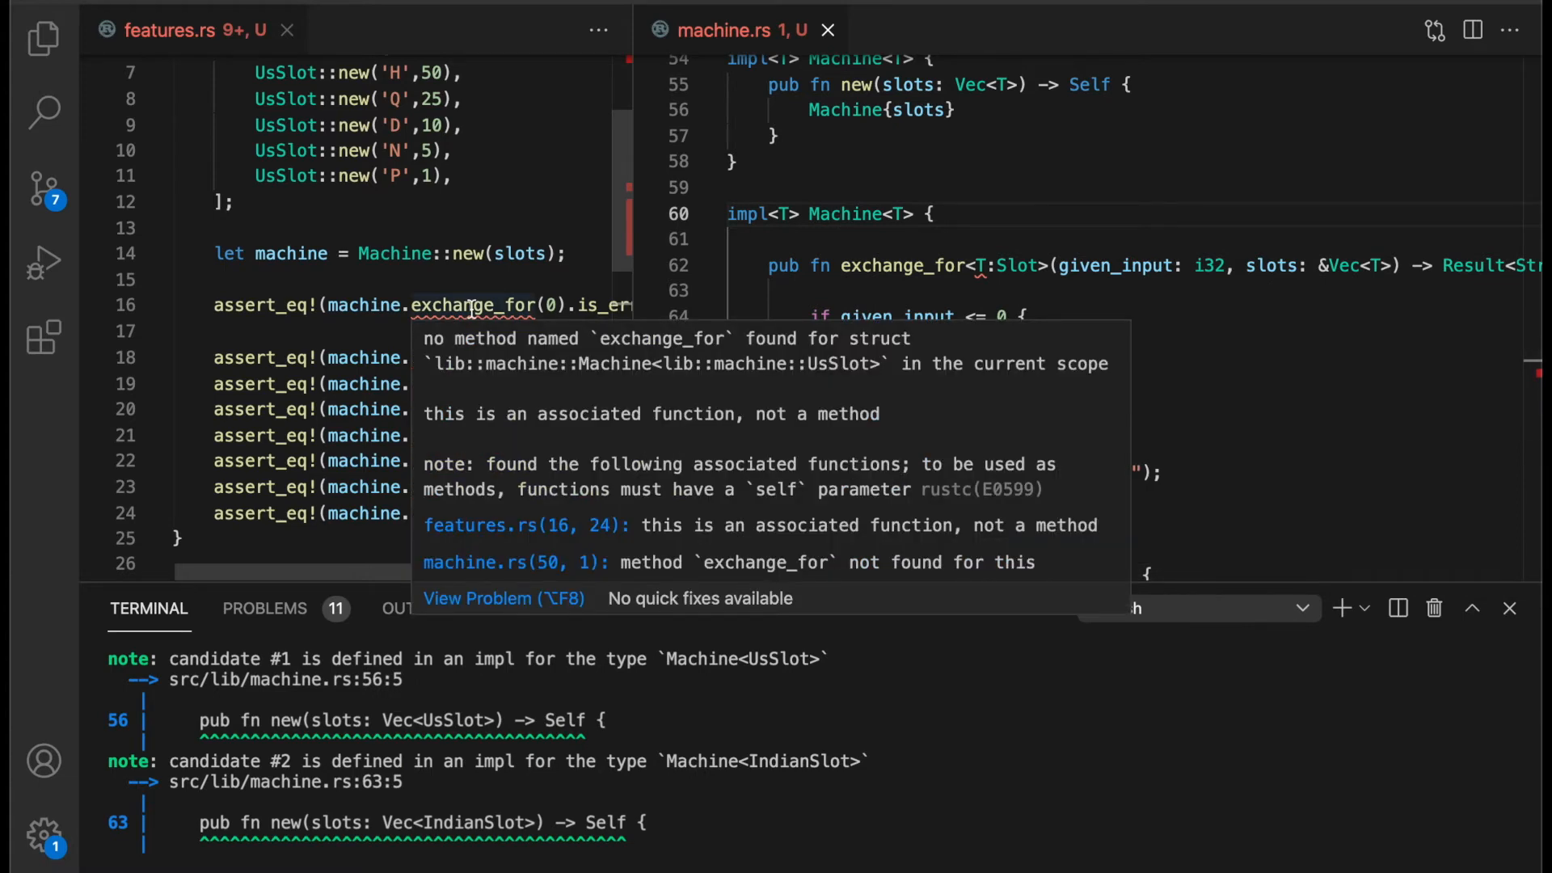
mouse_move(757, 427)
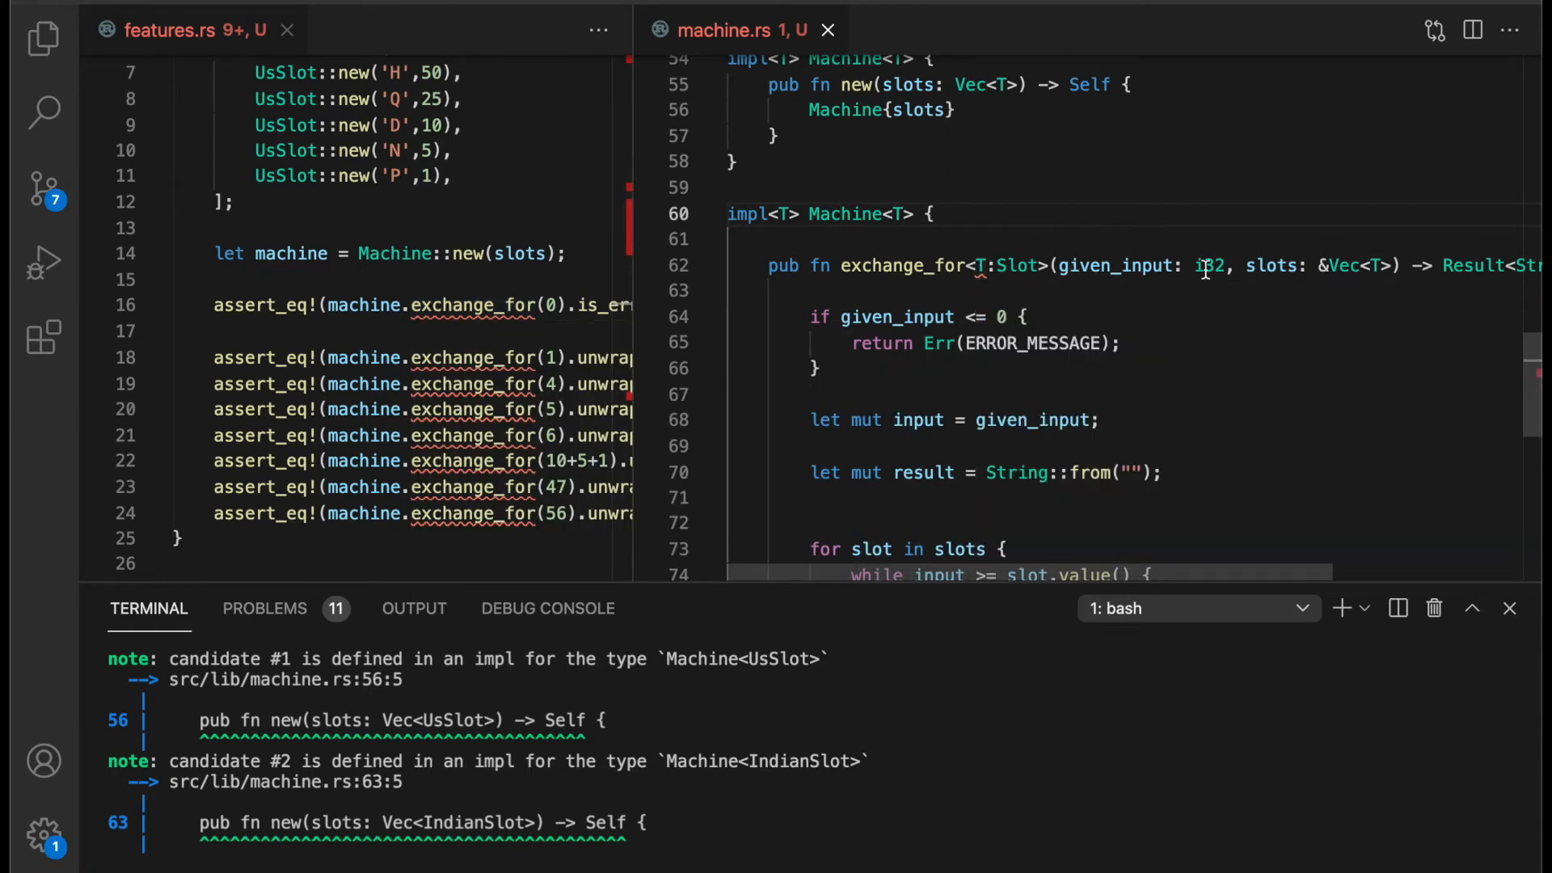
Add &self before given_input in exchange_for and drop the `slots: &Vec<T>` parameter
double_click(1115, 265)
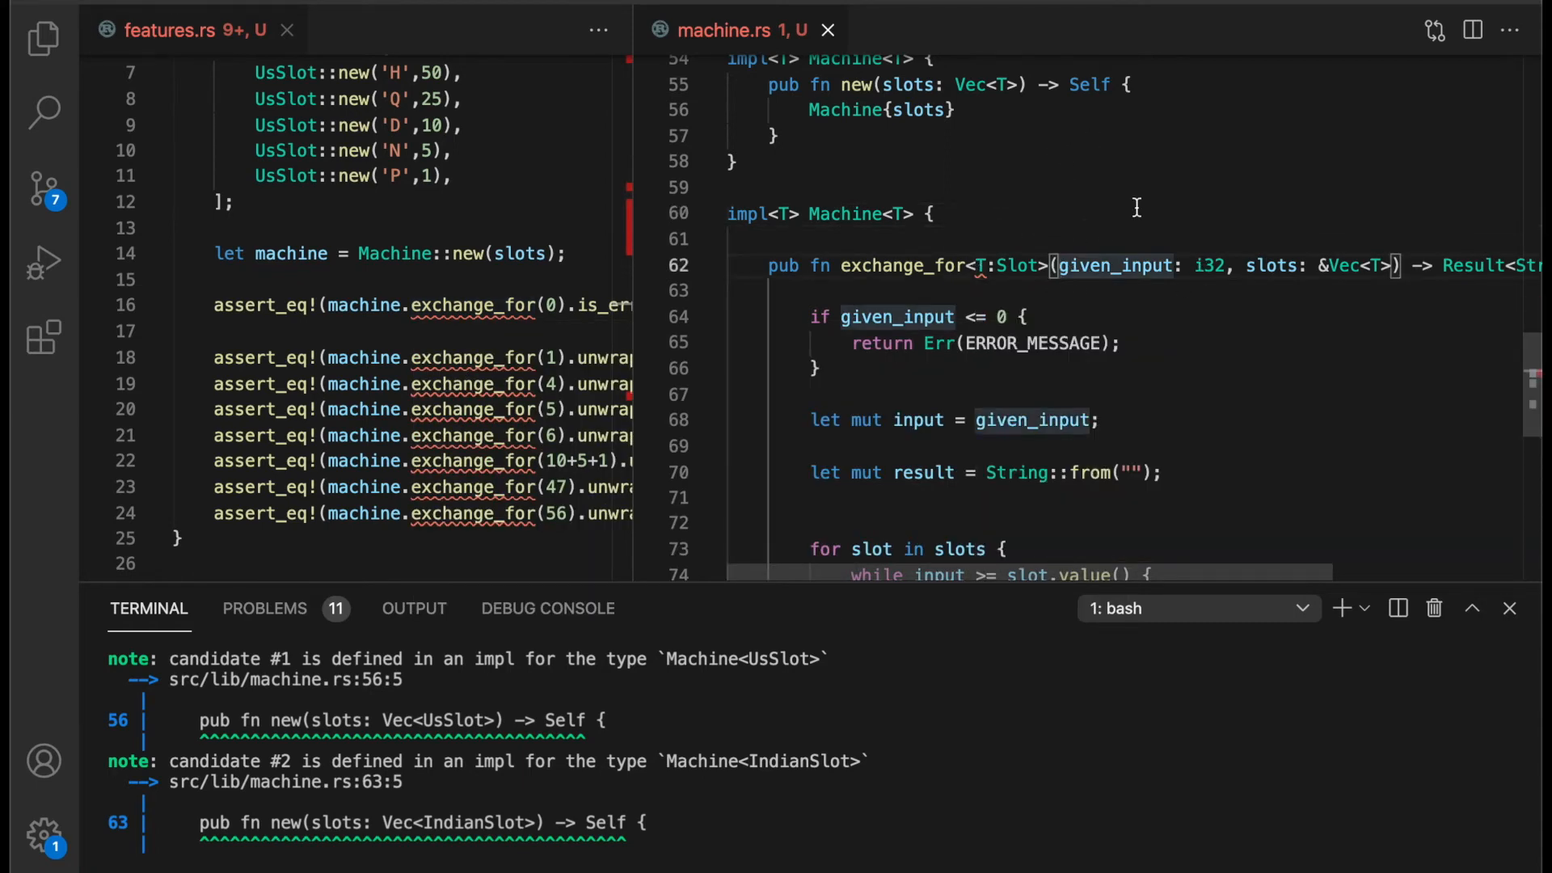
type("&")
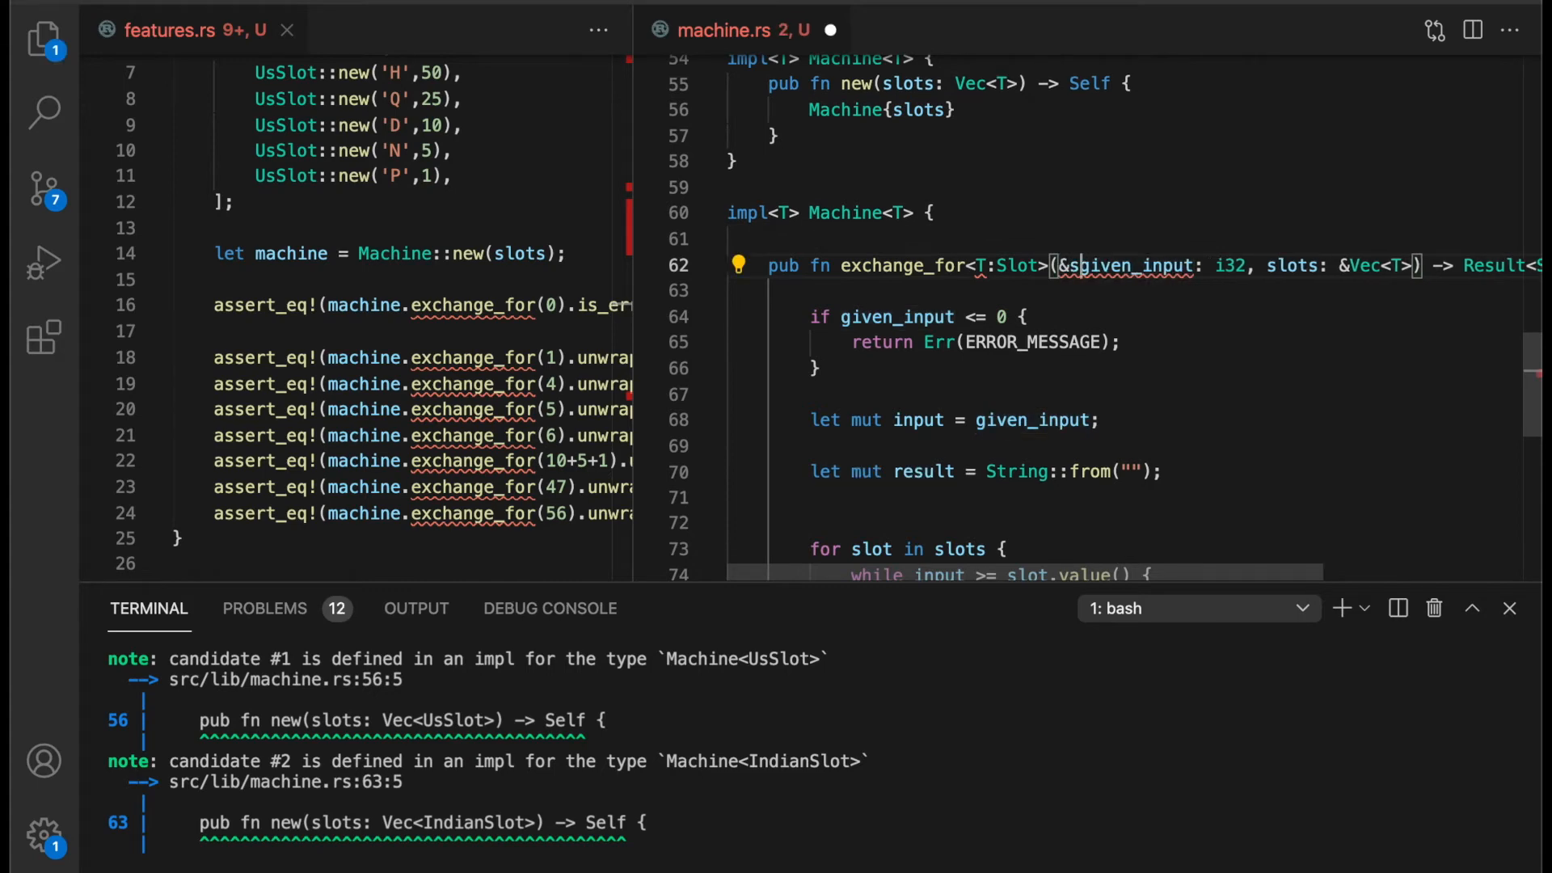
type("self,")
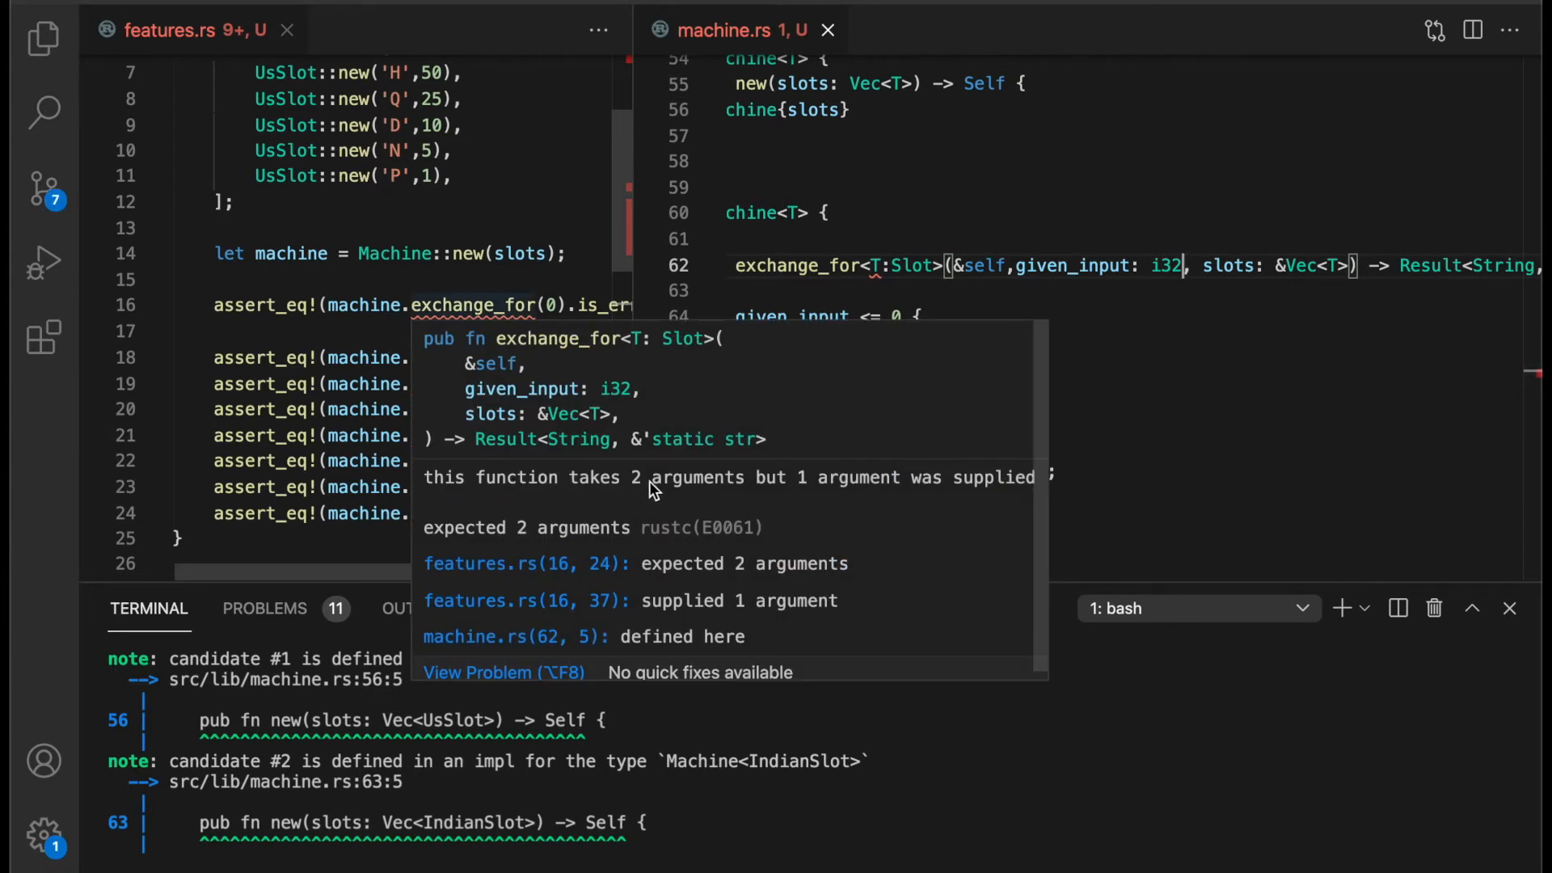
mouse_move(826, 489)
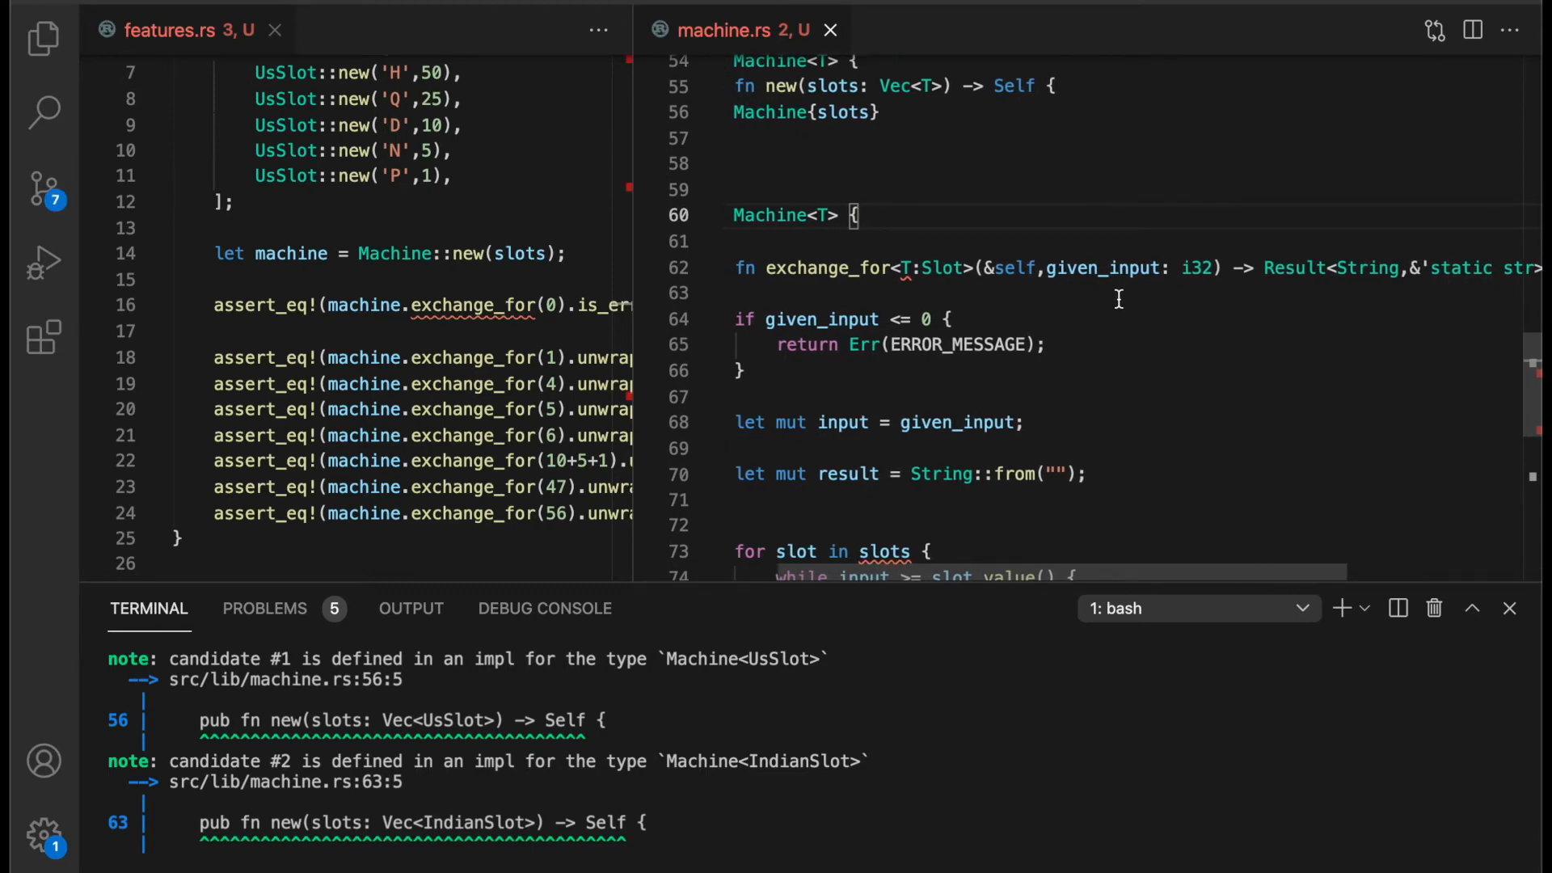
Remove `<T:Slot>` from exchange_for and make the loop iterate over self.slots
left_click(899, 268)
type("pub ")
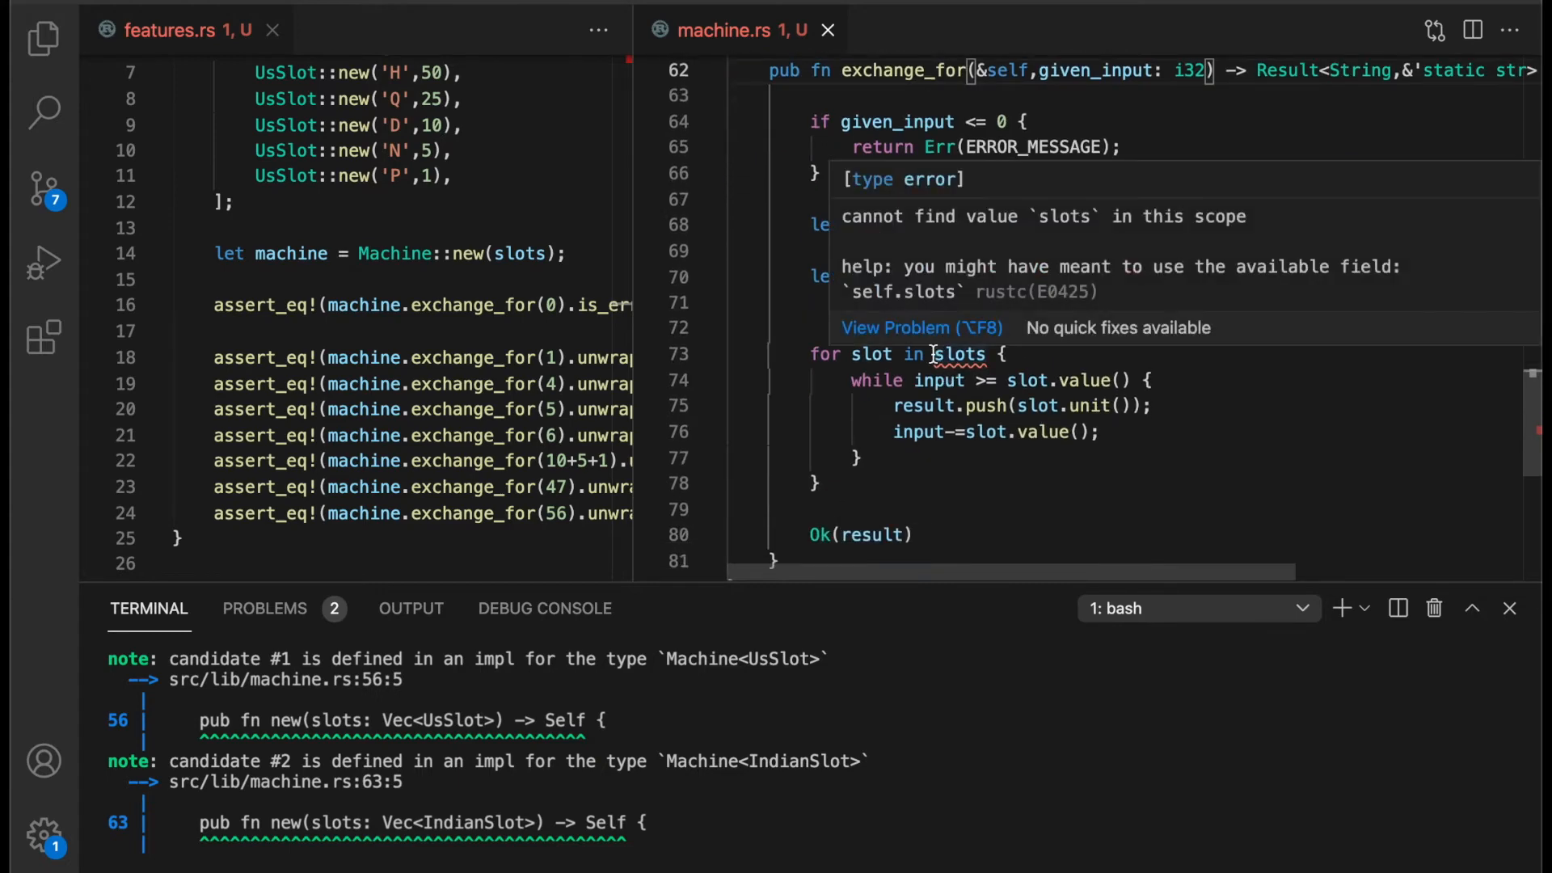
type("self.s")
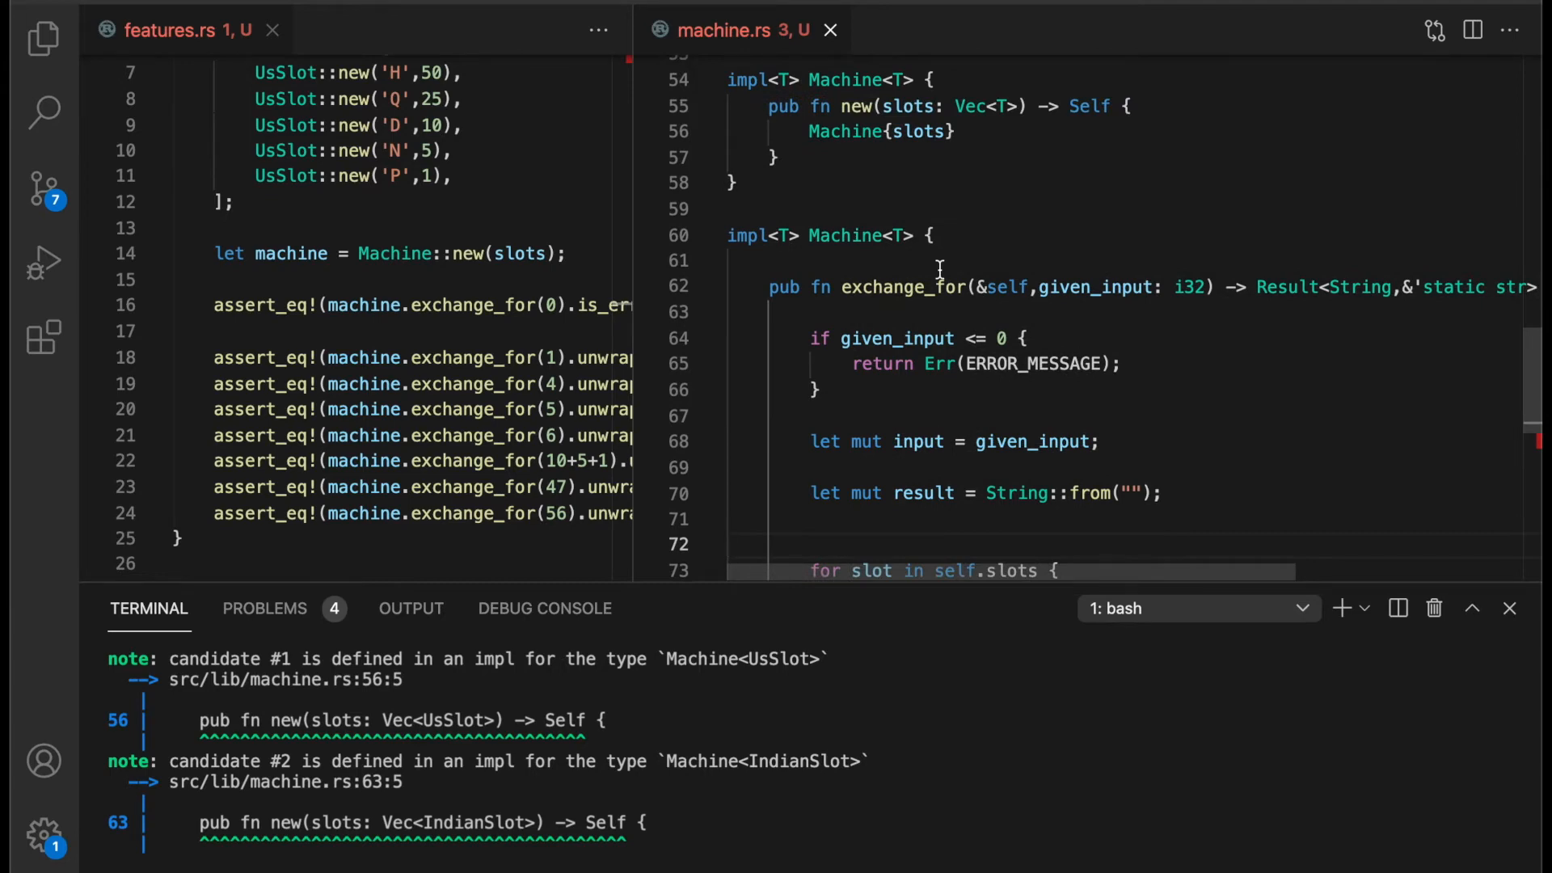
mouse_move(895, 236)
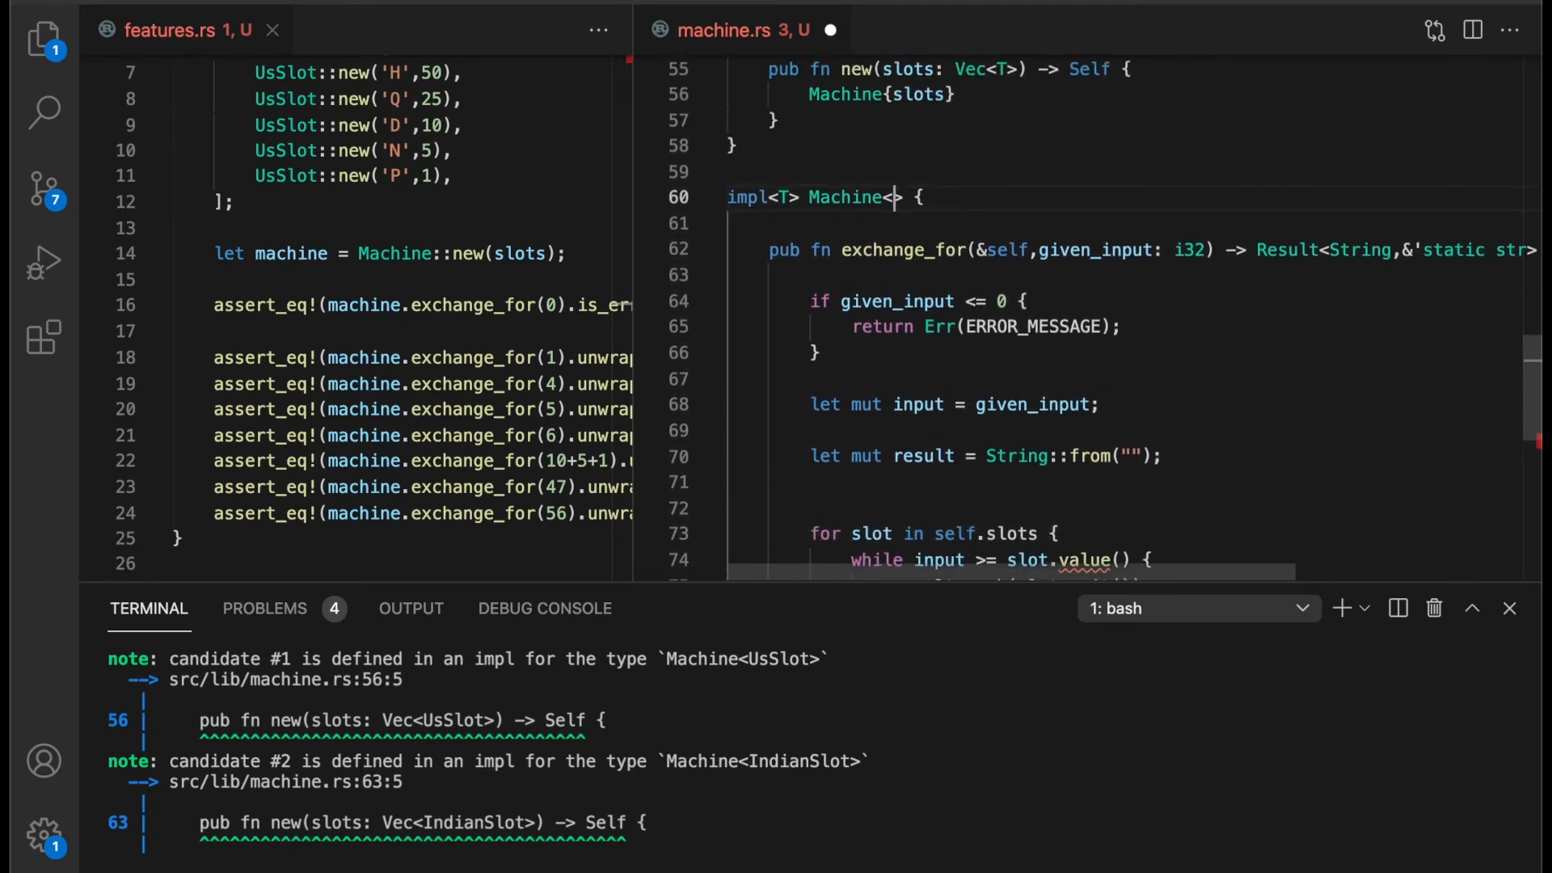
Change the exchange_for impl header from Machine<T> to Machine<UsSlot>
type("UsSlot")
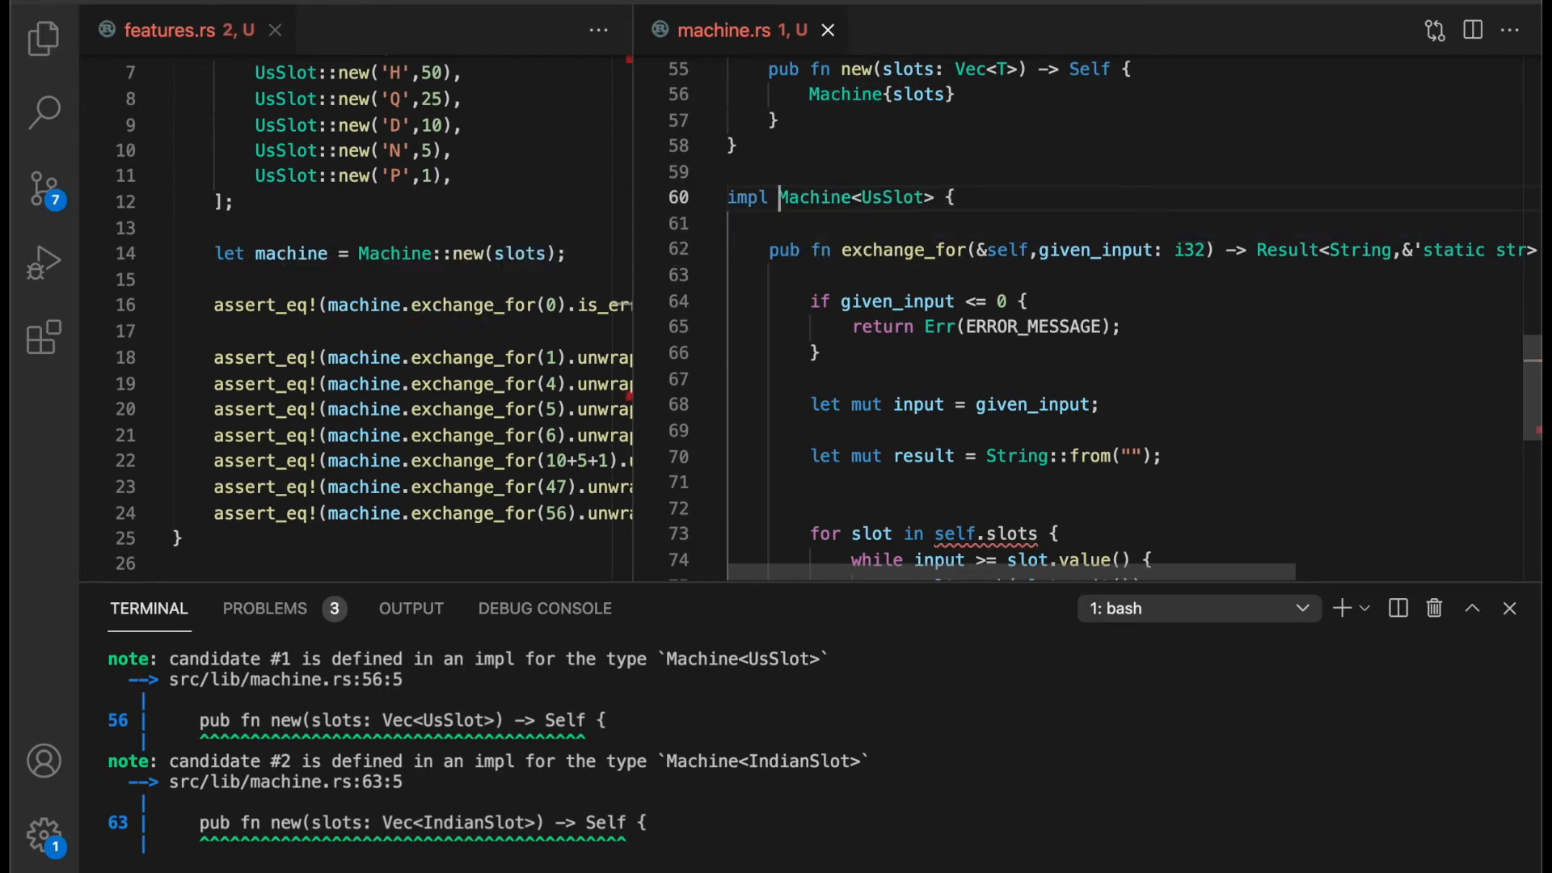
Try & before self.slots, delete the blank line above the loop, and save machine.rs
scroll("down", 3)
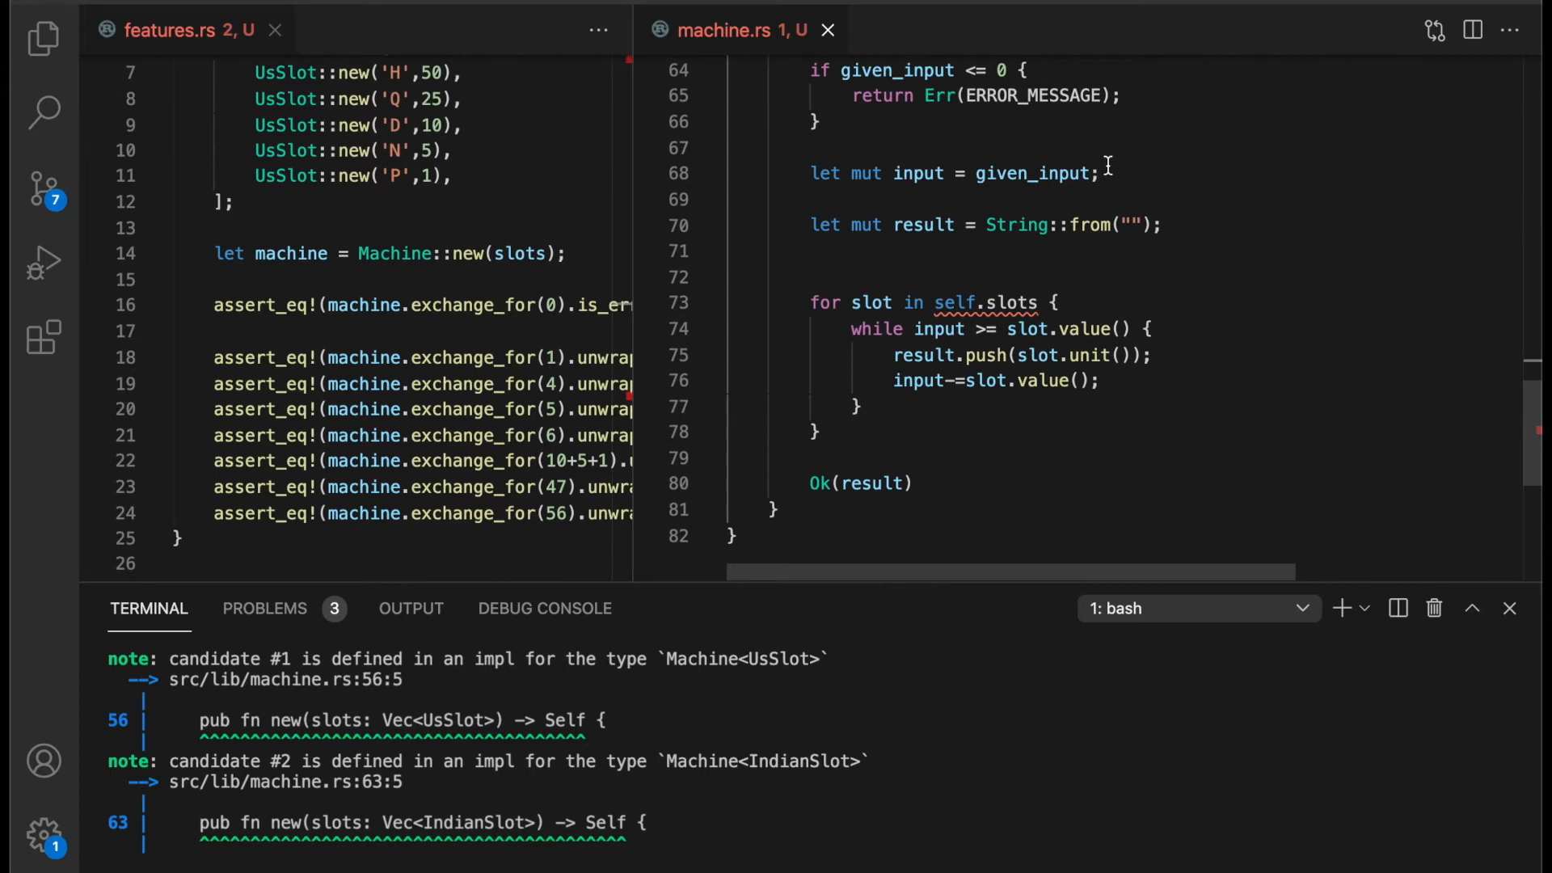
mouse_move(1003, 301)
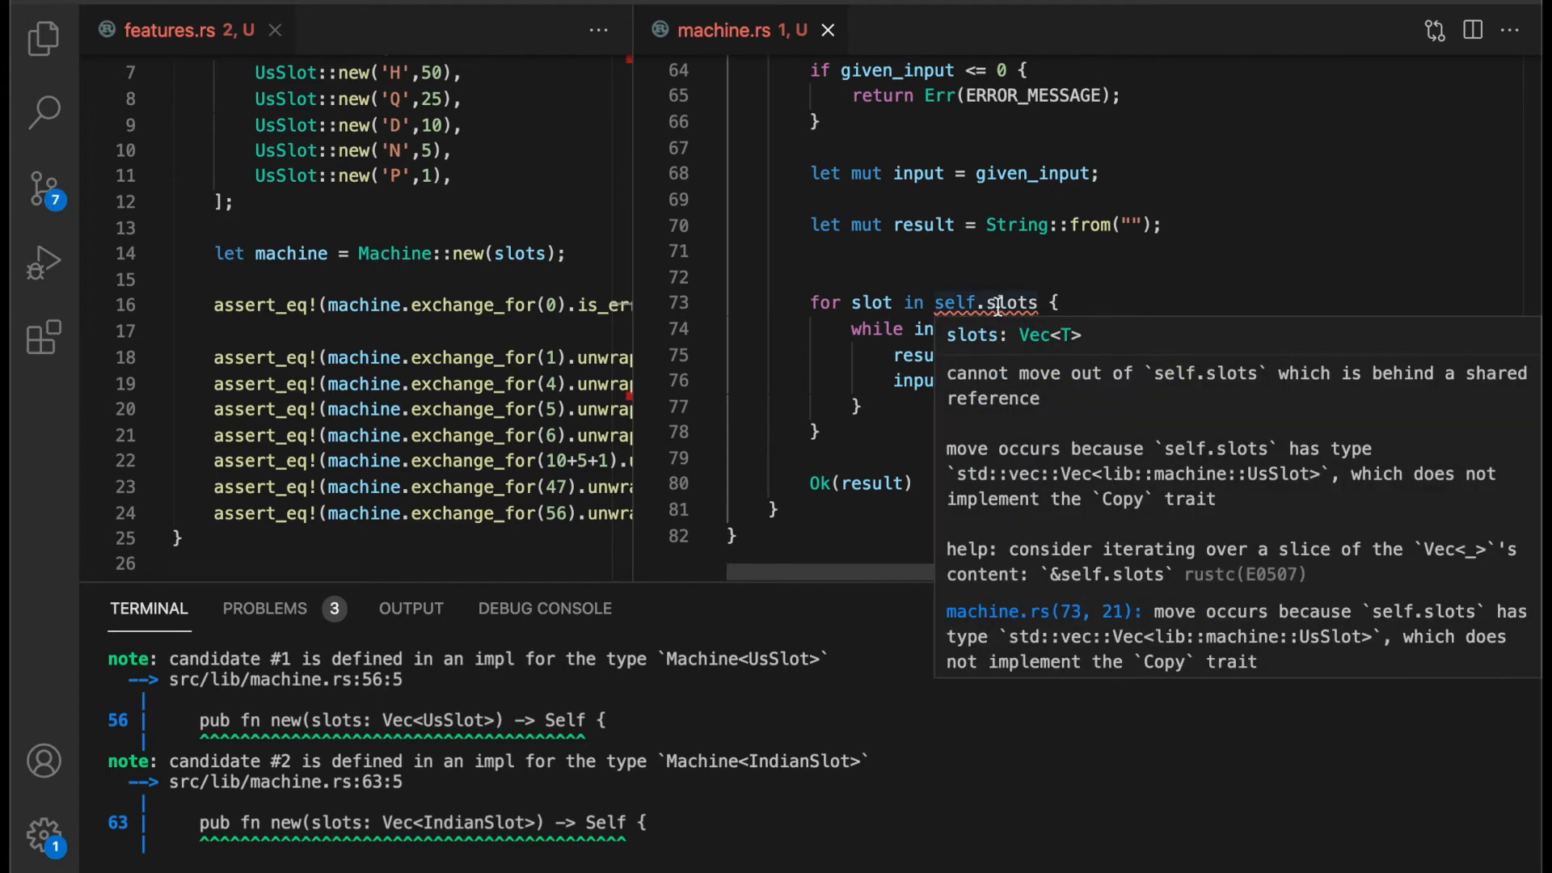
mouse_move(1185, 394)
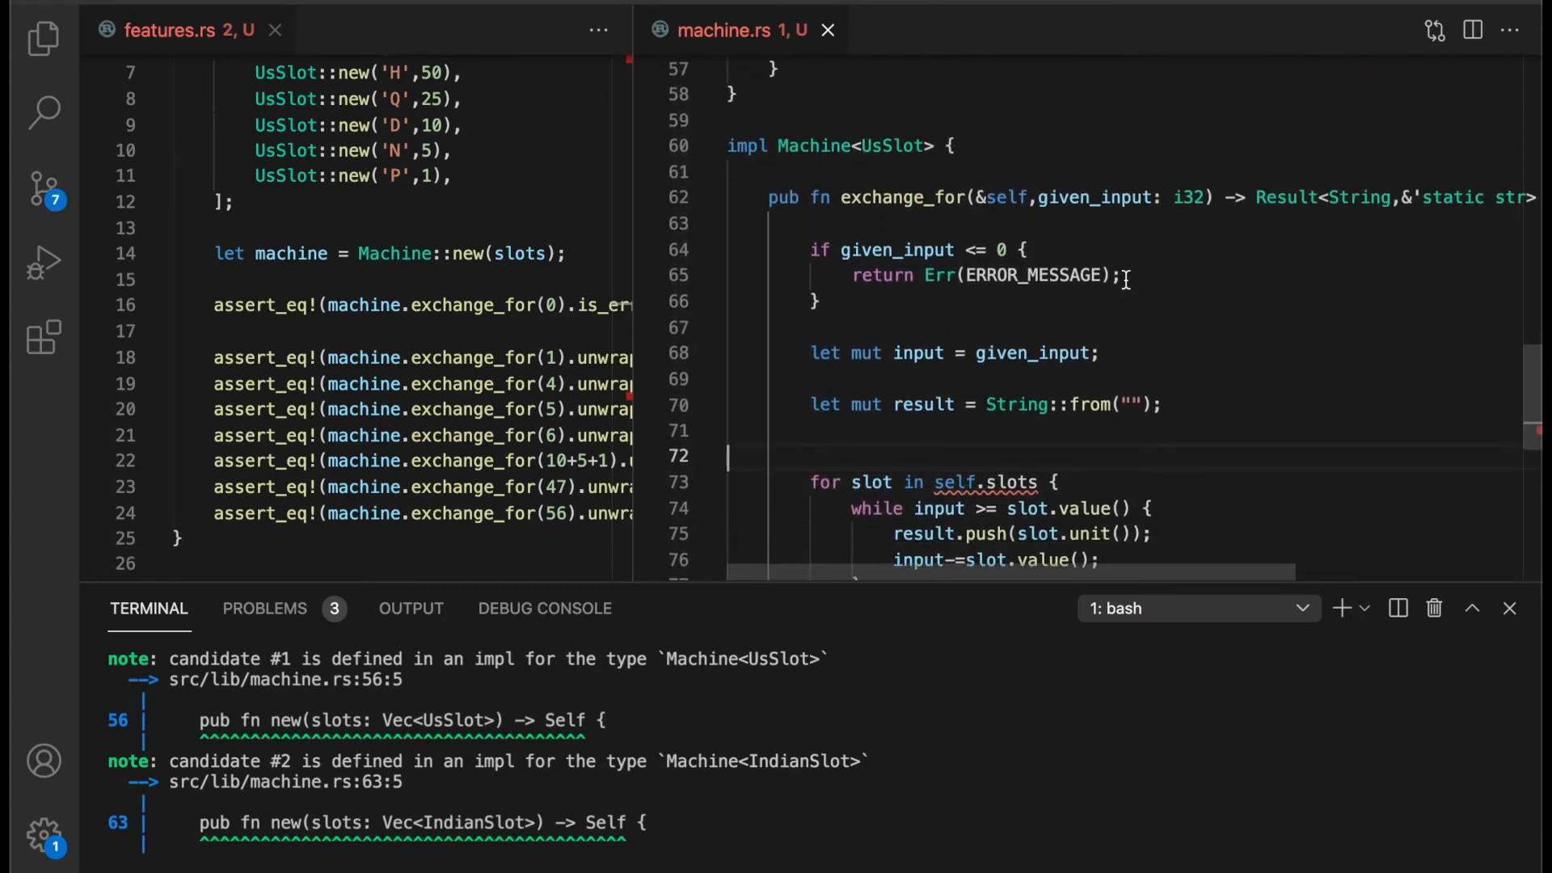
scroll("down", 3)
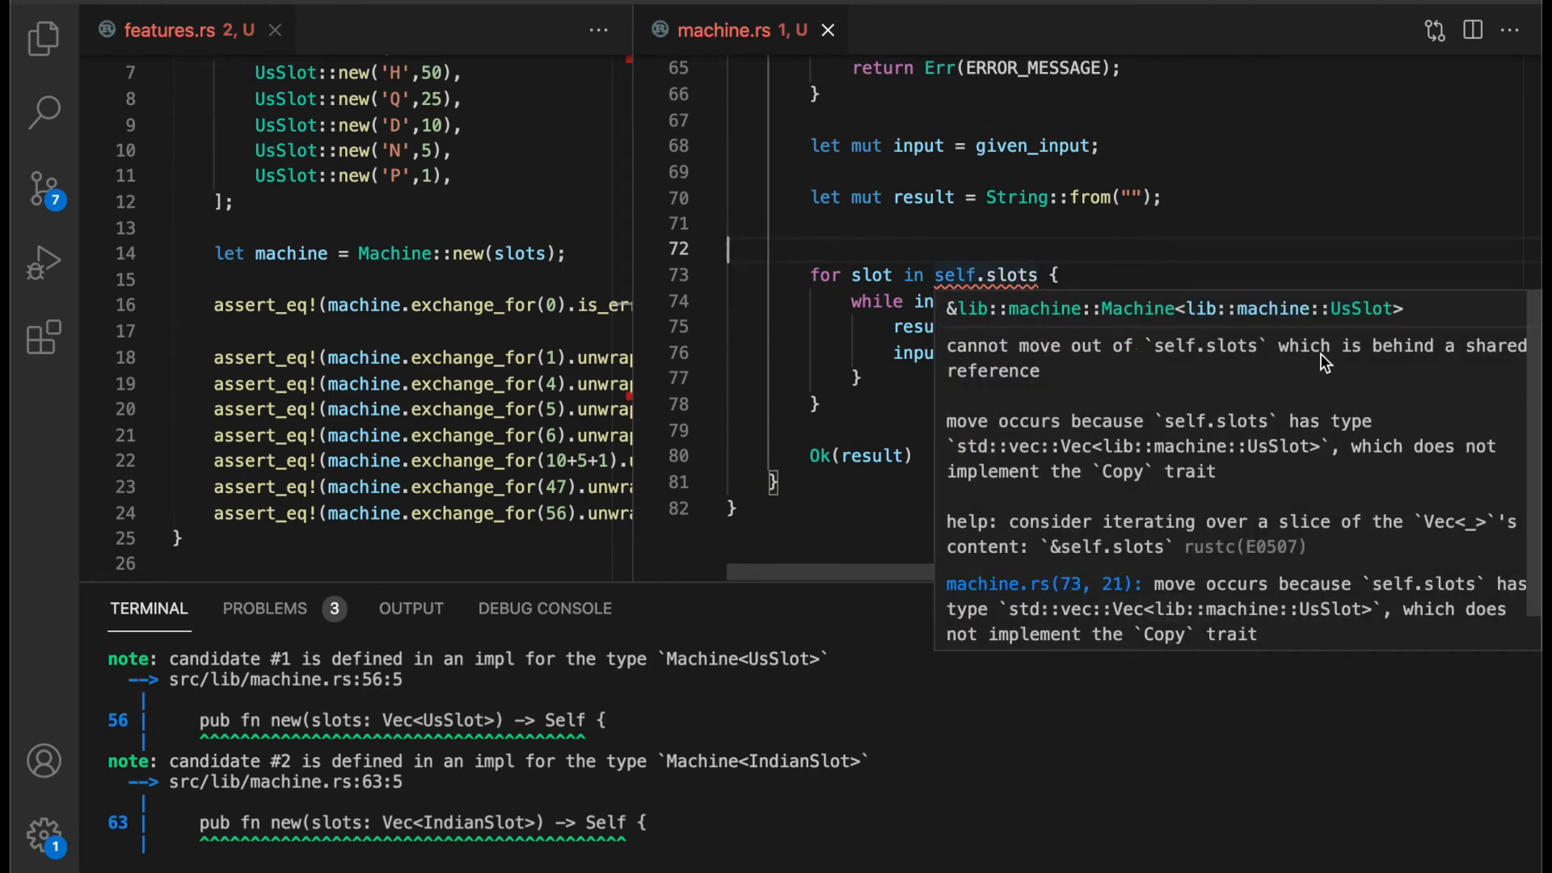
mouse_move(1059, 415)
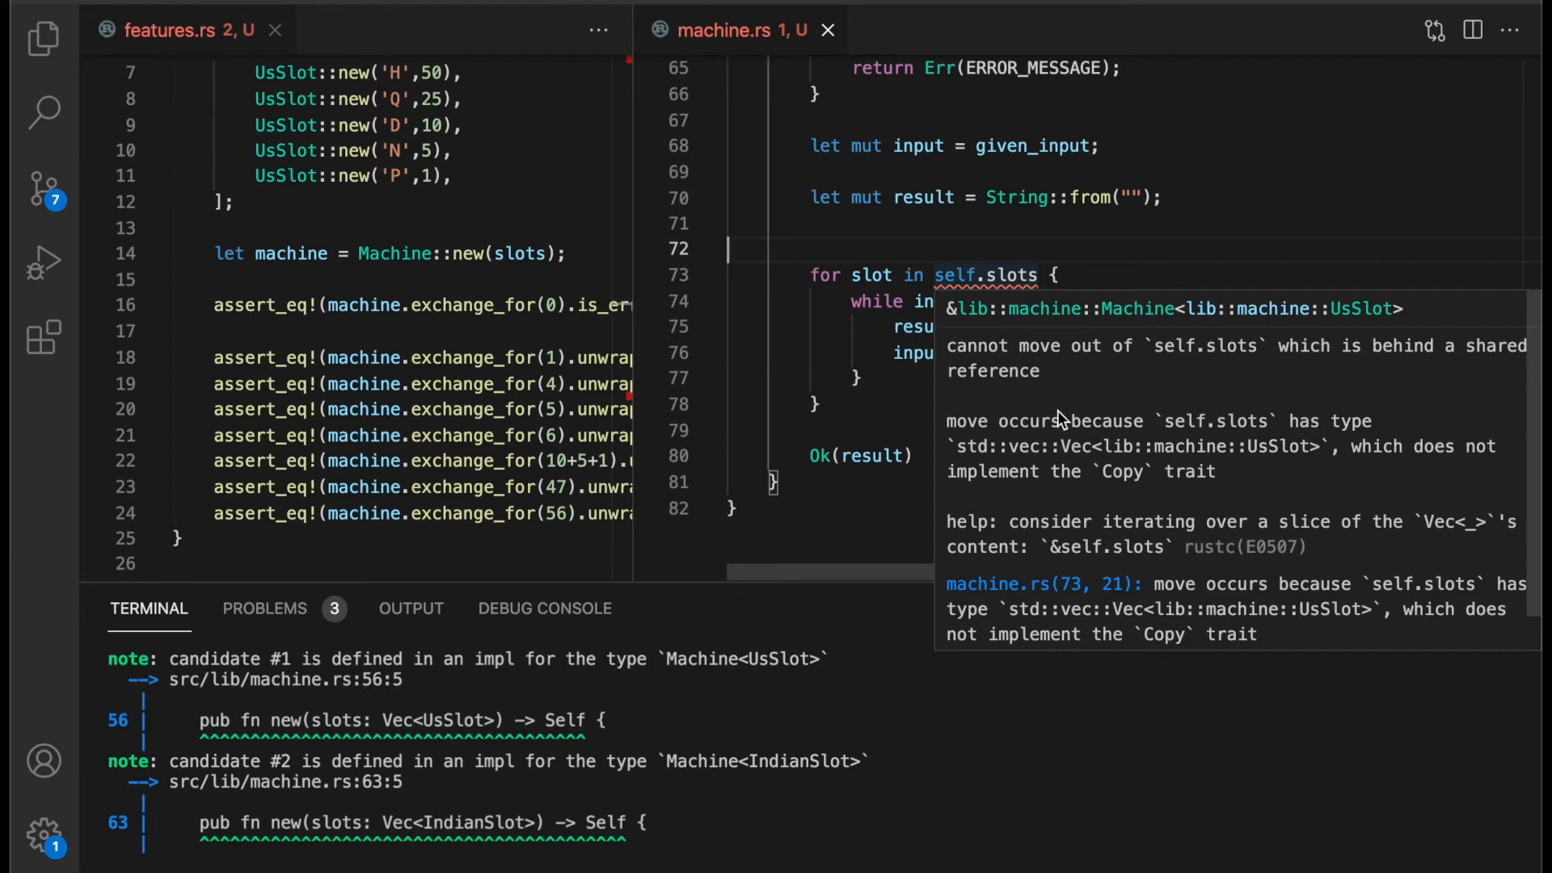
mouse_move(1178, 433)
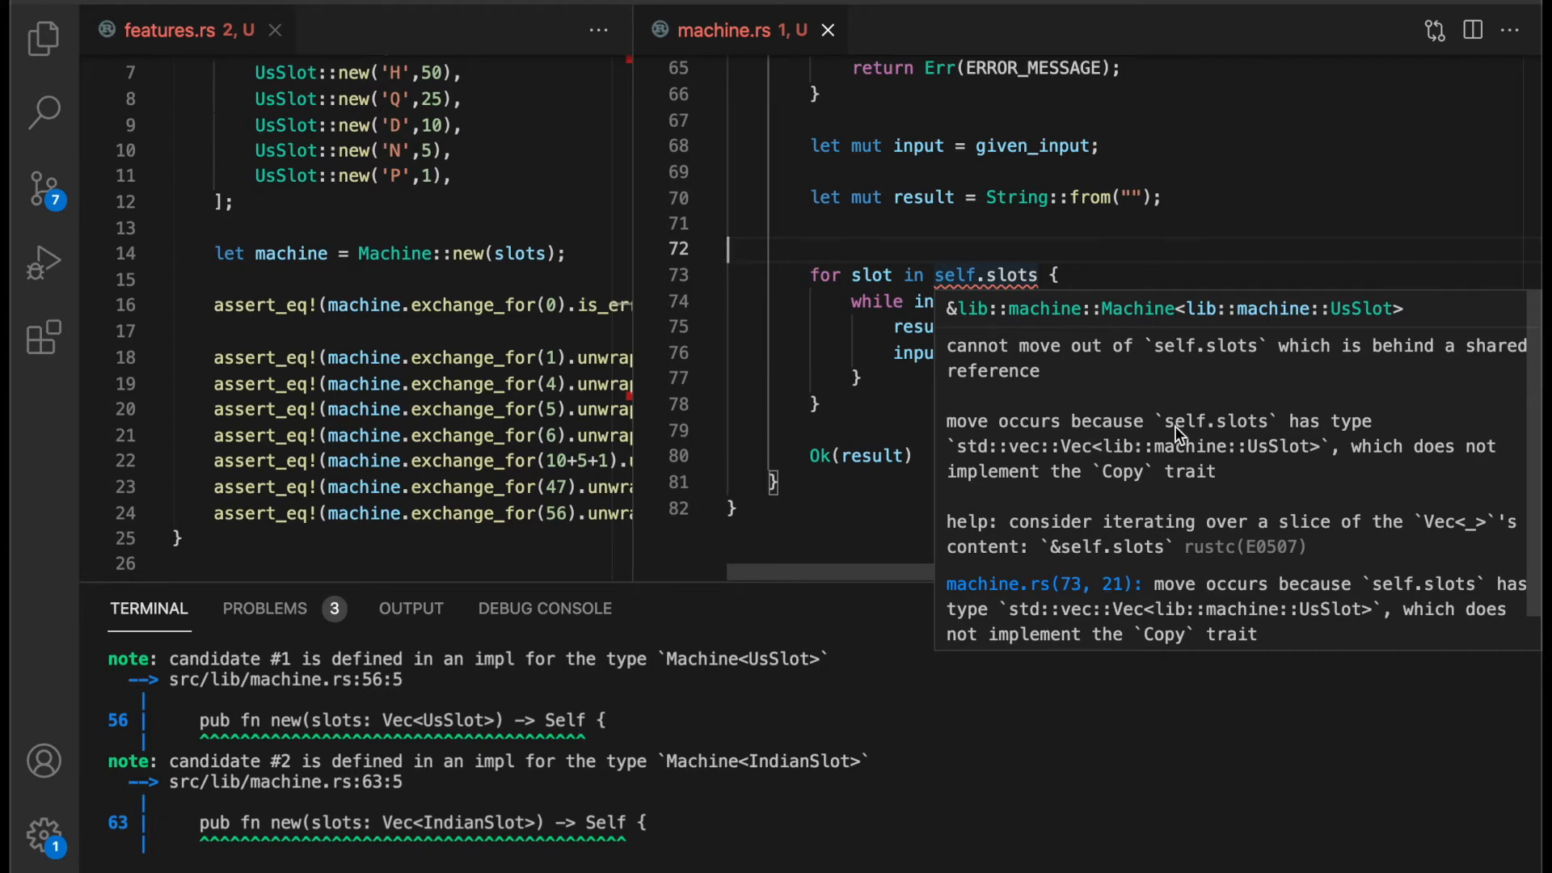
mouse_move(1356, 432)
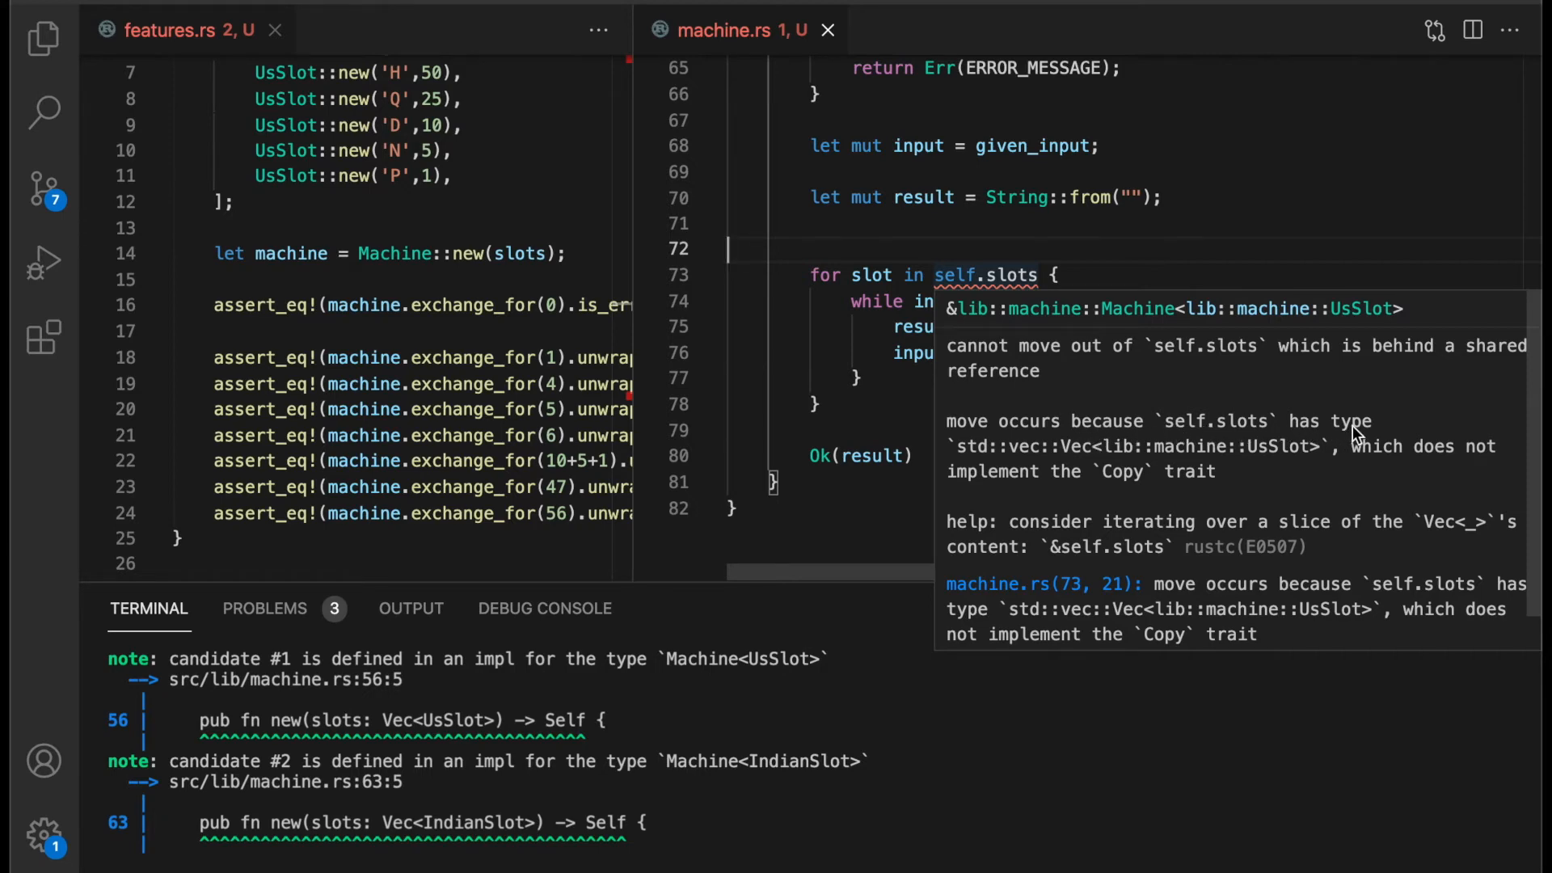
mouse_move(1204, 482)
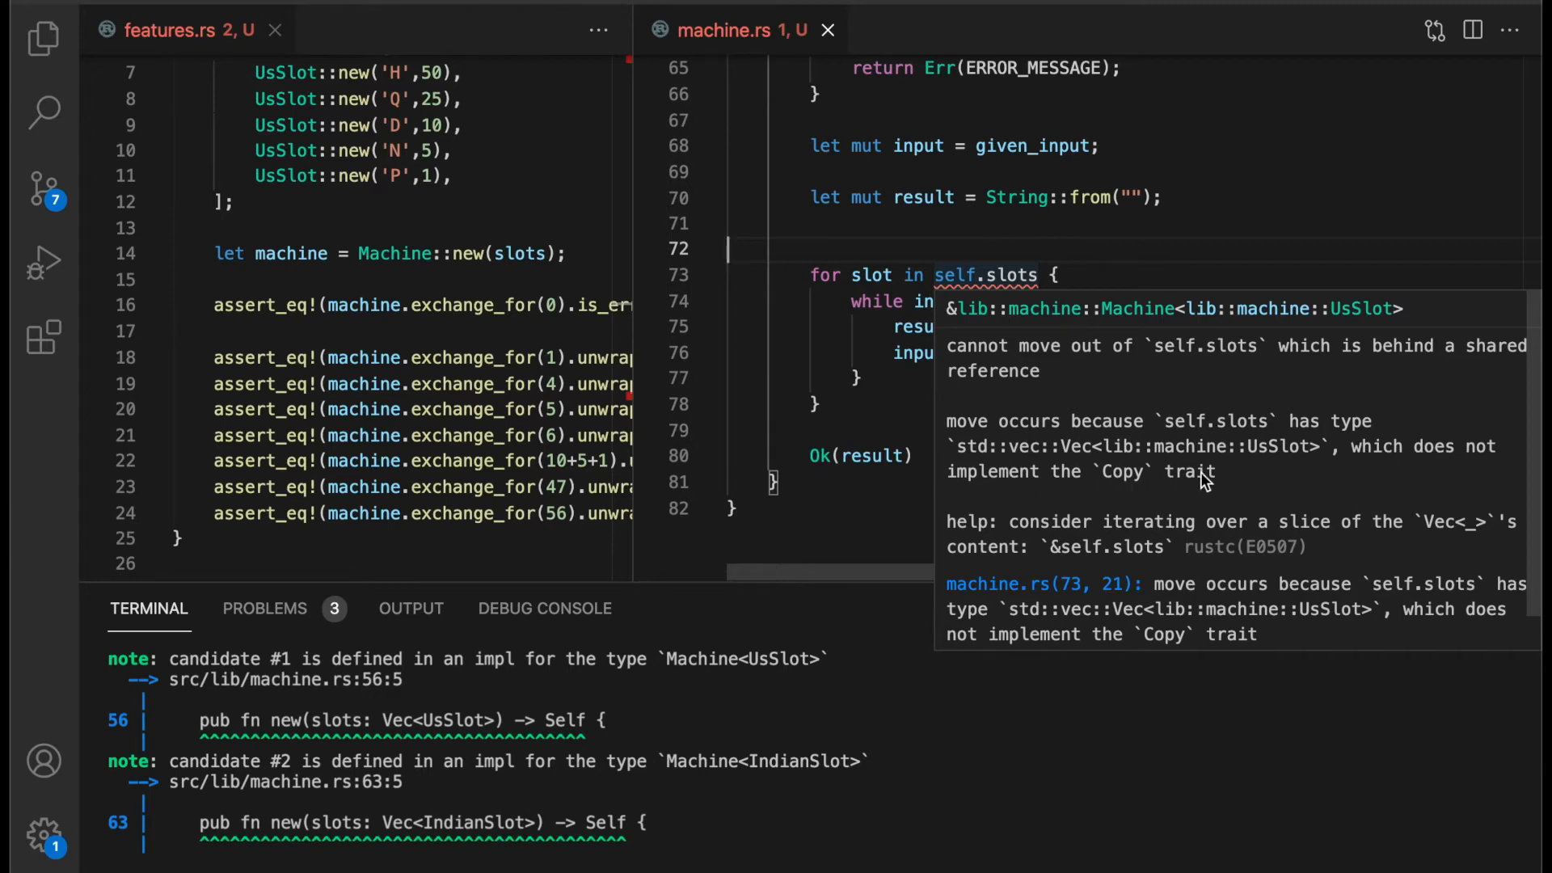
mouse_move(1124, 241)
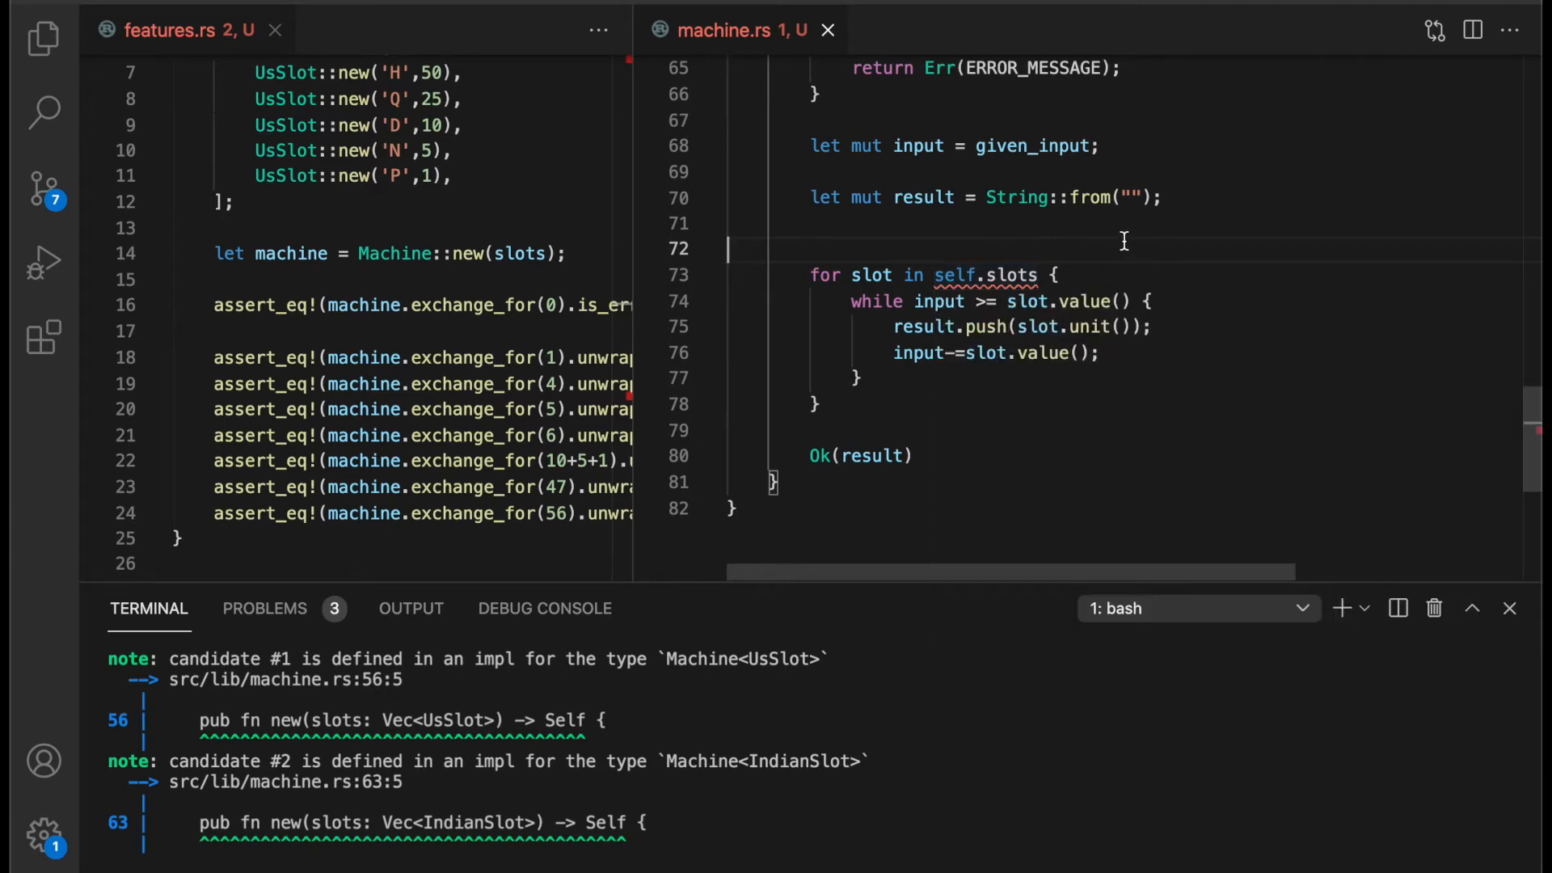
left_click(1111, 274)
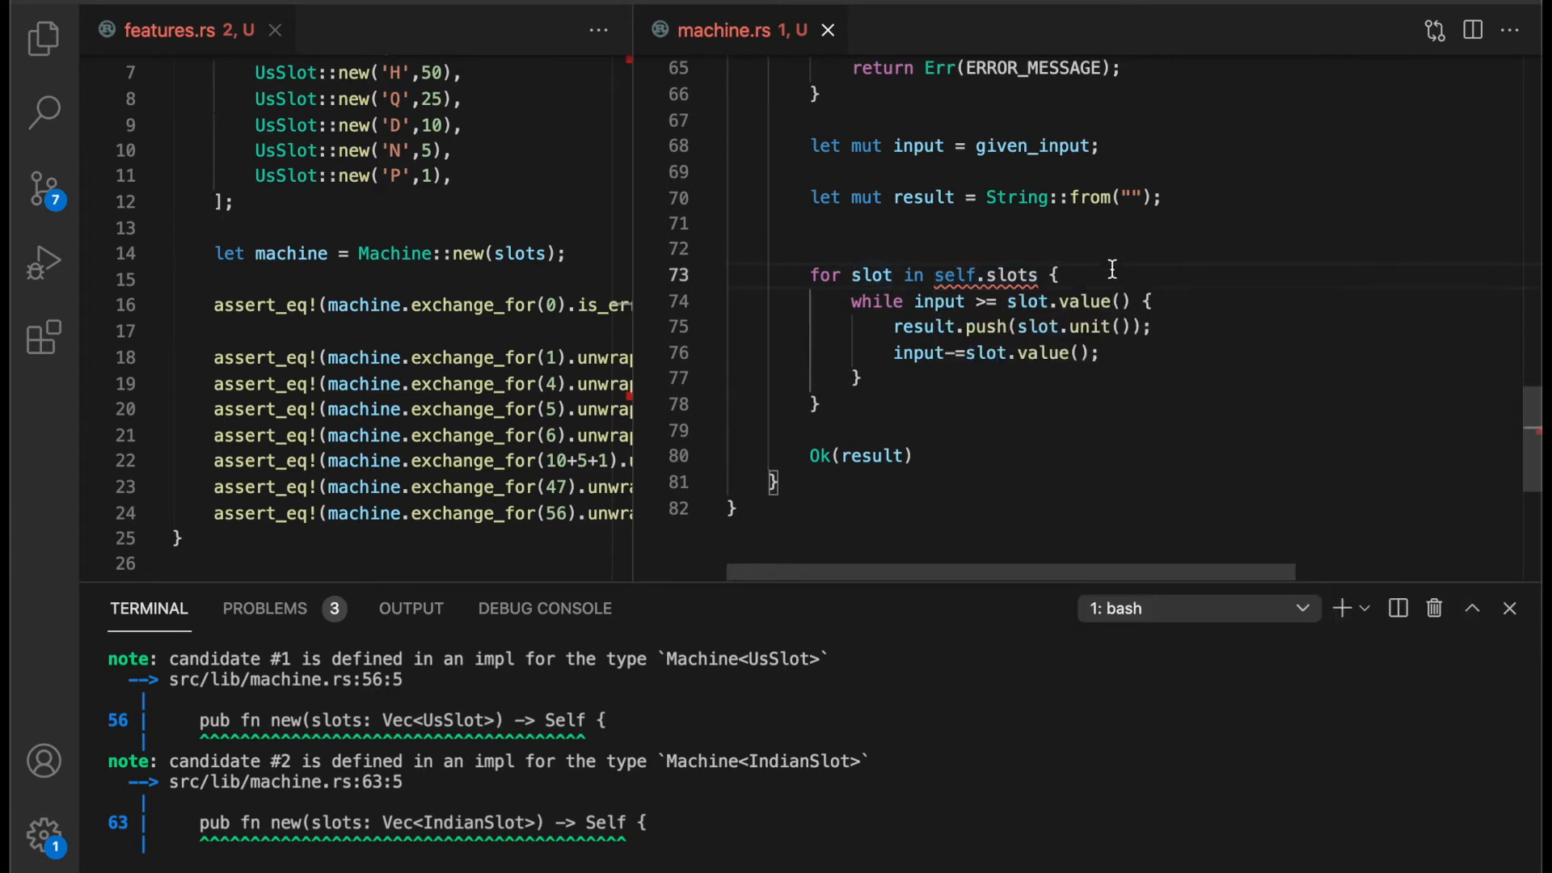
type("&")
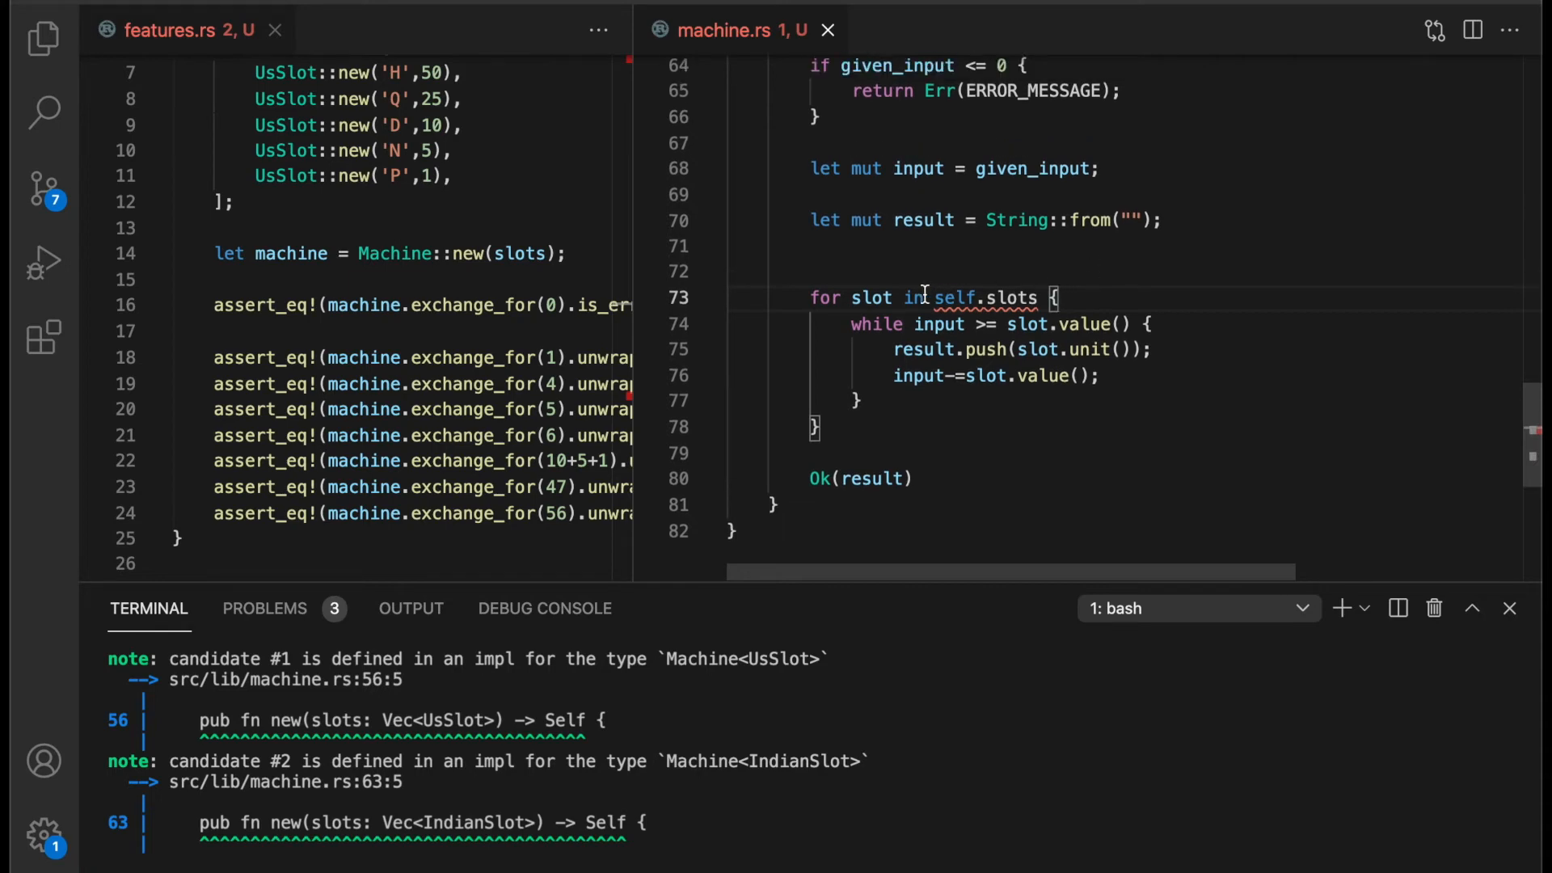
type("&")
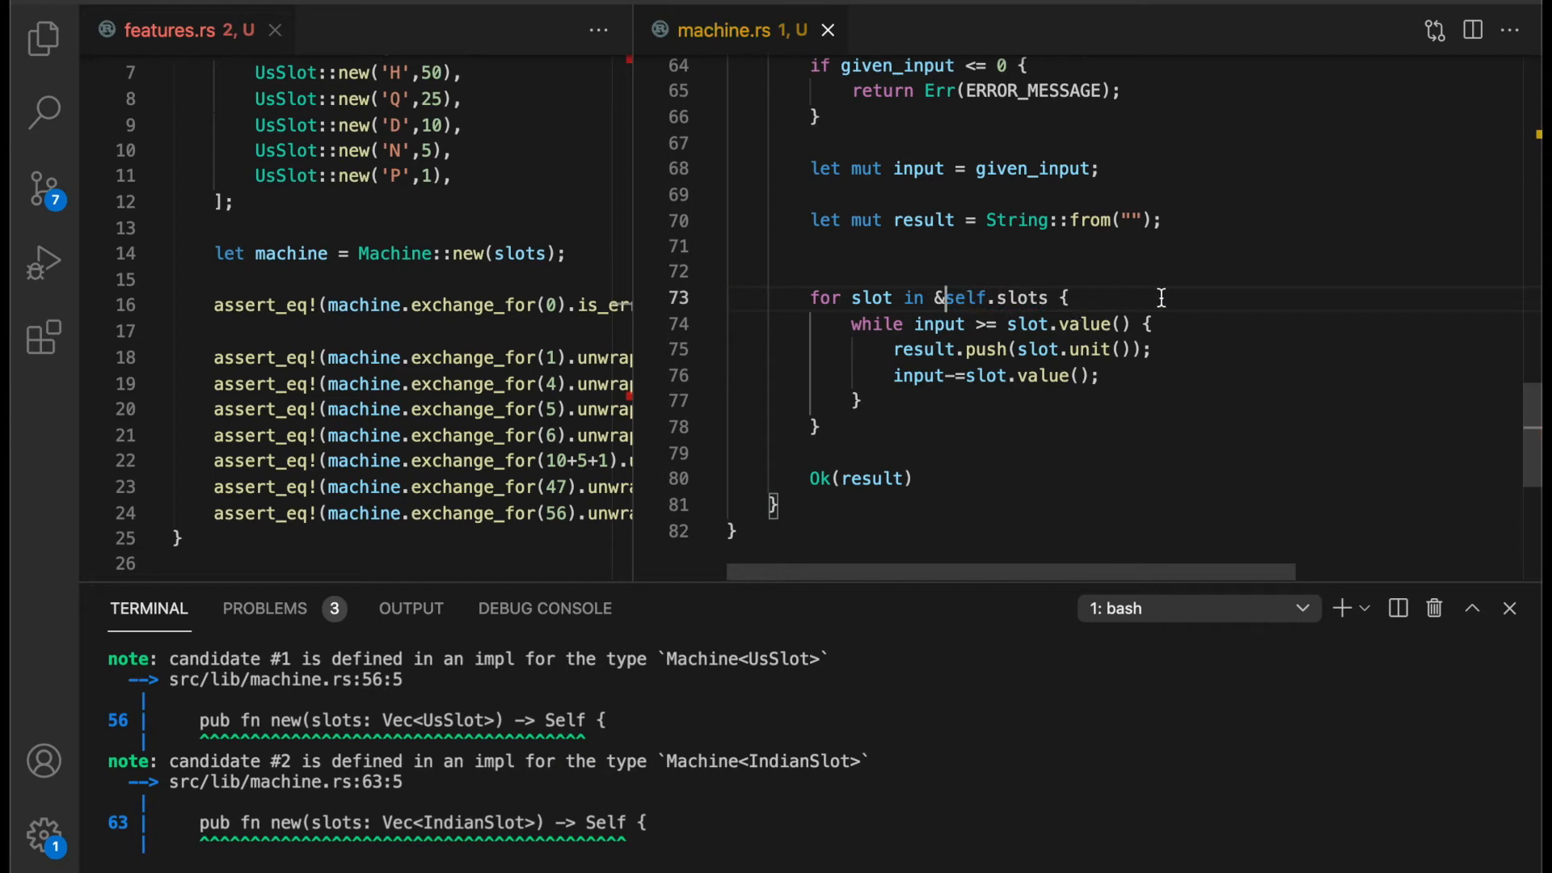
scroll("down", 3)
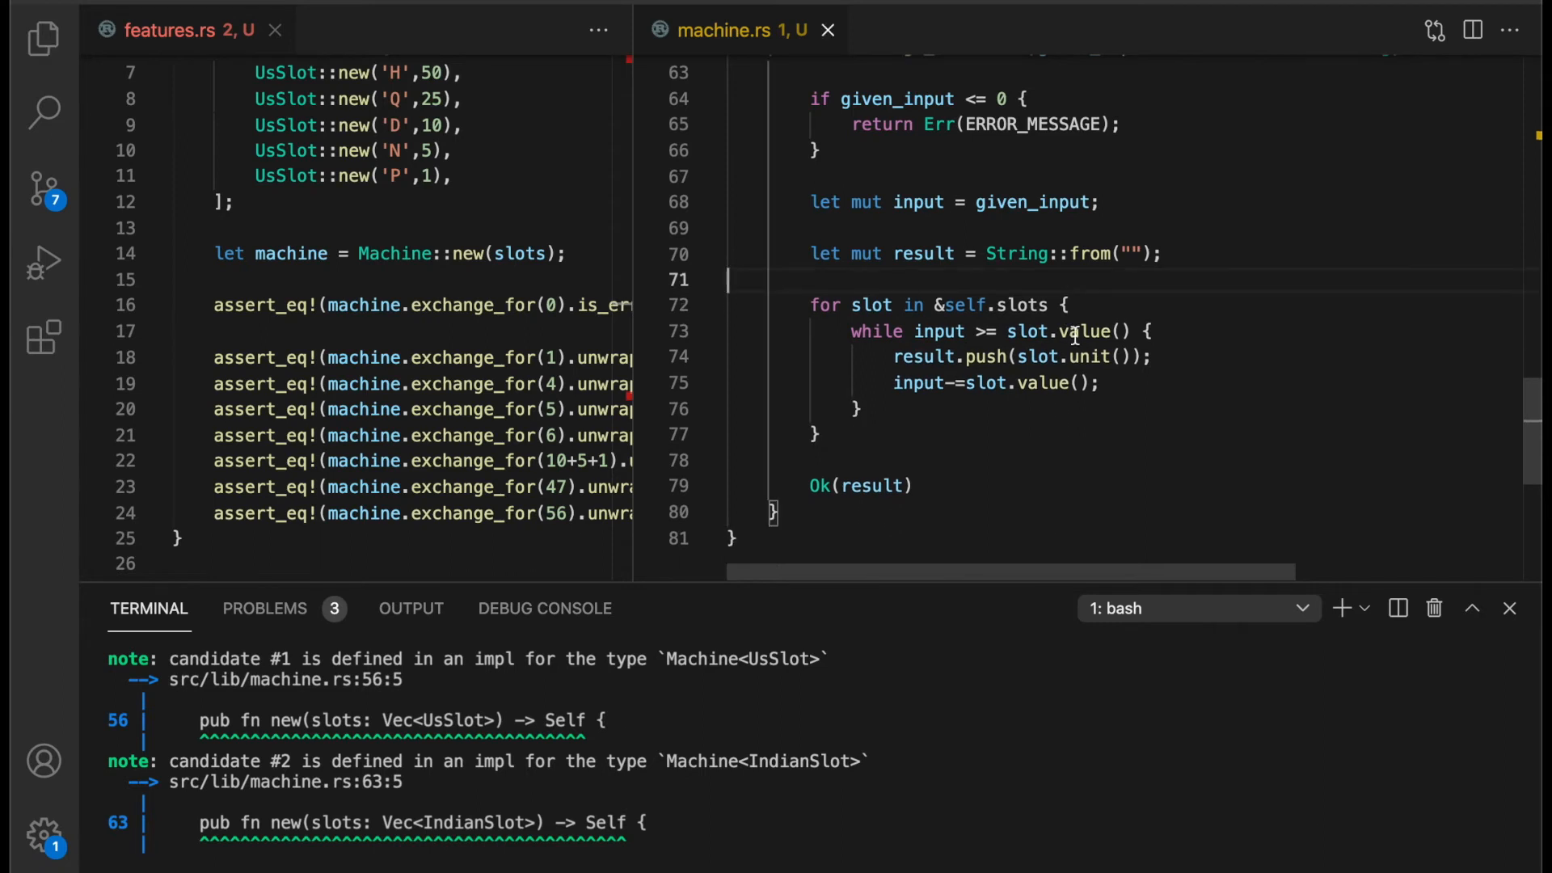
mouse_move(1103, 292)
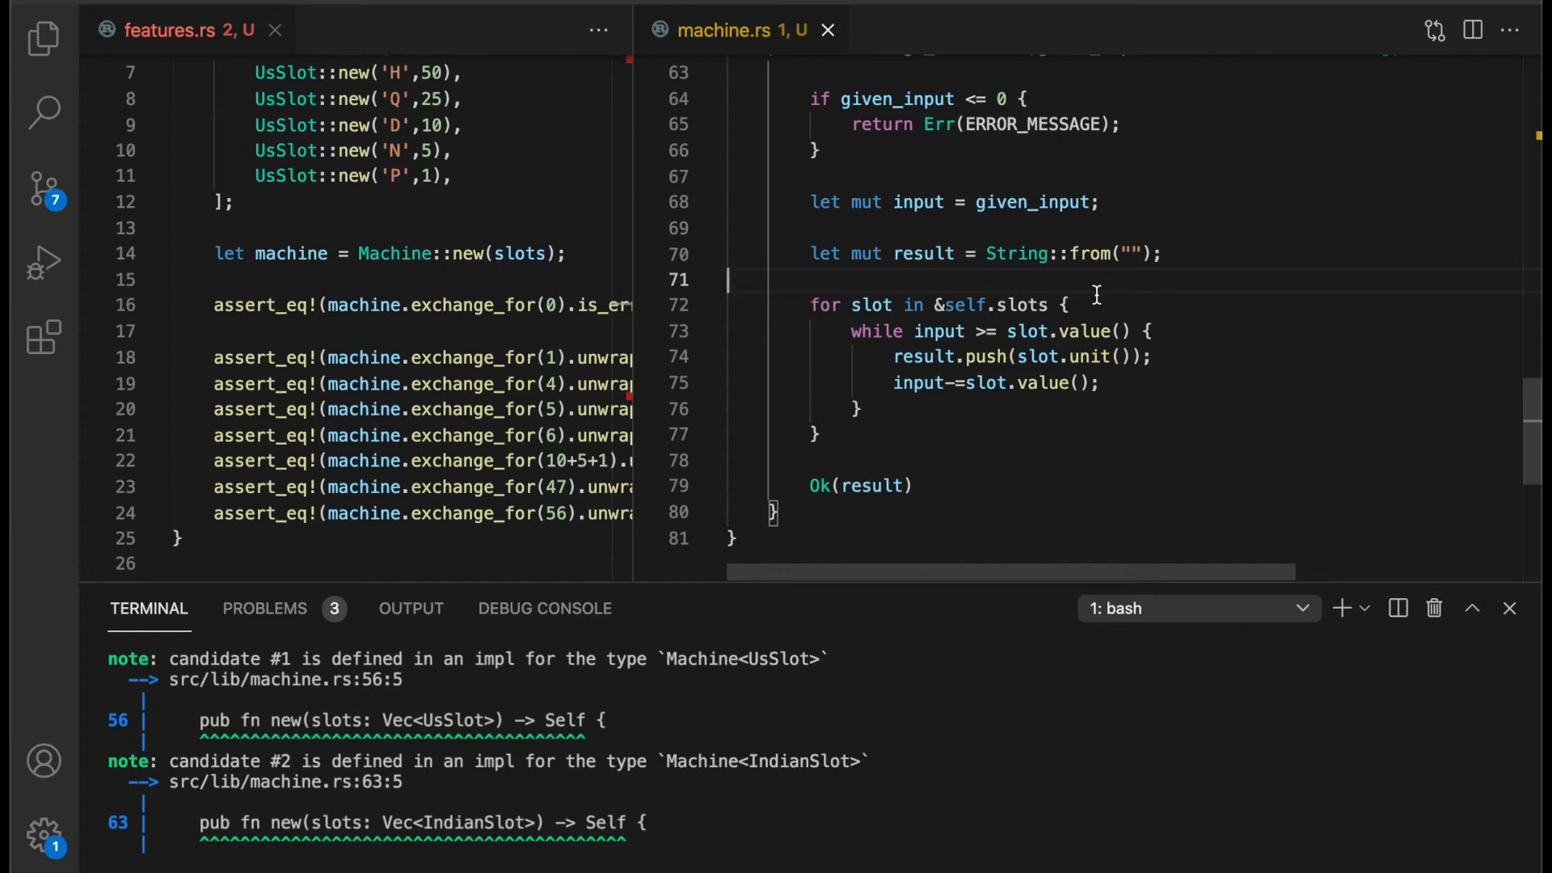
mouse_move(1029, 305)
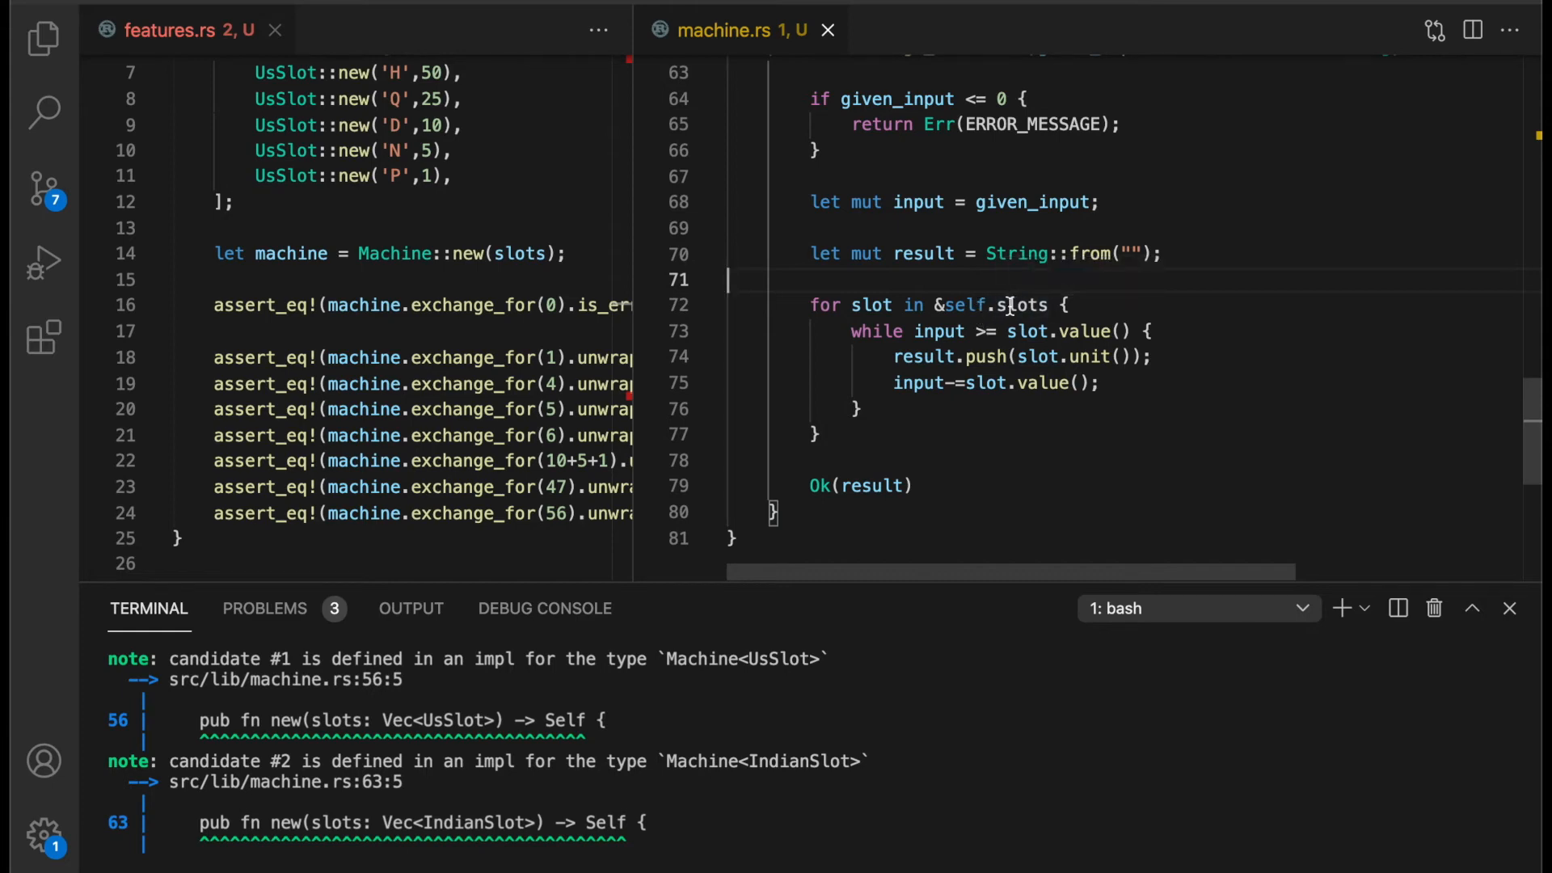
mouse_move(1024, 305)
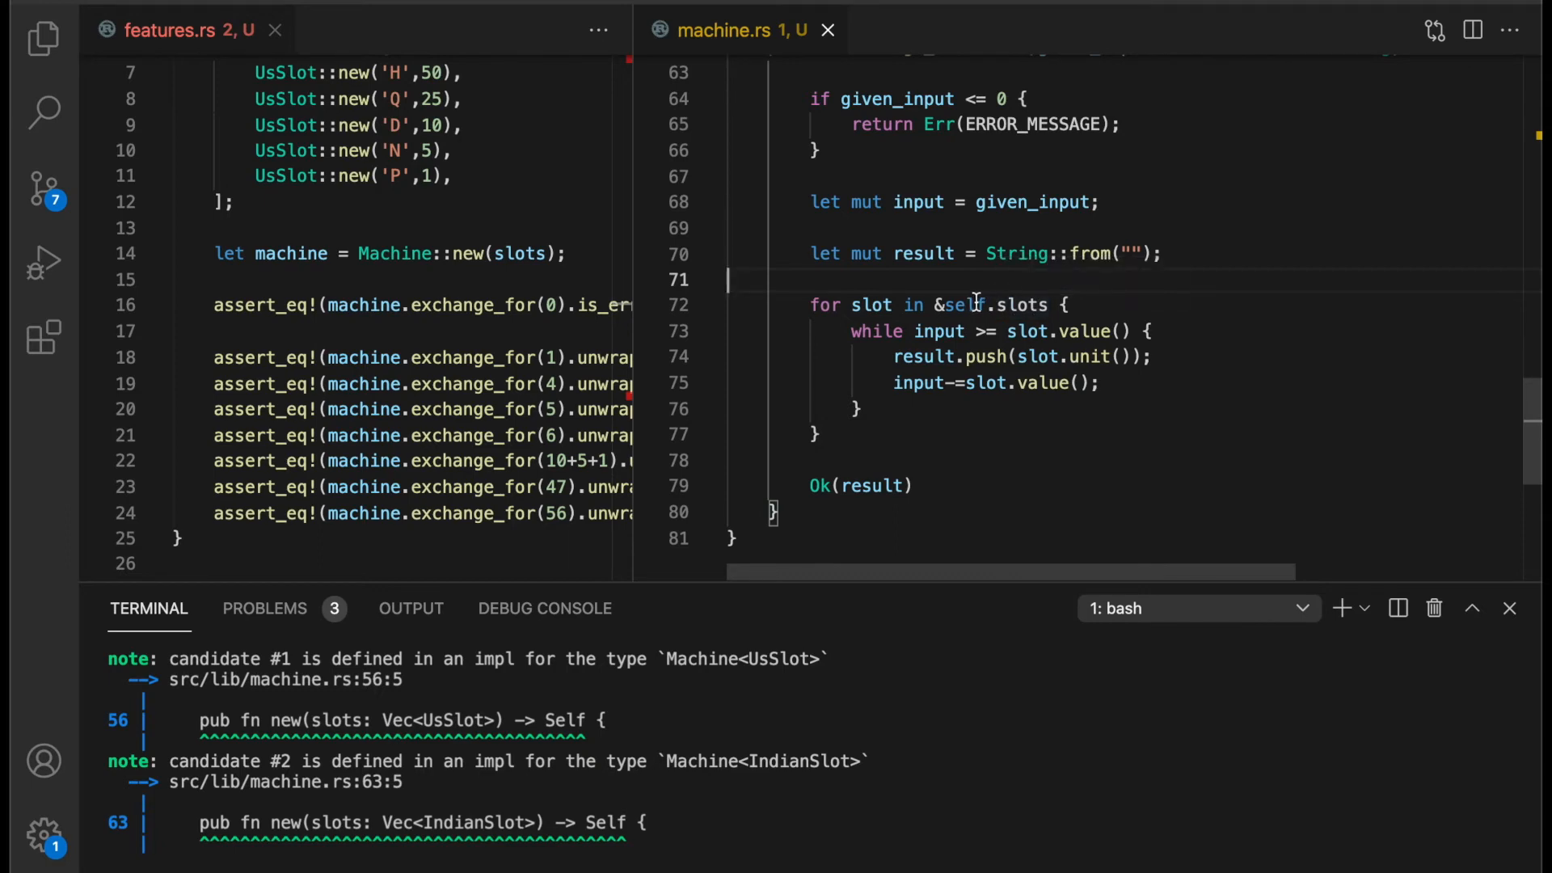
mouse_move(871, 305)
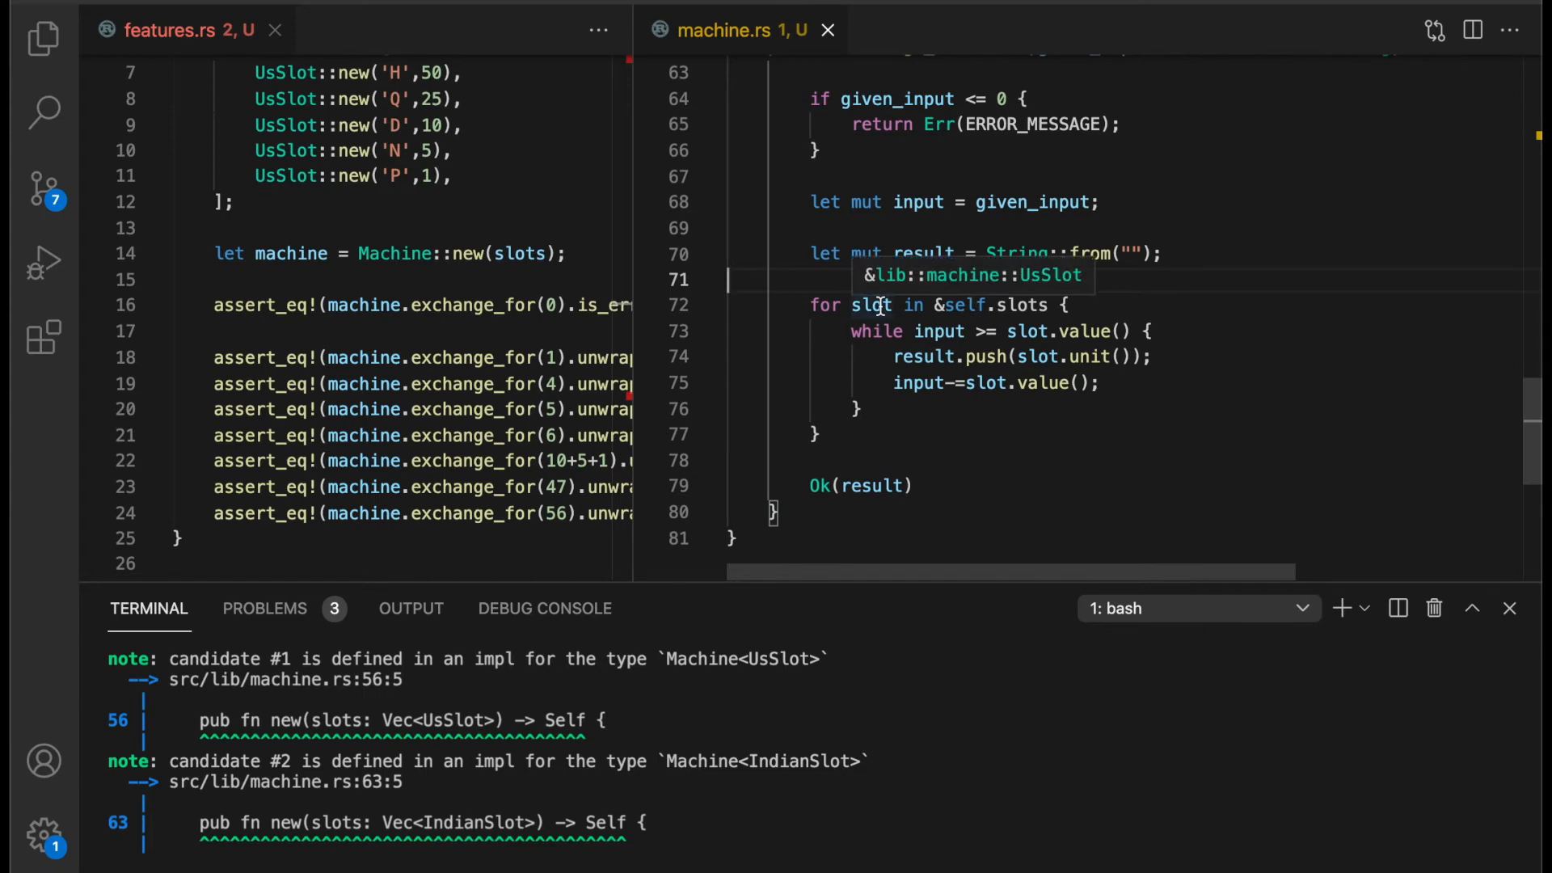
mouse_move(962, 305)
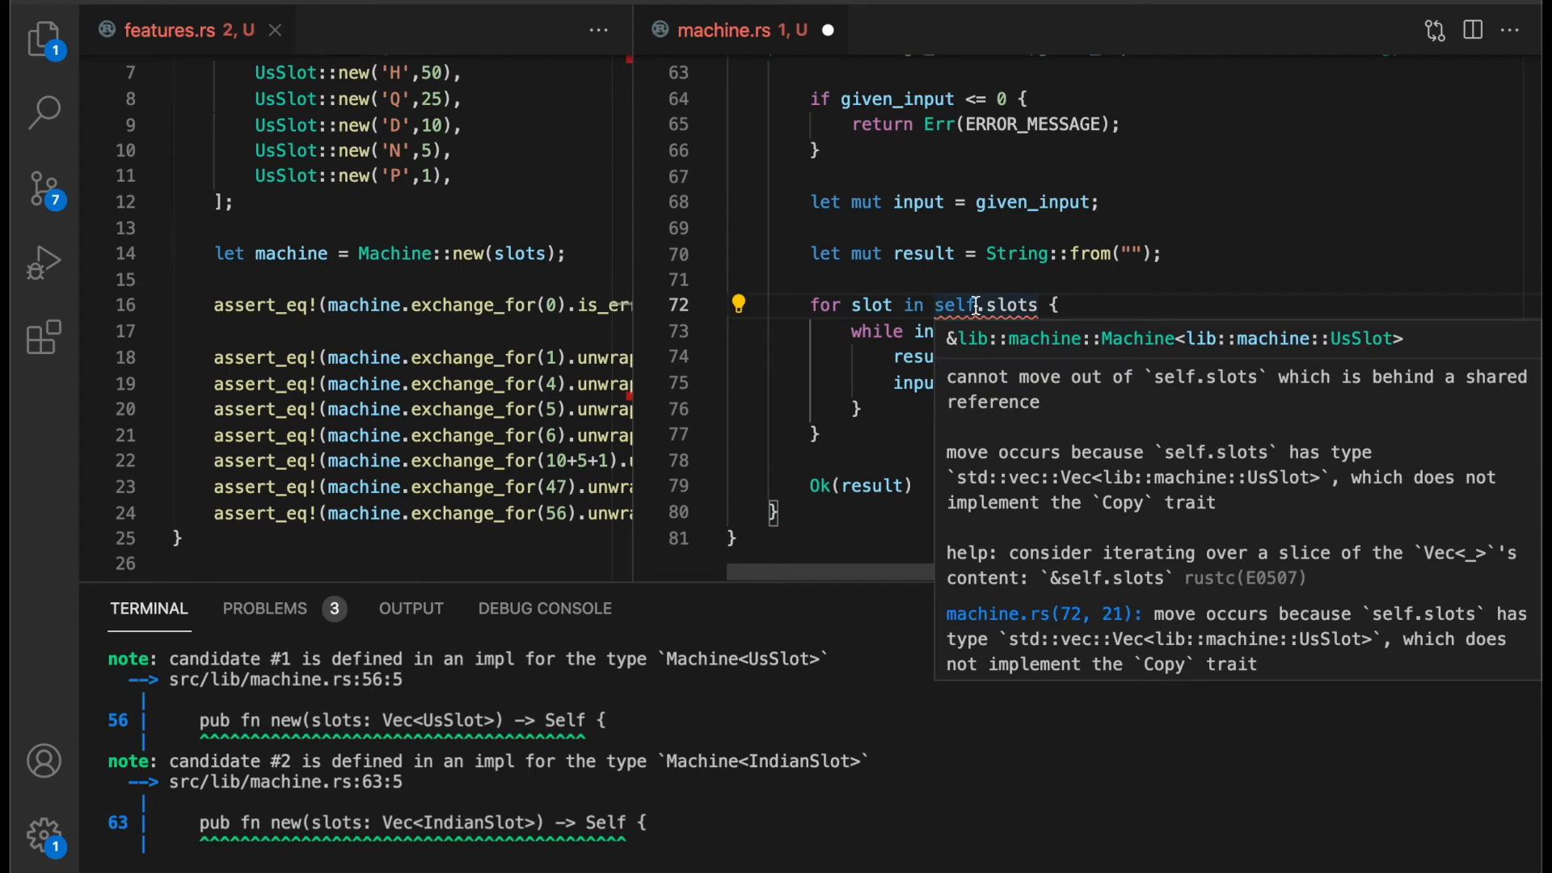
mouse_move(1297, 564)
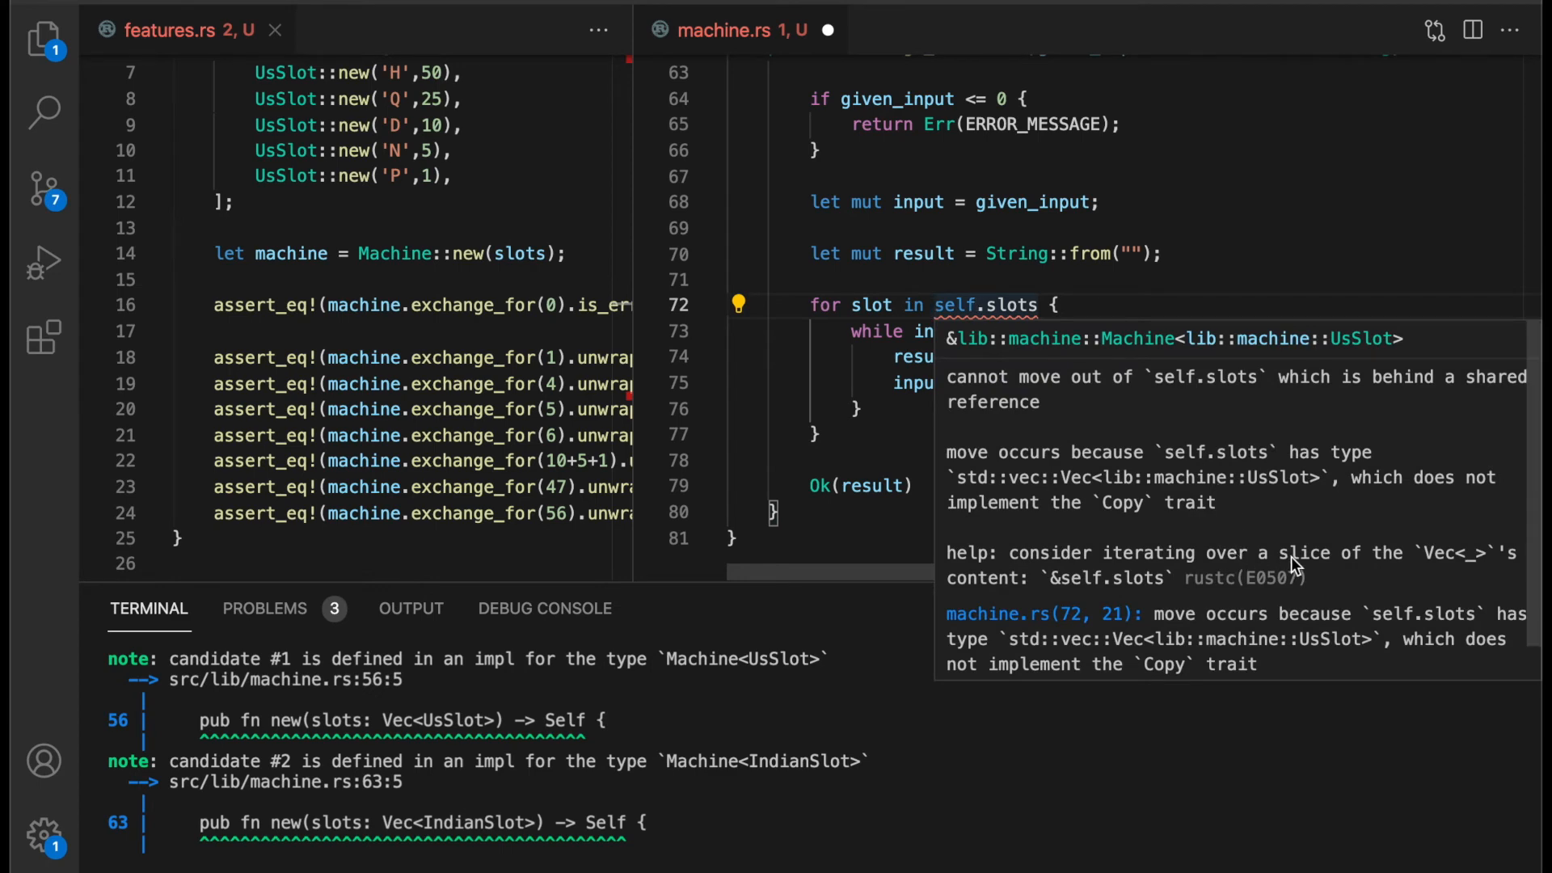
mouse_move(1450, 574)
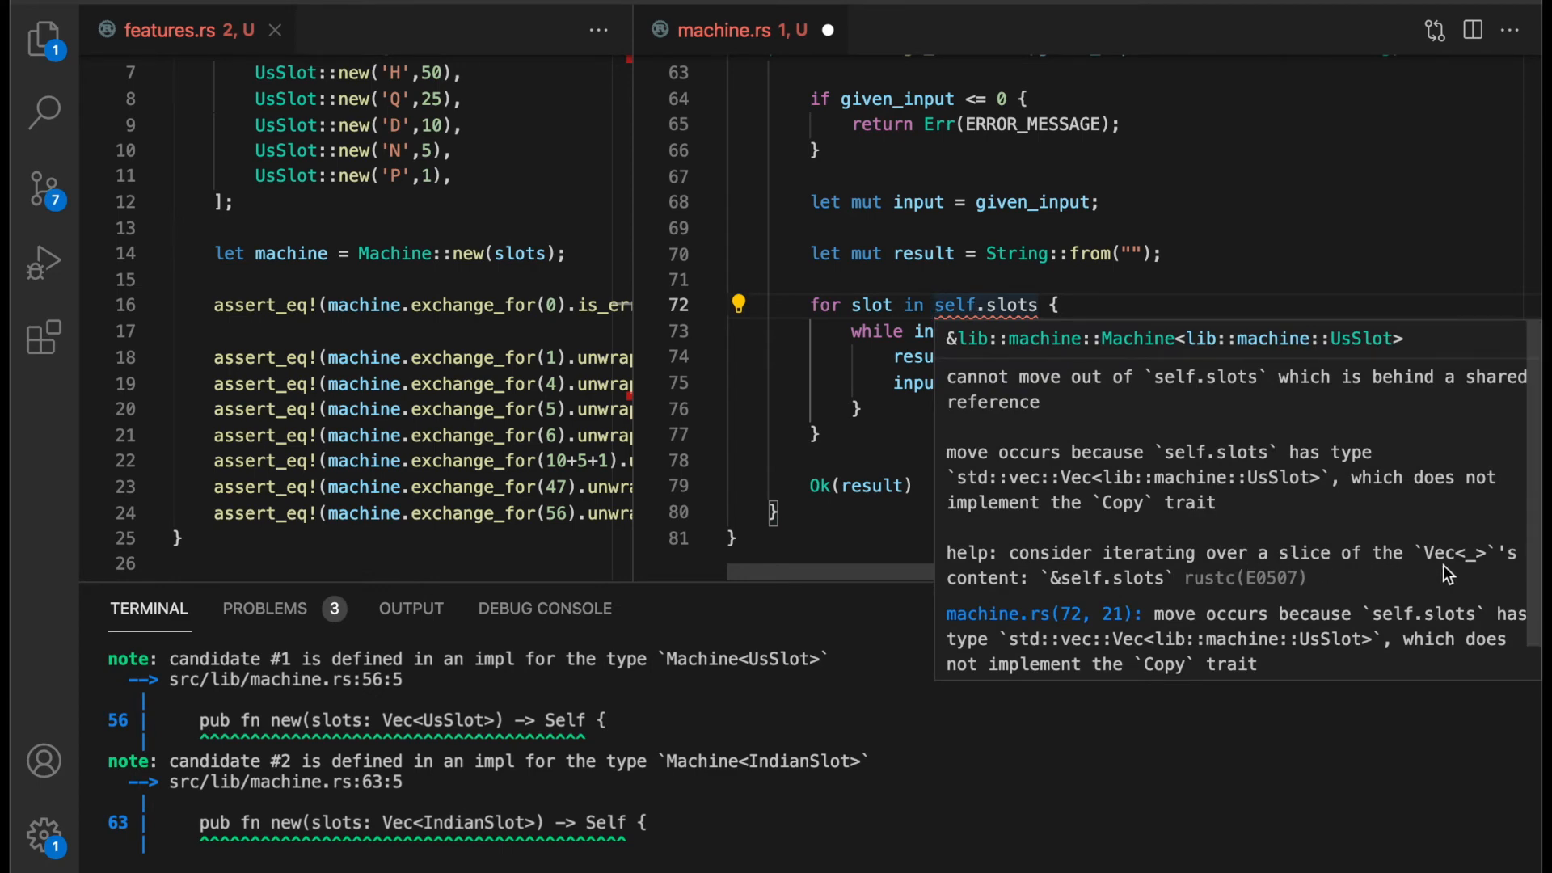
mouse_move(1069, 594)
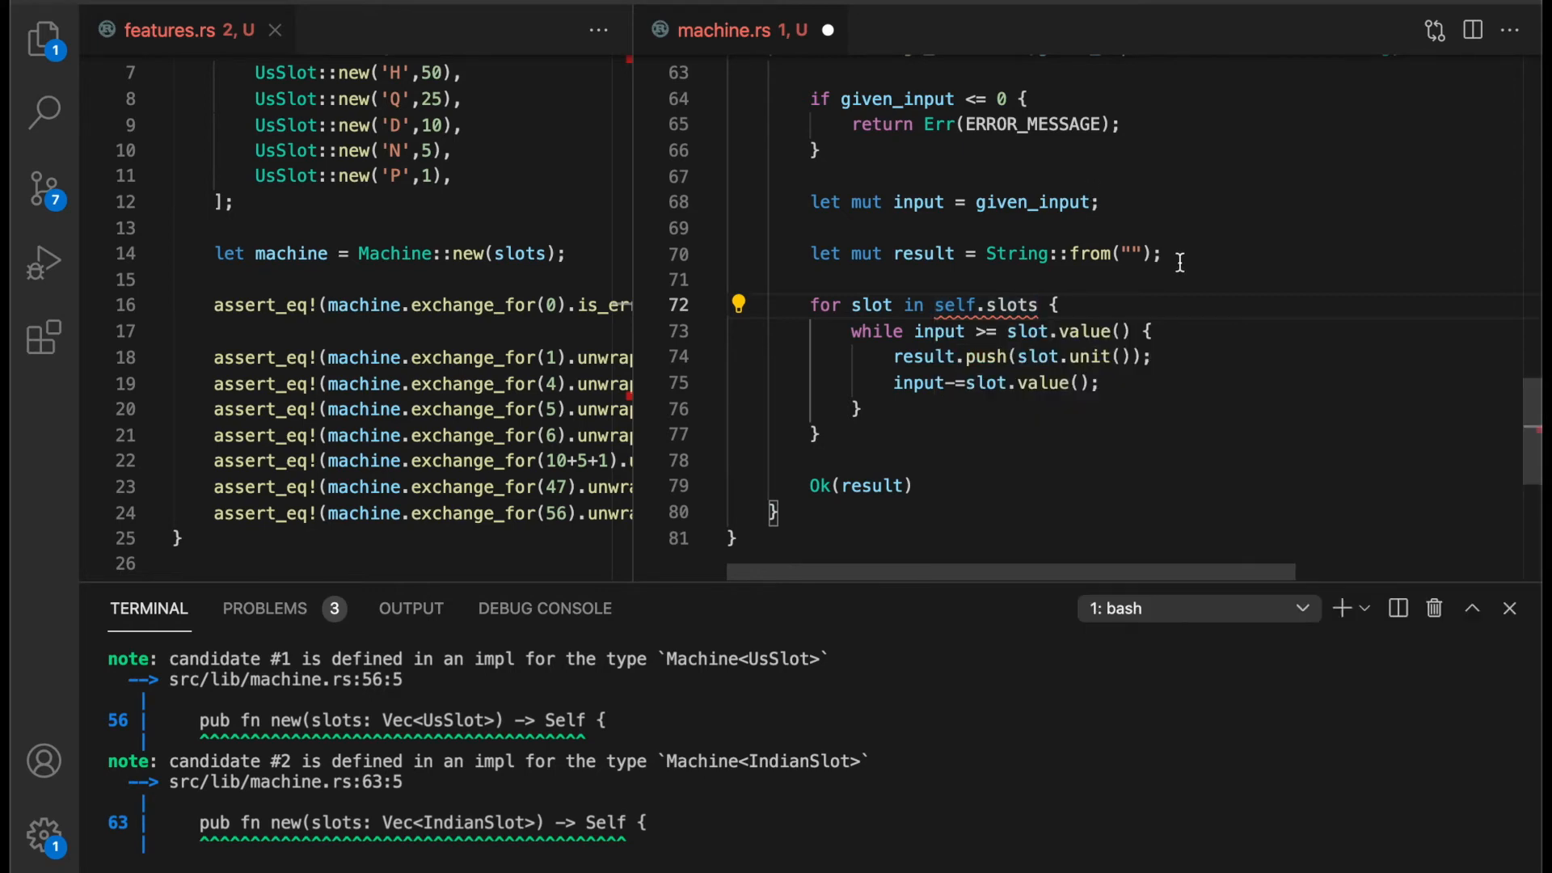
mouse_move(1093, 315)
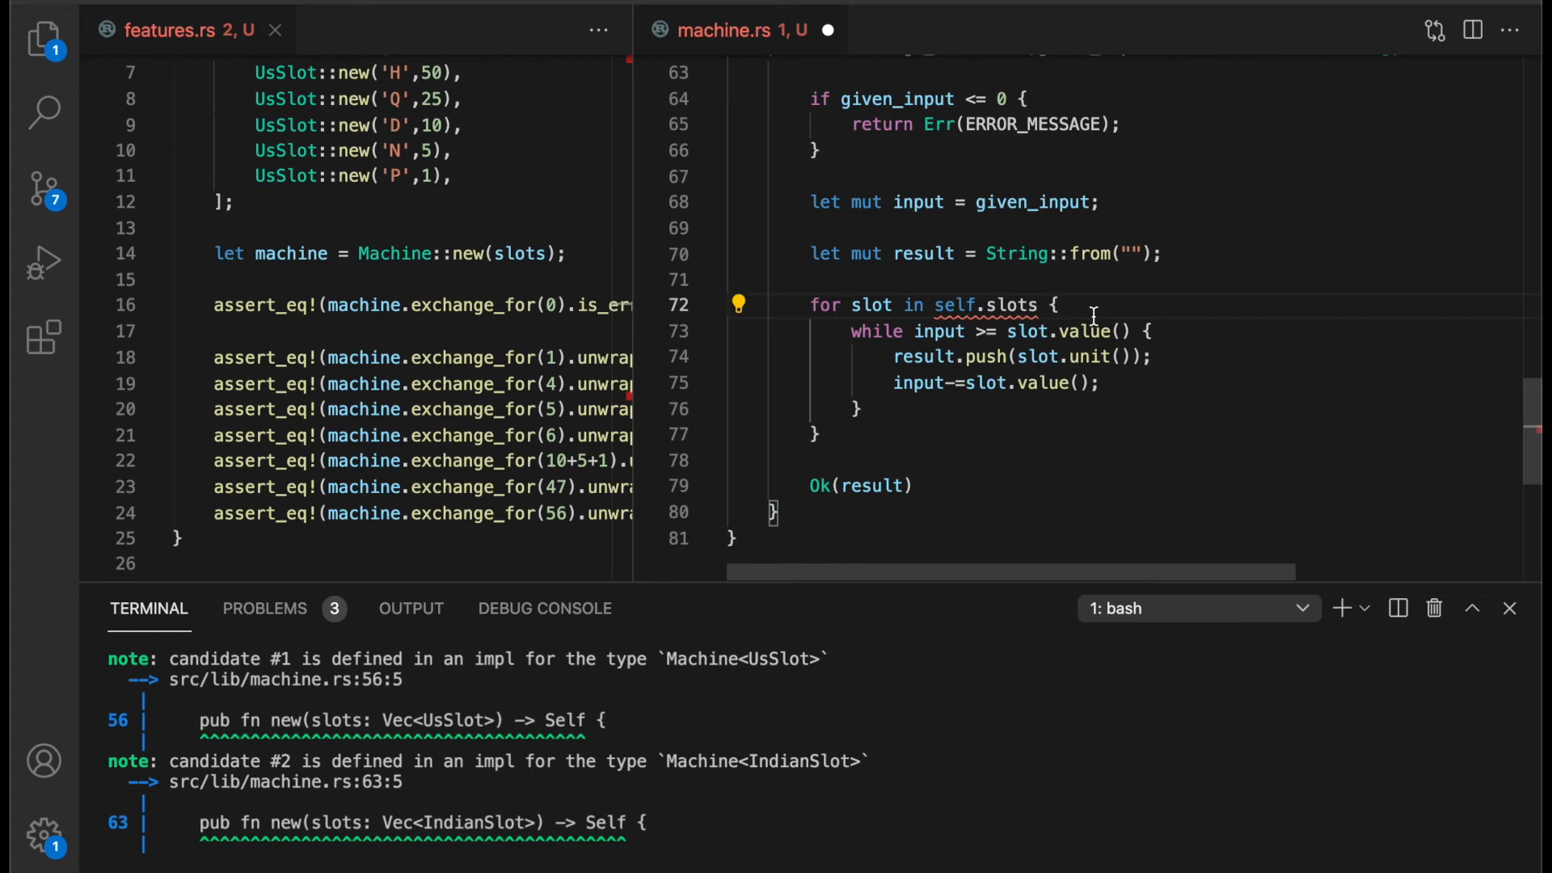
type("&")
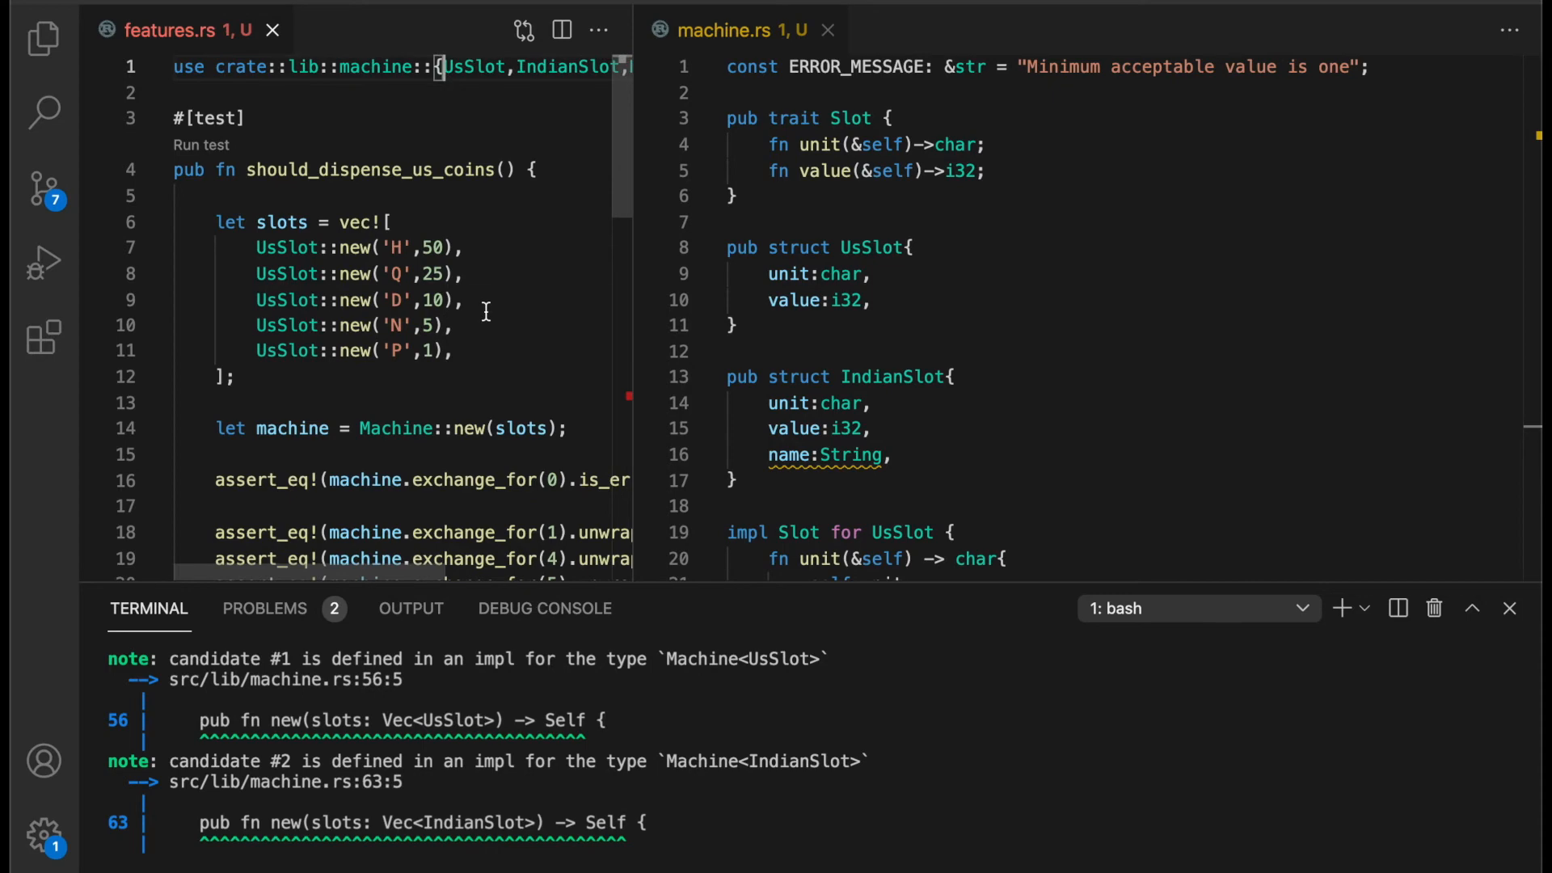
Scroll features.rs to should_dispense_indian_coins, where exchange_for(97) is flagged
scroll("down", 3)
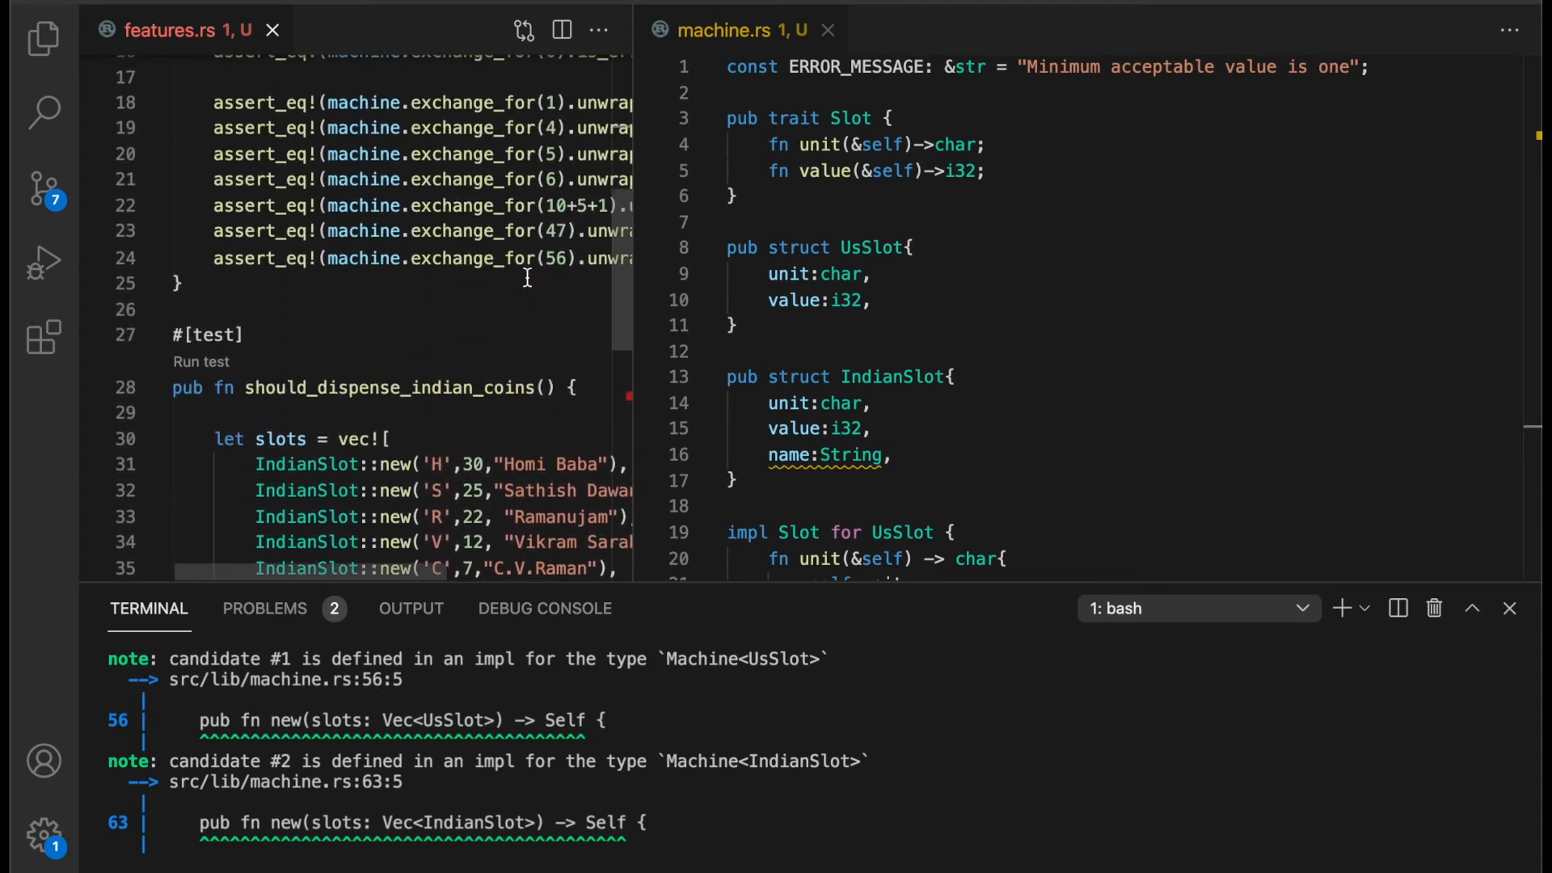
scroll("down", 3)
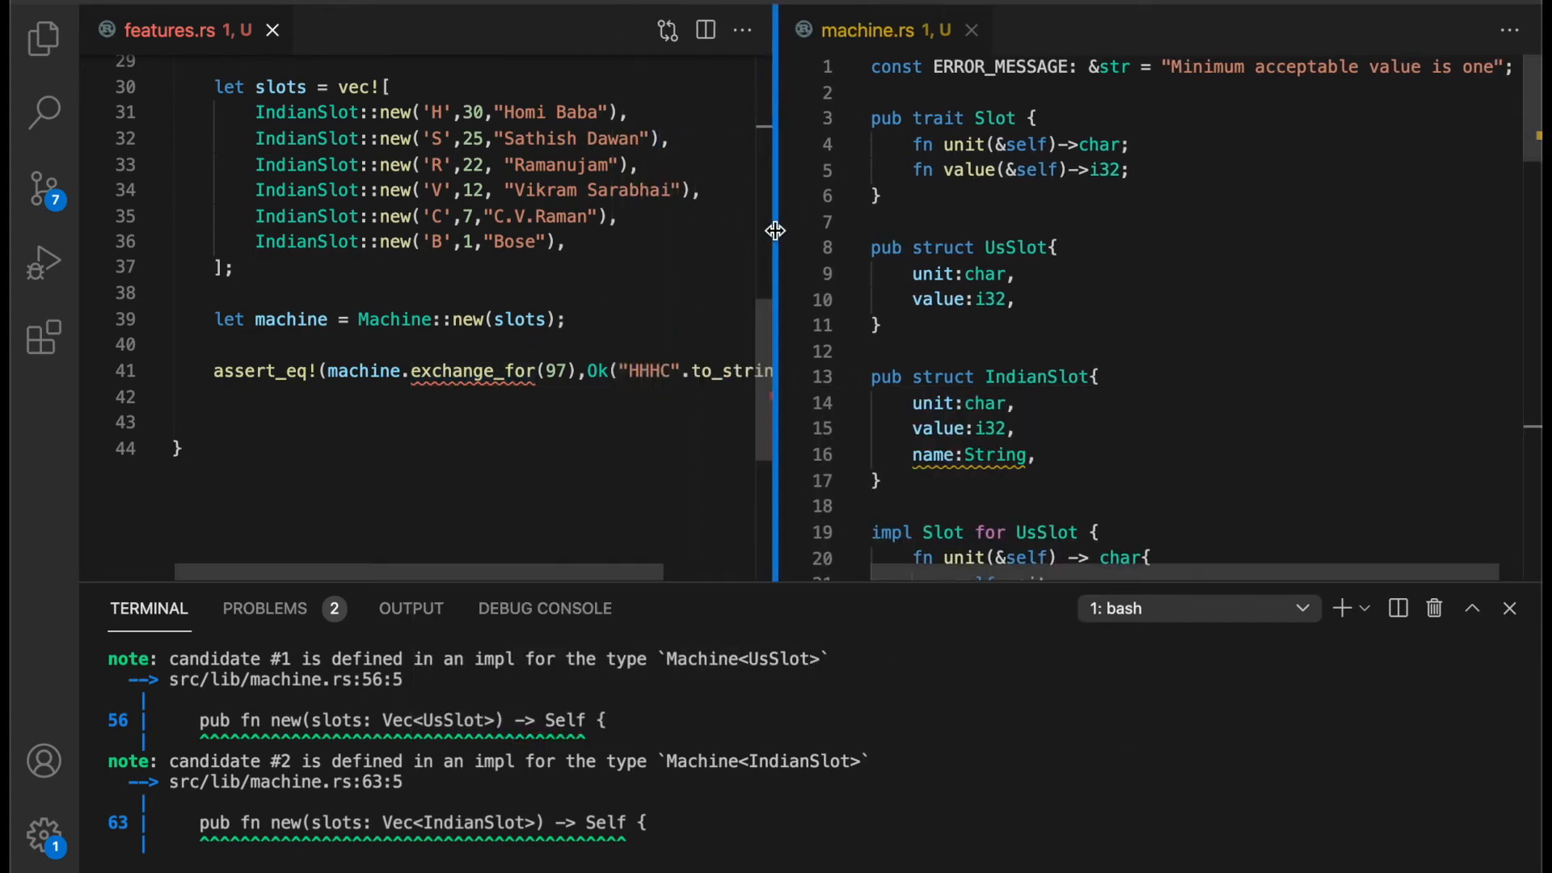
mouse_move(465, 371)
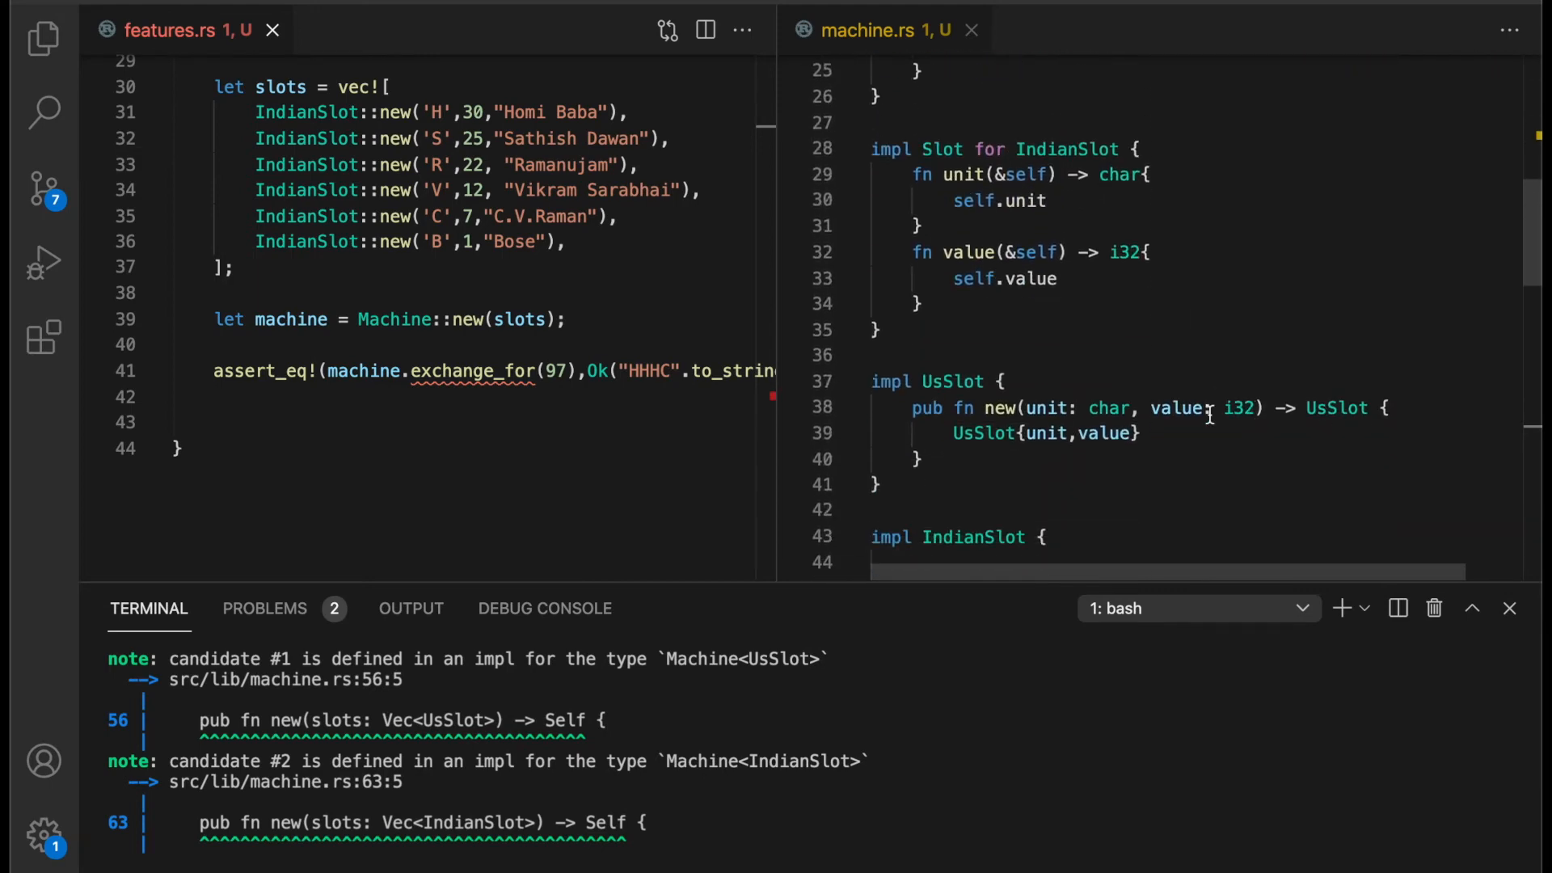
Duplicate the impl Machine<UsSlot> exchange_for block below as impl Machine<IndianSlot>
scroll("down", 3)
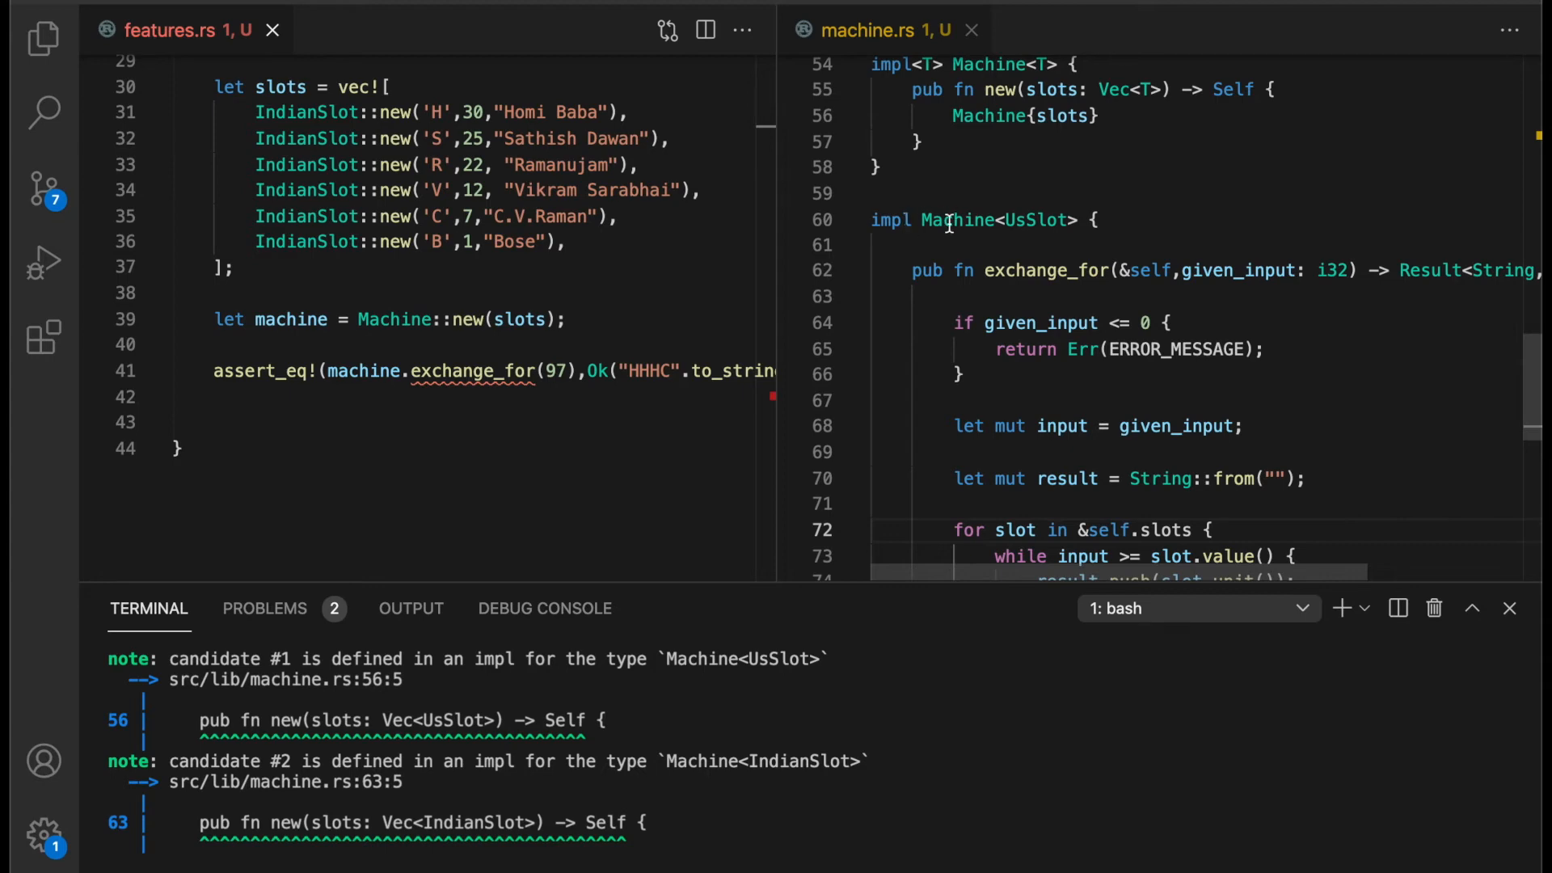
mouse_move(1038, 220)
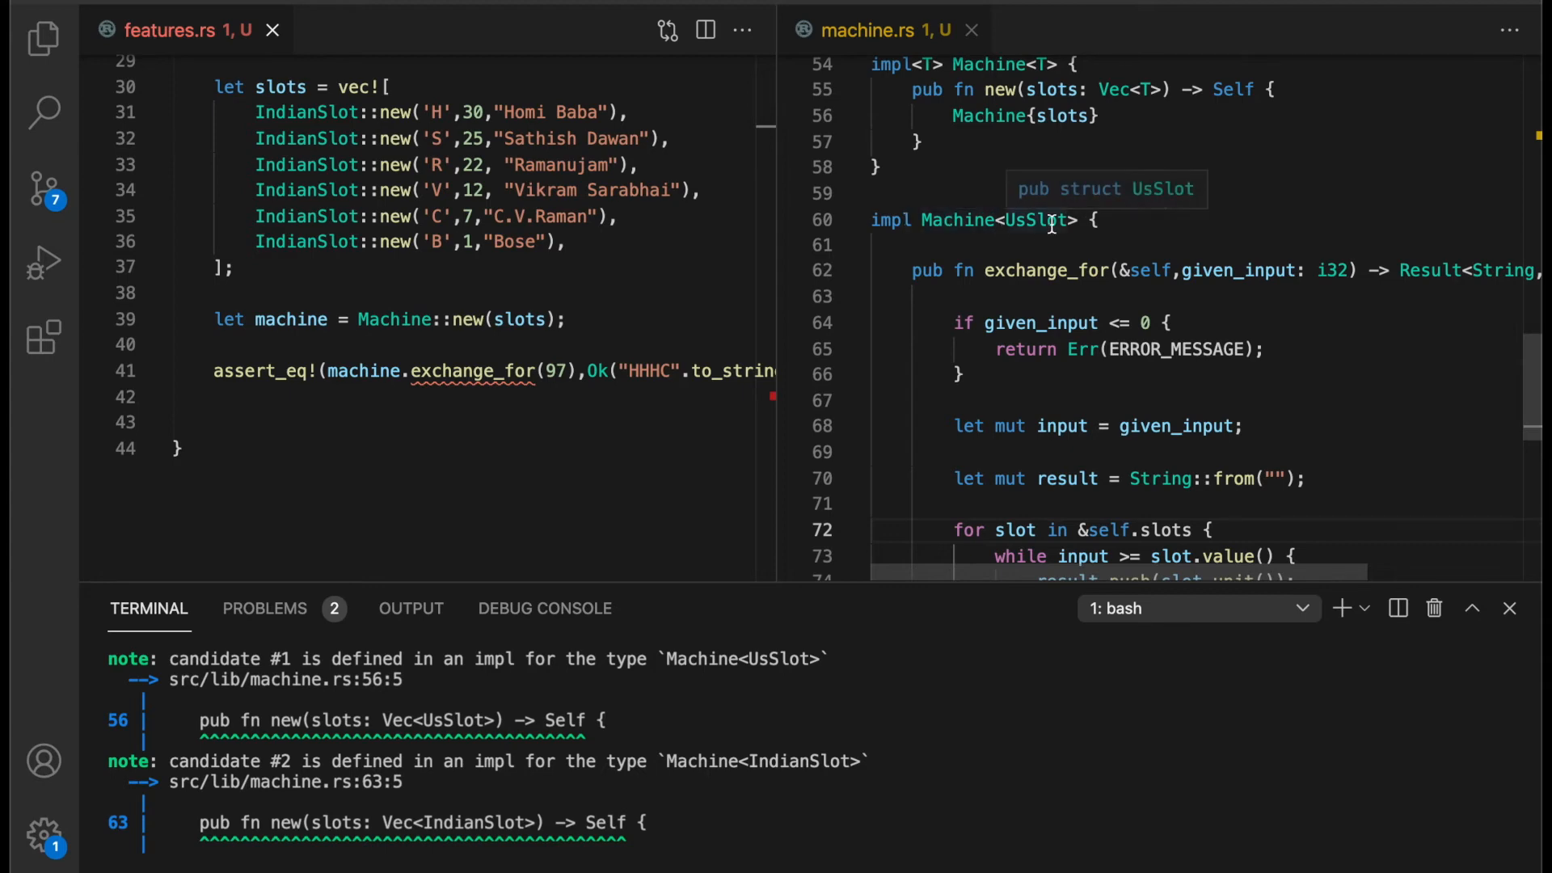
scroll("down", 3)
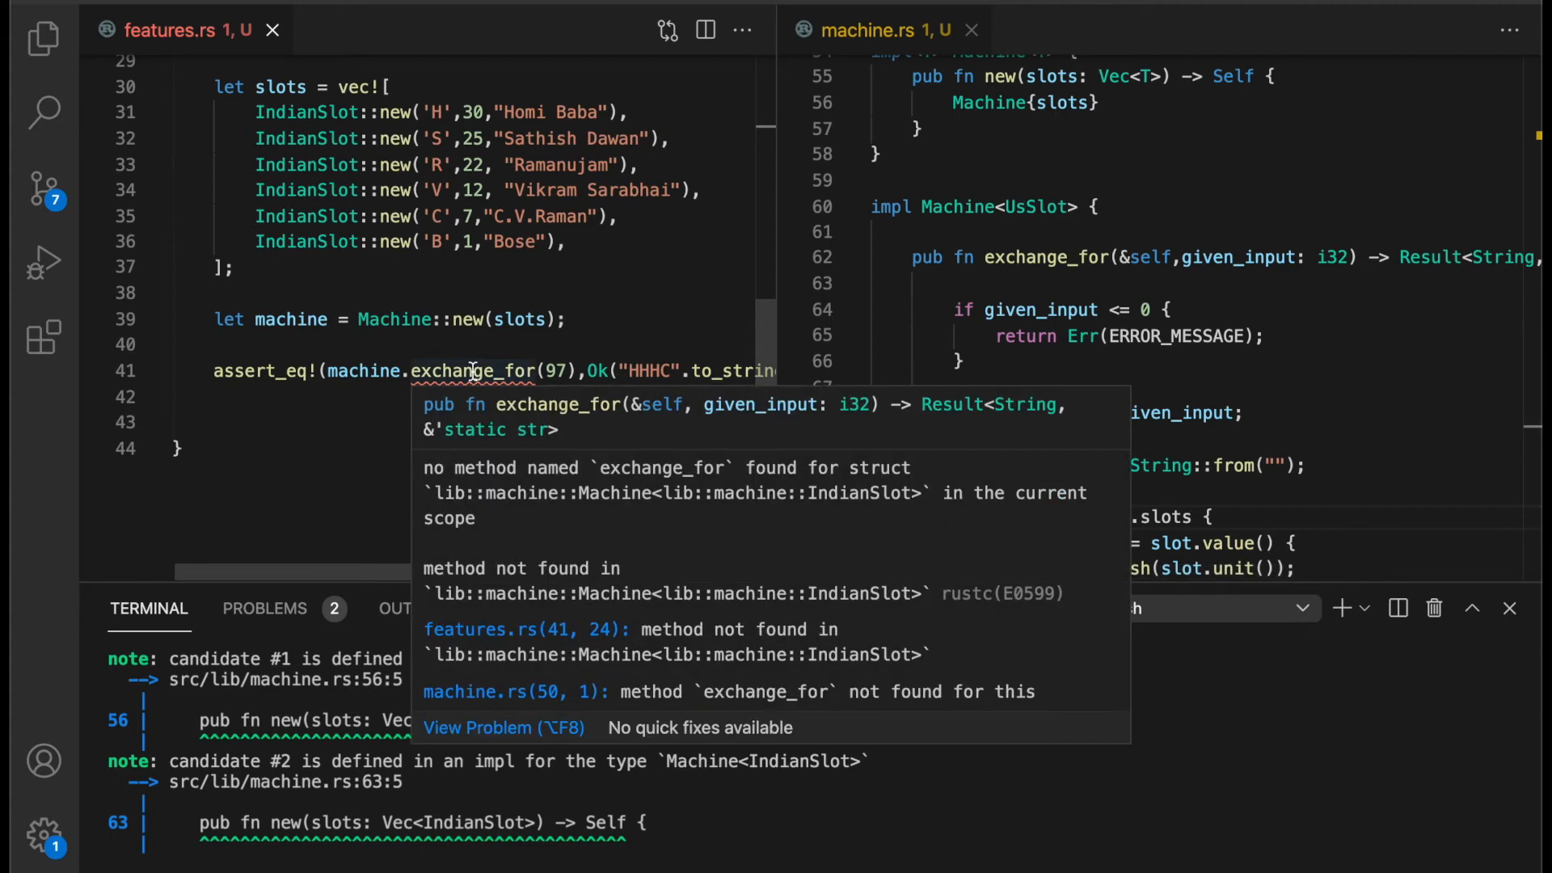
mouse_move(854, 512)
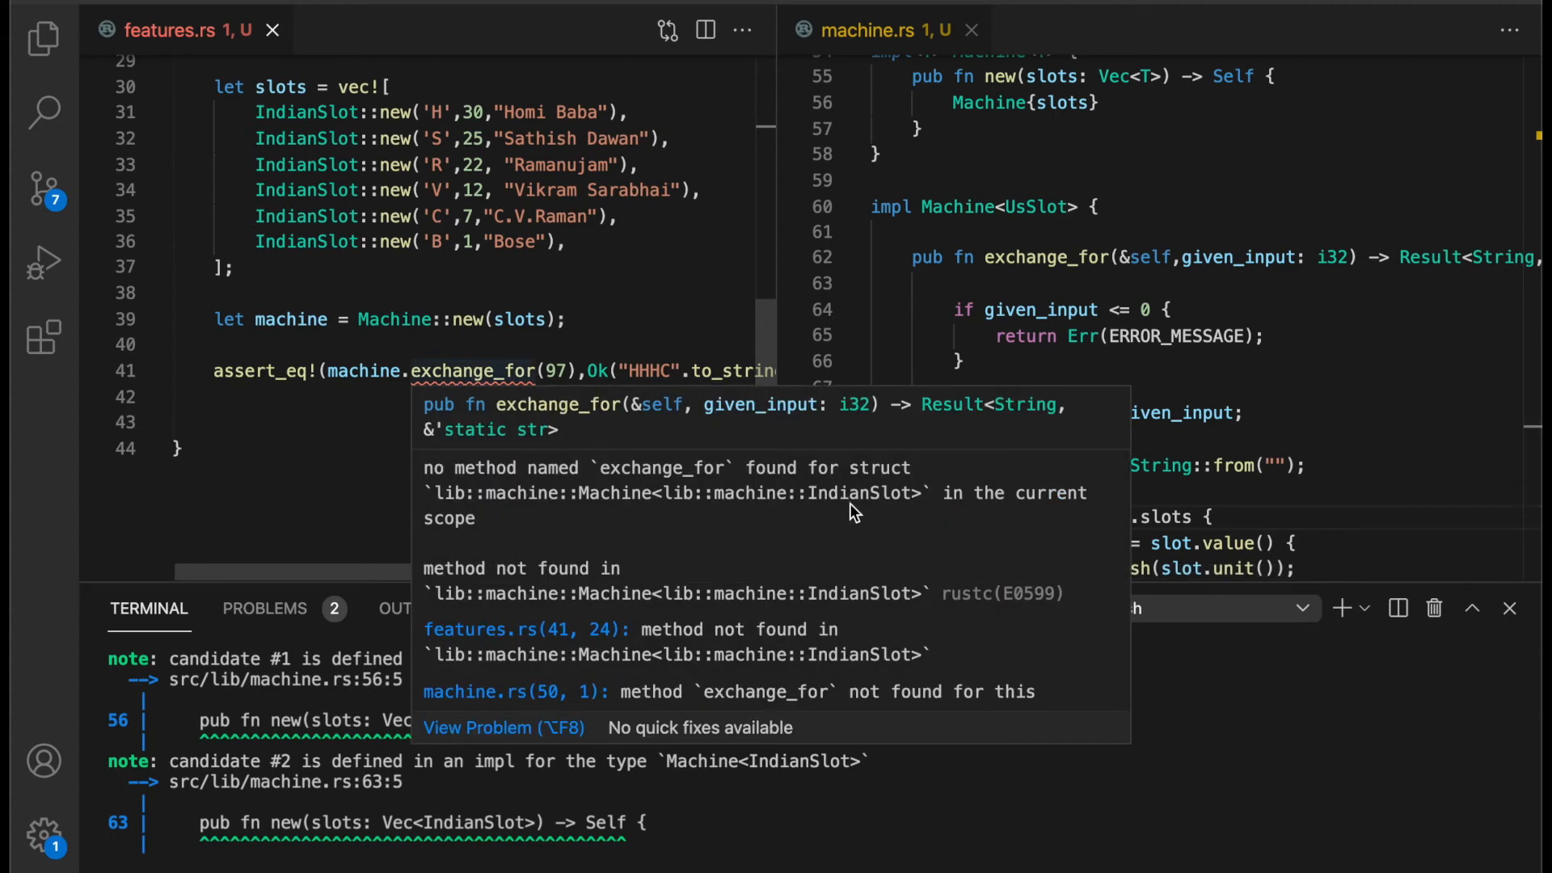
mouse_move(641, 505)
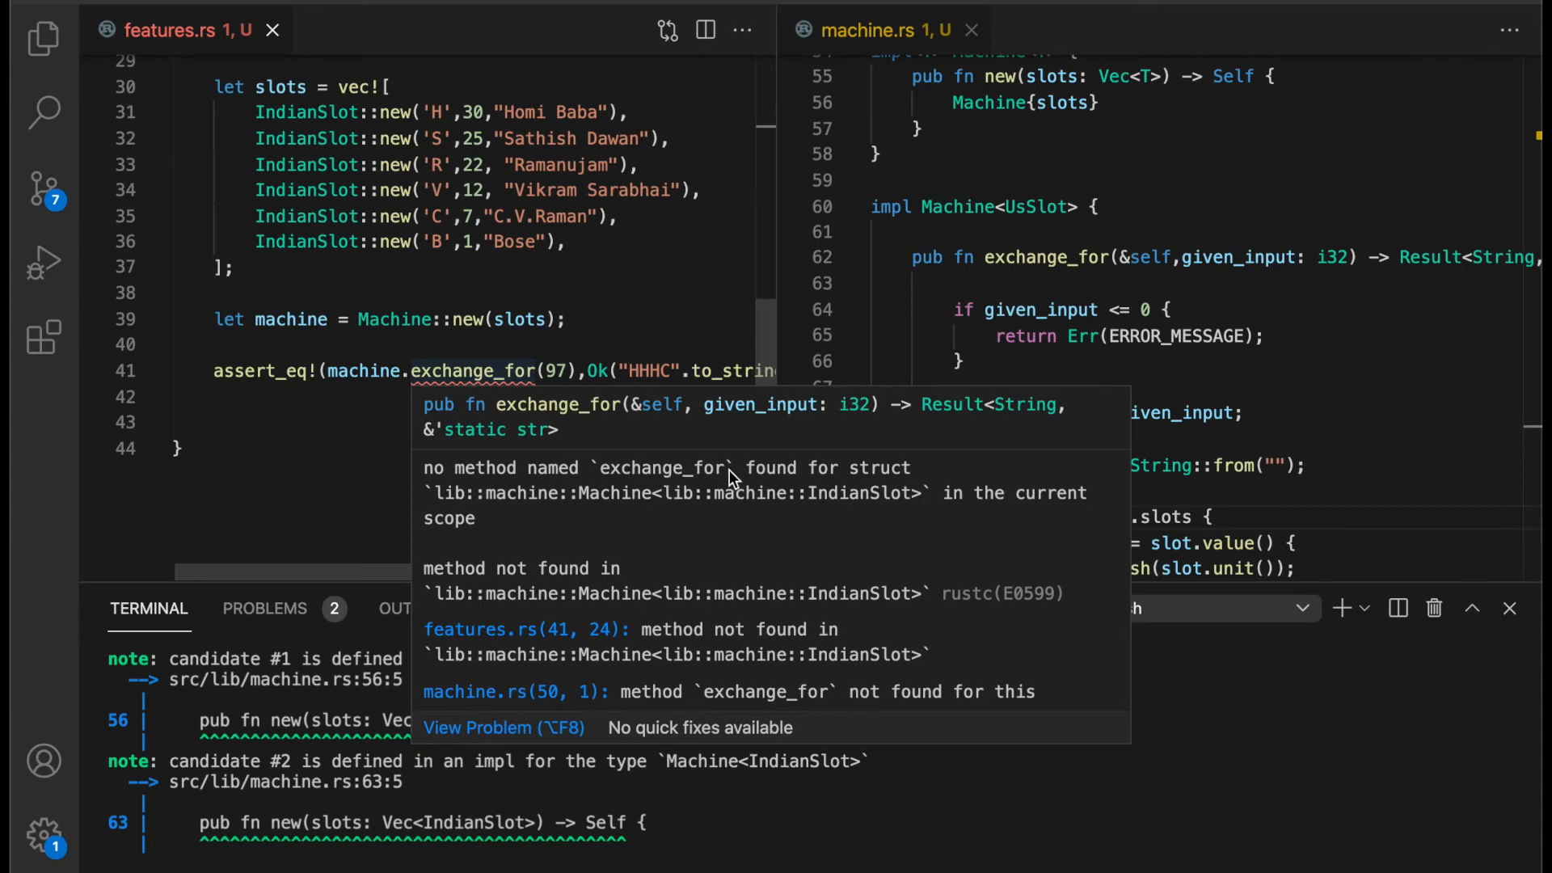
mouse_move(911, 473)
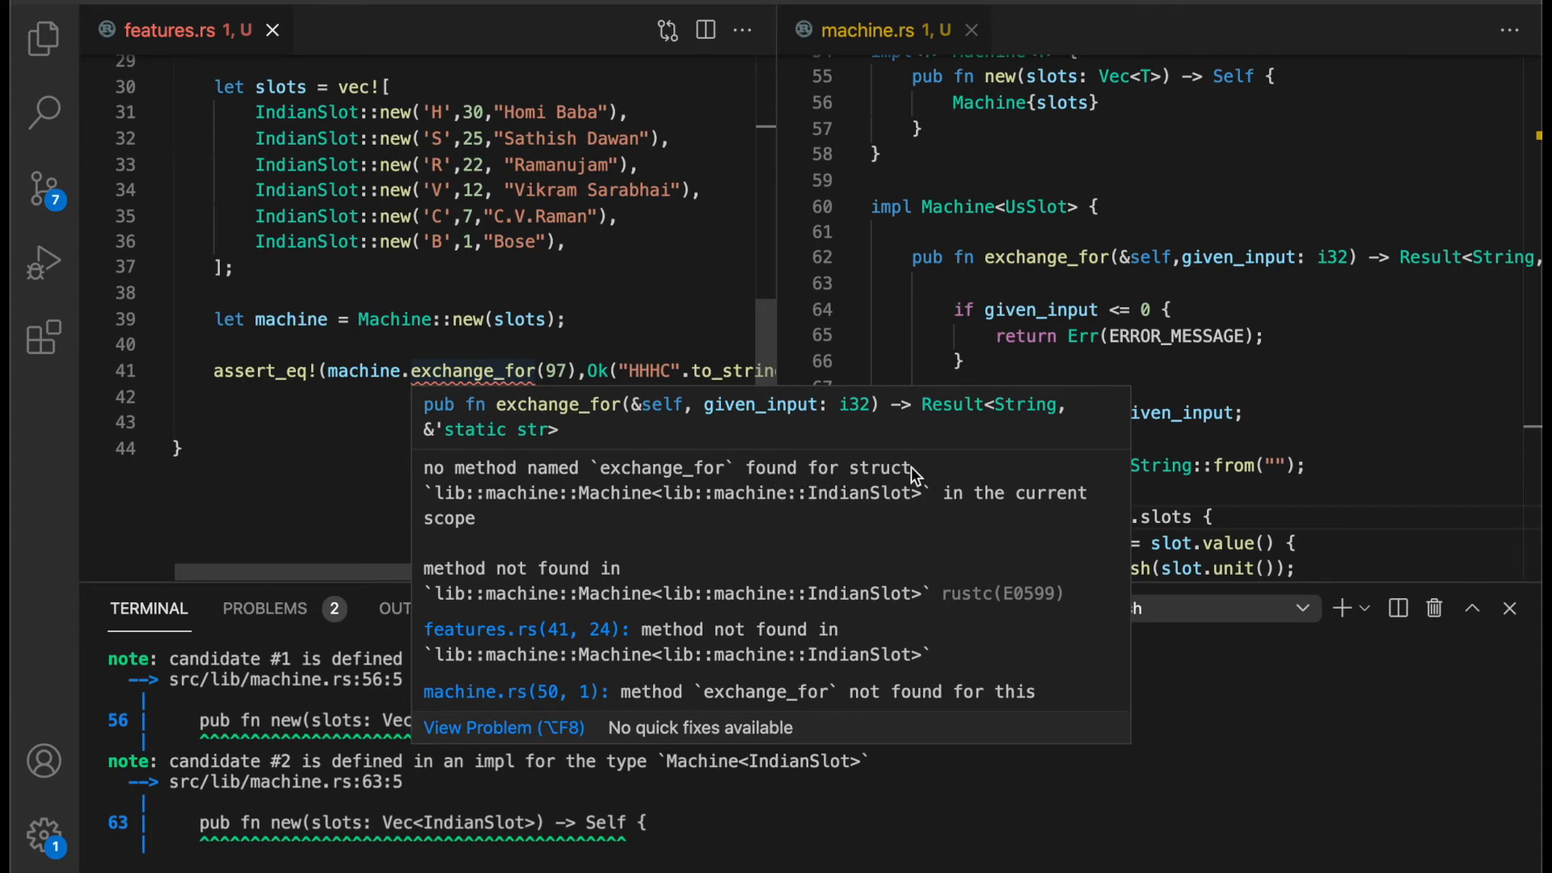
mouse_move(865, 513)
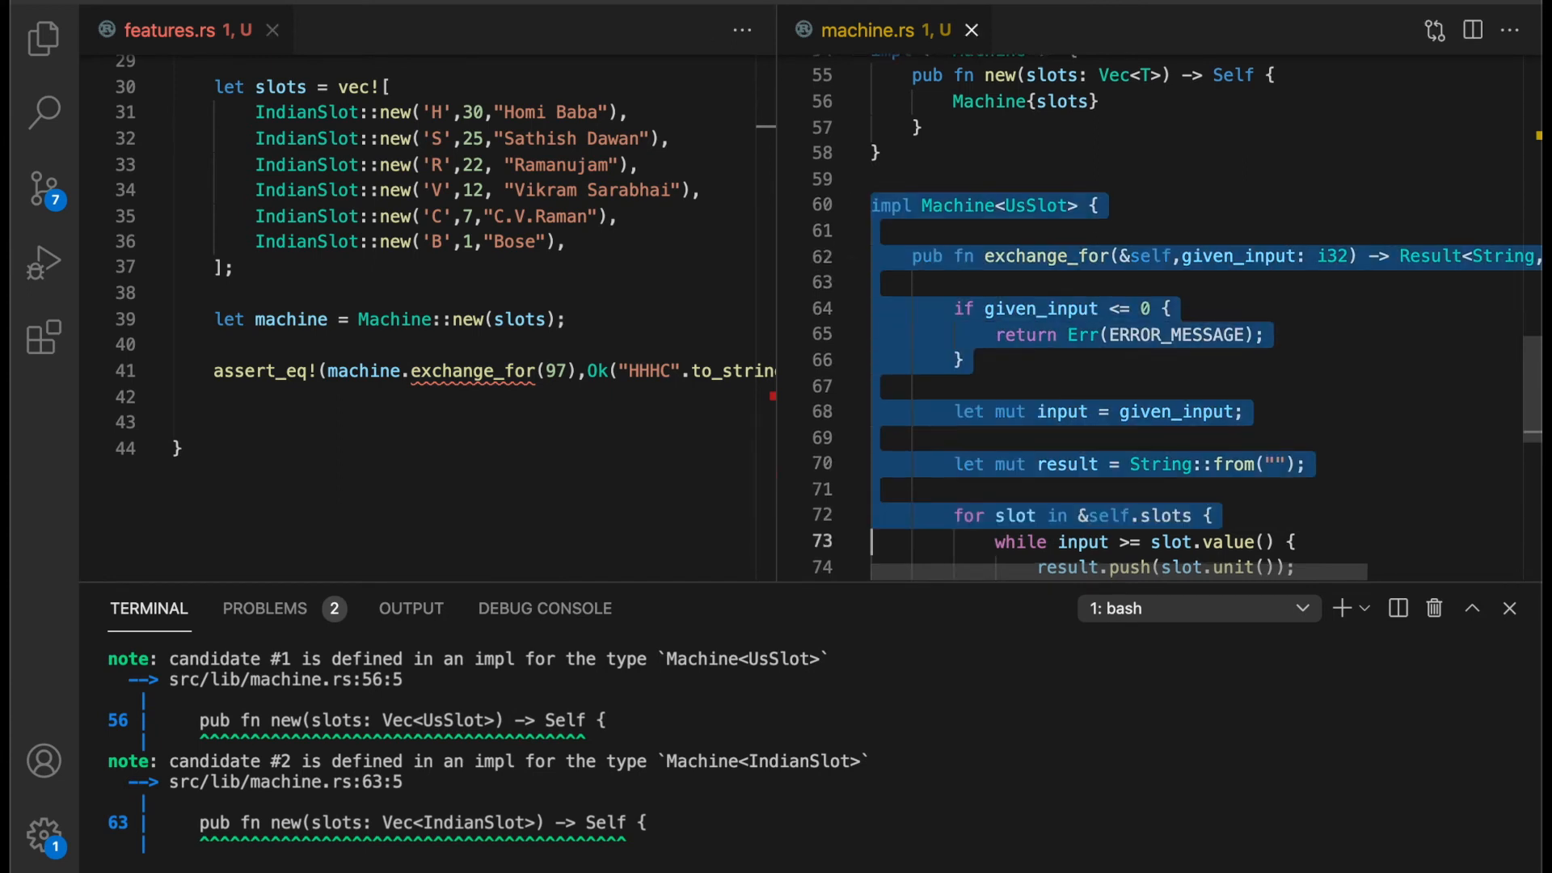
scroll("down", 3)
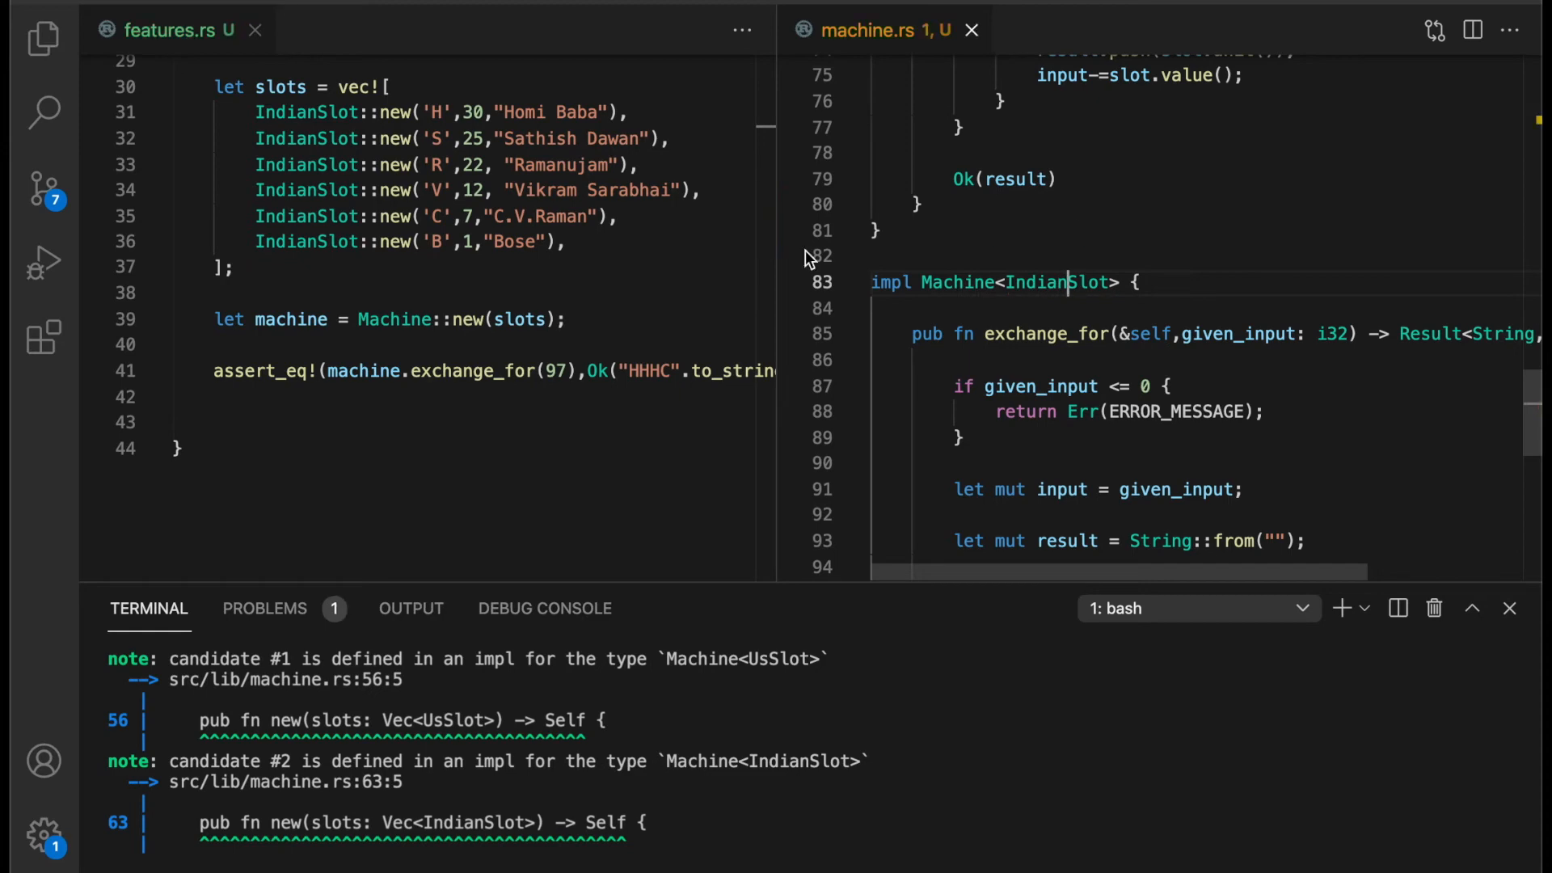
left_click(622, 288)
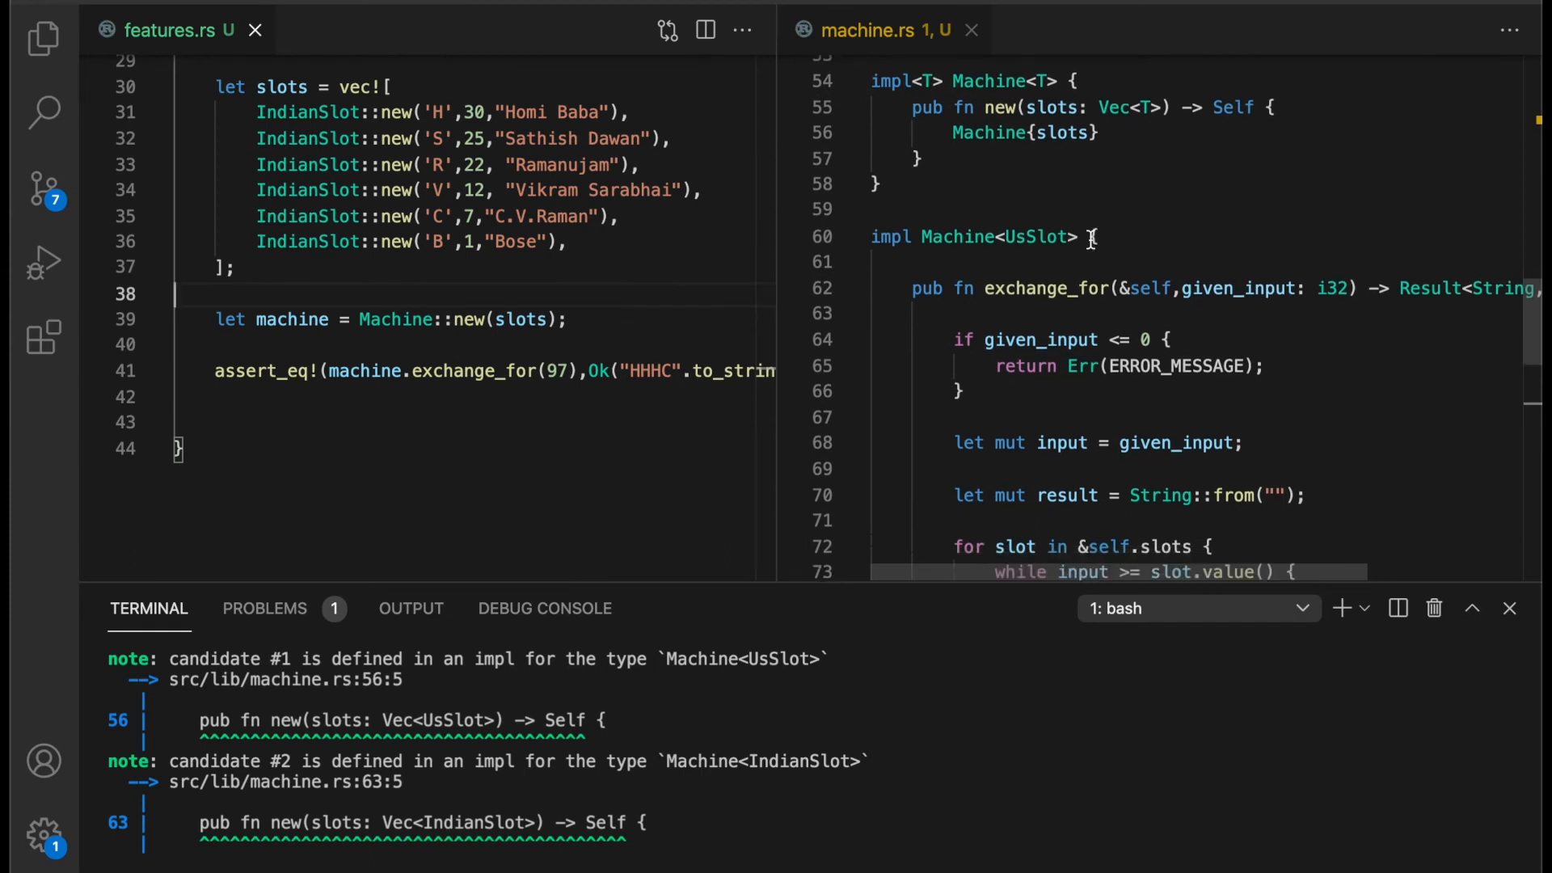
scroll("down", 3)
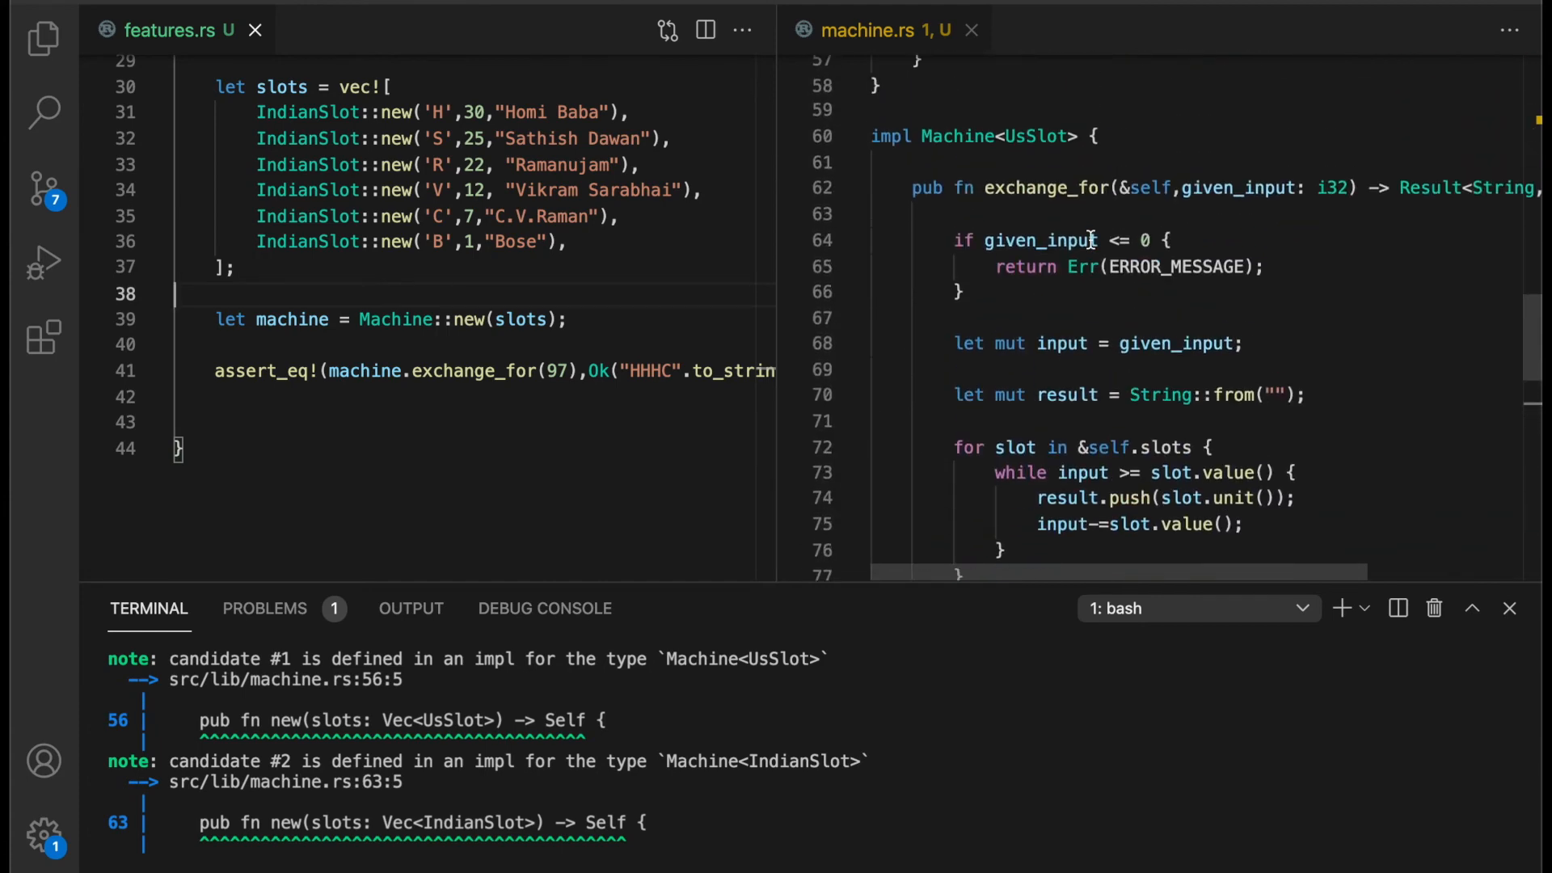
scroll("down", 3)
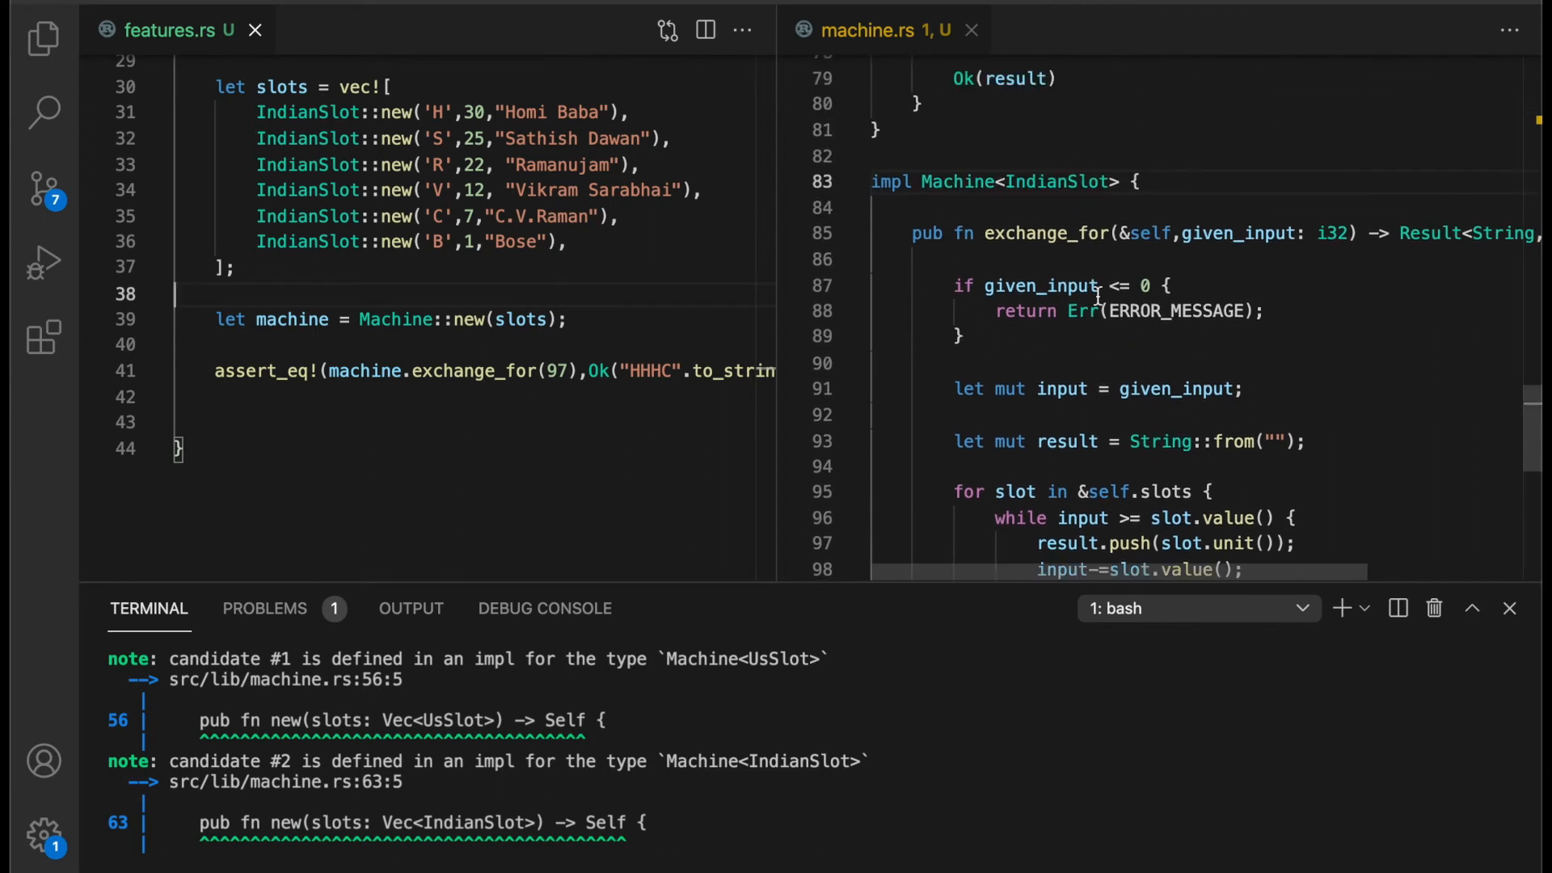
scroll("down", 3)
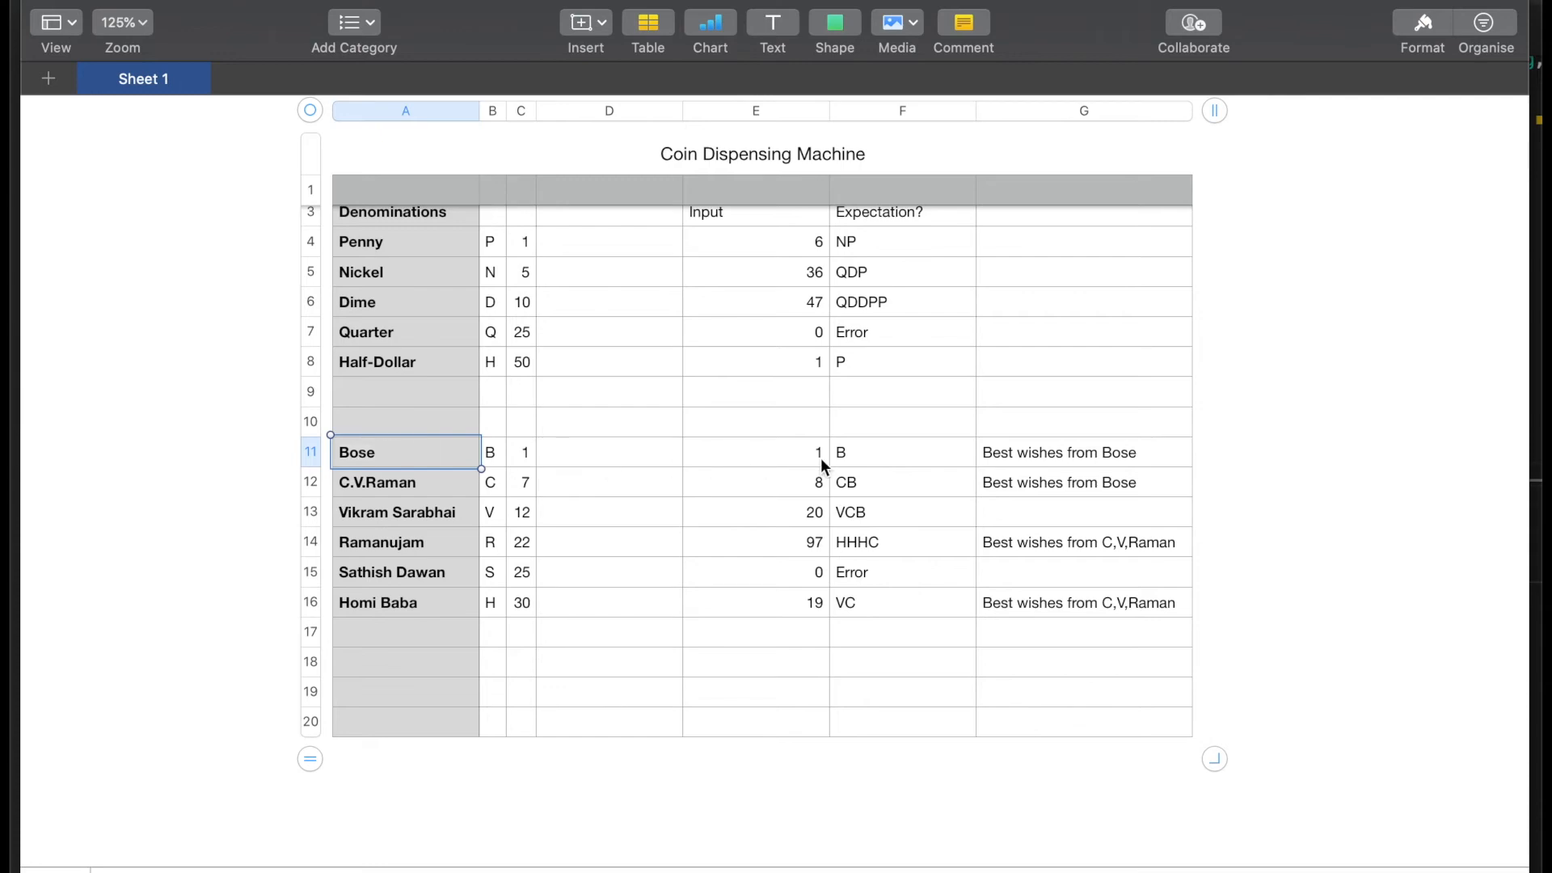
mouse_move(671, 566)
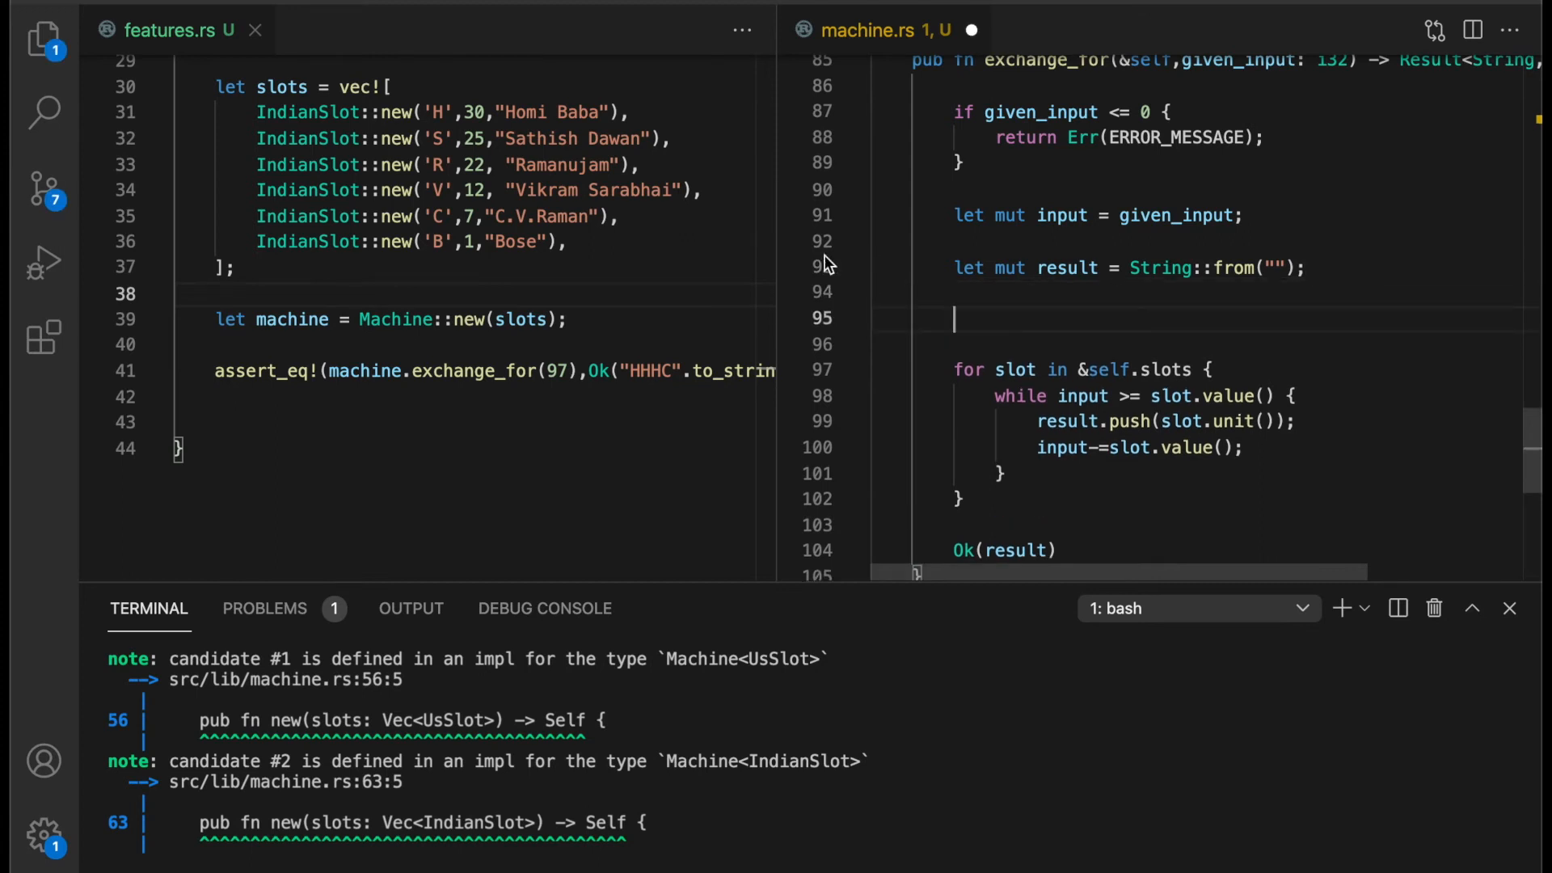
Delete the stray blank line in machine.rs and begin clearing the terminal
scroll("right", 3)
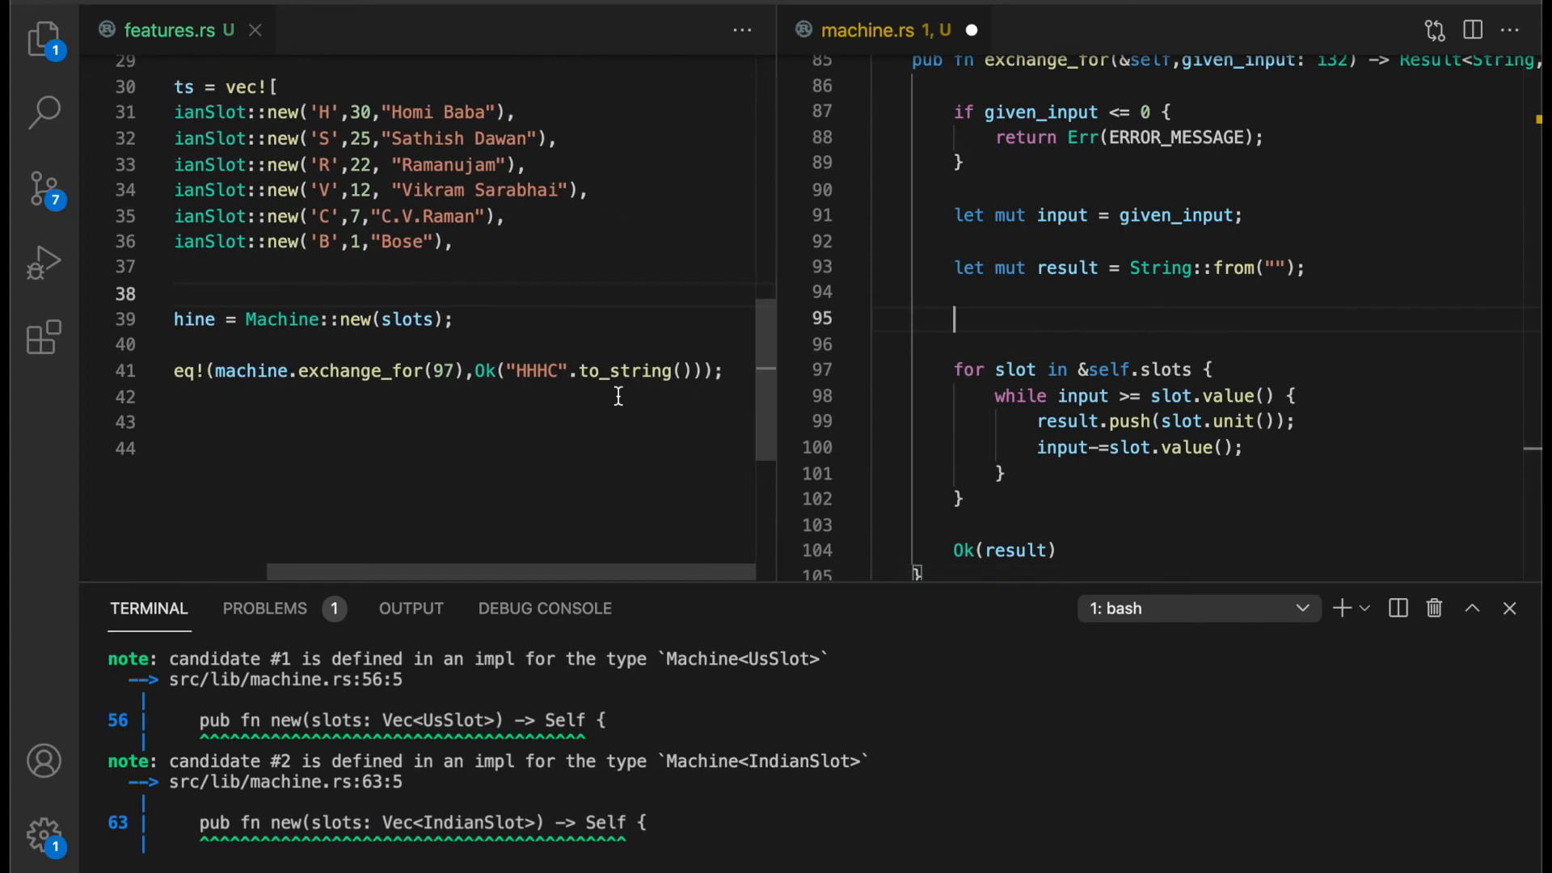
key("Backspace")
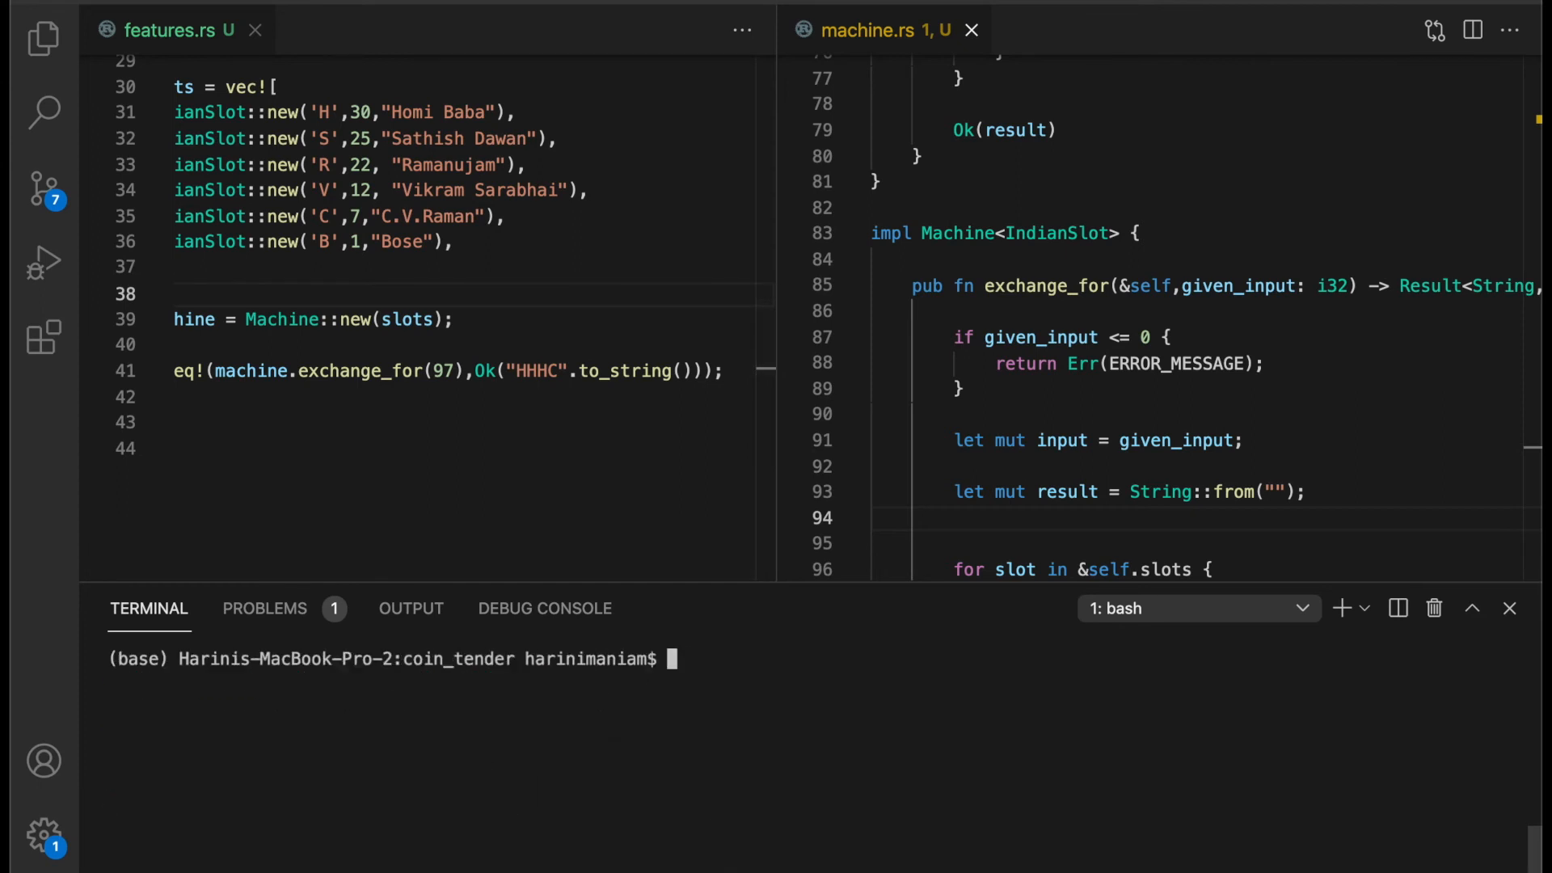
type("c")
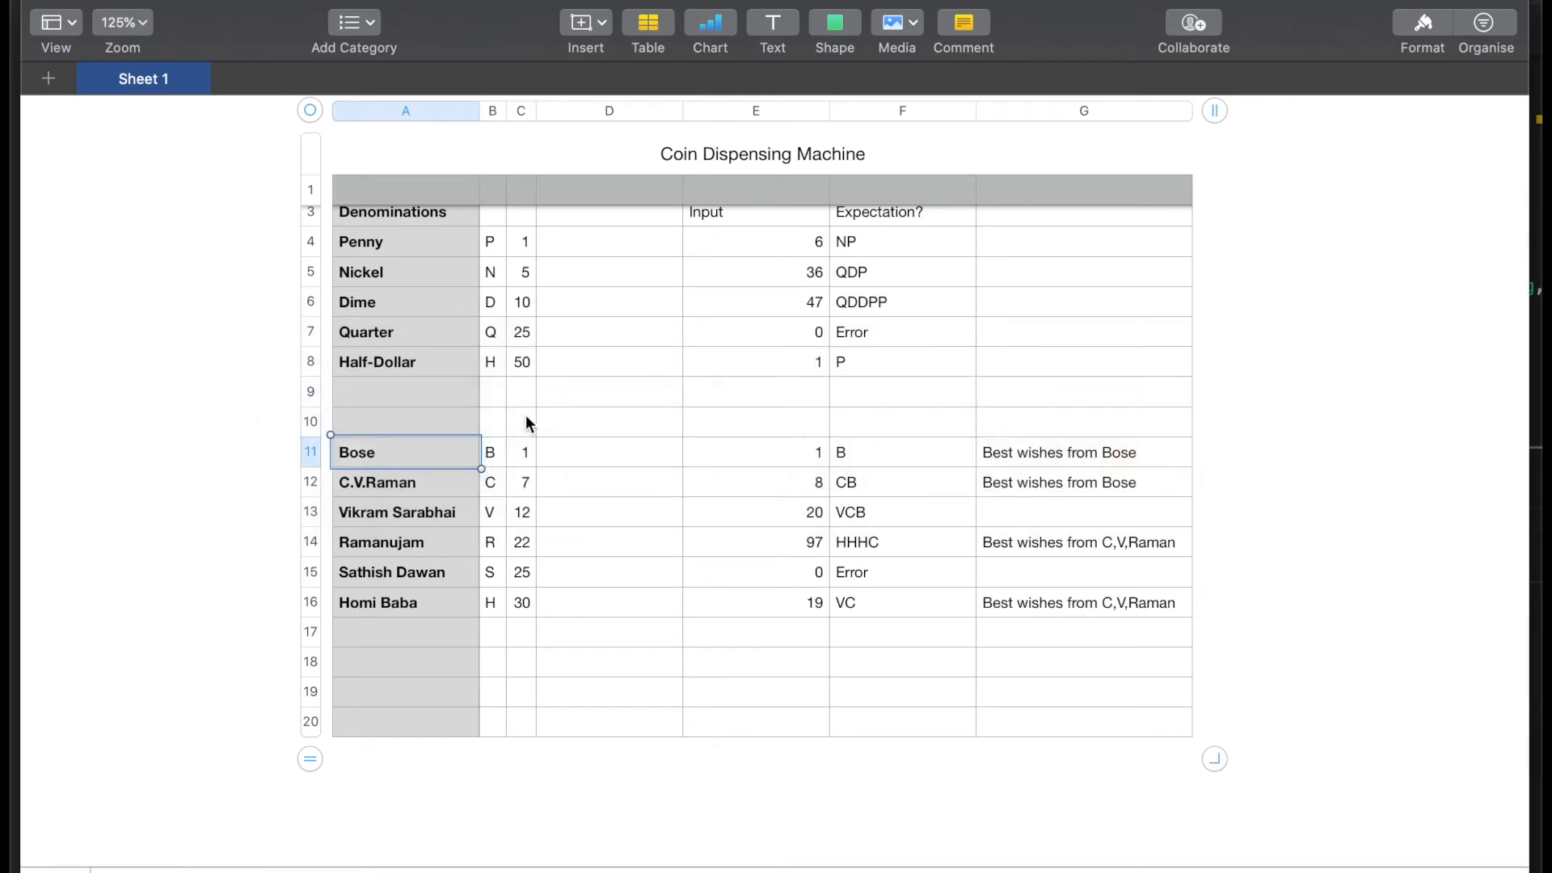
mouse_move(1235, 498)
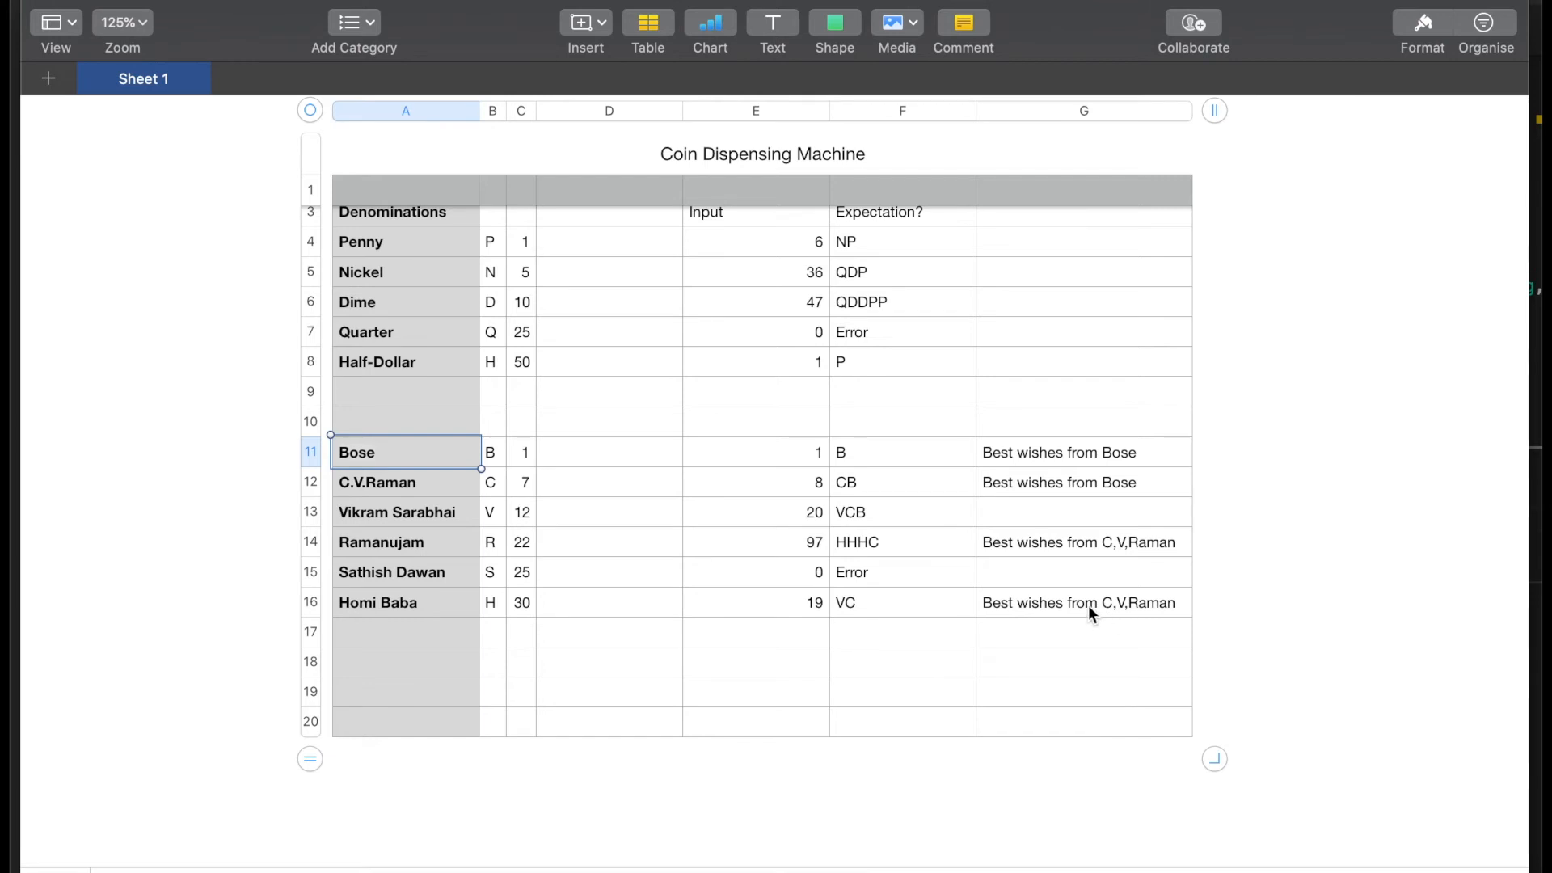
mouse_move(1031, 619)
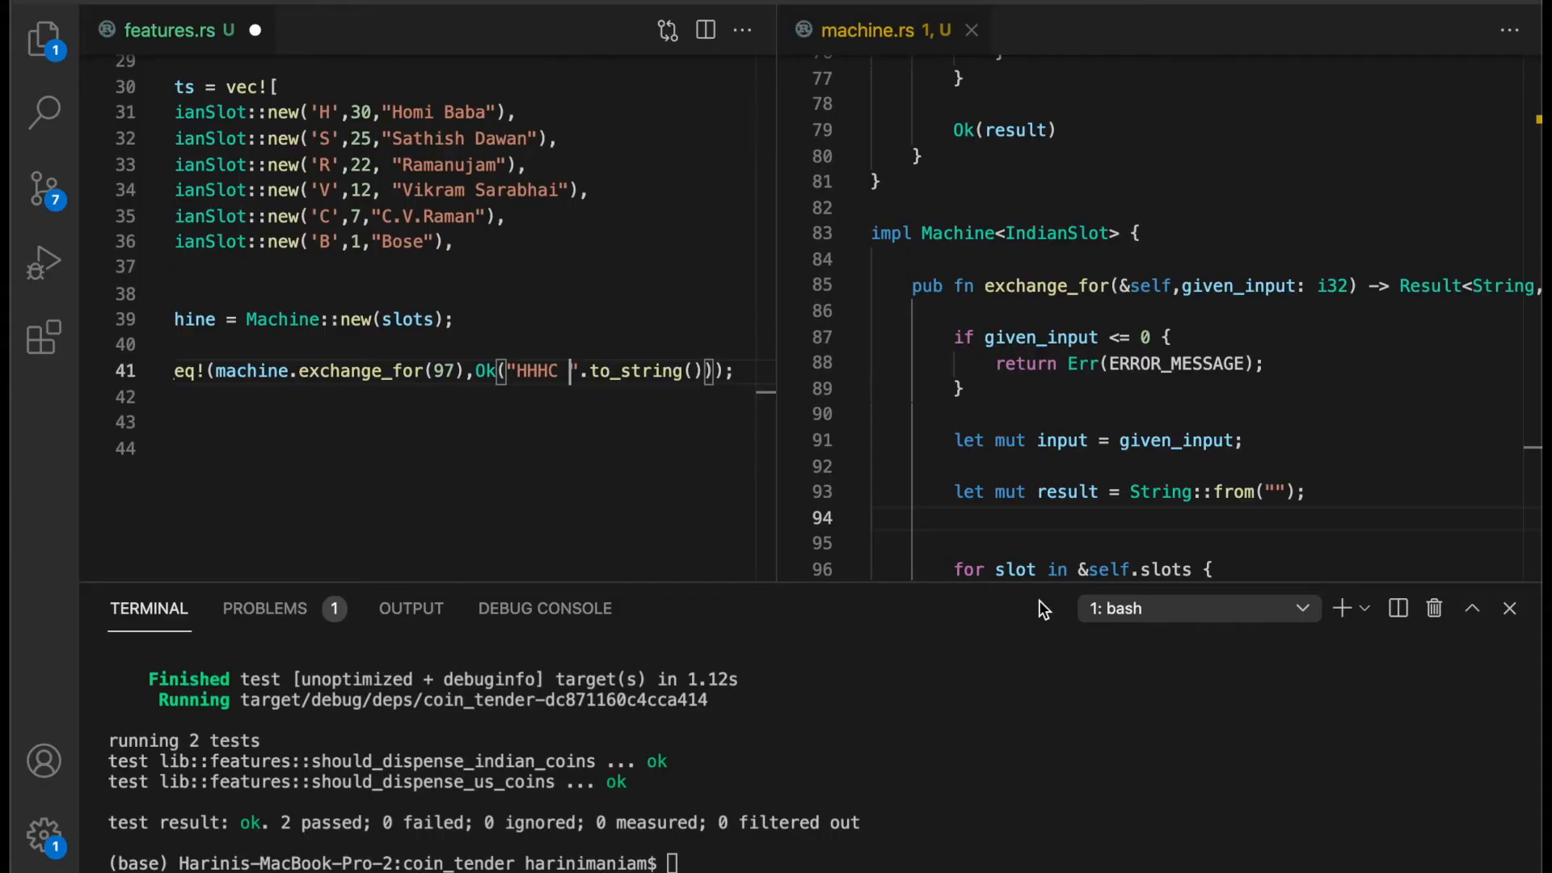
Extend the Indian coins test's expected string to "HHHC Best wishes from C.V.Raman"
type("Best wishes")
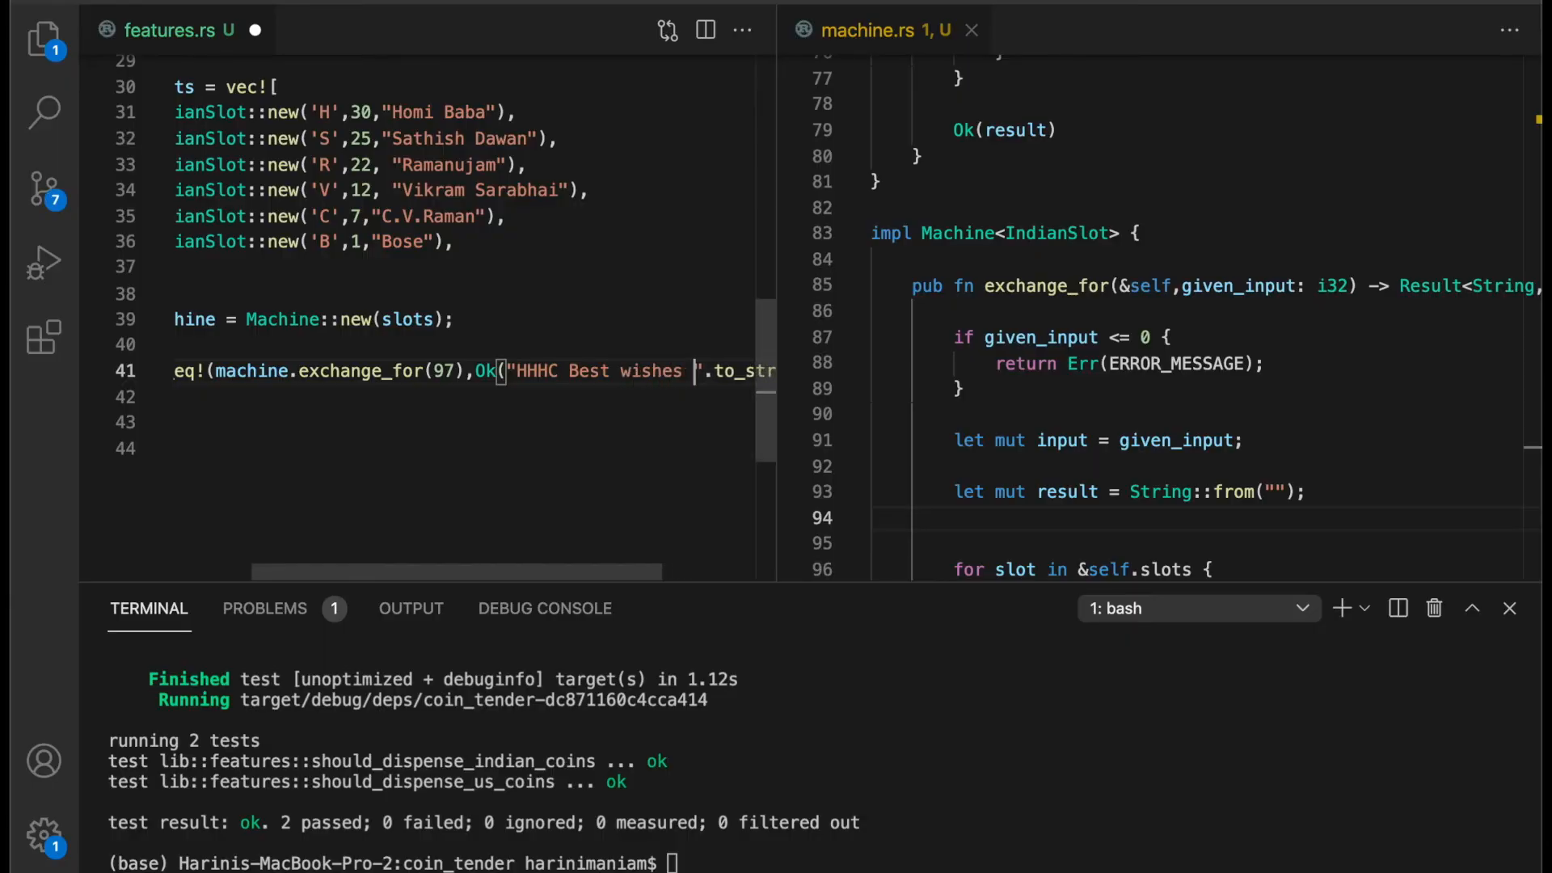
type("from")
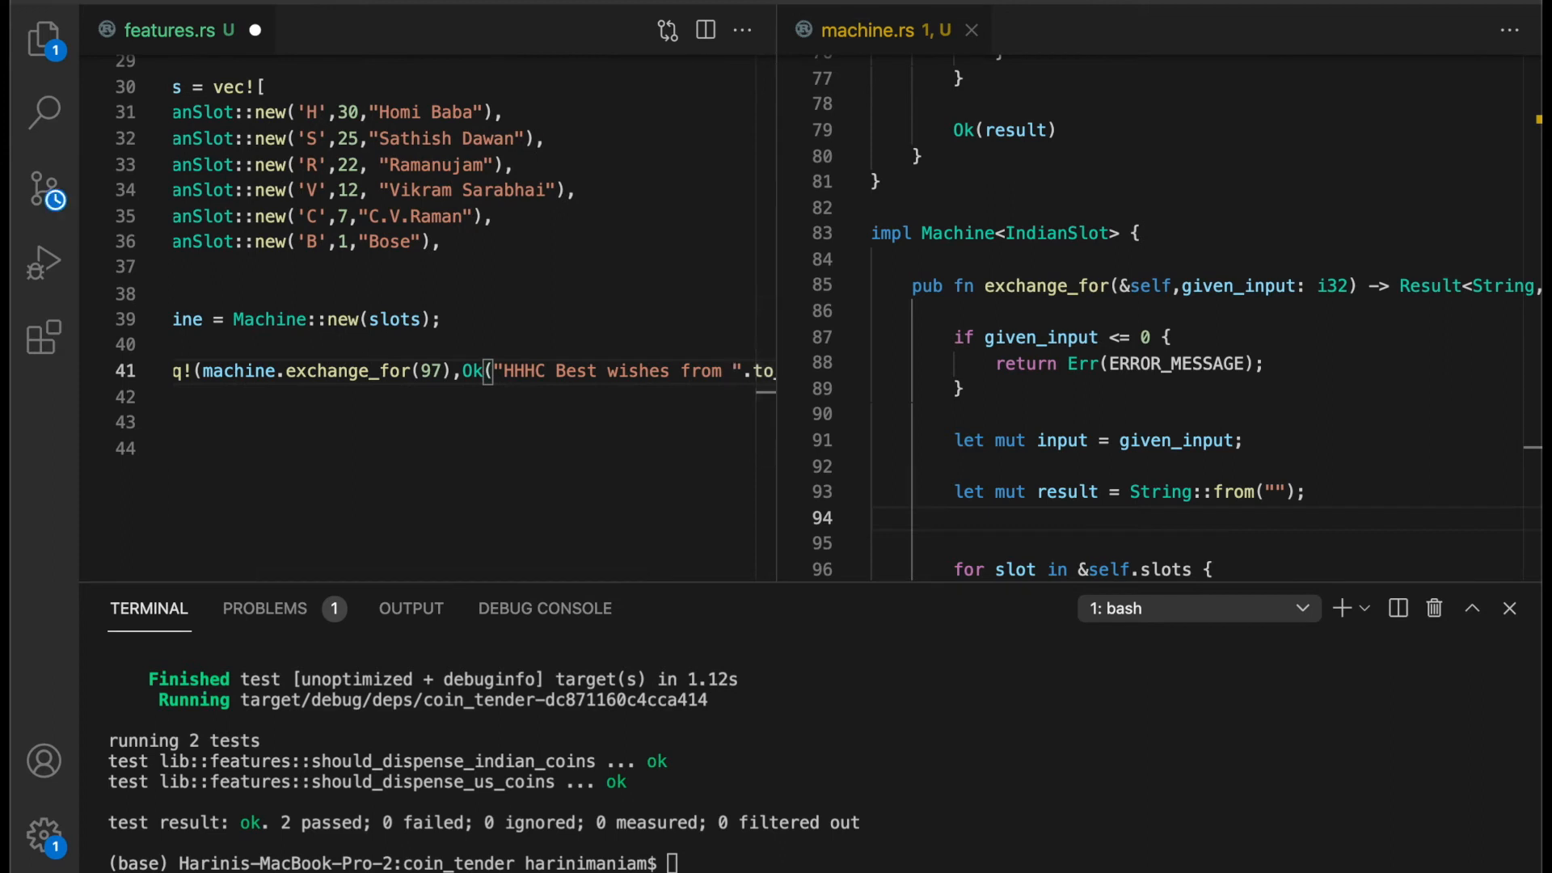
type("C.")
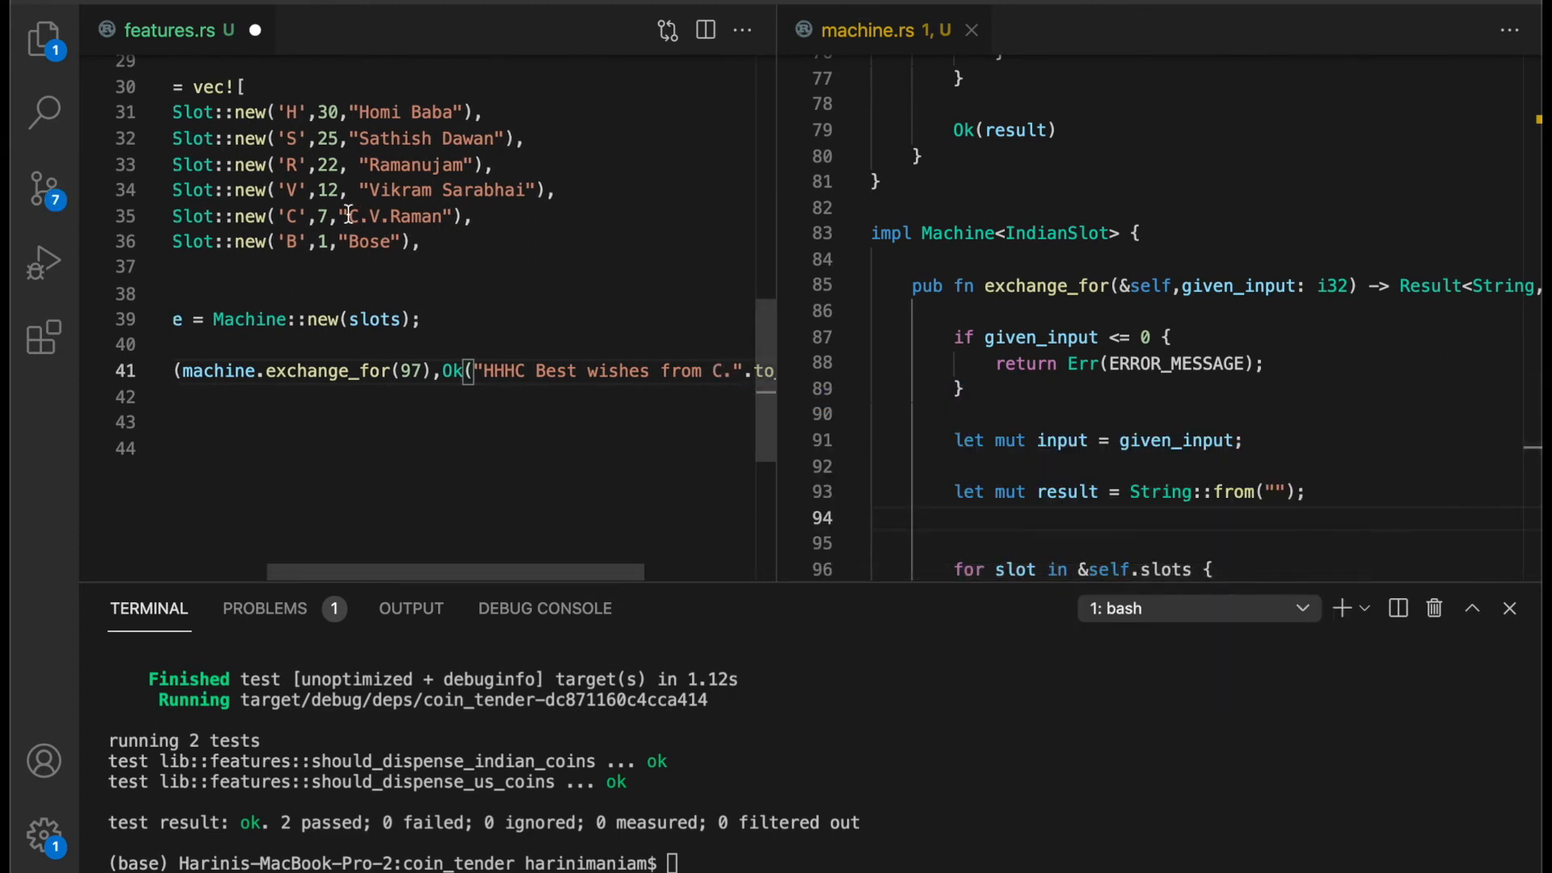
double_click(396, 217)
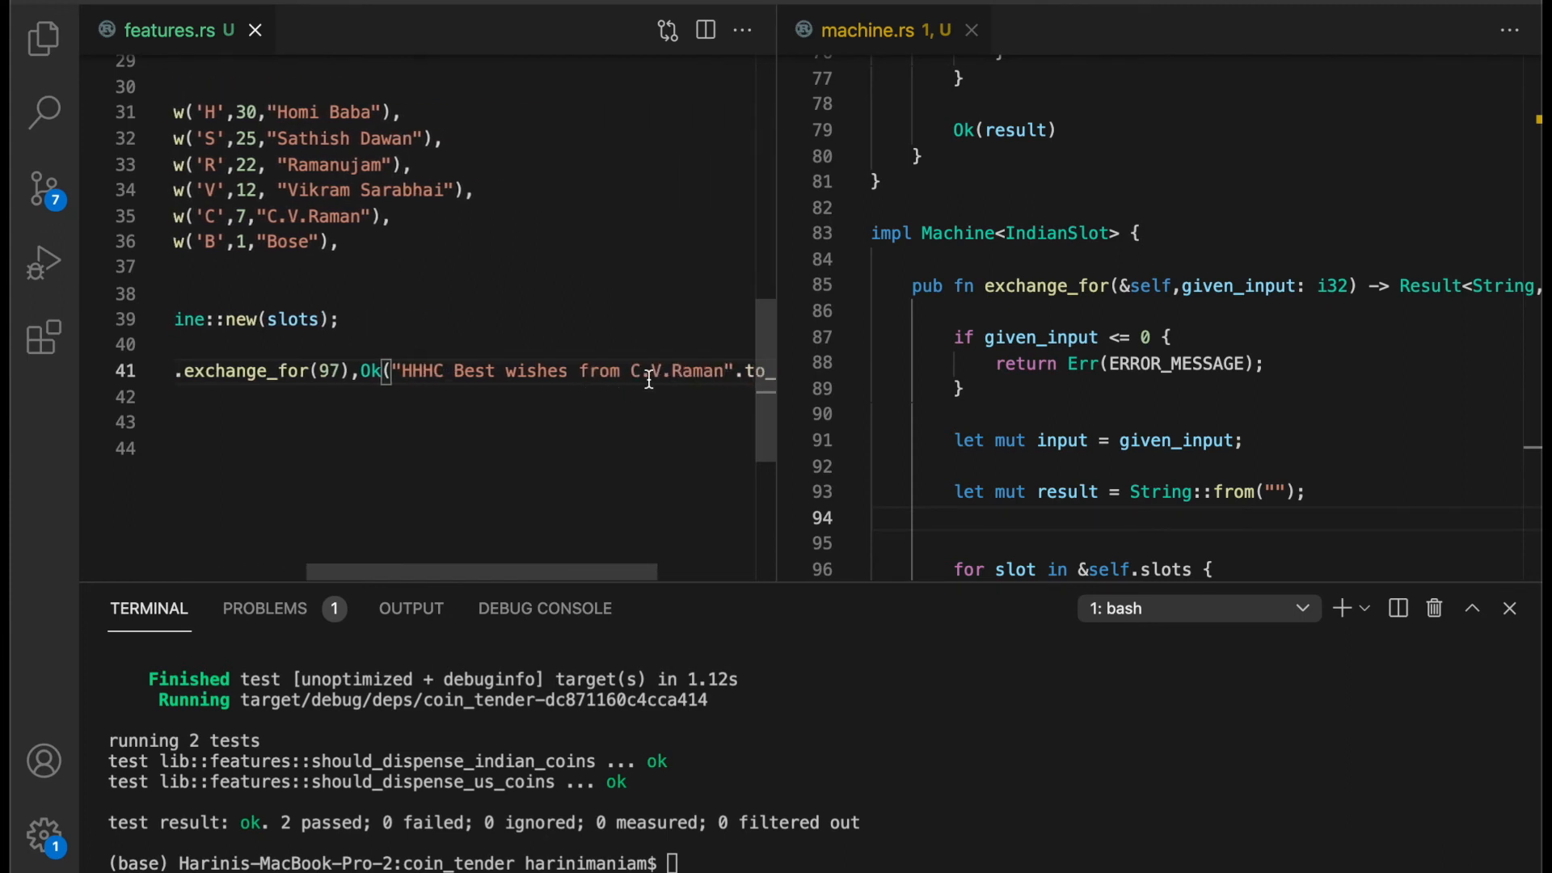
type("cl")
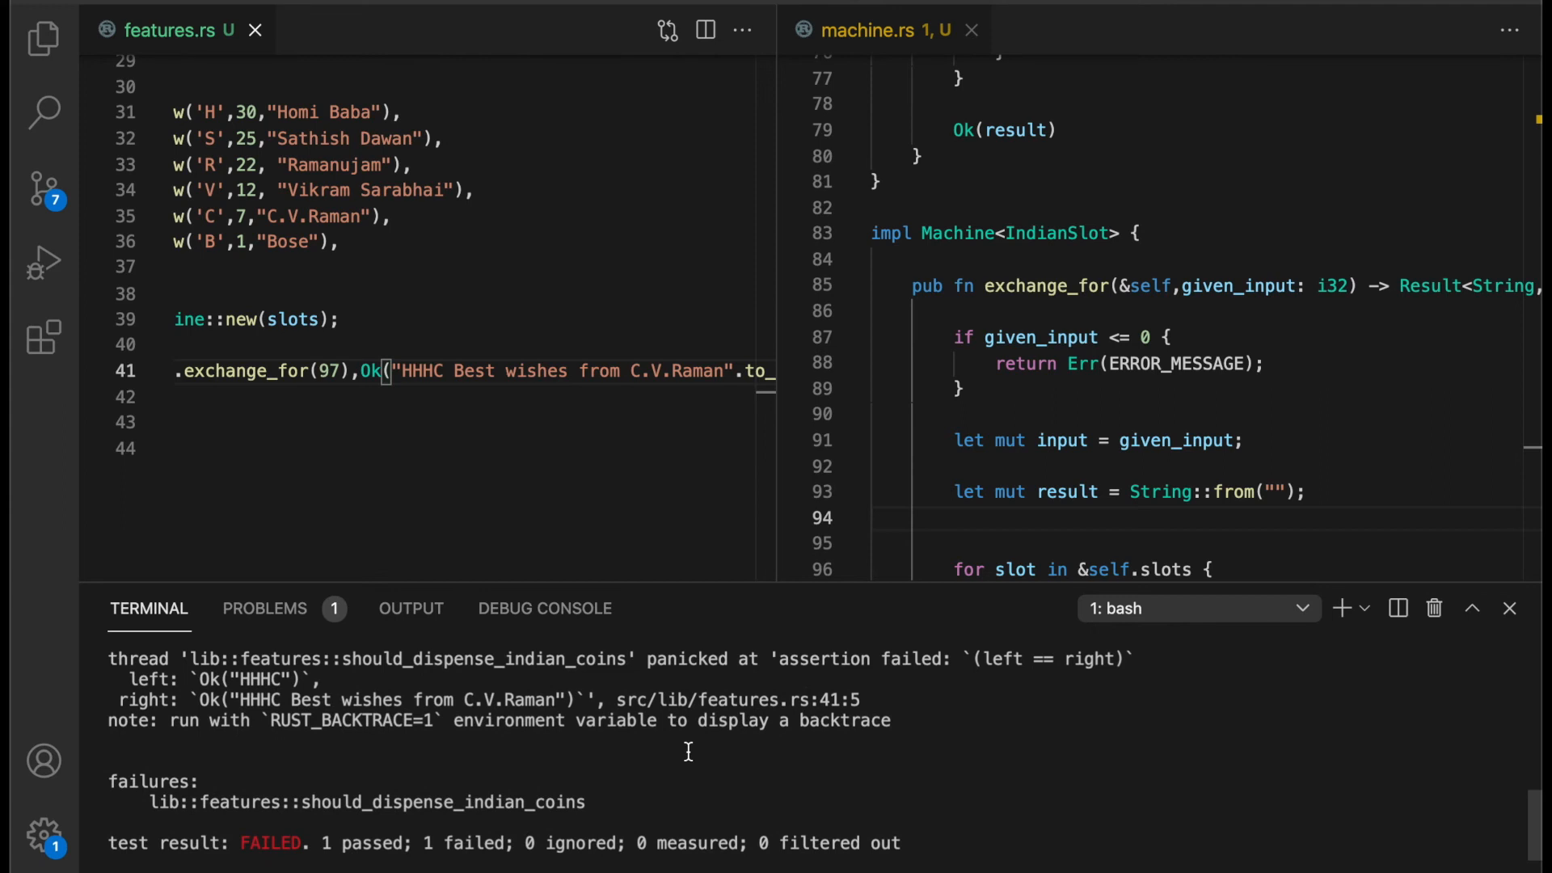
mouse_move(393, 700)
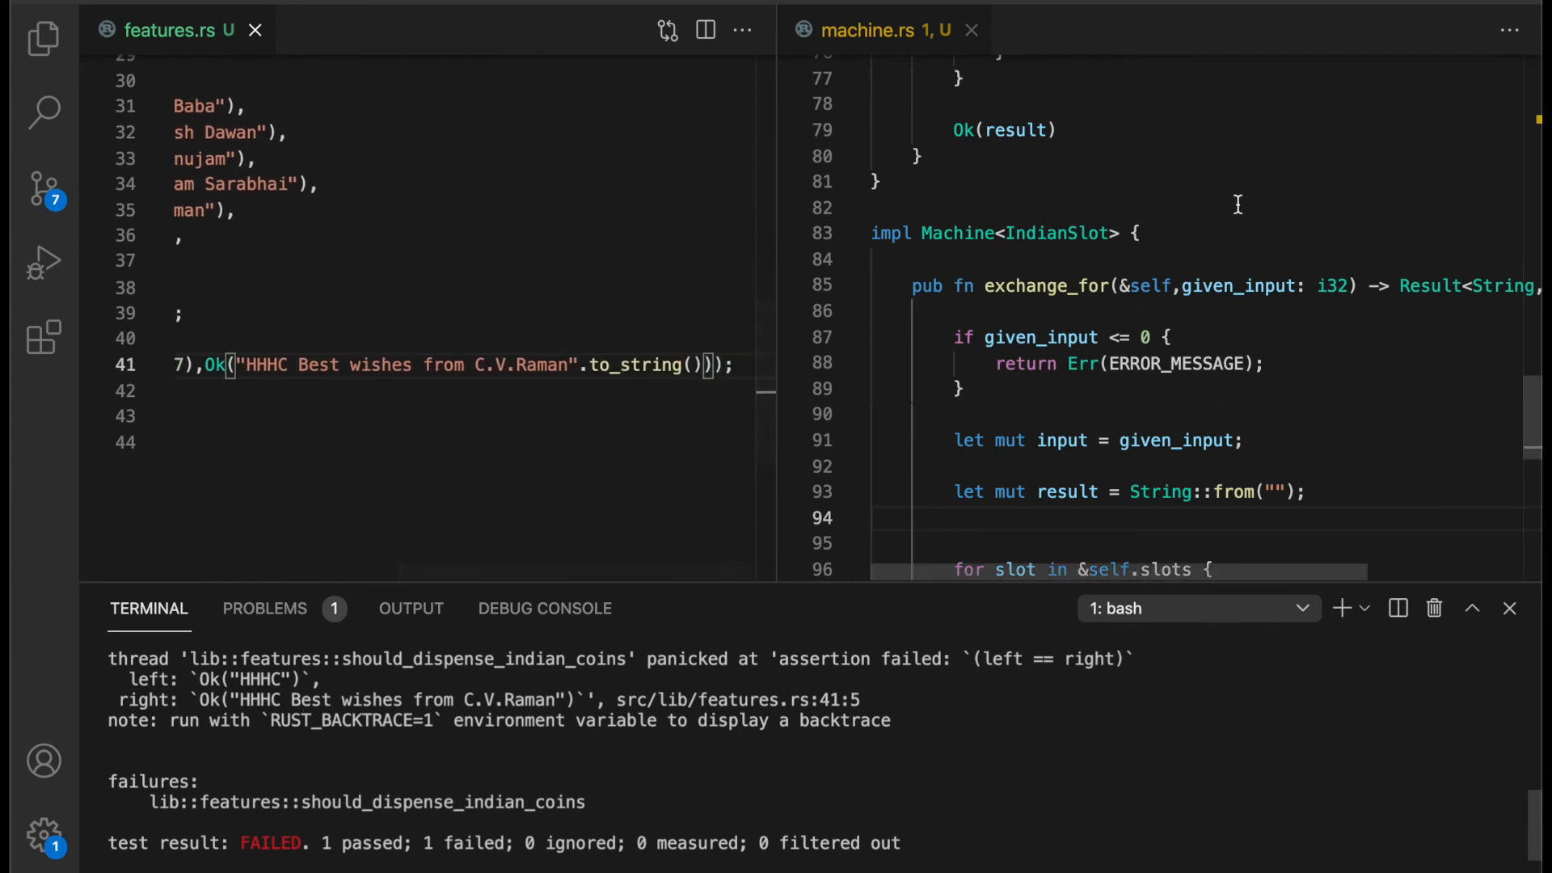
Scroll machine.rs down to the US exchange_for implementation after the failing test run
scroll("down", 3)
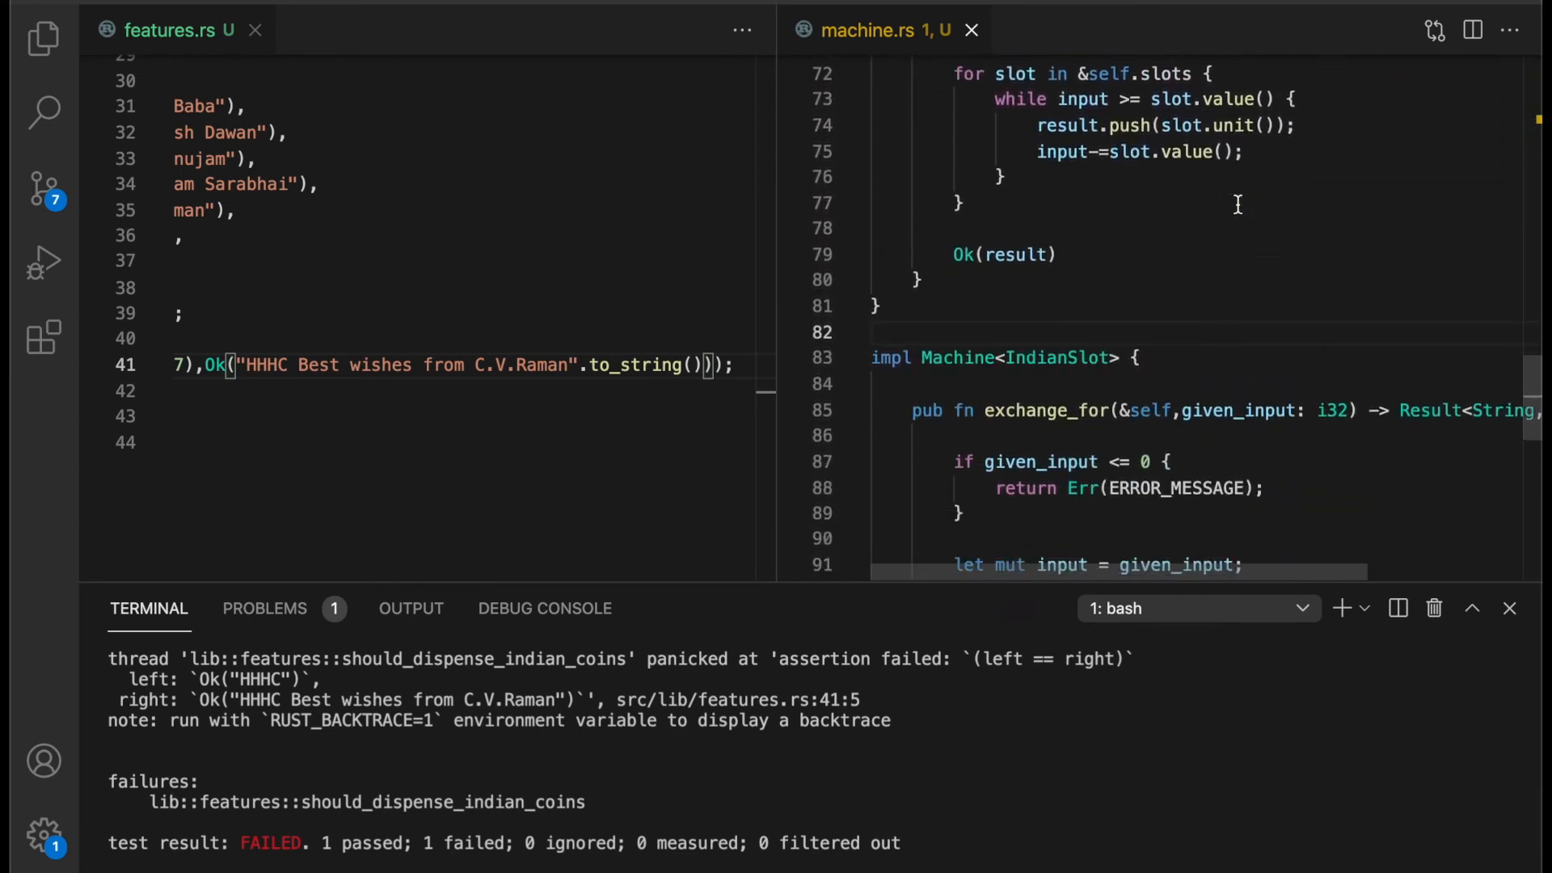
scroll("down", 3)
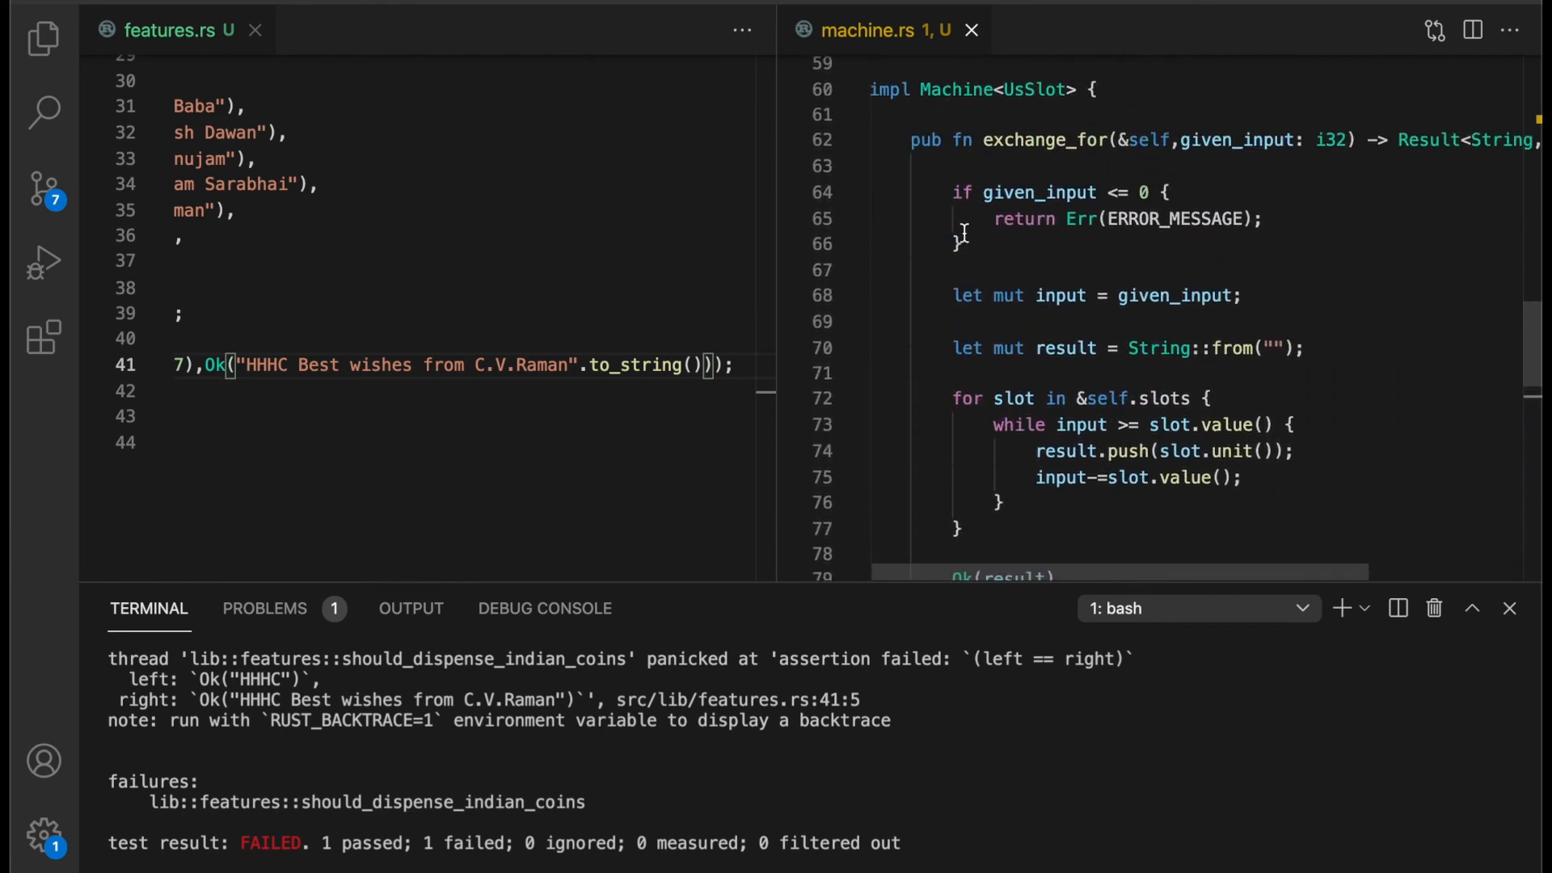
Scroll down to the IndianSlot exchange_for in machine.rs
scroll("down", 3)
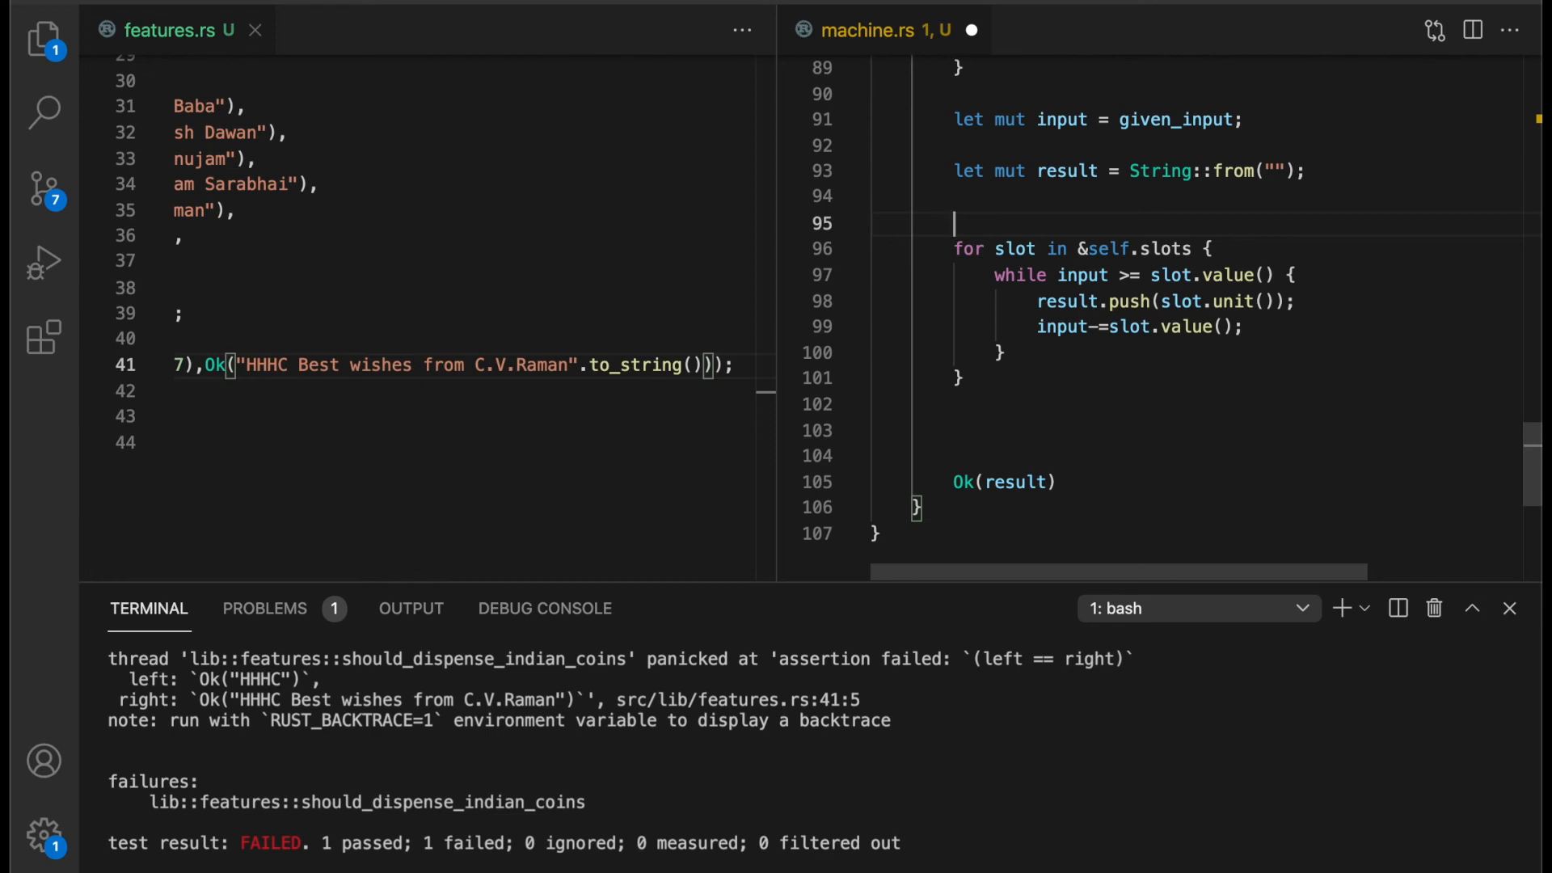
Add let name = String::from(""); before the slots loop in the Indian exchange_for
type("let")
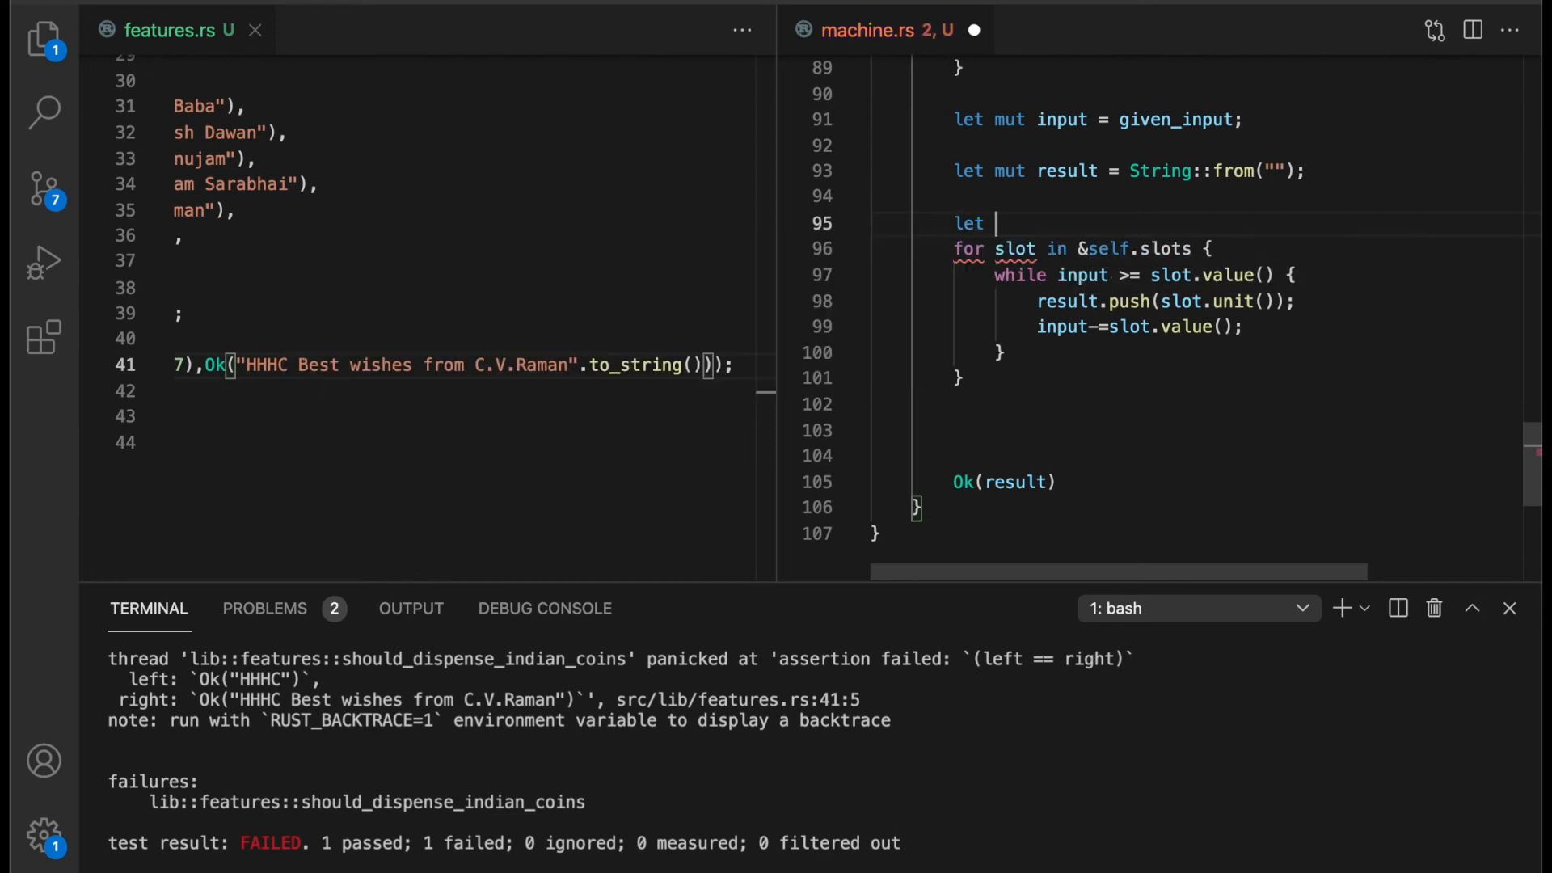
type("last_n")
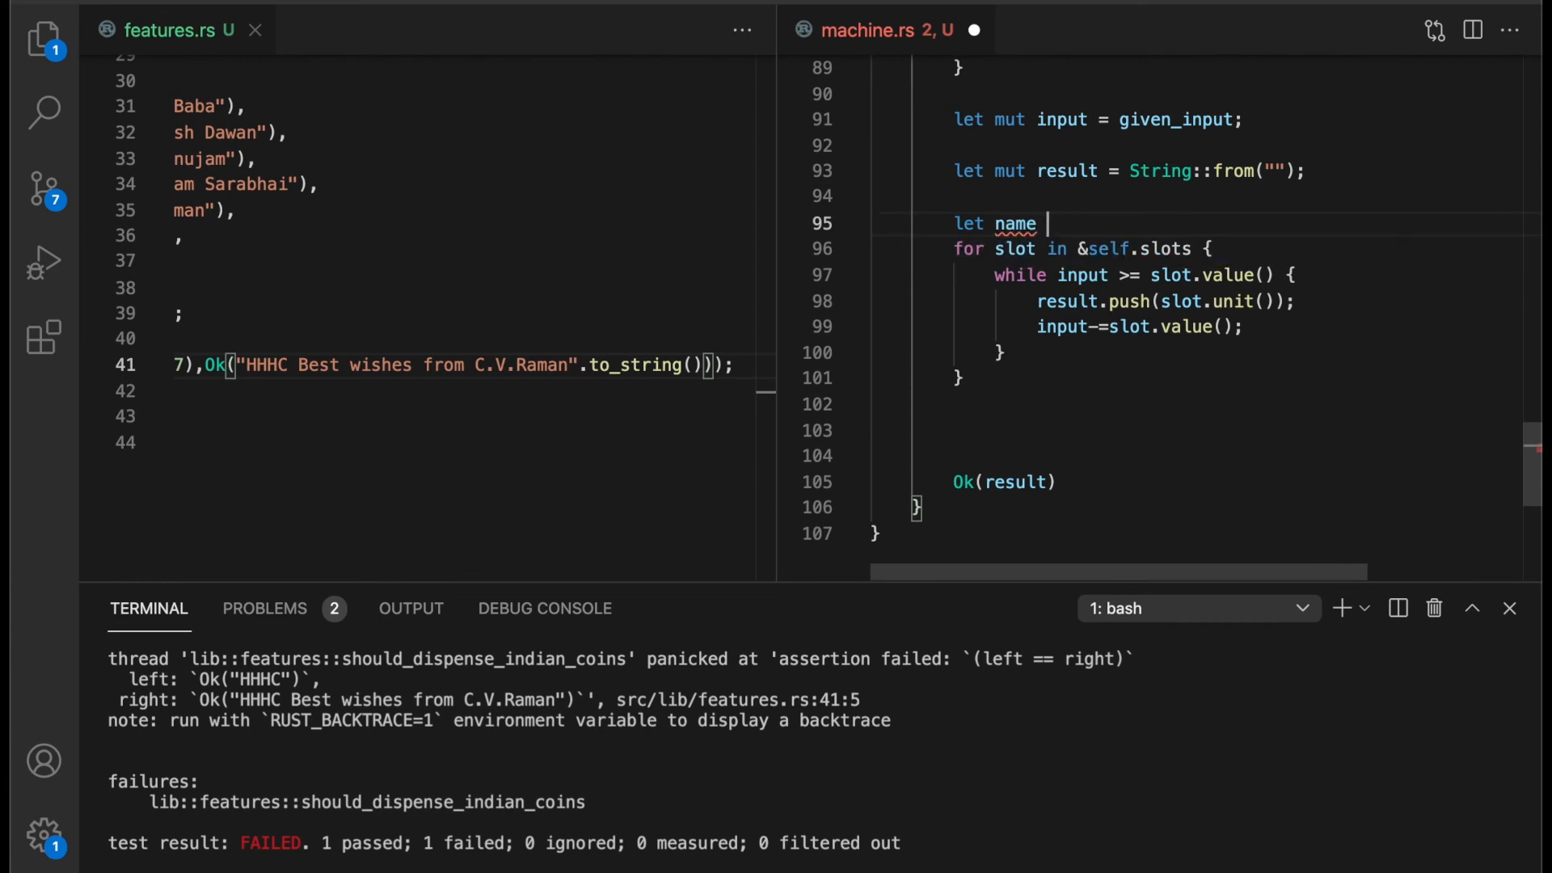
type("= St")
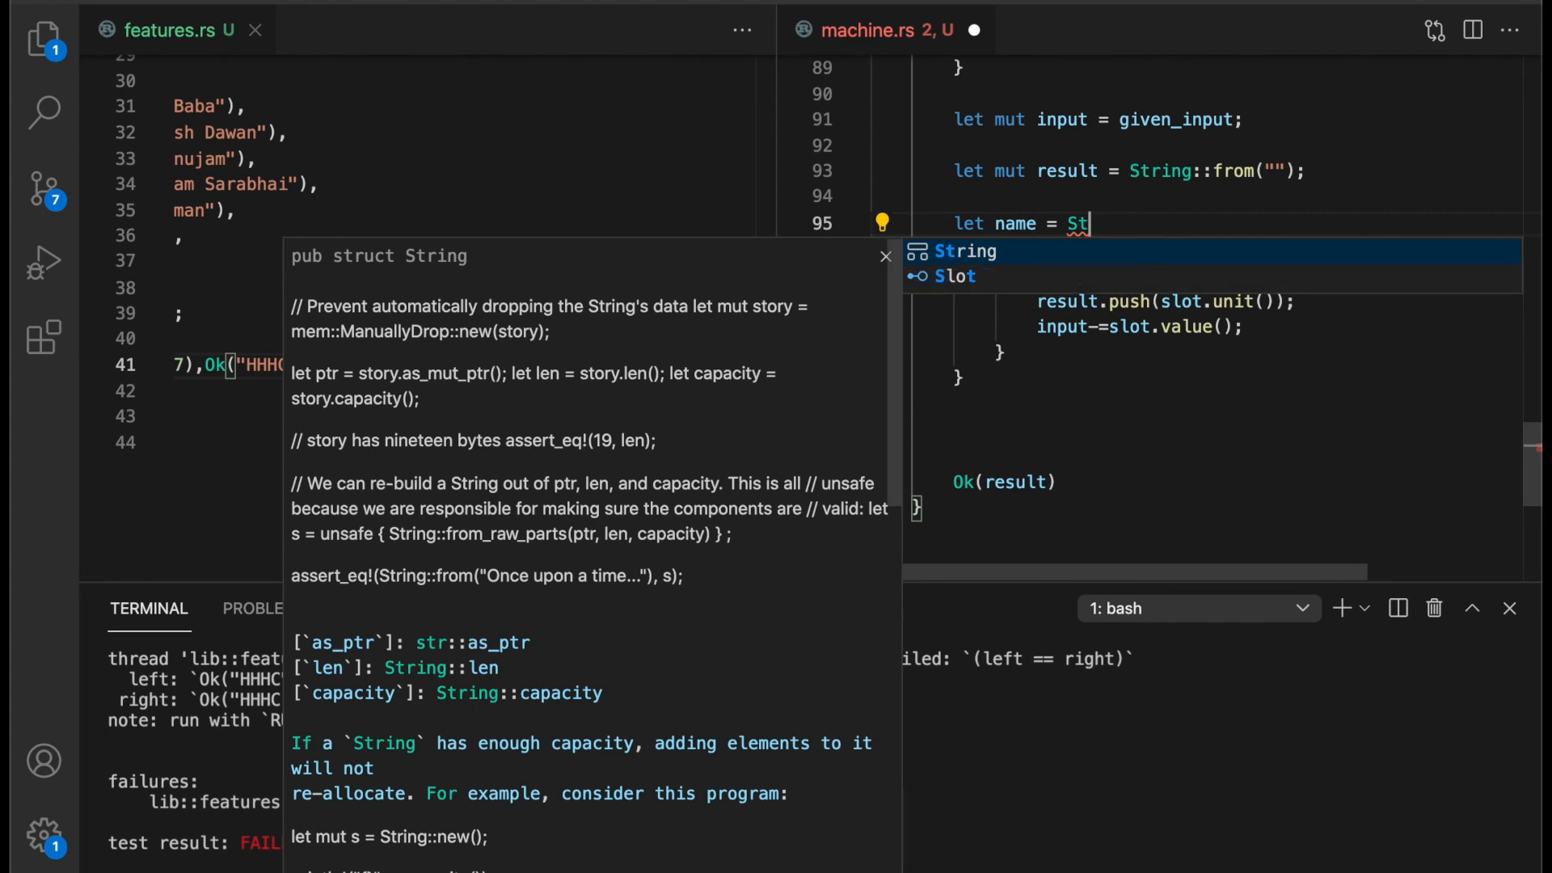
type("ring::from(")
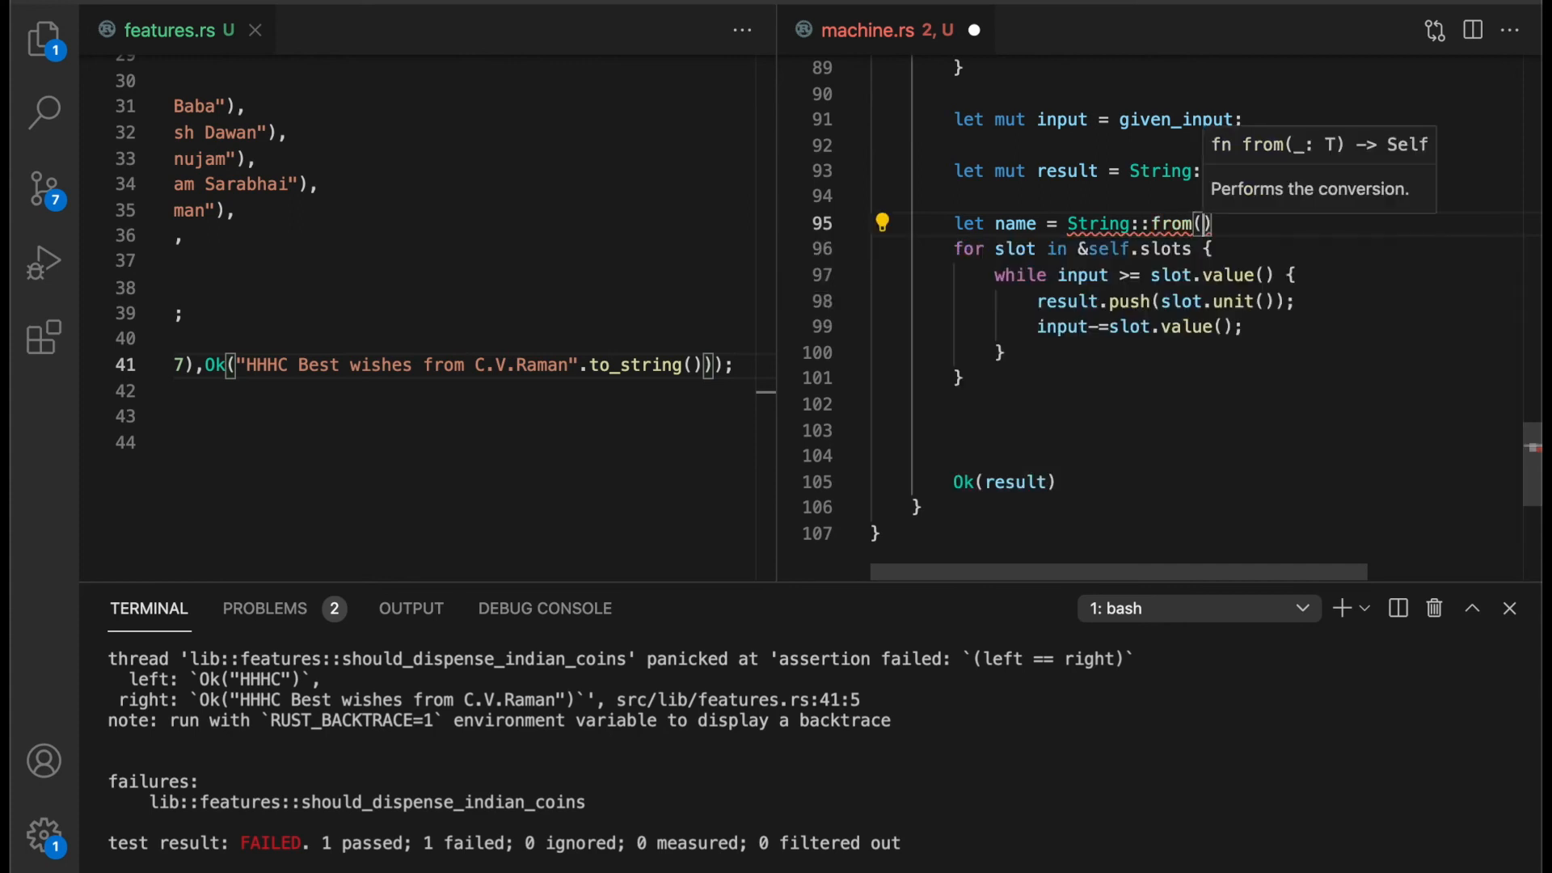
type("\"\"")
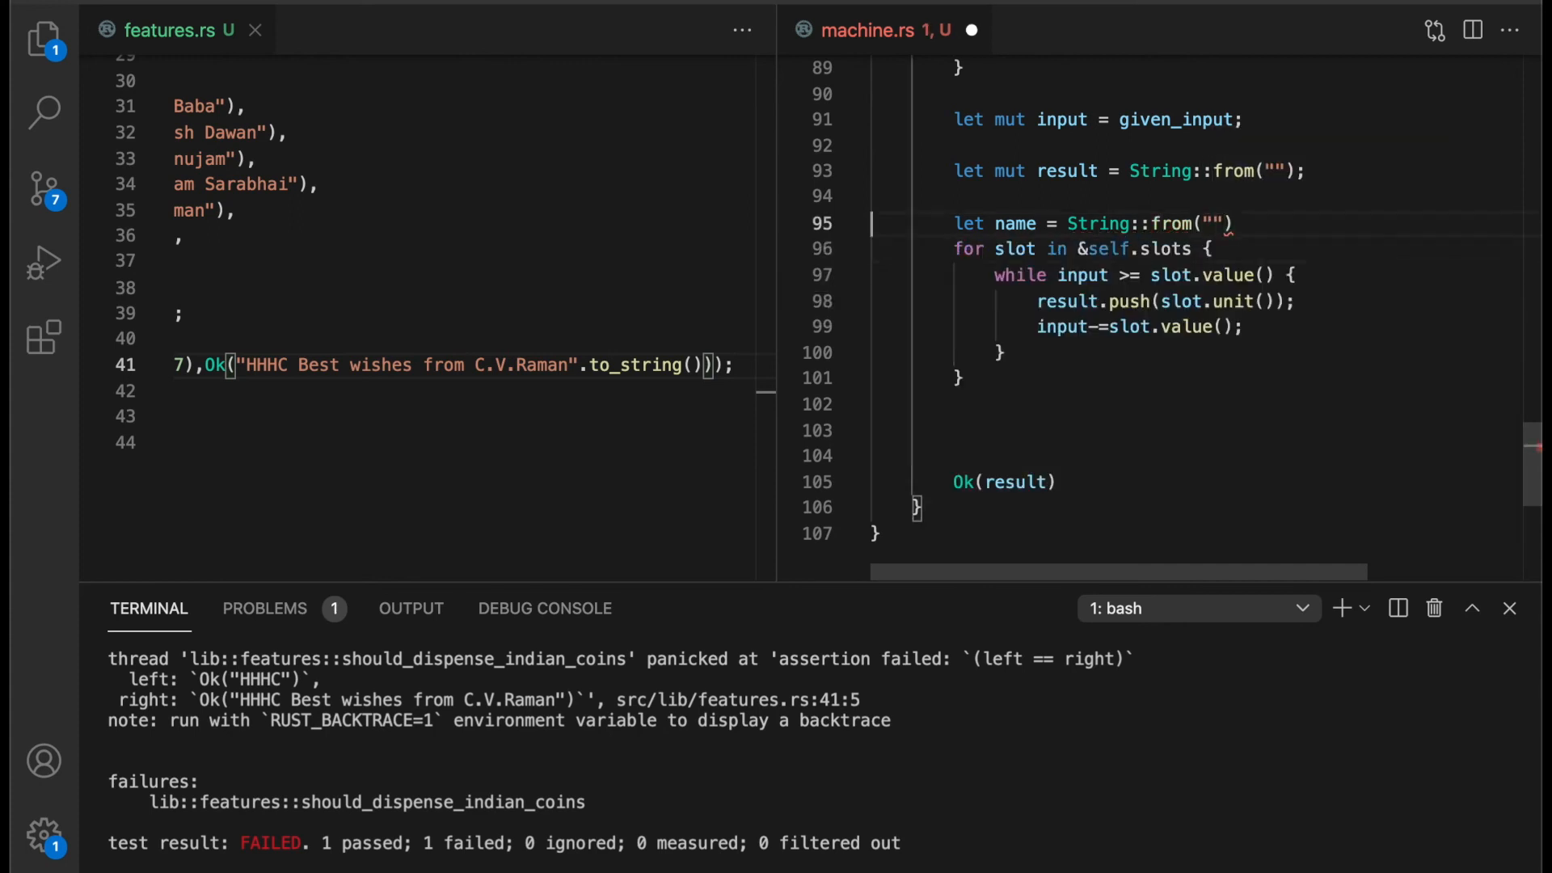
type(";")
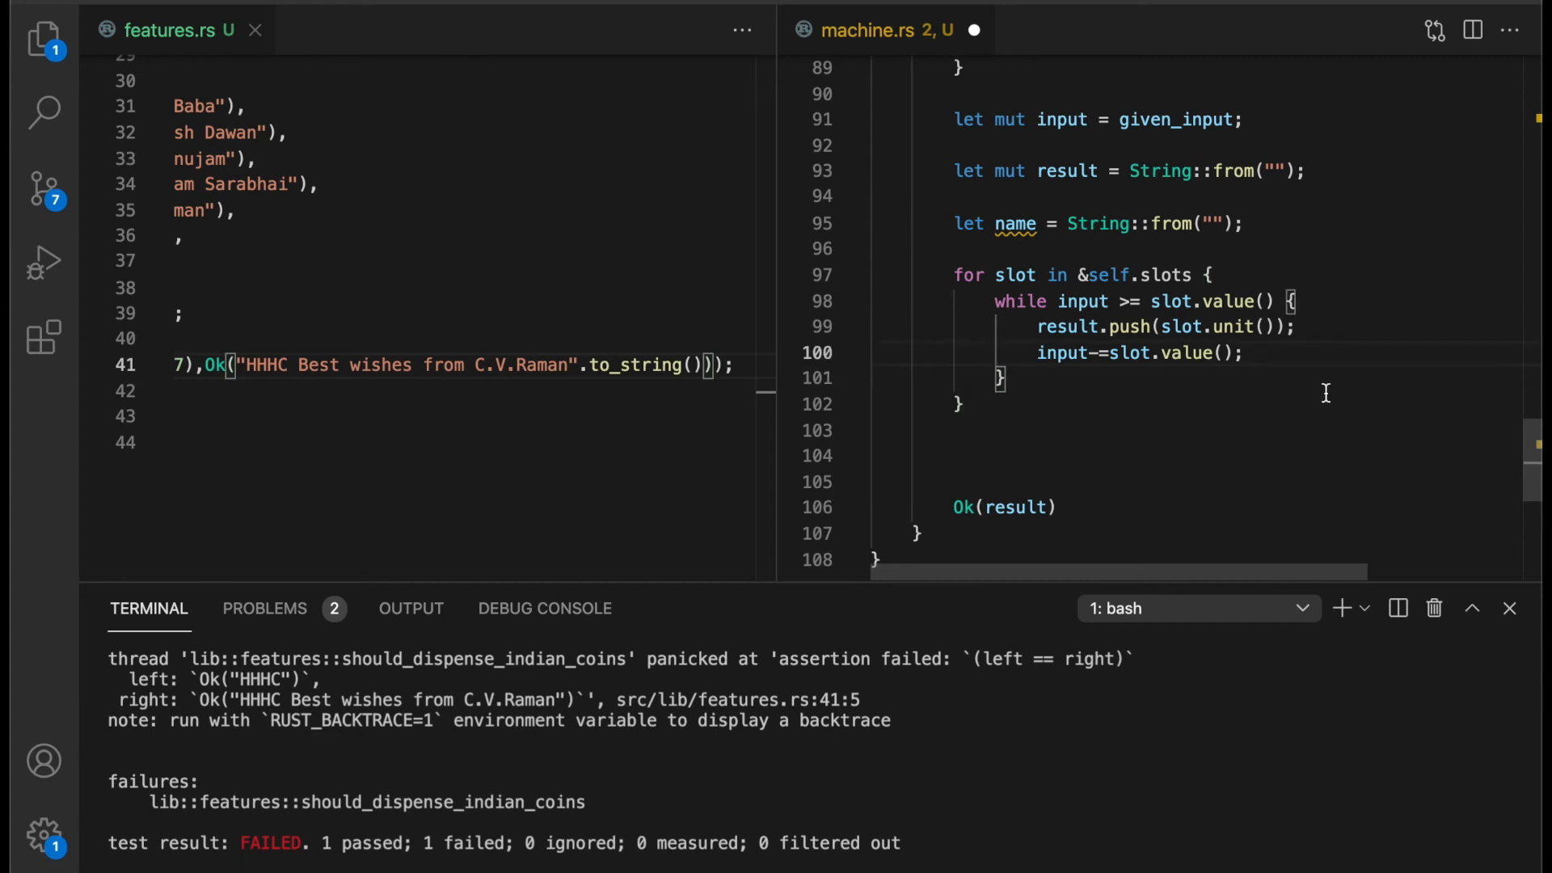
Assign name = slot.name.to_owned(); inside the slots while loop
type("name = slot")
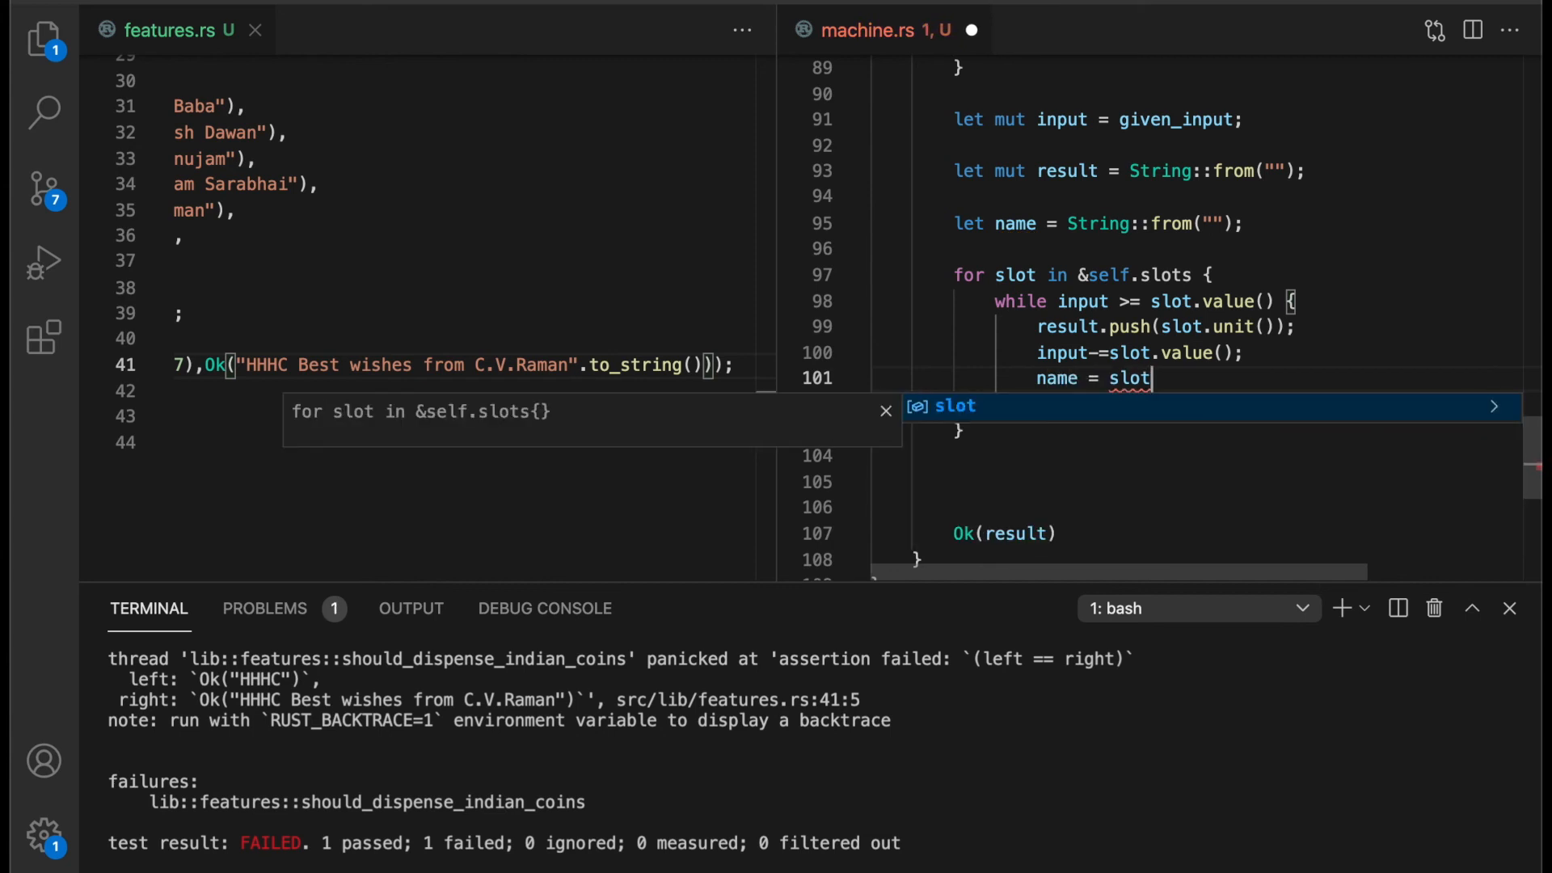
type(".")
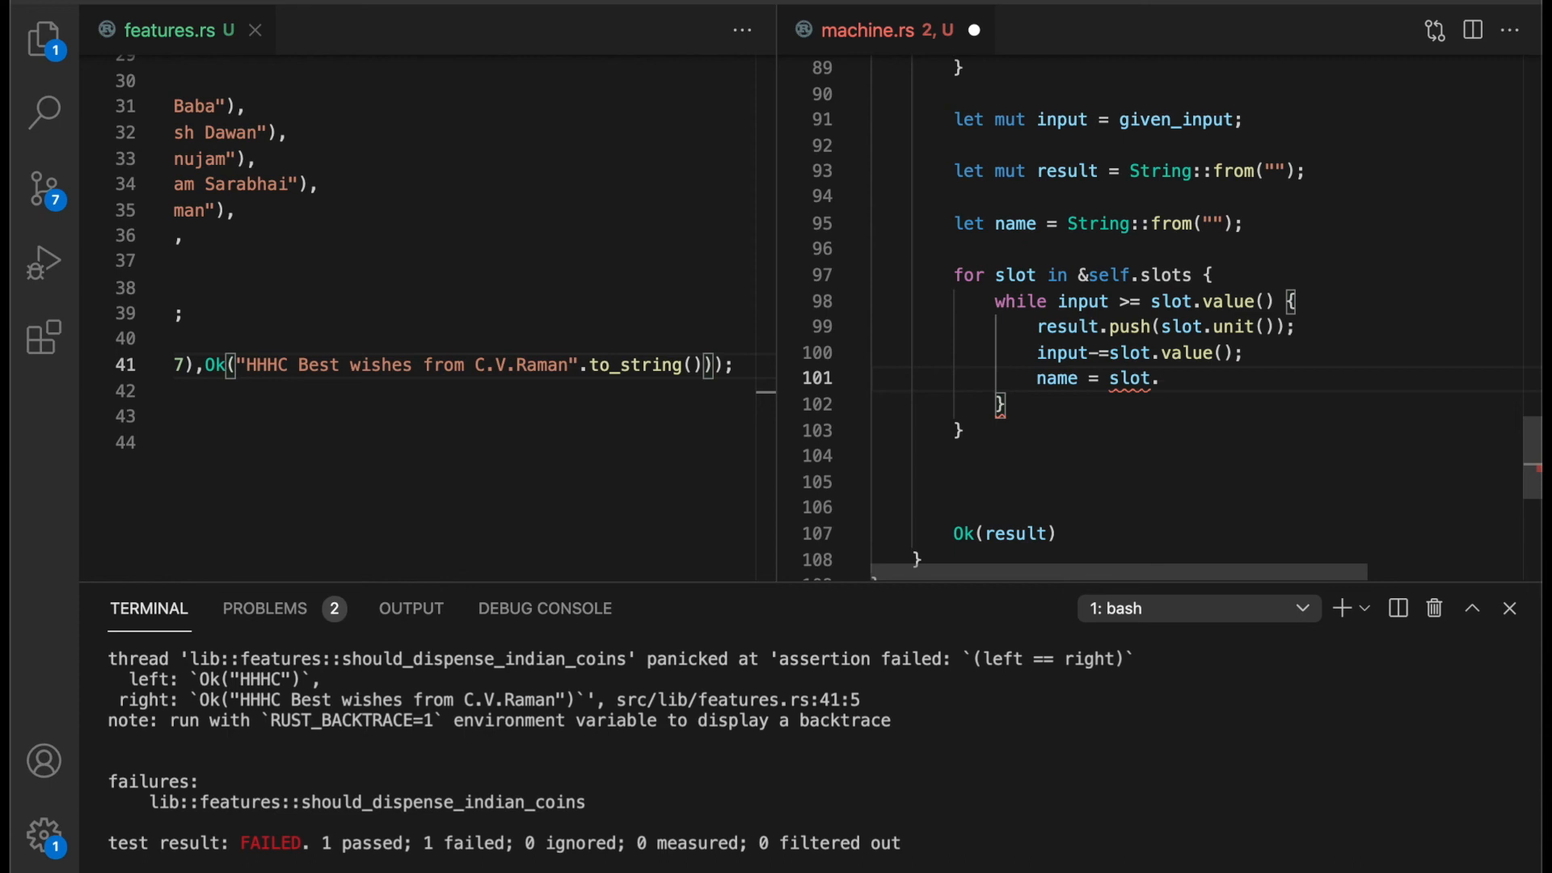
type("name;")
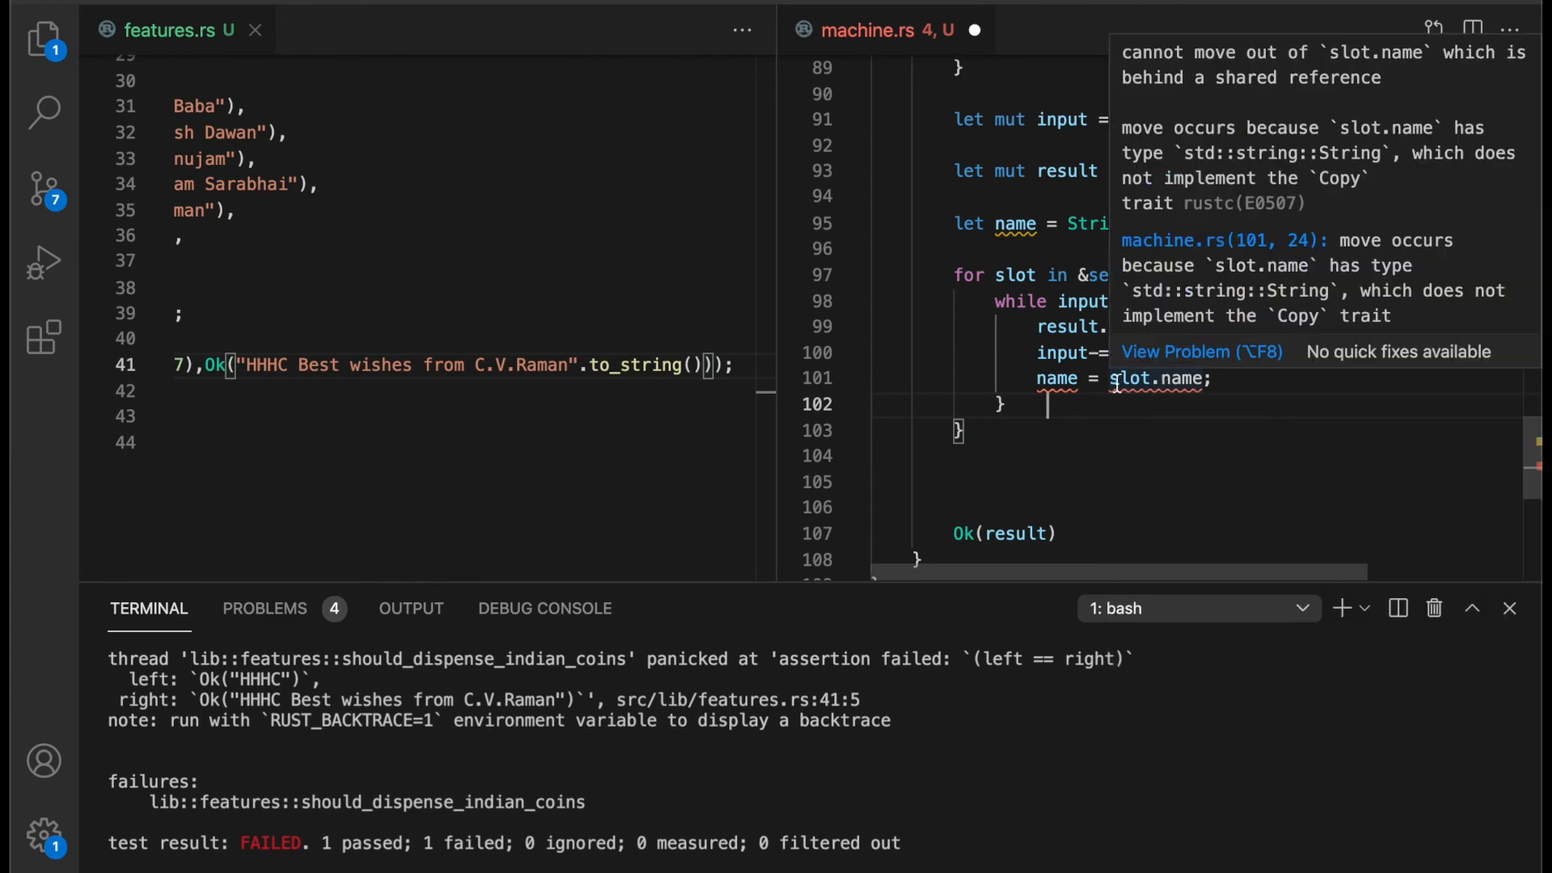
type("&")
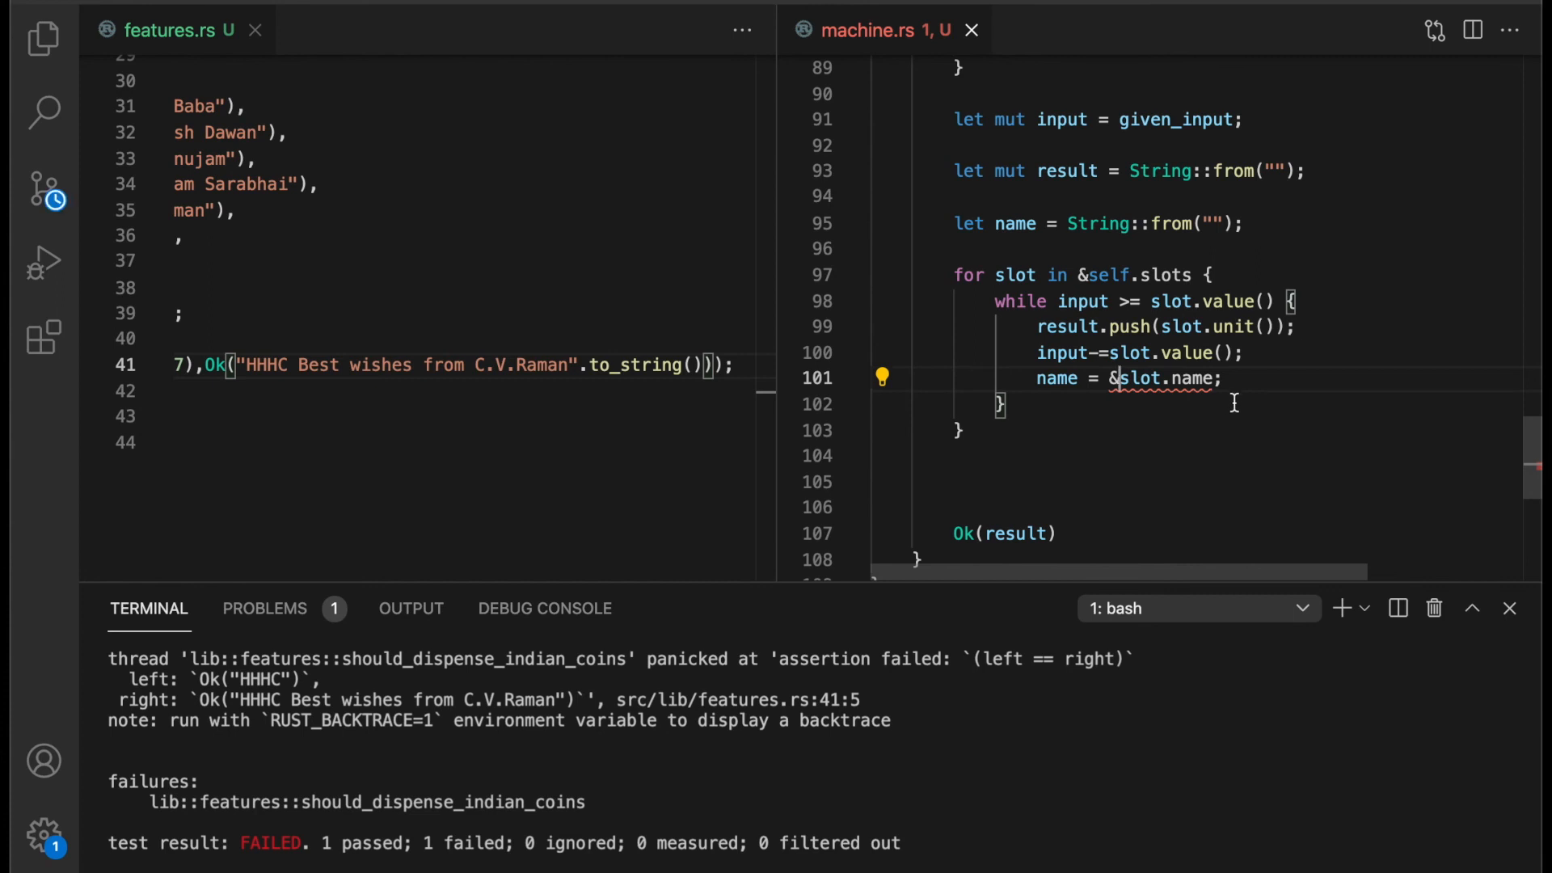
mouse_move(1055, 378)
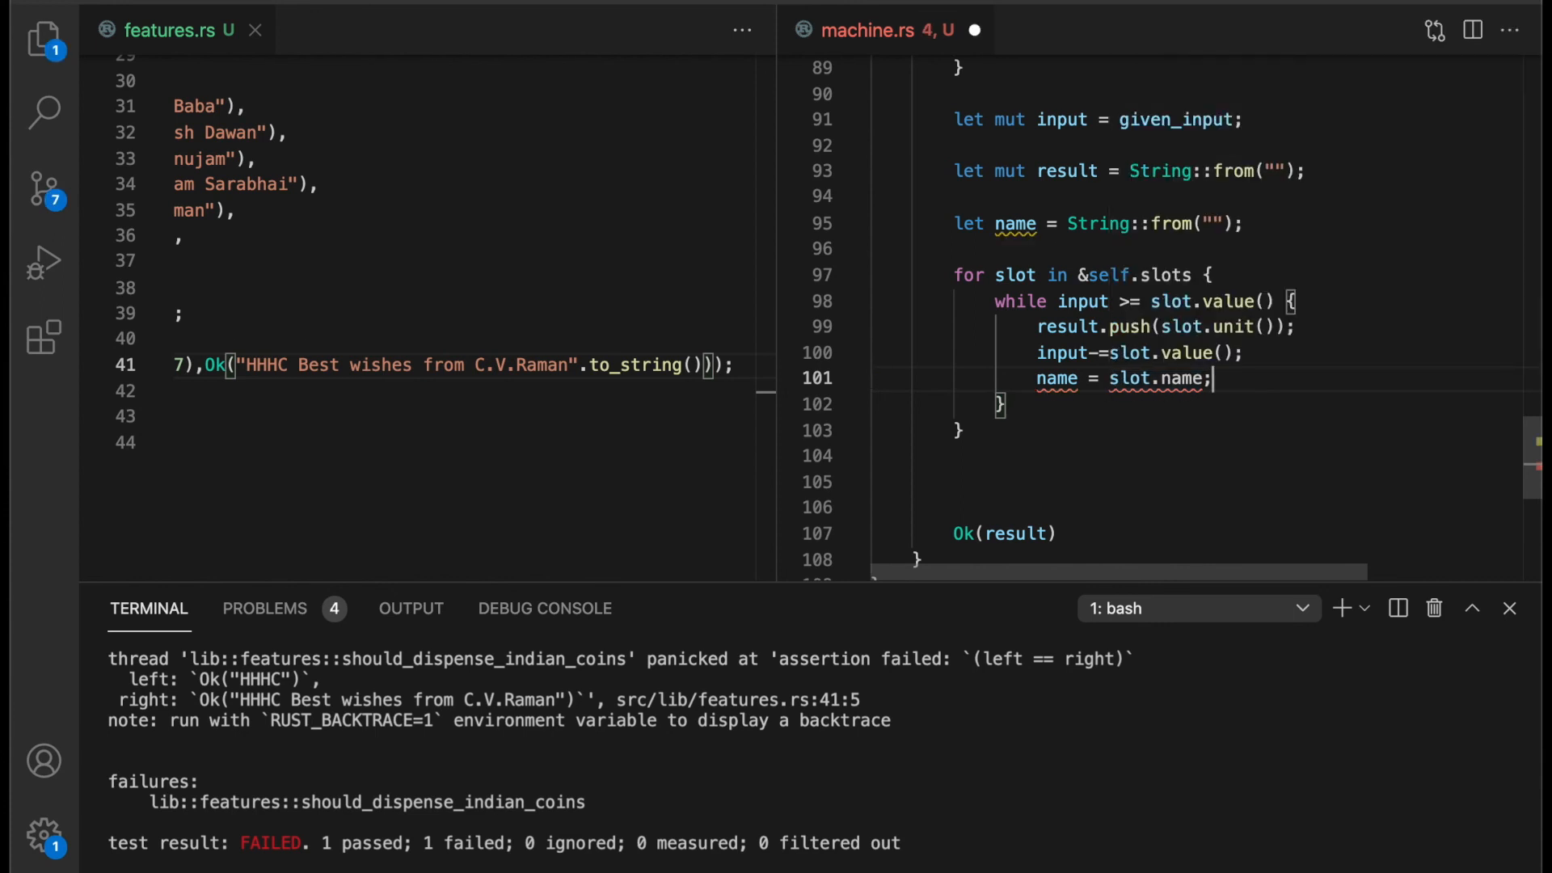
type(".to_o")
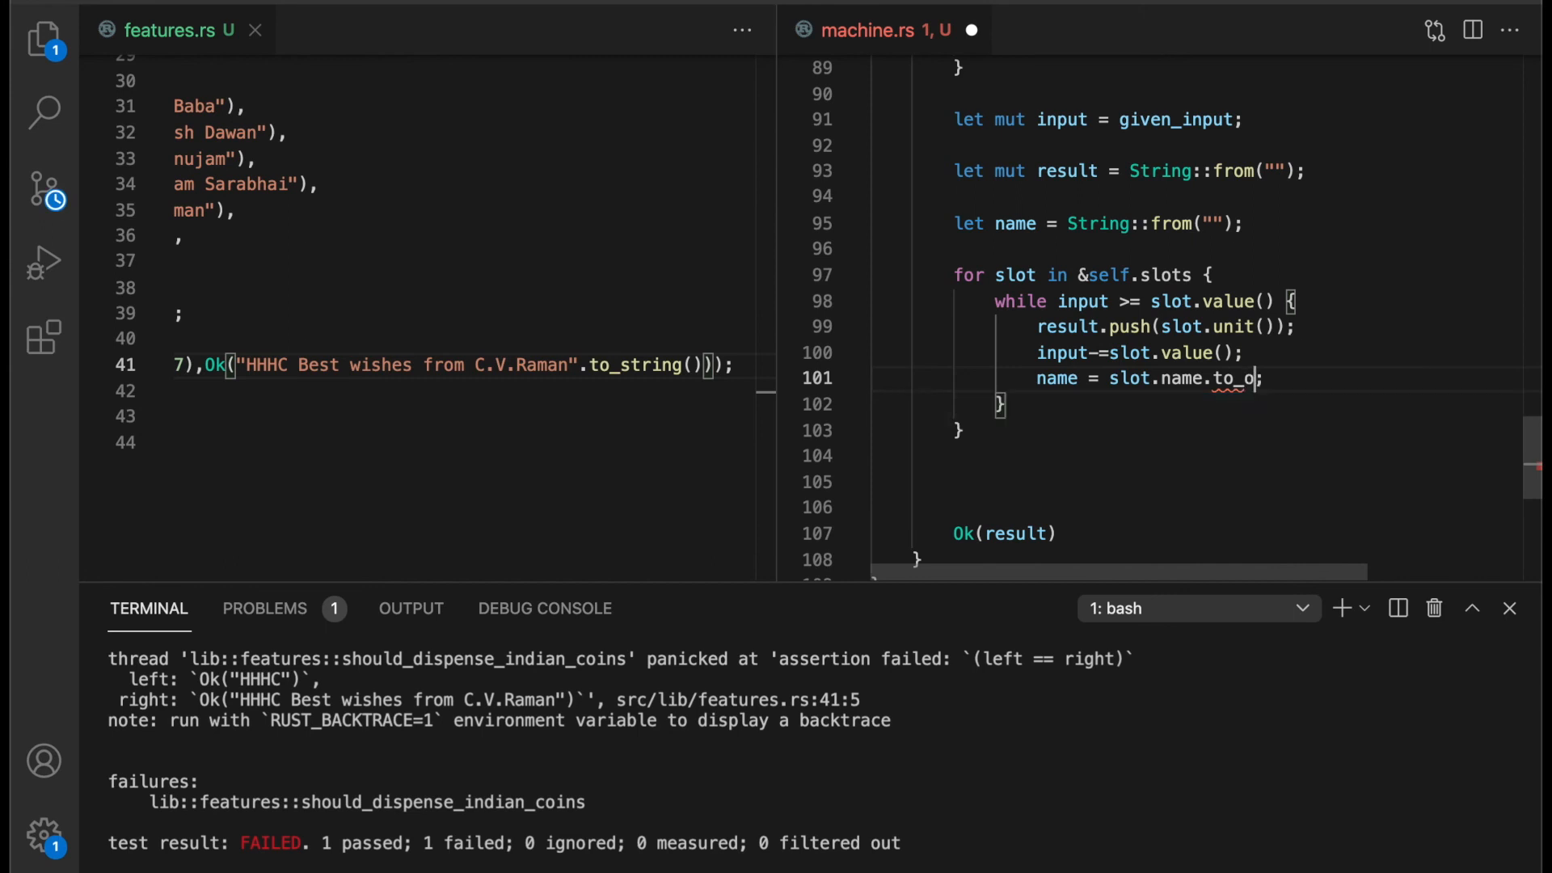
type("wned();")
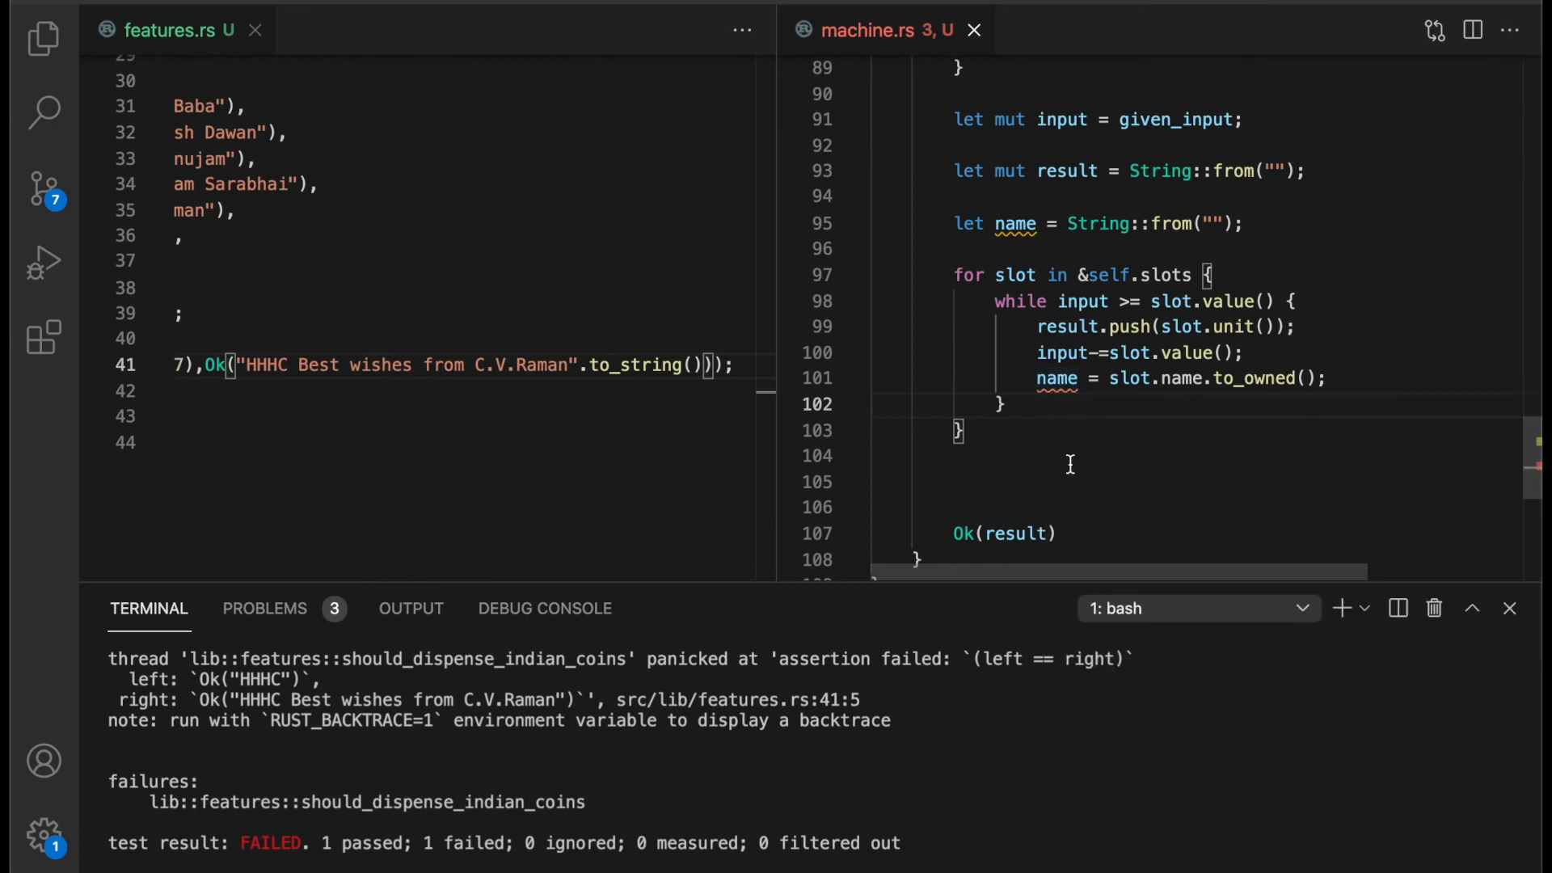
mouse_move(1056, 378)
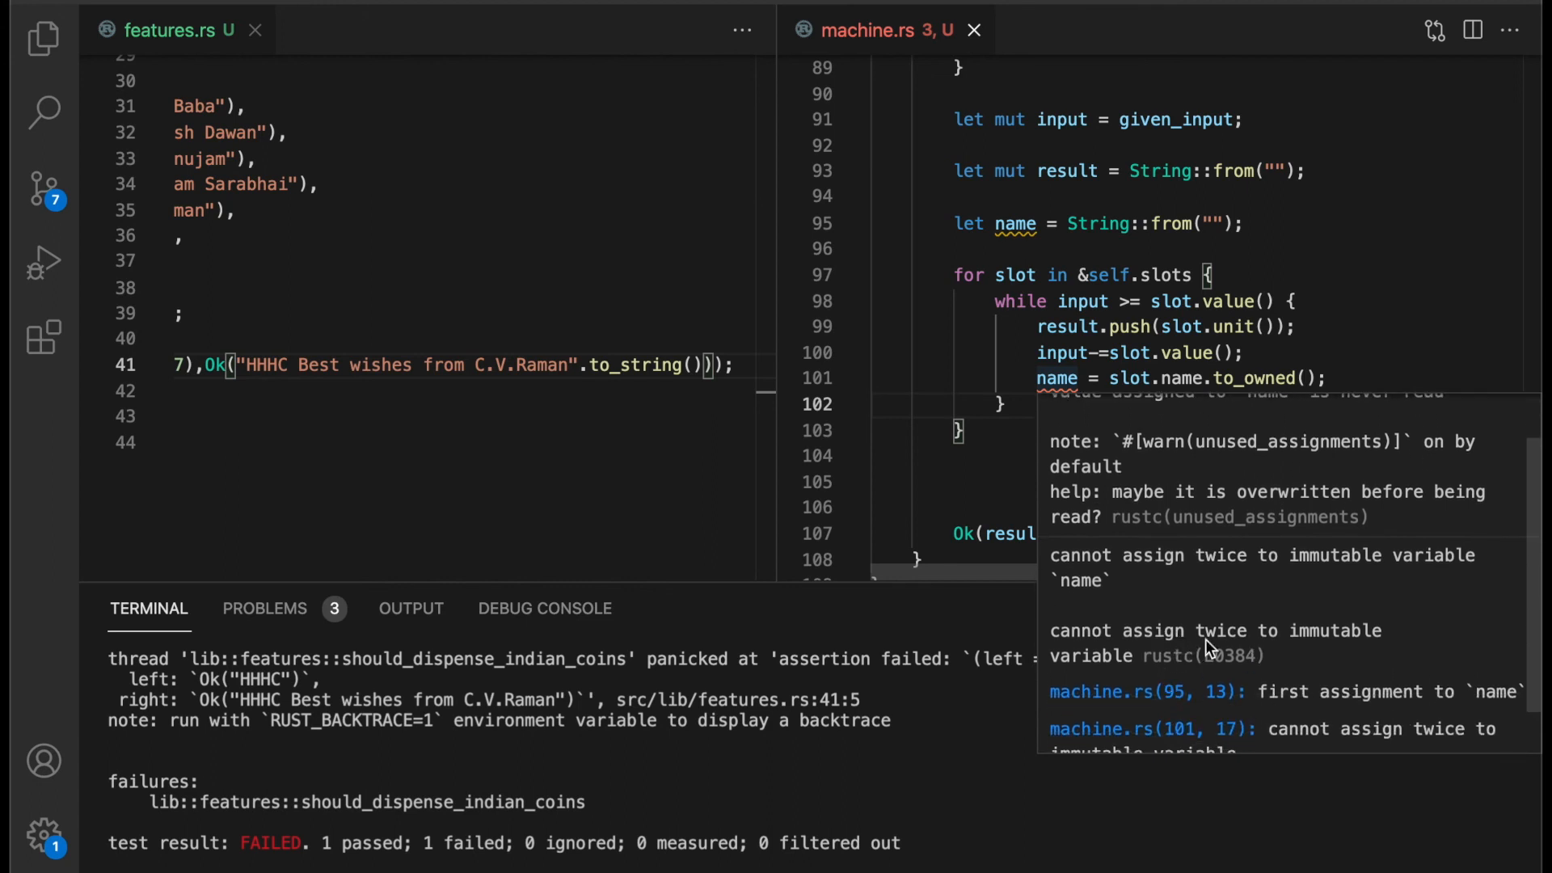
mouse_move(1314, 644)
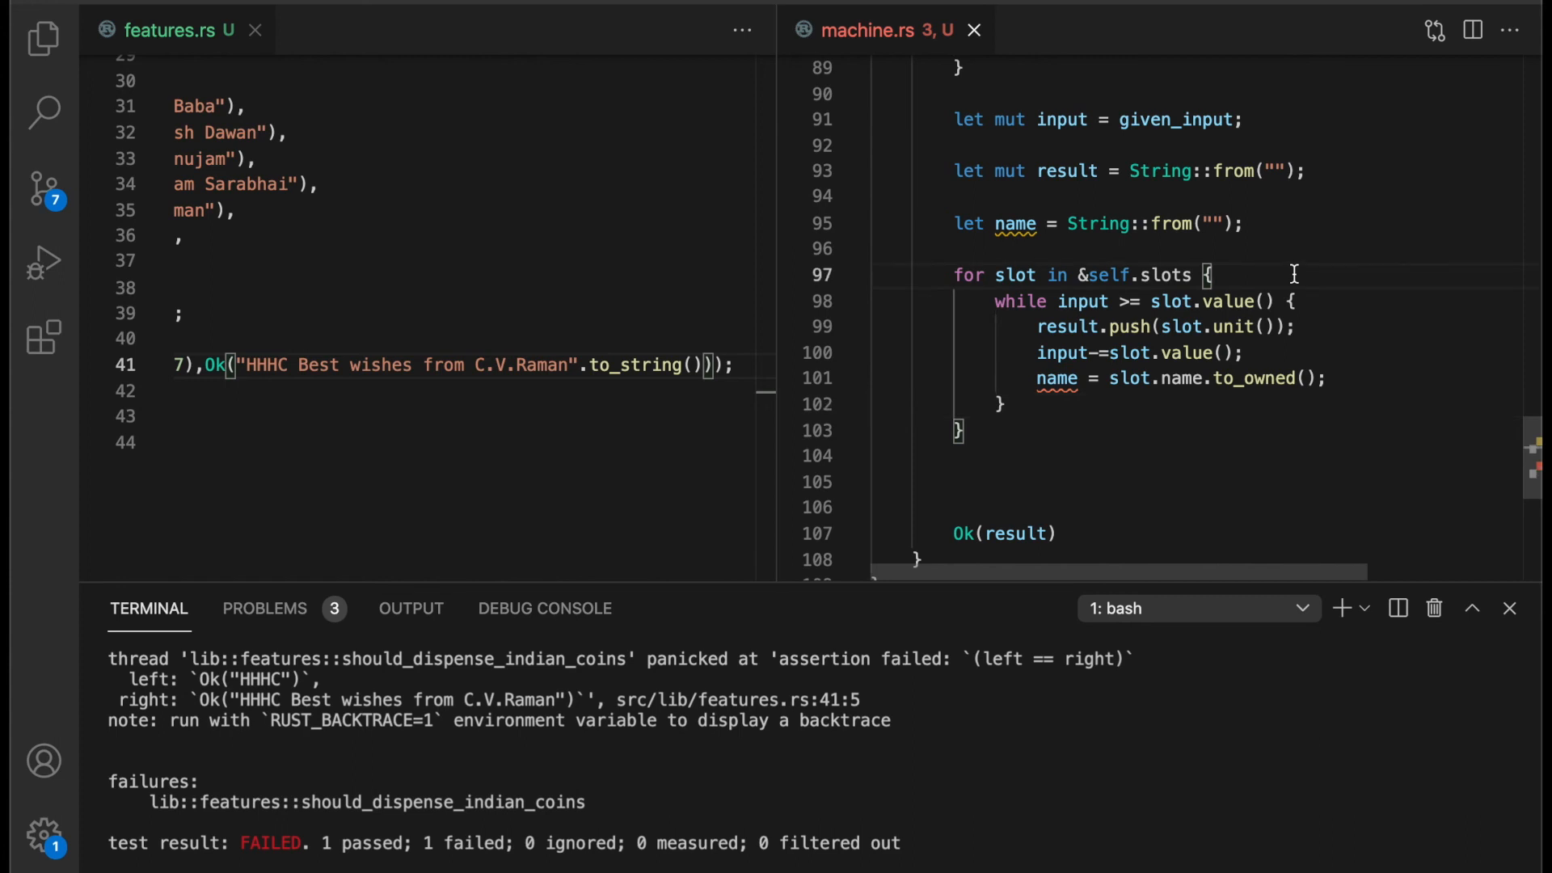
mouse_move(1014, 223)
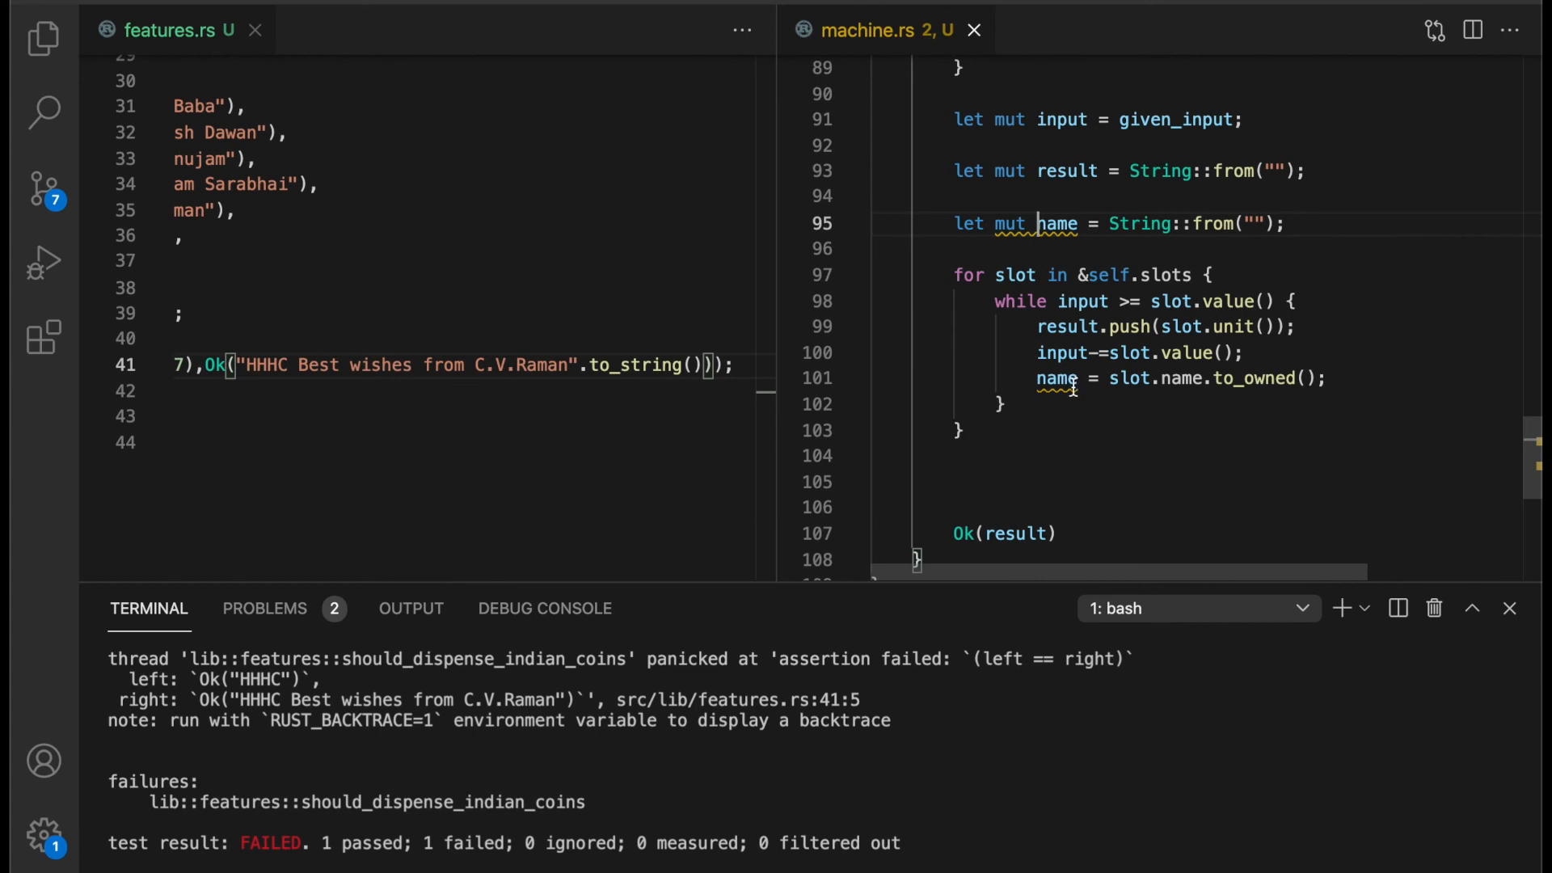
mouse_move(1065, 438)
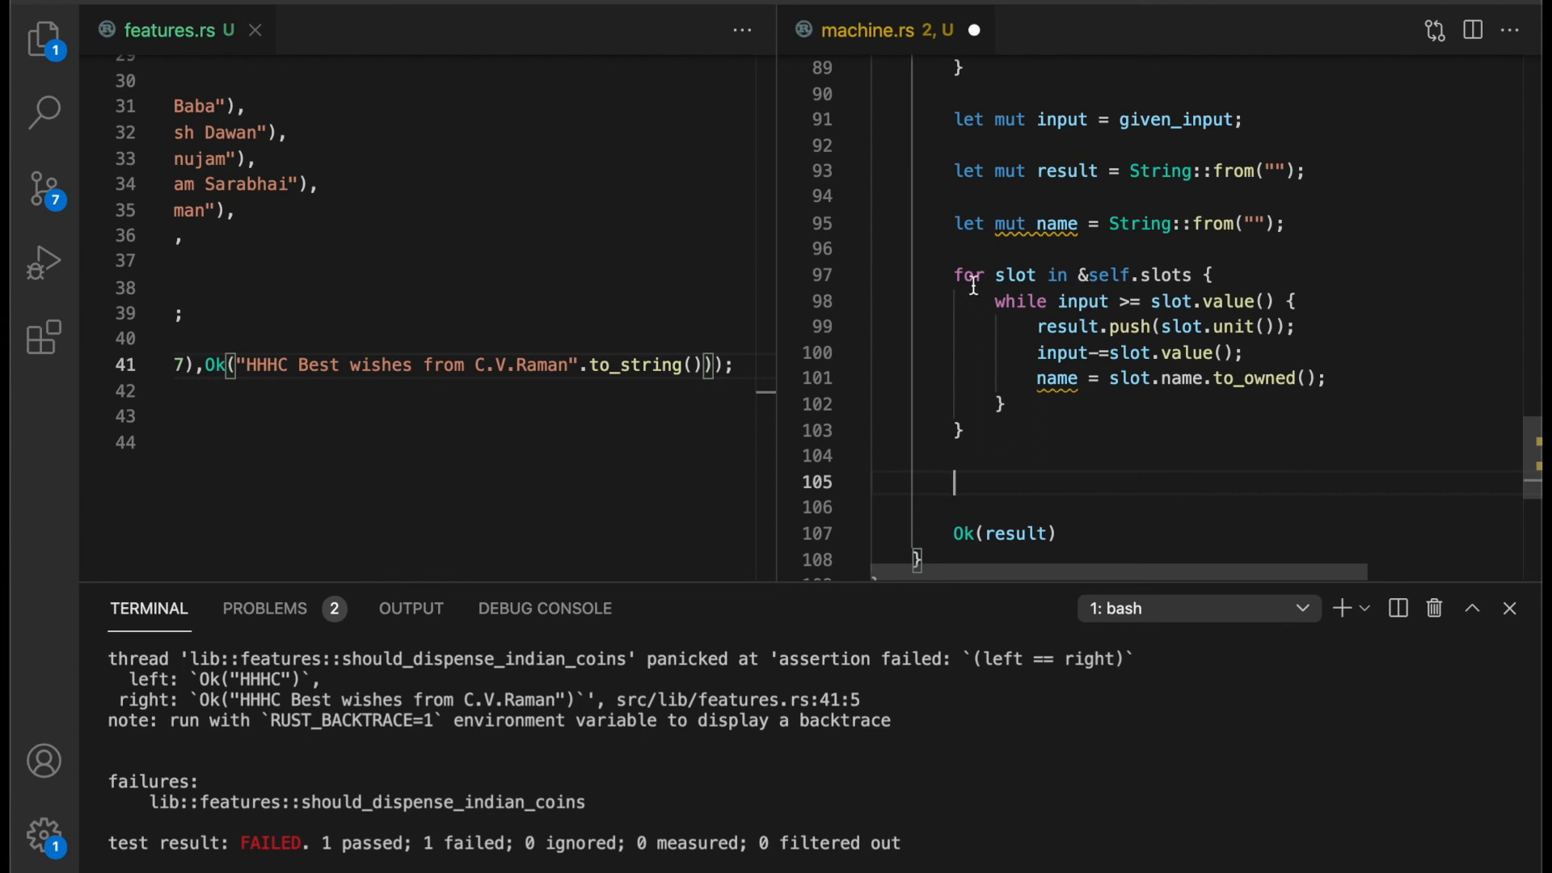
mouse_move(971, 455)
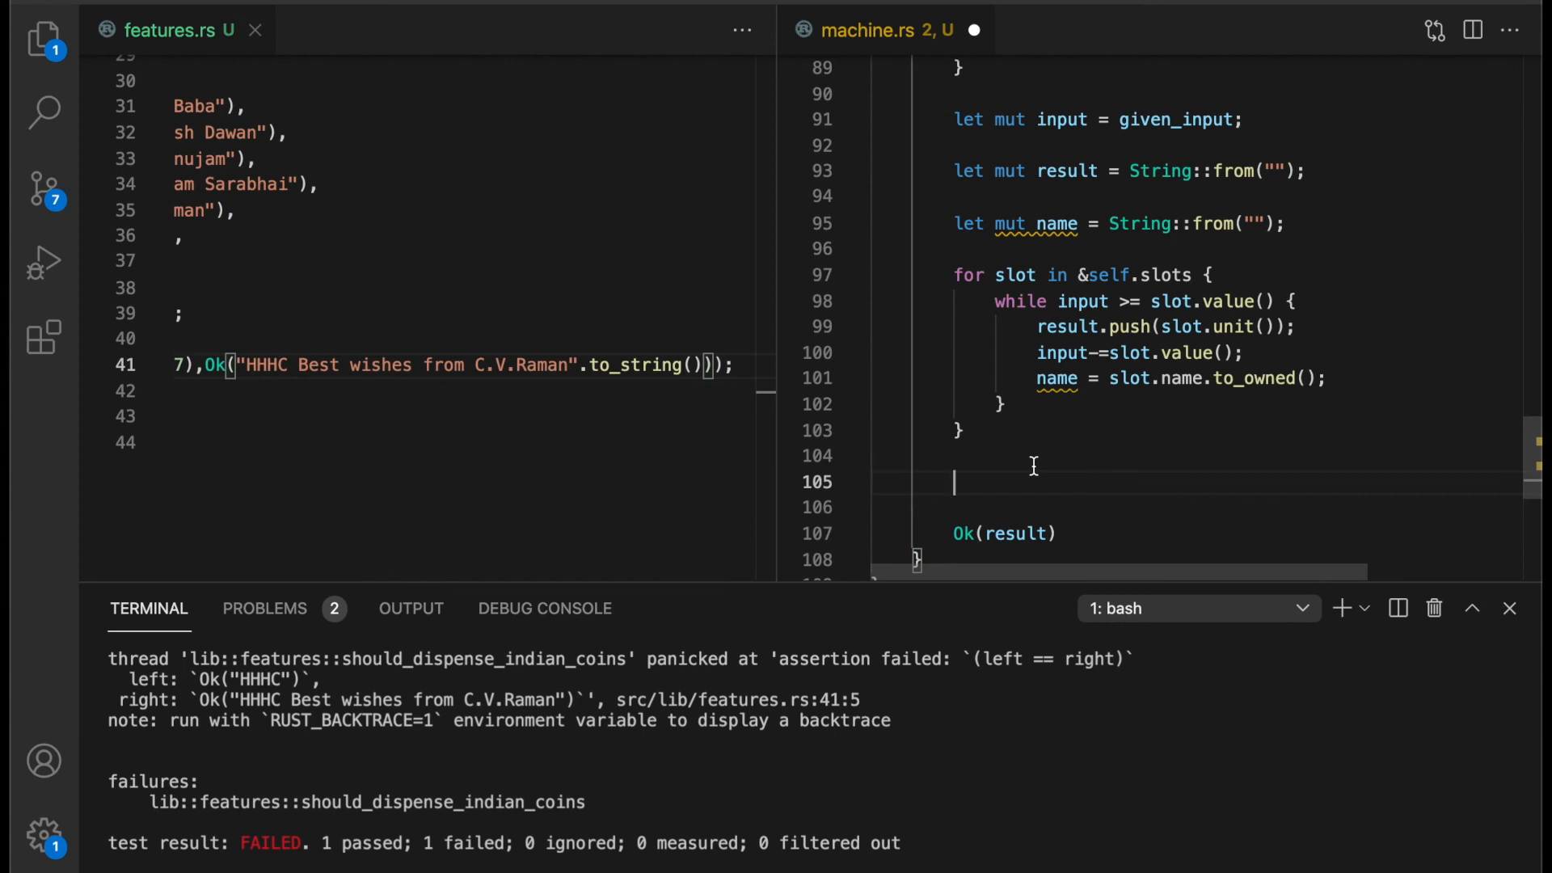
Start let greetings = format! with the "{} Best wishes from {}" template
type("let")
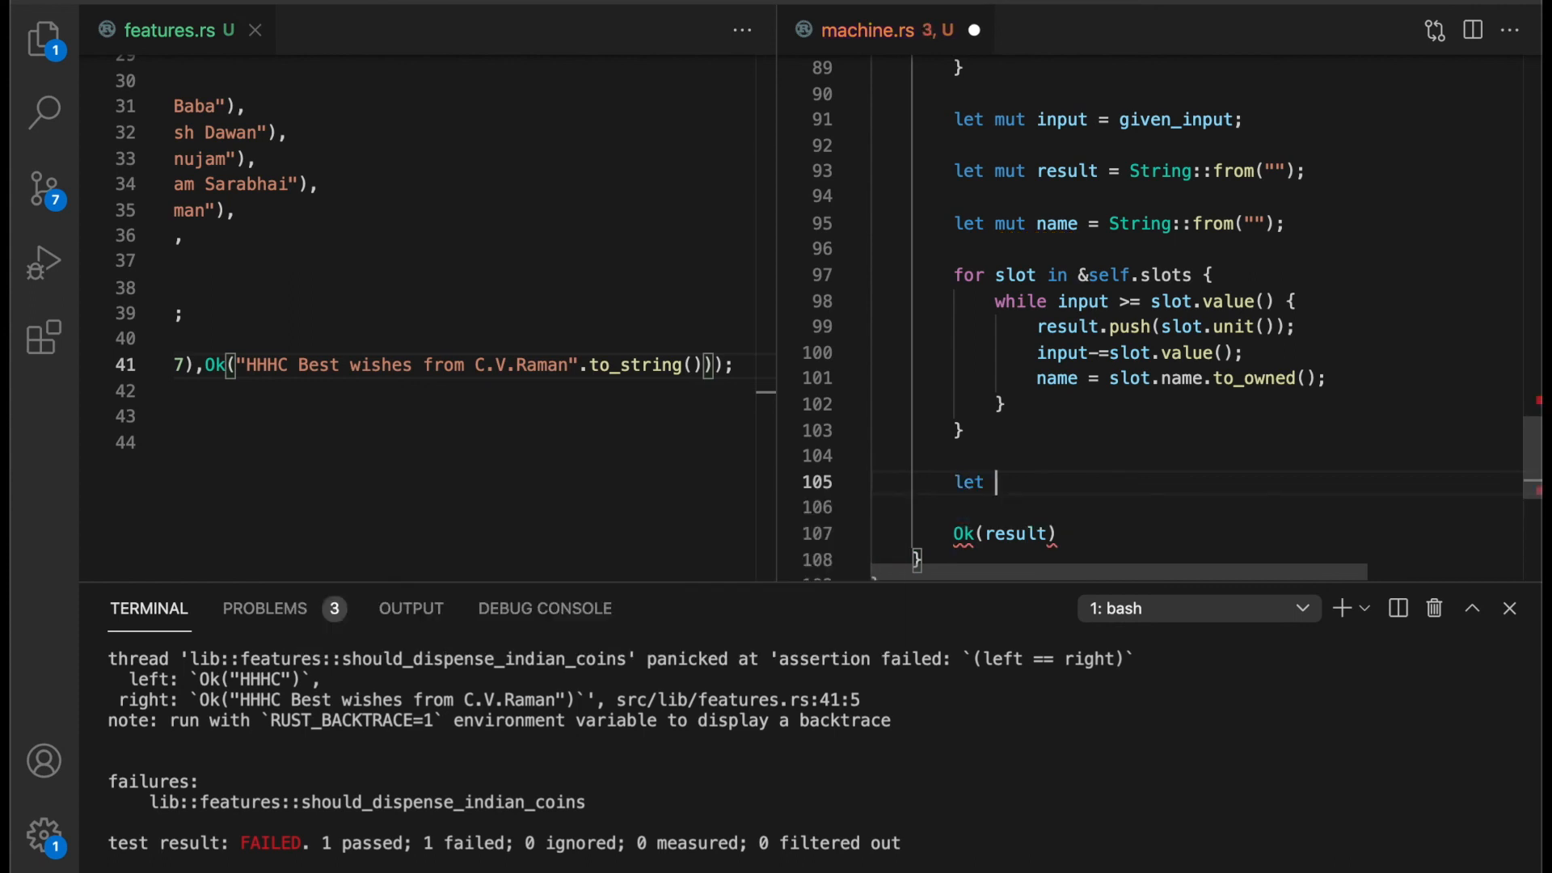
type("greet")
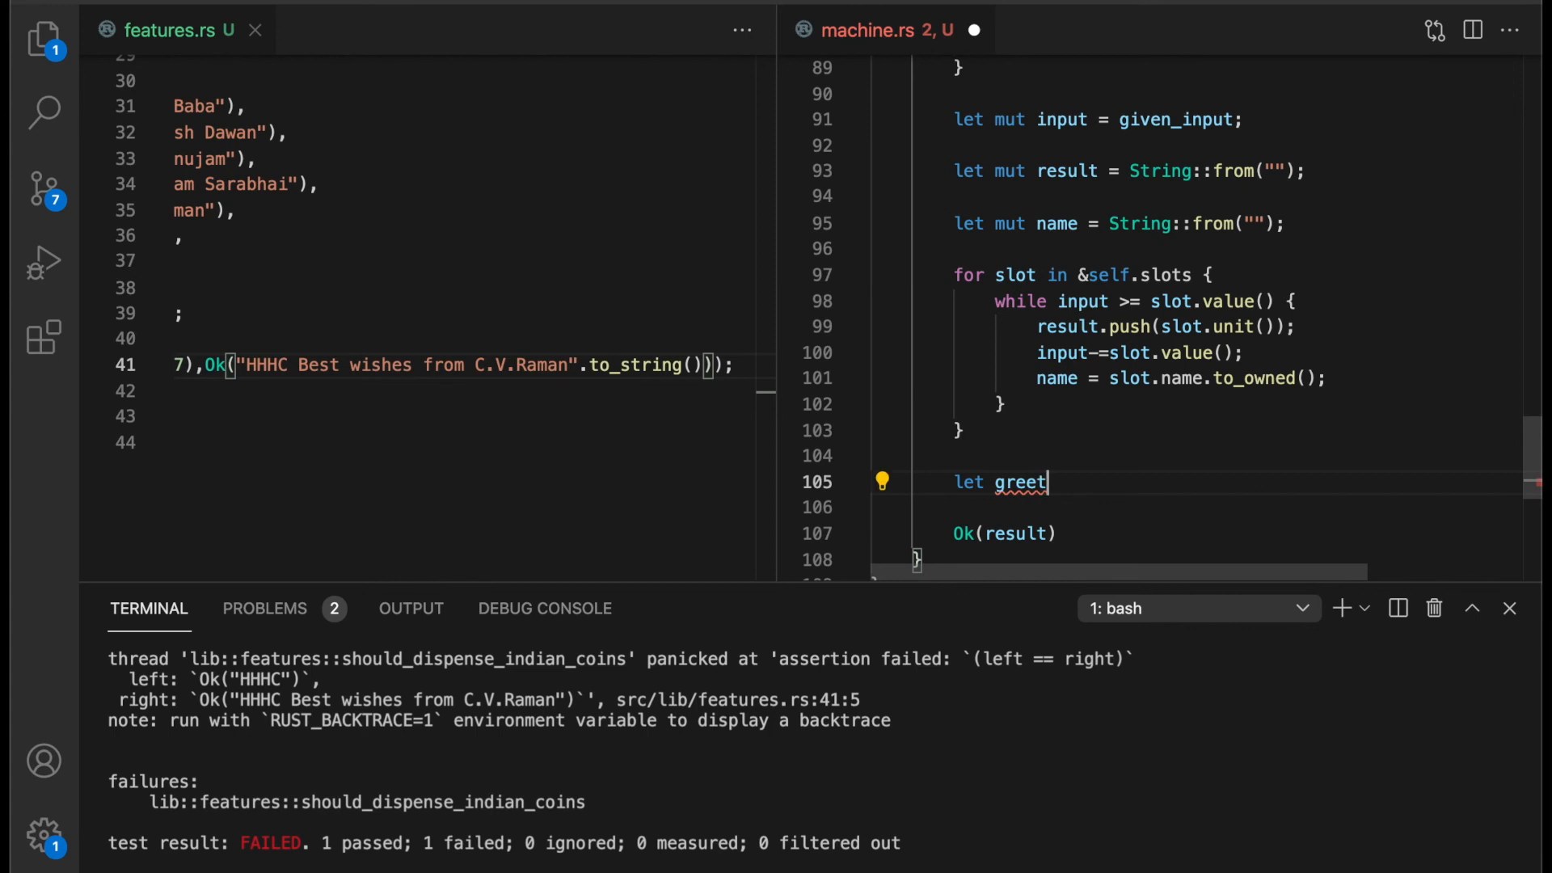
type("ings =")
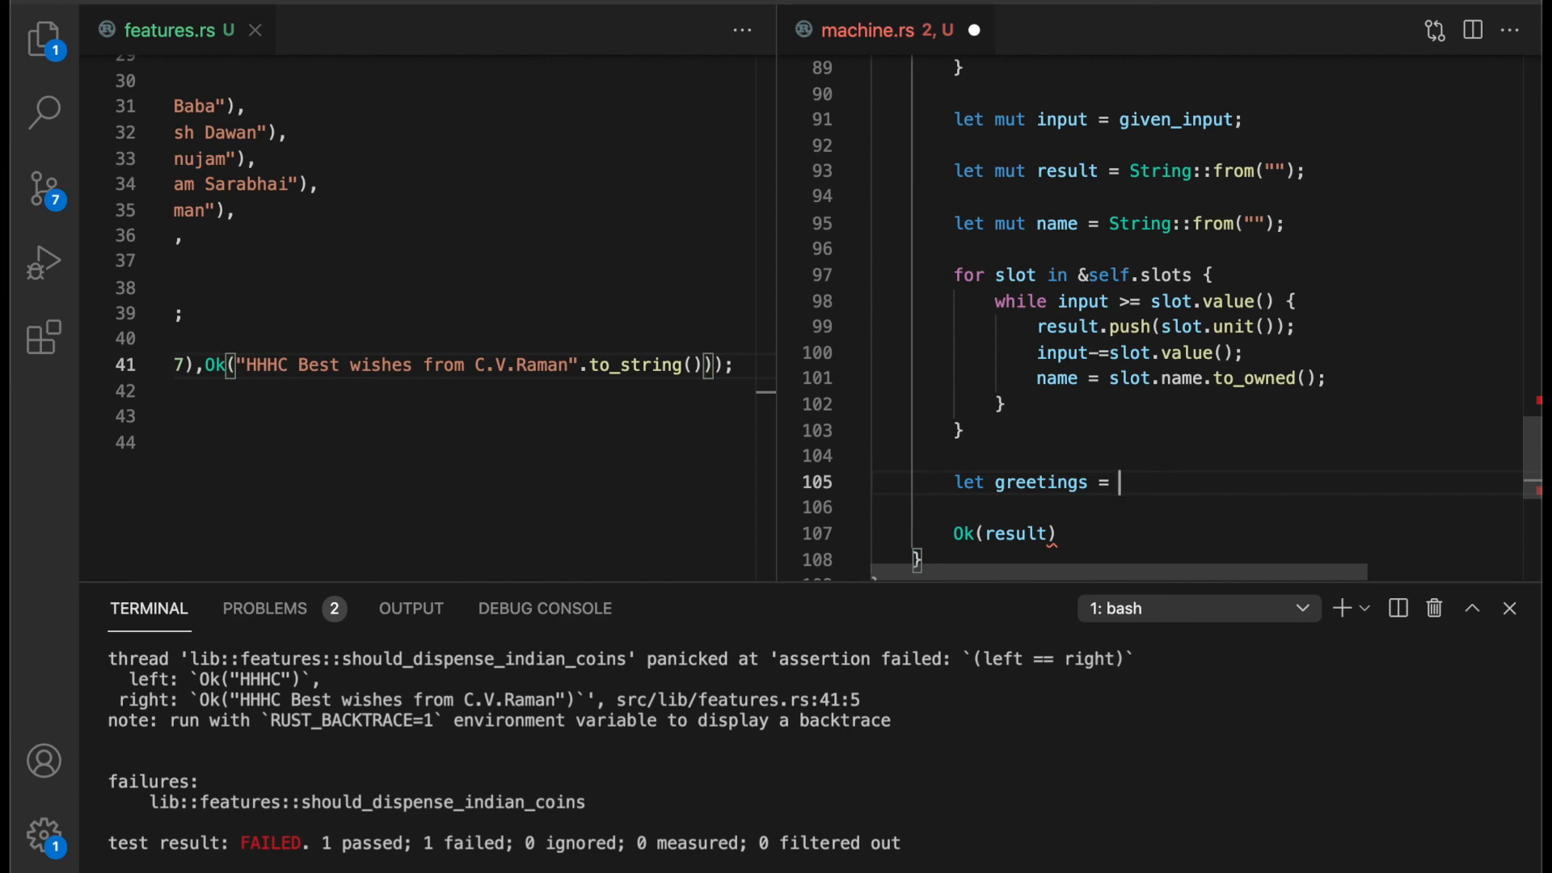
type("format!(")
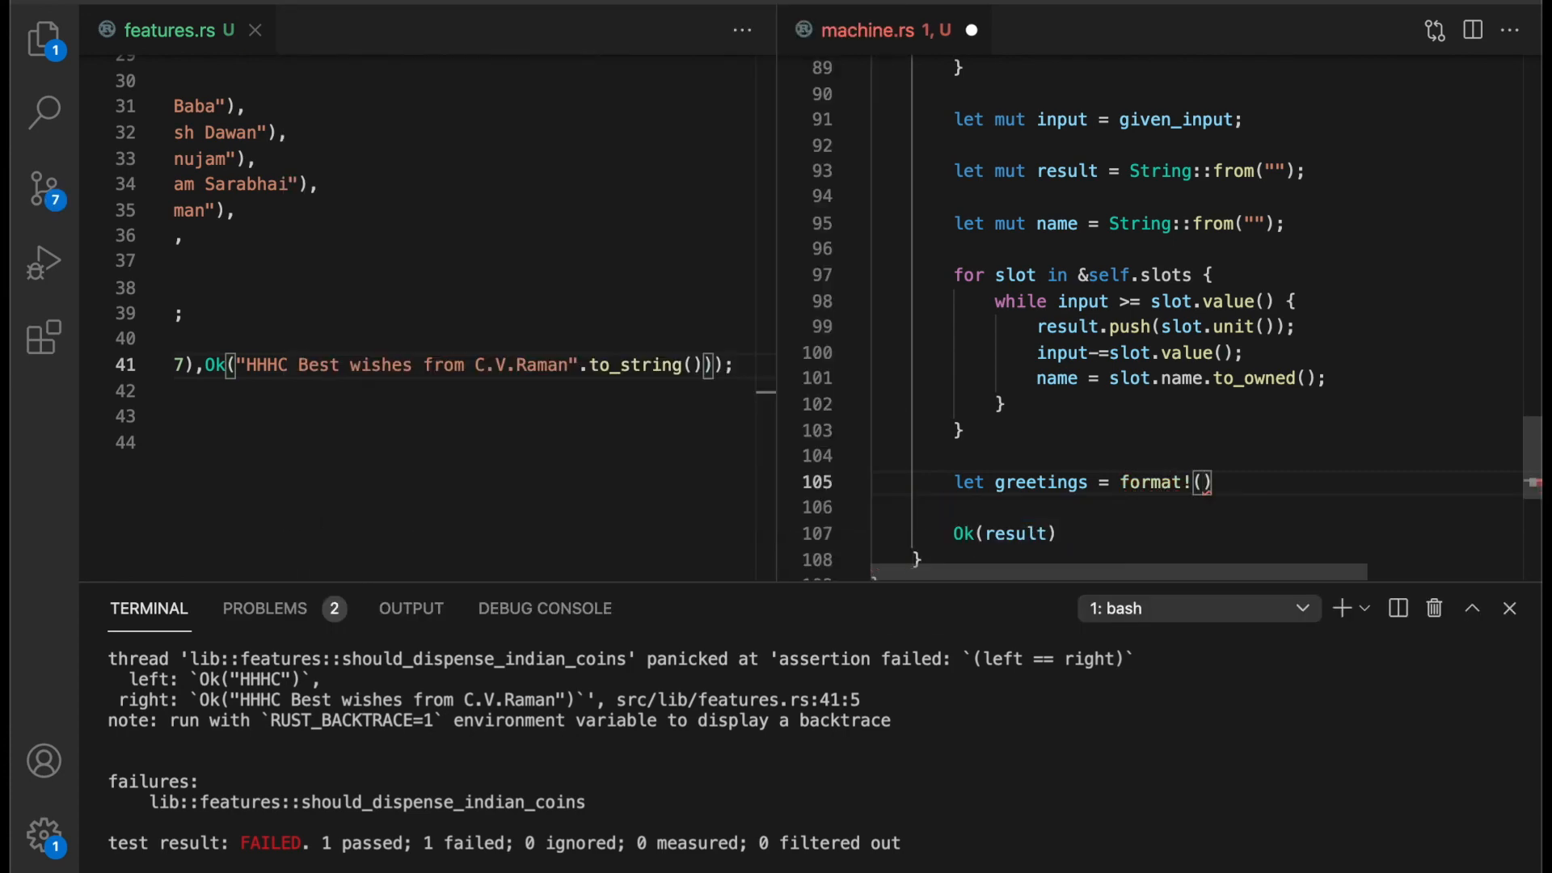
type("\"\"")
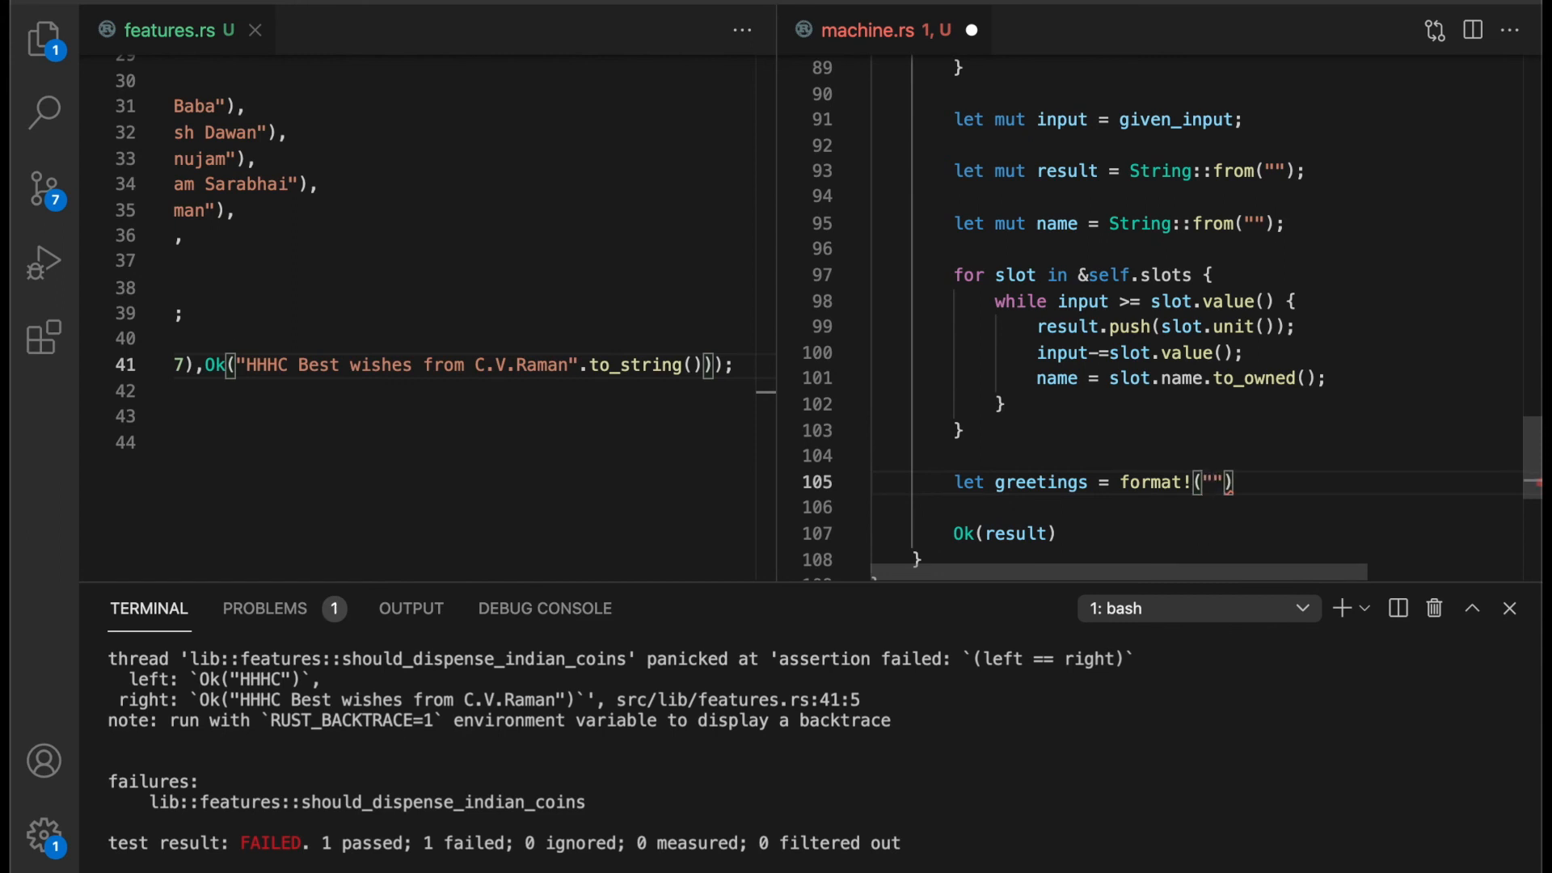
type("{}")
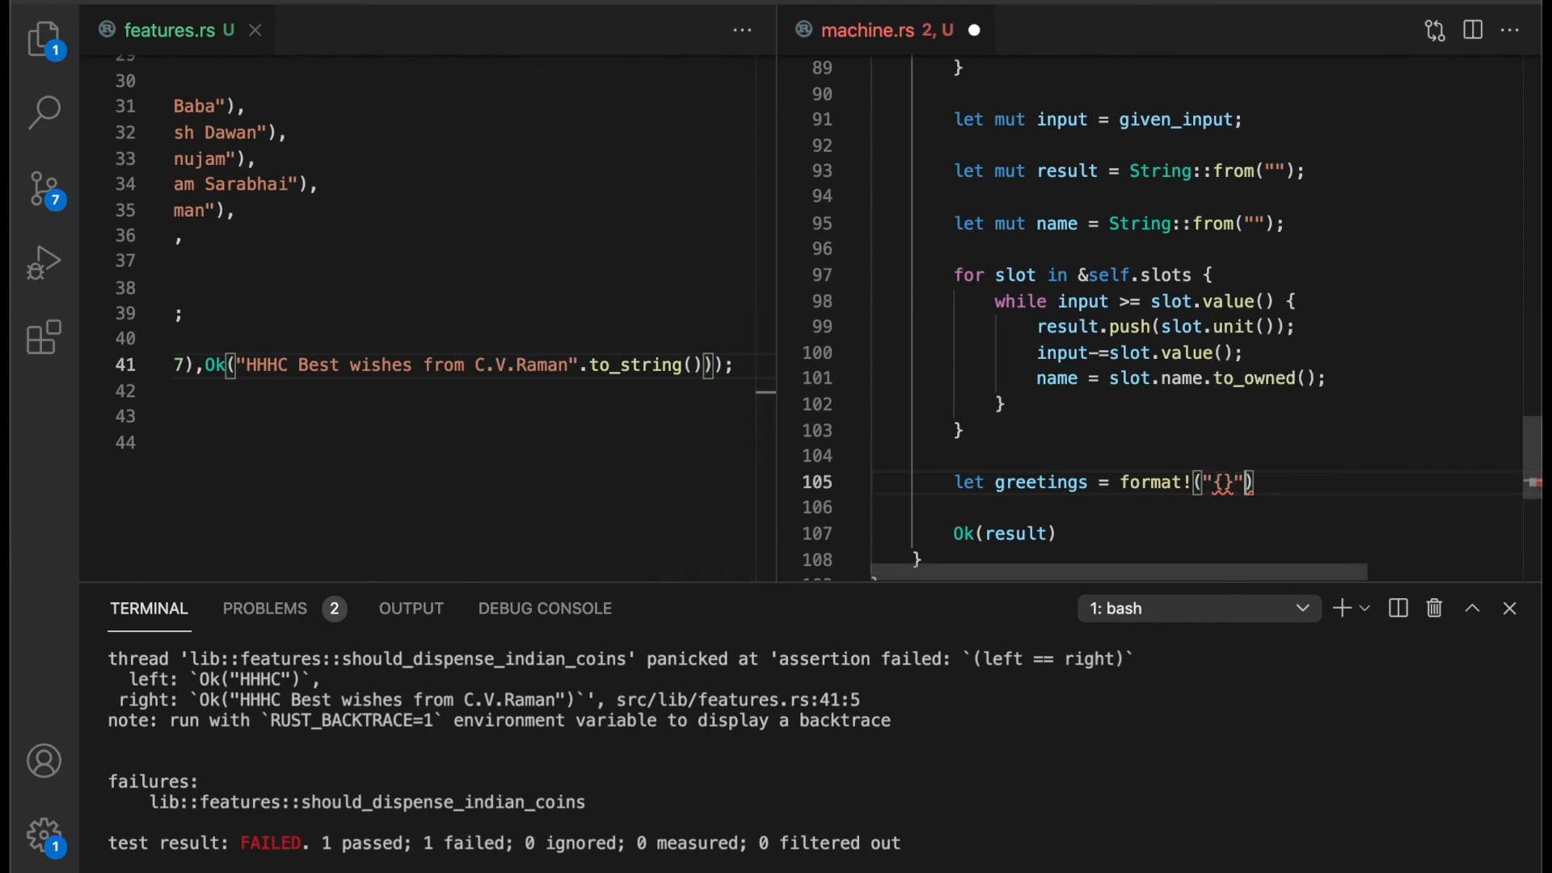
Pass result and name as the format! arguments to complete the greetings line
type(",")
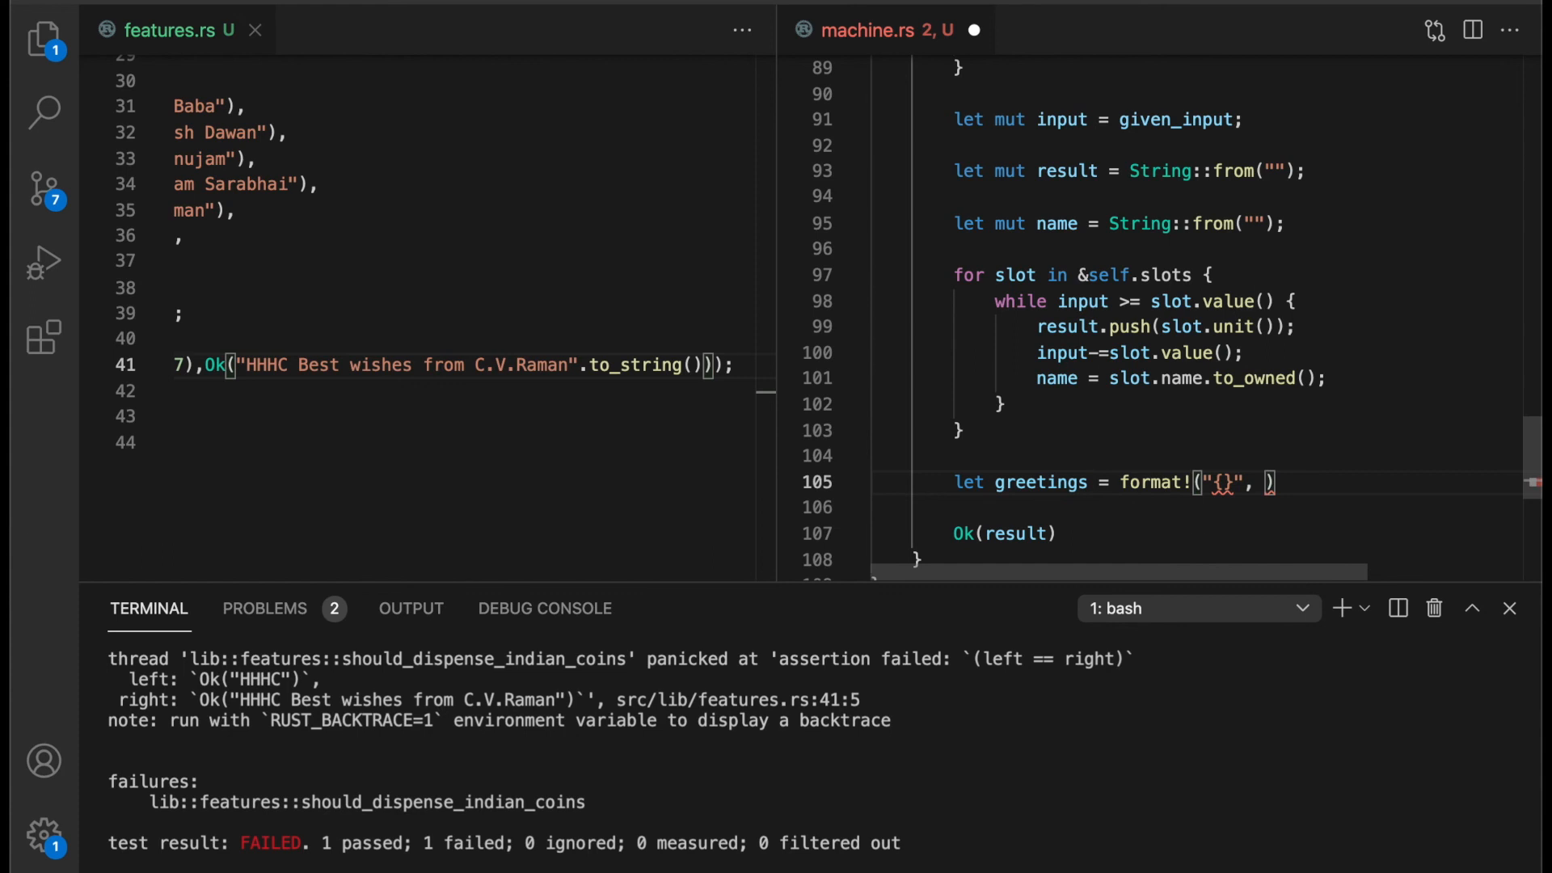
type("result")
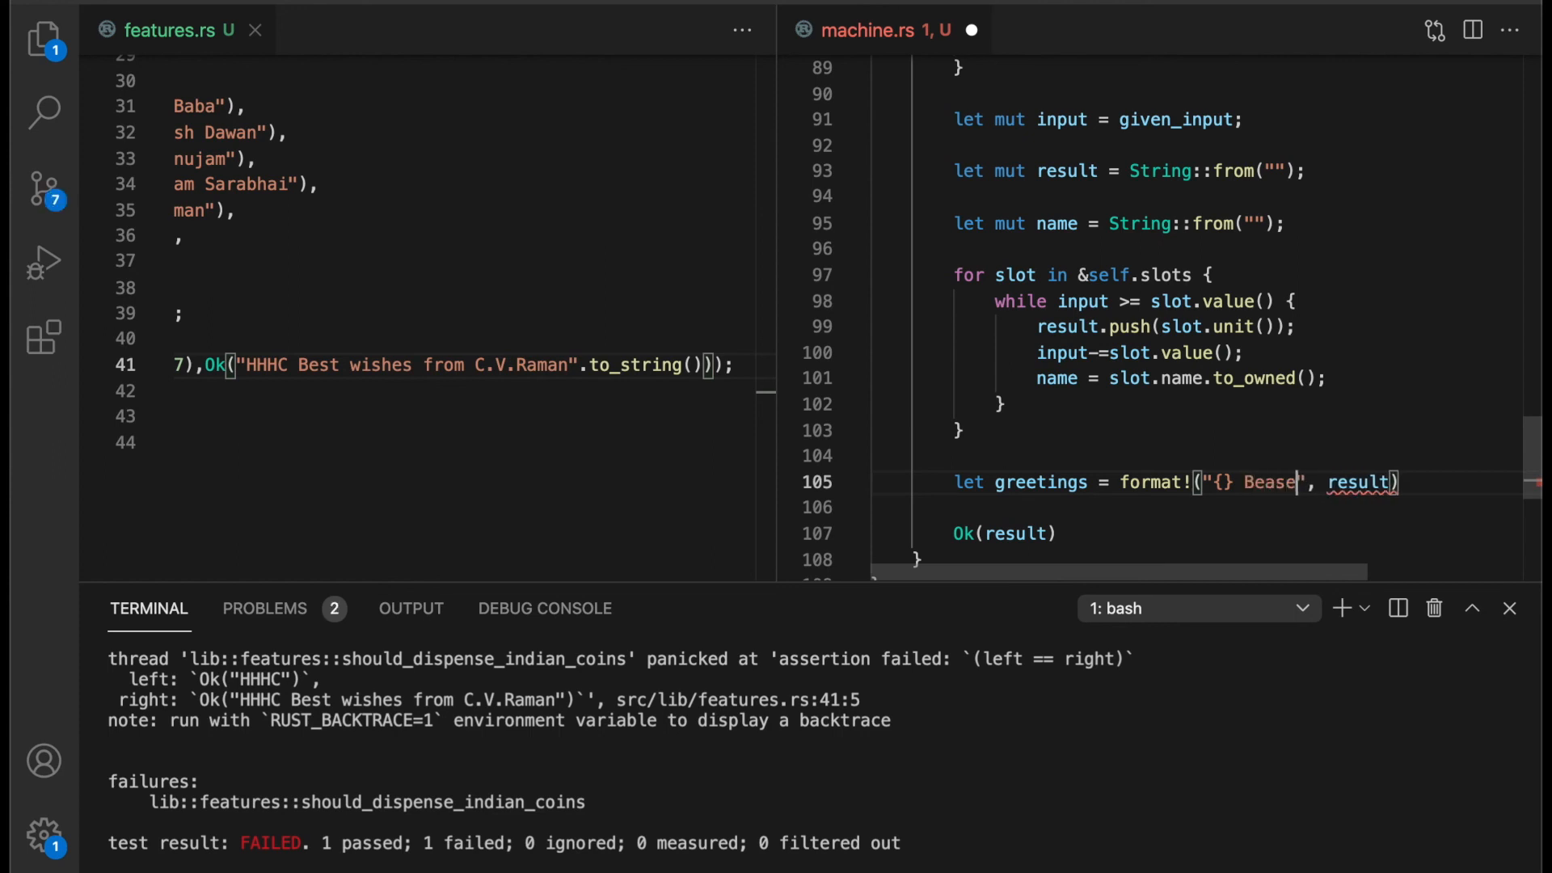
key("Backspace")
type("t wishes from {}")
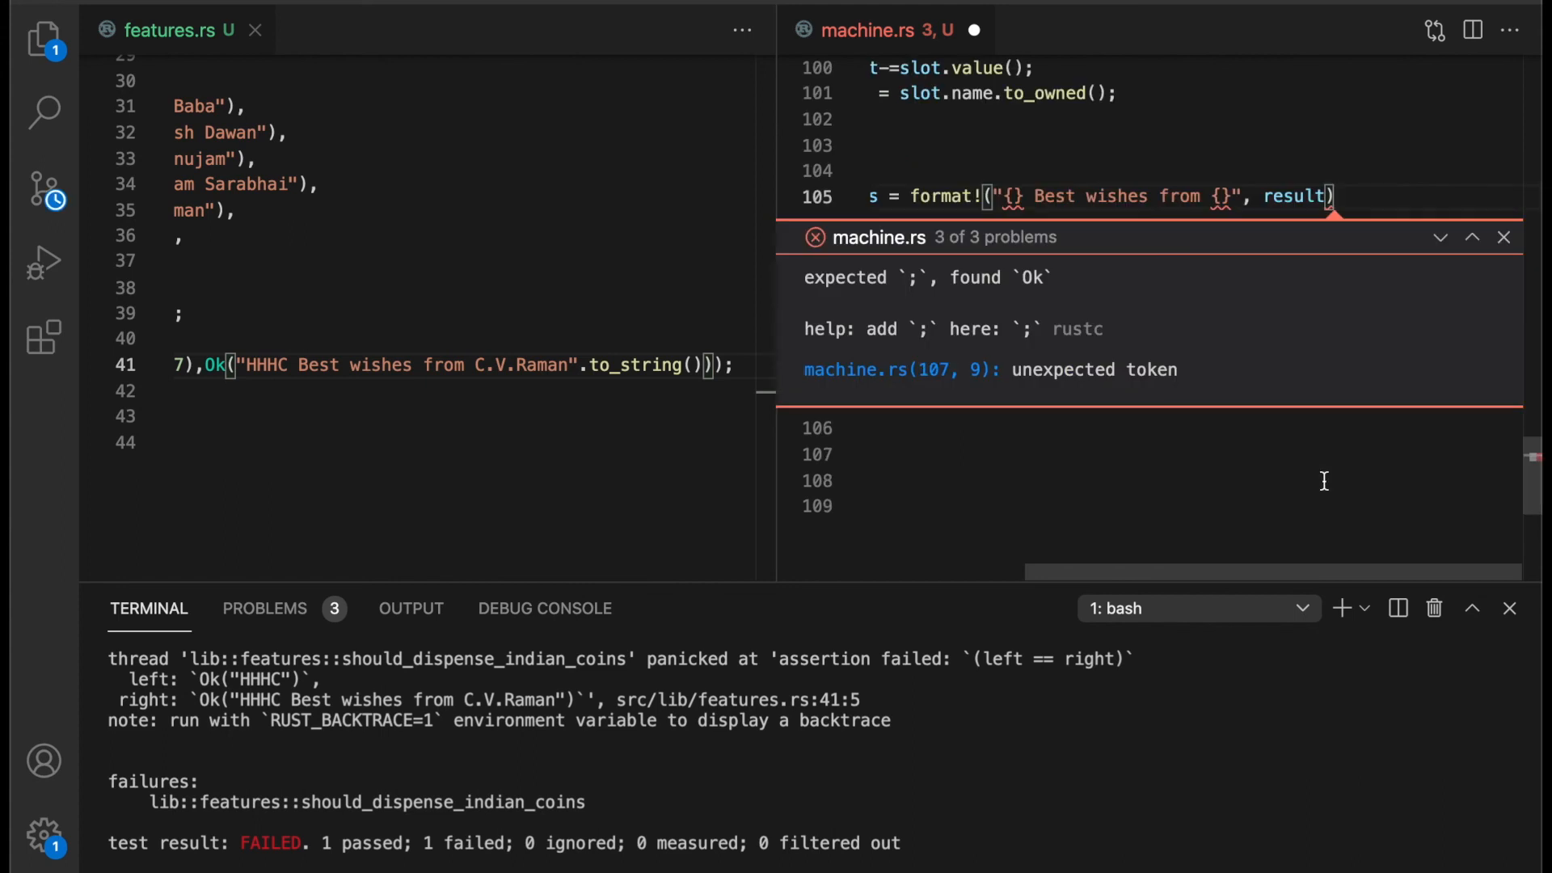
left_click(1504, 237)
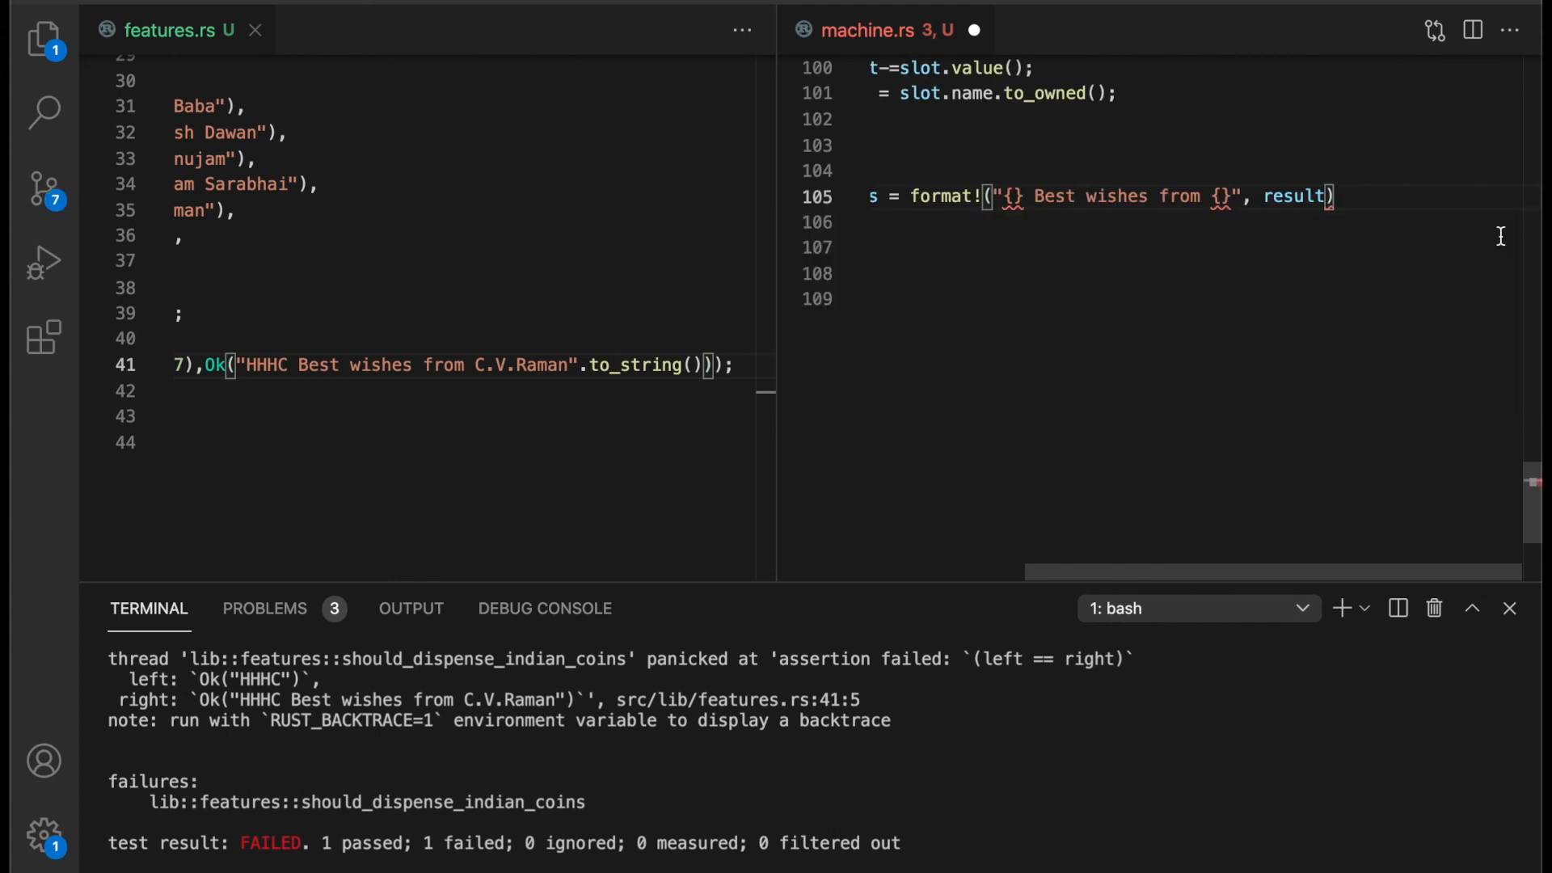
double_click(1292, 195)
type(", ")
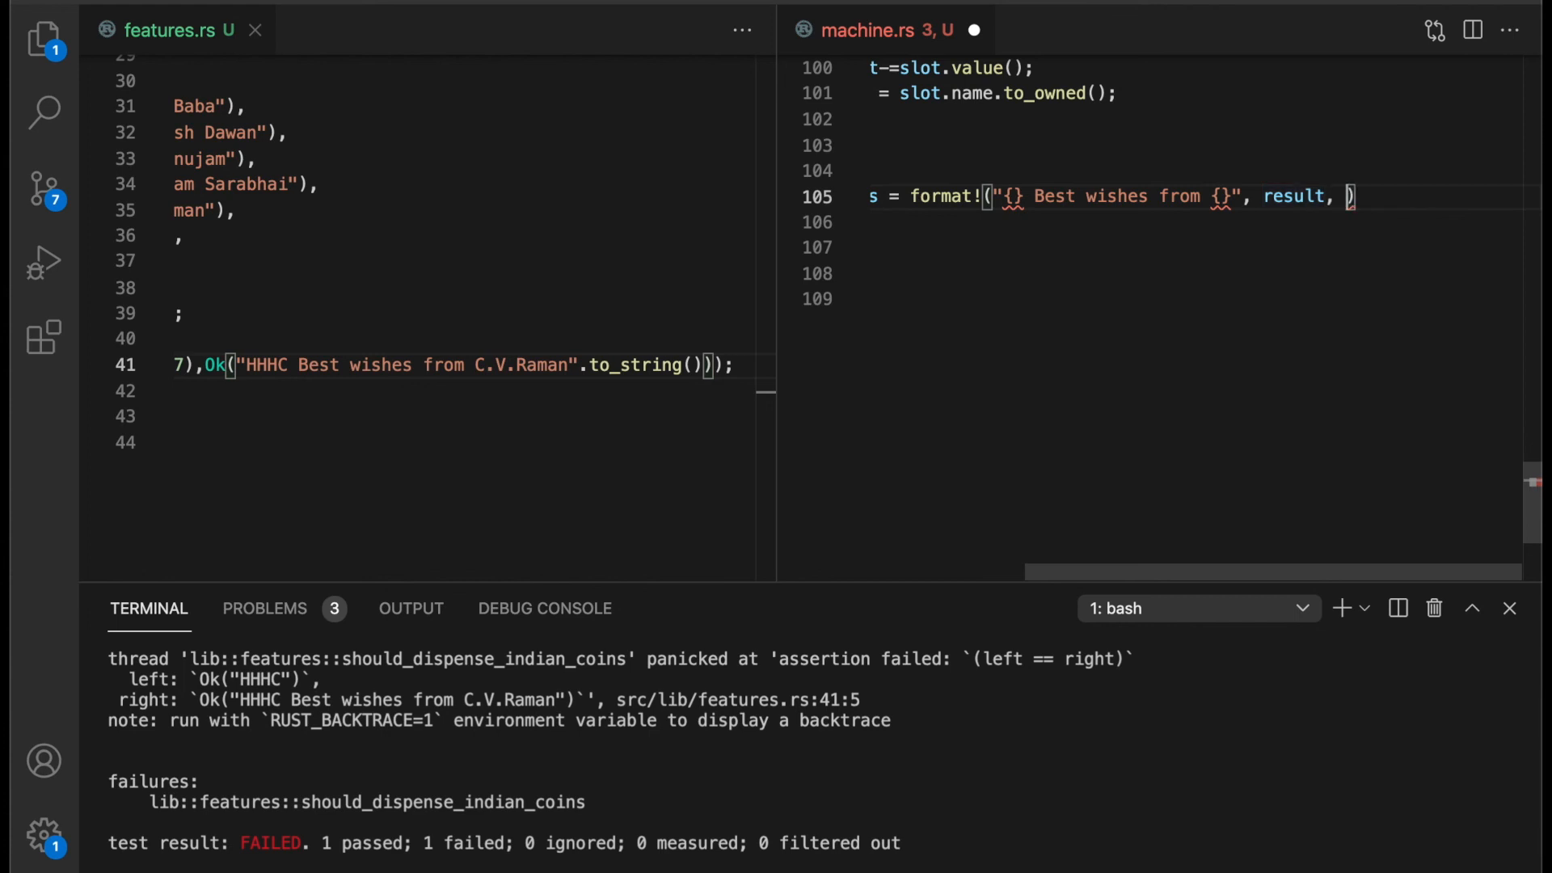
type("name);")
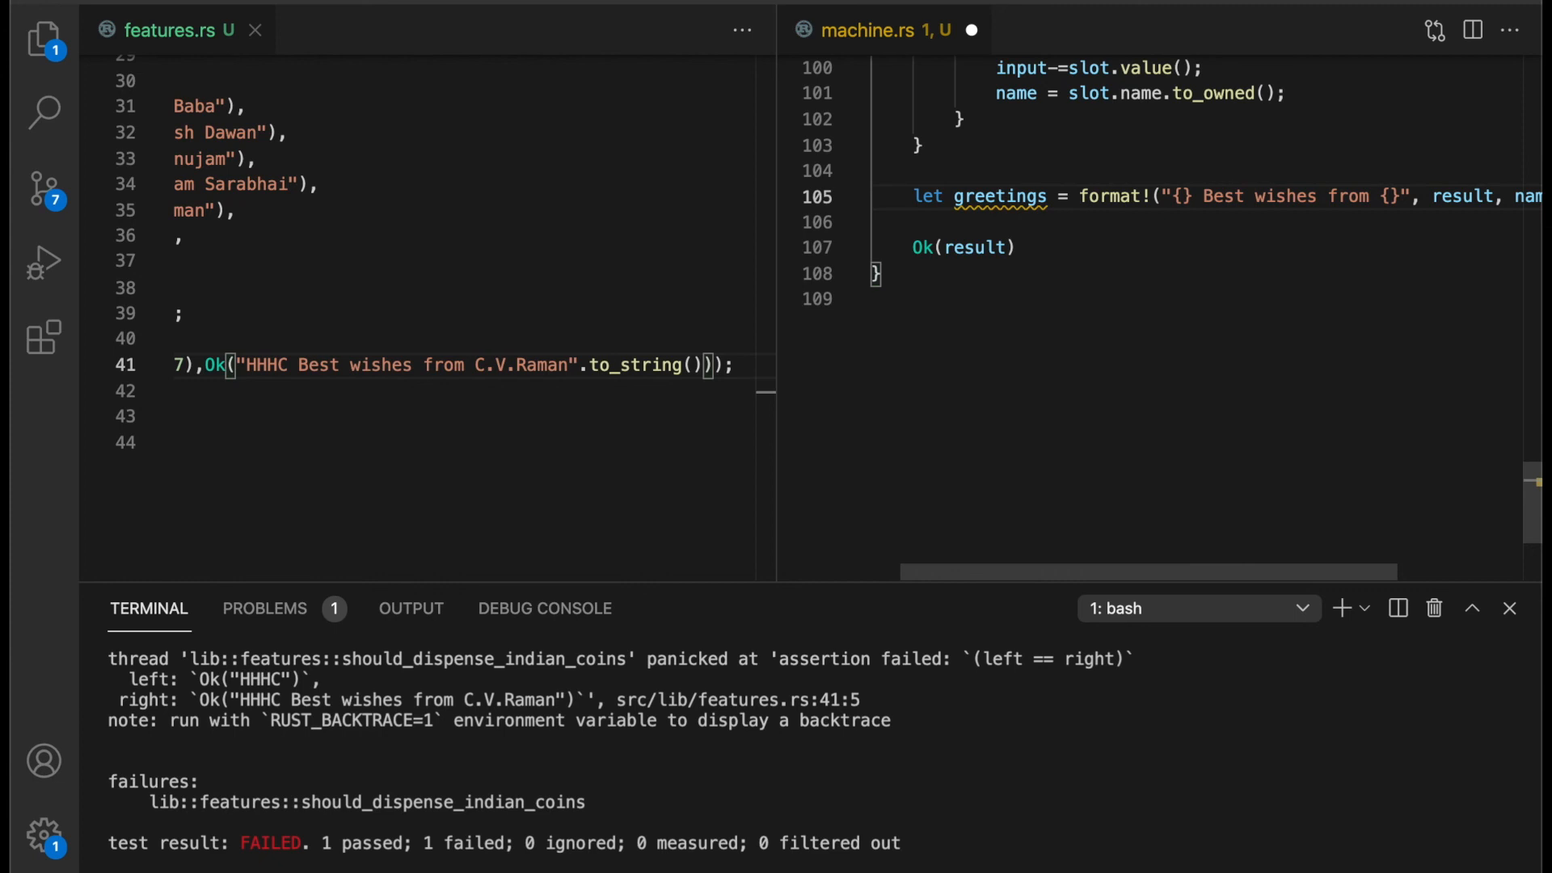
mouse_move(1101, 218)
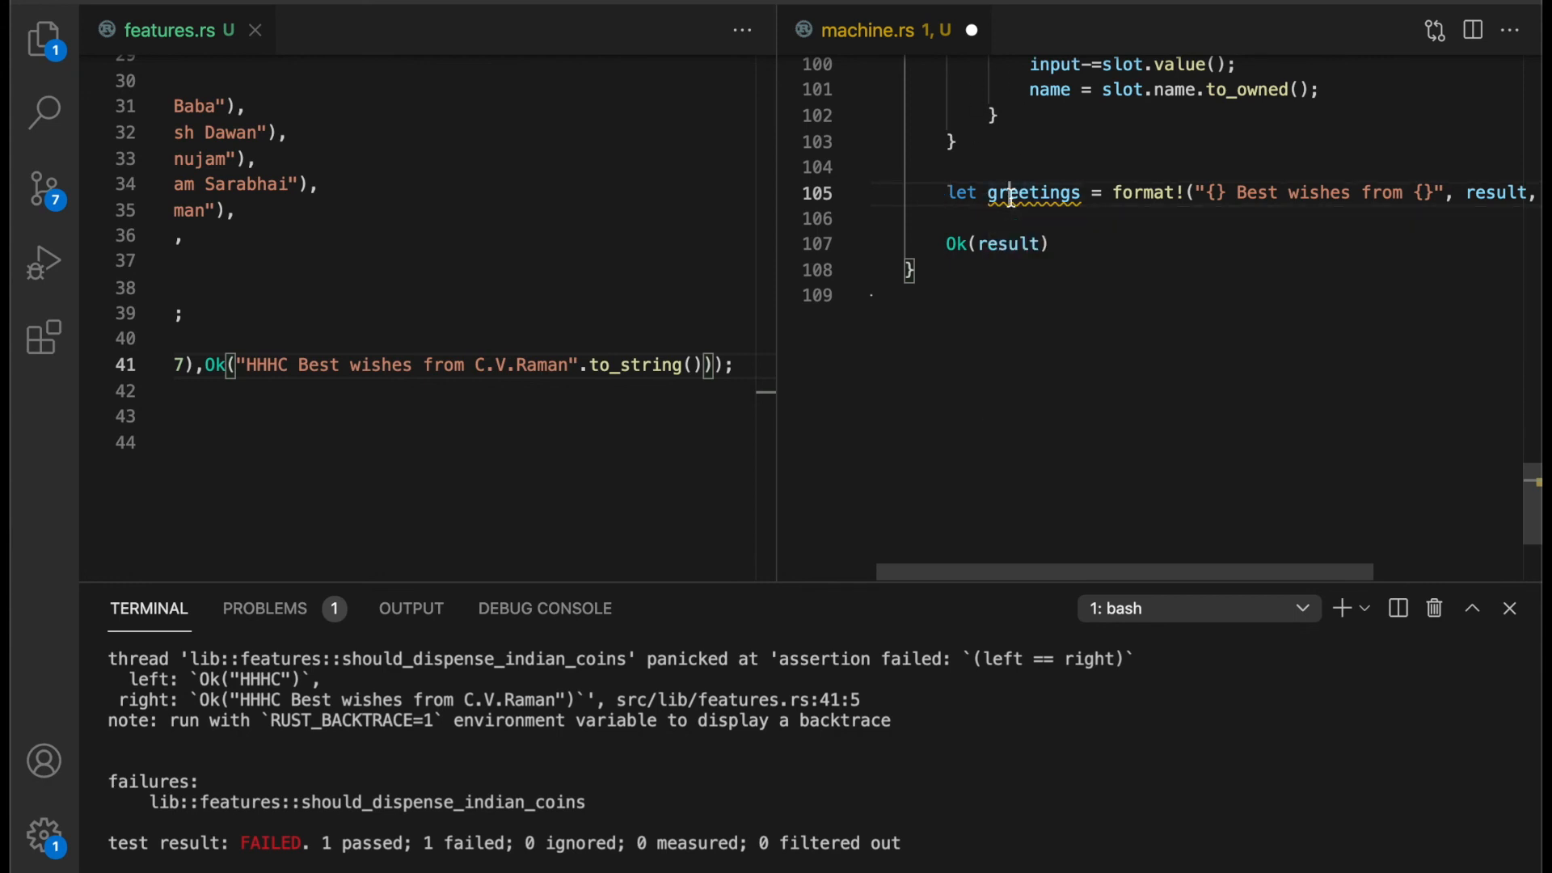
mouse_move(1008, 250)
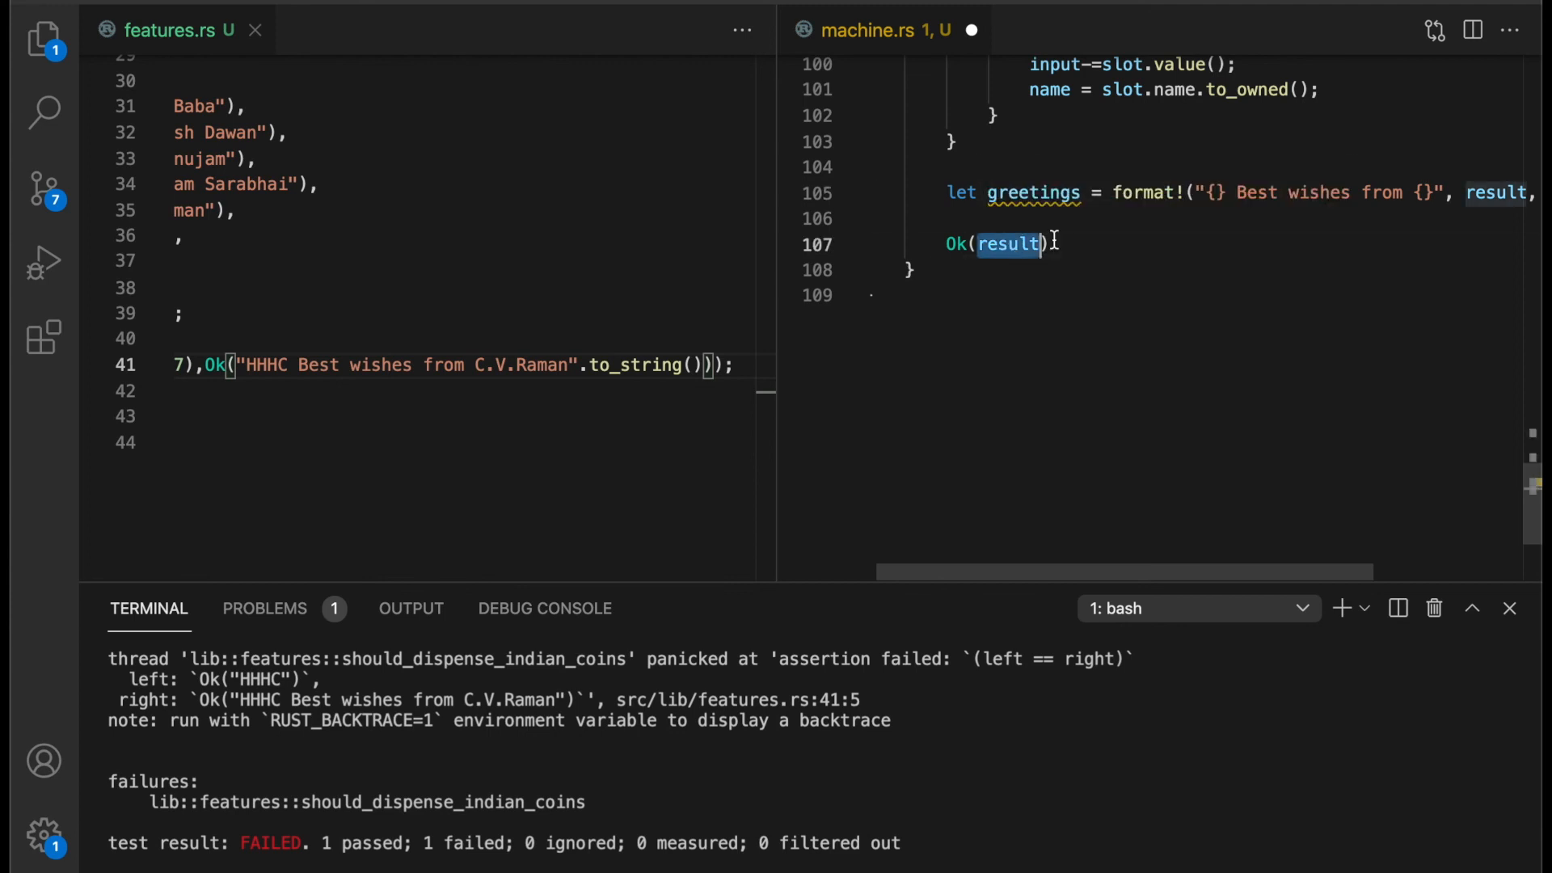
mouse_move(1151, 264)
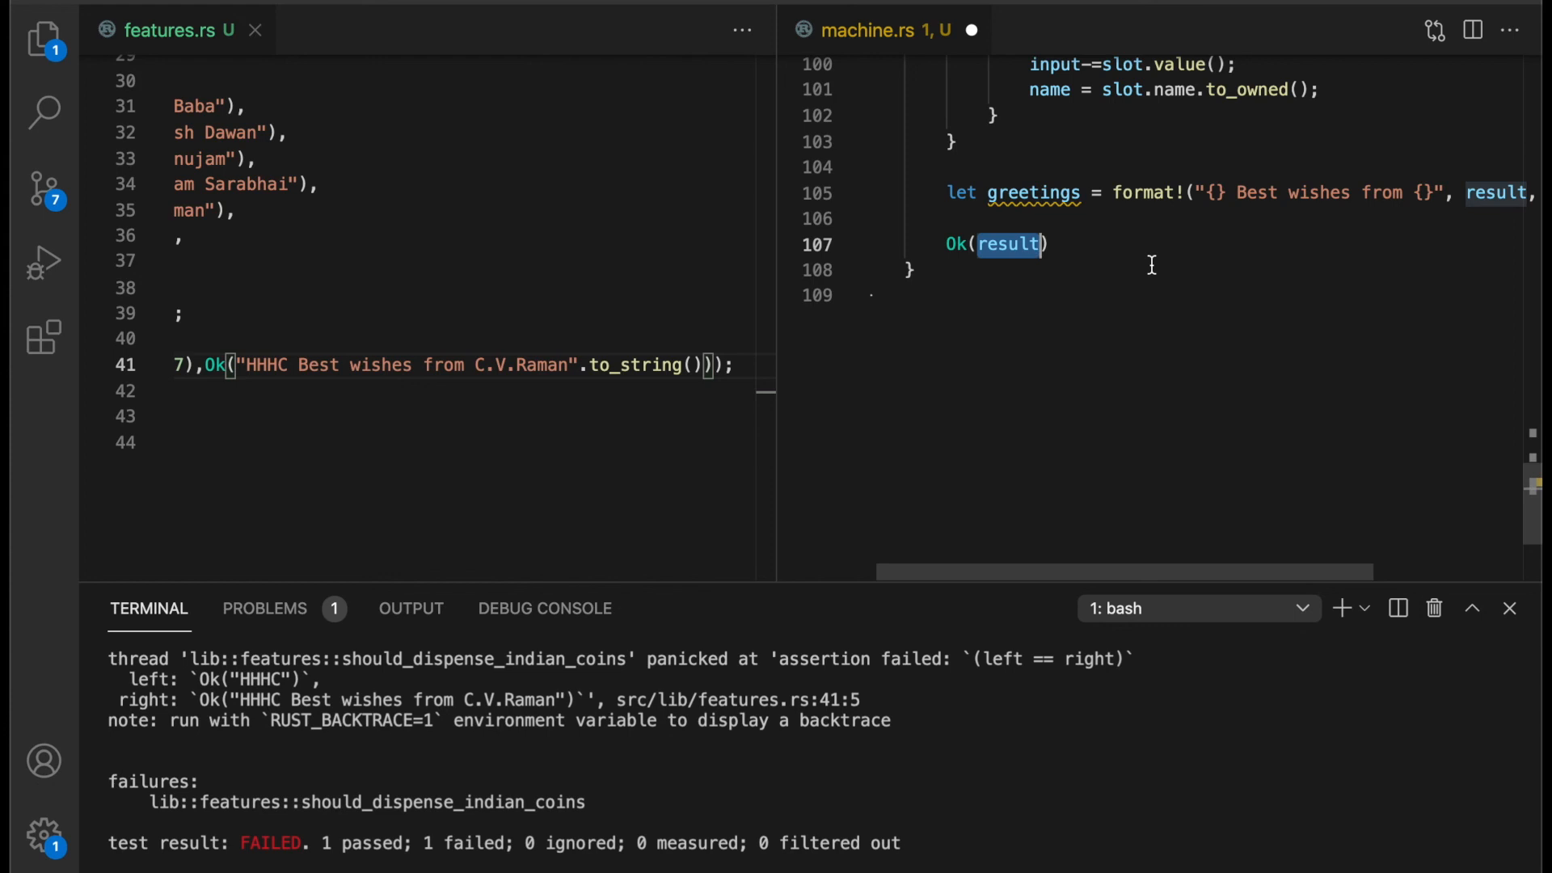
Return Ok(greetings) instead of Ok(result) and enter cargo test in the terminal
type("greetings")
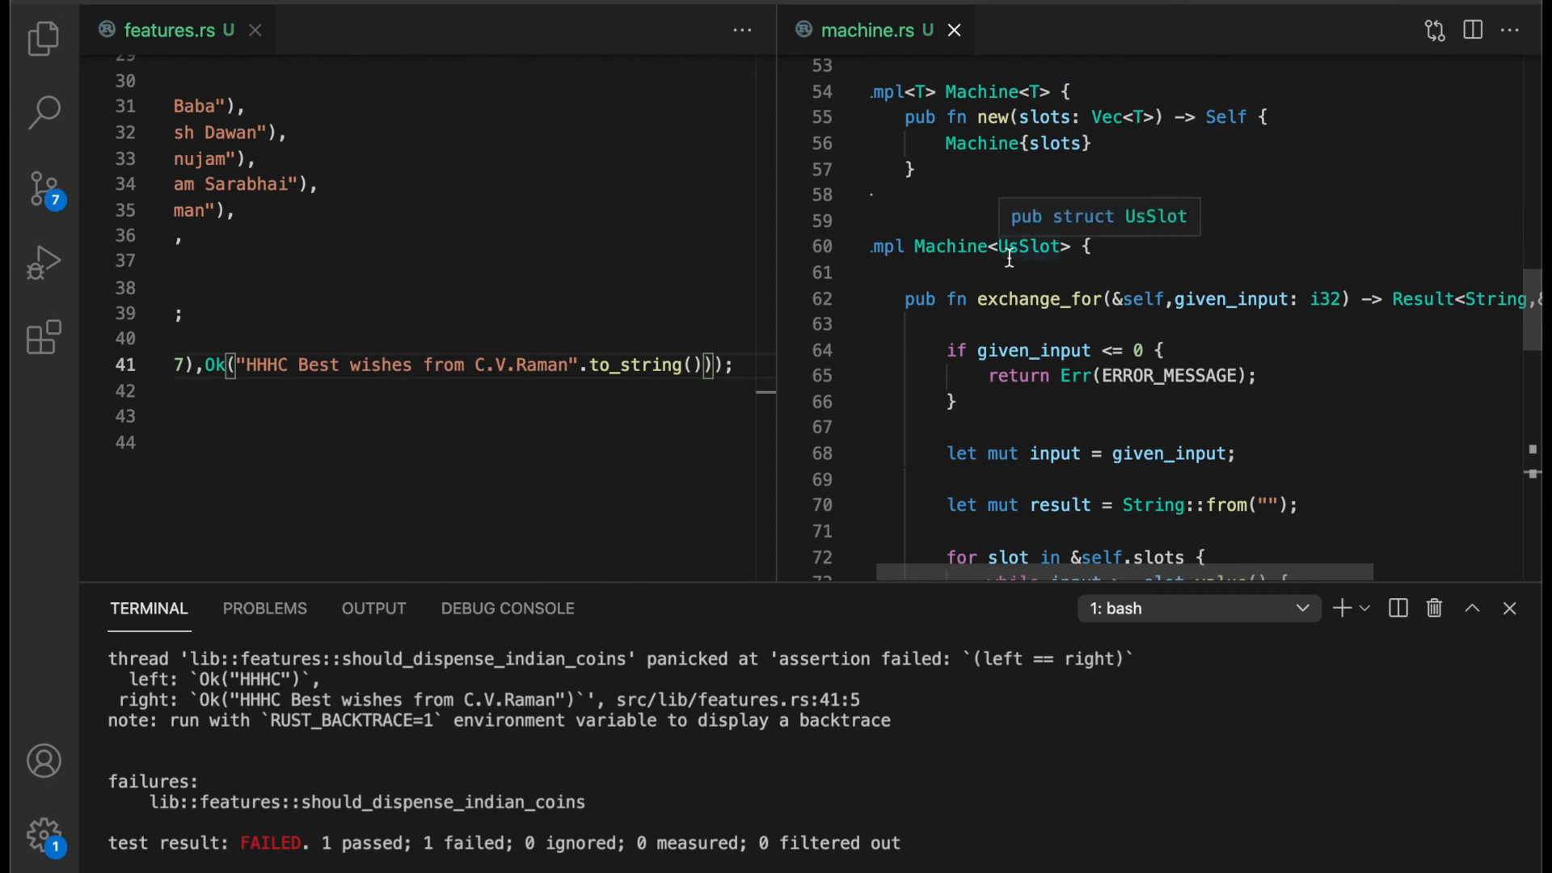
scroll("down", 3)
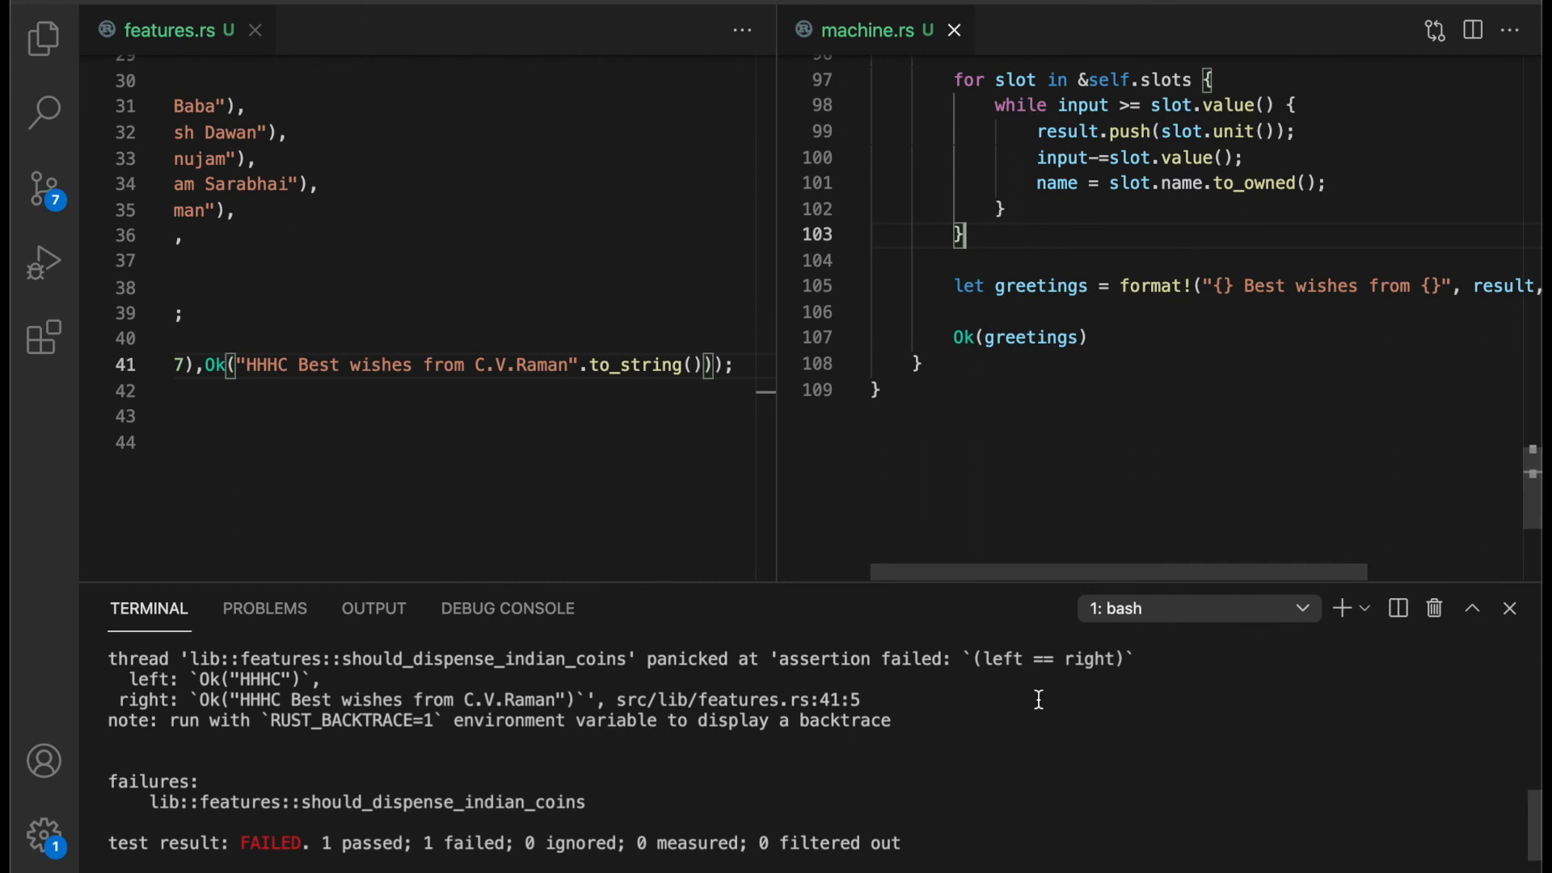
type("cargo test")
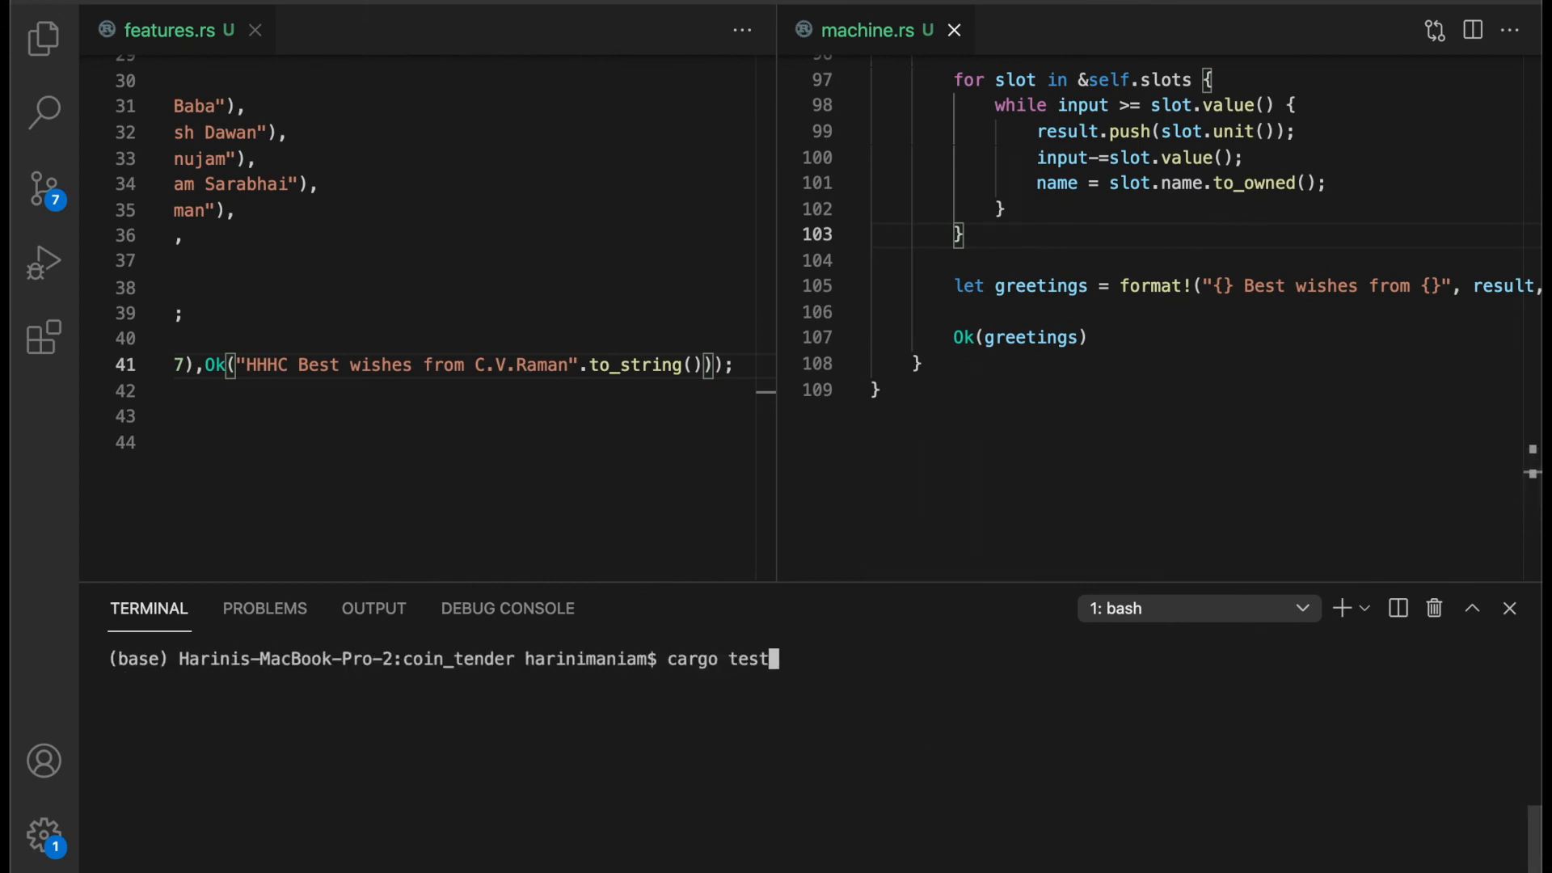
Run cargo test, confirming both US and Indian coin tests pass, and review machine.rs
key("Enter")
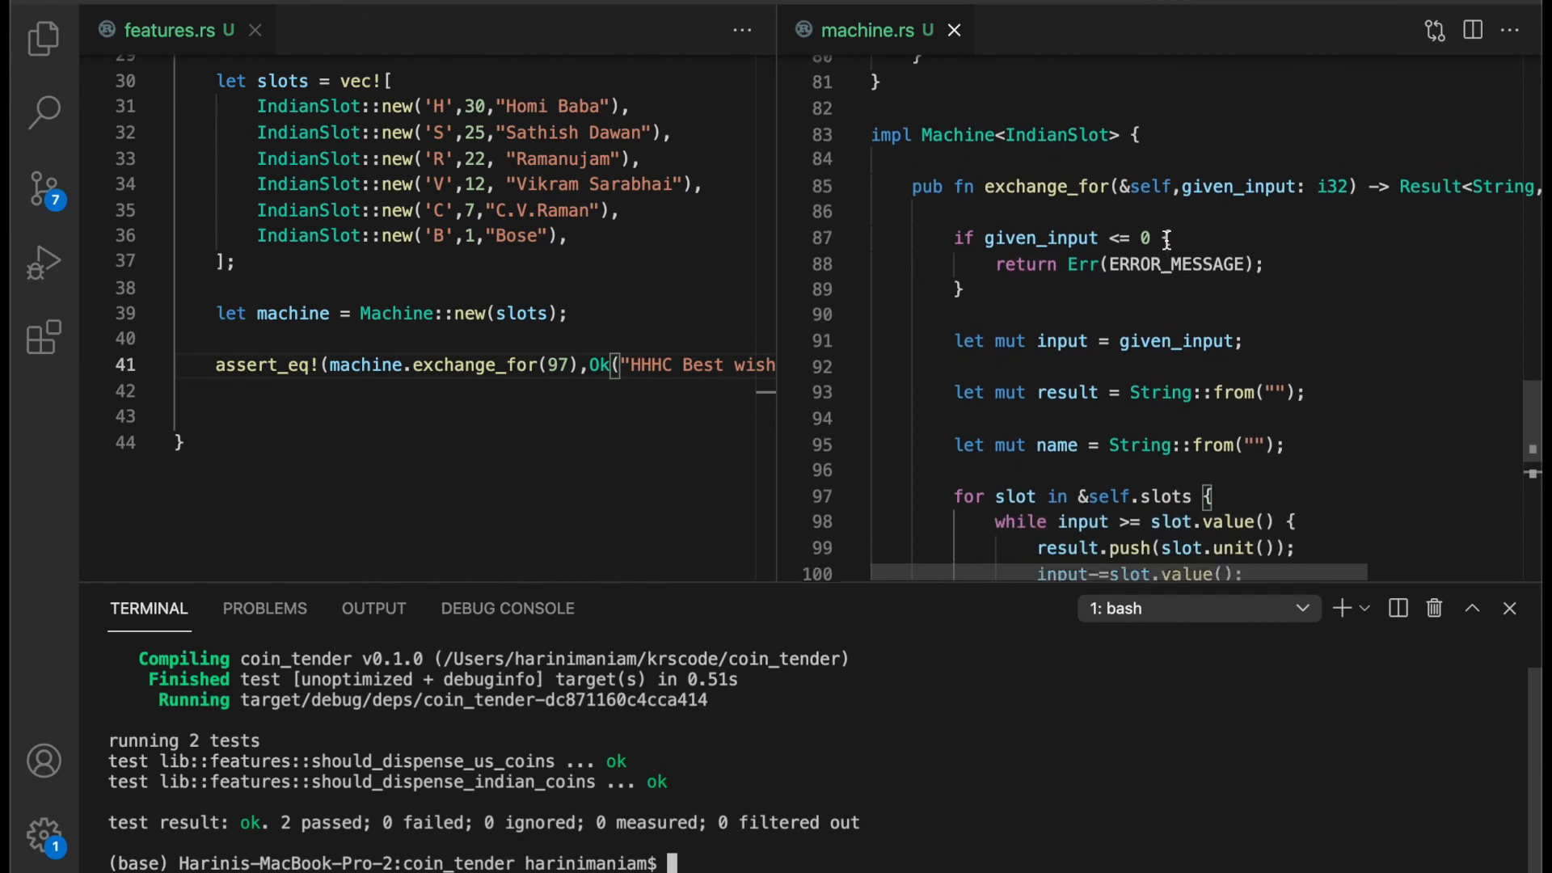
scroll("down", 3)
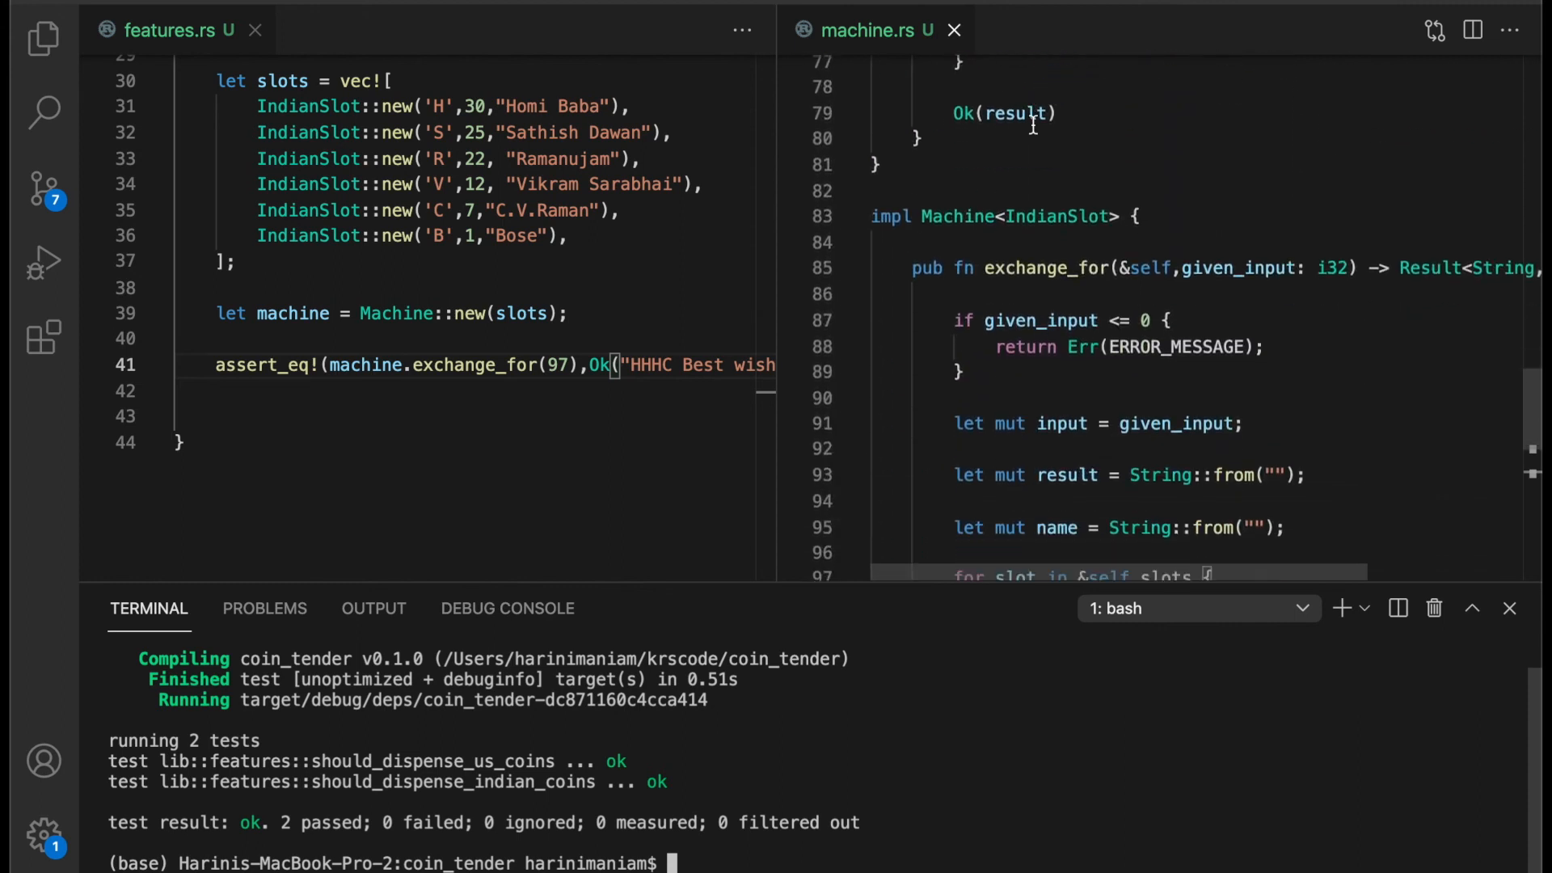
scroll("down", 3)
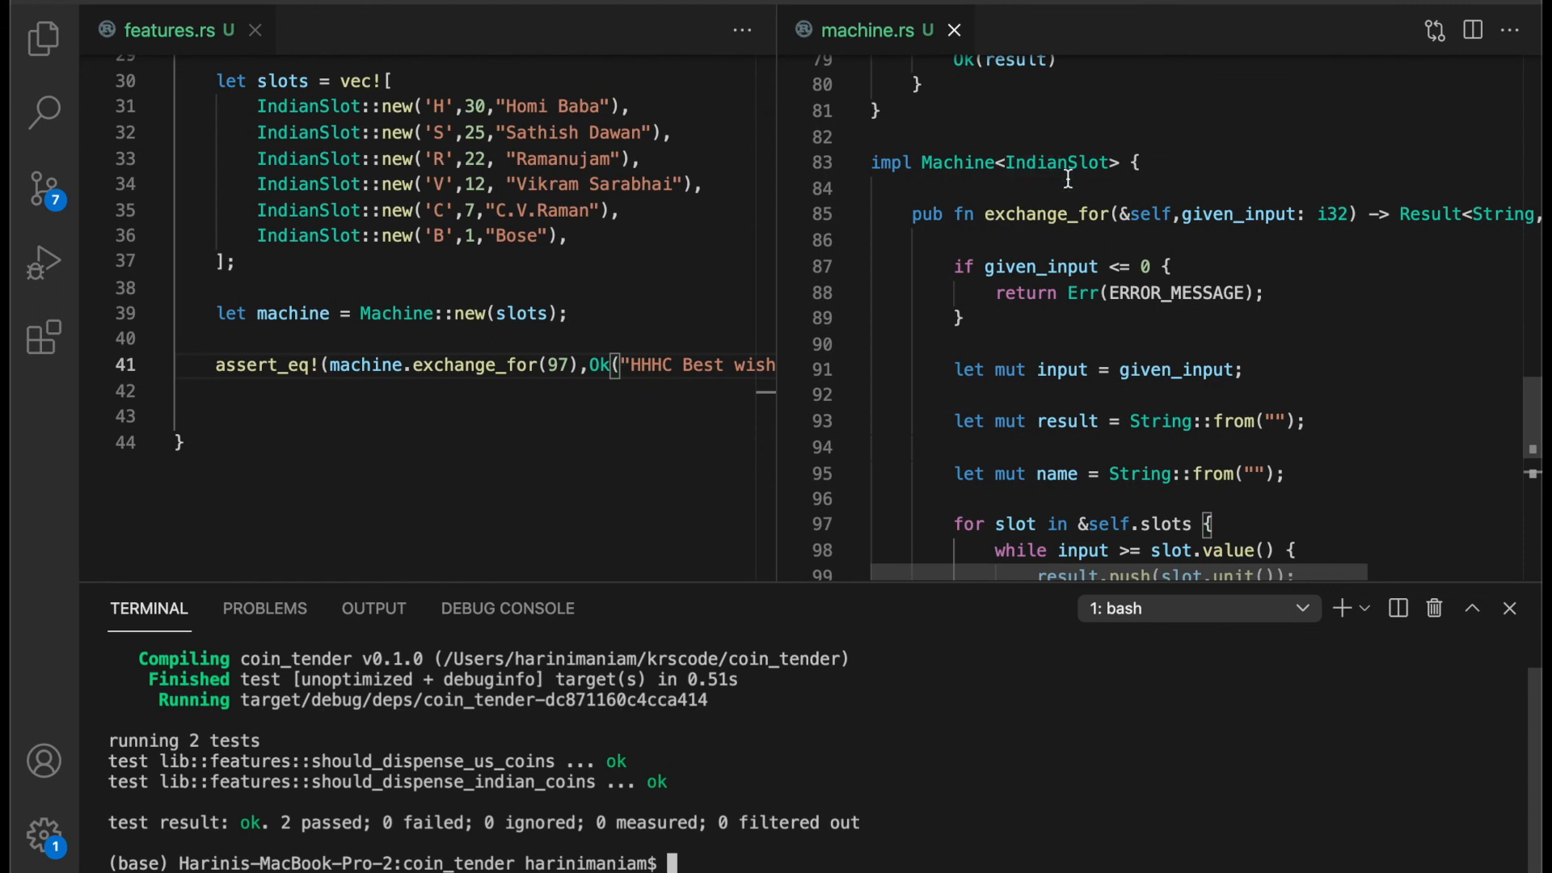